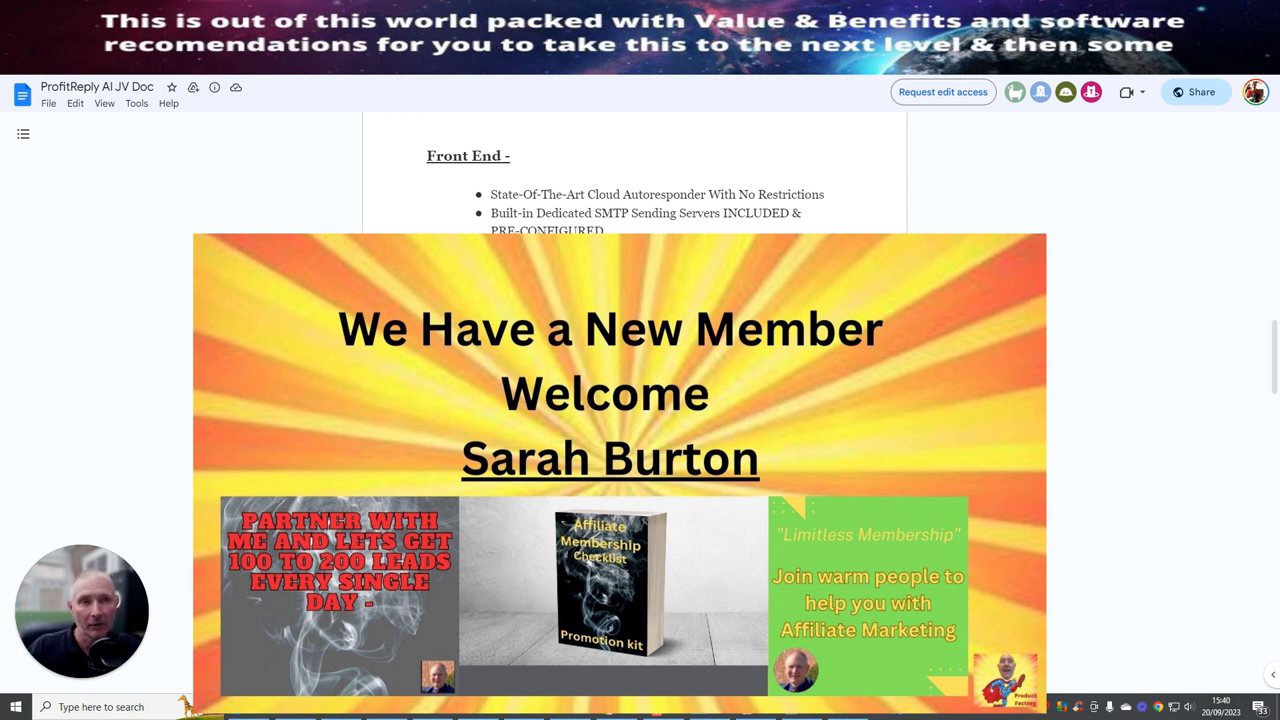
mouse_move(1048, 336)
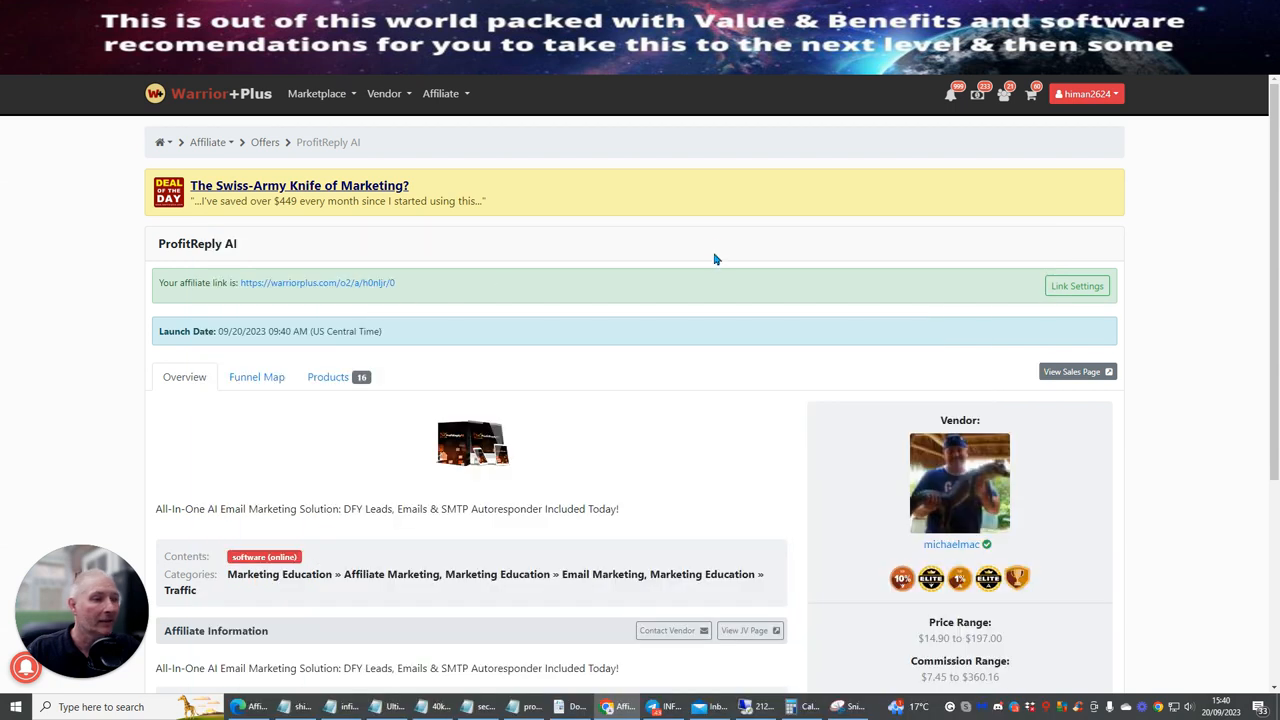
mouse_move(1200, 296)
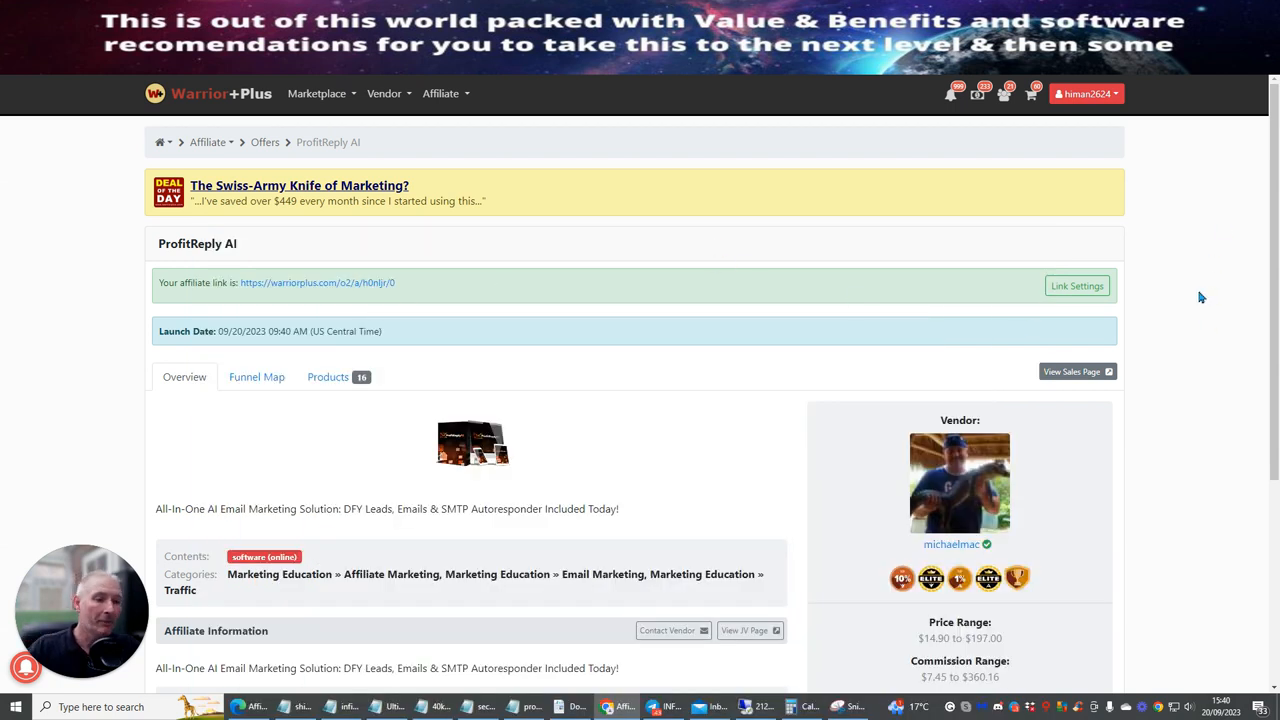
mouse_move(1200, 252)
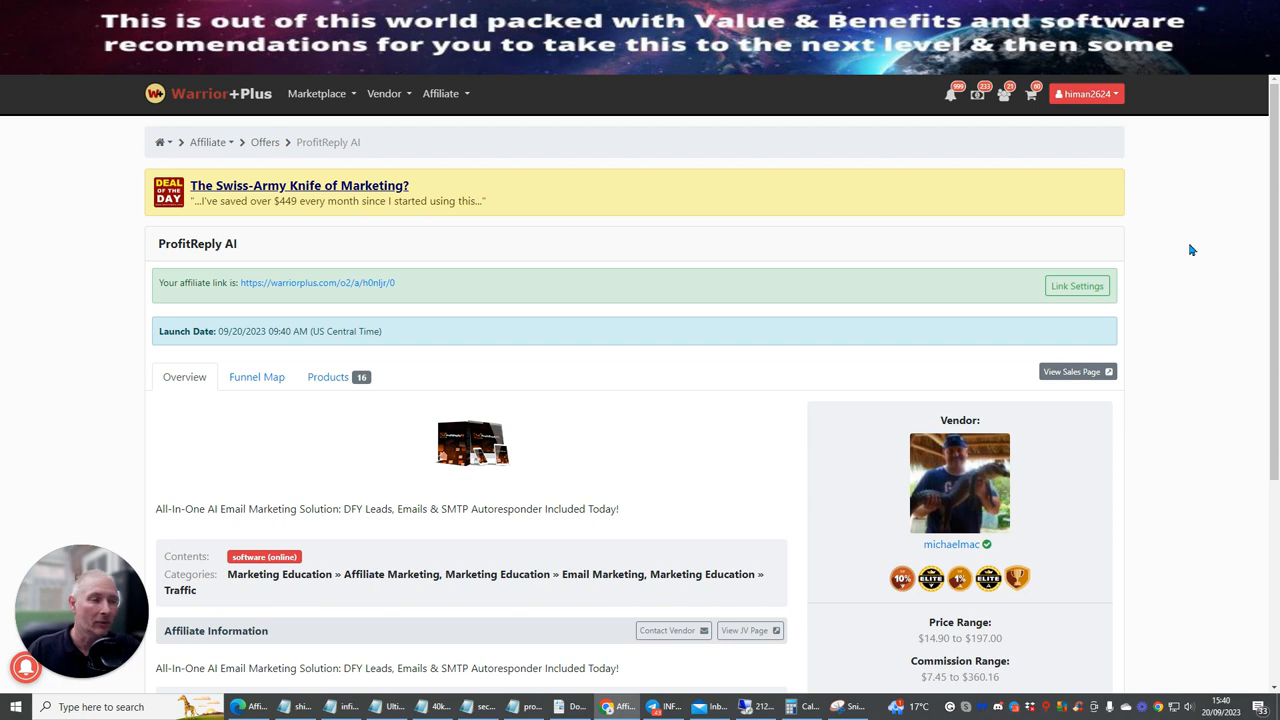
mouse_move(1172, 248)
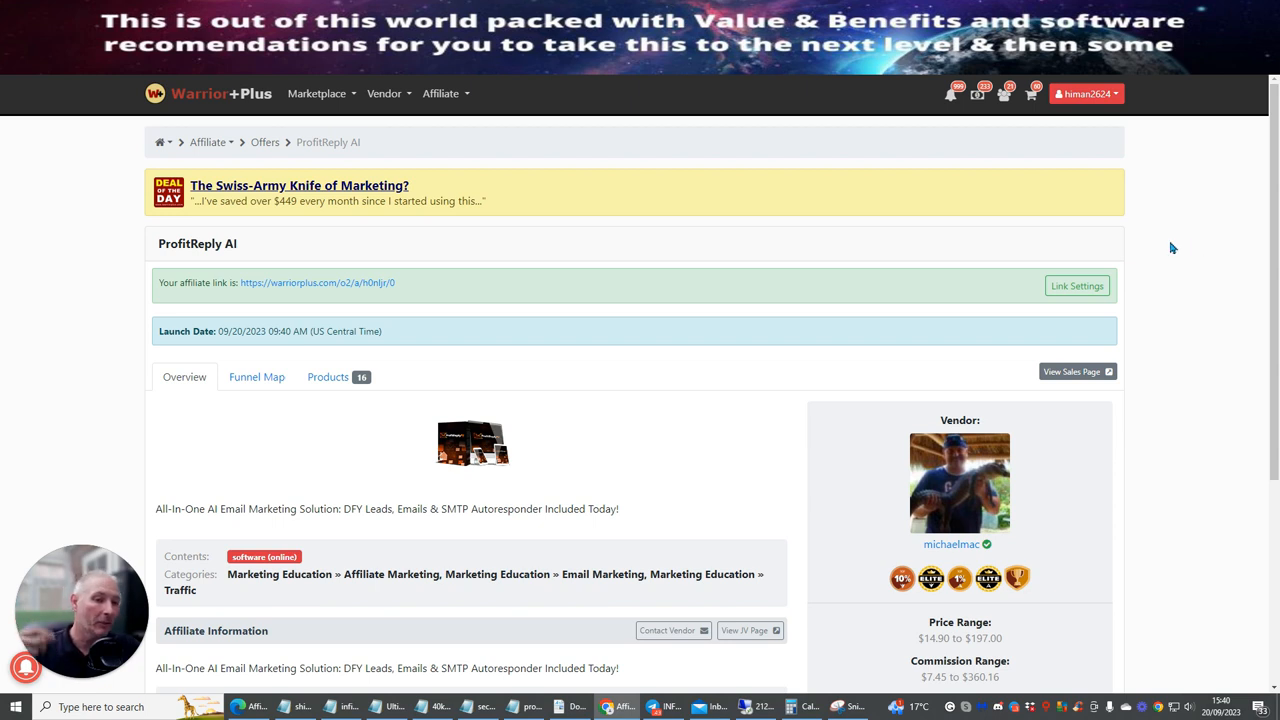
mouse_move(1178, 248)
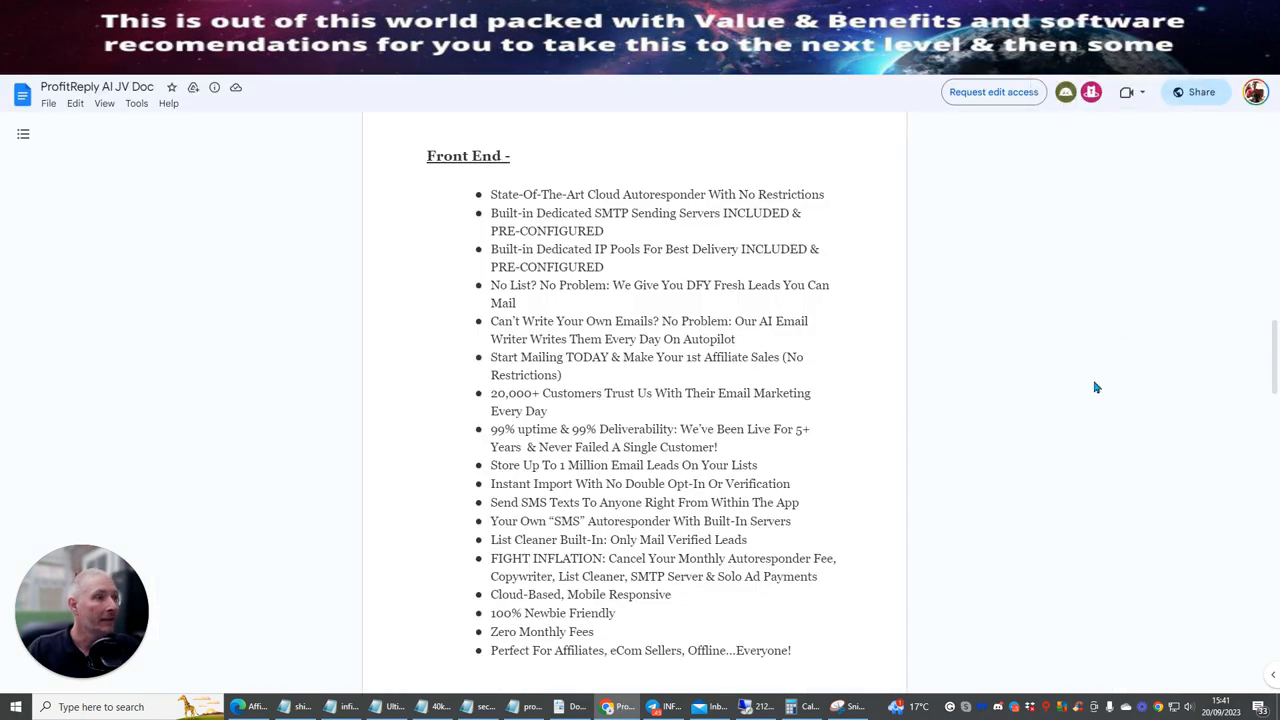
mouse_move(978, 232)
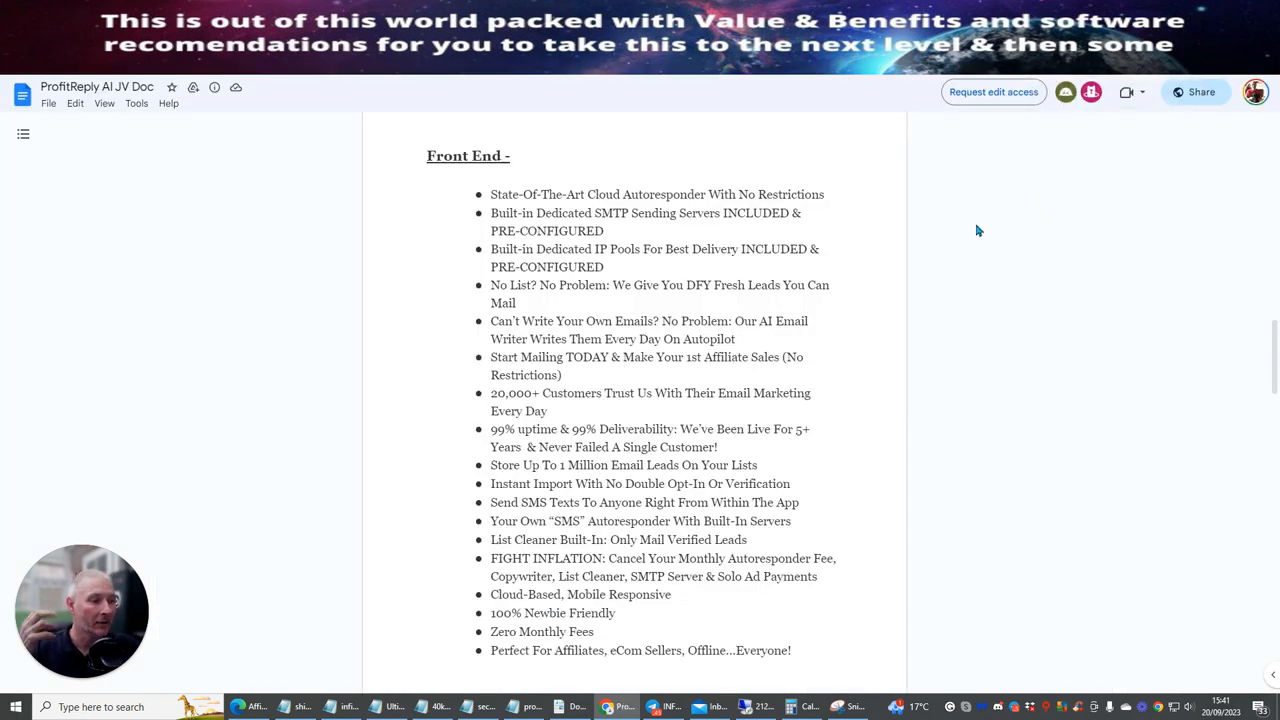
mouse_move(936, 340)
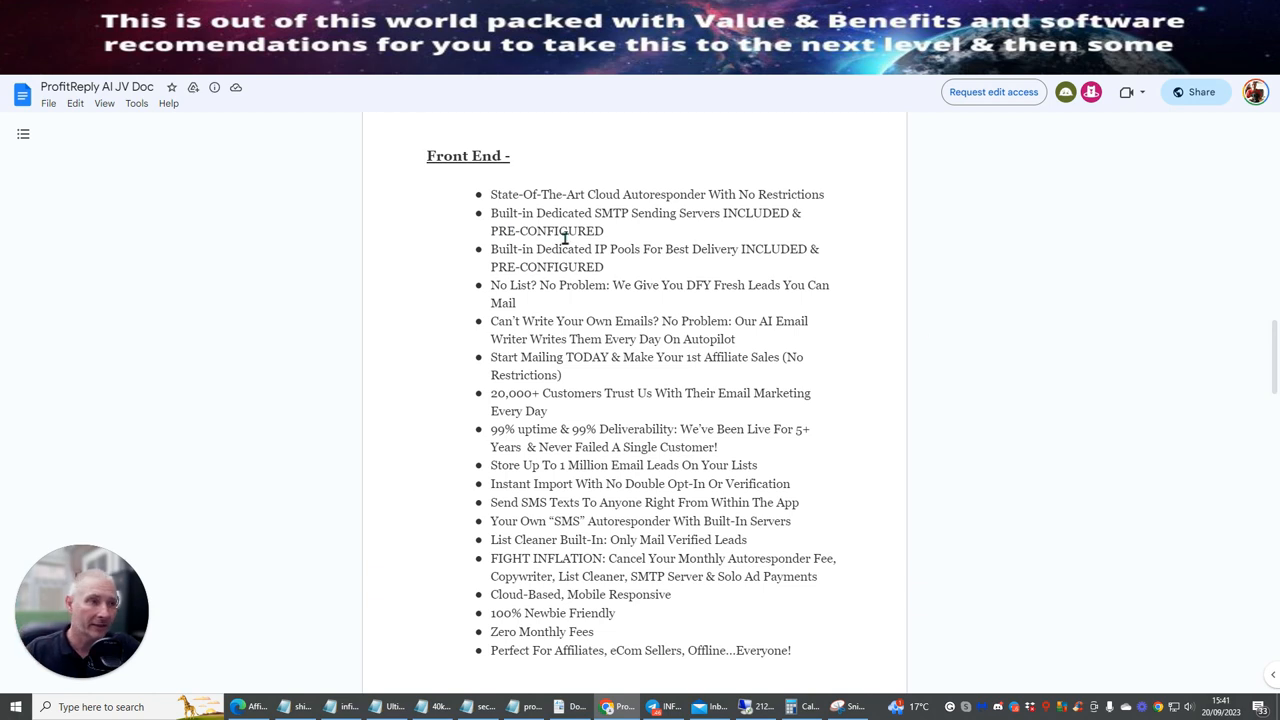
Scroll down past the affiliate link steps to the ProfitReply AI feature benefits list
scroll("down", 3)
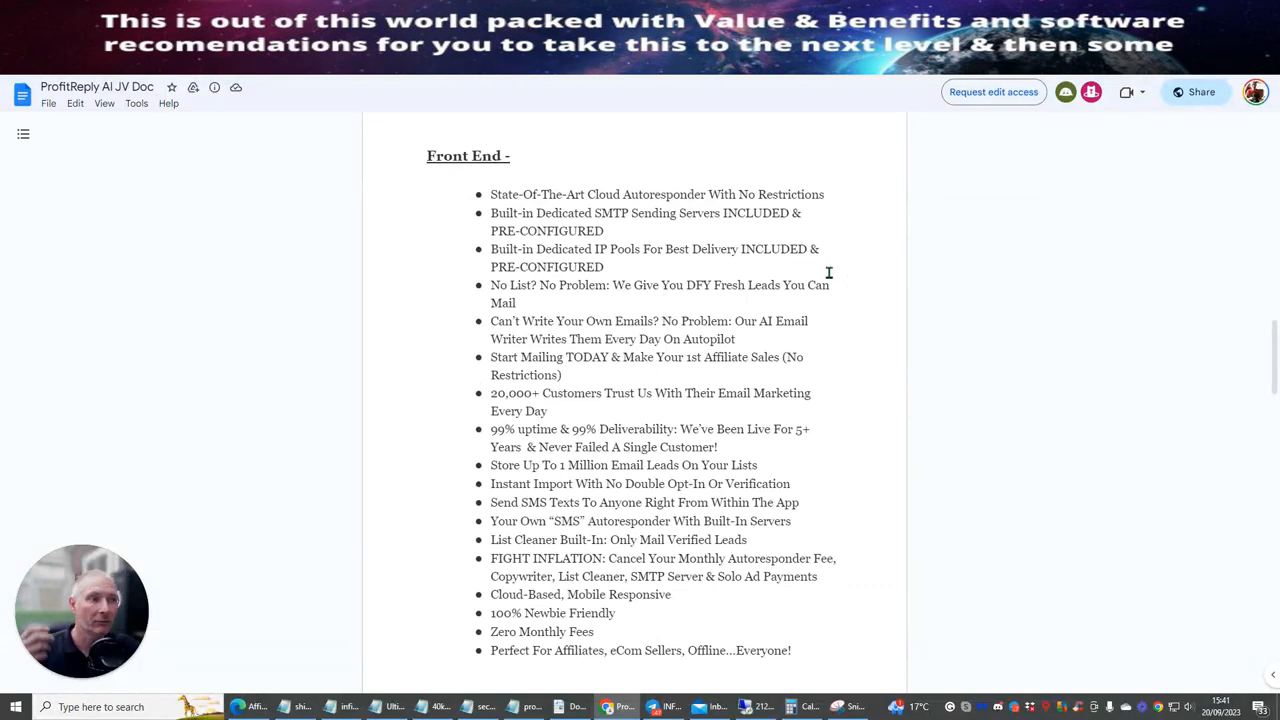
mouse_move(948, 264)
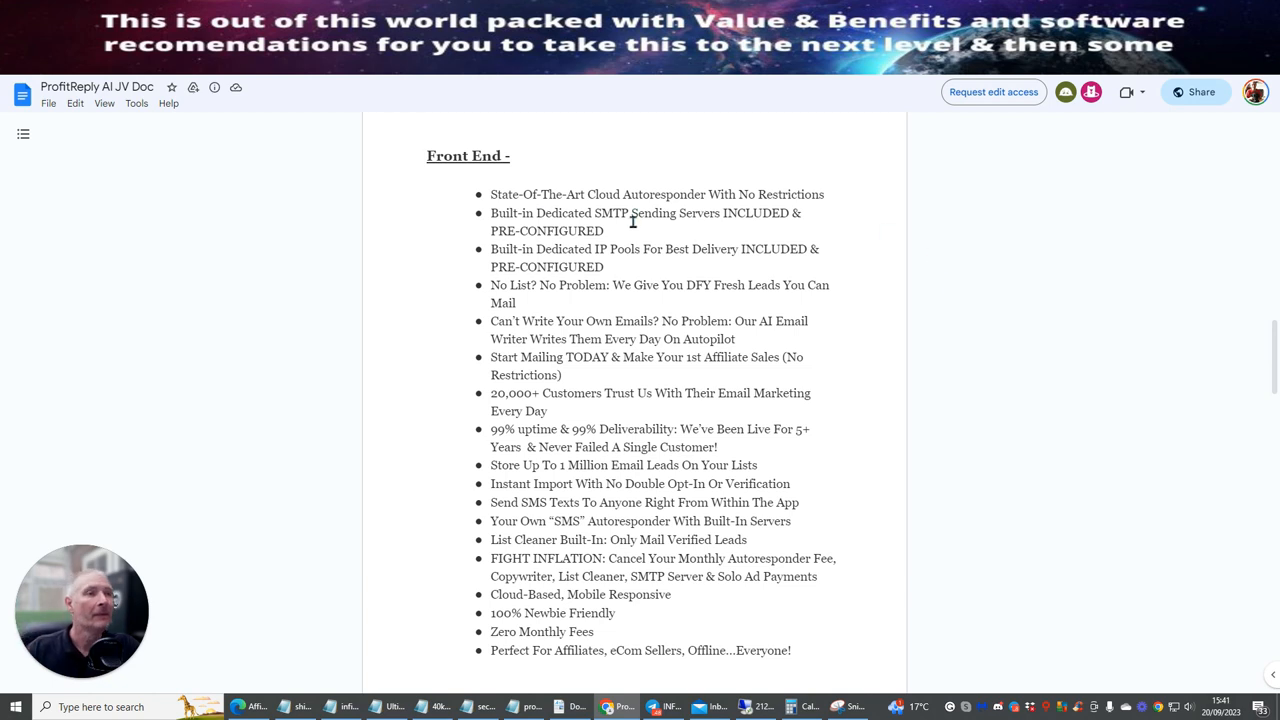
mouse_move(924, 270)
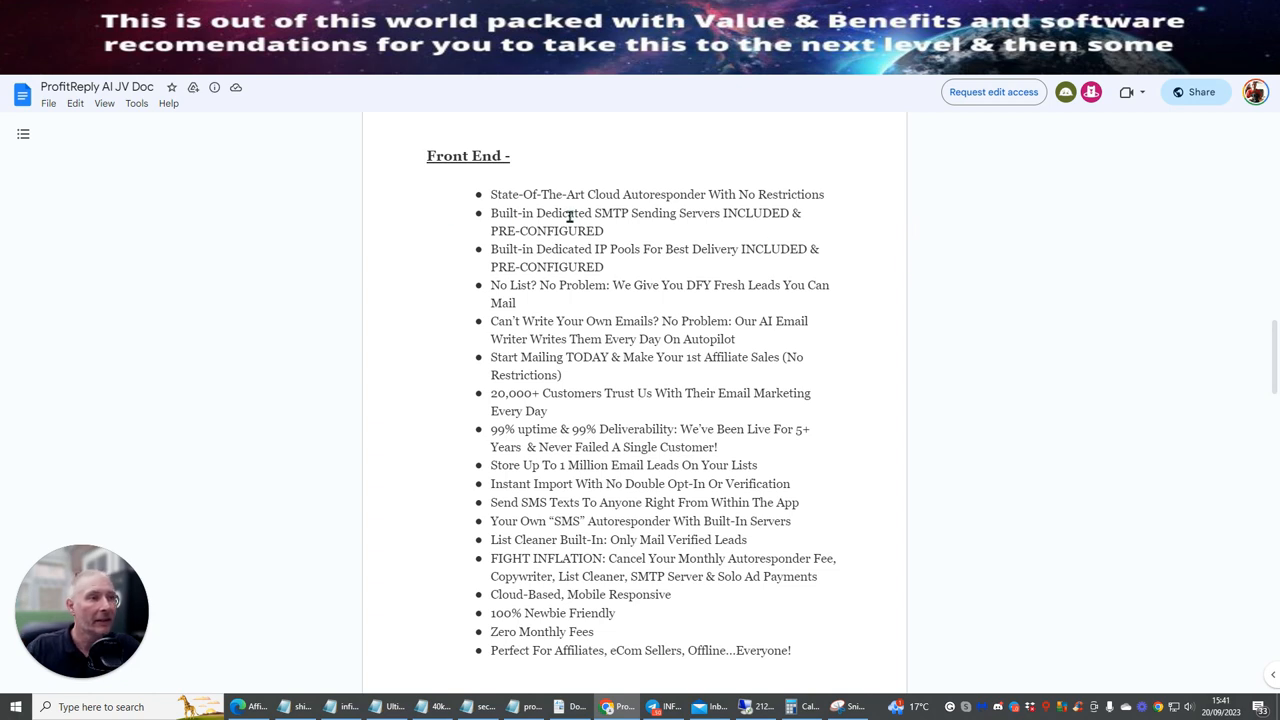
mouse_move(778, 184)
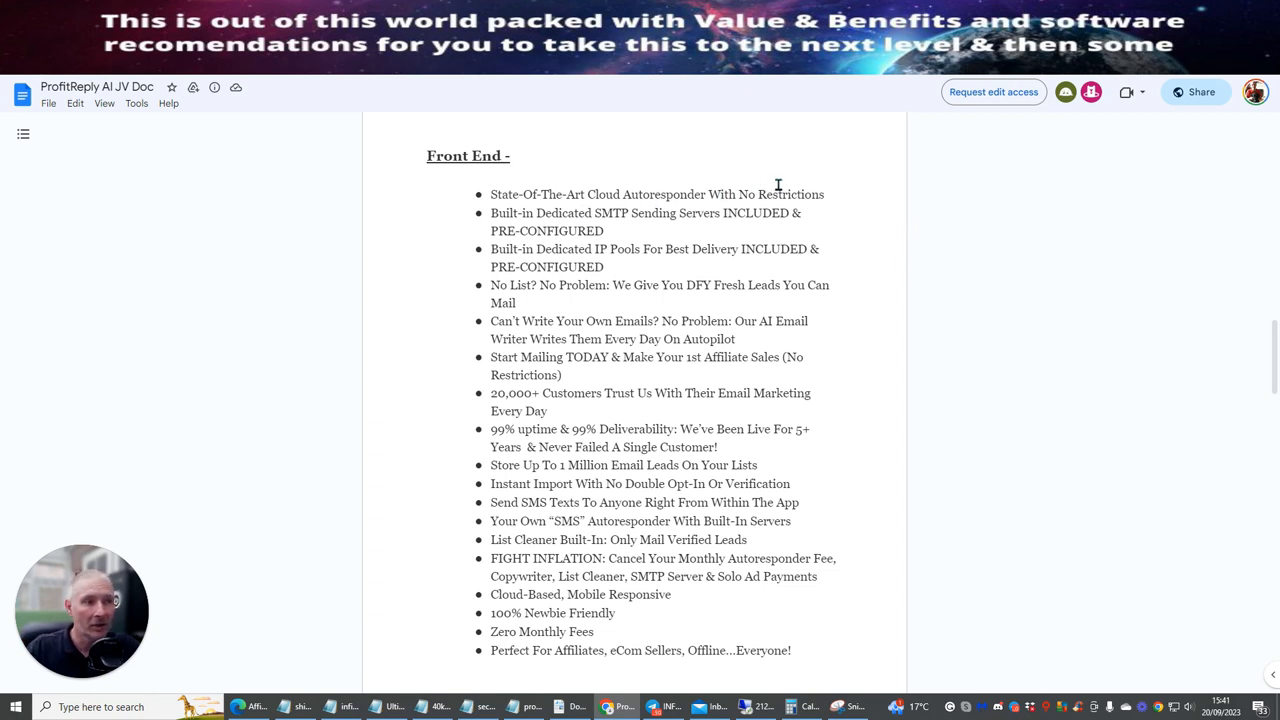
mouse_move(864, 270)
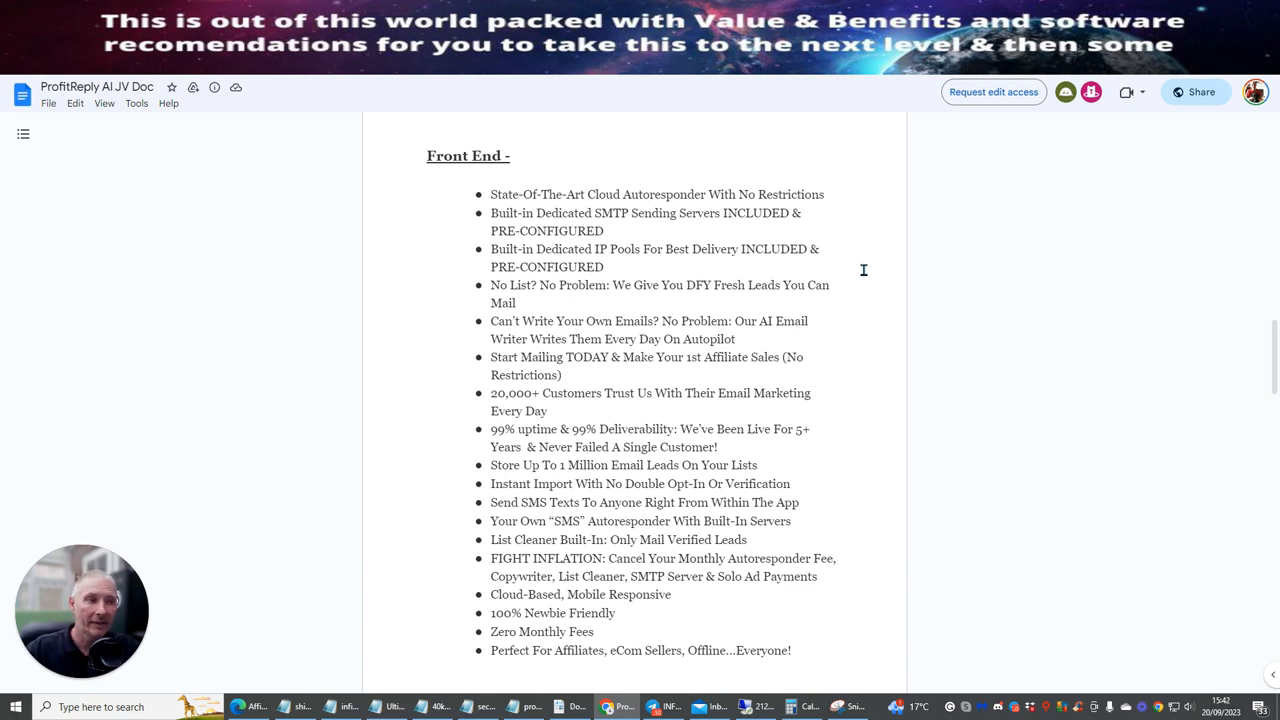
mouse_move(550, 248)
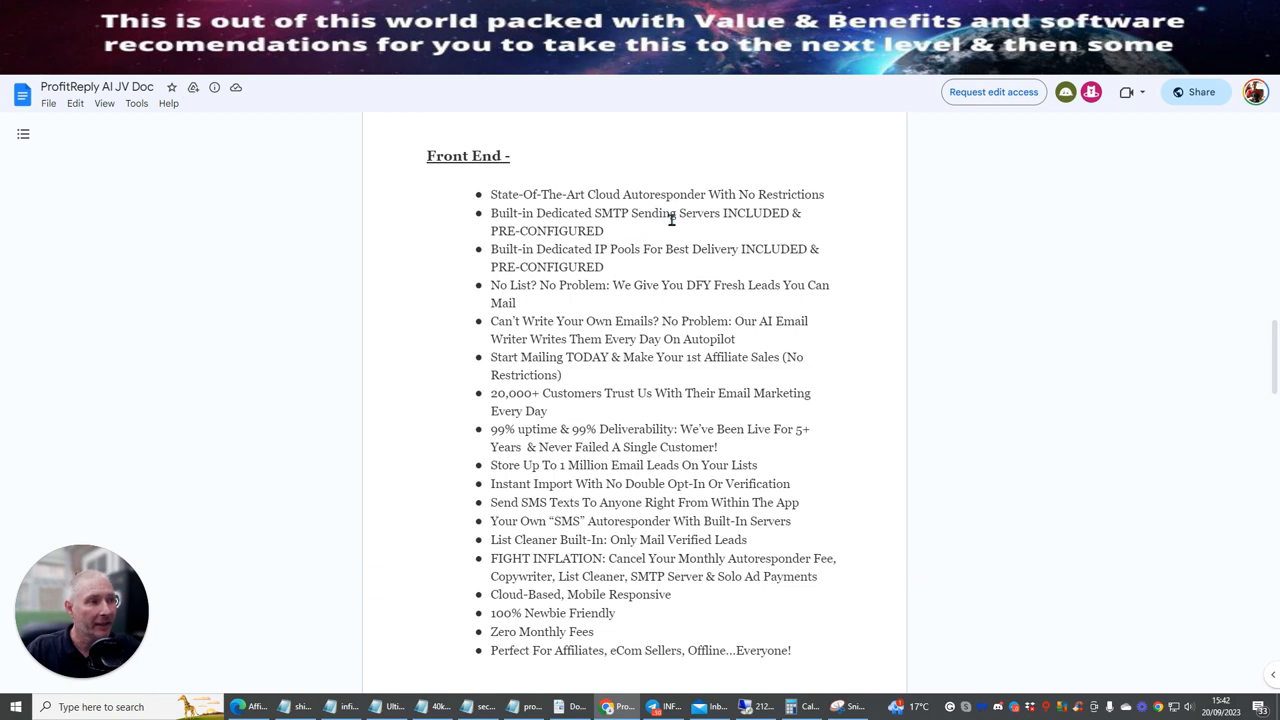
mouse_move(560, 232)
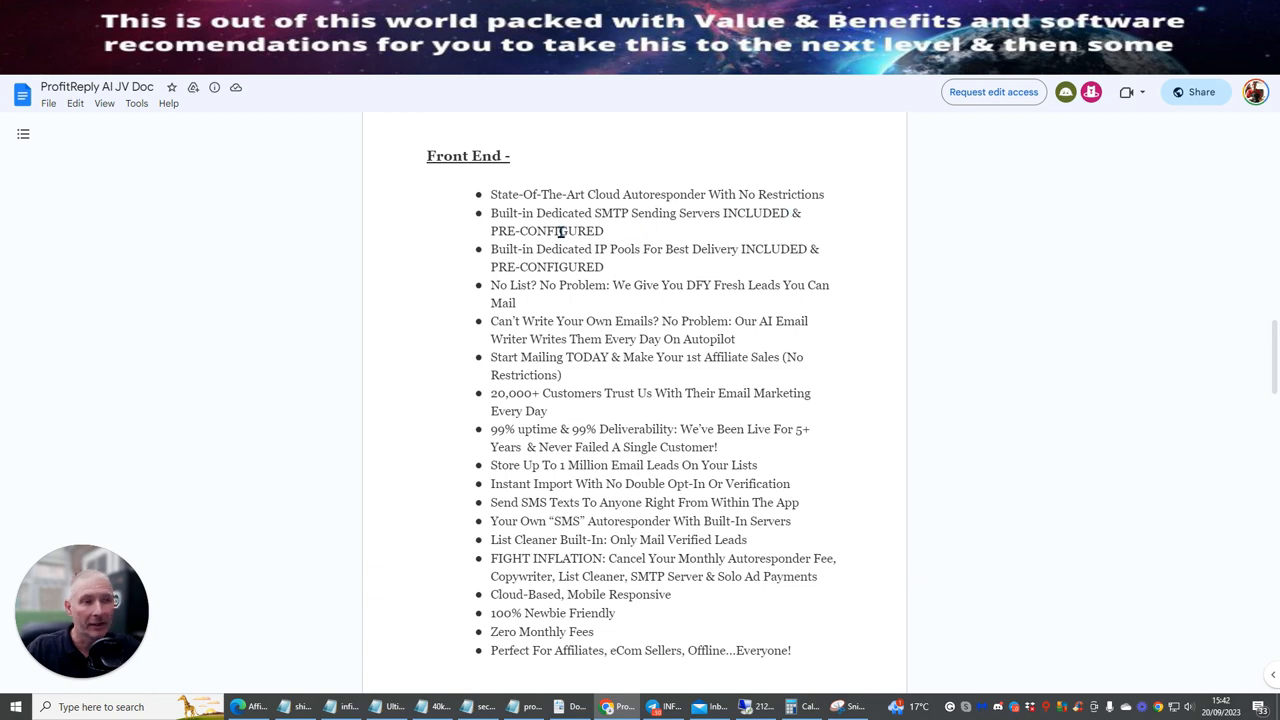
mouse_move(628, 256)
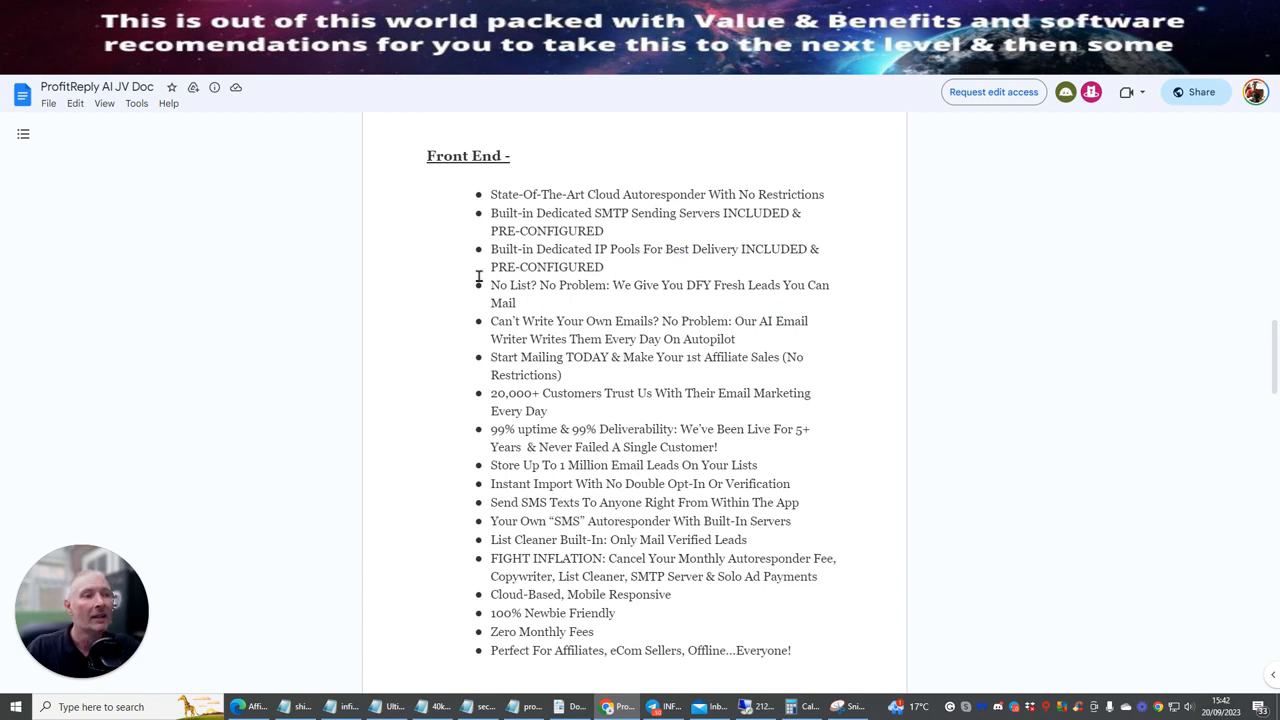
mouse_move(712, 292)
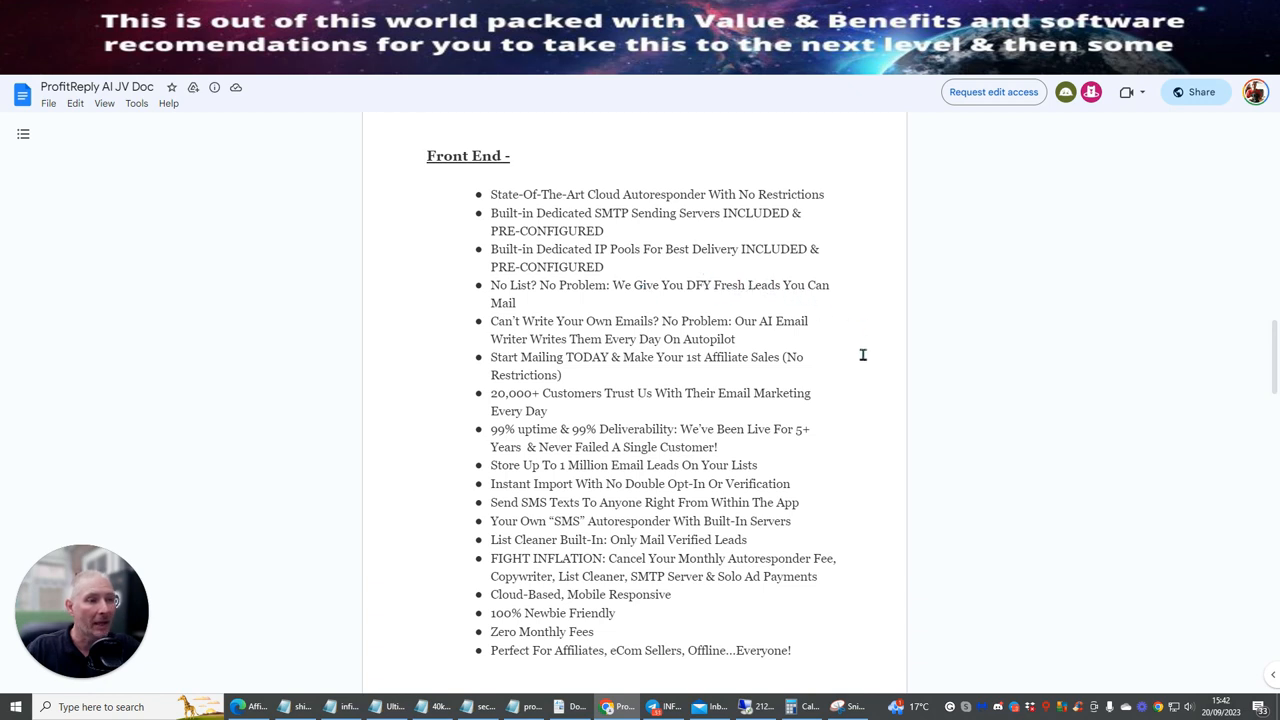
mouse_move(844, 370)
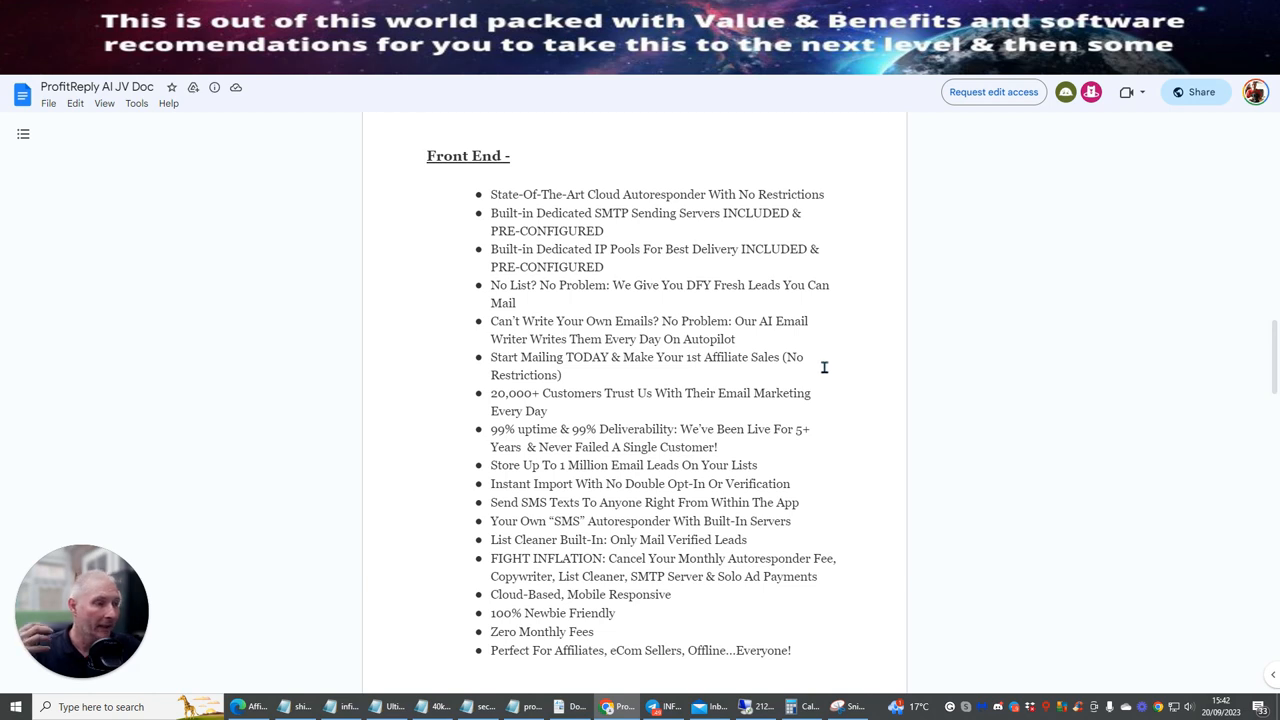
mouse_move(824, 368)
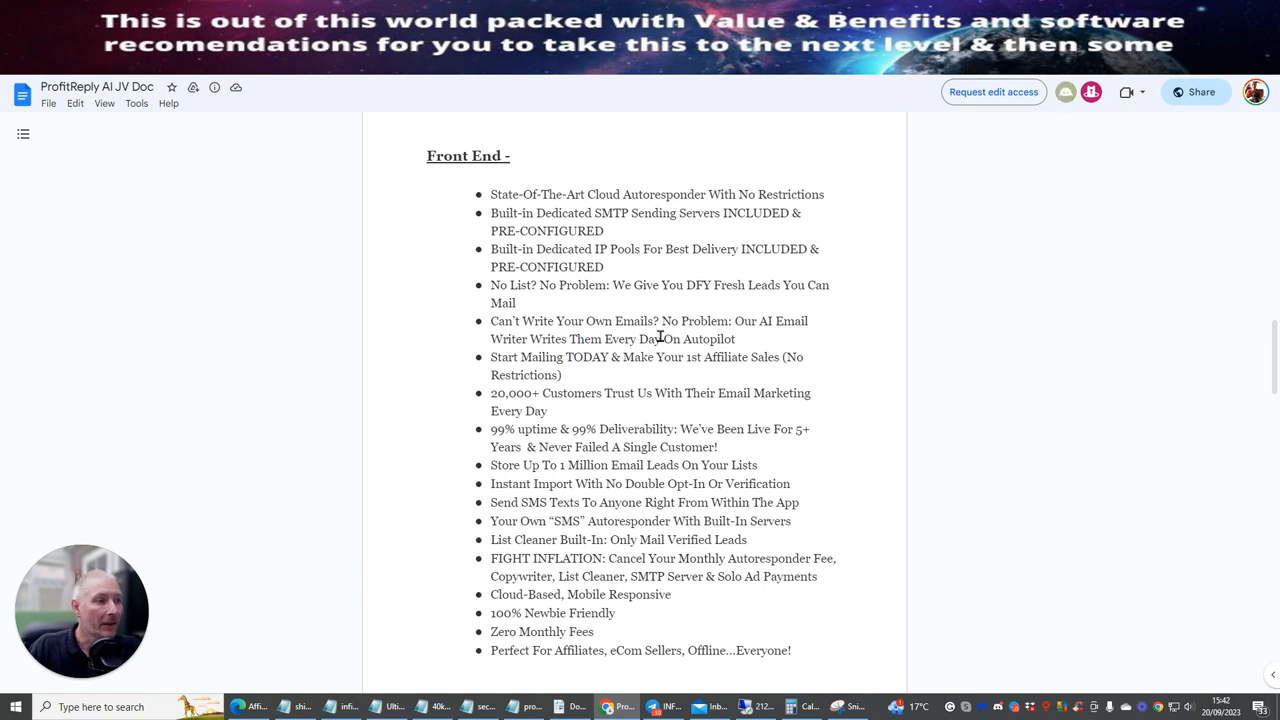
mouse_move(896, 358)
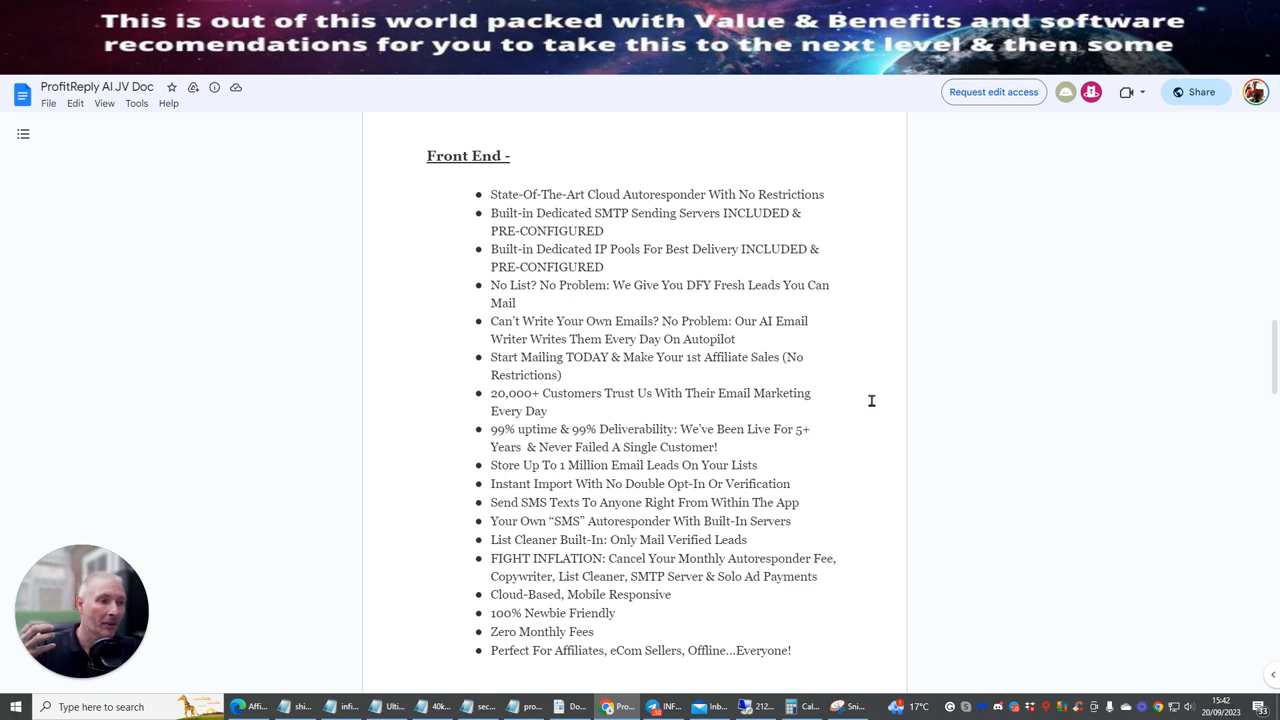
mouse_move(840, 424)
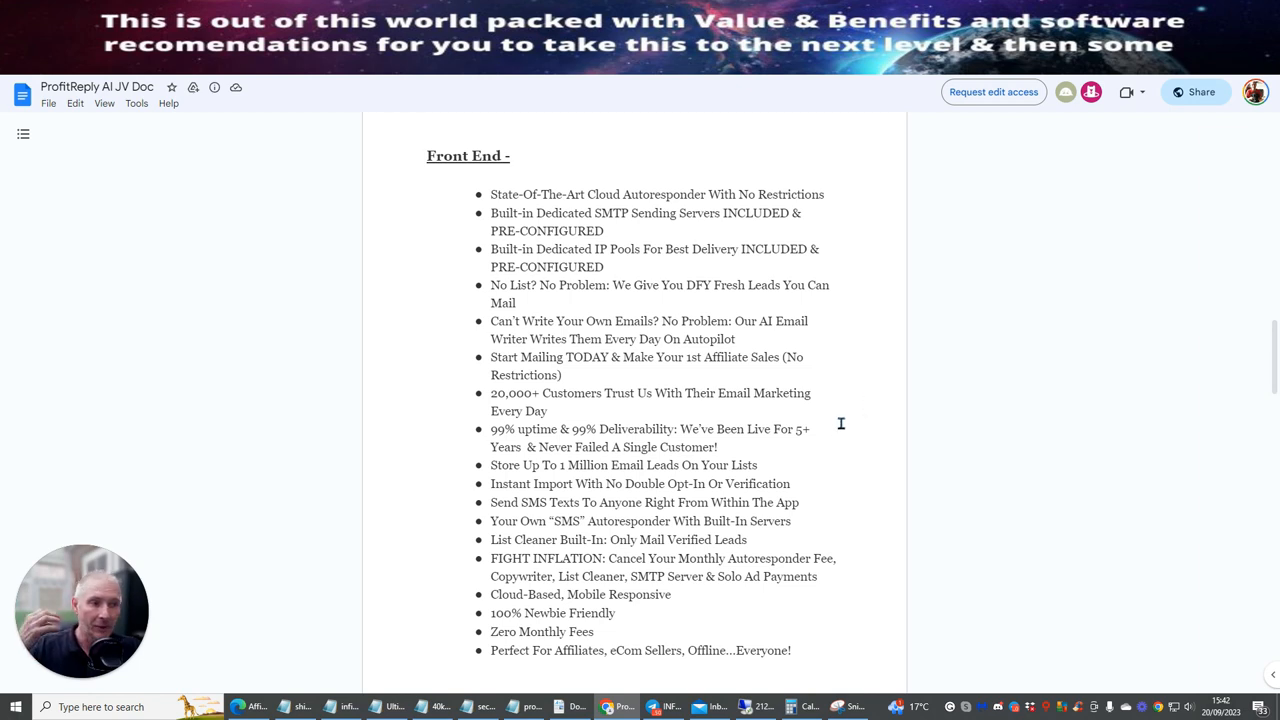
mouse_move(834, 450)
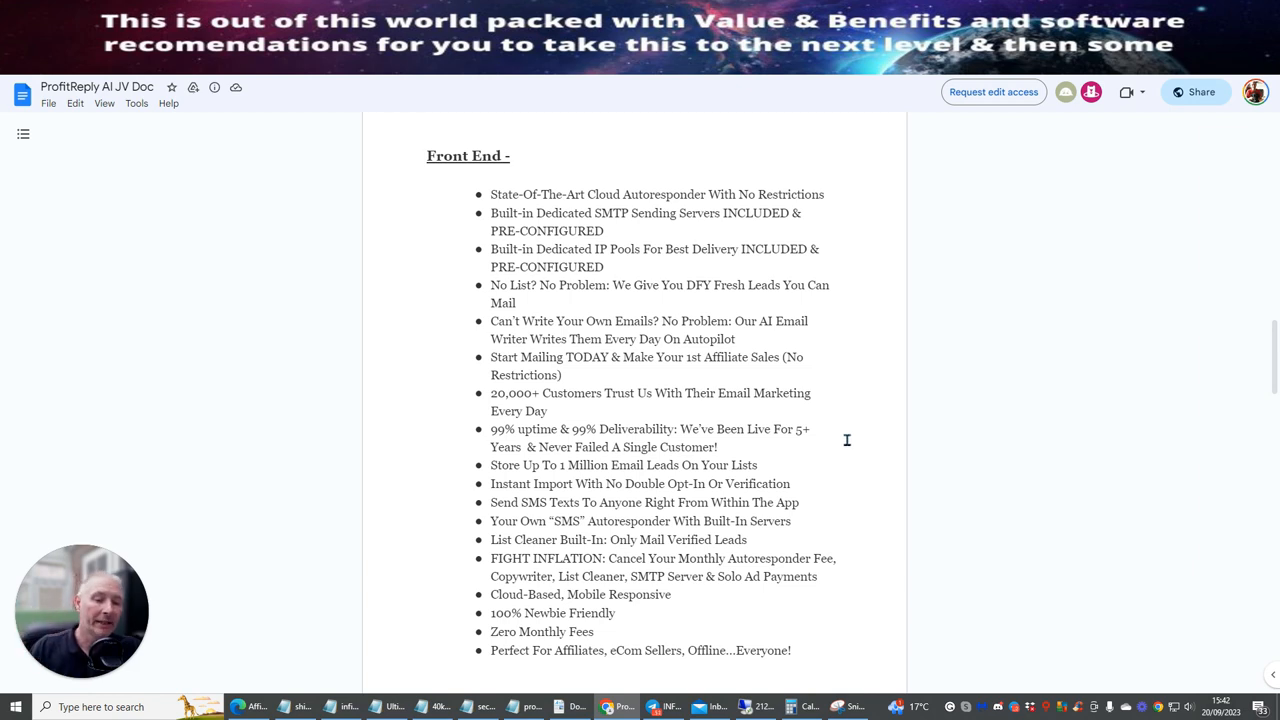
mouse_move(860, 456)
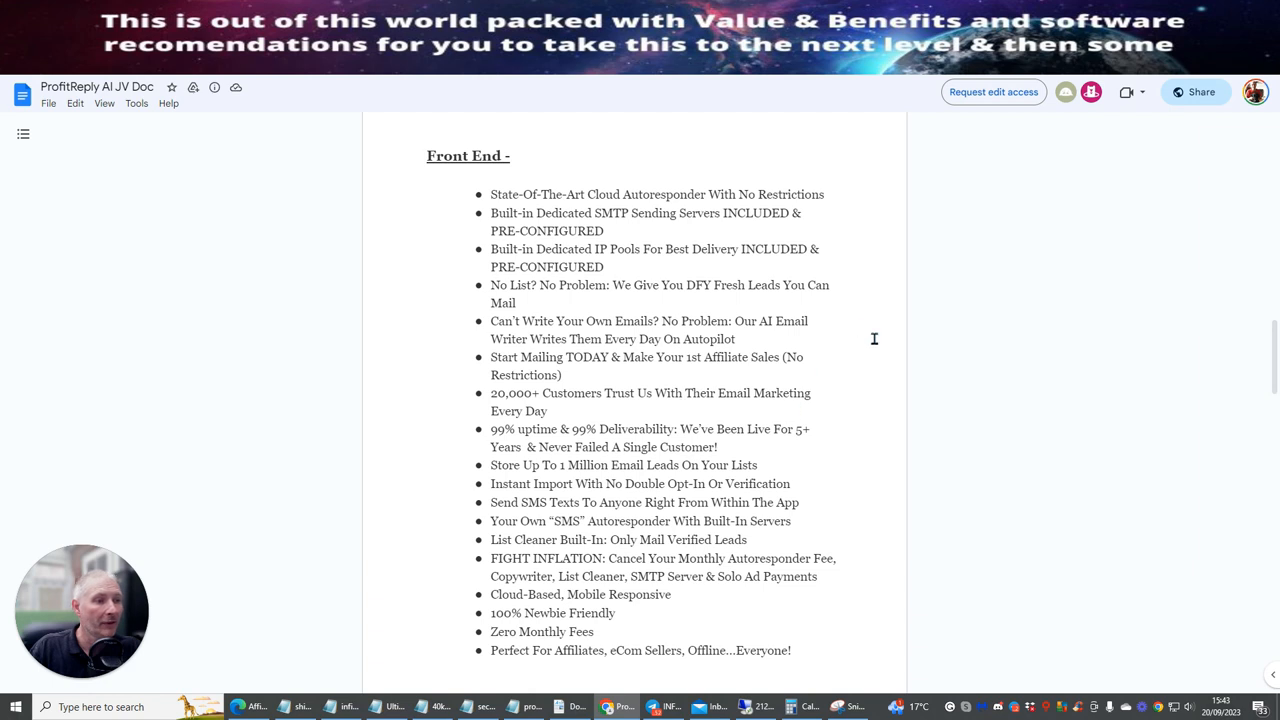
scroll("down", 3)
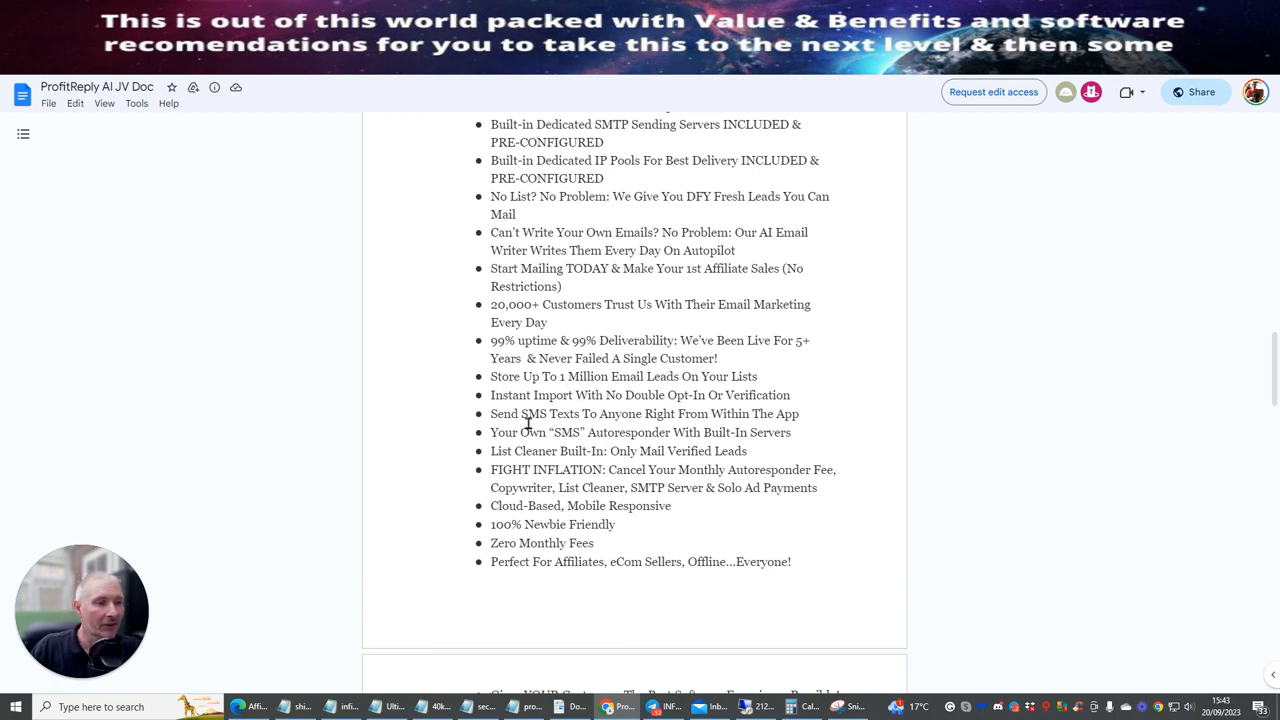
mouse_move(700, 418)
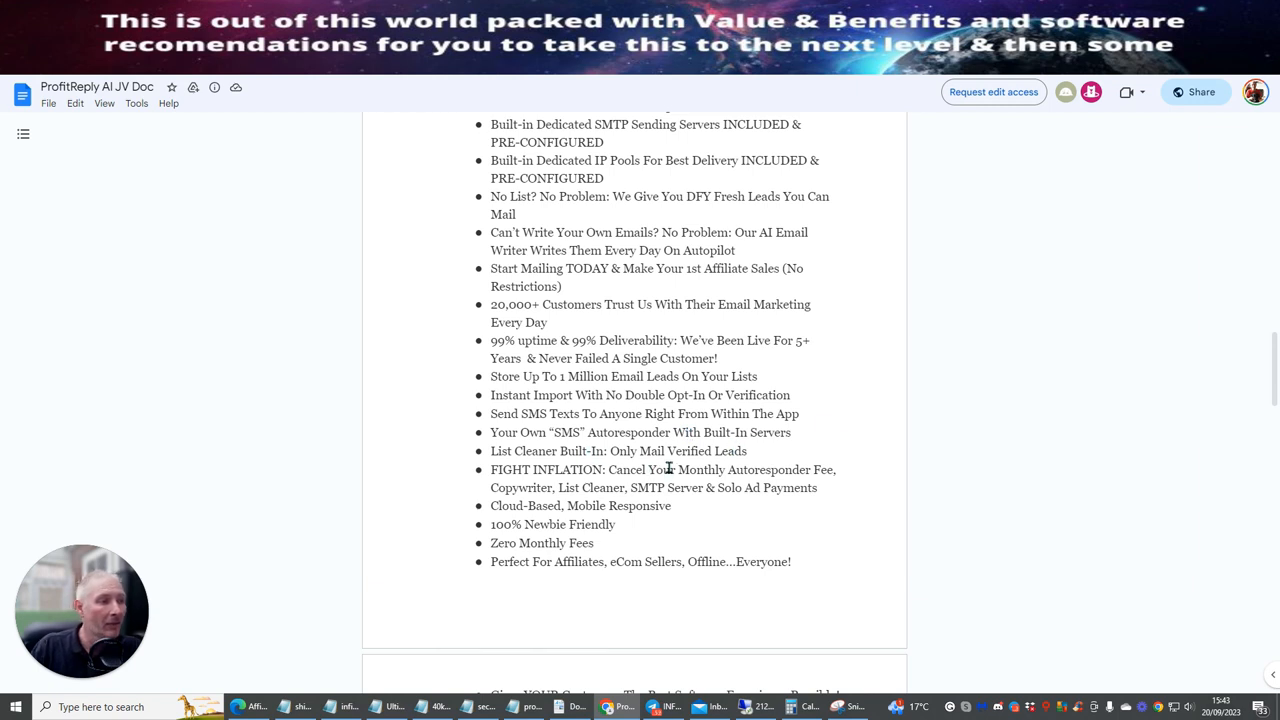
mouse_move(804, 480)
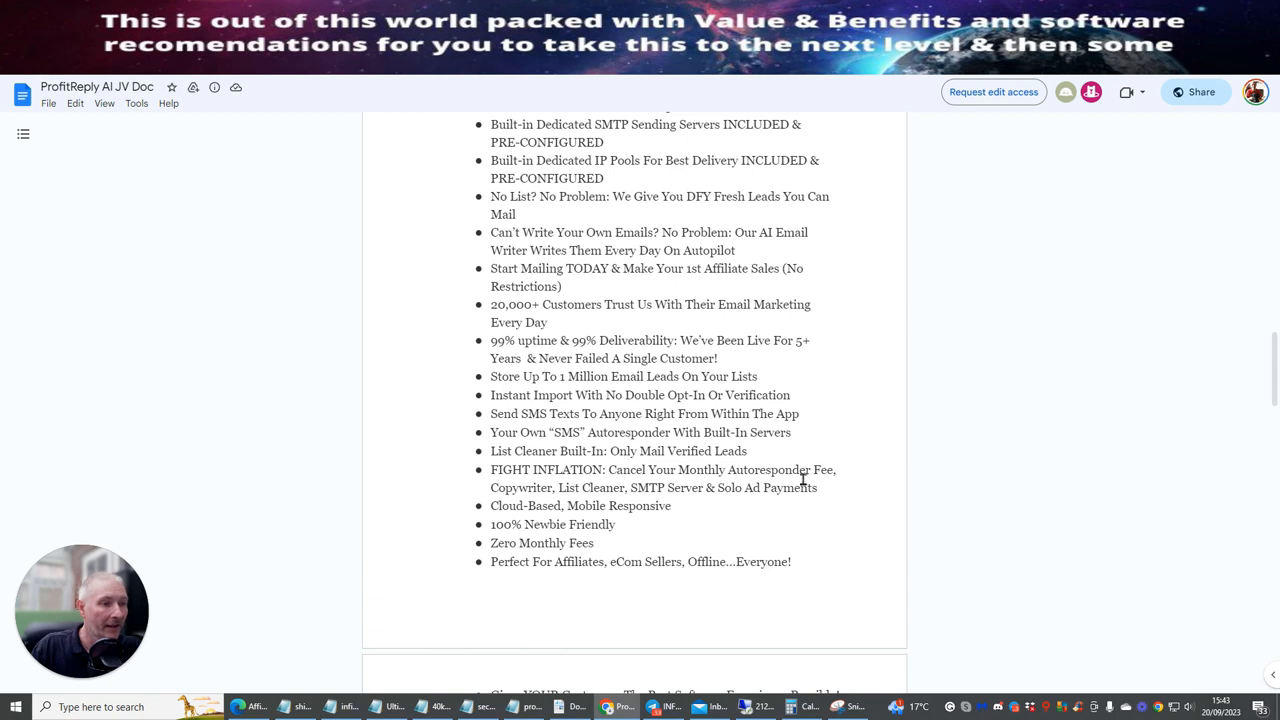
mouse_move(730, 500)
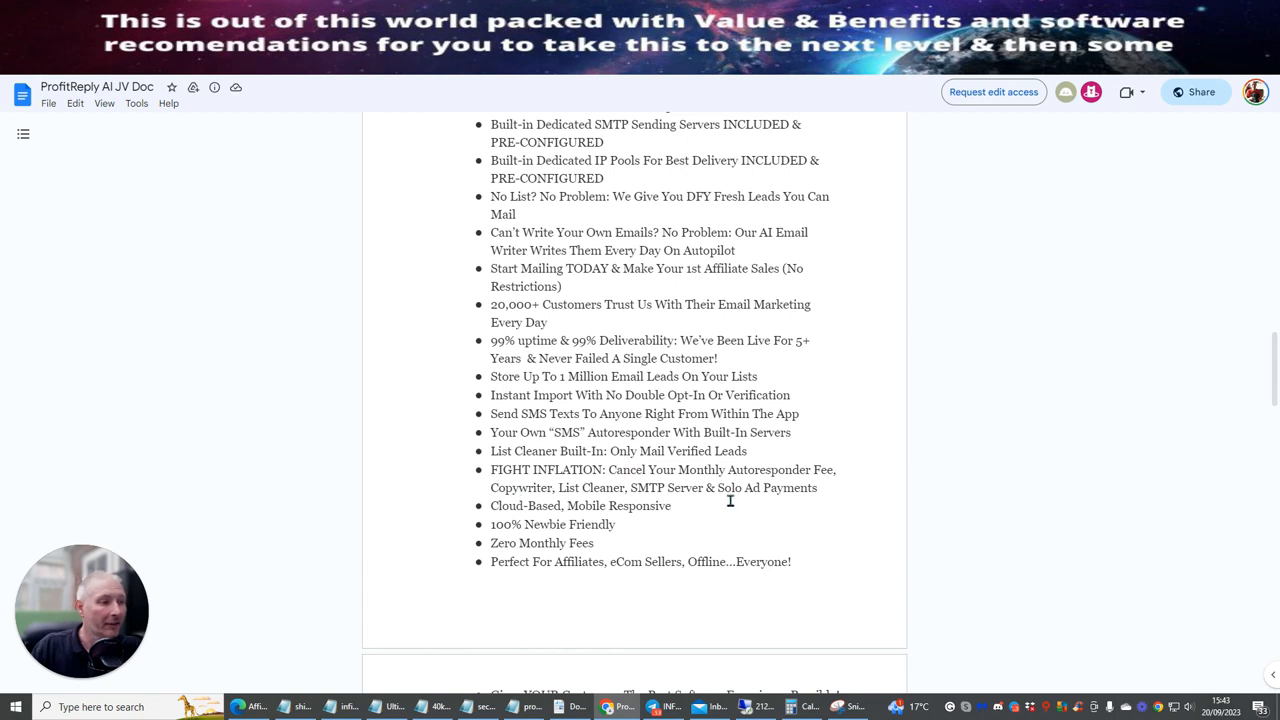
mouse_move(560, 500)
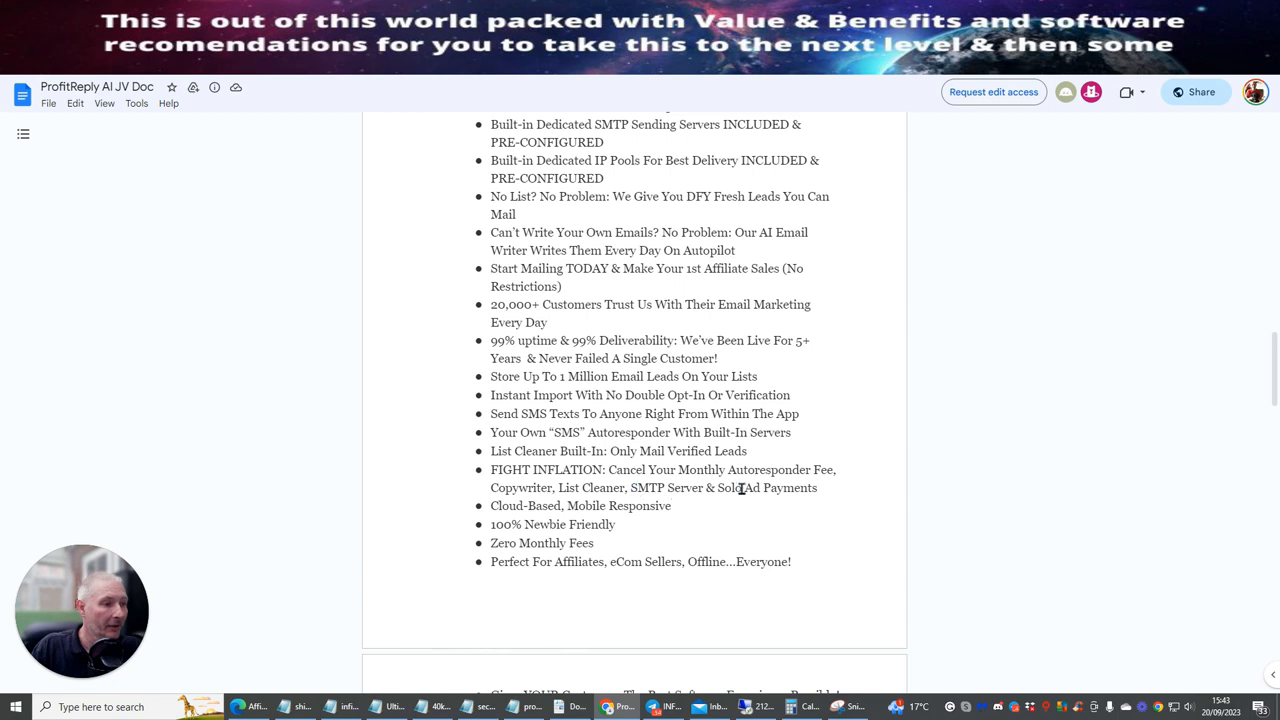
mouse_move(696, 510)
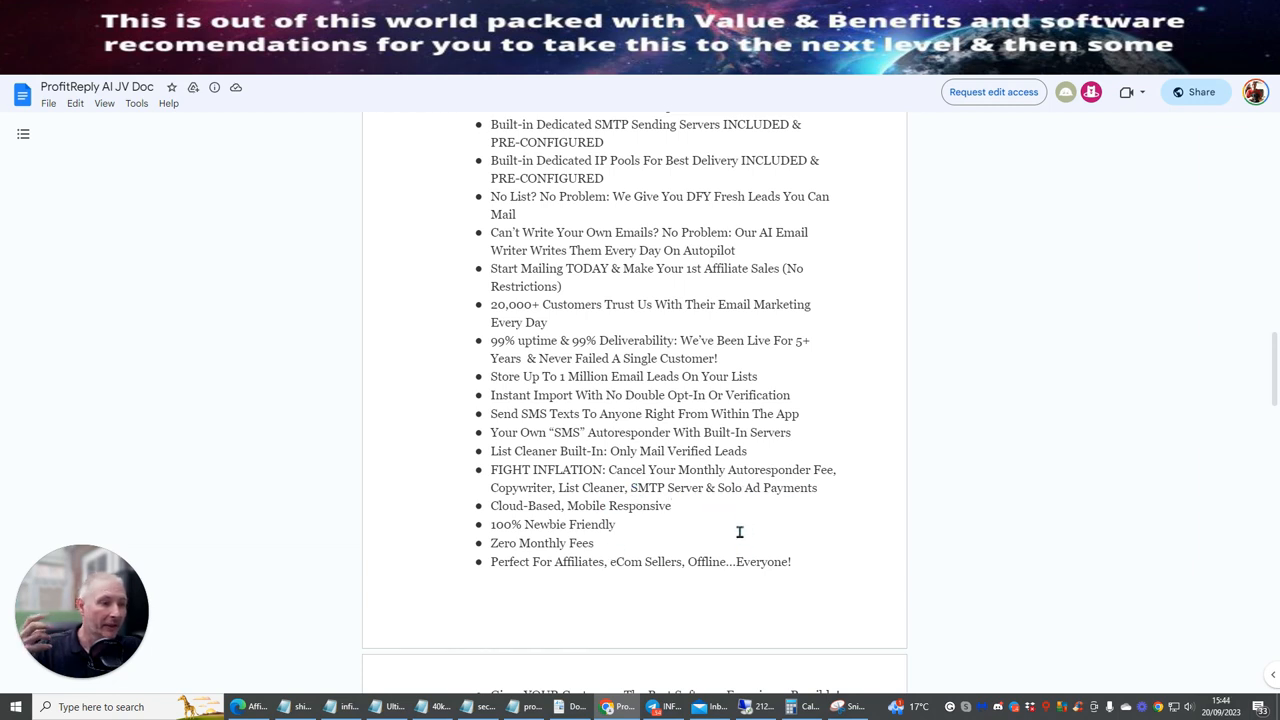
mouse_move(684, 506)
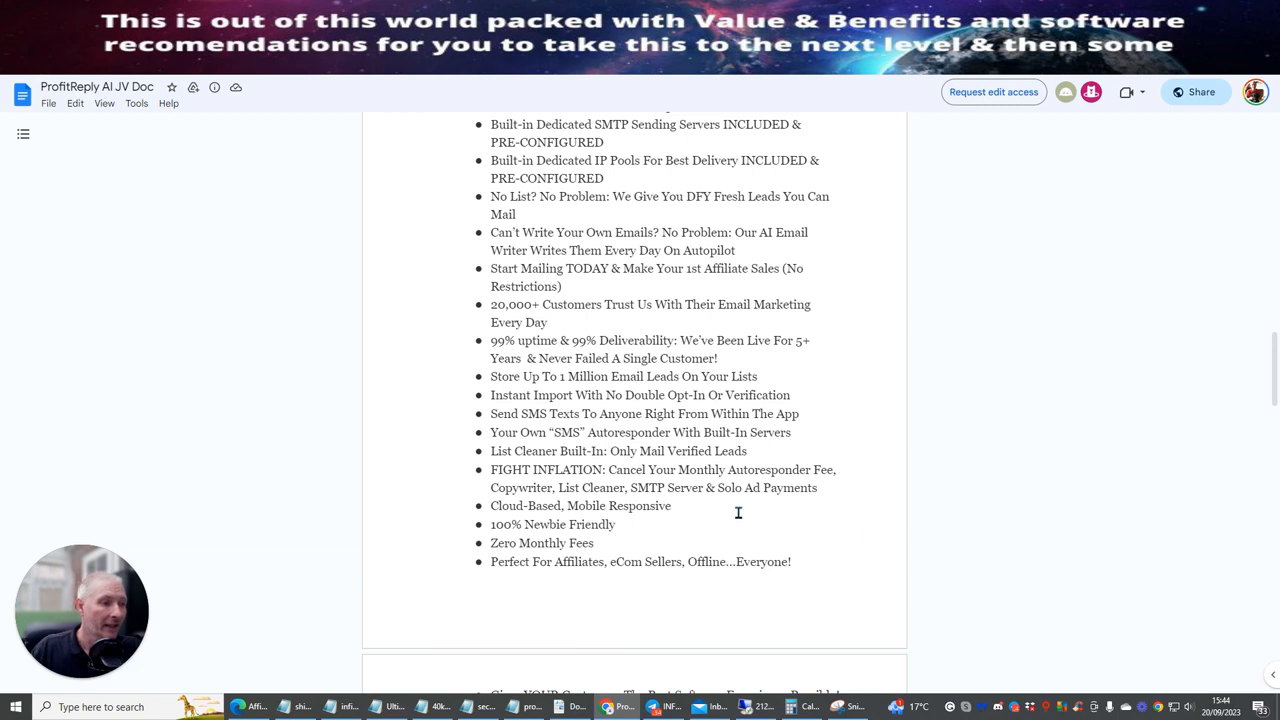
mouse_move(856, 580)
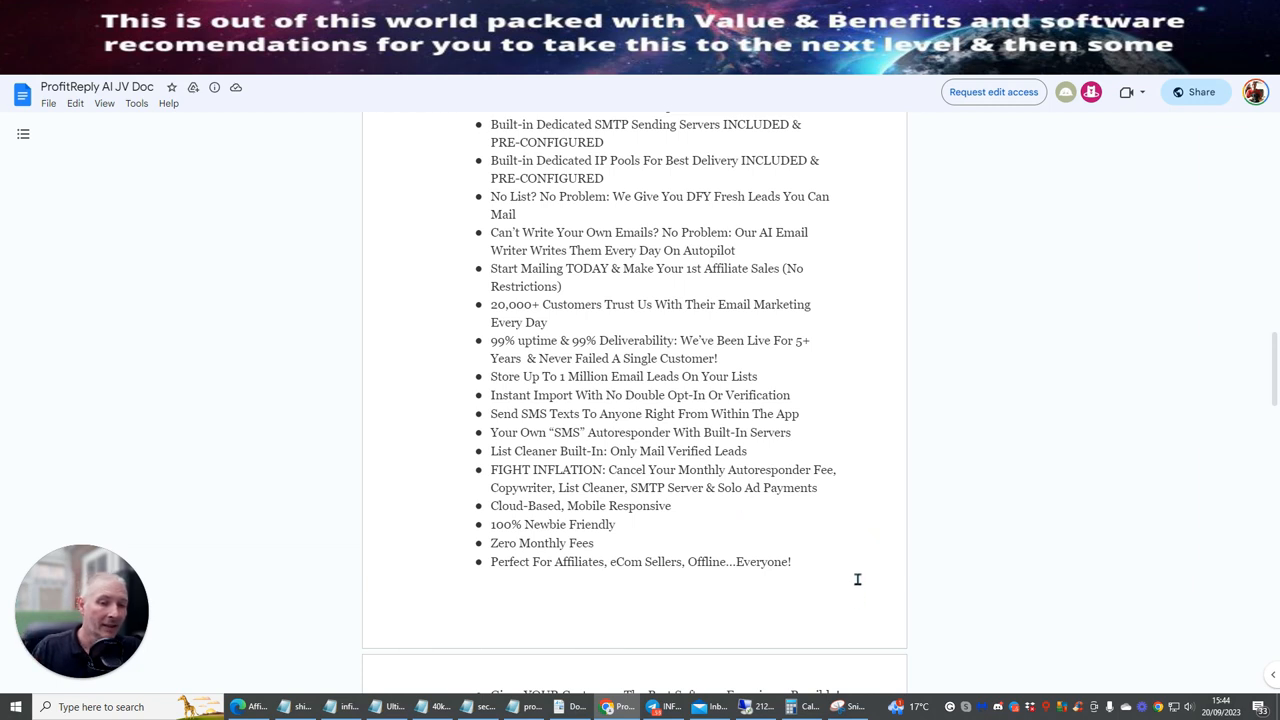
mouse_move(864, 578)
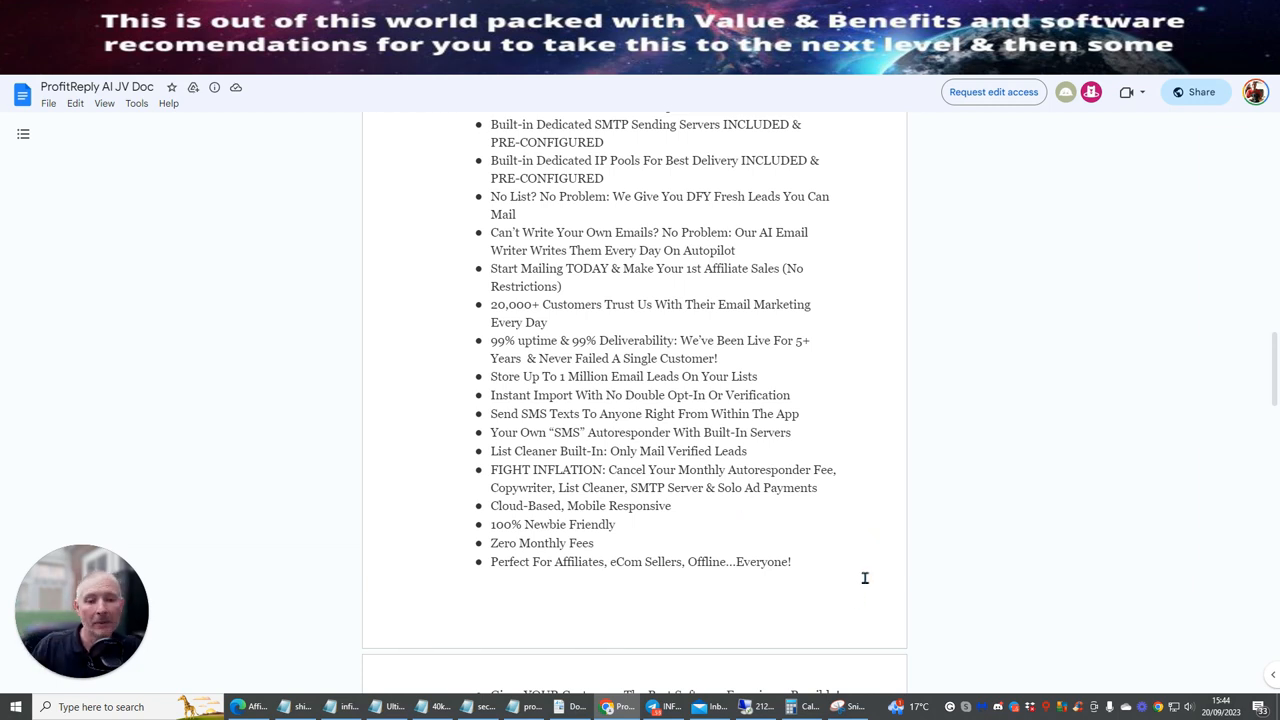
mouse_move(948, 366)
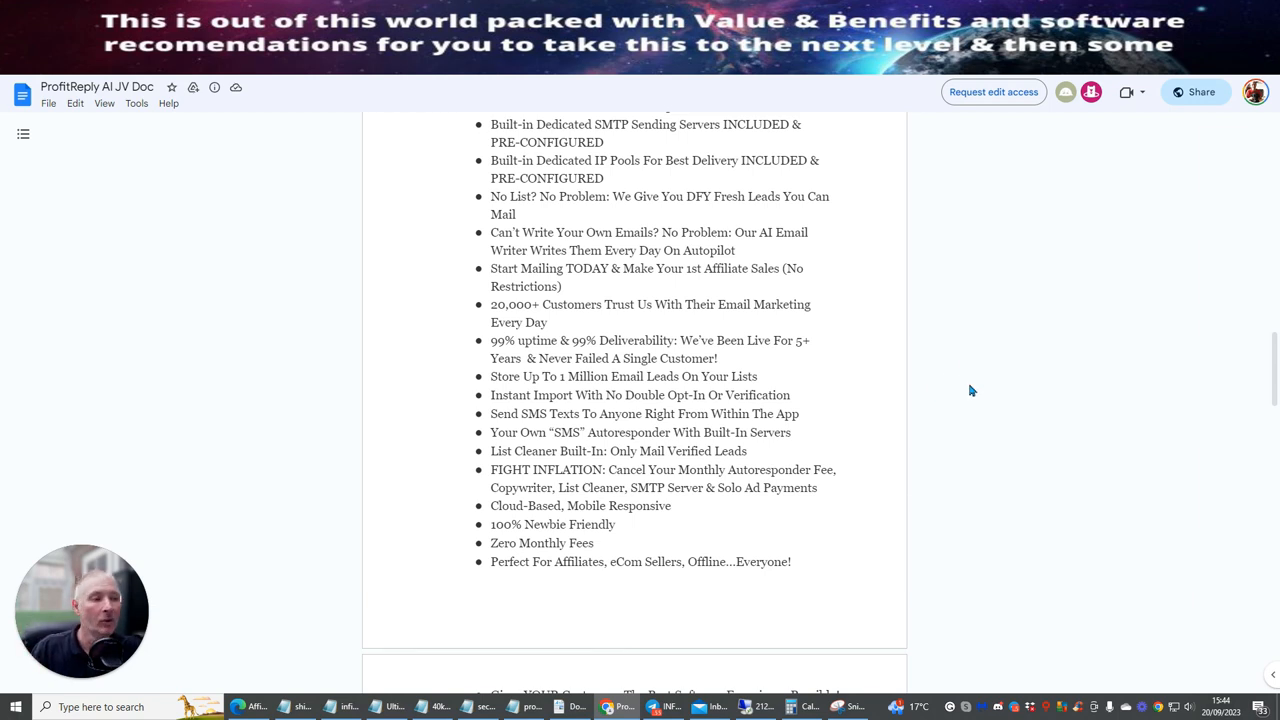
mouse_move(848, 528)
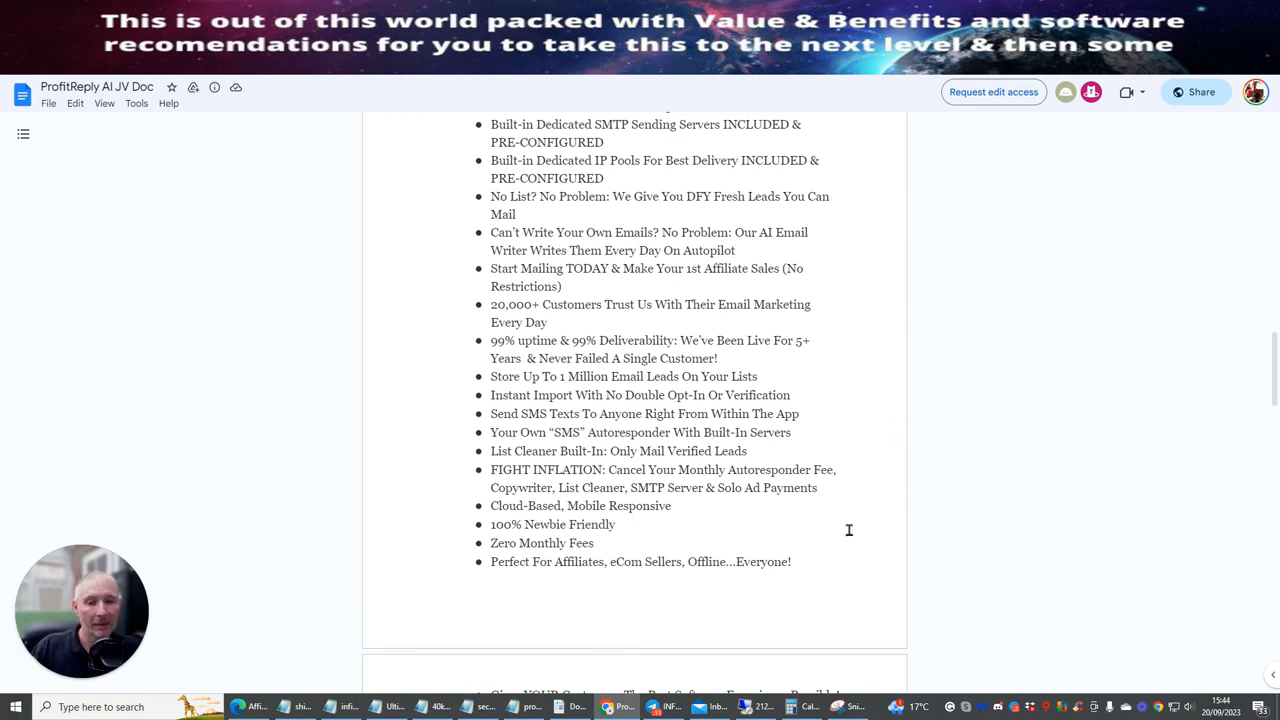
mouse_move(856, 528)
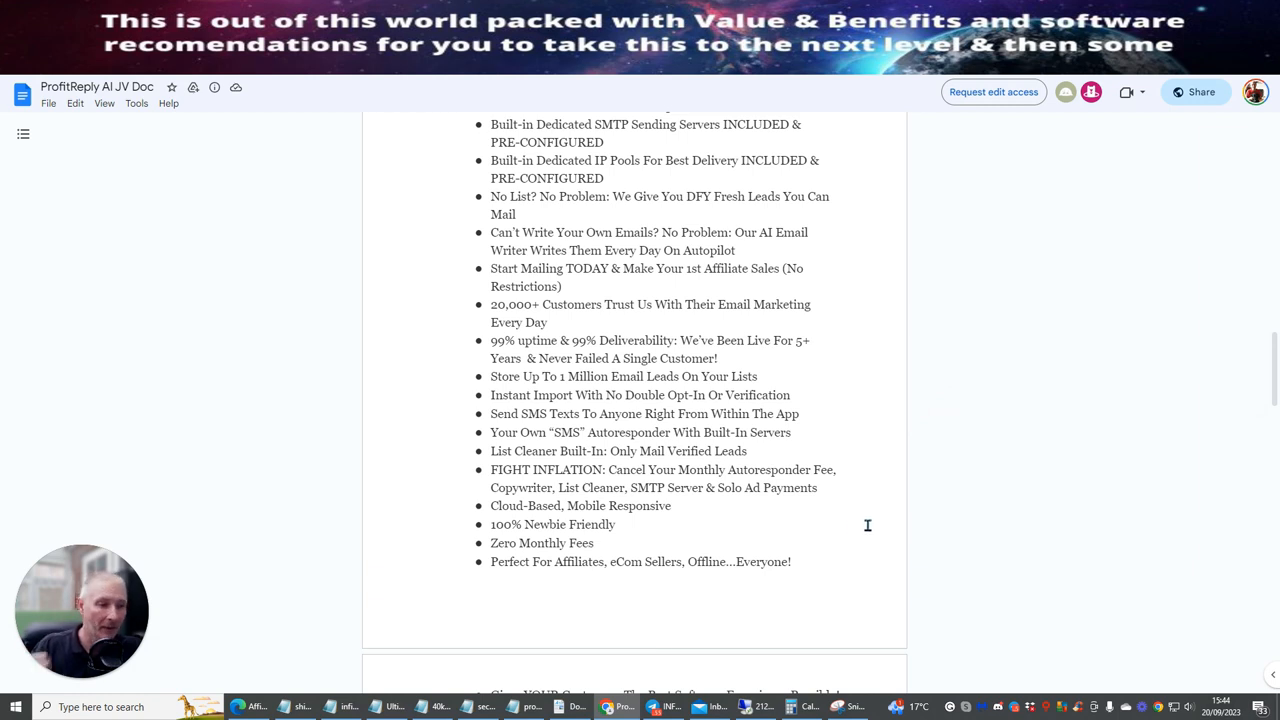
mouse_move(880, 536)
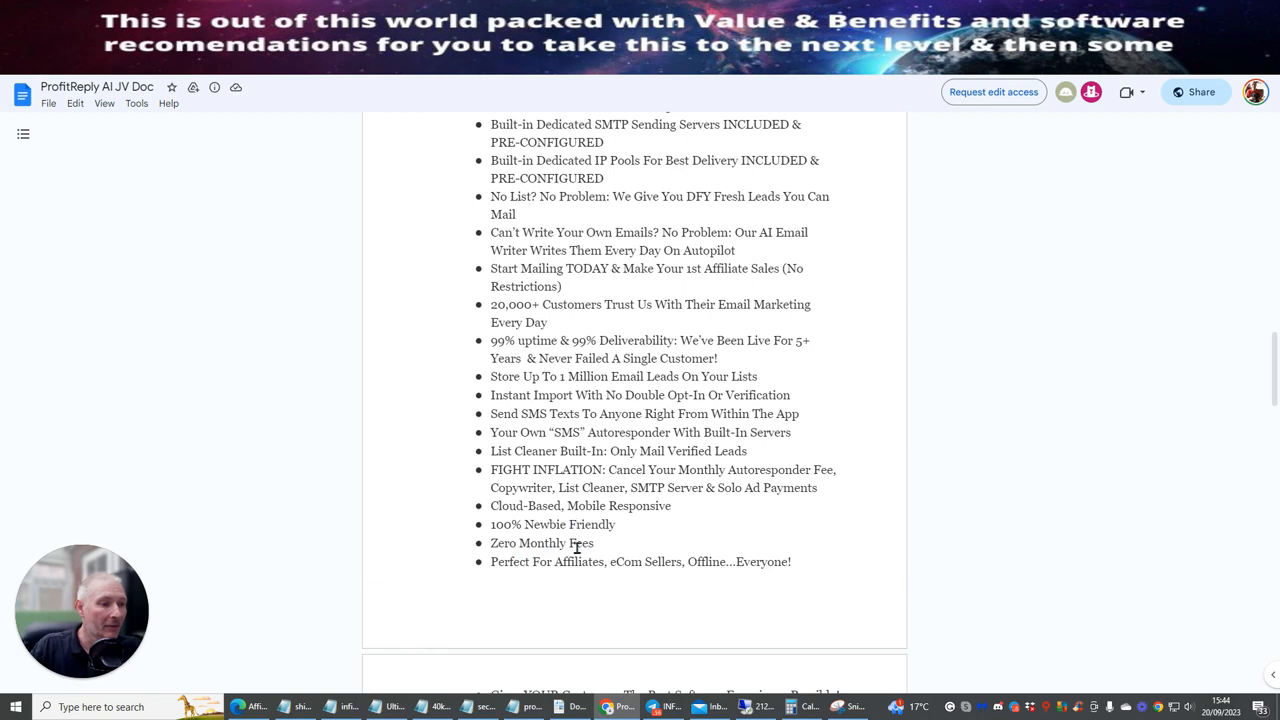
mouse_move(672, 572)
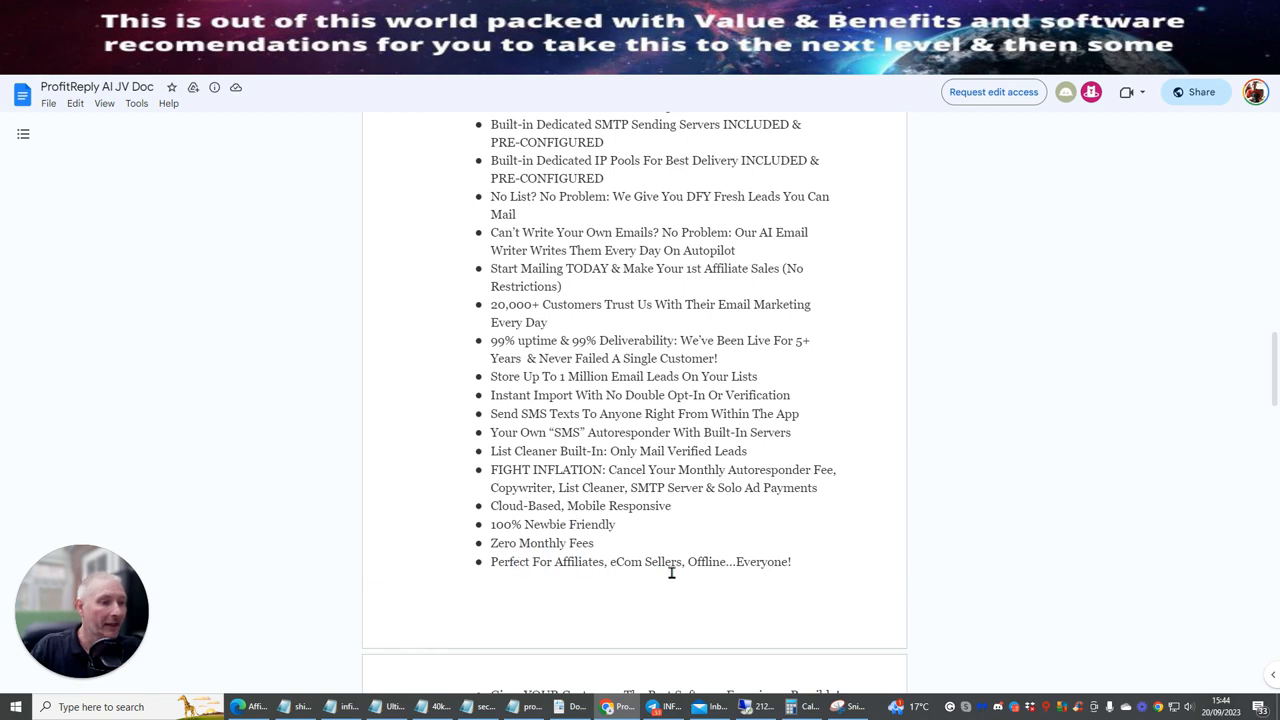
mouse_move(916, 212)
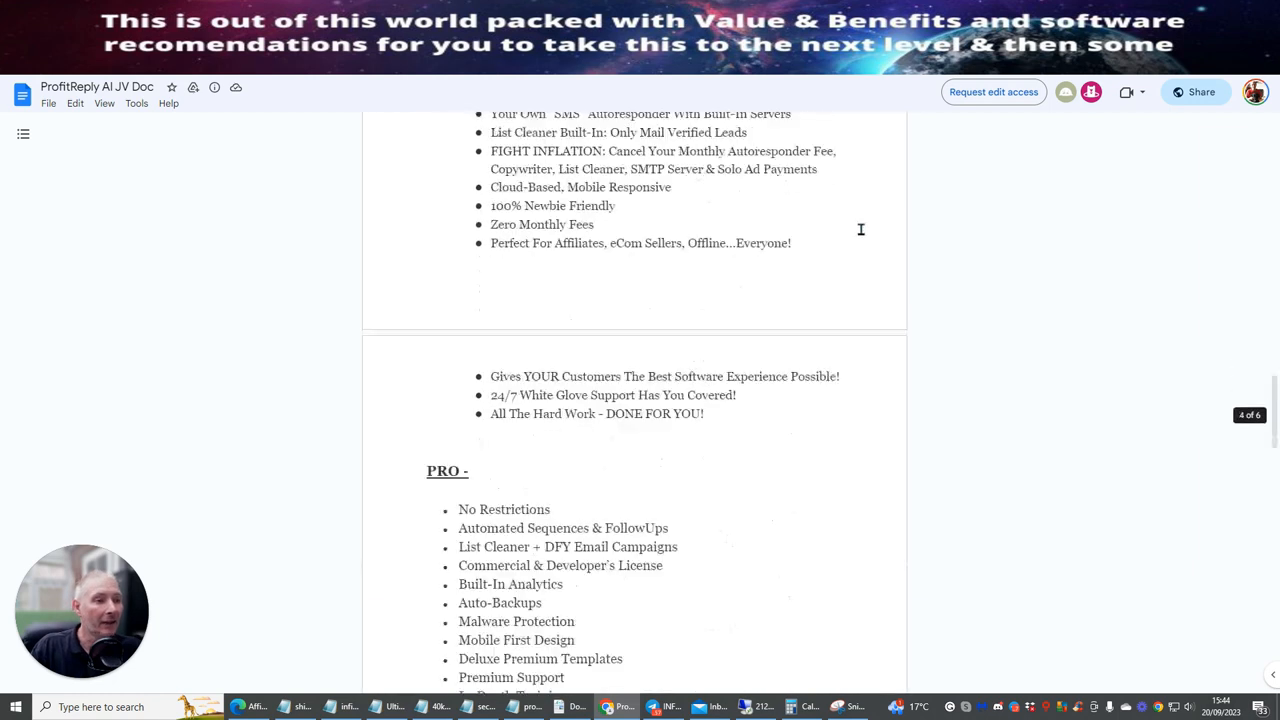
scroll("down", 3)
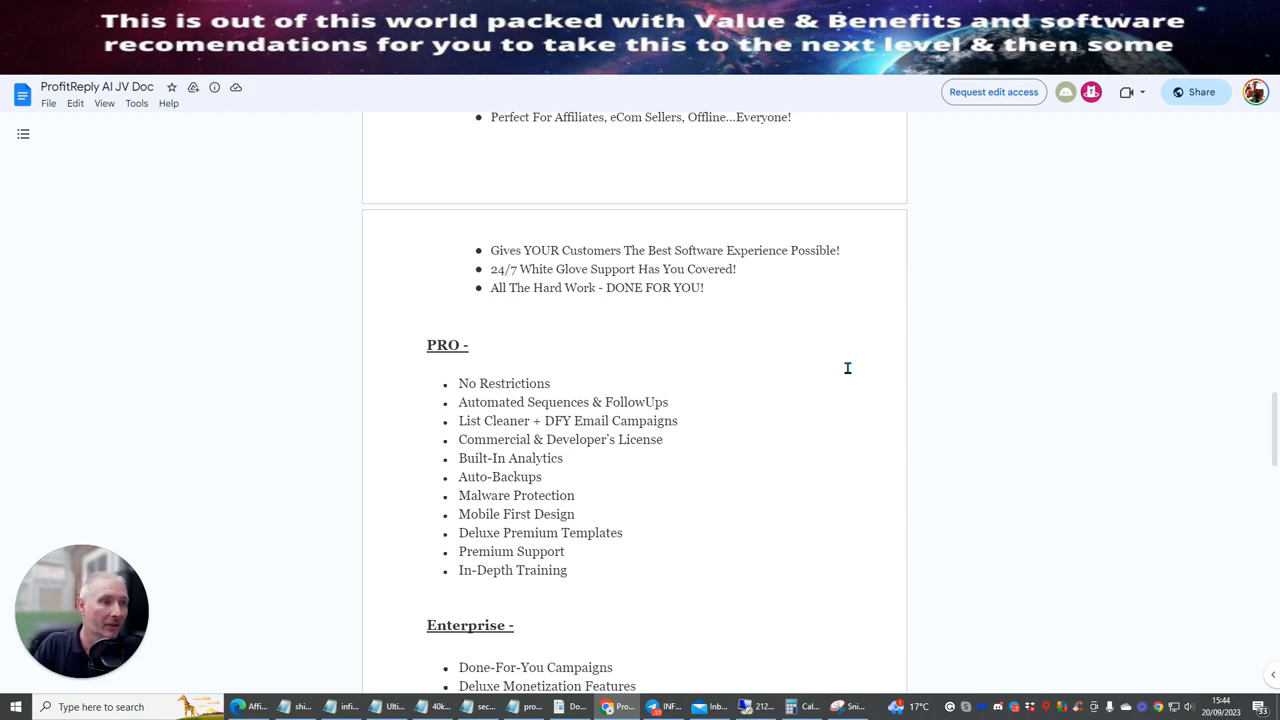
mouse_move(804, 318)
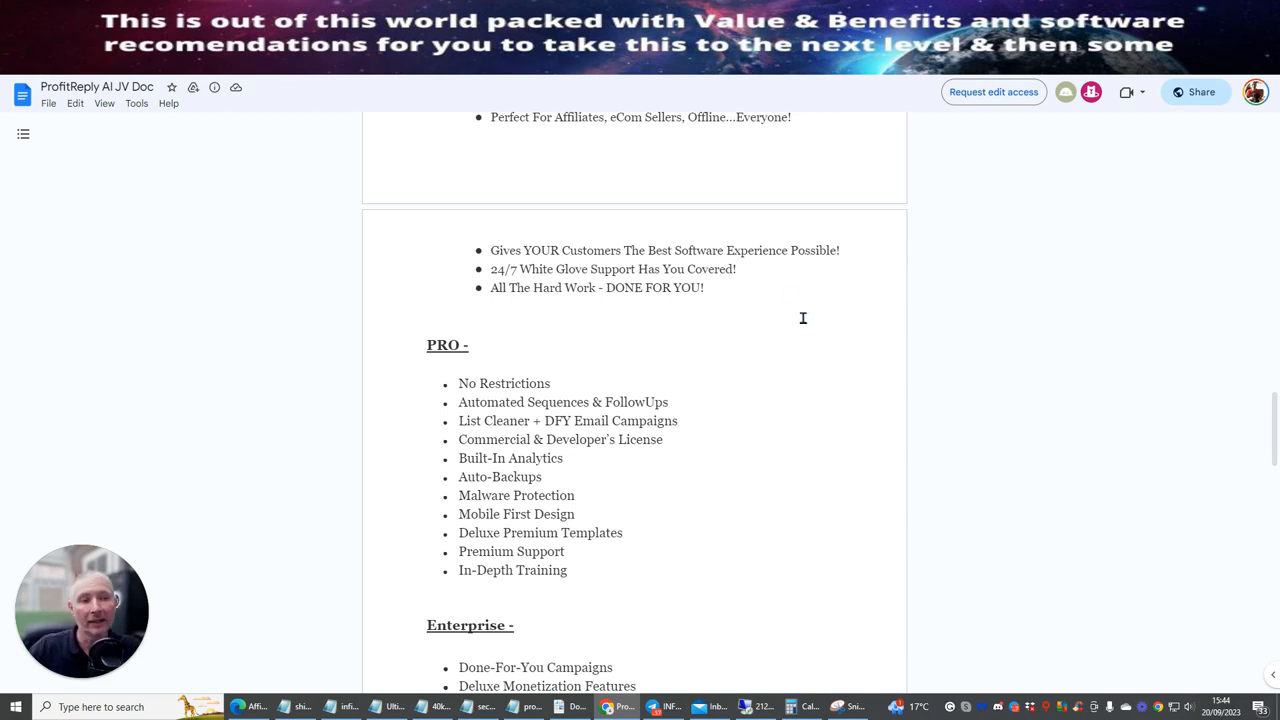
scroll("down", 3)
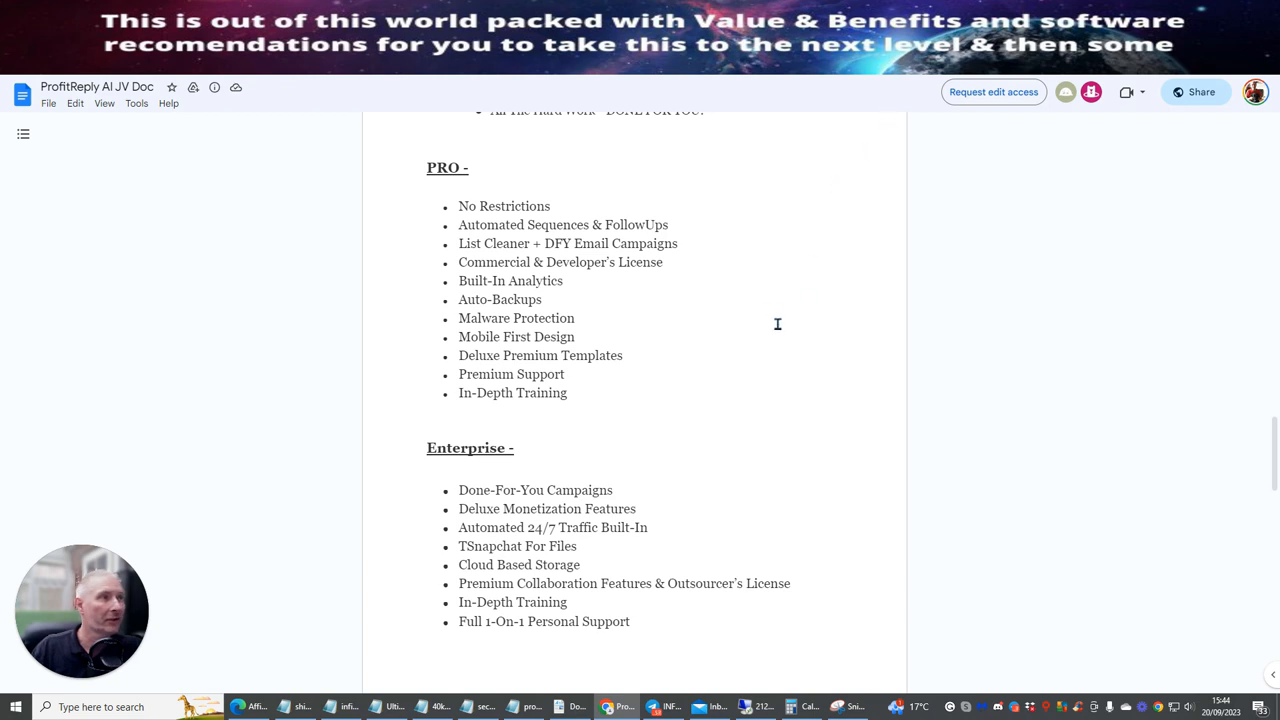
mouse_move(760, 292)
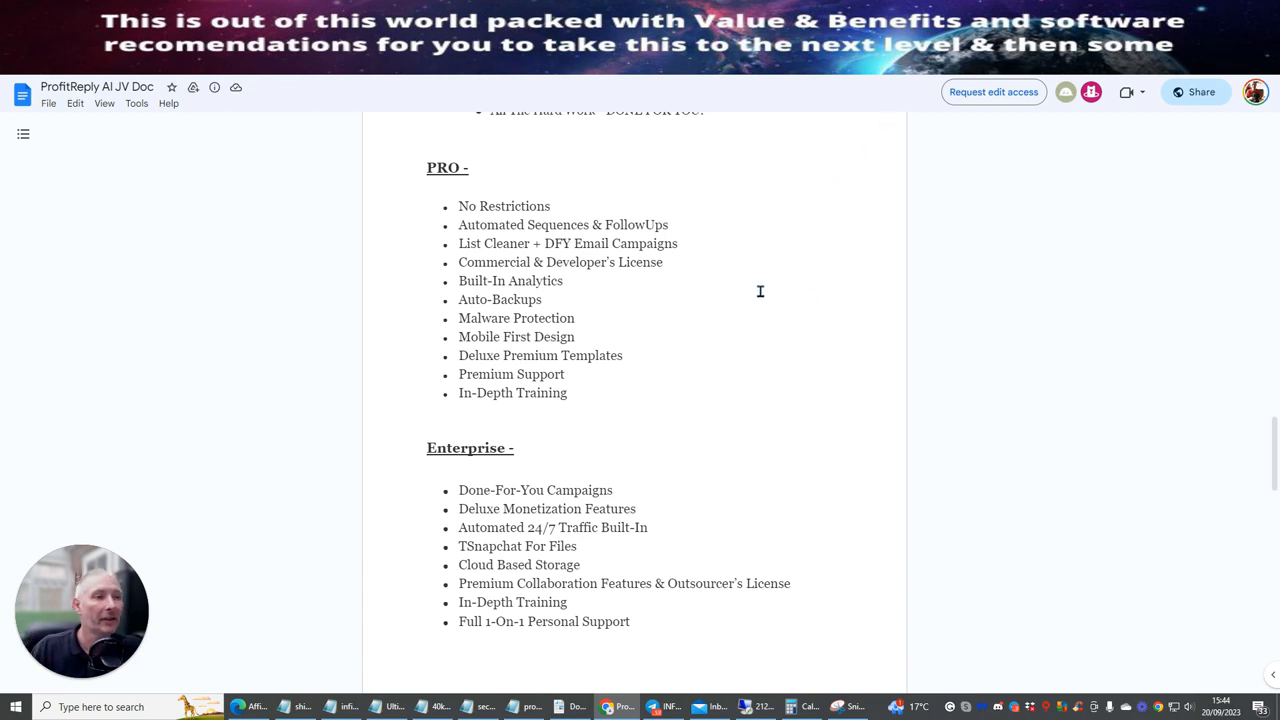
mouse_move(754, 280)
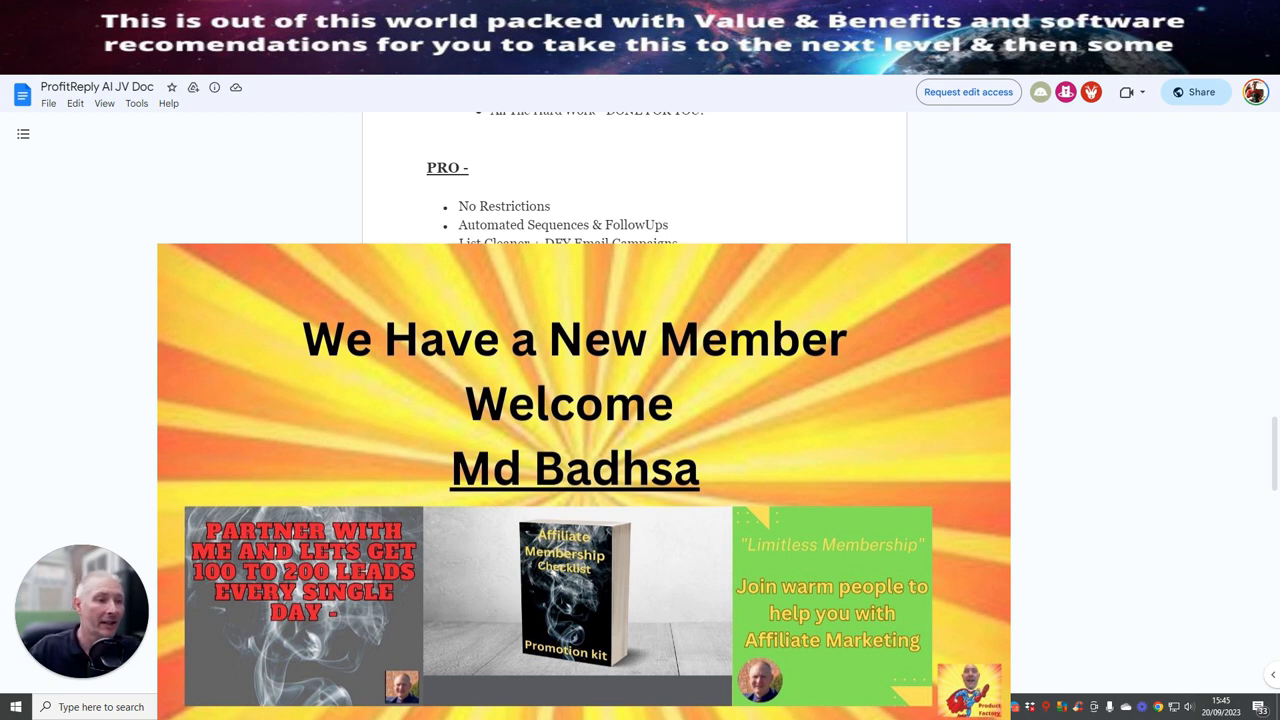
scroll("down", 3)
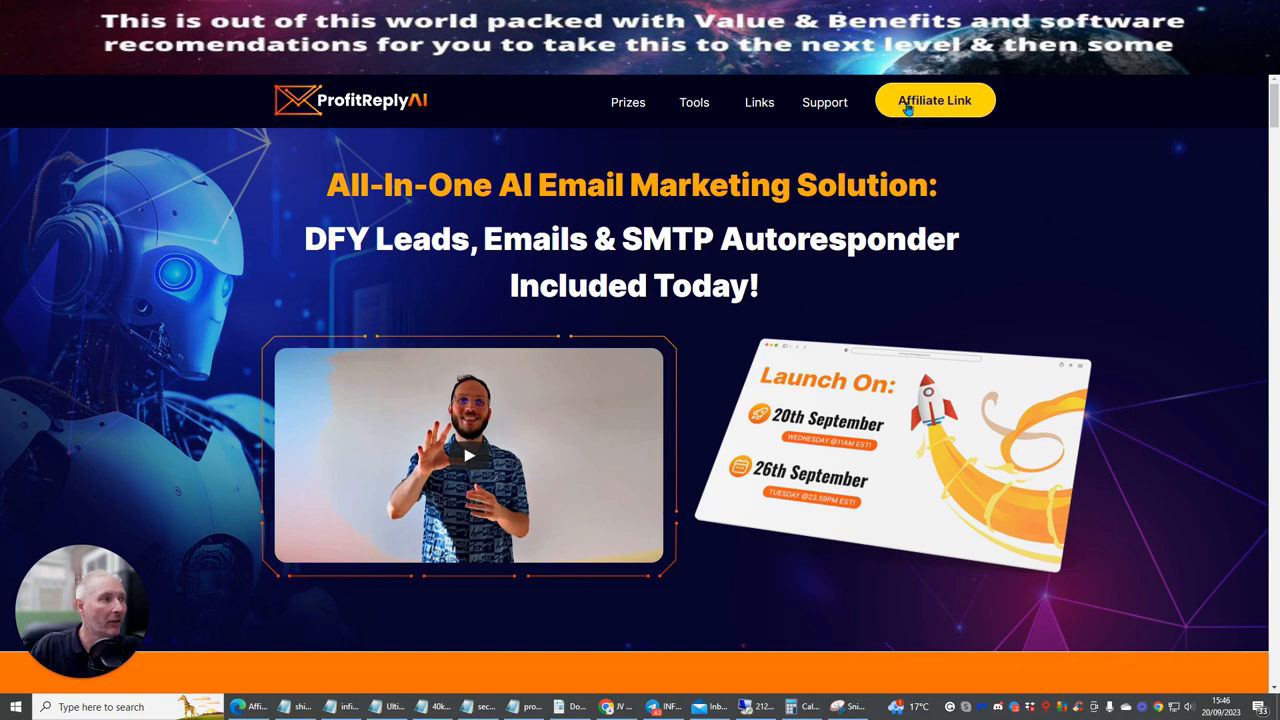
mouse_move(438, 220)
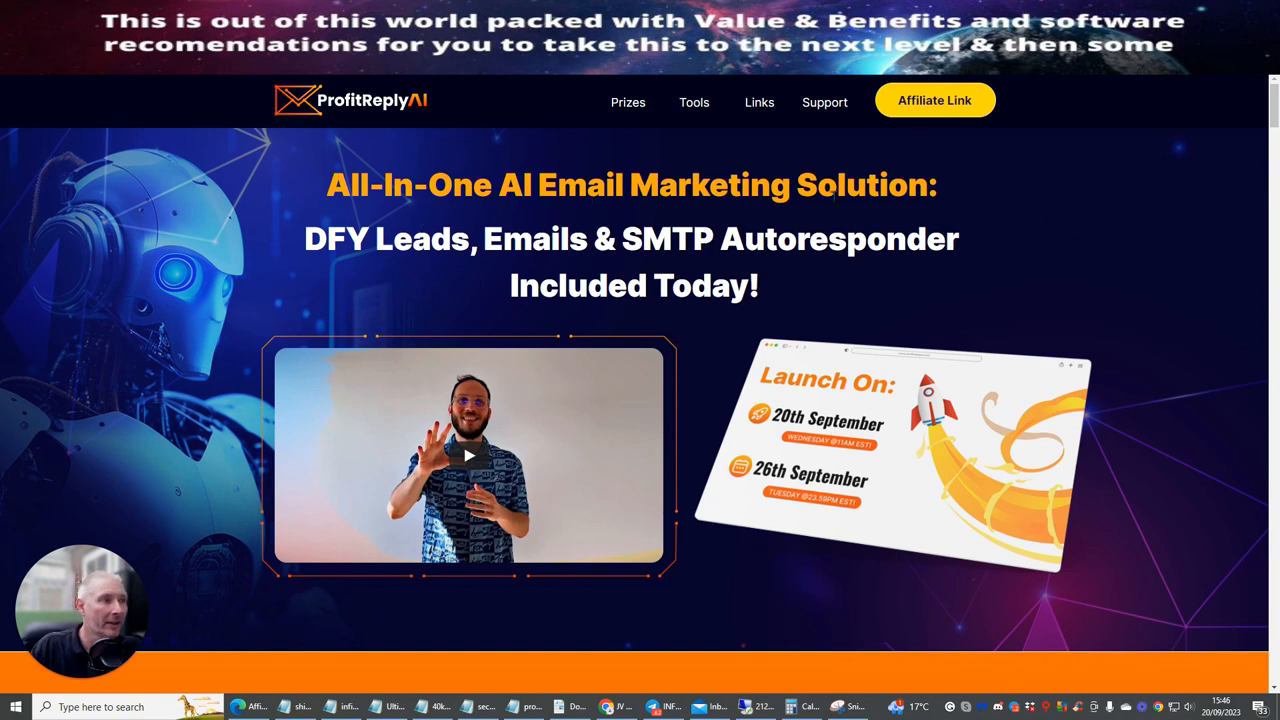
mouse_move(564, 270)
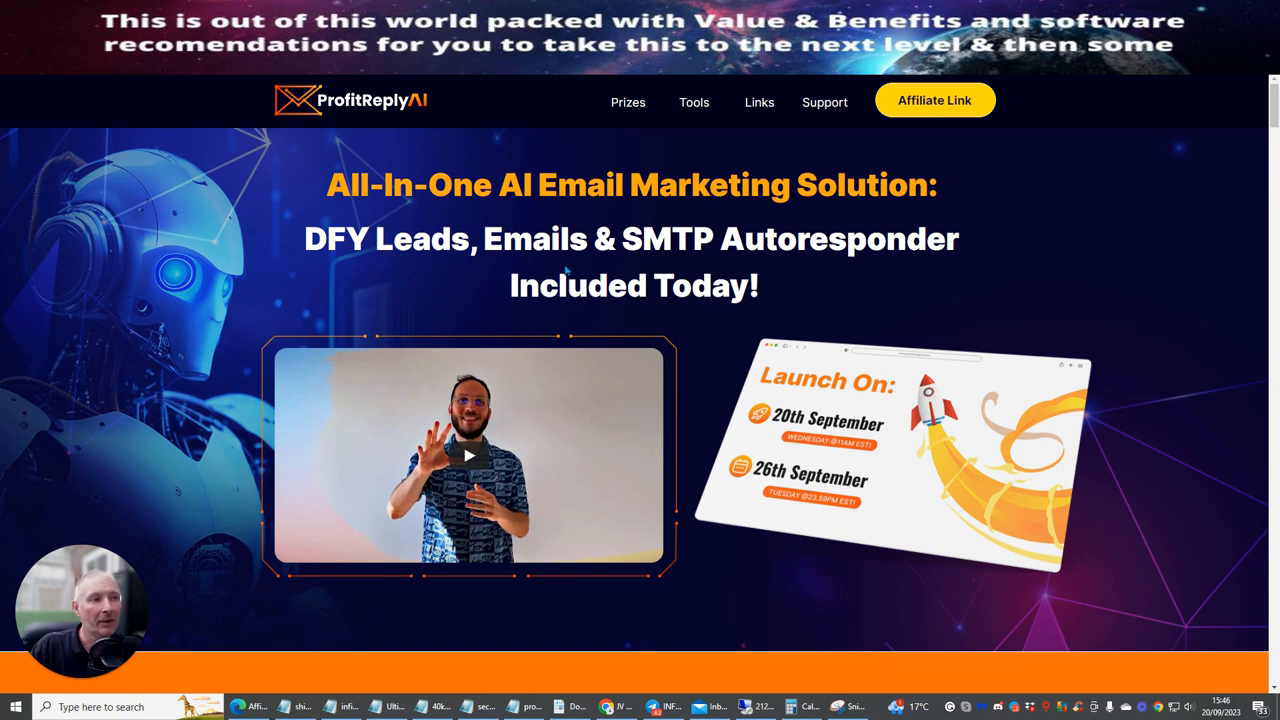
mouse_move(984, 220)
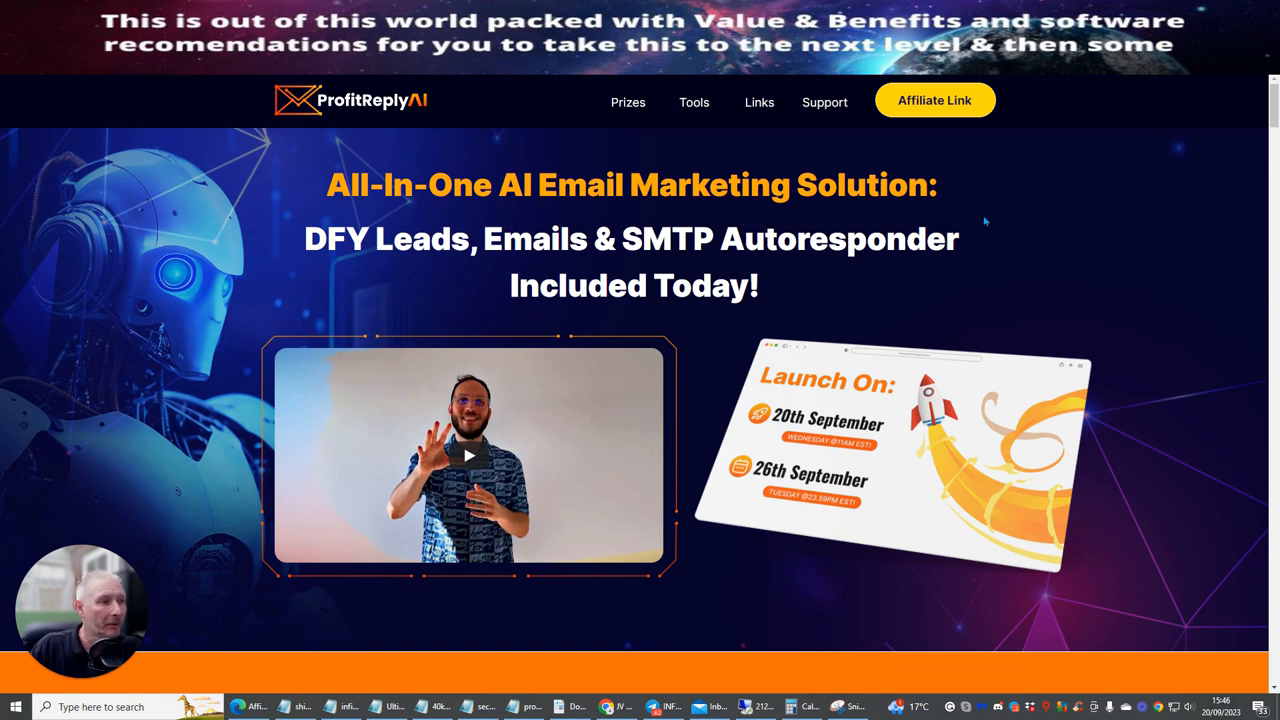
scroll("down", 3)
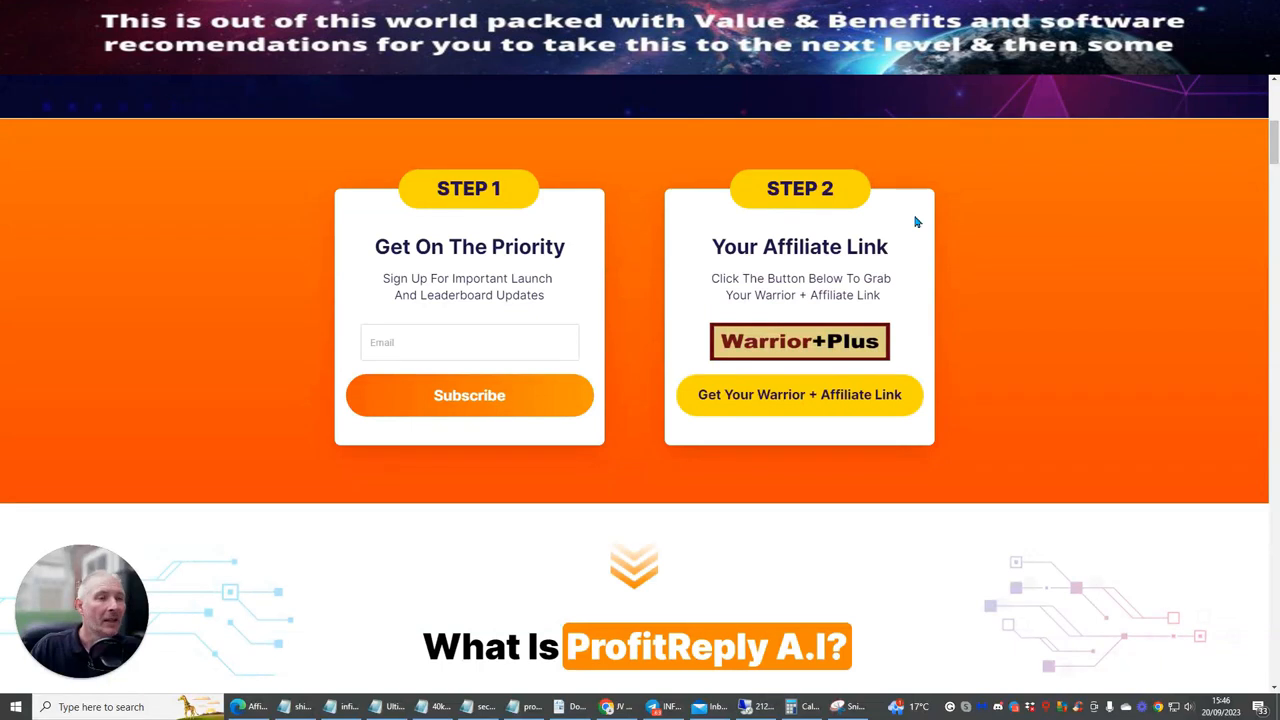
scroll("down", 3)
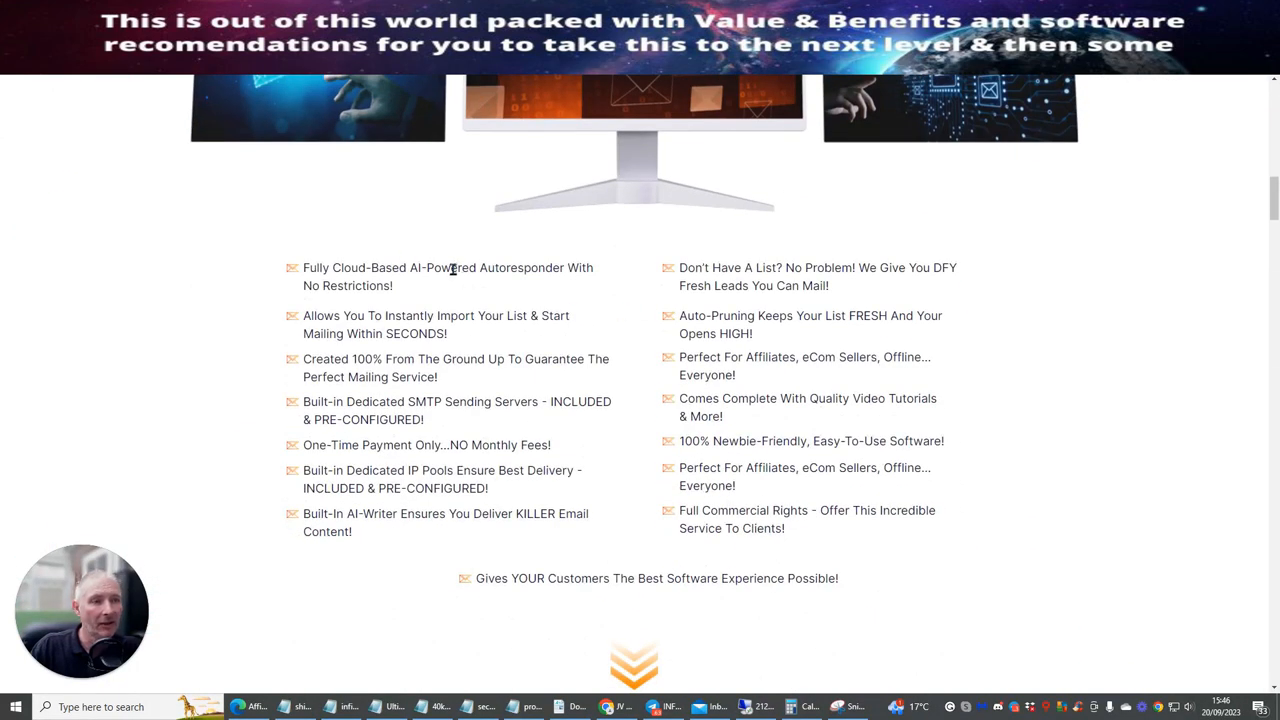
mouse_move(908, 234)
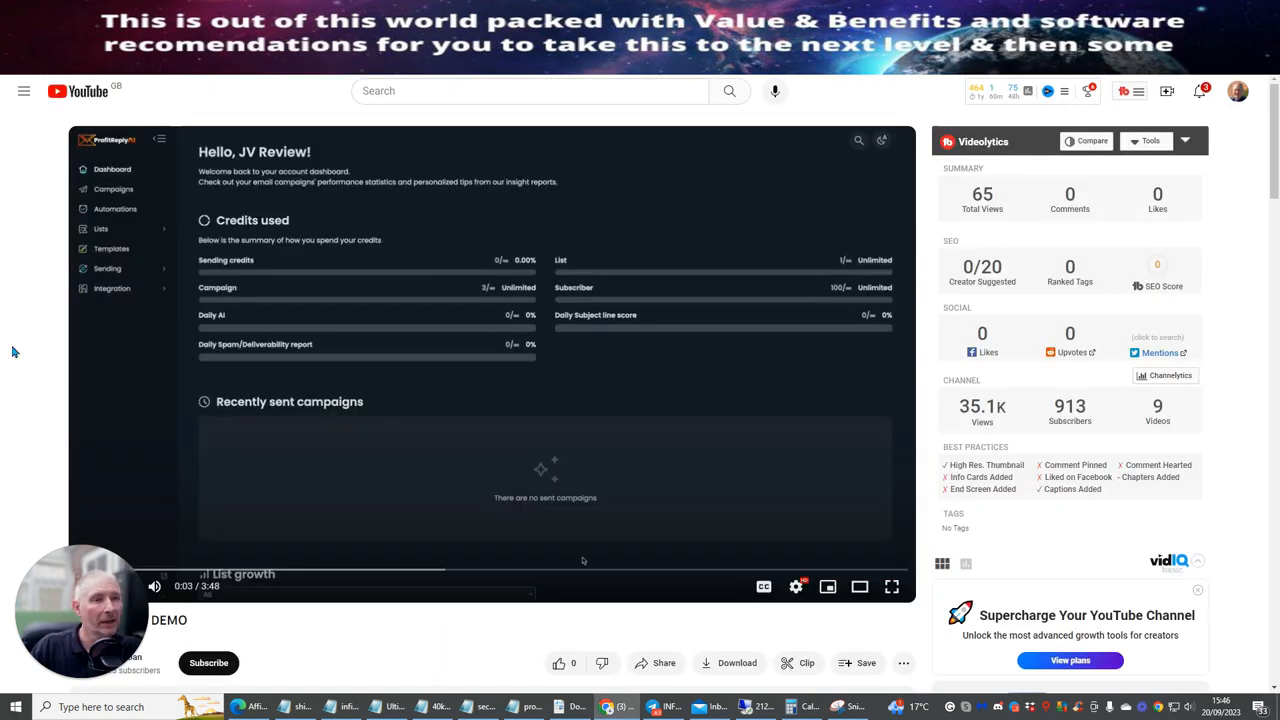
mouse_move(608, 196)
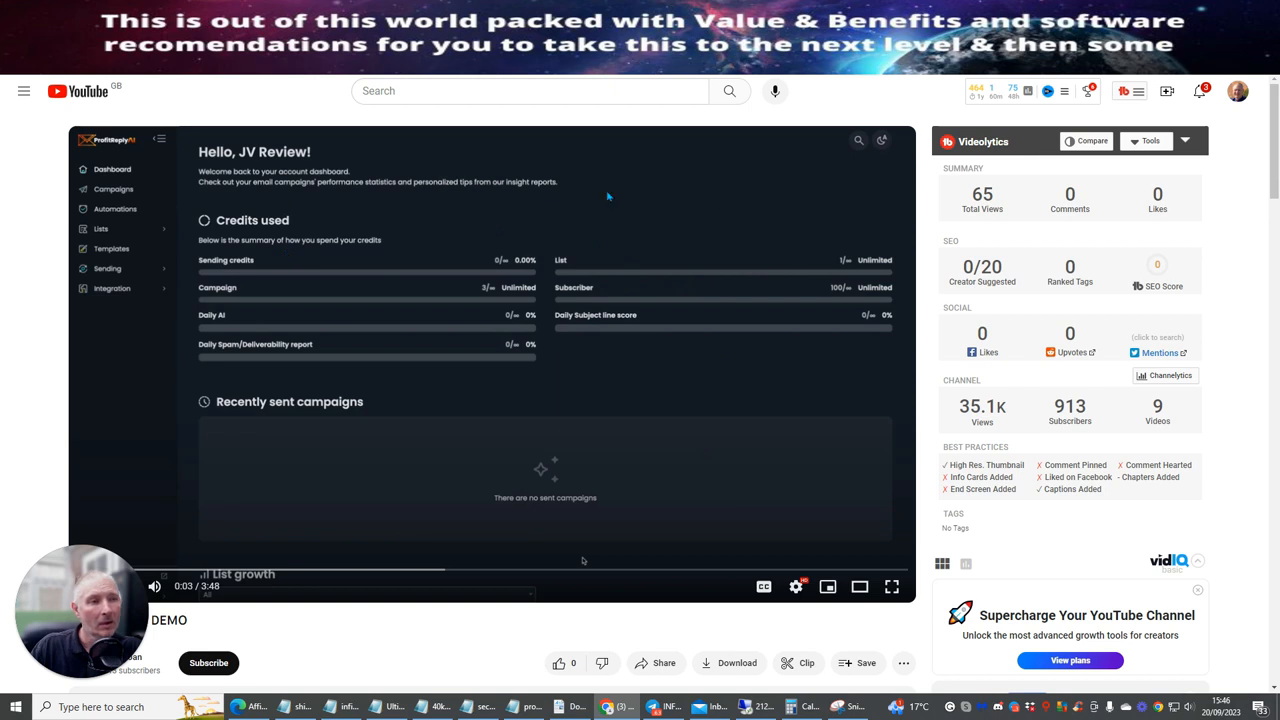
mouse_move(624, 344)
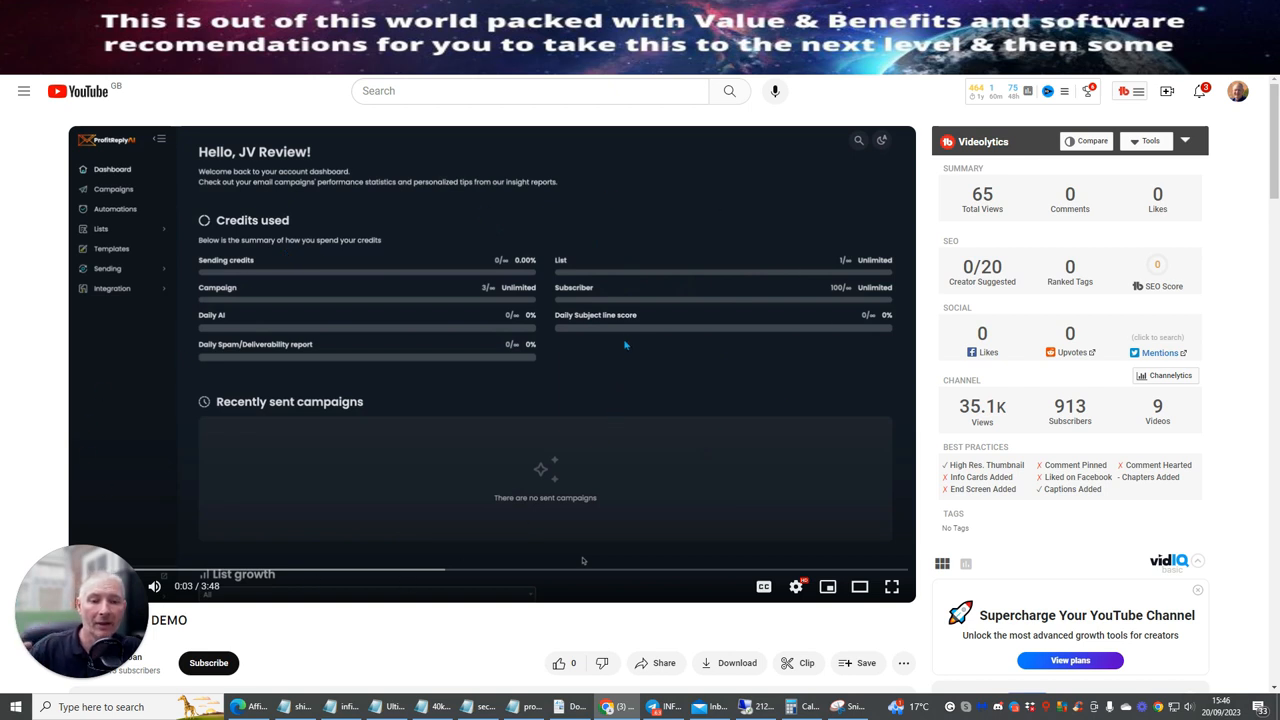
mouse_move(304, 456)
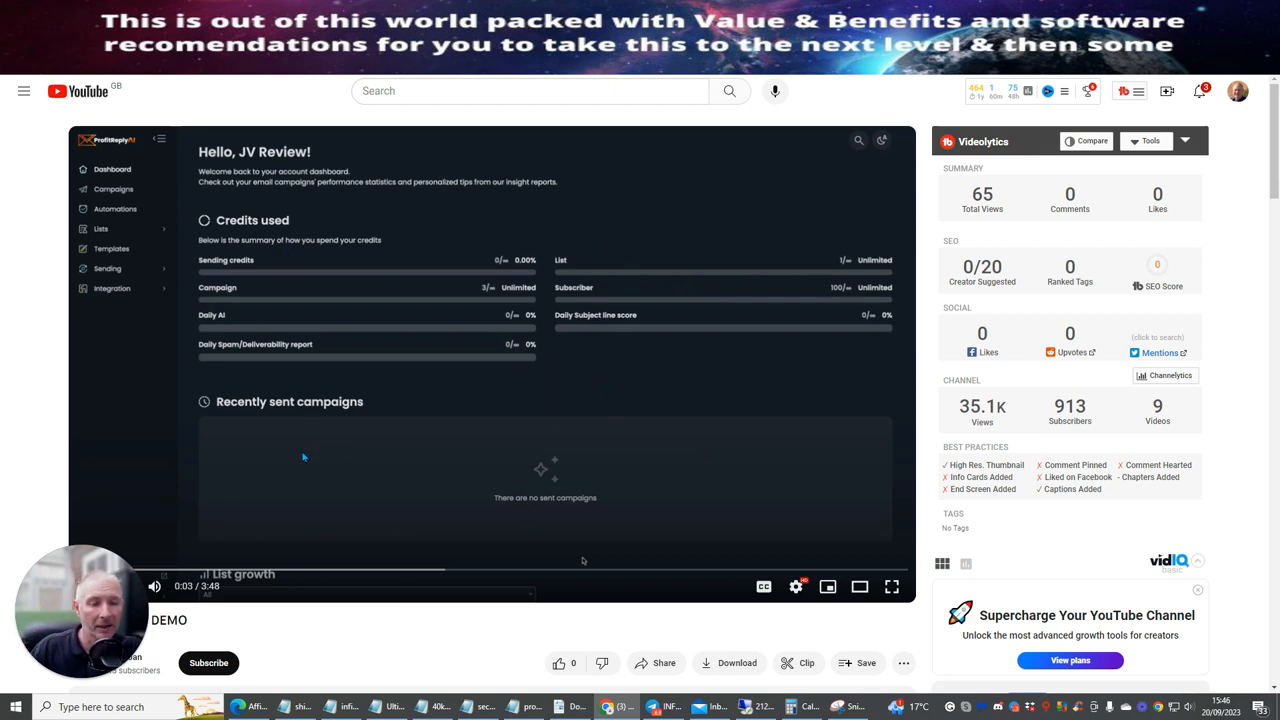
mouse_move(304, 212)
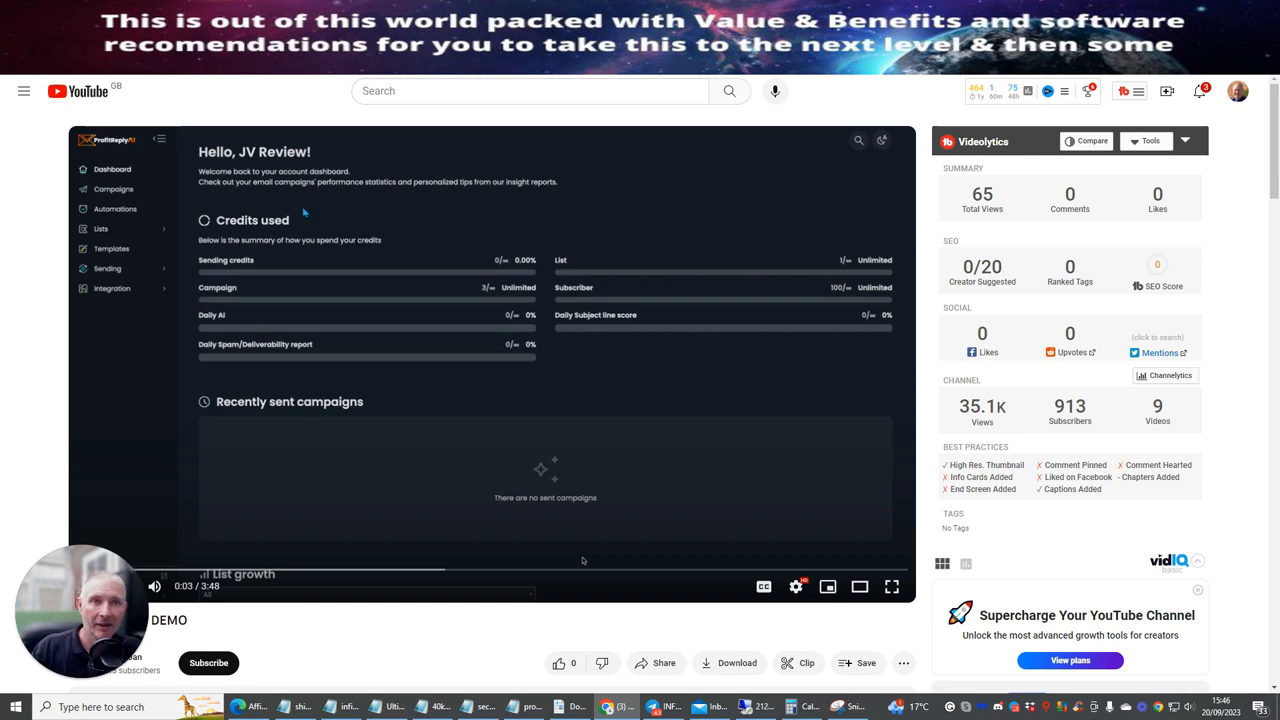
mouse_move(164, 312)
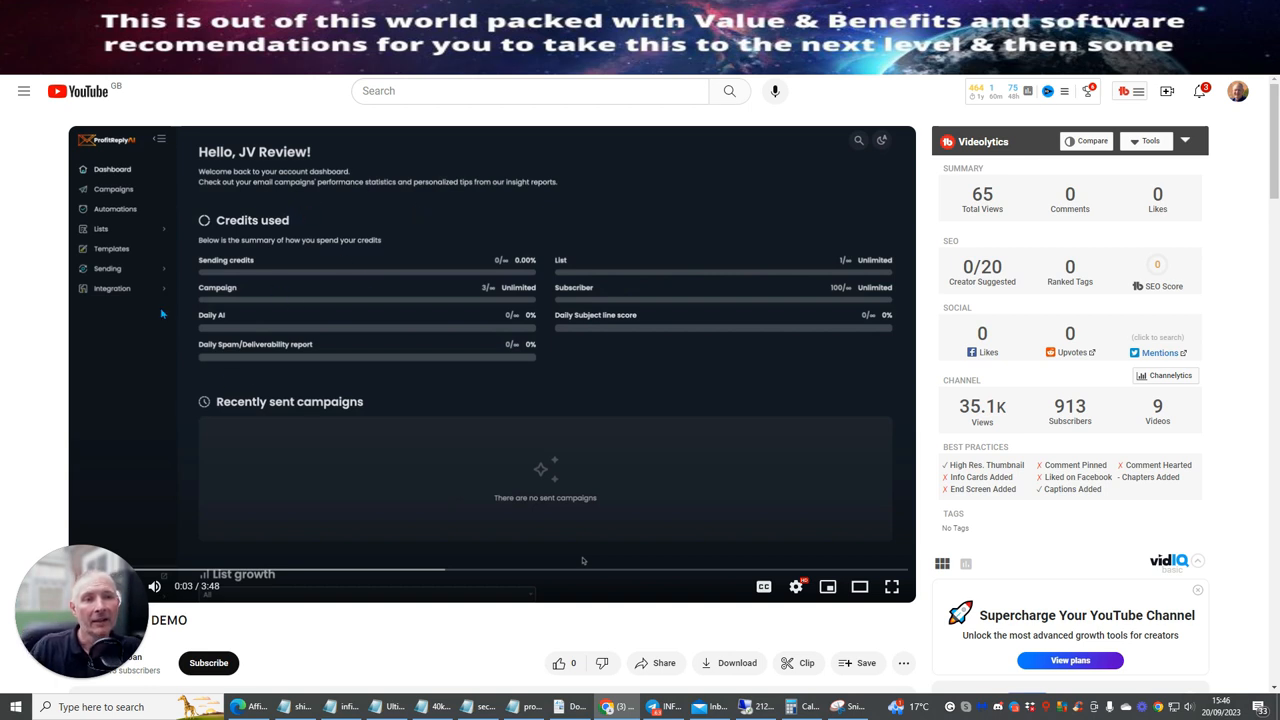
mouse_move(100, 212)
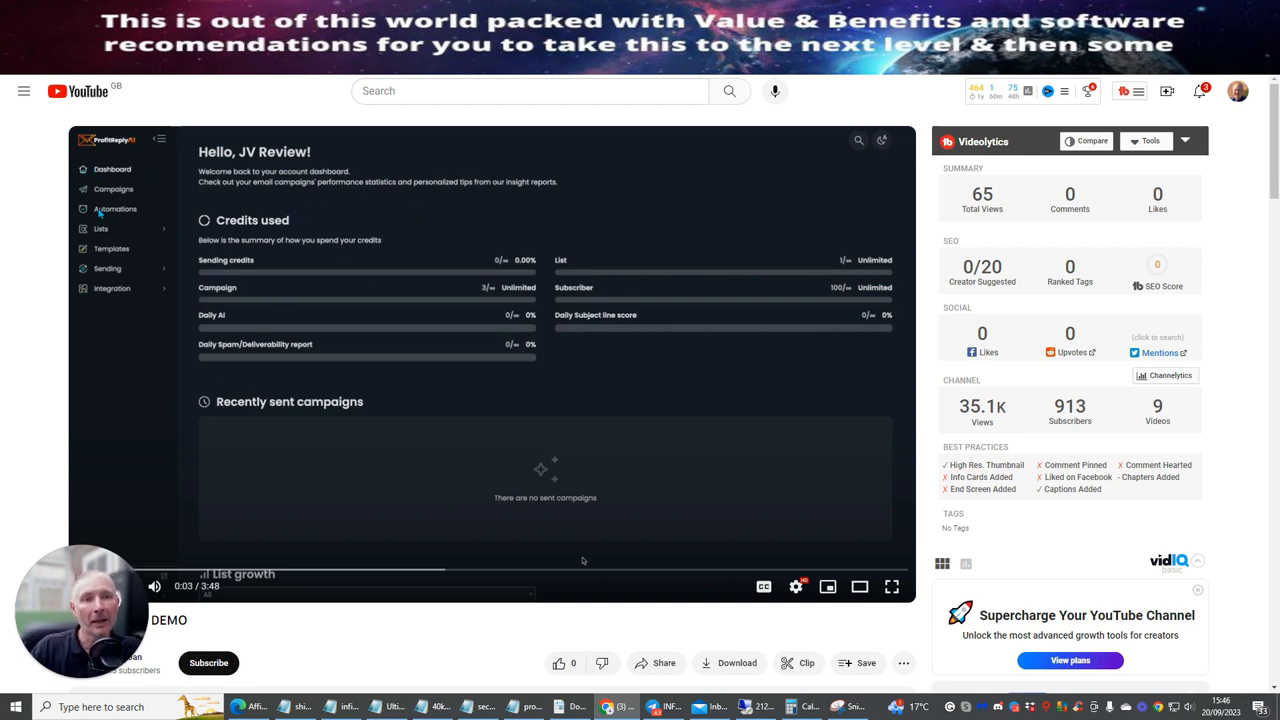
mouse_move(124, 262)
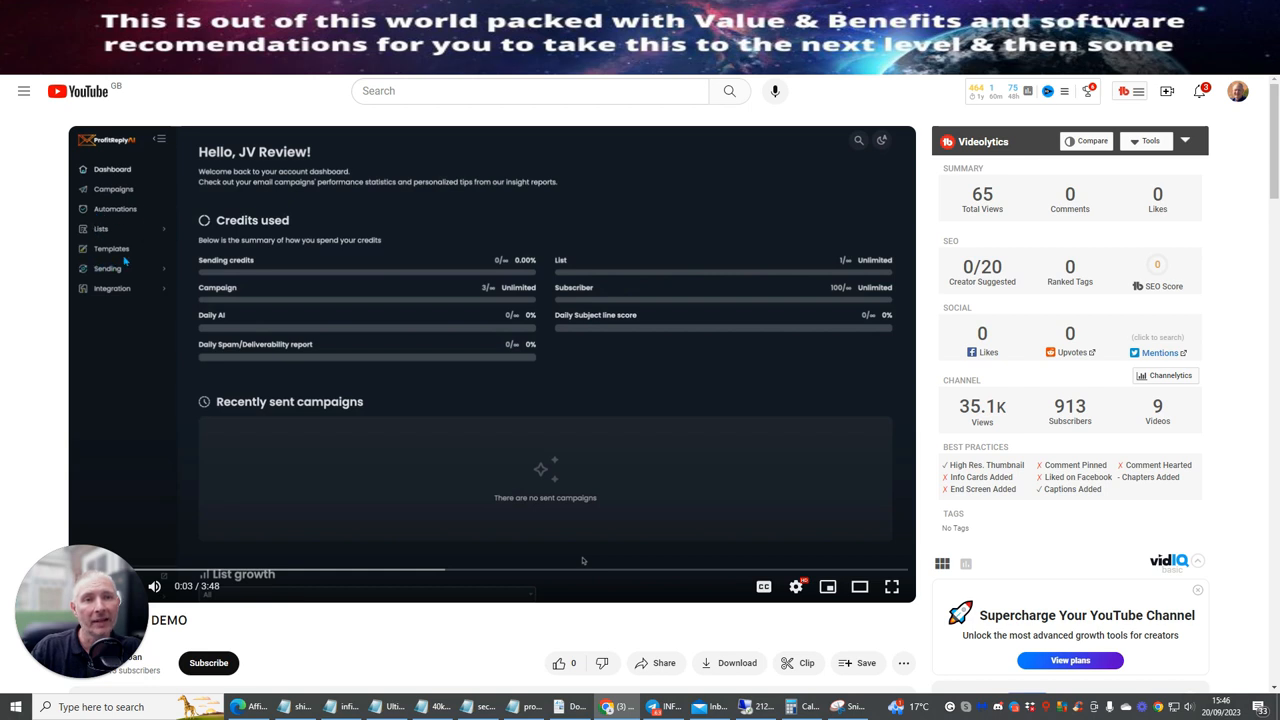
mouse_move(160, 292)
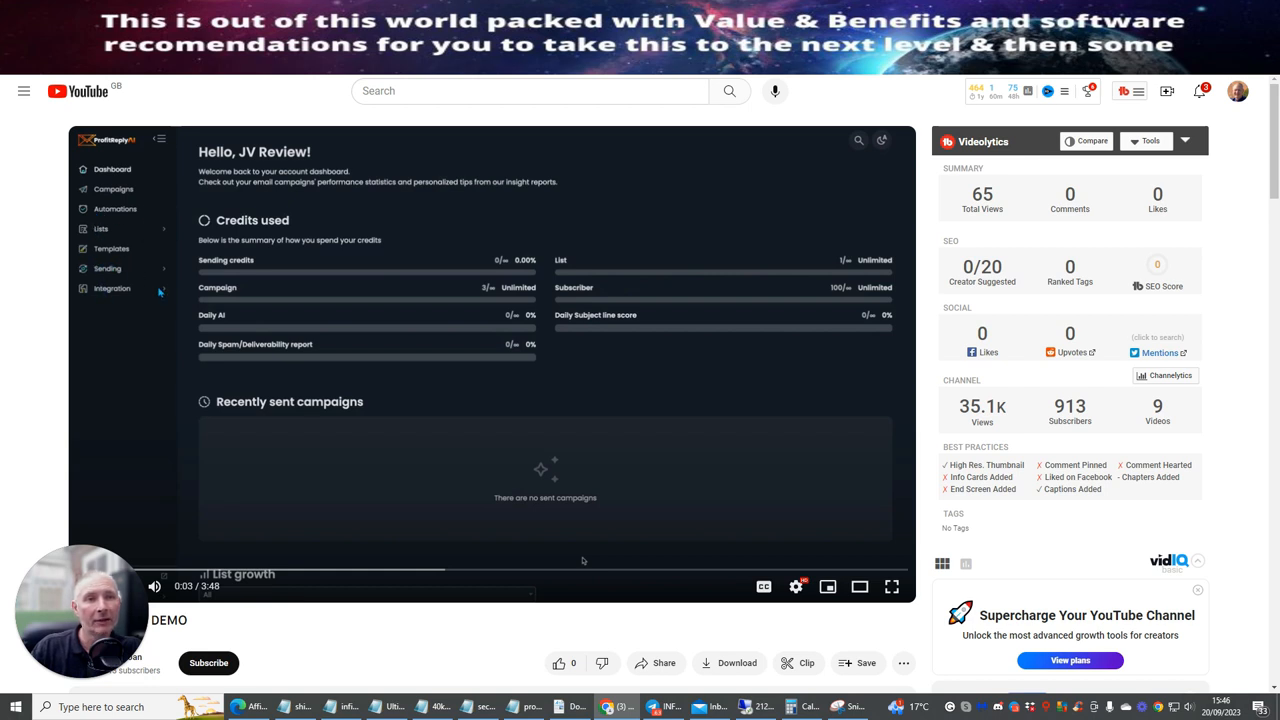
mouse_move(160, 400)
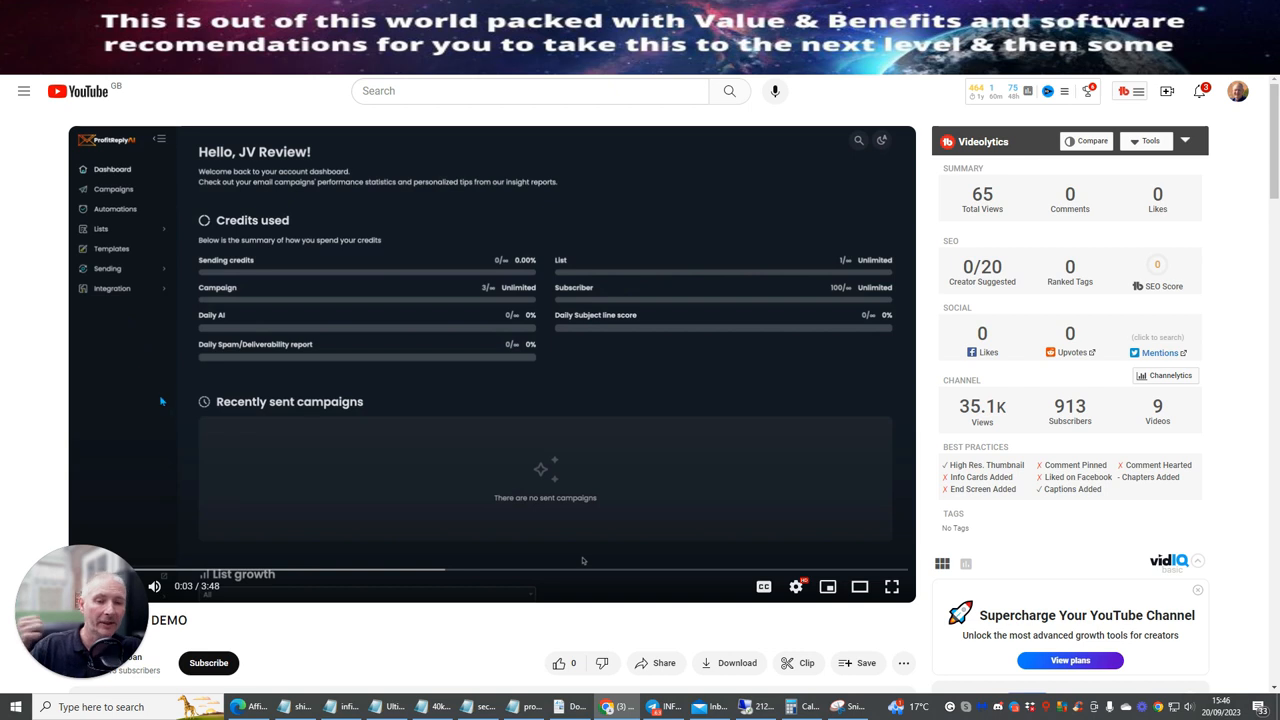
mouse_move(740, 468)
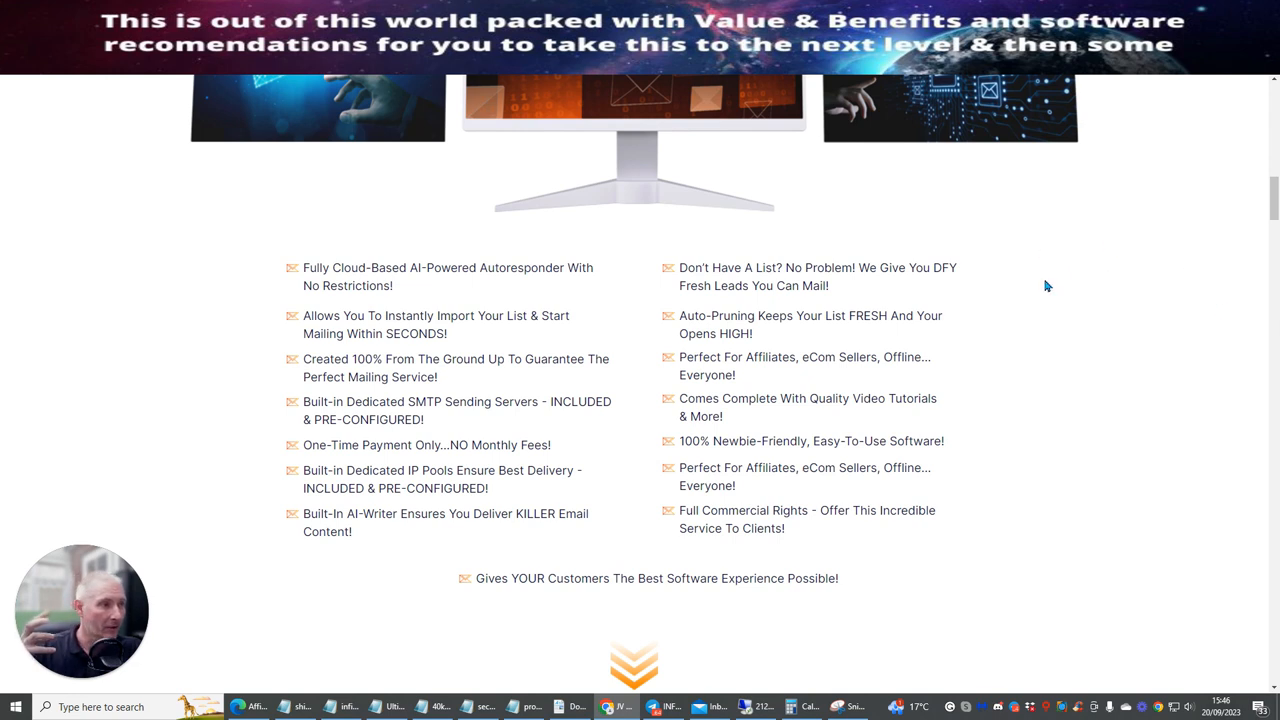
mouse_move(1050, 334)
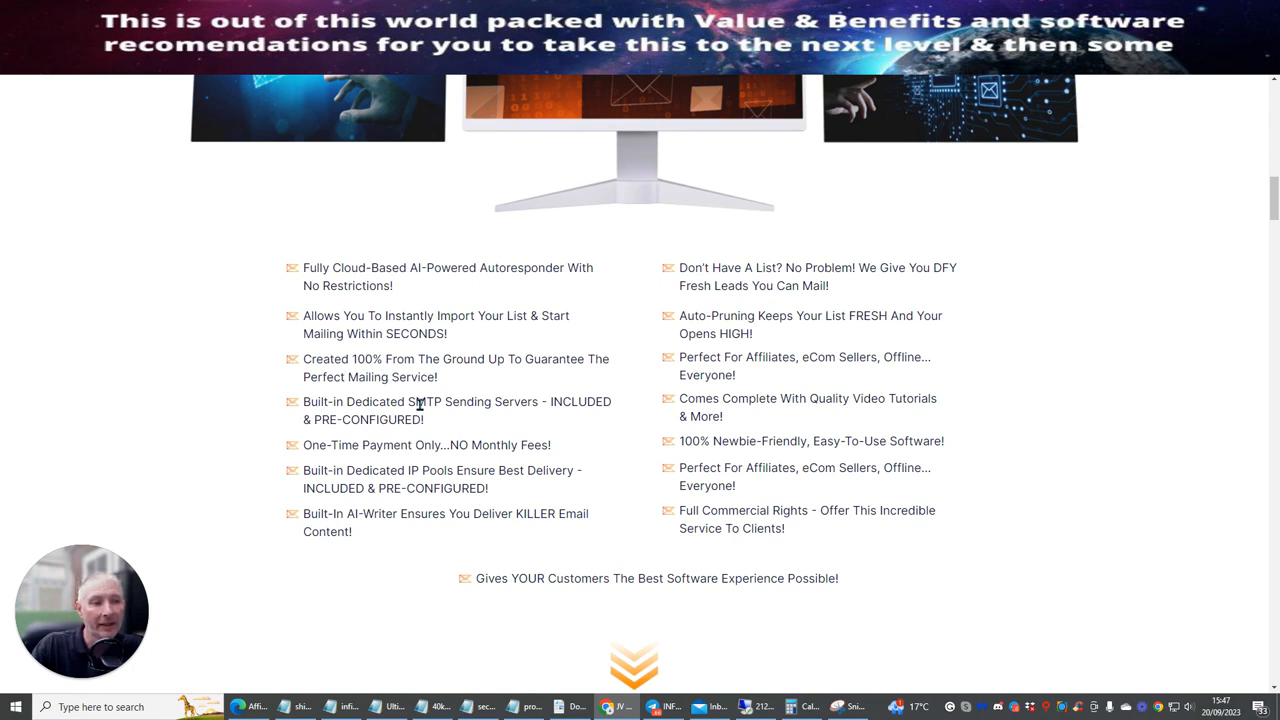
mouse_move(370, 436)
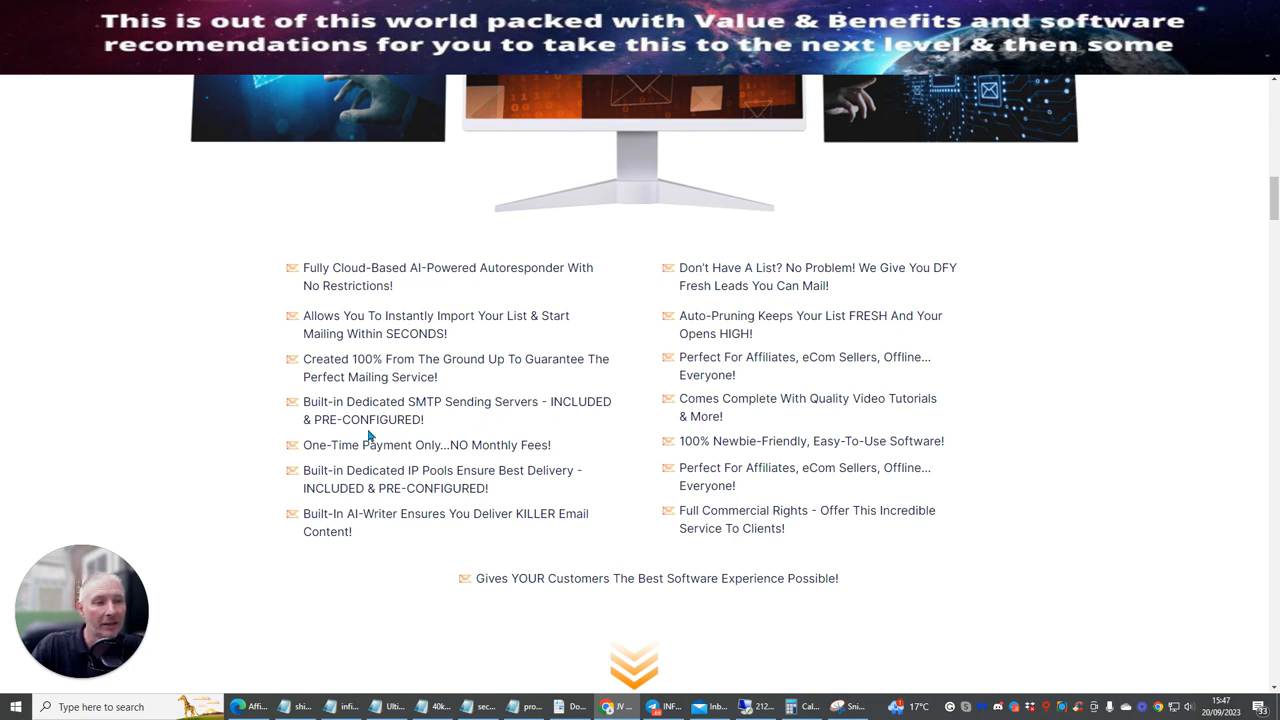
mouse_move(368, 512)
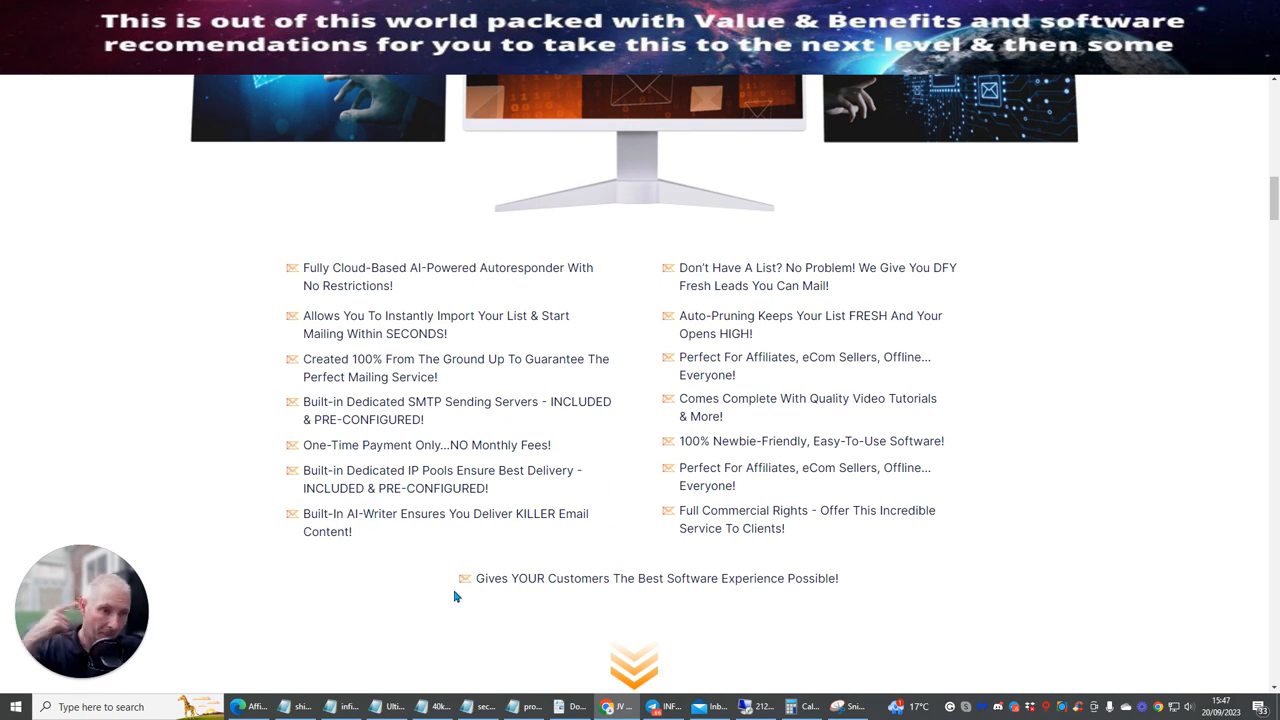
mouse_move(436, 530)
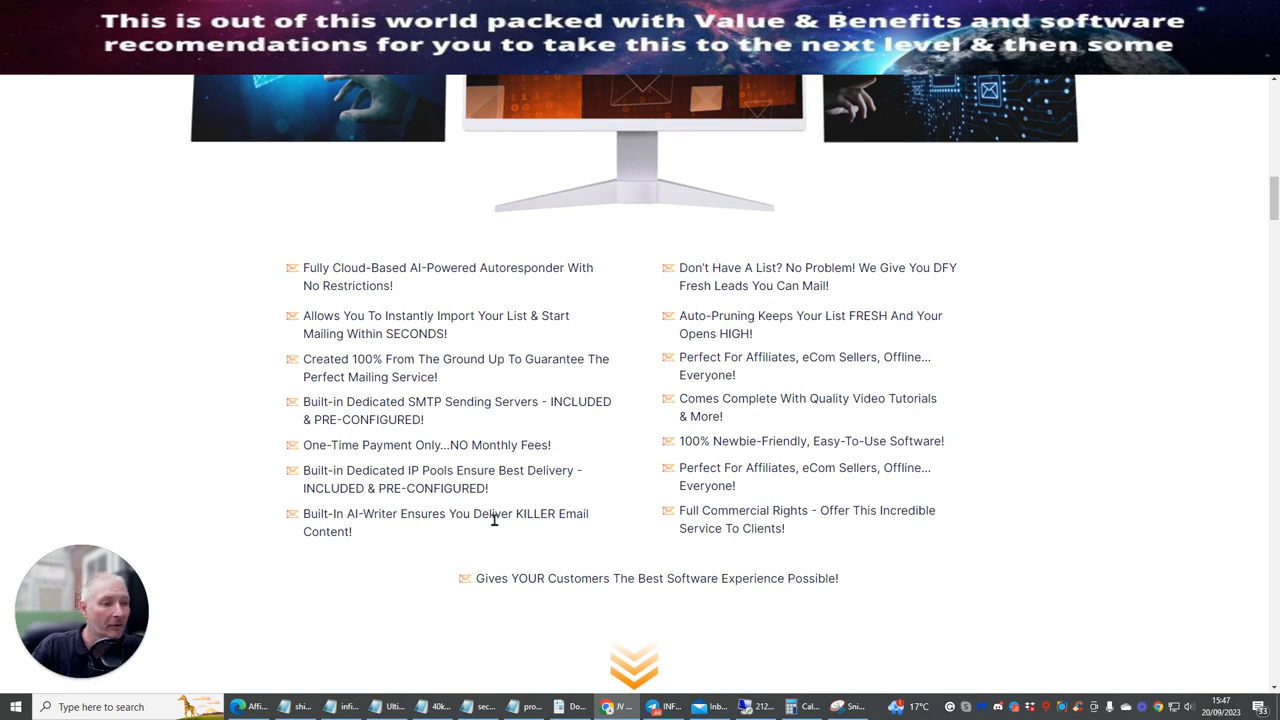
mouse_move(1050, 456)
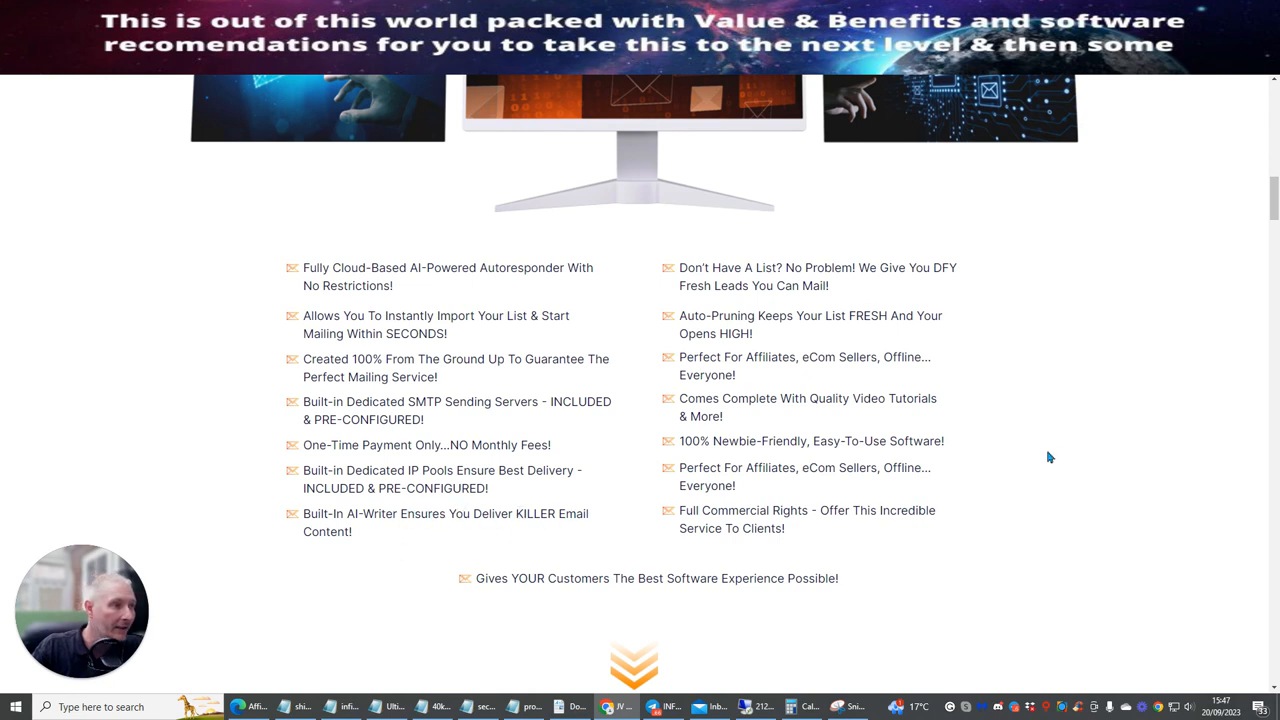
mouse_move(1048, 334)
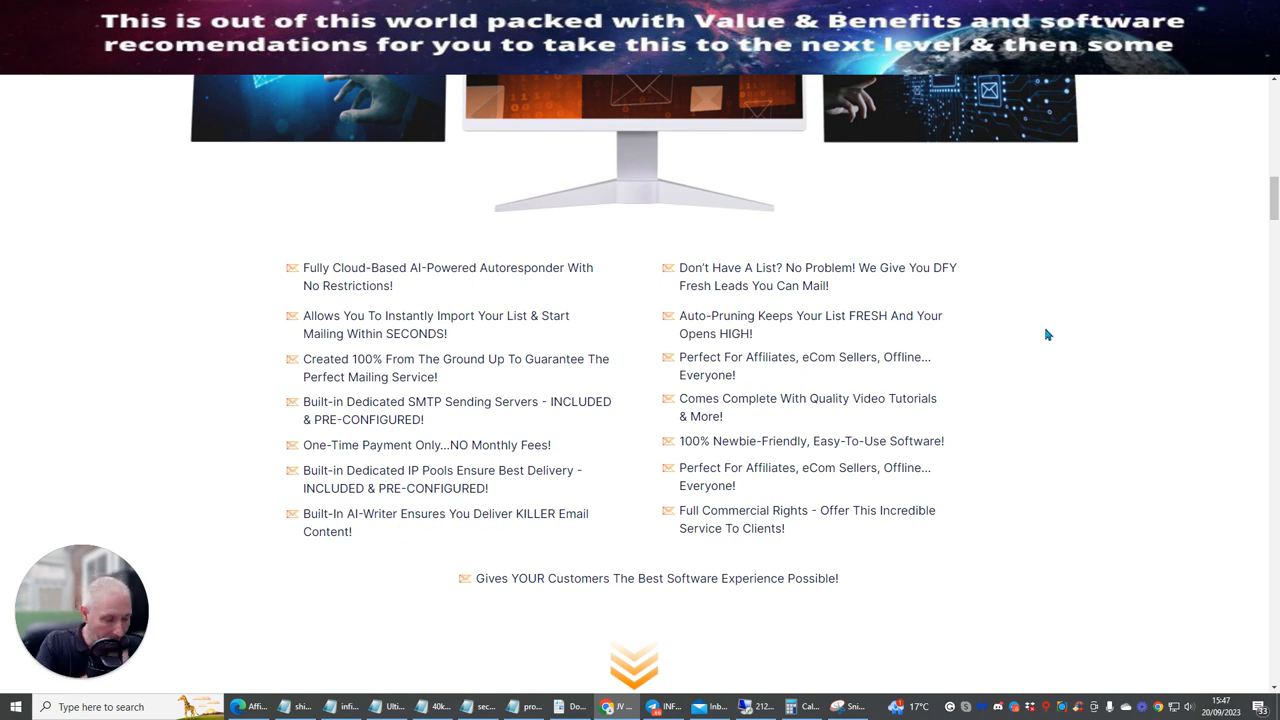
mouse_move(798, 496)
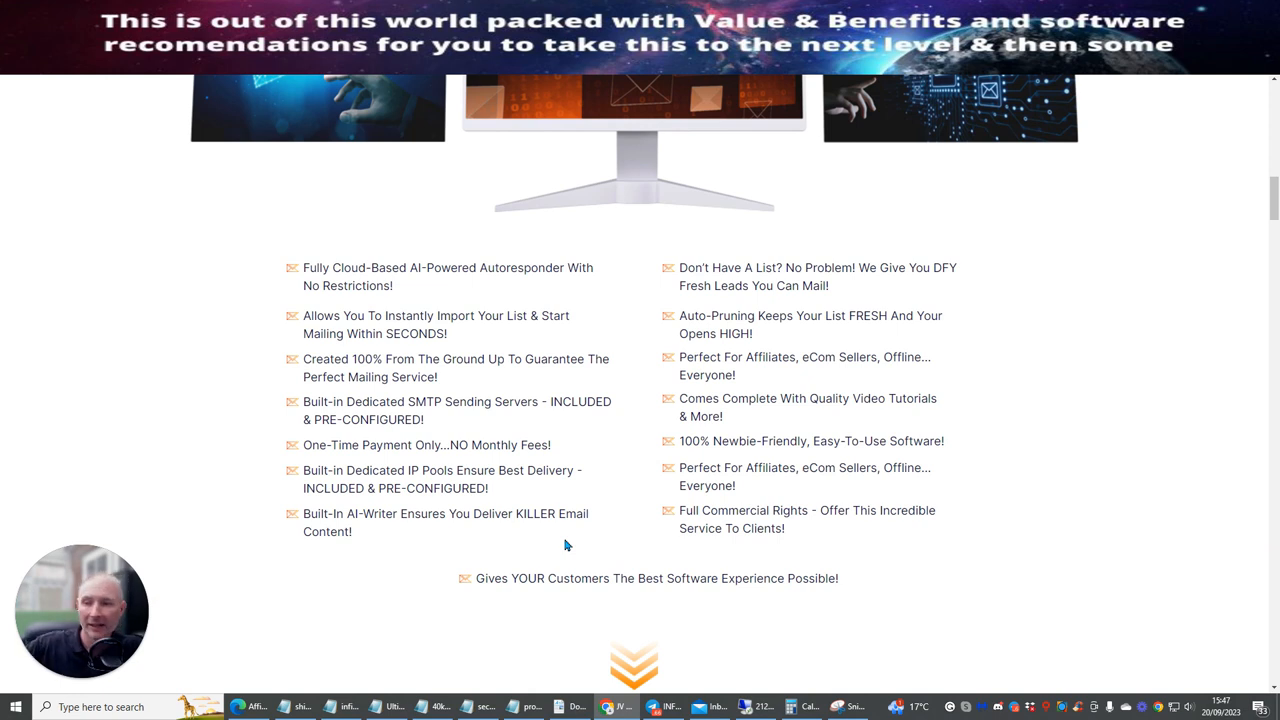
mouse_move(972, 292)
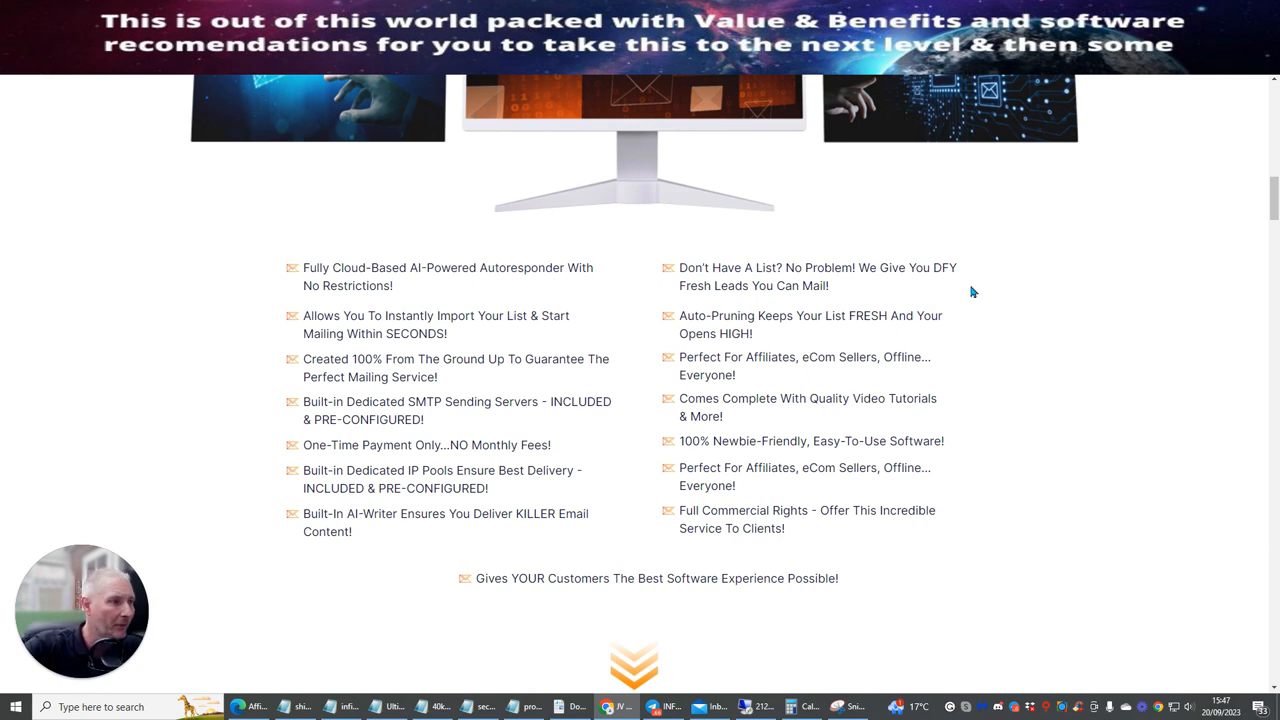
mouse_move(964, 312)
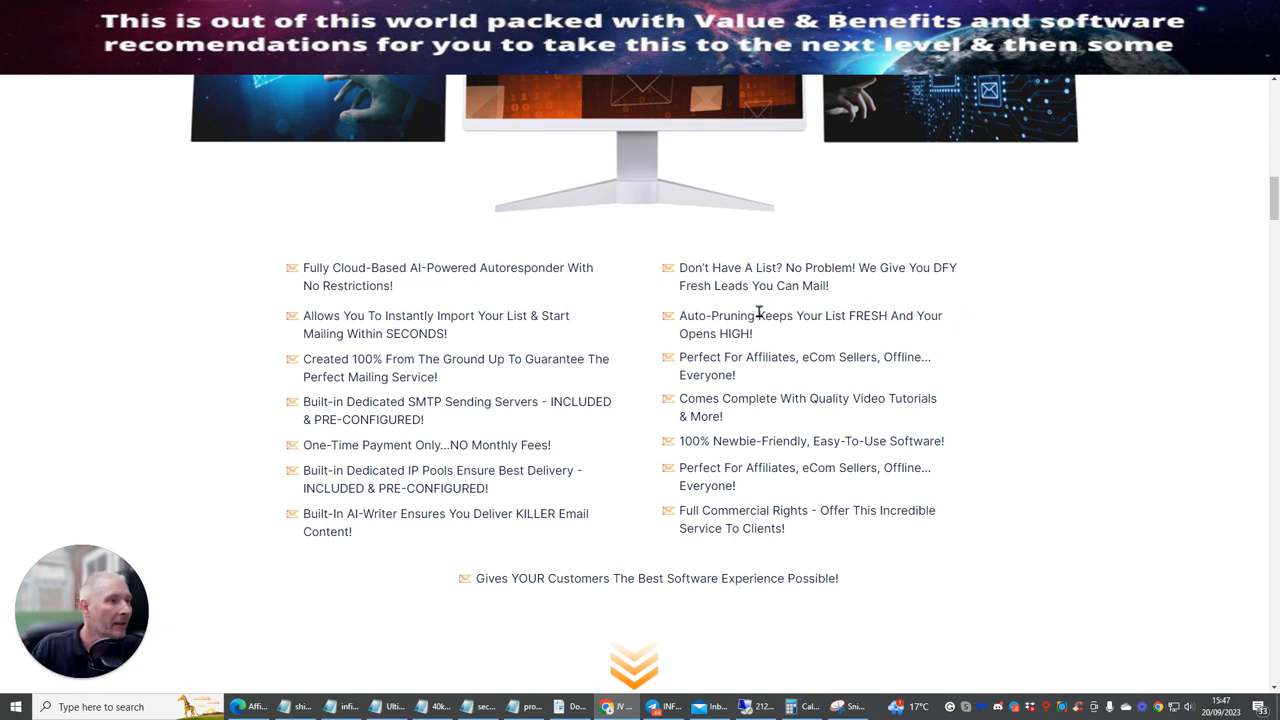
mouse_move(692, 312)
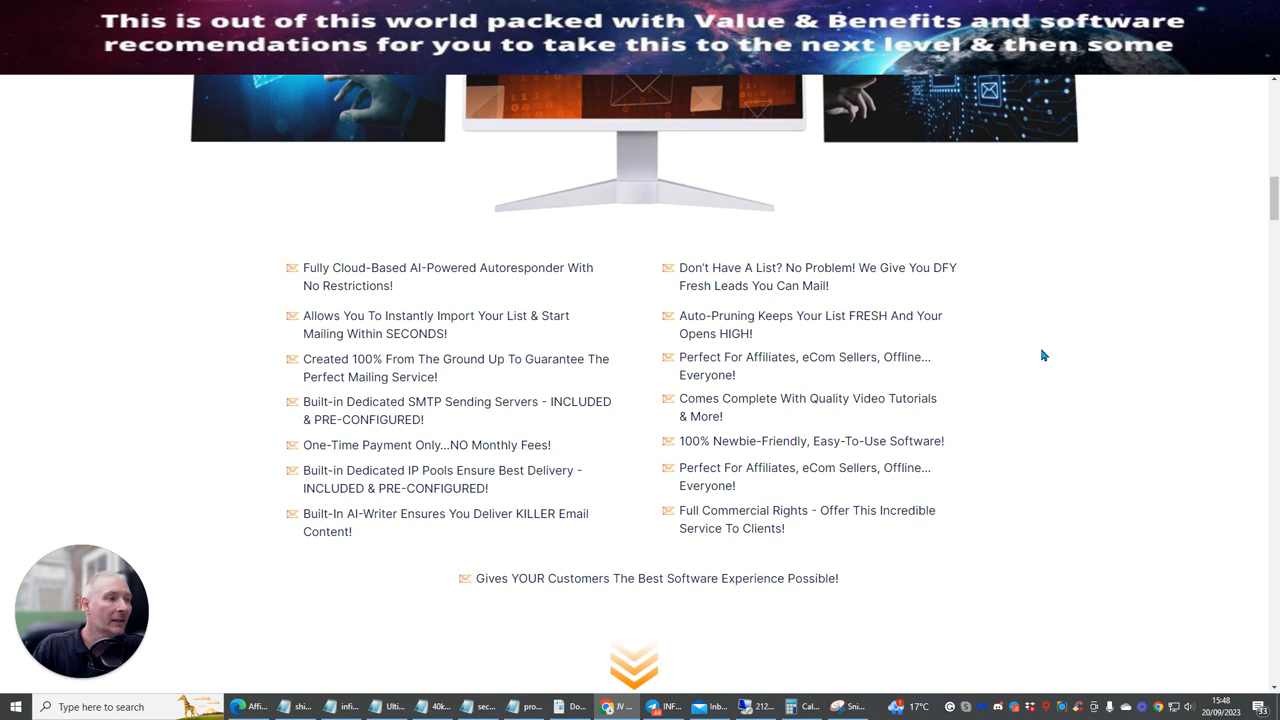
mouse_move(1038, 362)
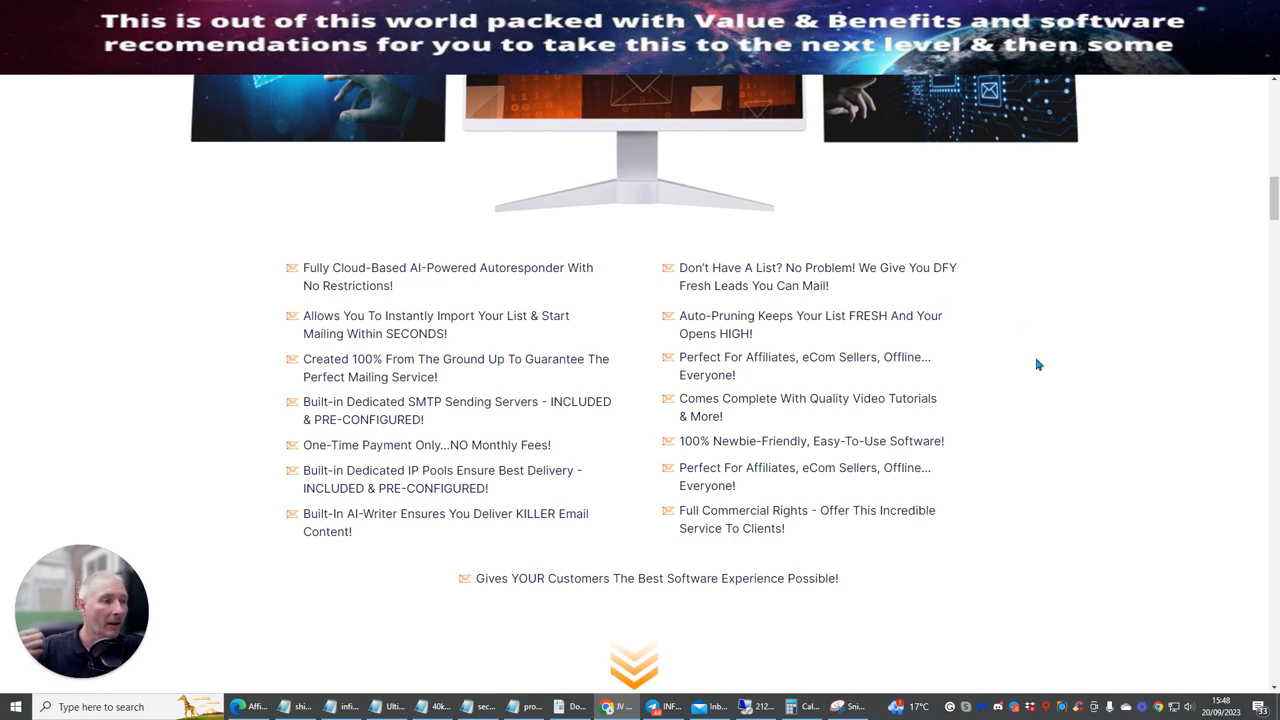
mouse_move(768, 364)
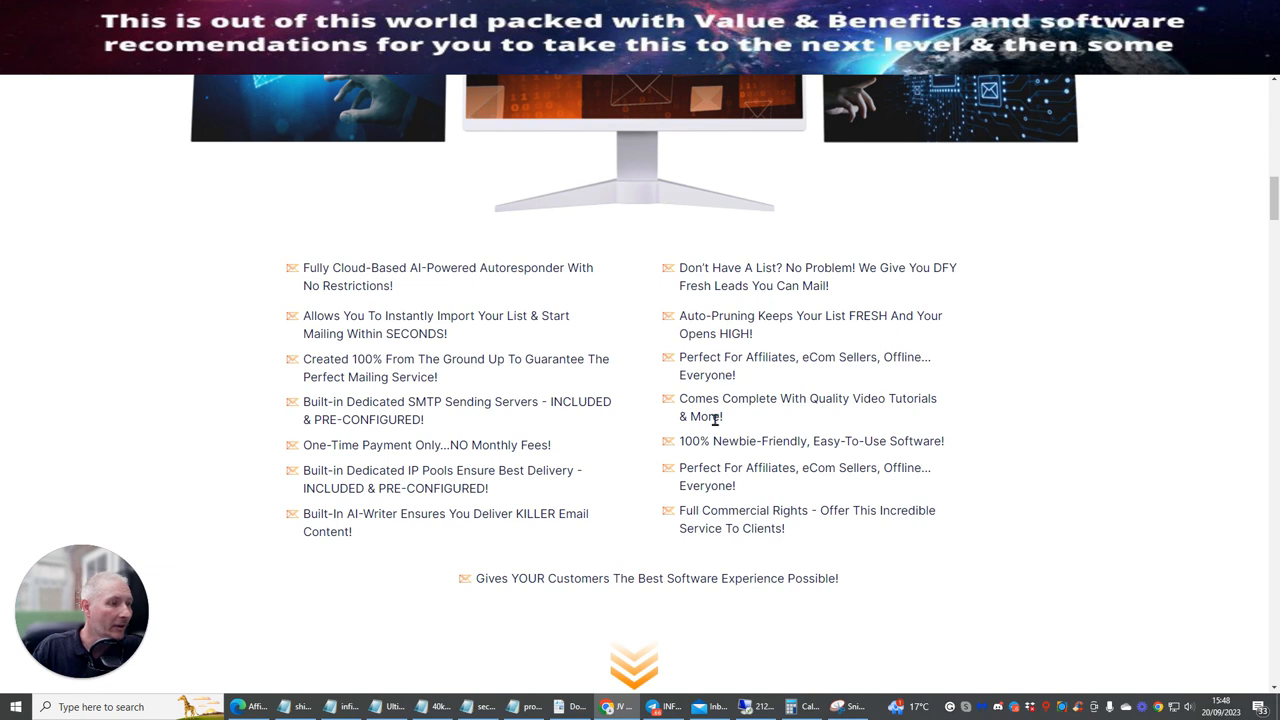
mouse_move(744, 424)
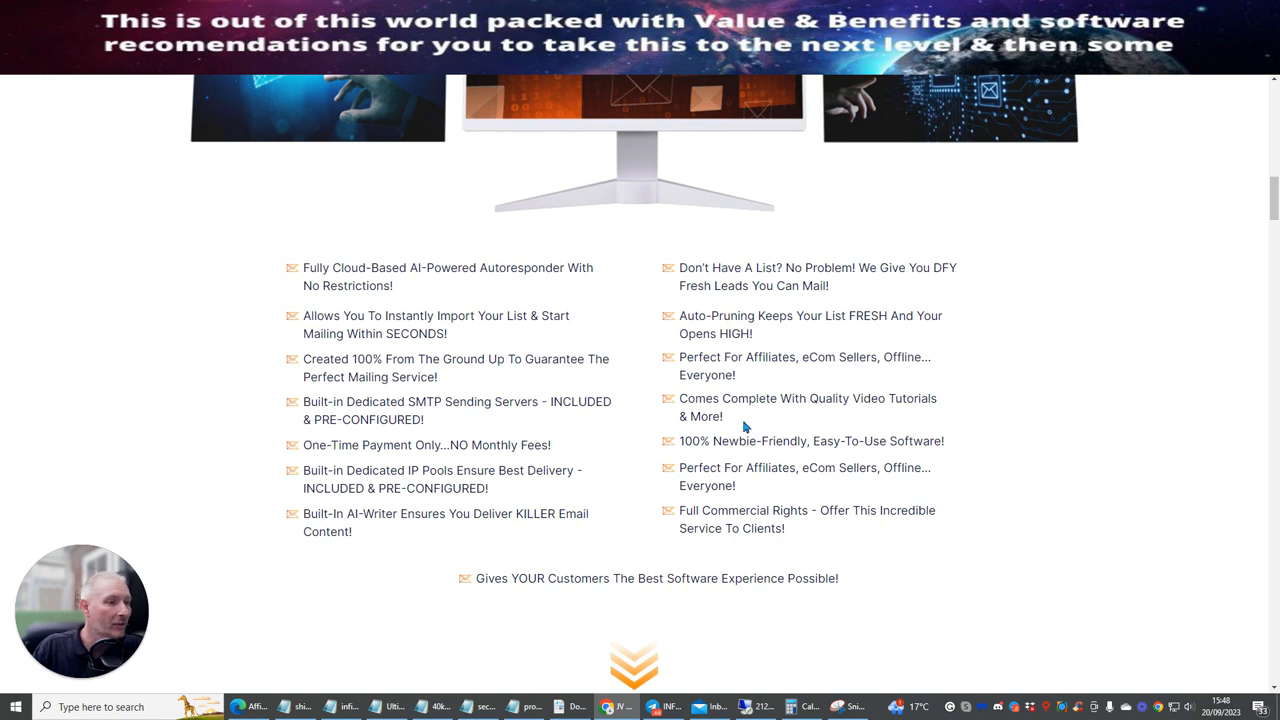
mouse_move(832, 460)
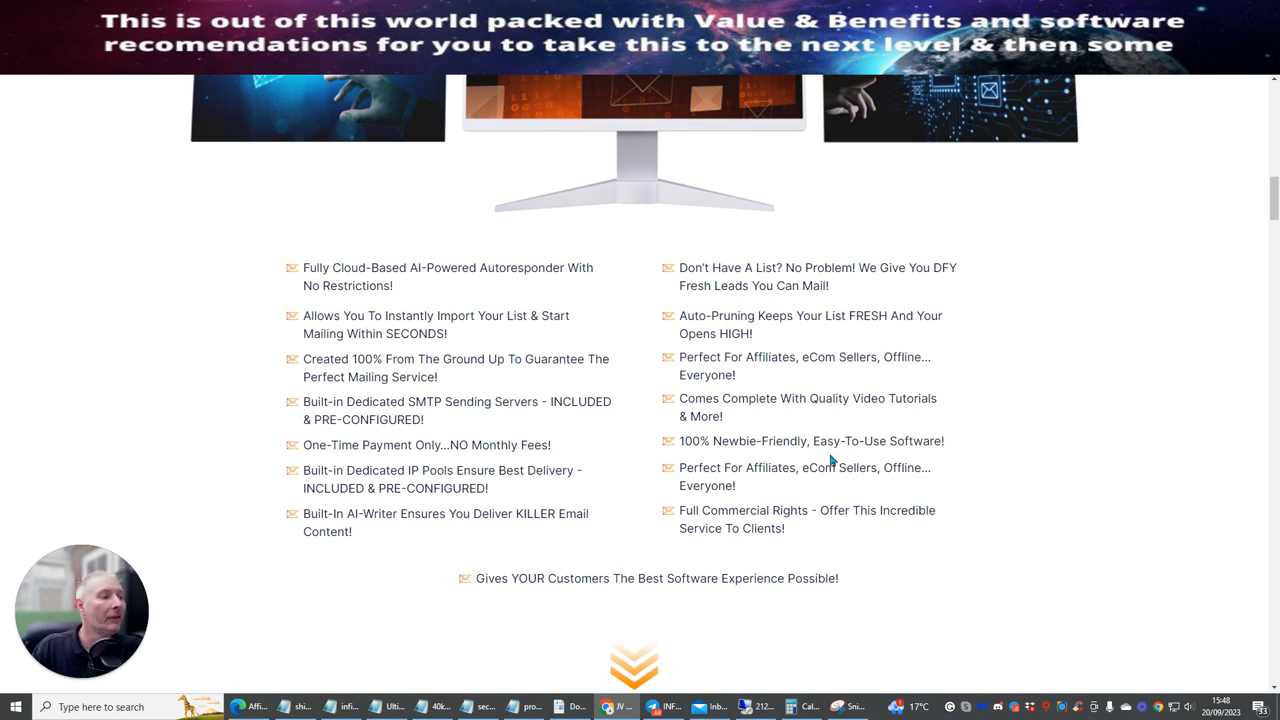
Scroll past the 8.5/10 score panel and benefits to the What's In It For You? product box
scroll("down", 3)
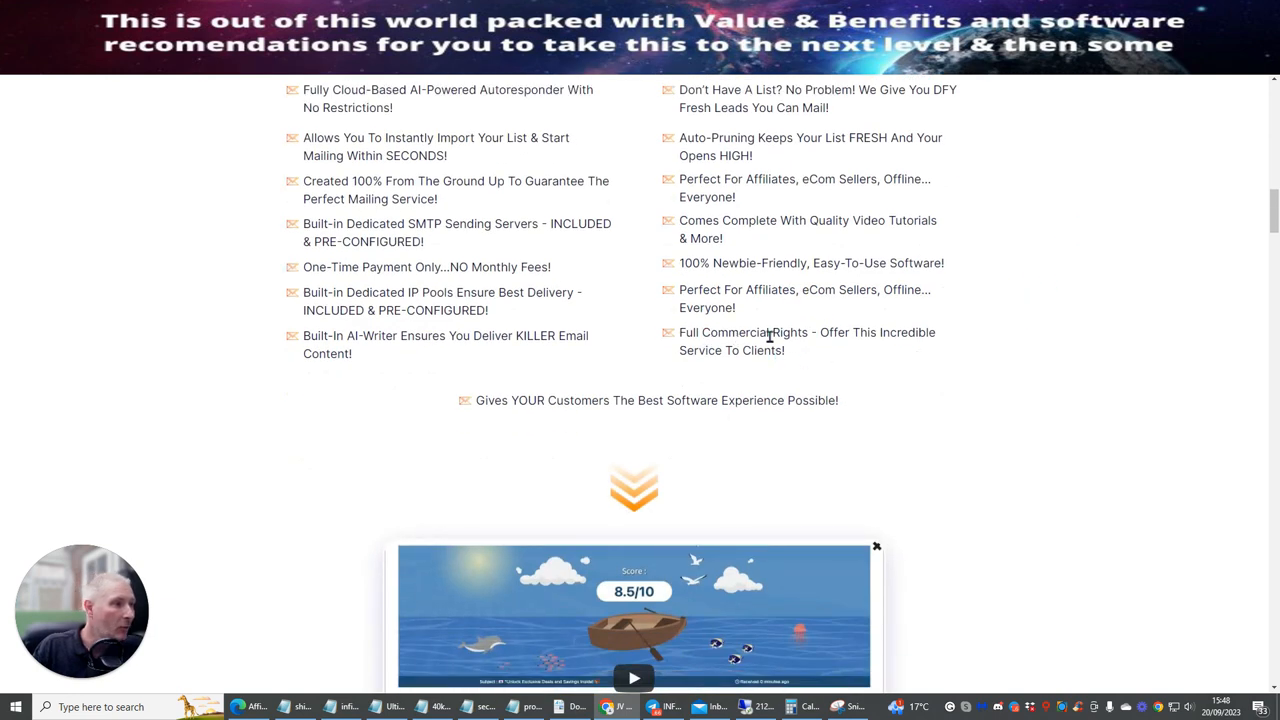
scroll("down", 3)
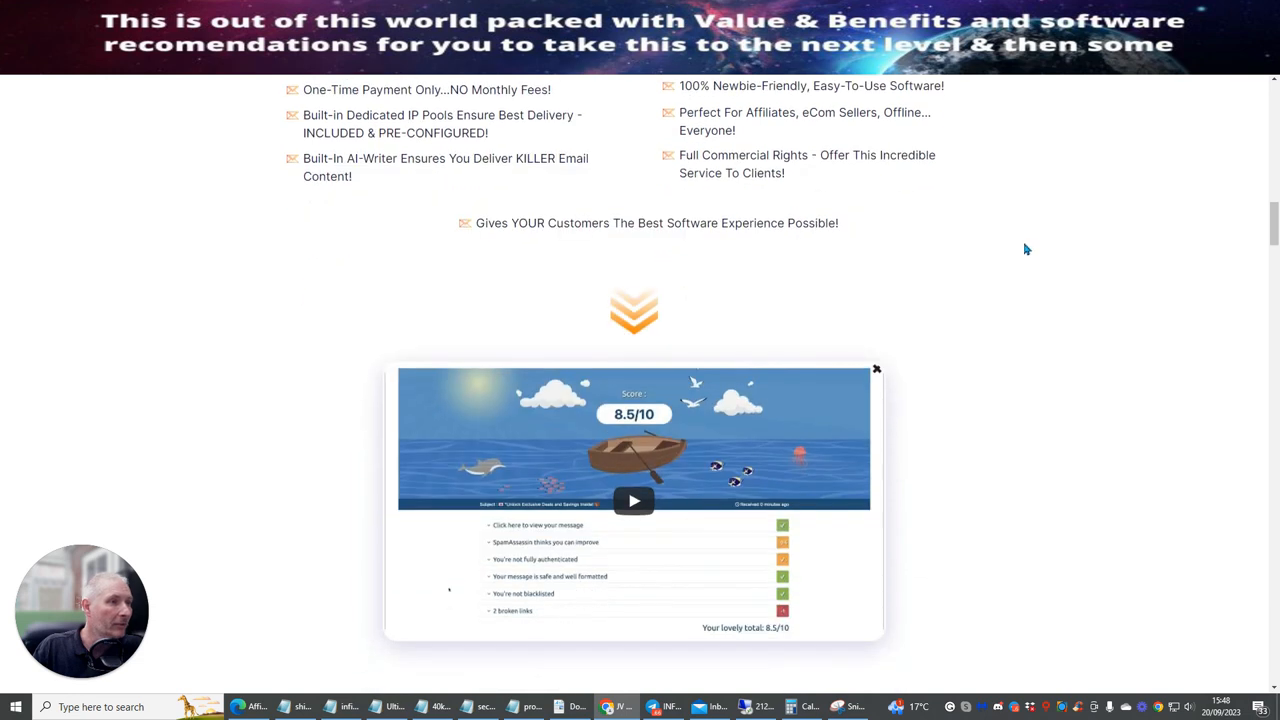
mouse_move(744, 248)
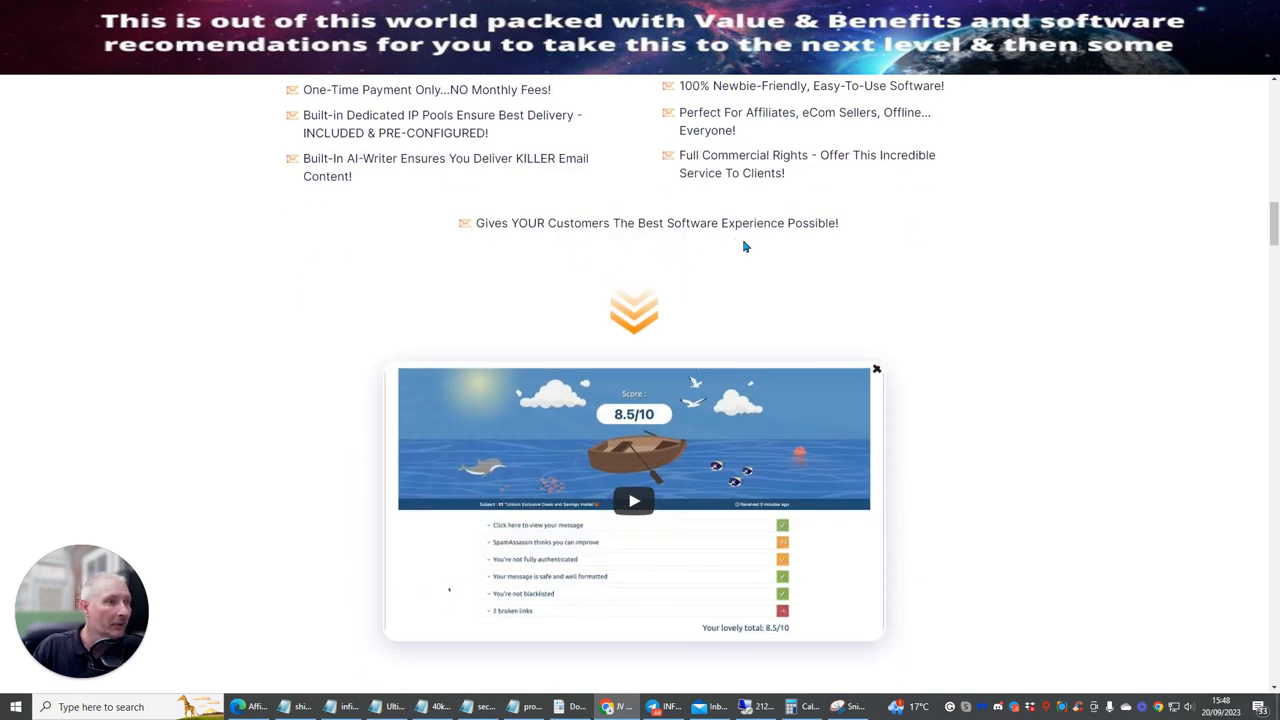
scroll("down", 3)
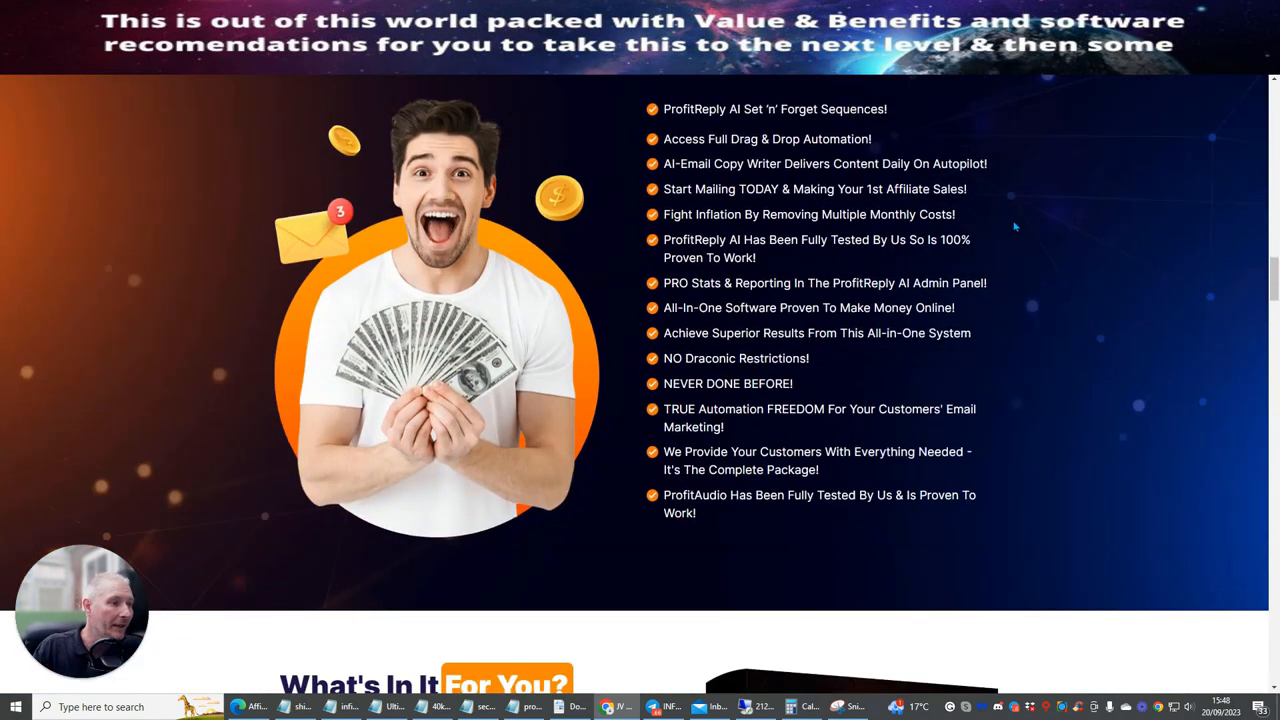
mouse_move(1004, 420)
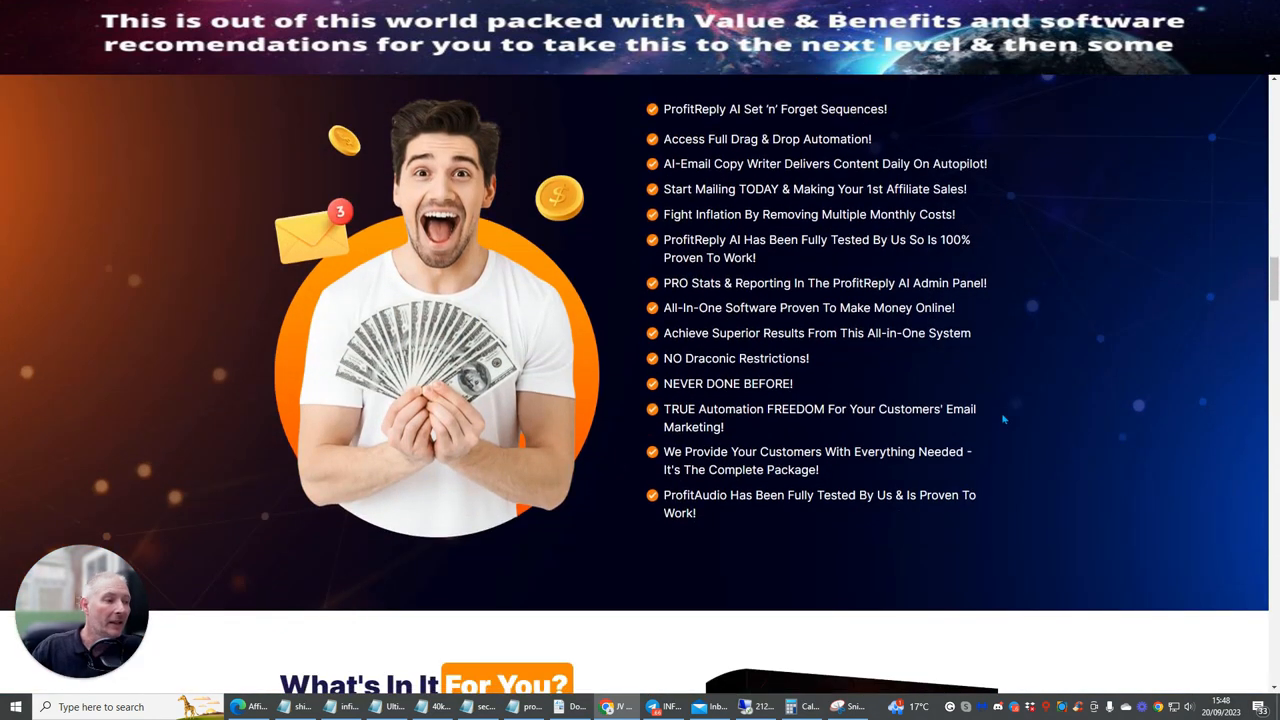
mouse_move(1064, 348)
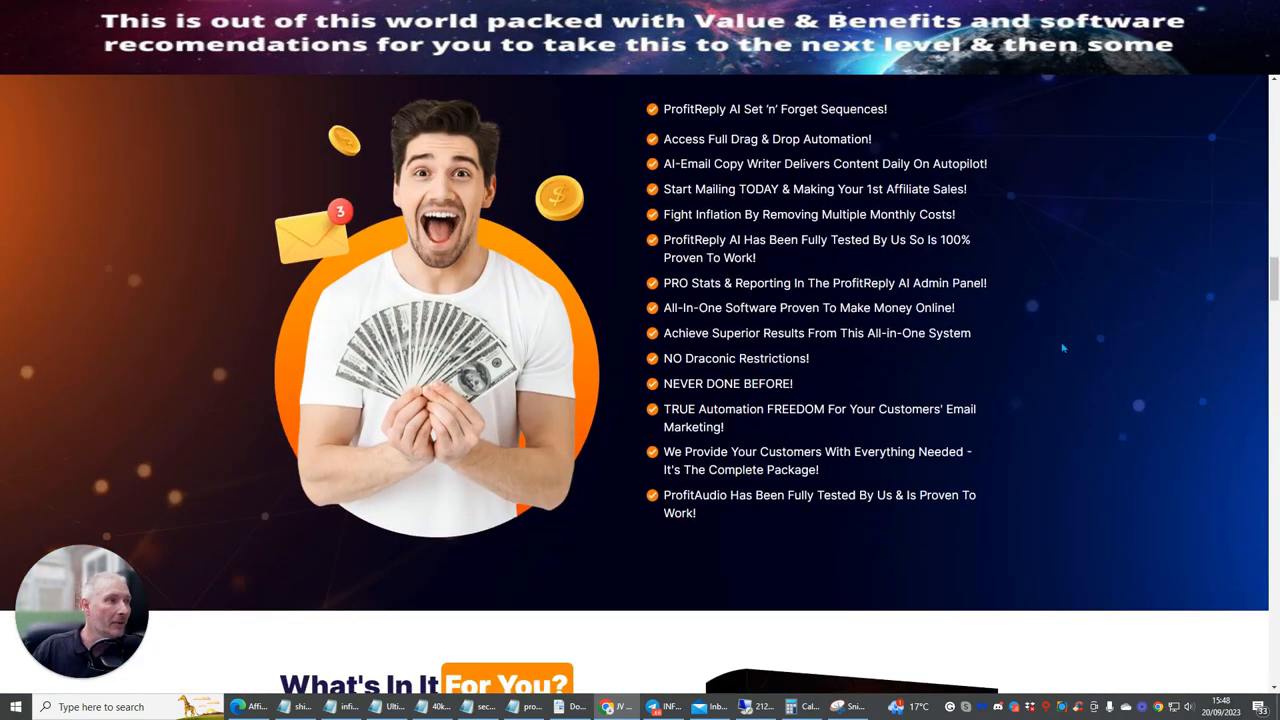
mouse_move(1030, 300)
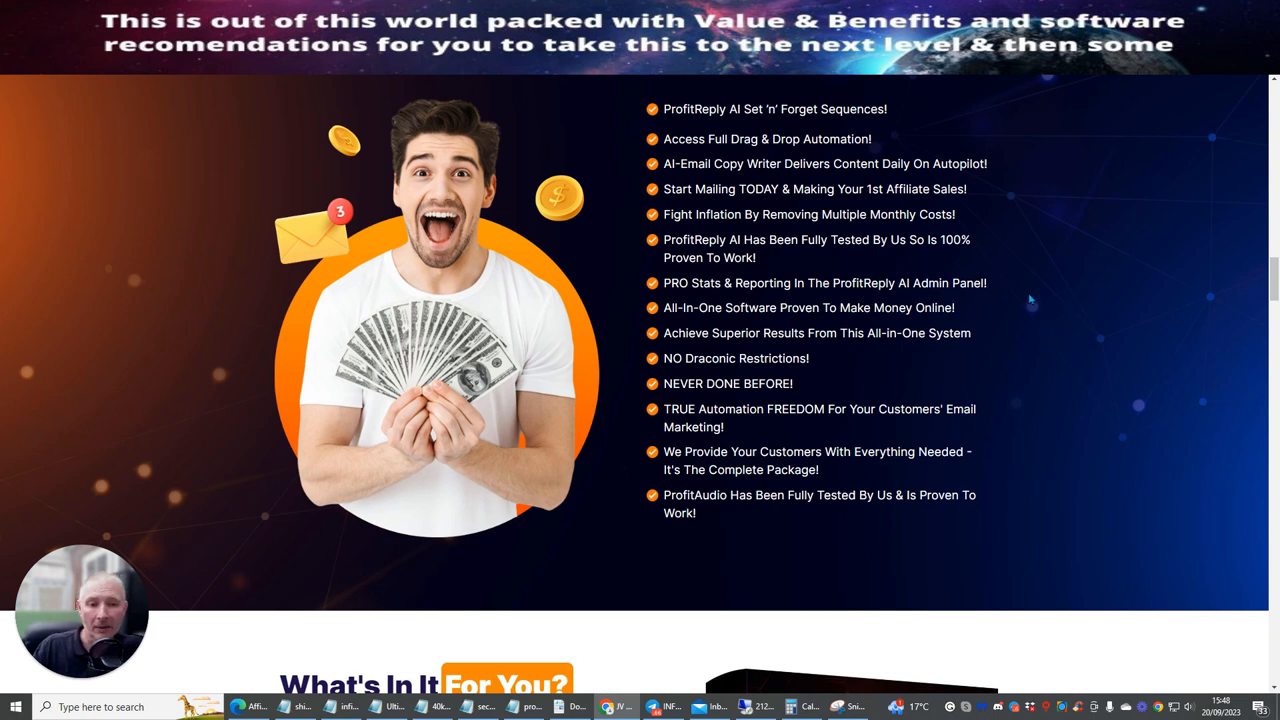
mouse_move(1022, 248)
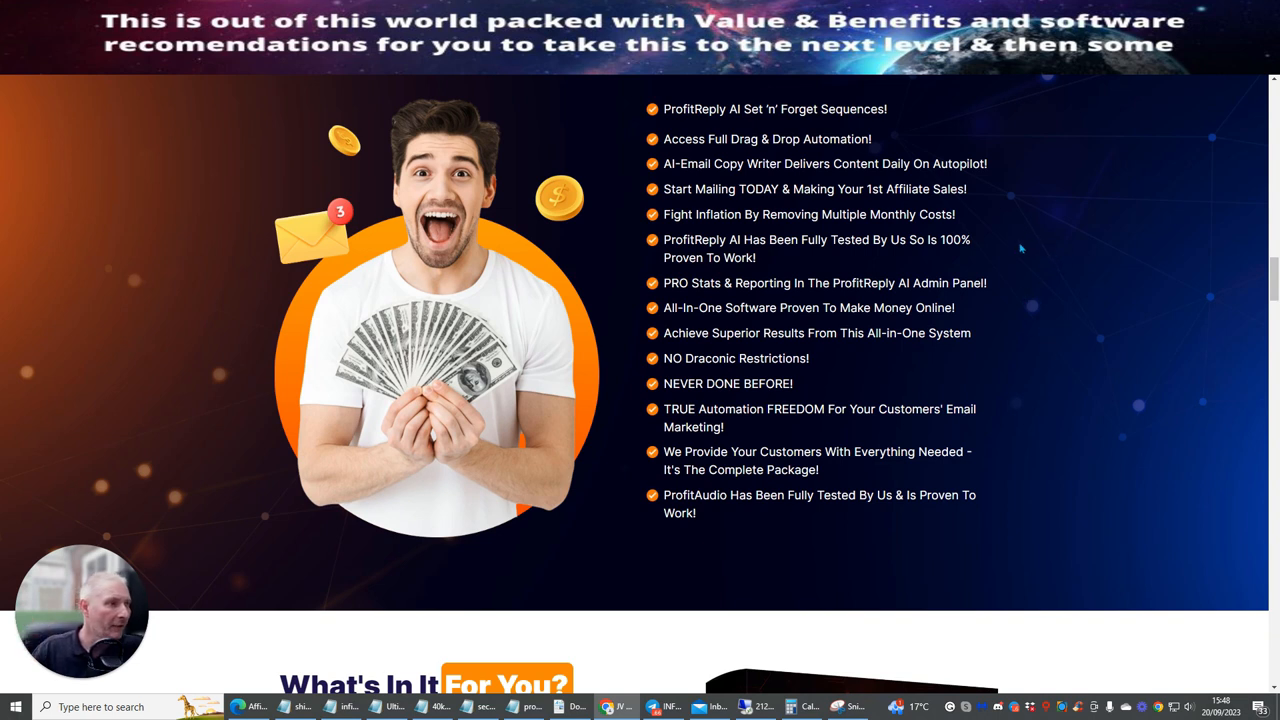
scroll("down", 3)
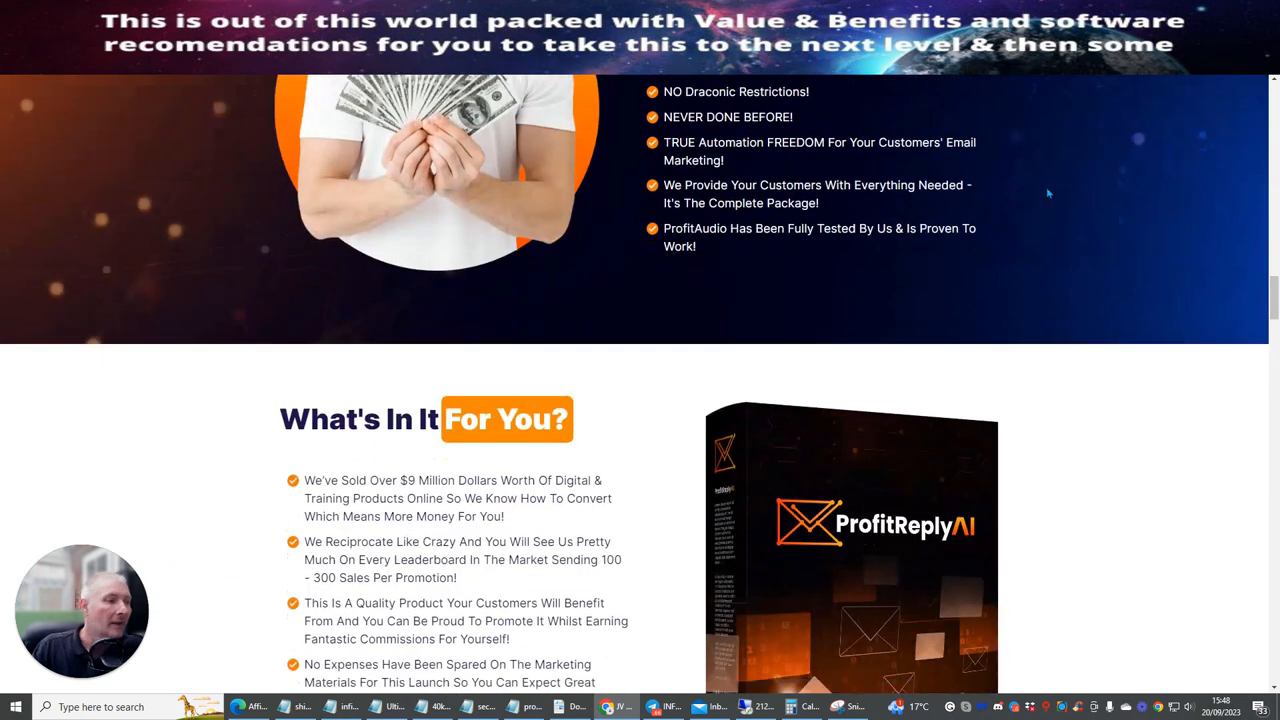
mouse_move(1074, 224)
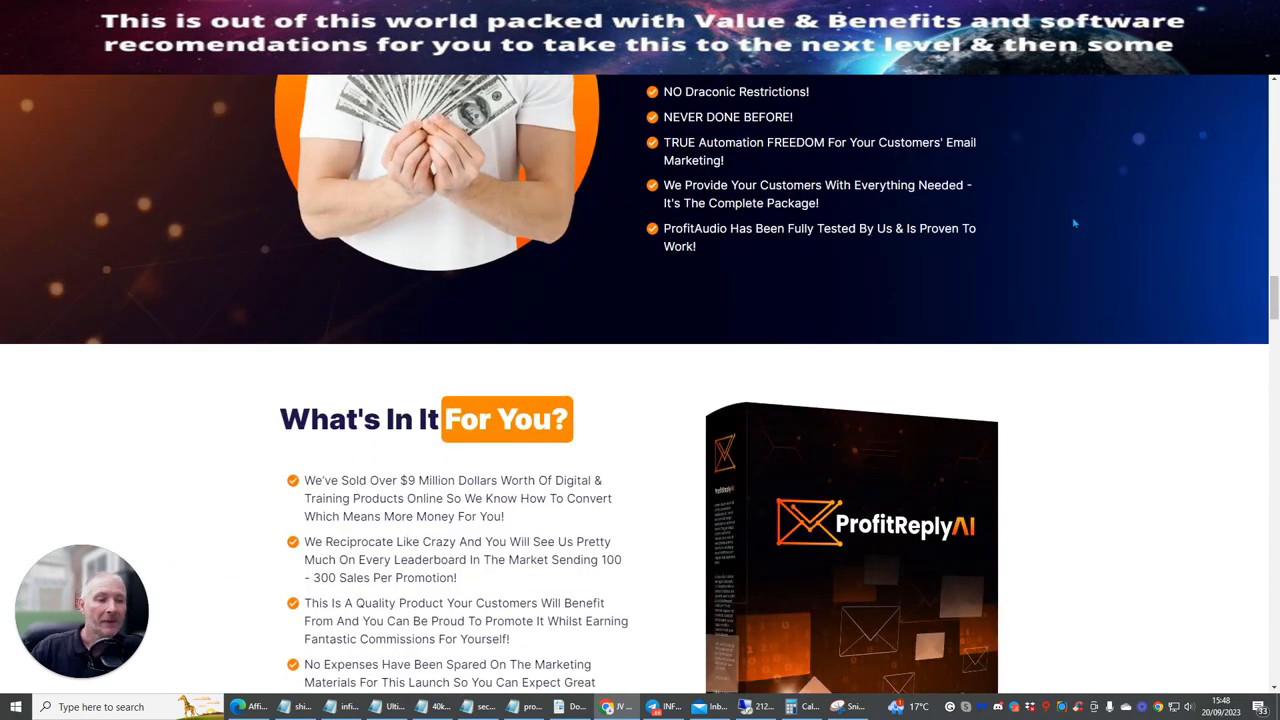
scroll("down", 3)
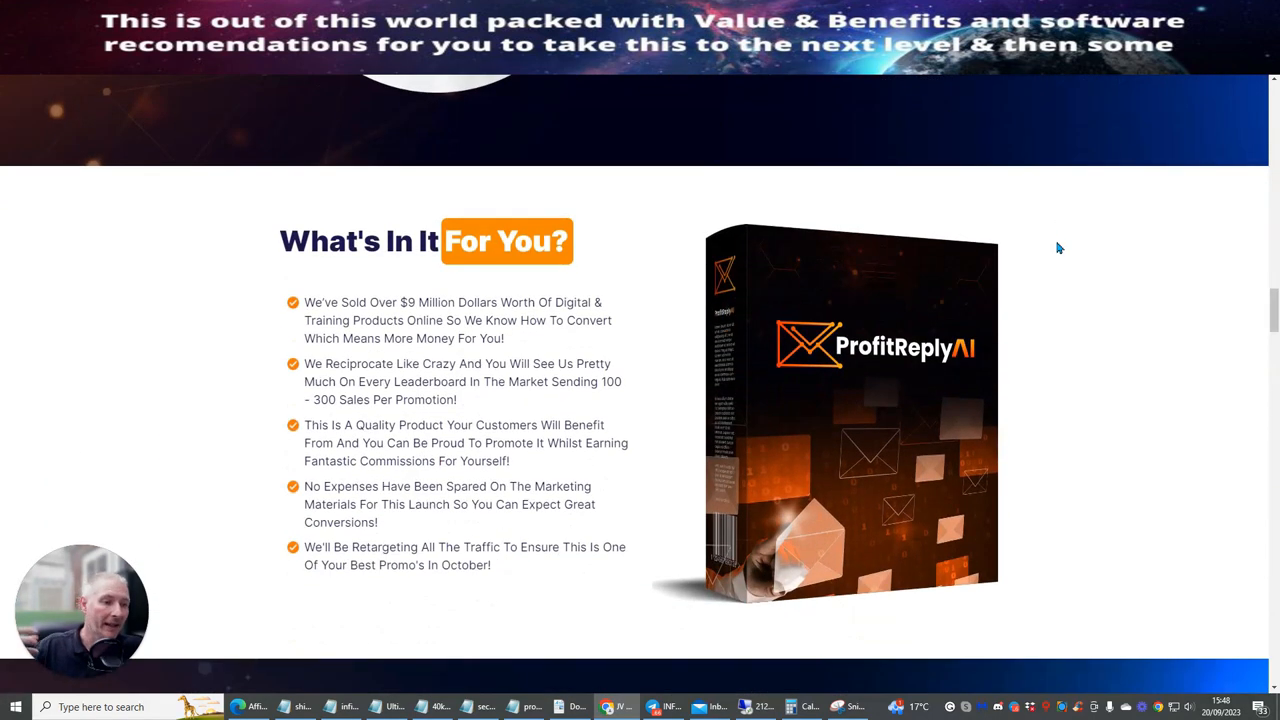
mouse_move(1048, 404)
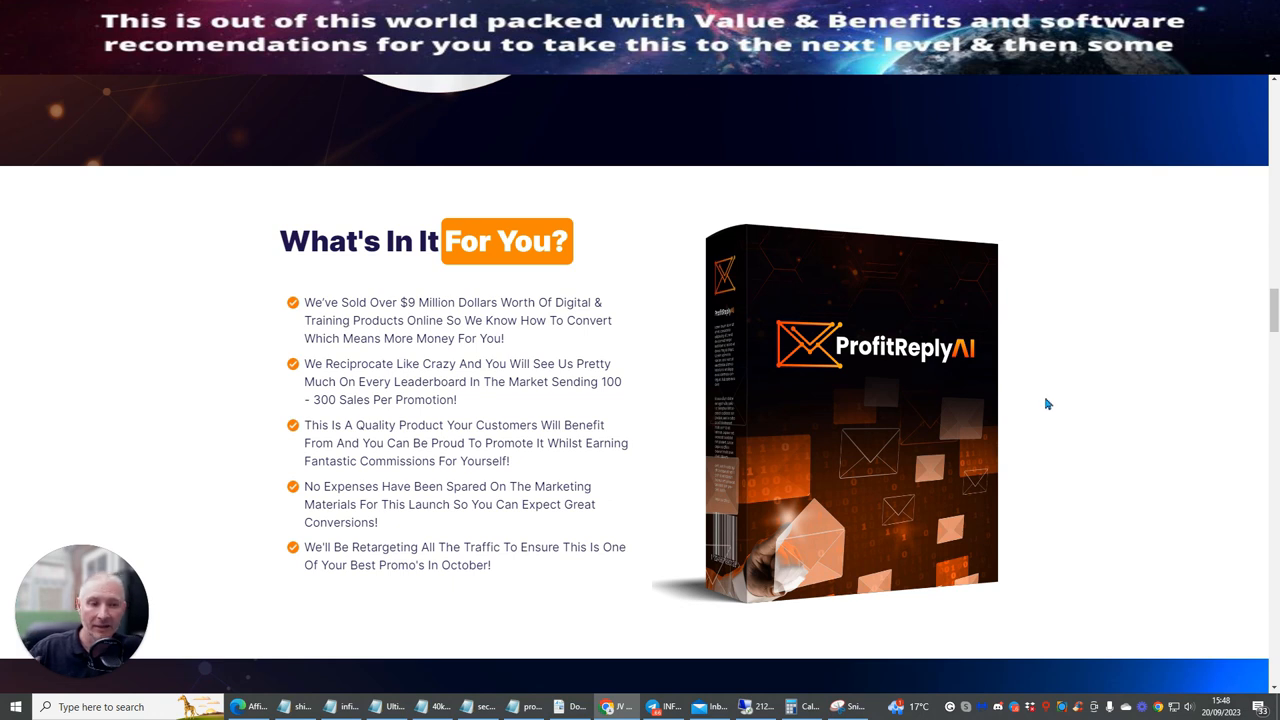
mouse_move(1022, 374)
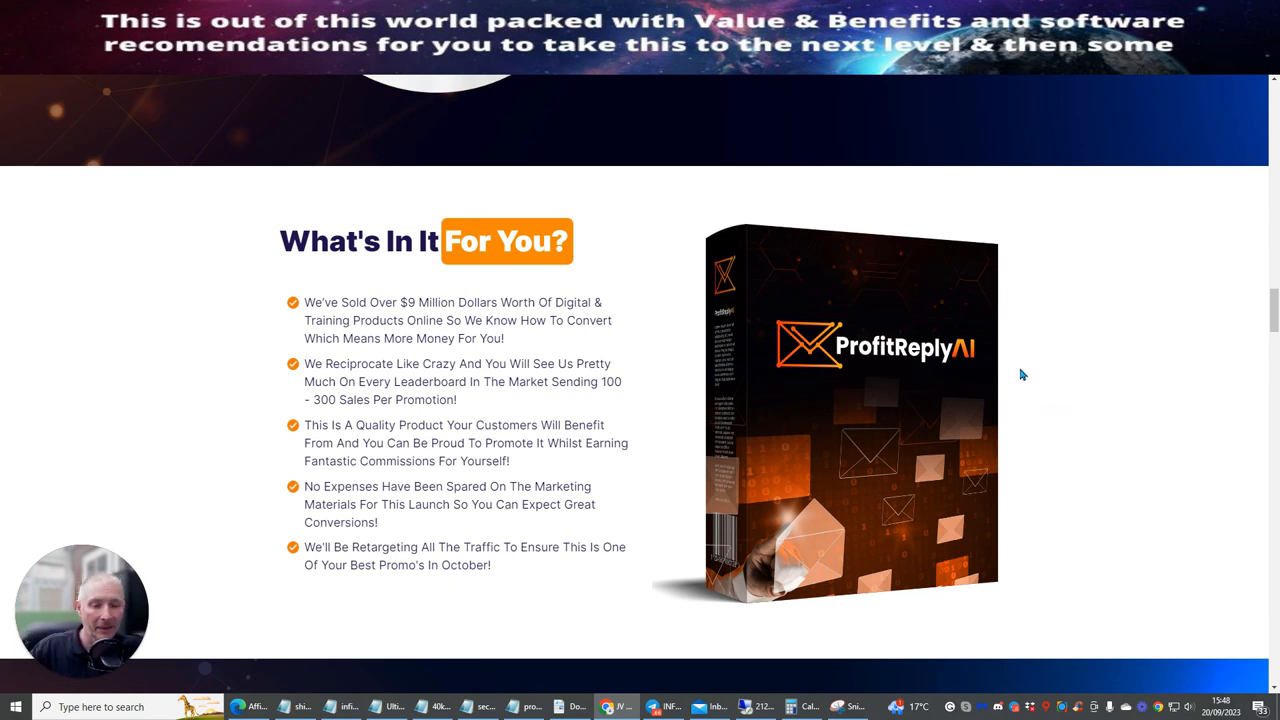
mouse_move(1024, 324)
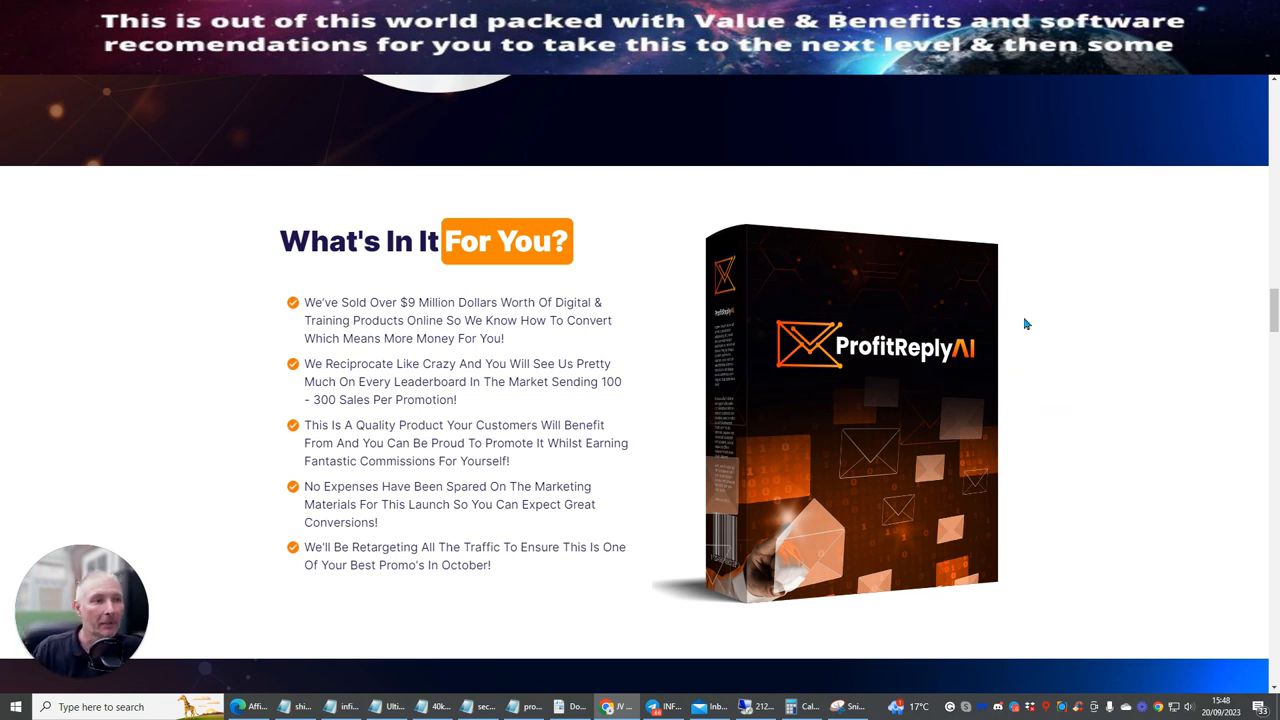
mouse_move(1092, 262)
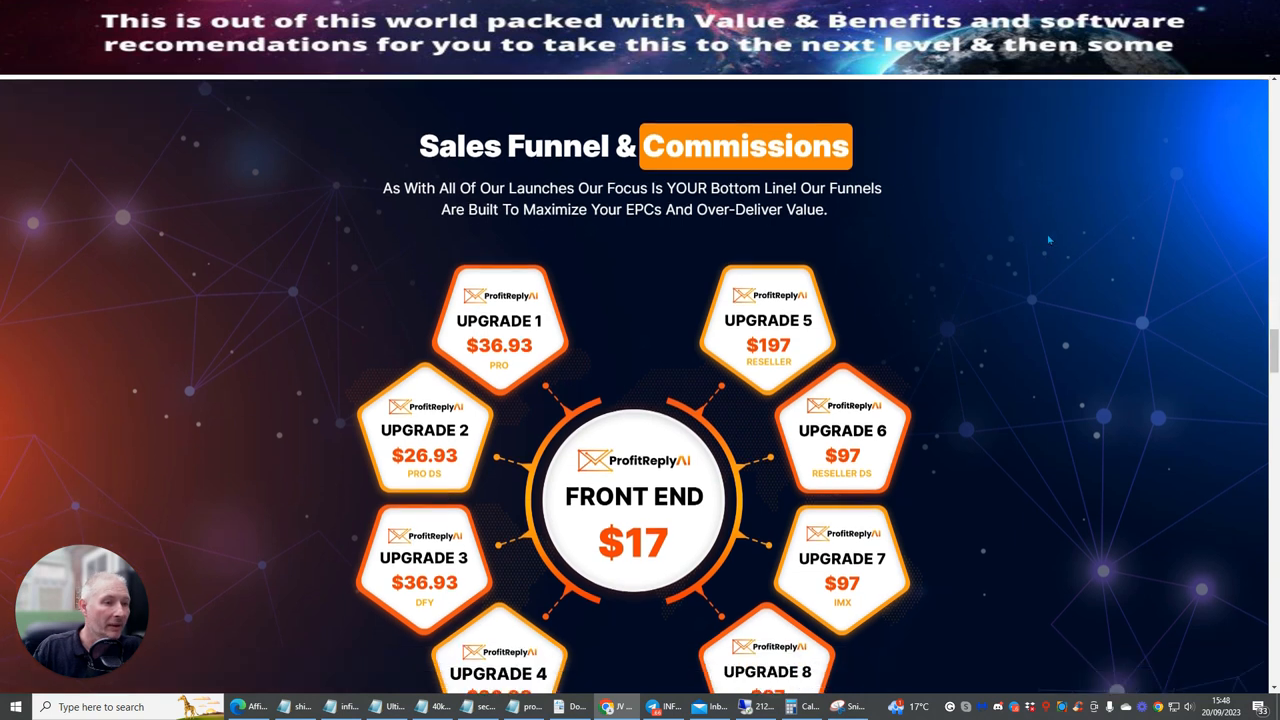
Scroll to the Sales Funnel & Commissions graphic with the $17 front end and Upgrades 1–8
scroll("down", 3)
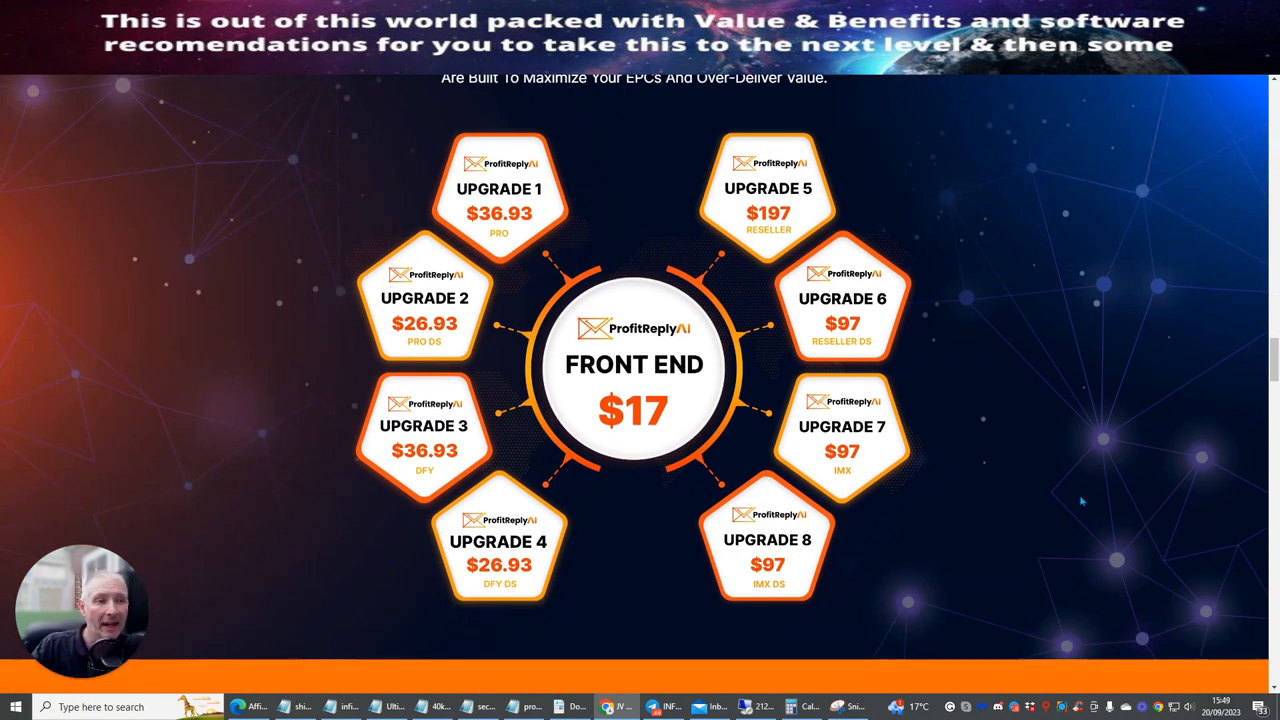
mouse_move(610, 370)
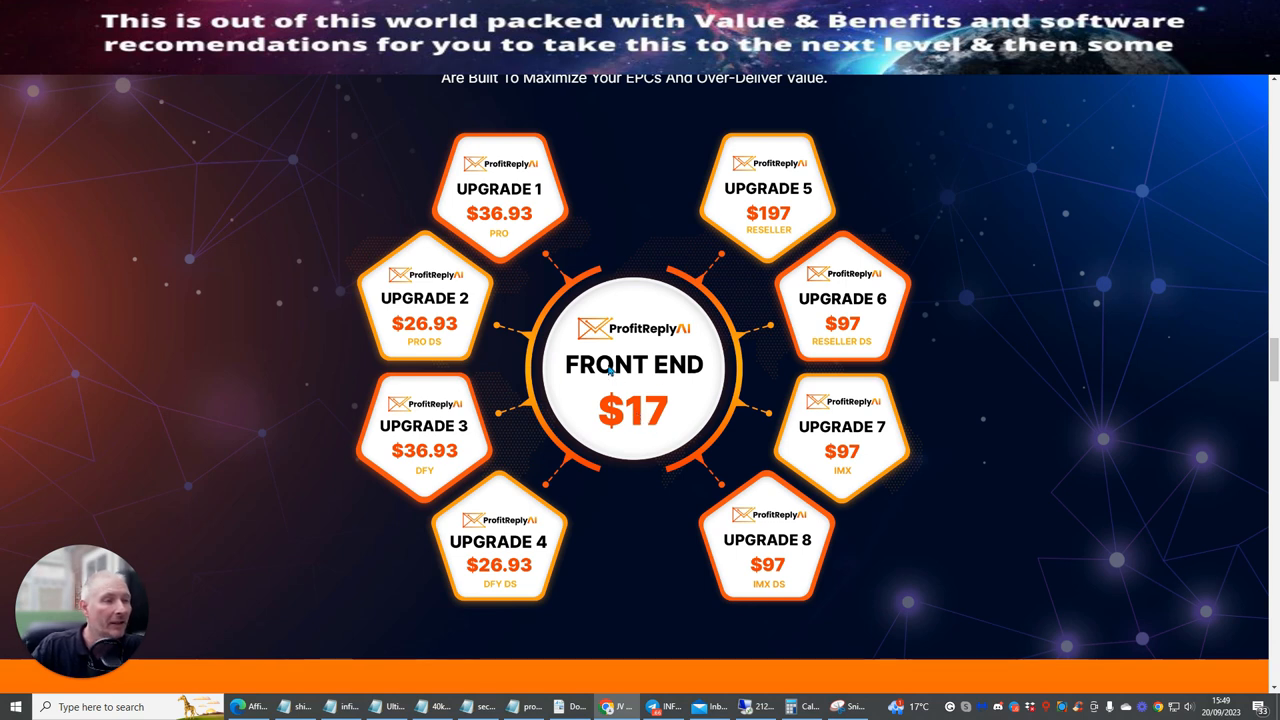
mouse_move(496, 224)
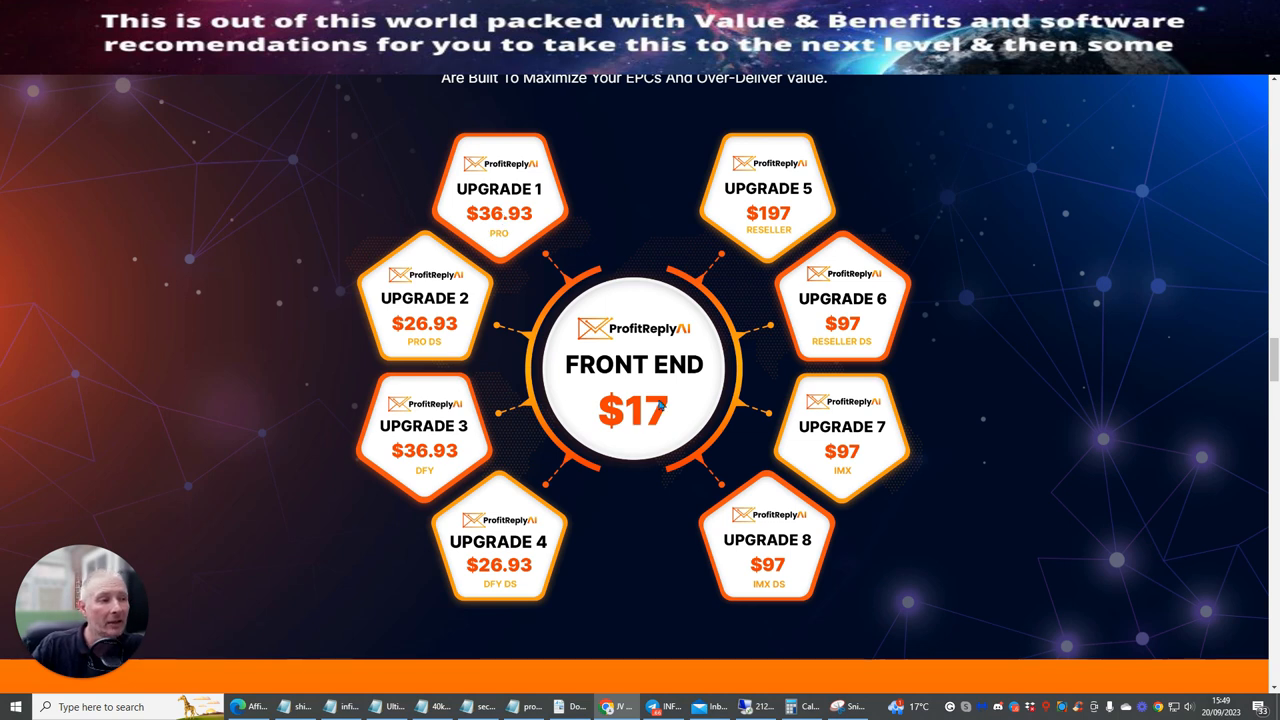
mouse_move(664, 328)
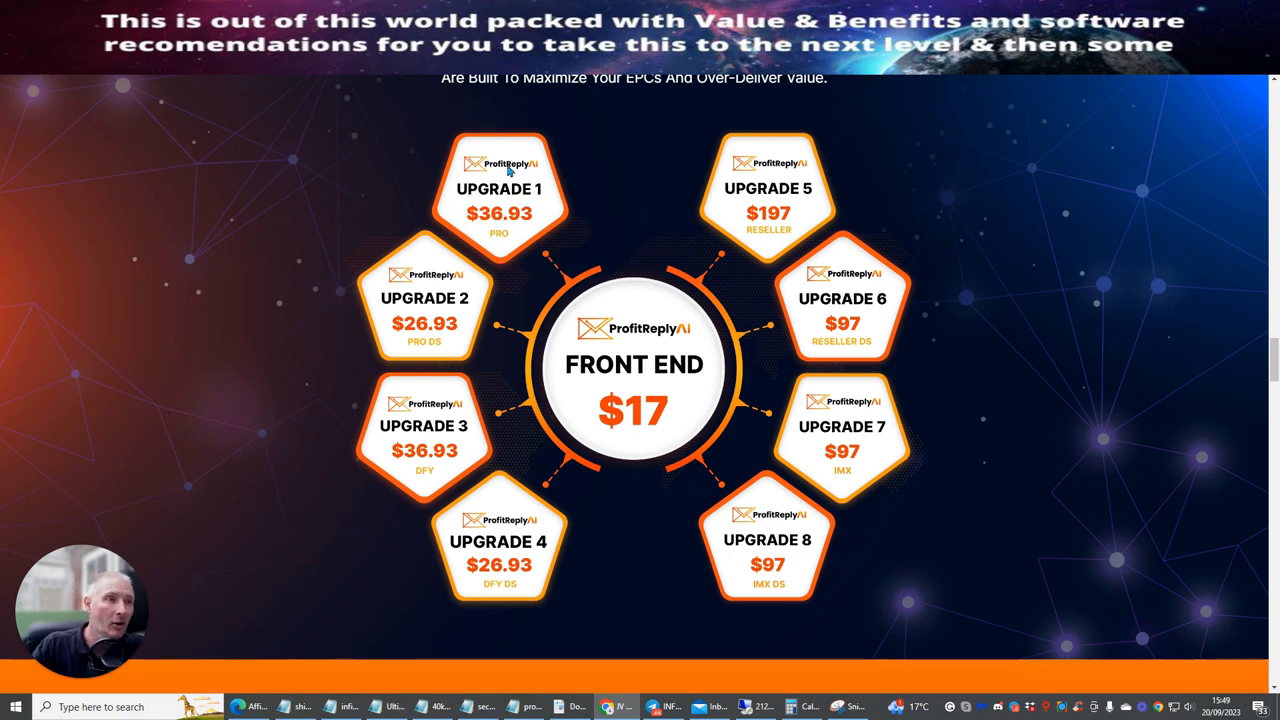
mouse_move(530, 182)
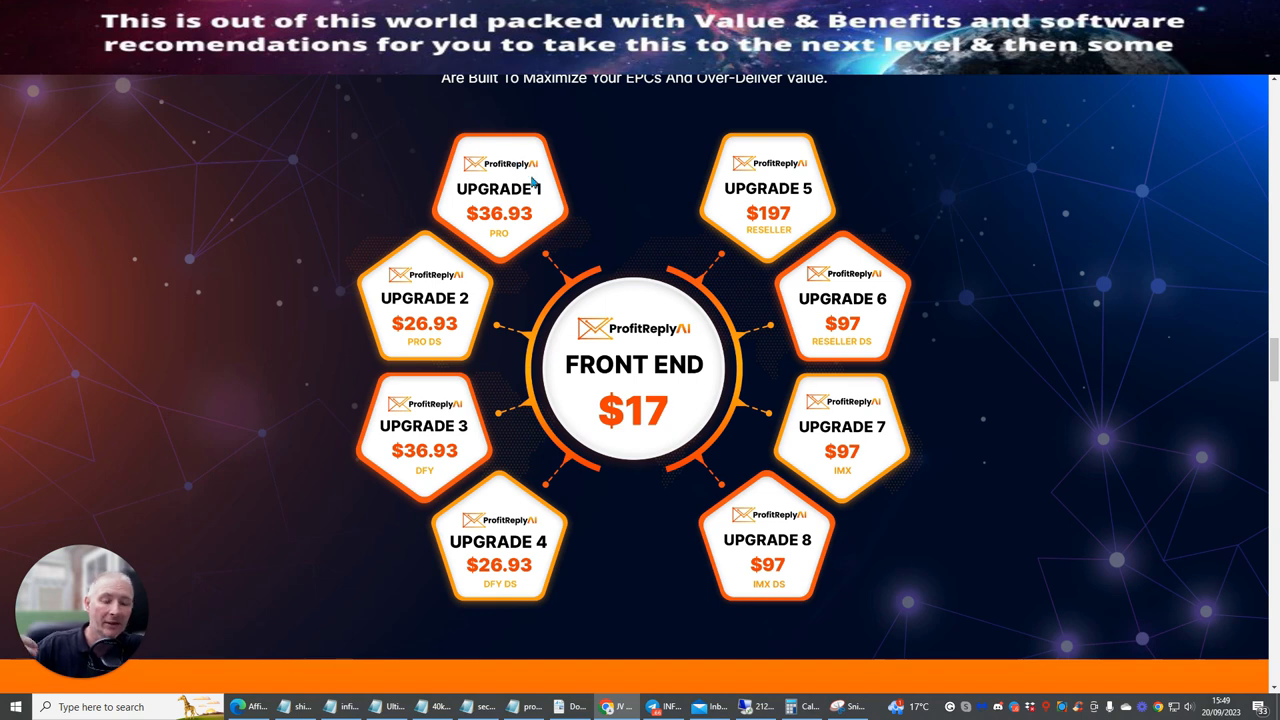
mouse_move(546, 156)
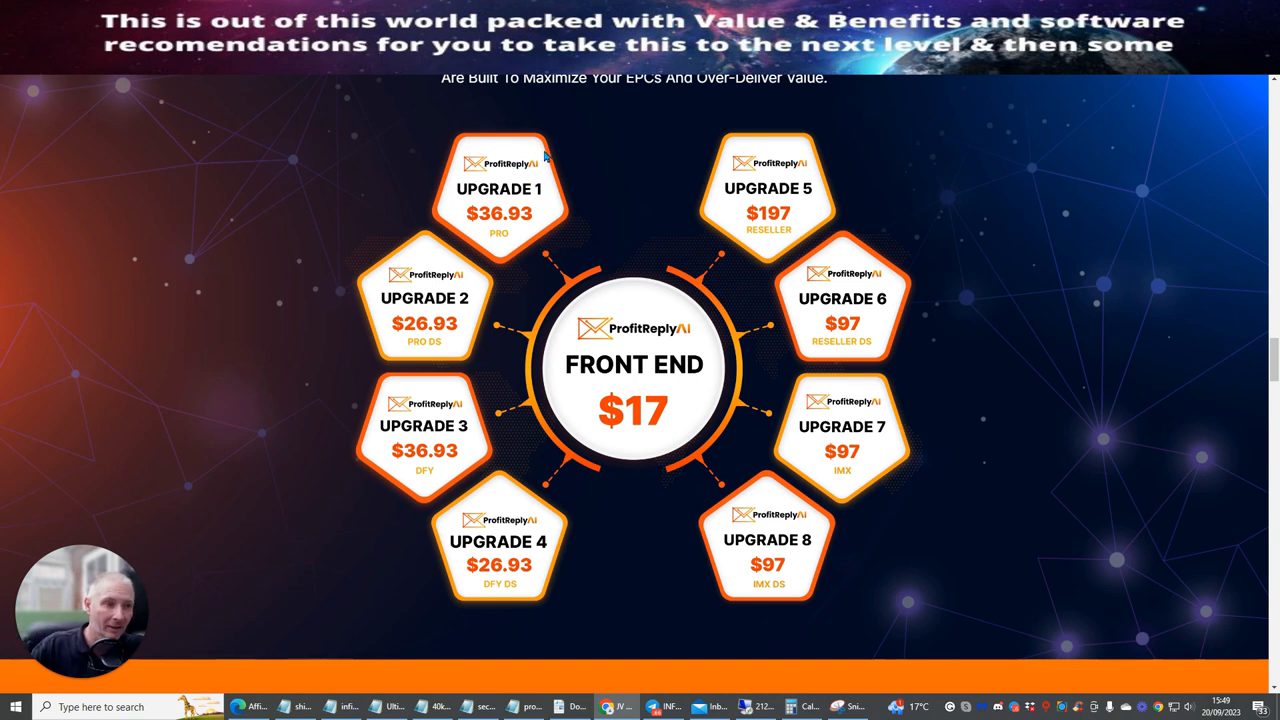
mouse_move(520, 224)
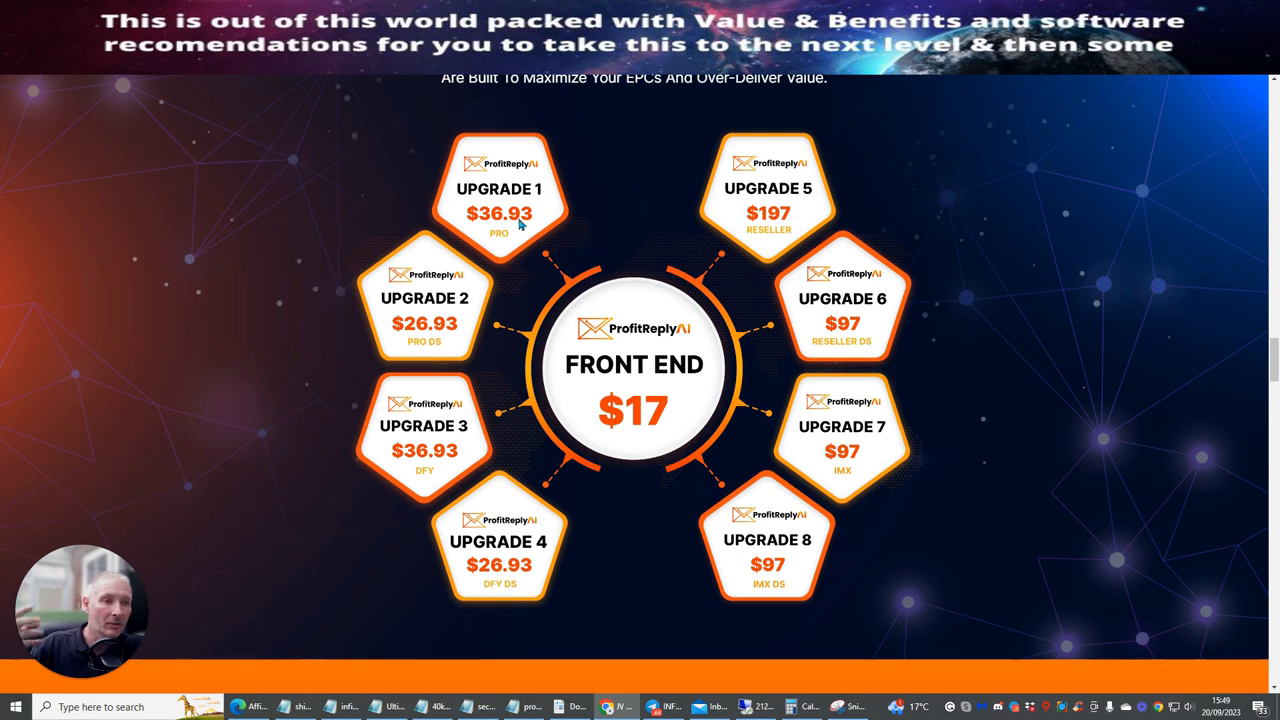
mouse_move(532, 196)
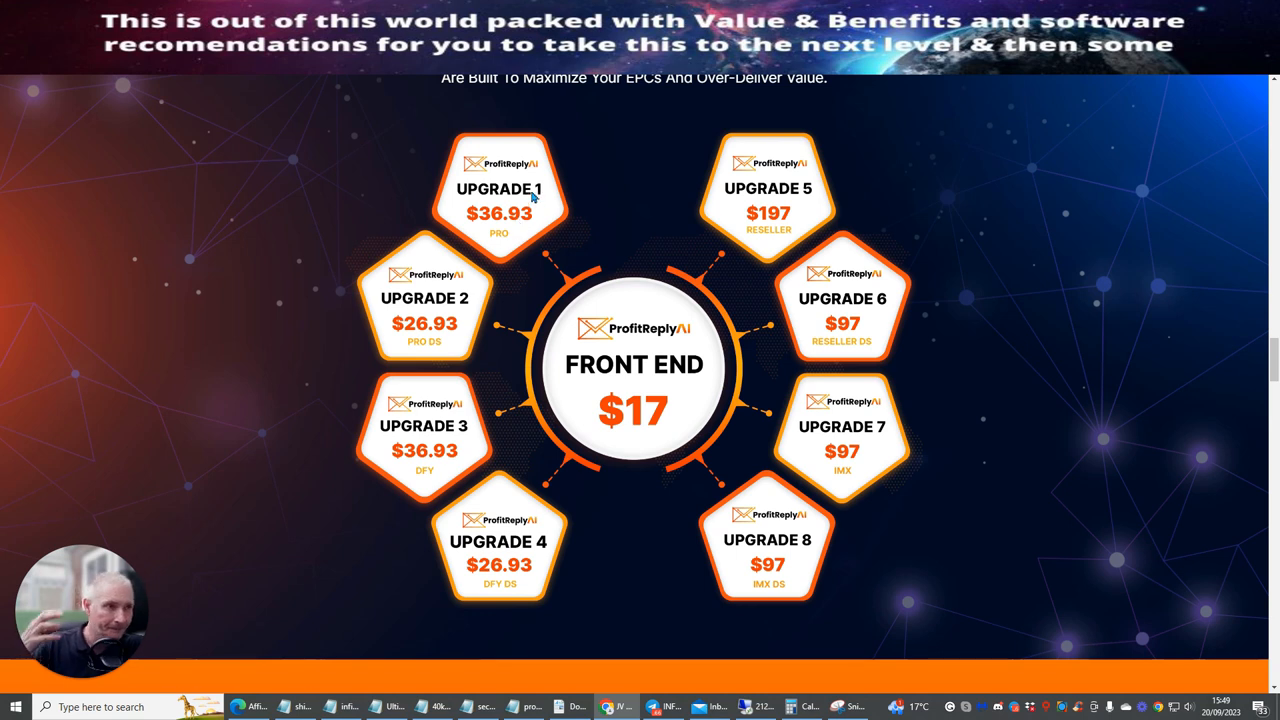
mouse_move(540, 200)
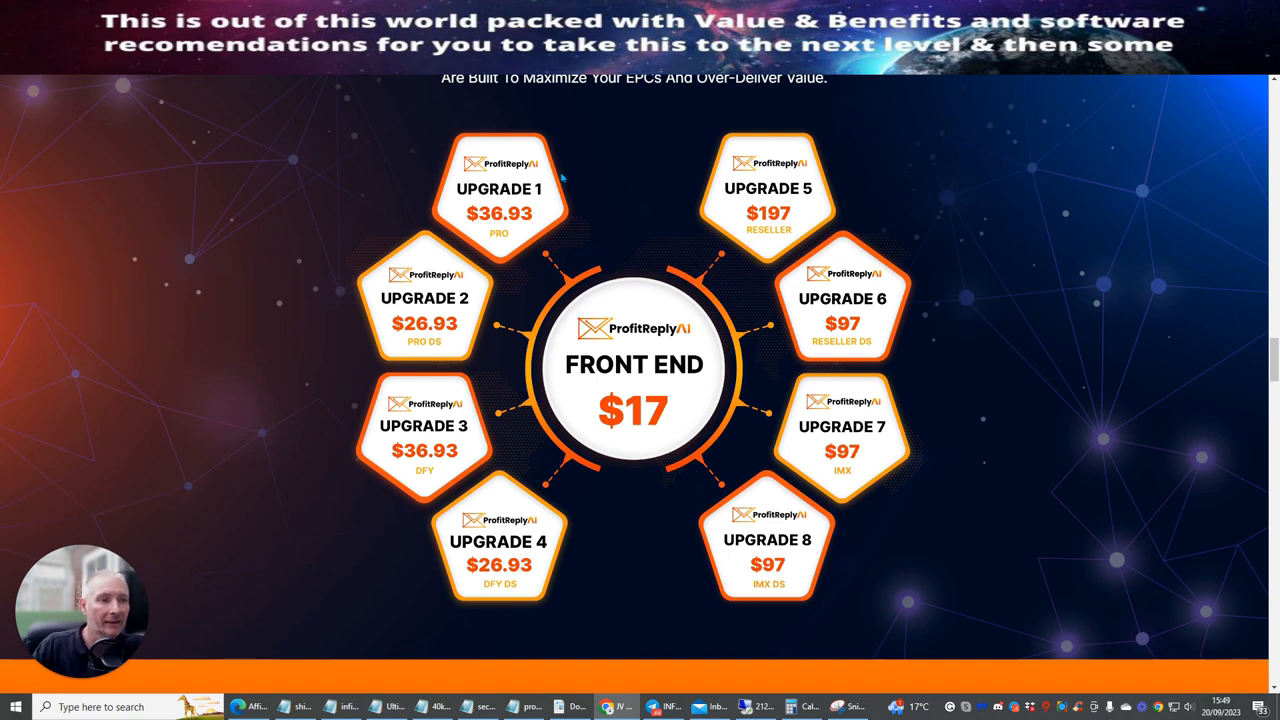
mouse_move(416, 412)
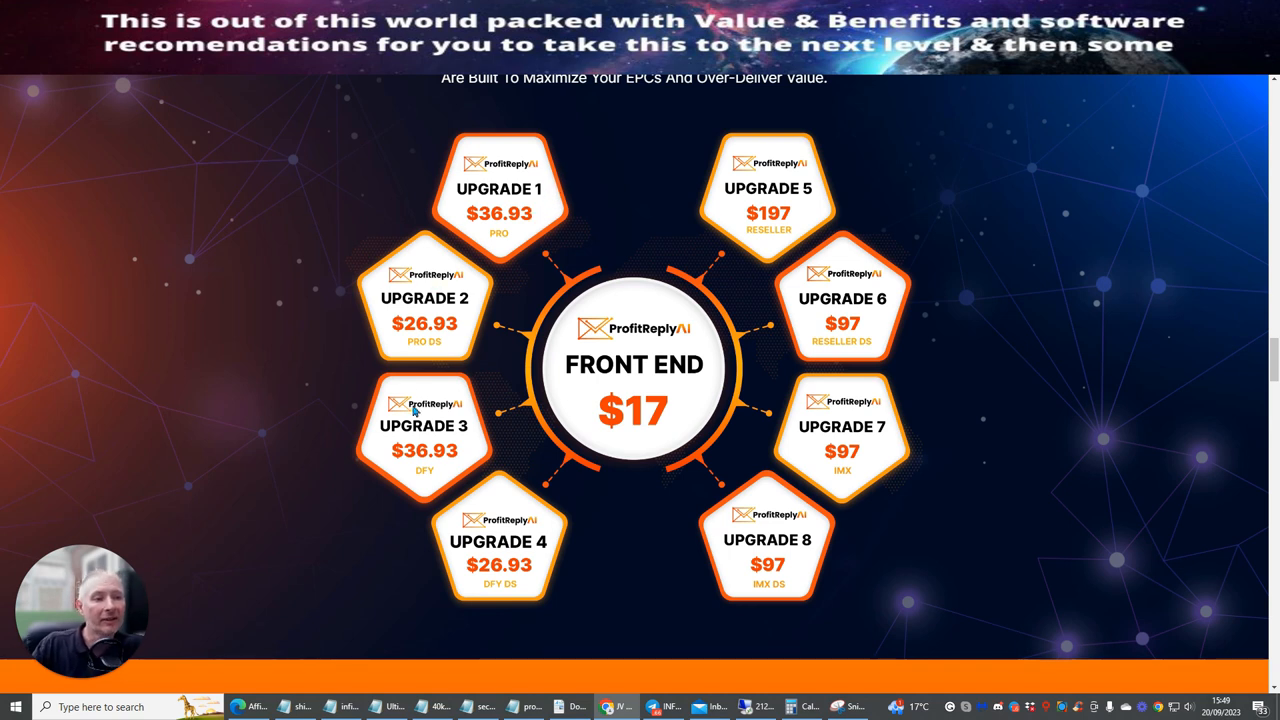
mouse_move(808, 200)
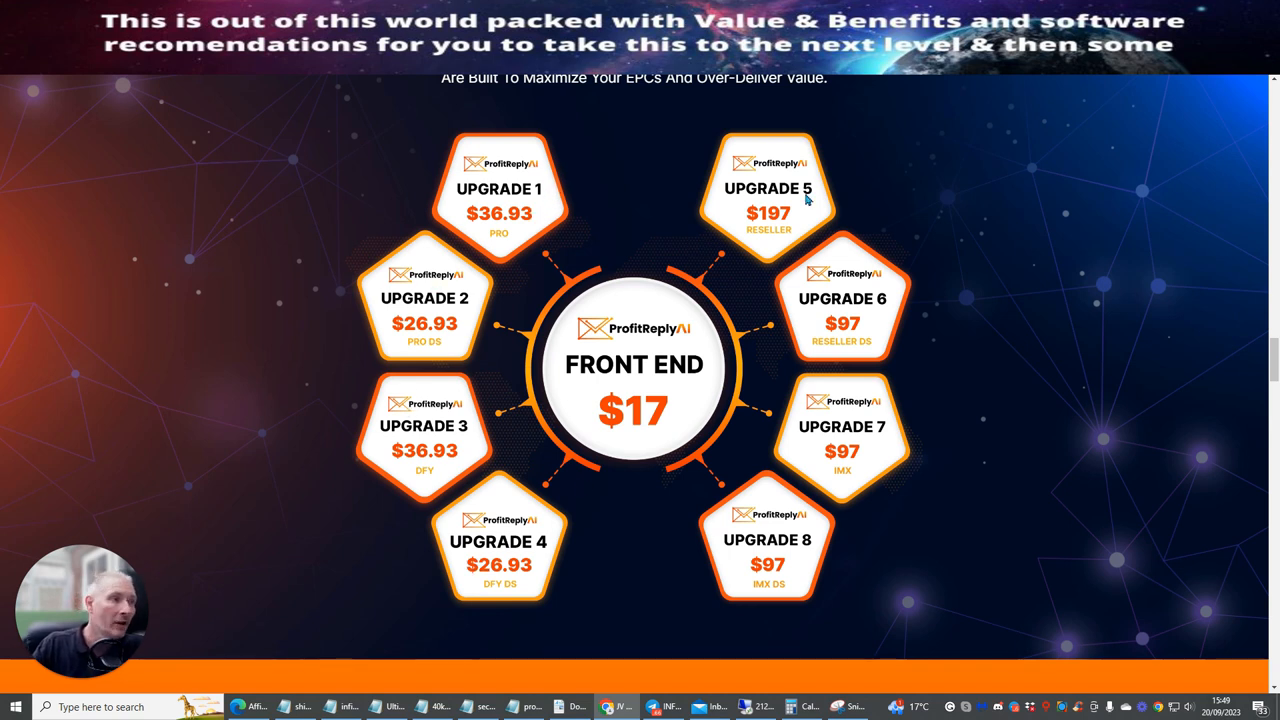
Scroll through Promo Tools, Opening Contest prizes and leaderboard to the Closing Contest section
scroll("down", 3)
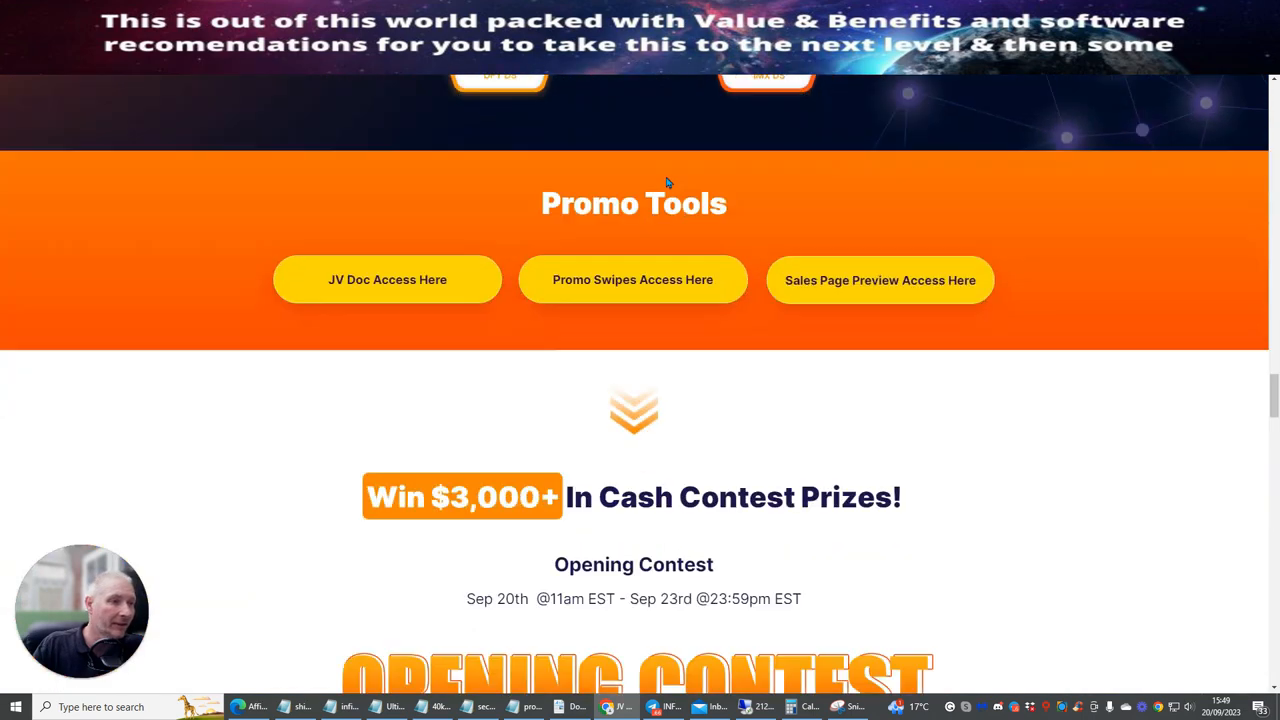
scroll("down", 3)
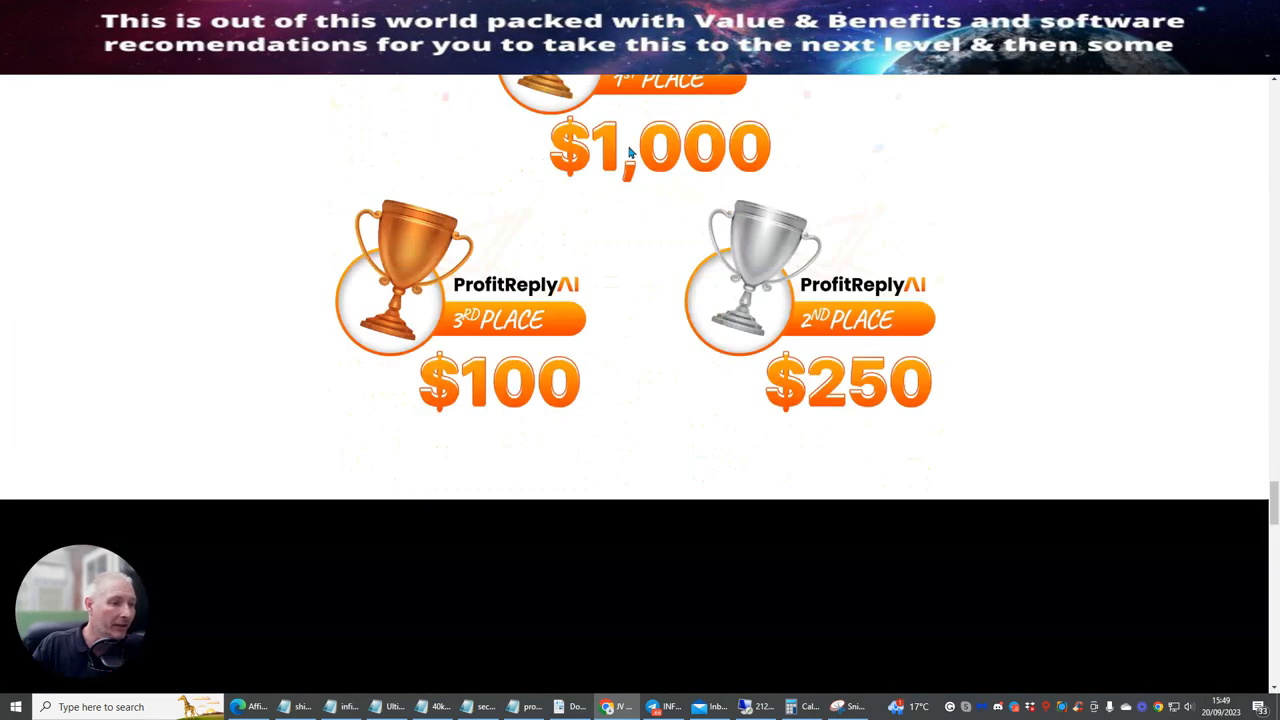
scroll("down", 3)
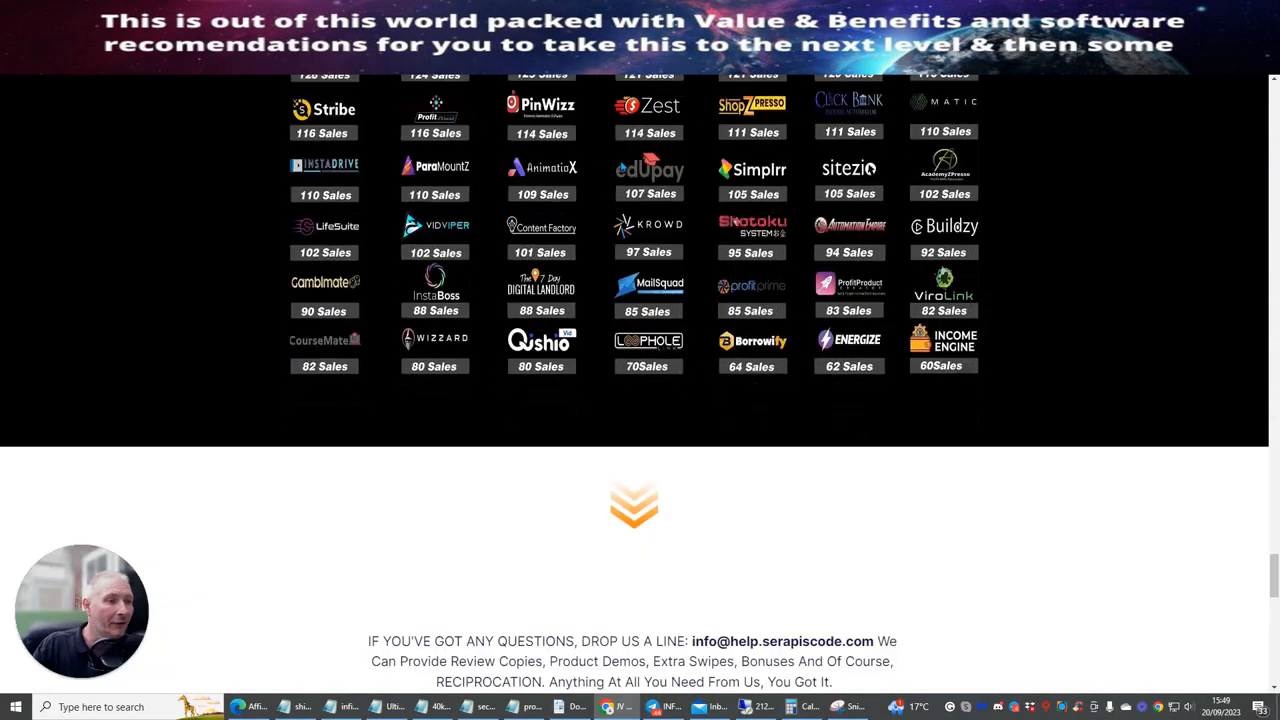
scroll("down", 3)
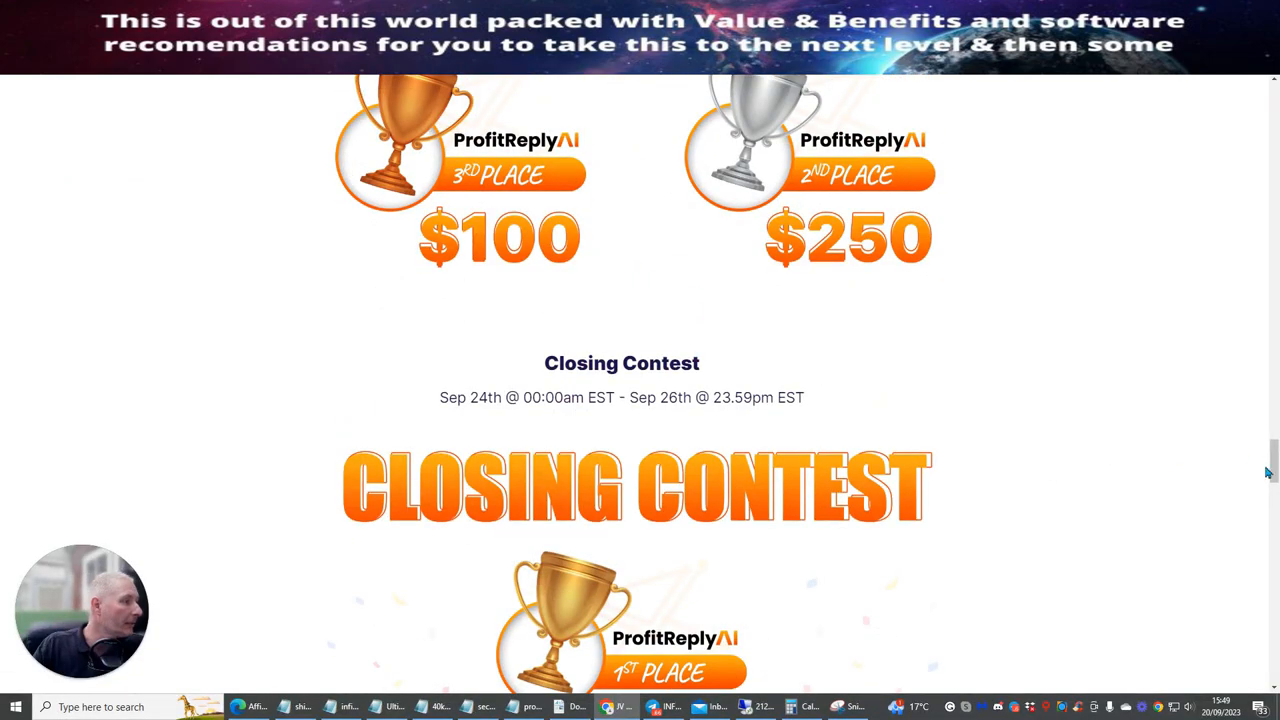
scroll("up", 3)
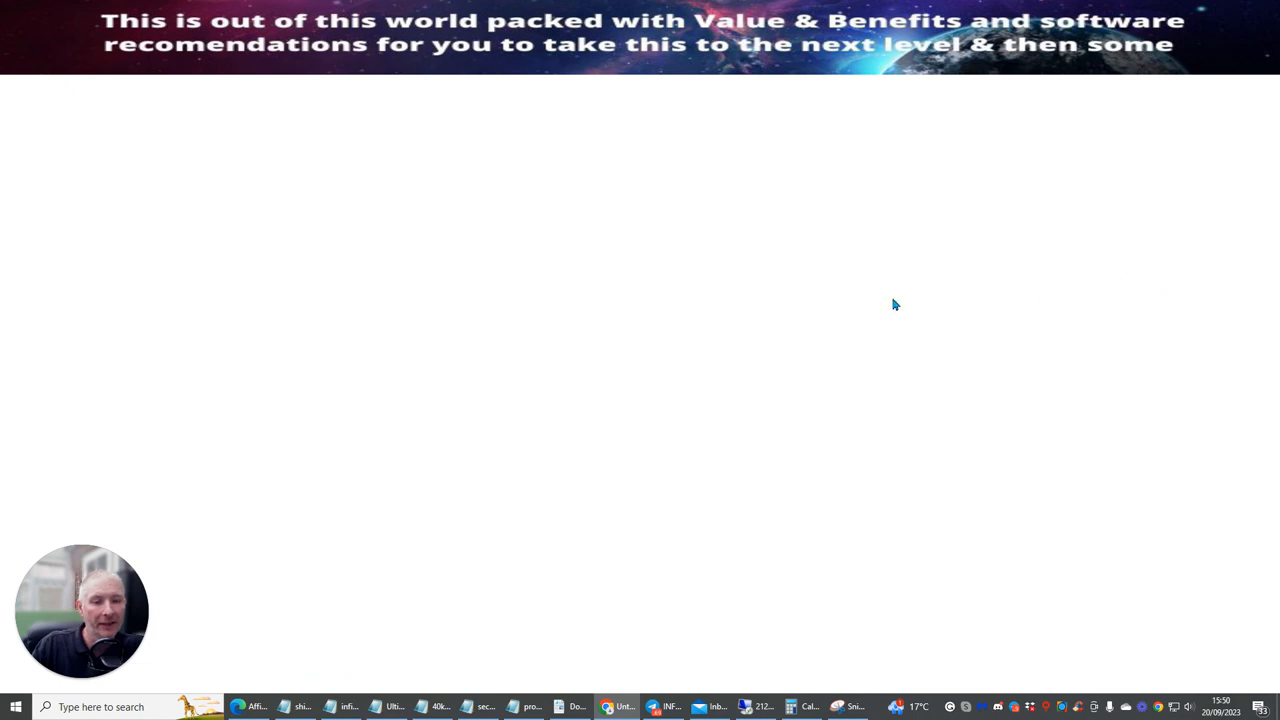
mouse_move(544, 360)
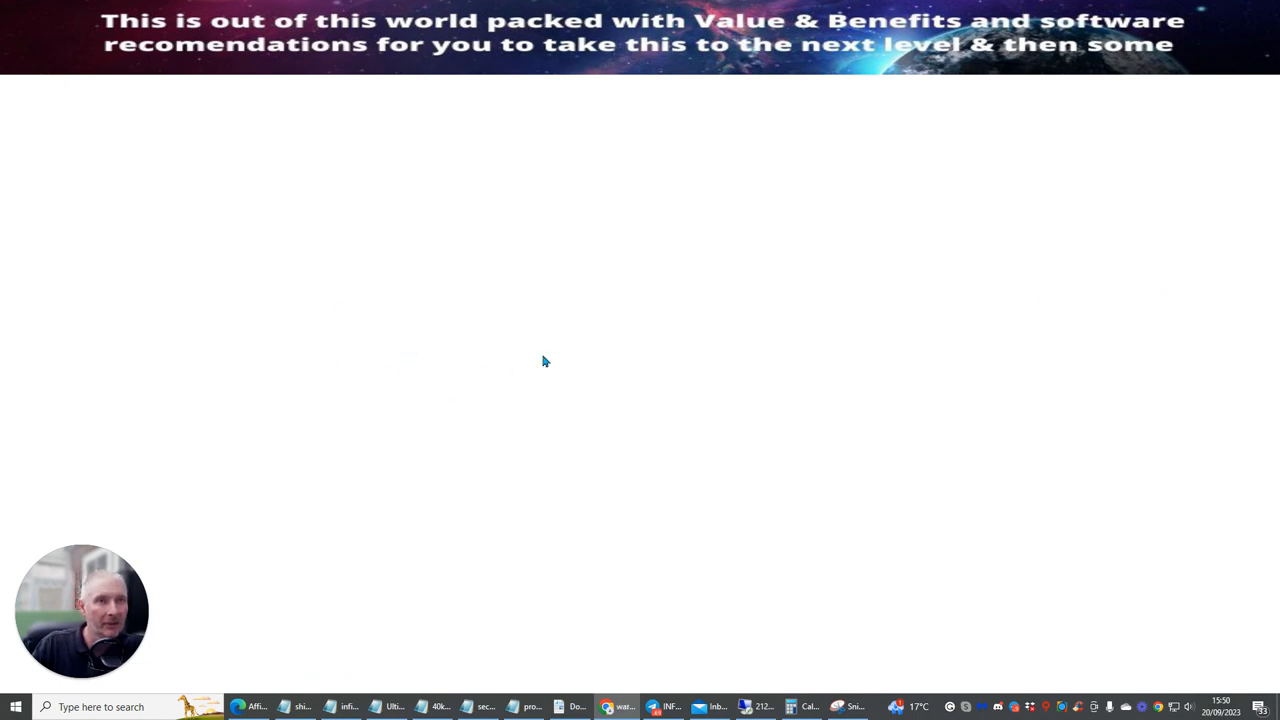
mouse_move(548, 418)
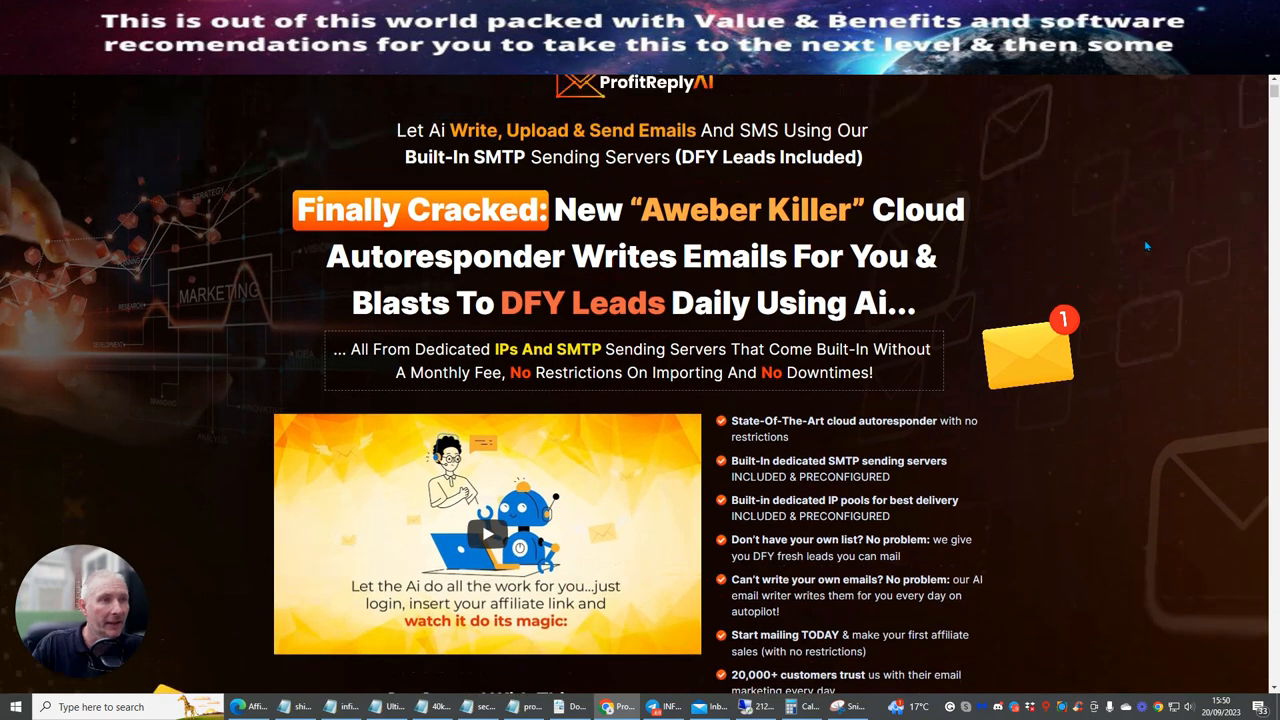
Begin scrolling down the loaded ProfitReply AI sales page below the Aweber Killer headline
scroll("down", 3)
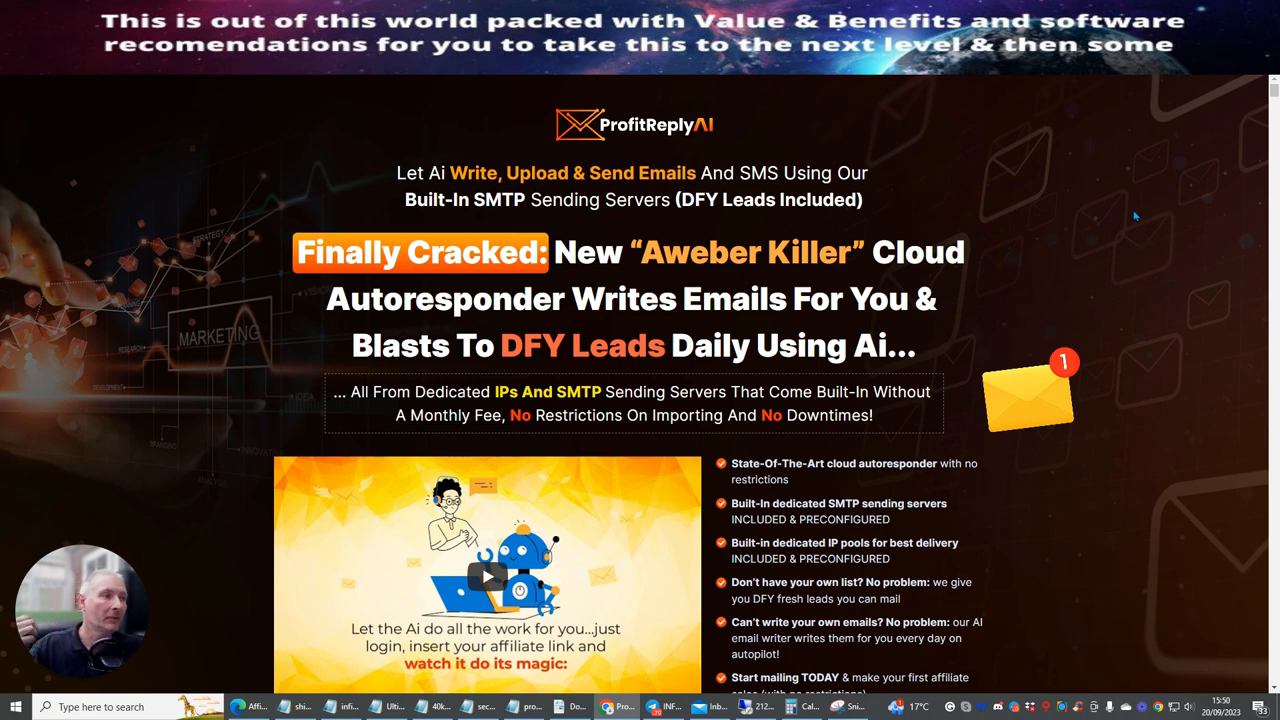
mouse_move(1130, 214)
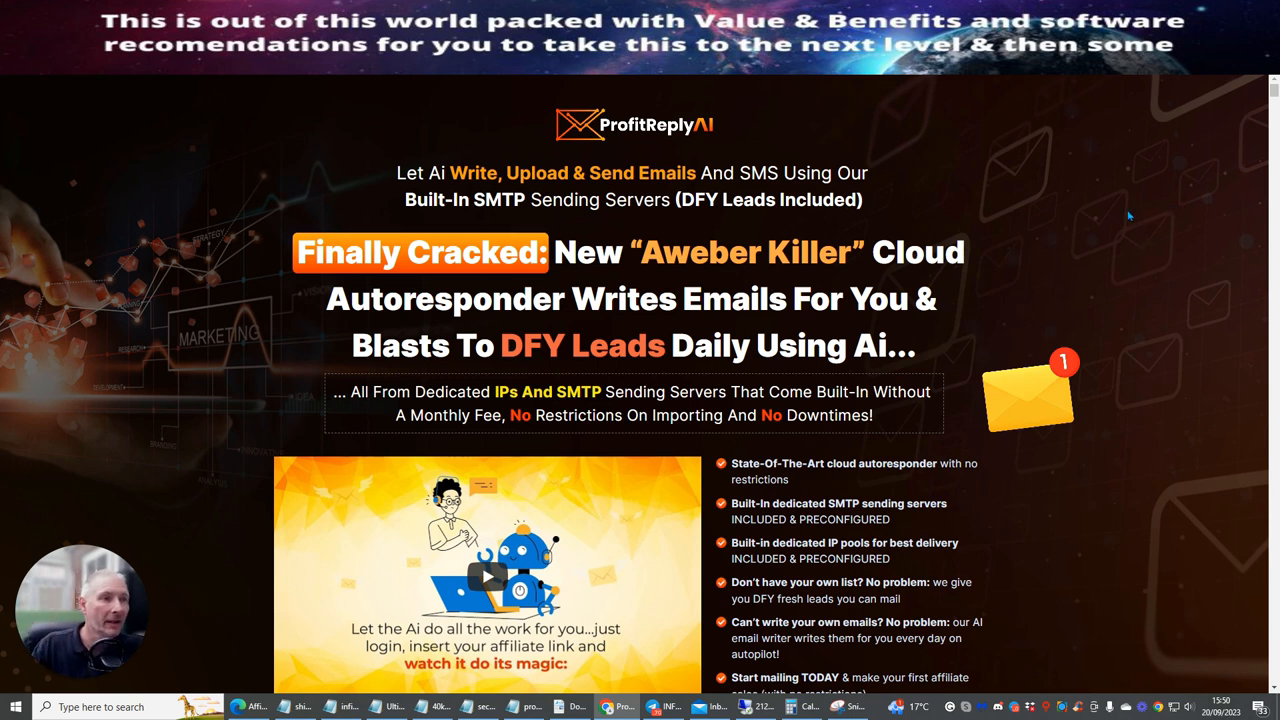
mouse_move(840, 232)
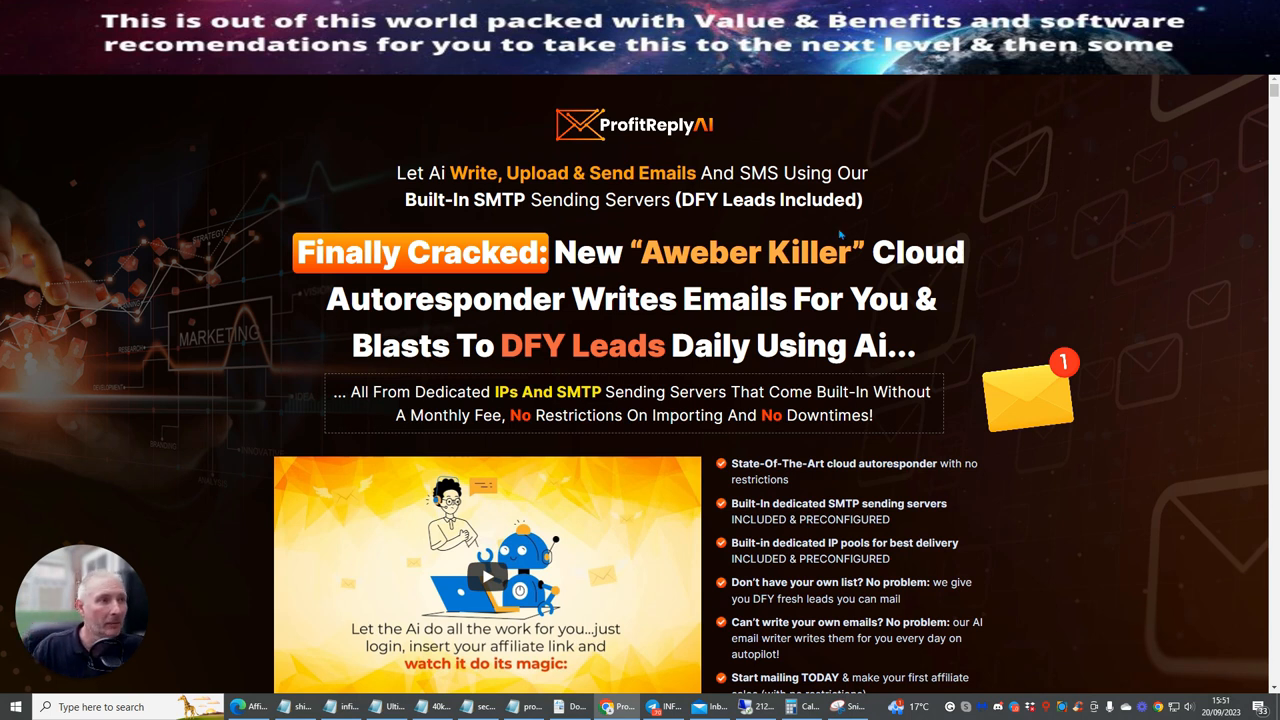
mouse_move(1172, 280)
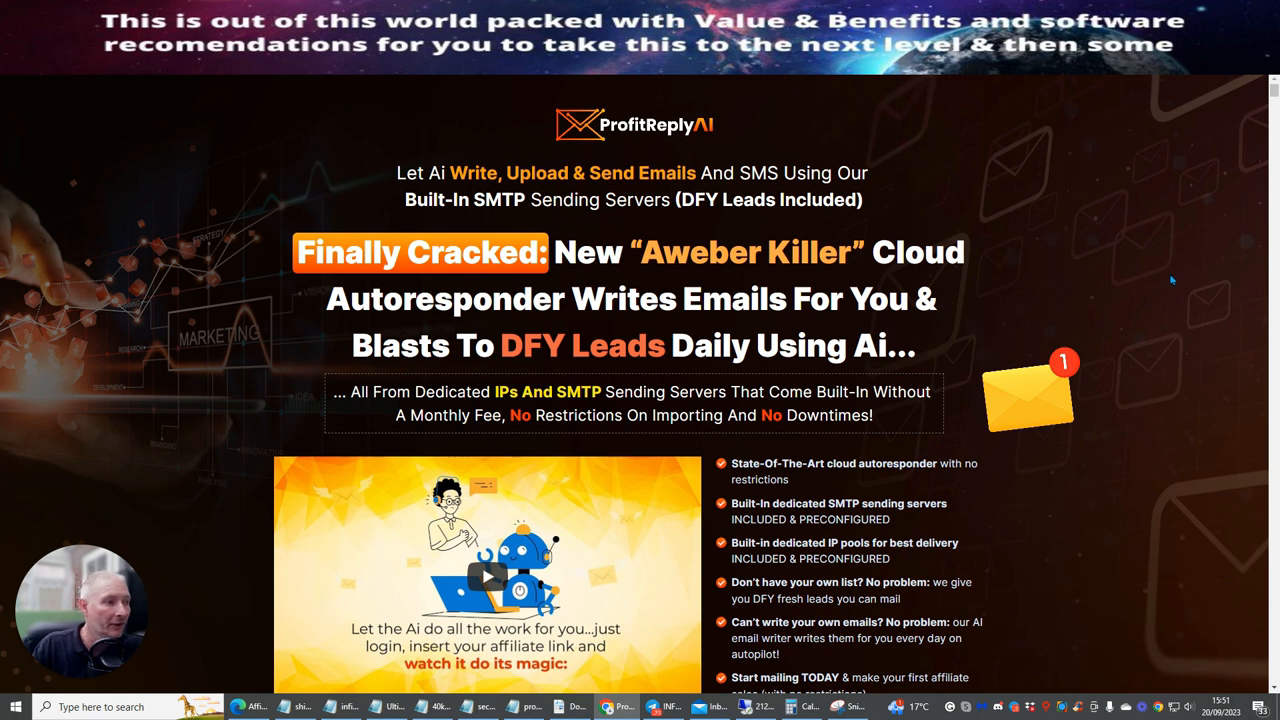
mouse_move(1142, 330)
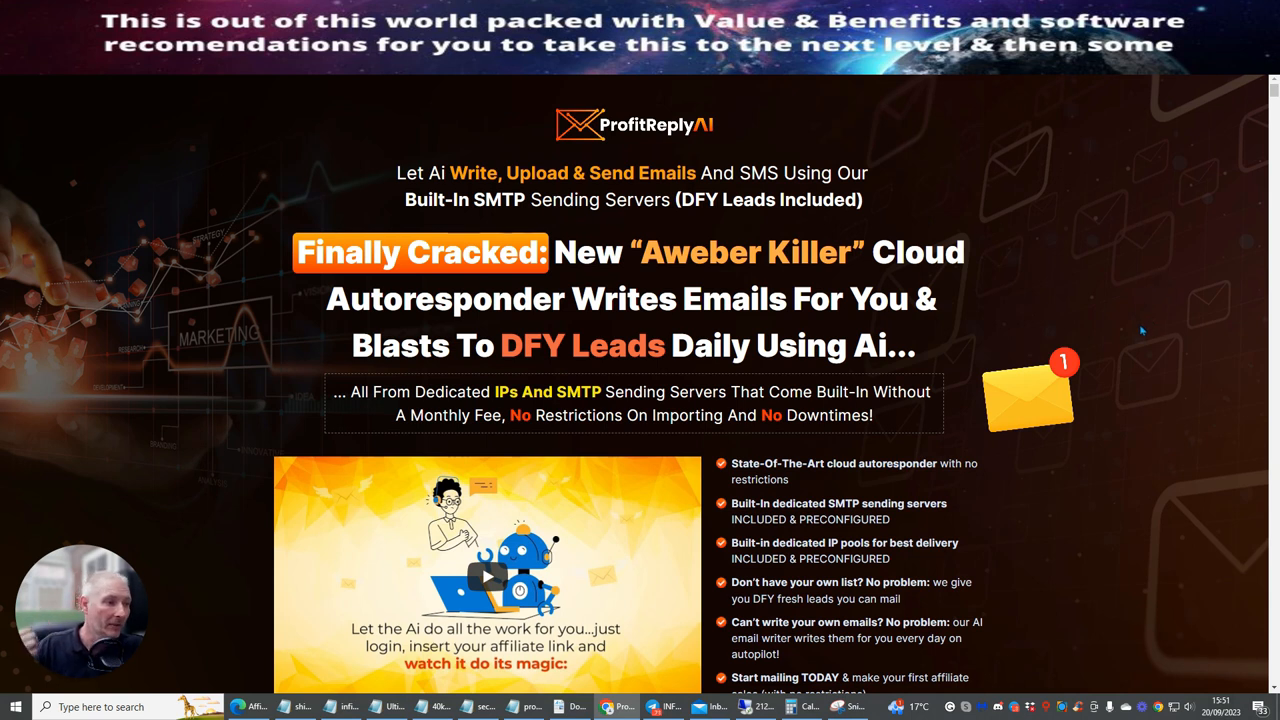
mouse_move(1166, 368)
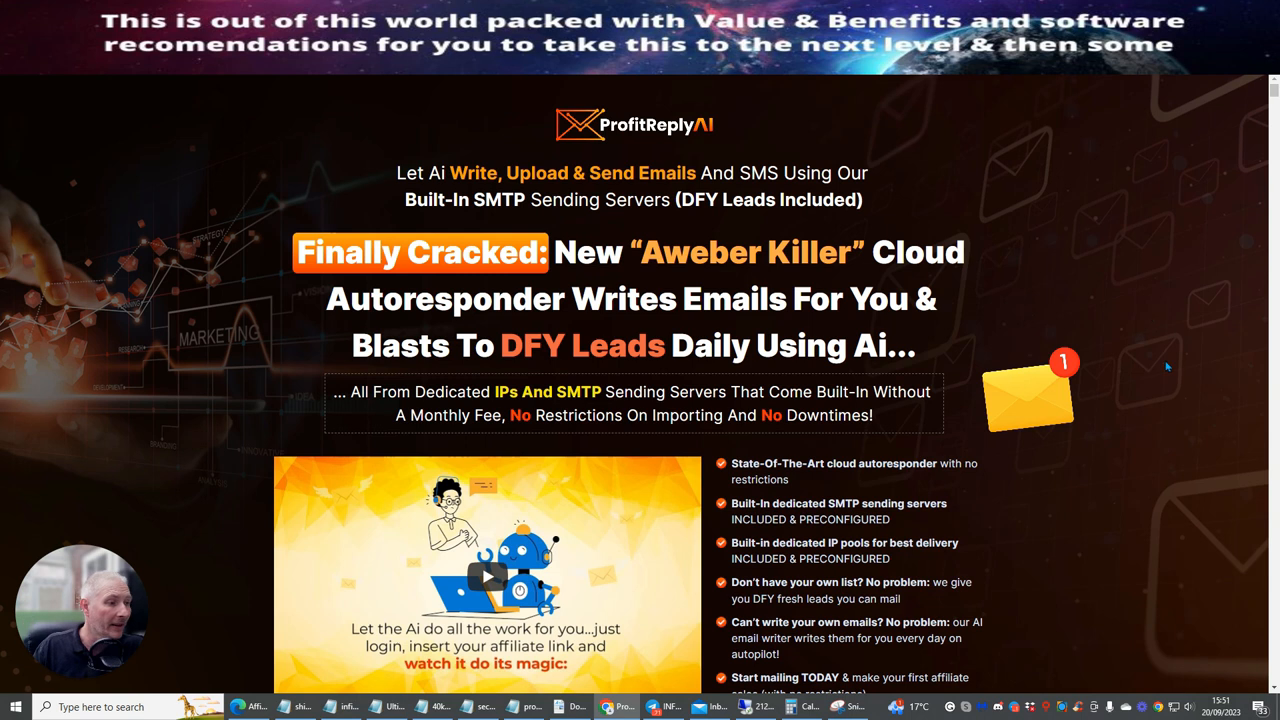
mouse_move(1076, 464)
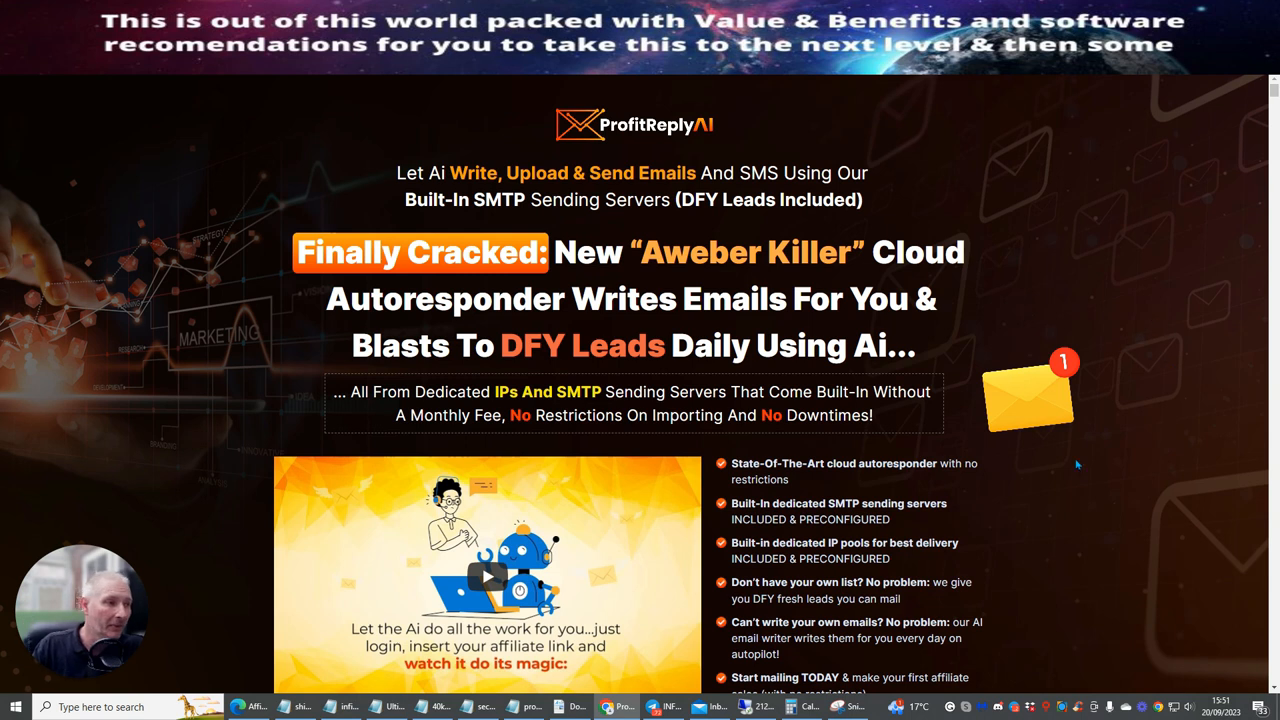
mouse_move(1136, 248)
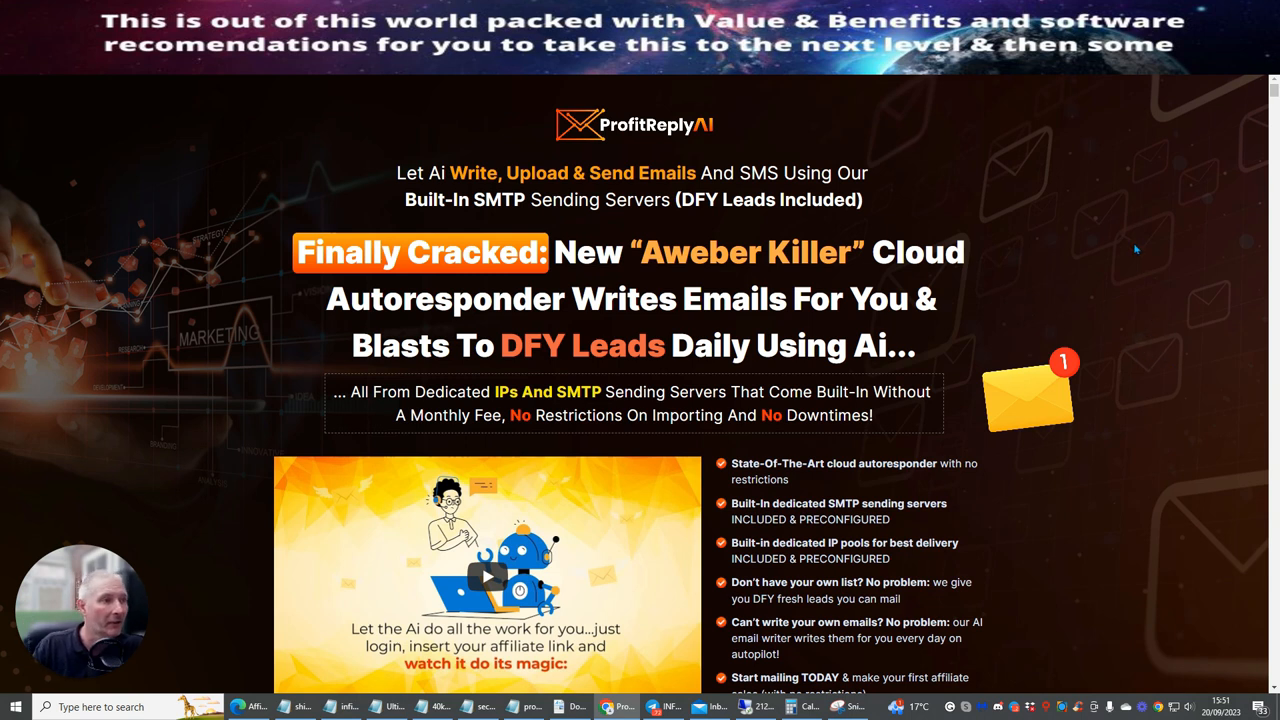
scroll("down", 3)
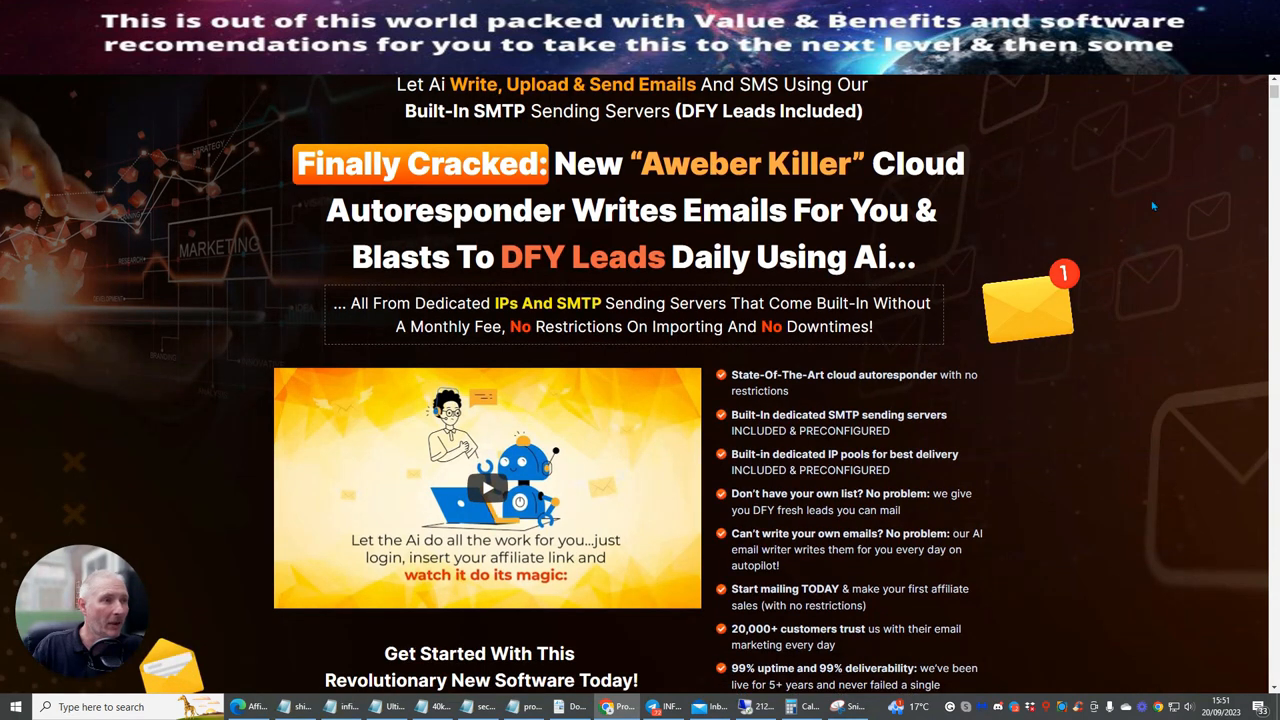
Scroll past the buy button, countdown, testimonials and September 2023 update to the earnings stats
scroll("down", 3)
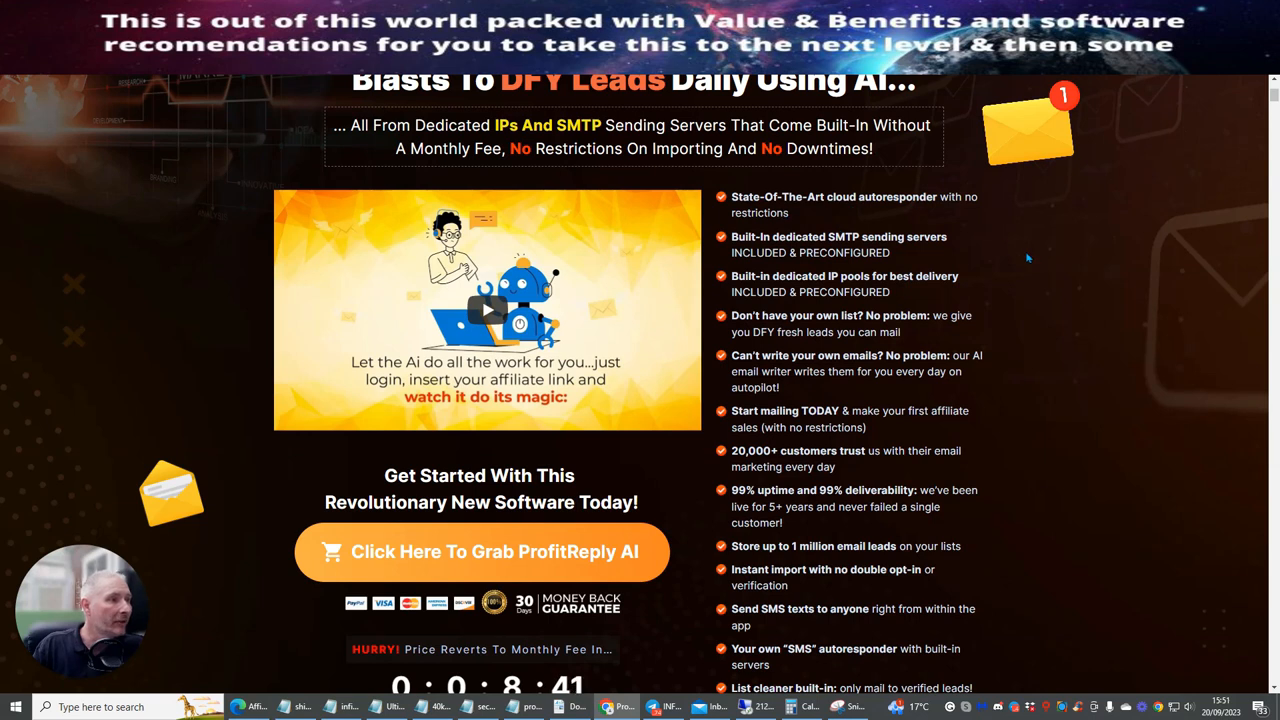
scroll("down", 3)
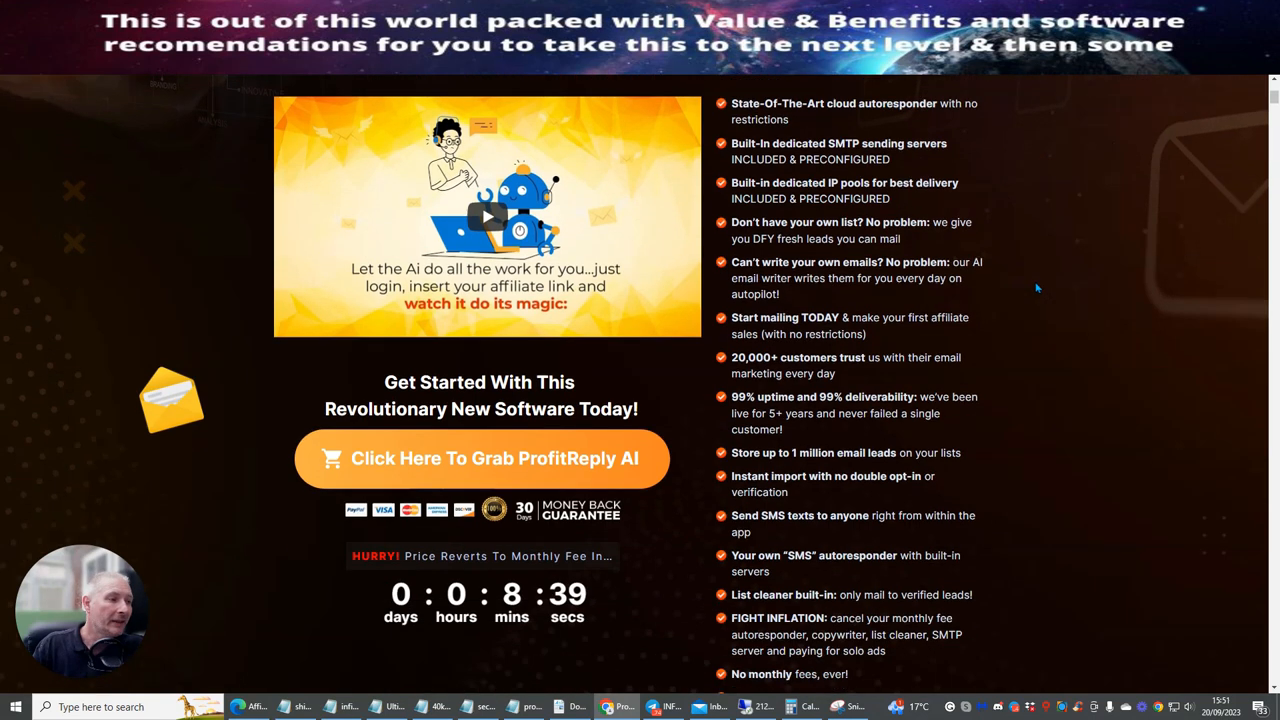
scroll("down", 3)
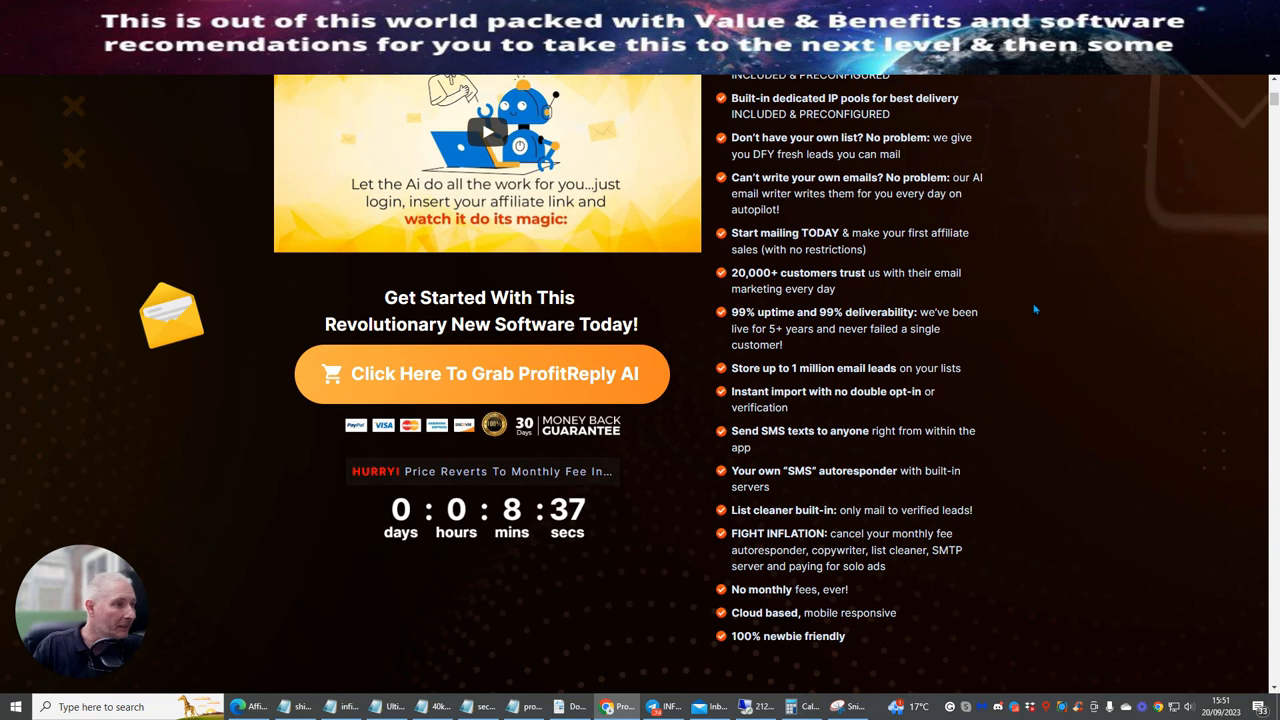
scroll("down", 3)
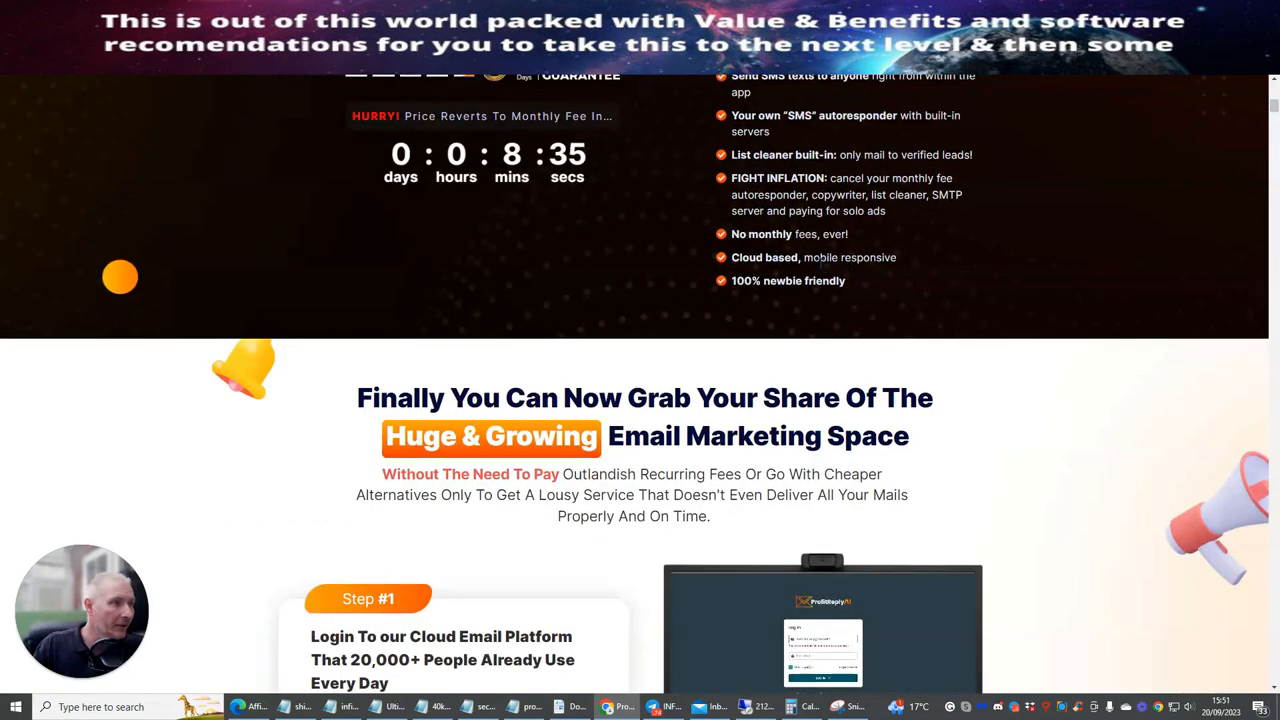
mouse_move(868, 270)
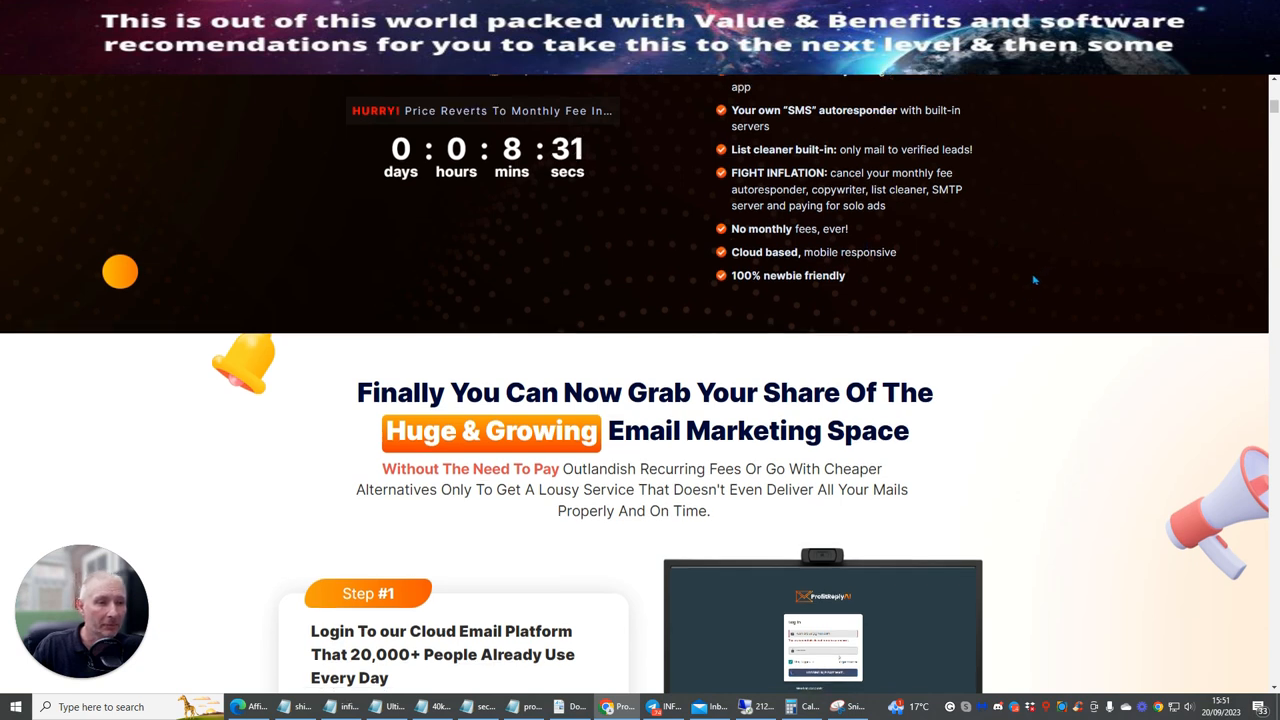
scroll("down", 3)
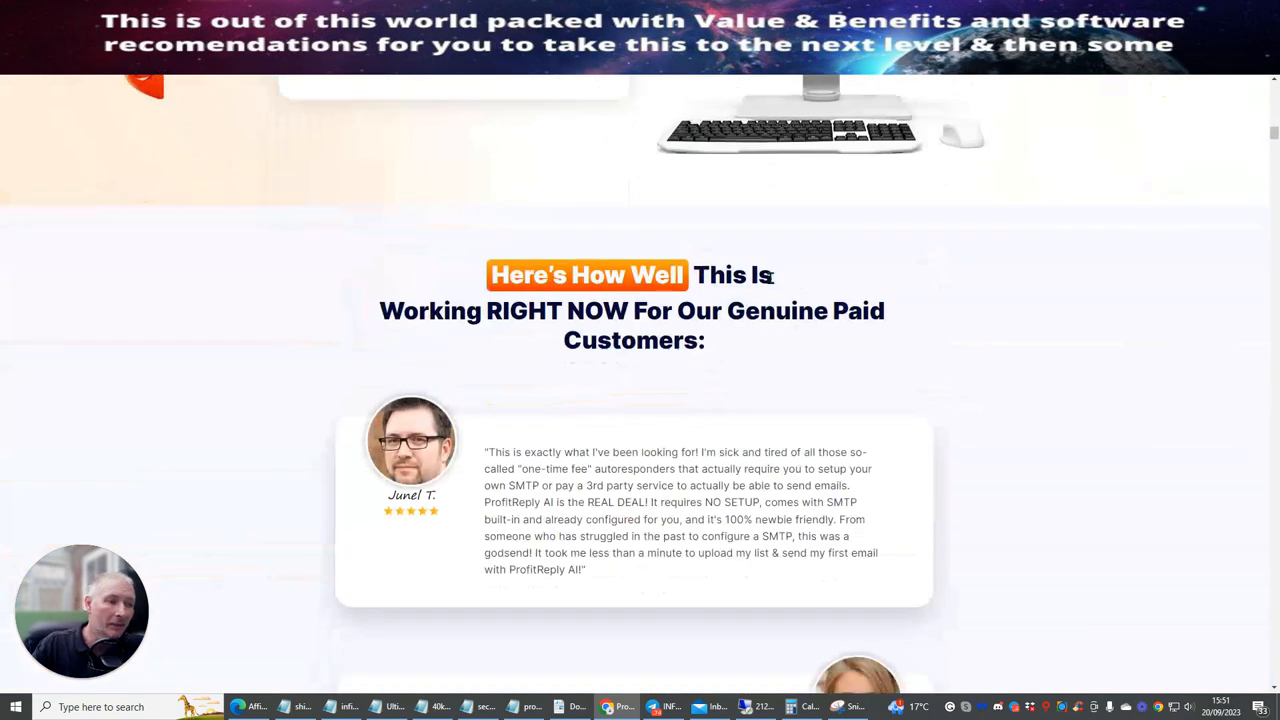
scroll("down", 3)
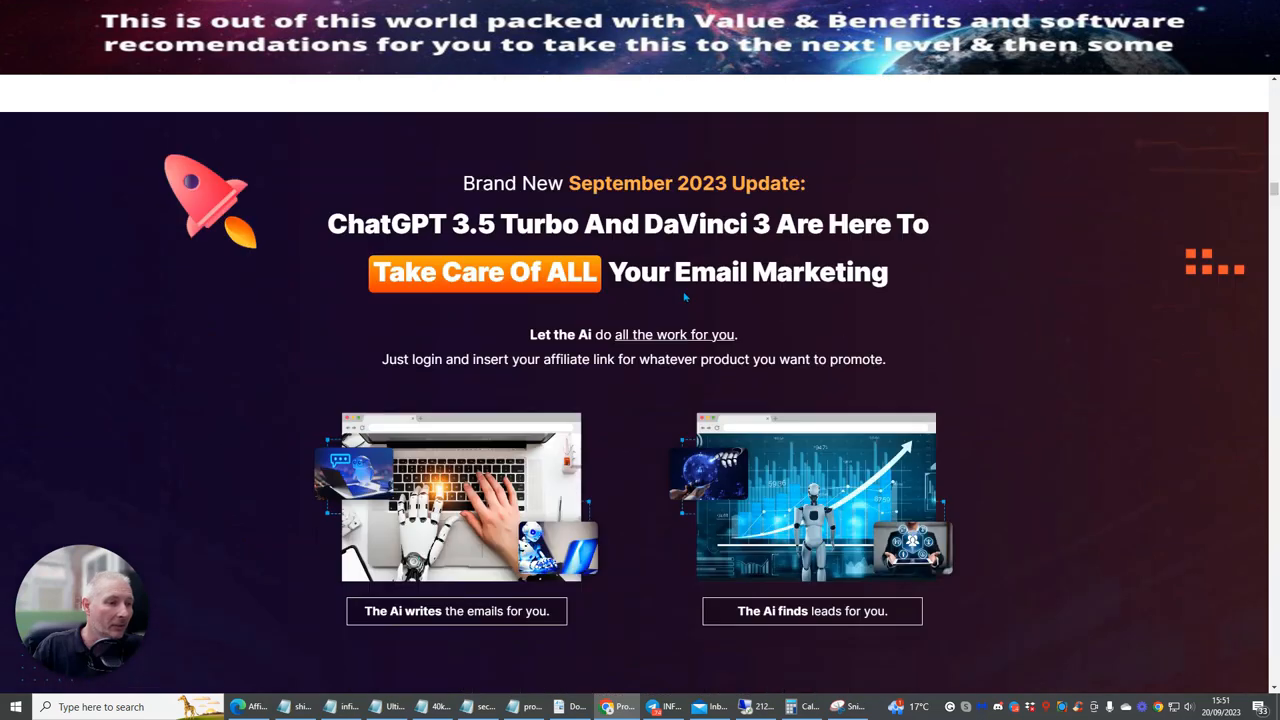
scroll("down", 3)
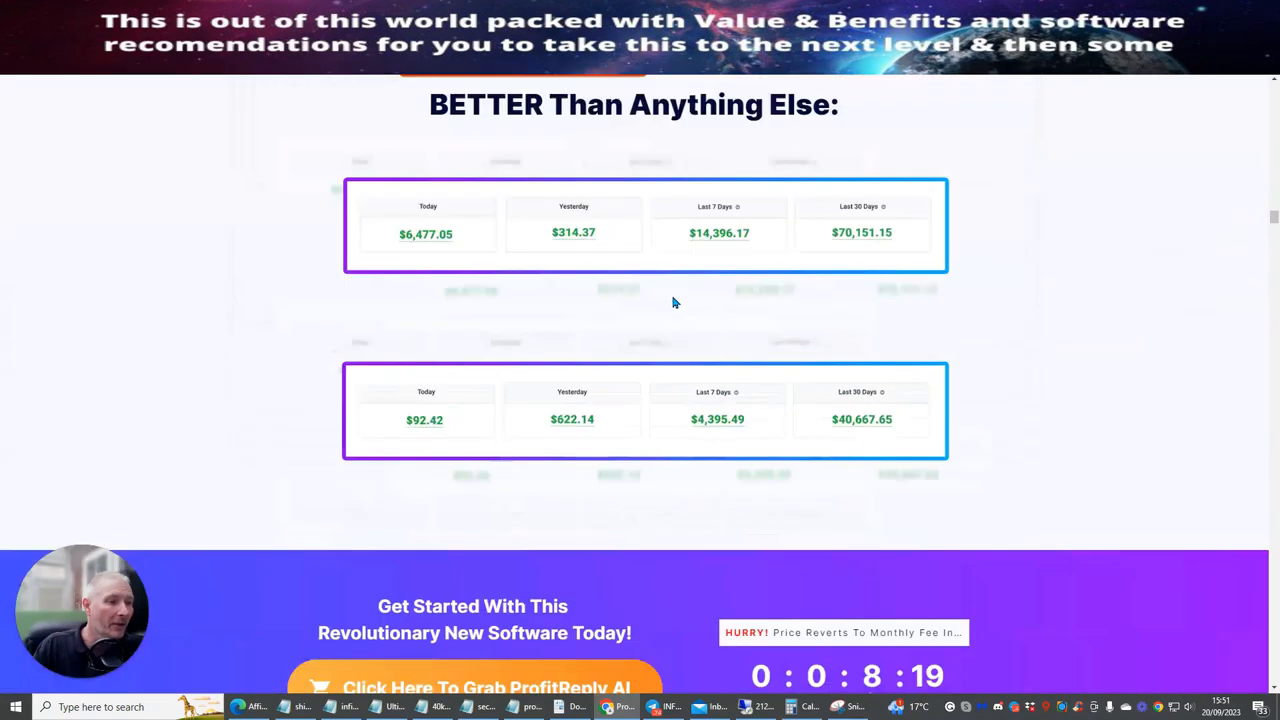
Scroll down through the ProfitReply AI features and recap list
scroll("down", 3)
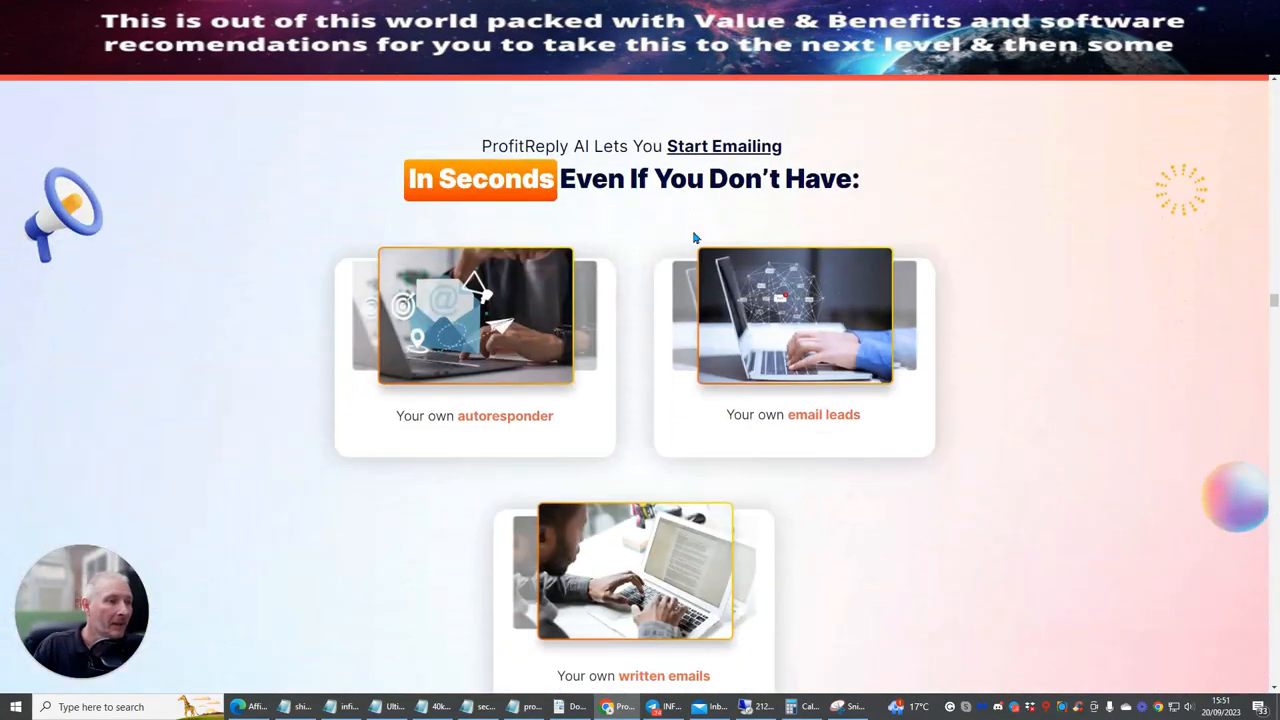
scroll("down", 3)
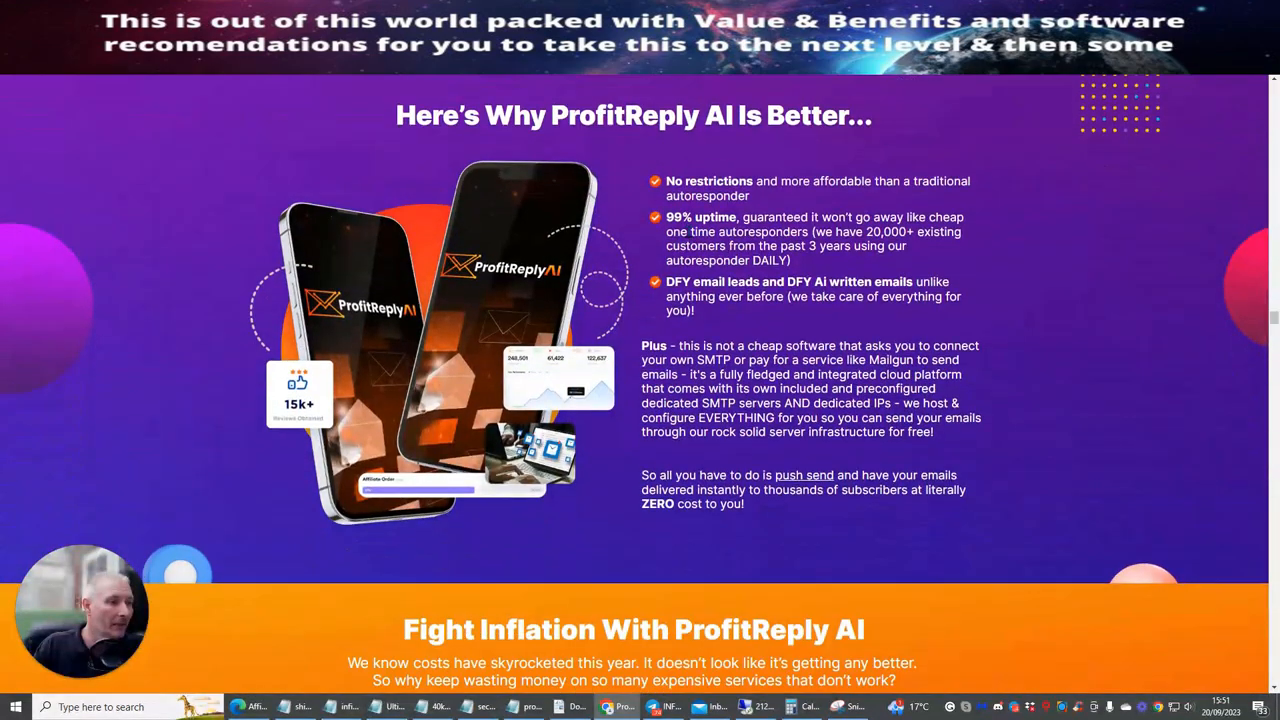
scroll("down", 3)
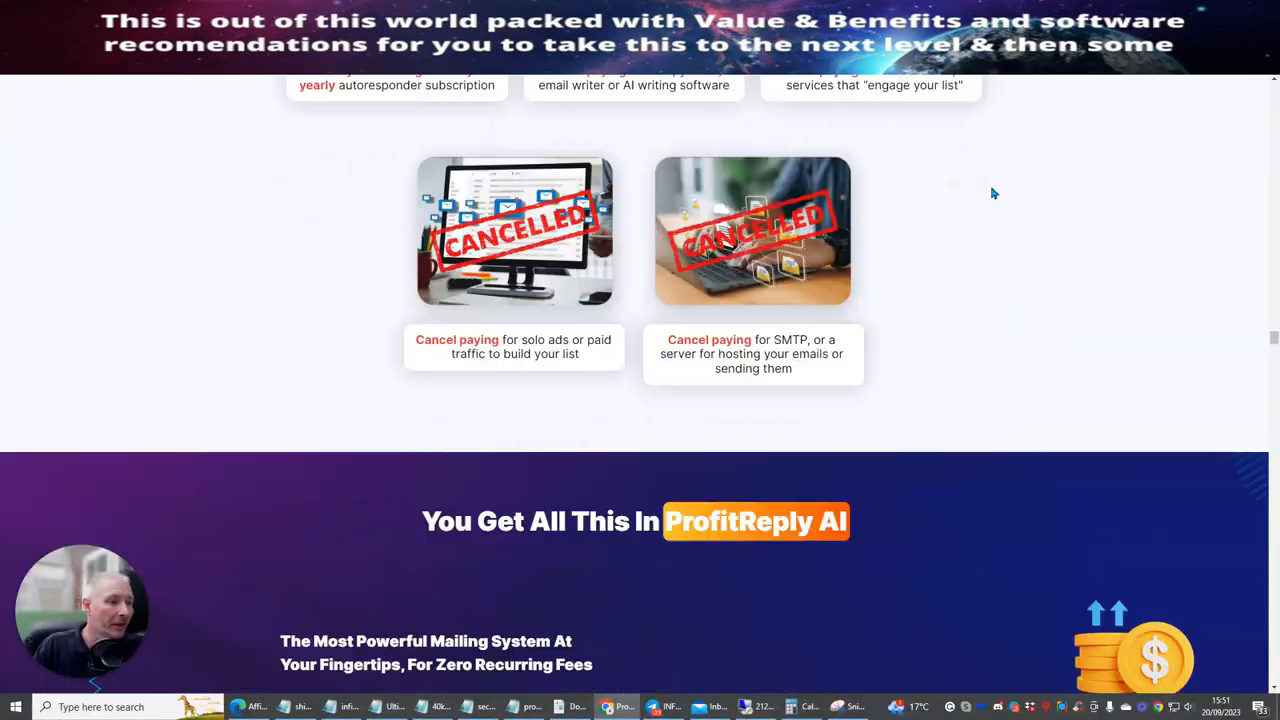
scroll("down", 3)
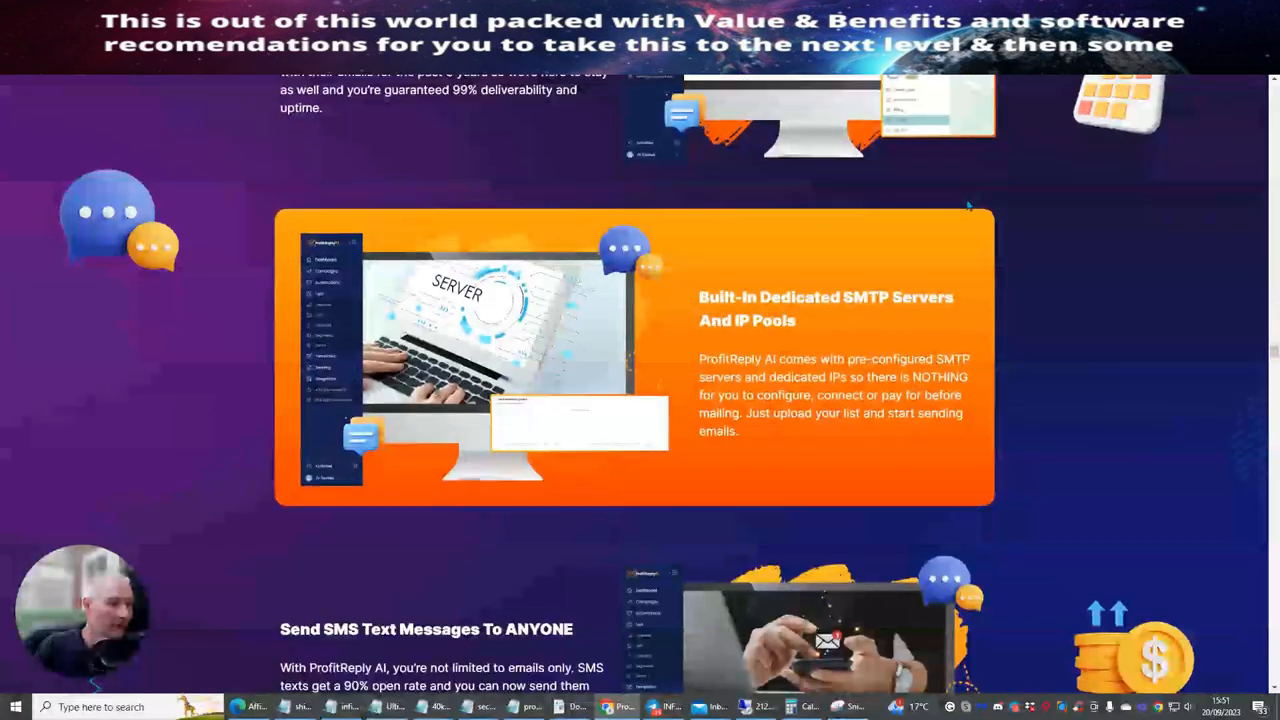
scroll("down", 3)
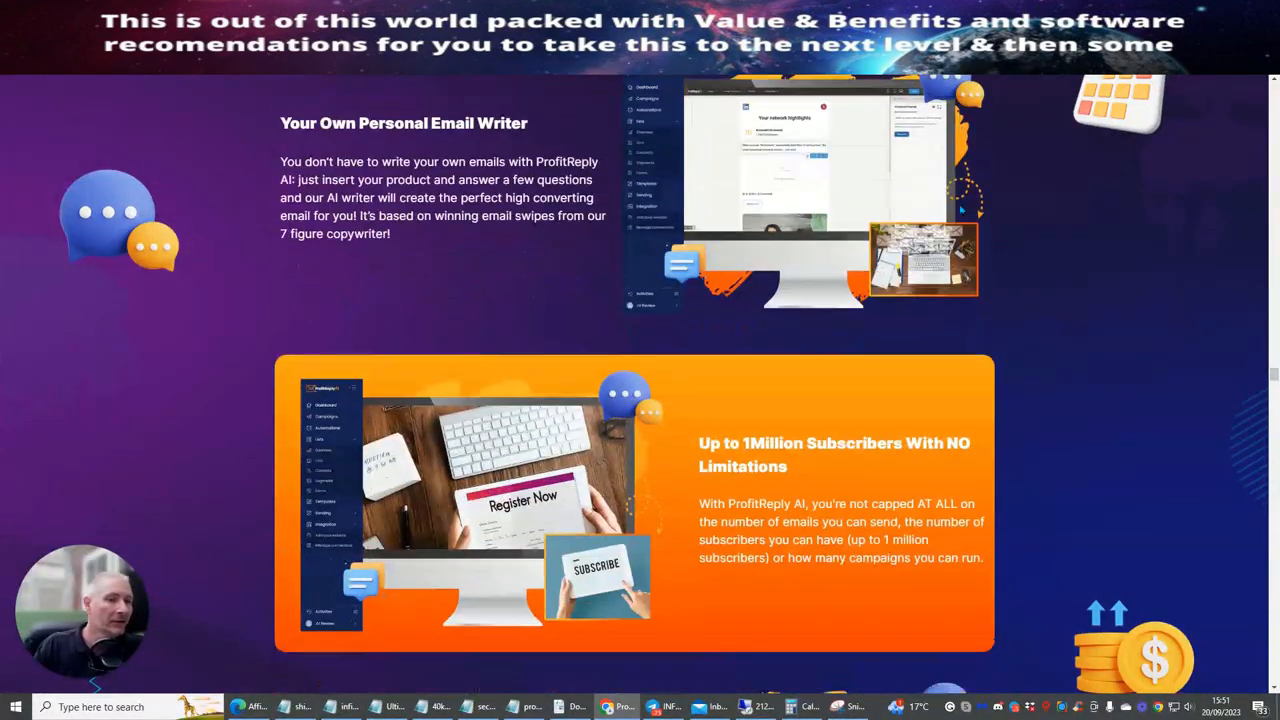
scroll("down", 3)
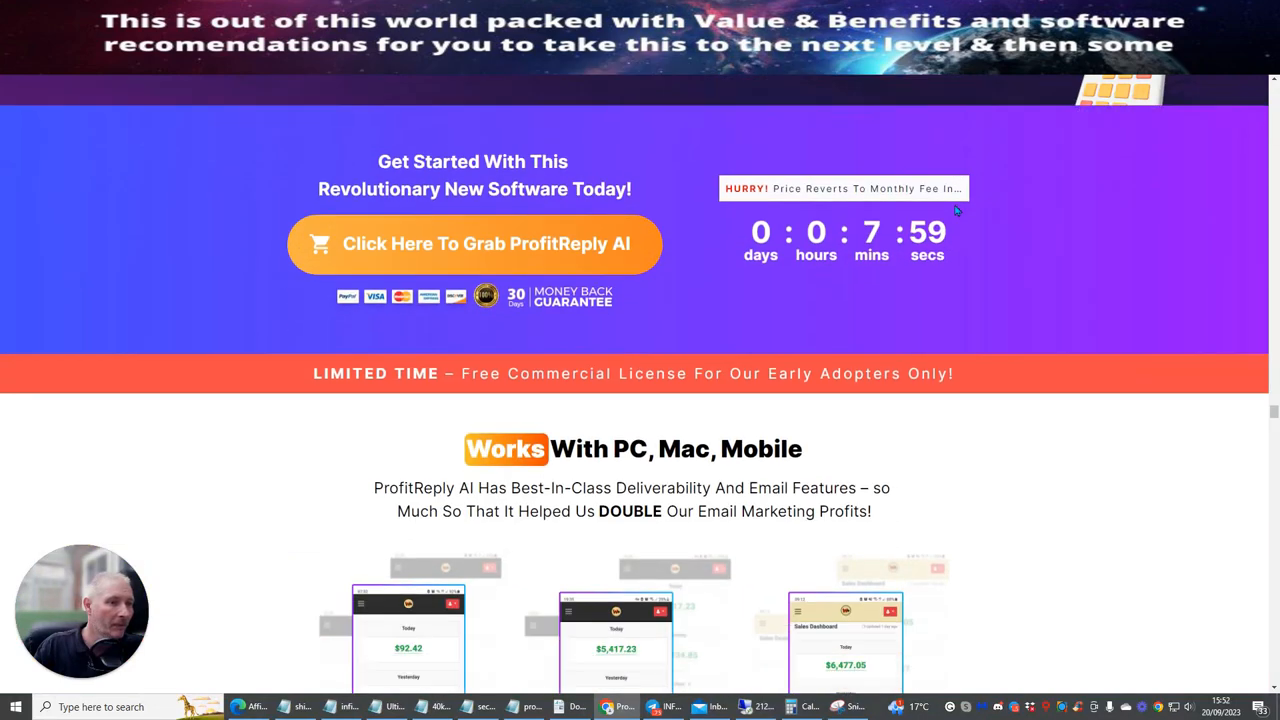
scroll("down", 3)
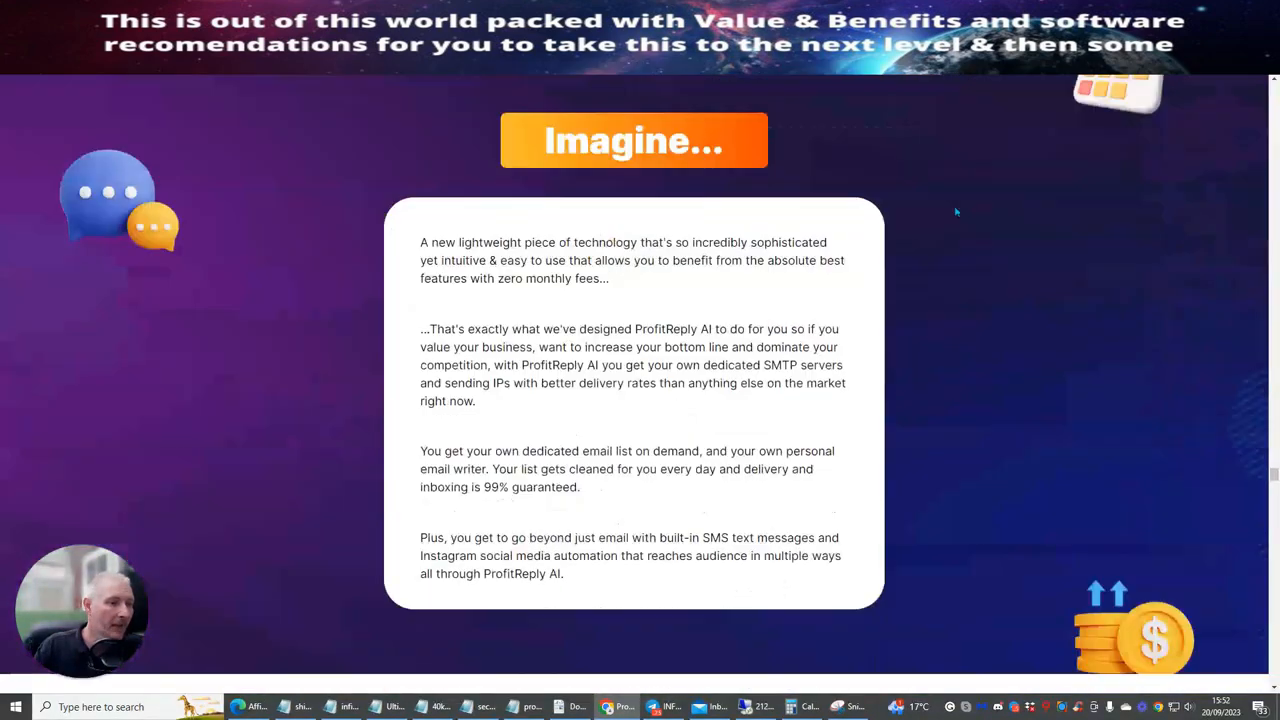
scroll("down", 3)
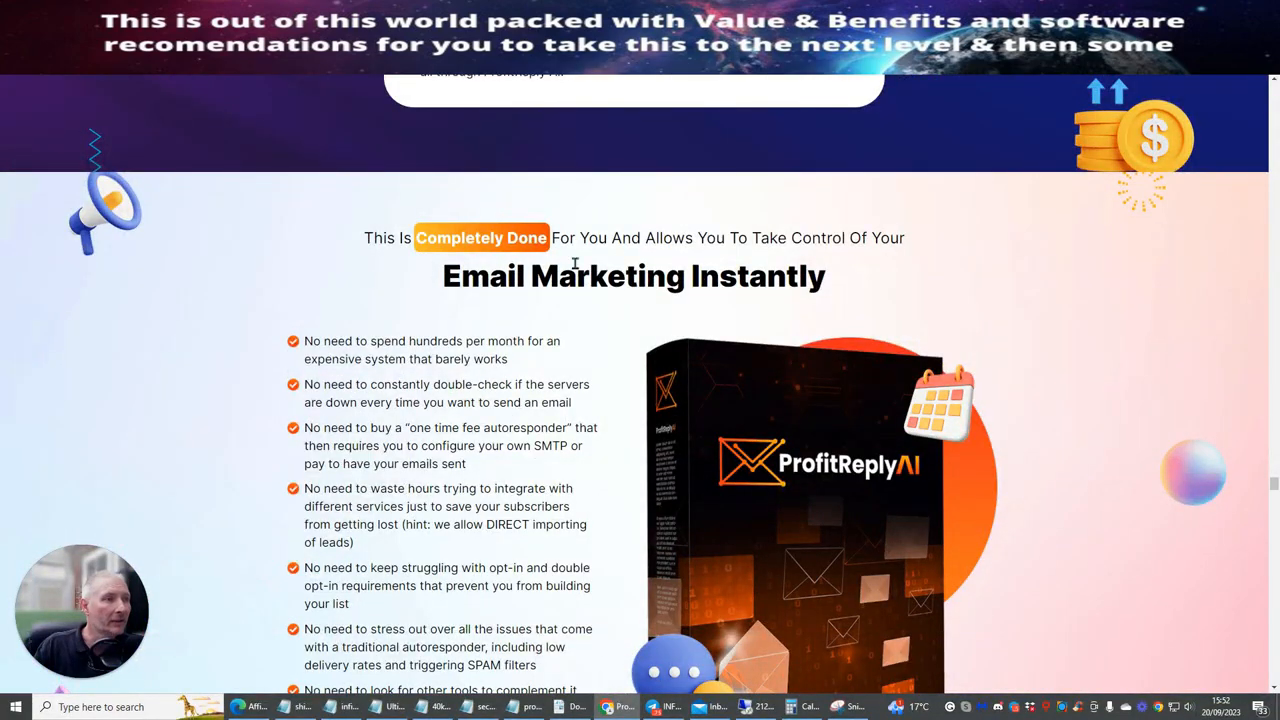
mouse_move(952, 284)
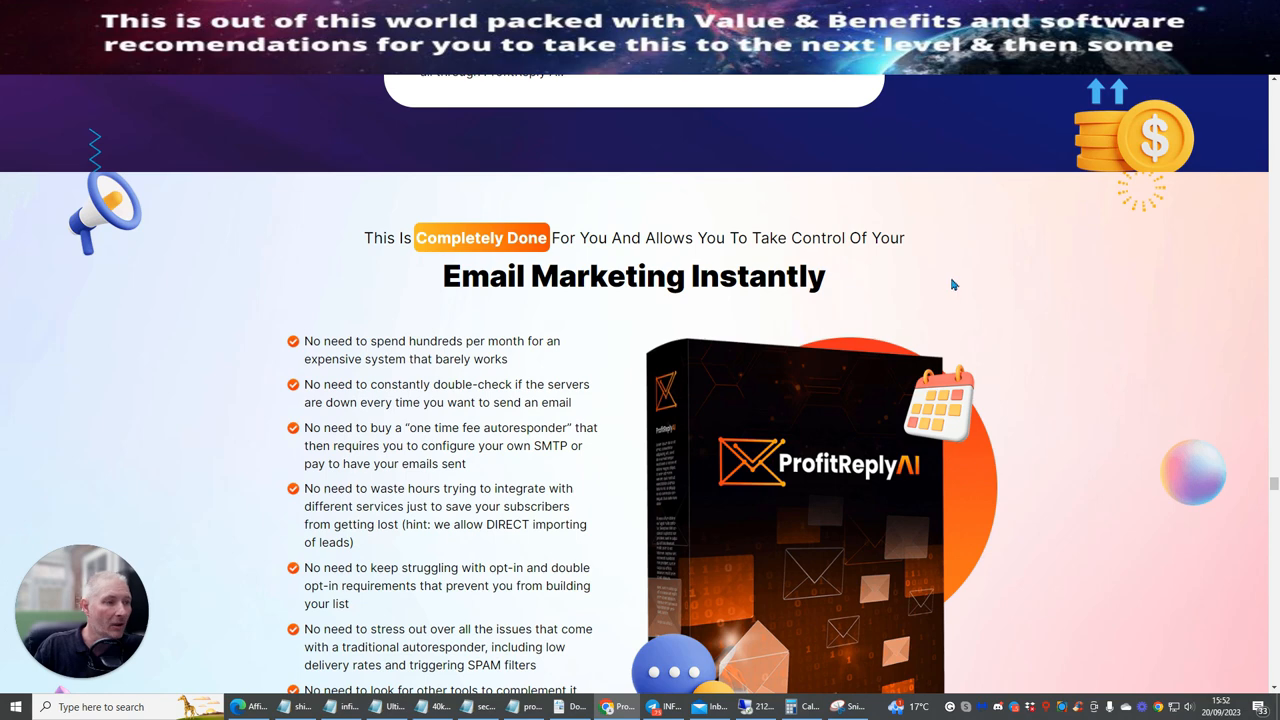
Continue to the value stack showing $7,952 total value and the $14.90 Add to Cart offer
scroll("down", 3)
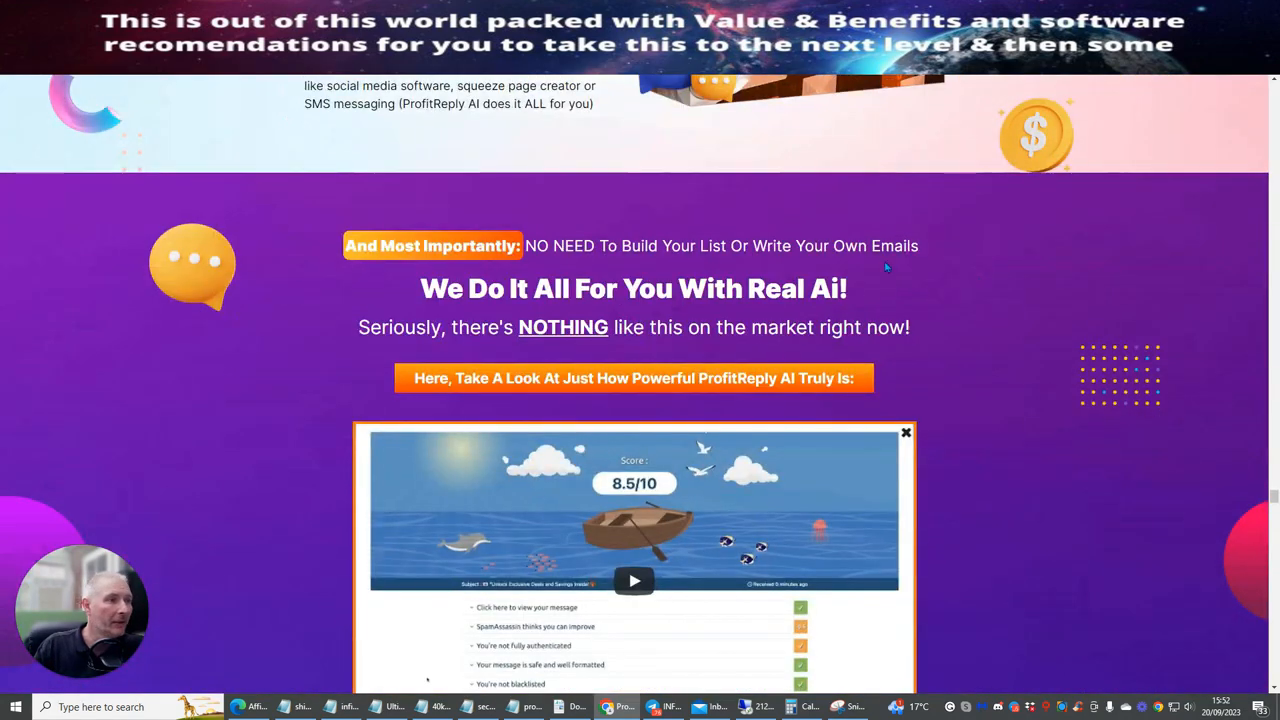
scroll("down", 3)
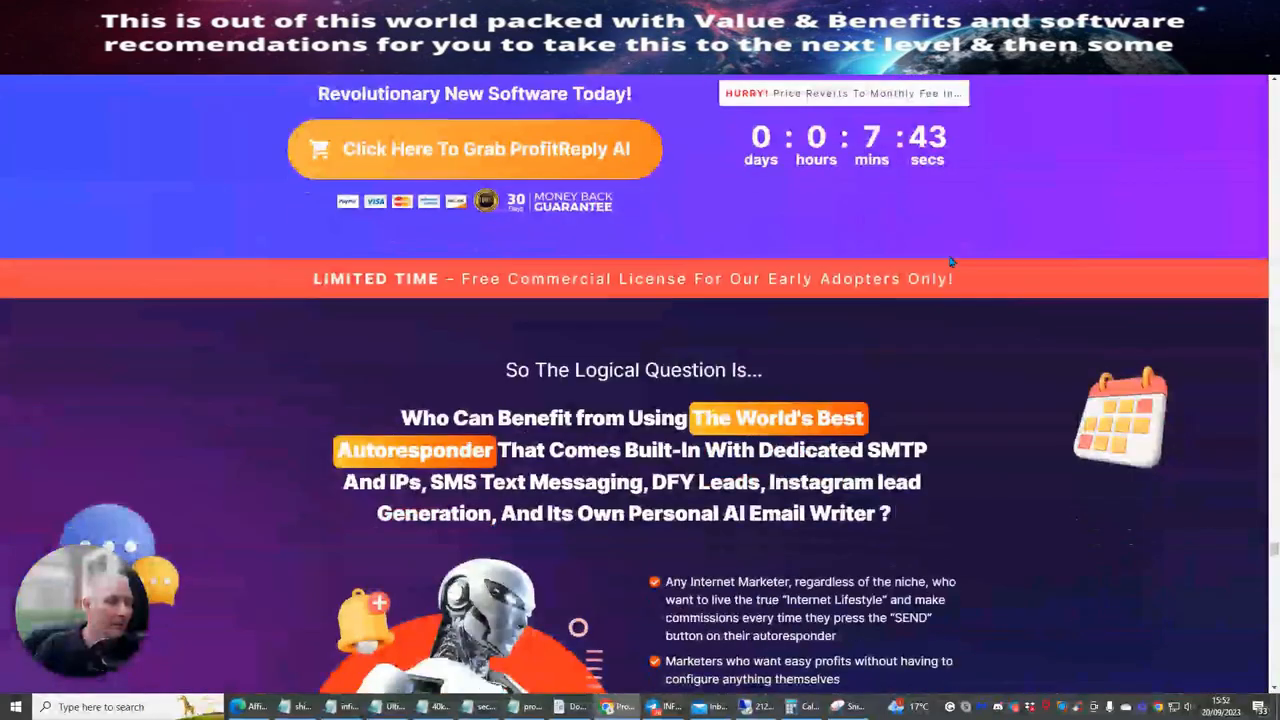
scroll("down", 3)
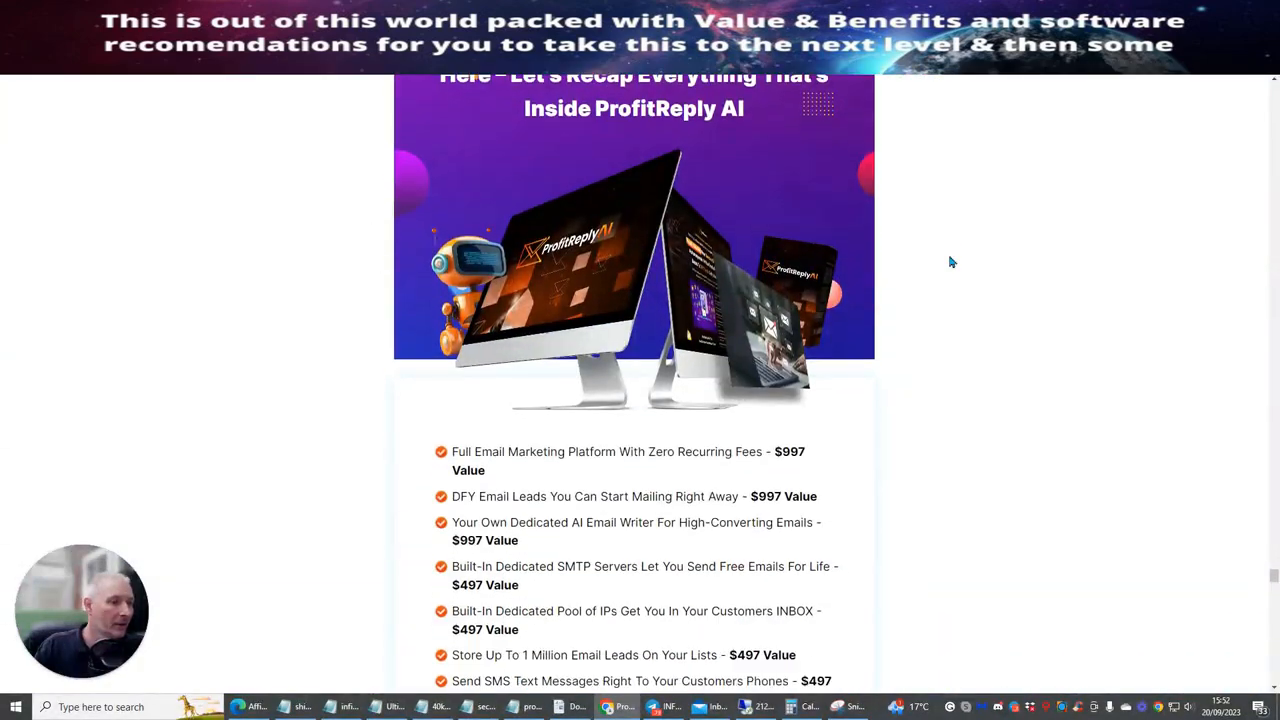
scroll("up", 3)
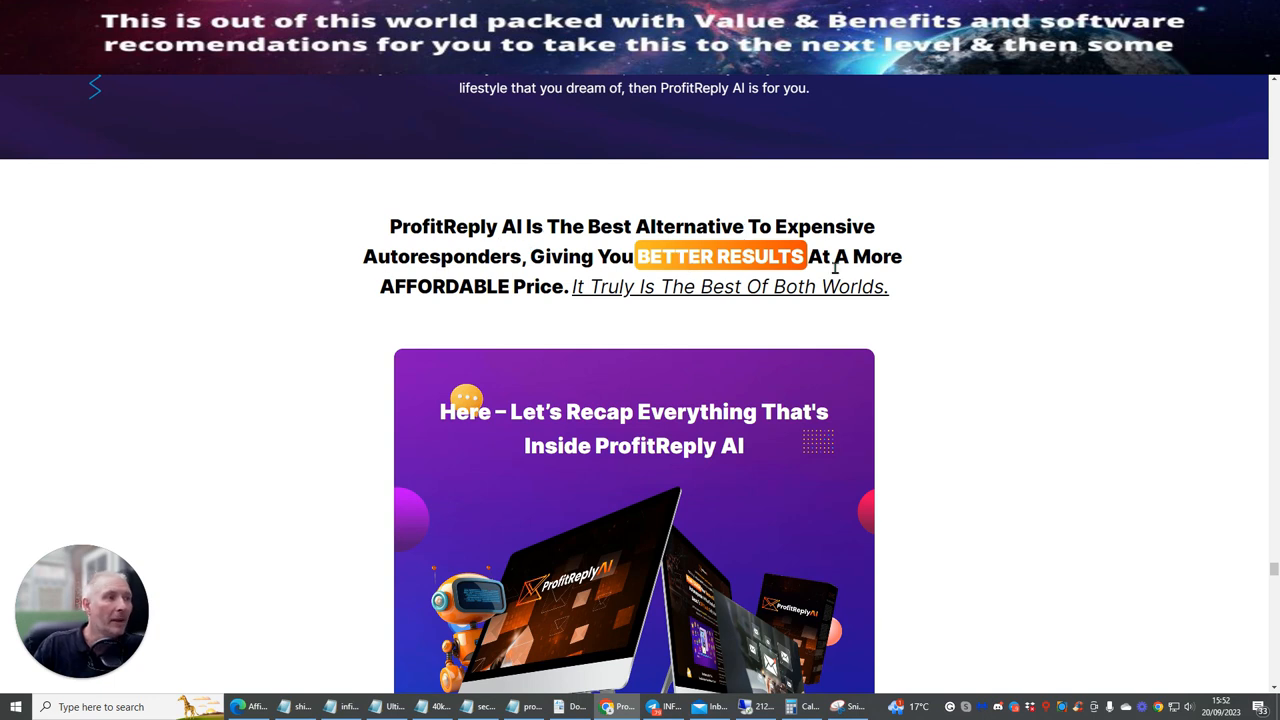
mouse_move(1068, 274)
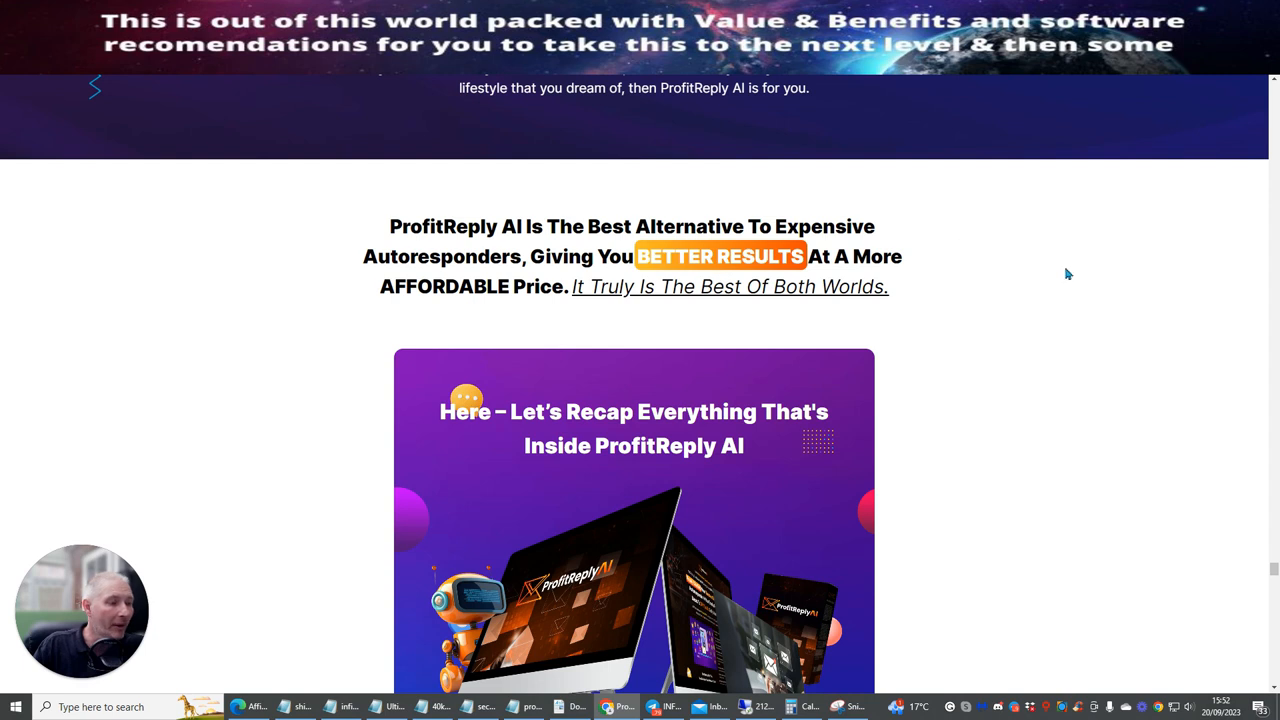
scroll("down", 3)
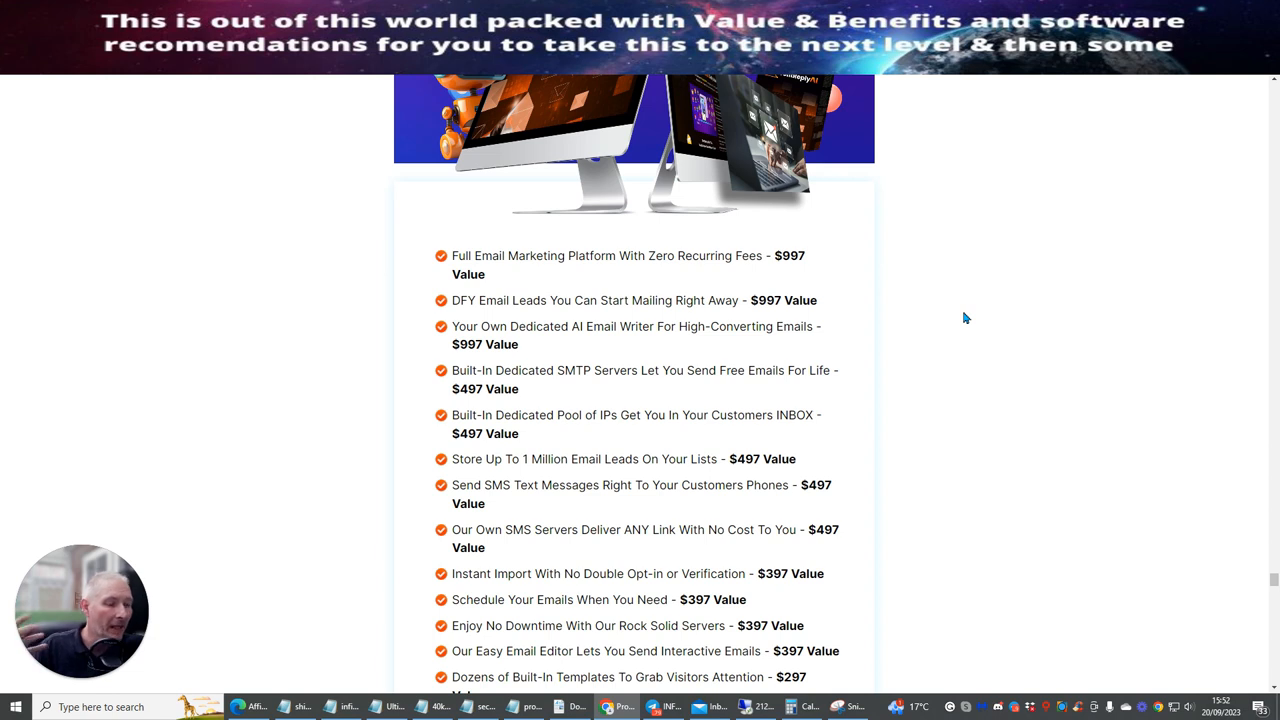
mouse_move(948, 336)
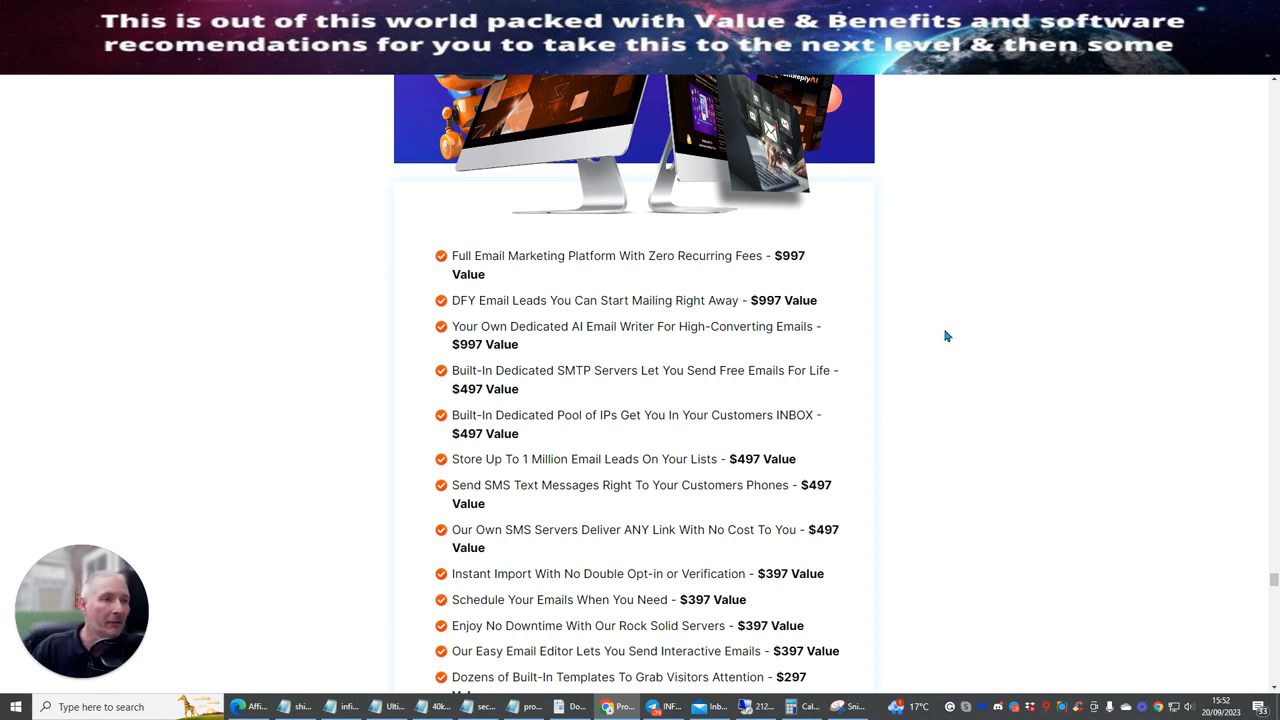
mouse_move(896, 340)
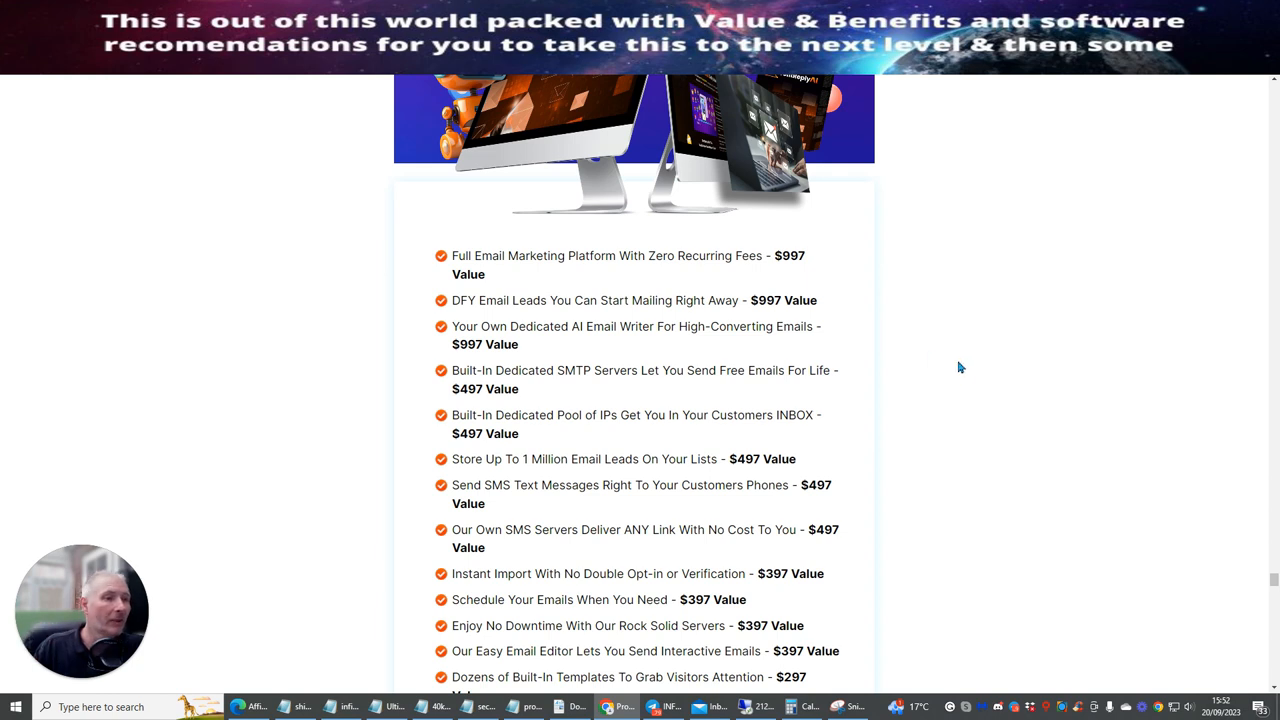
mouse_move(952, 362)
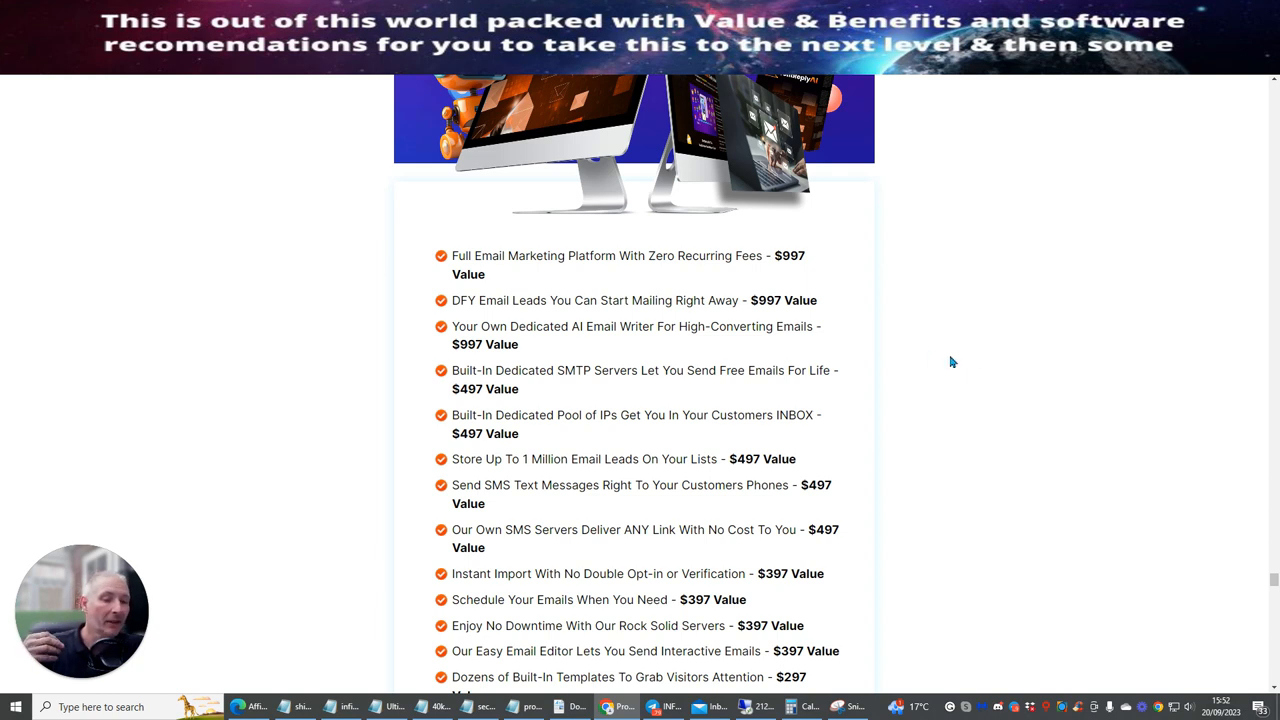
mouse_move(948, 370)
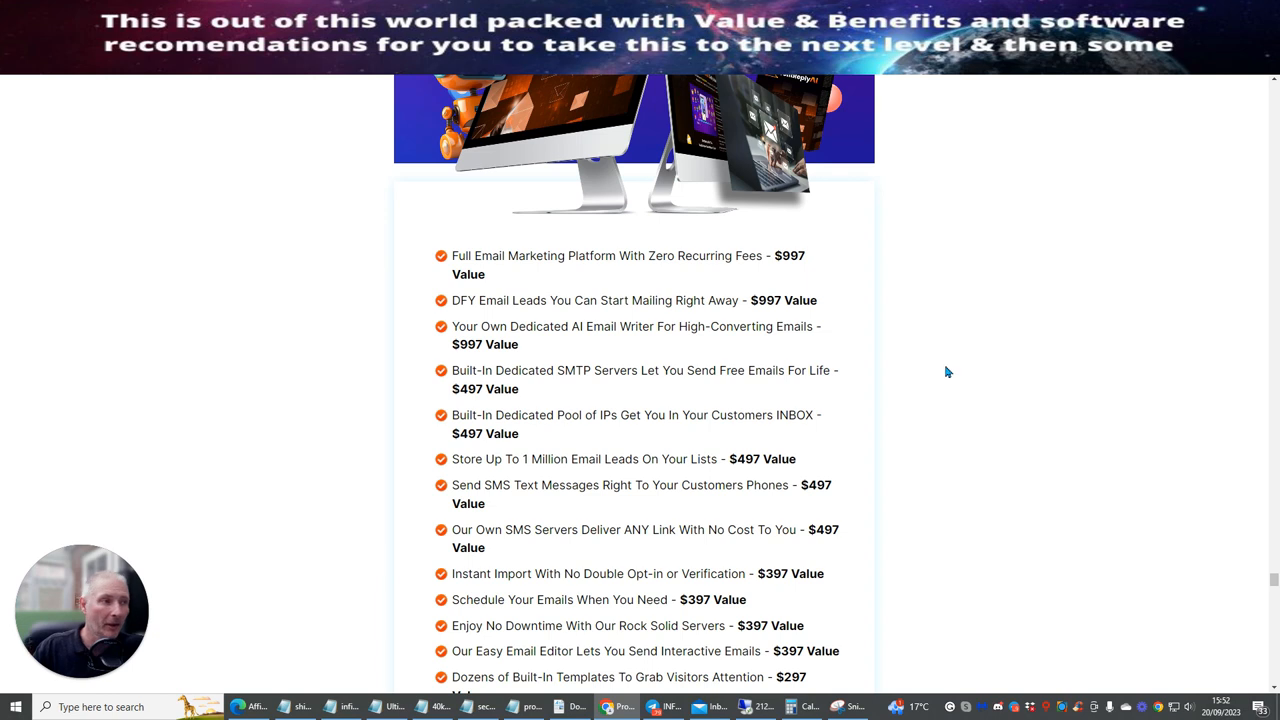
mouse_move(960, 364)
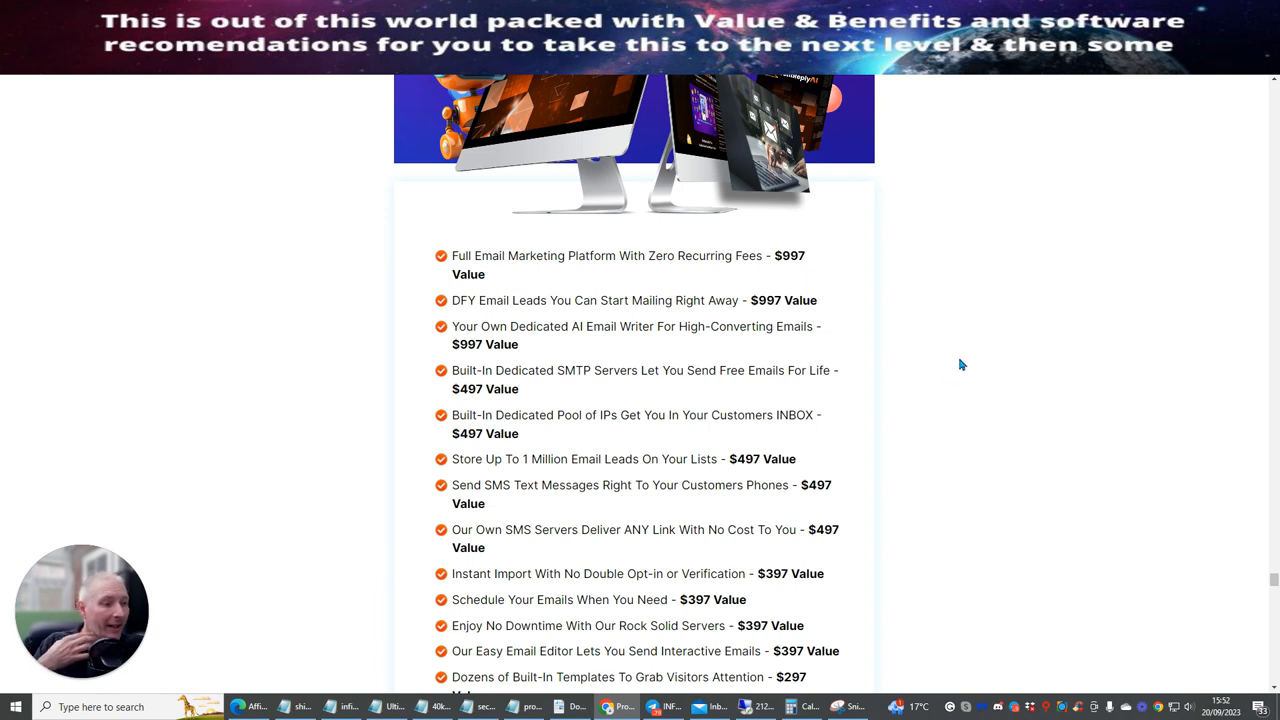
mouse_move(850, 304)
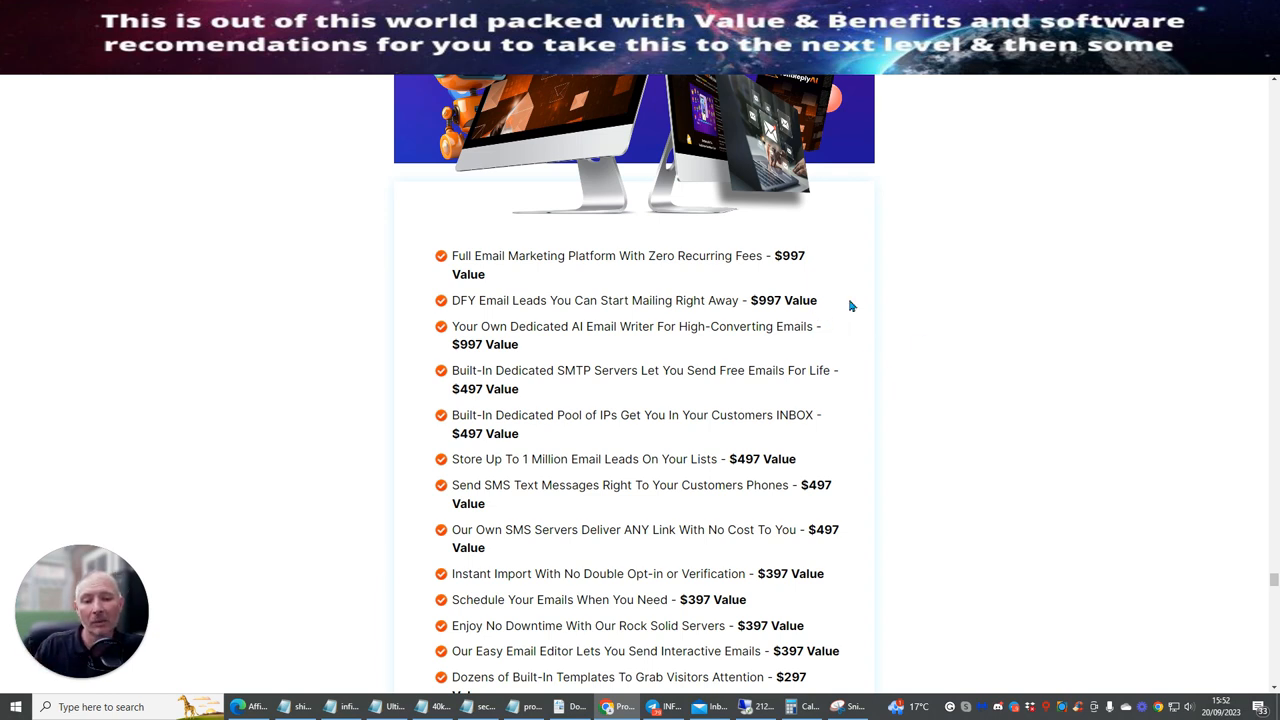
mouse_move(996, 296)
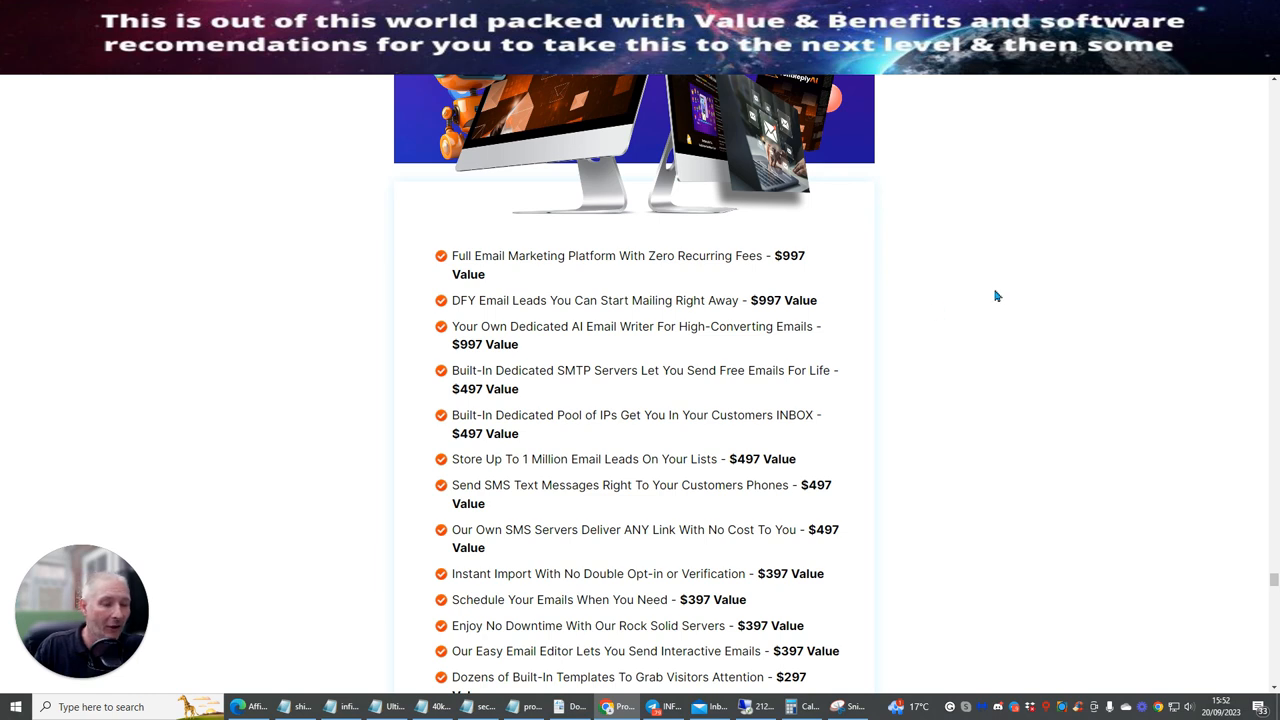
mouse_move(980, 356)
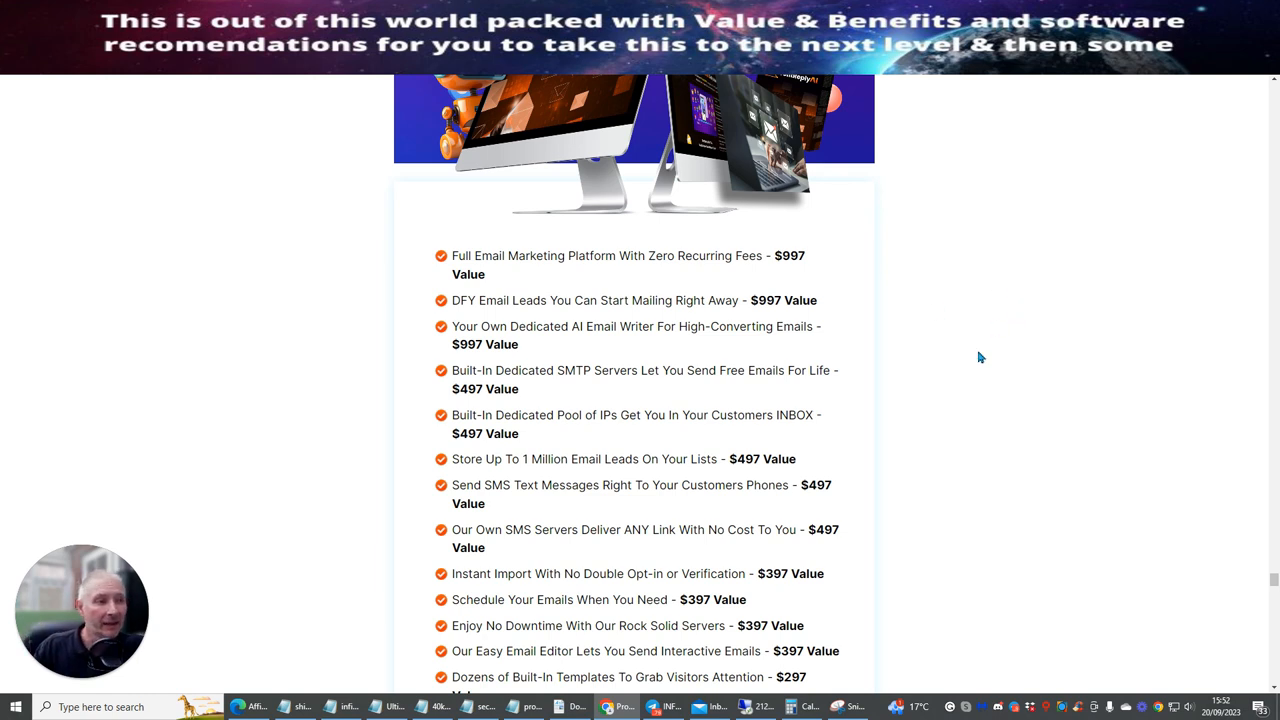
mouse_move(936, 376)
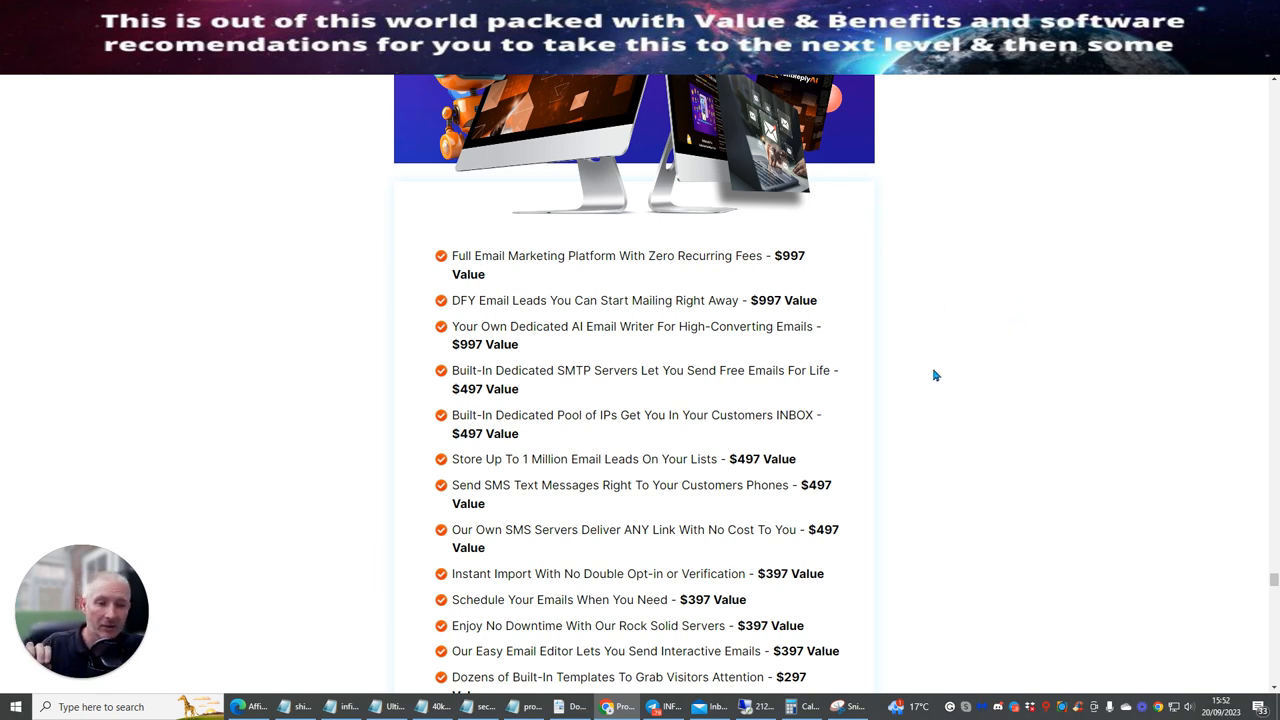
mouse_move(884, 364)
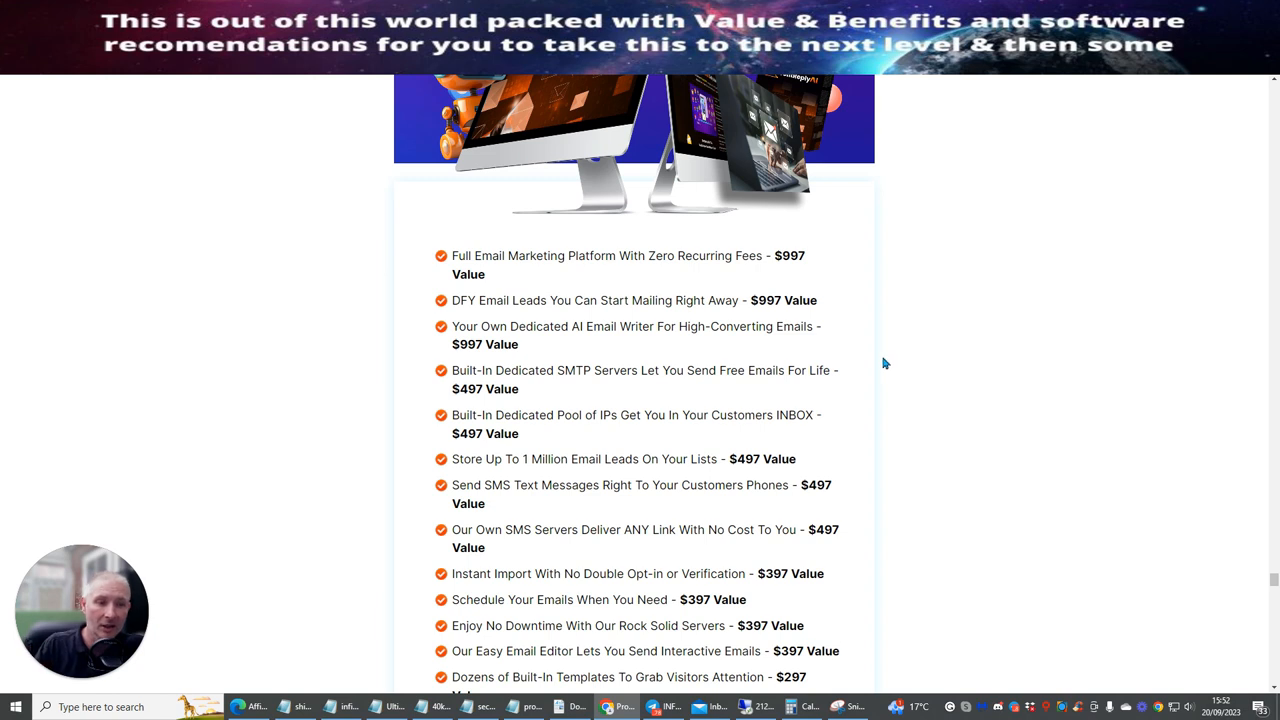
mouse_move(910, 302)
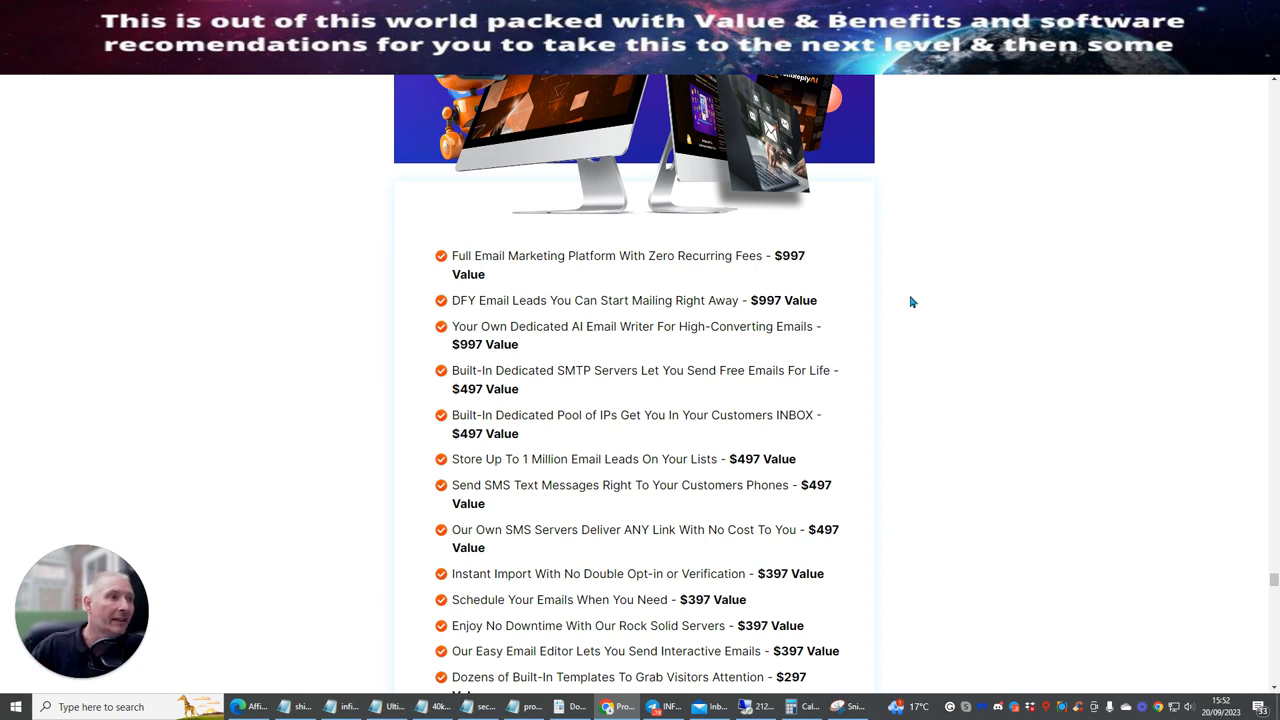
scroll("down", 3)
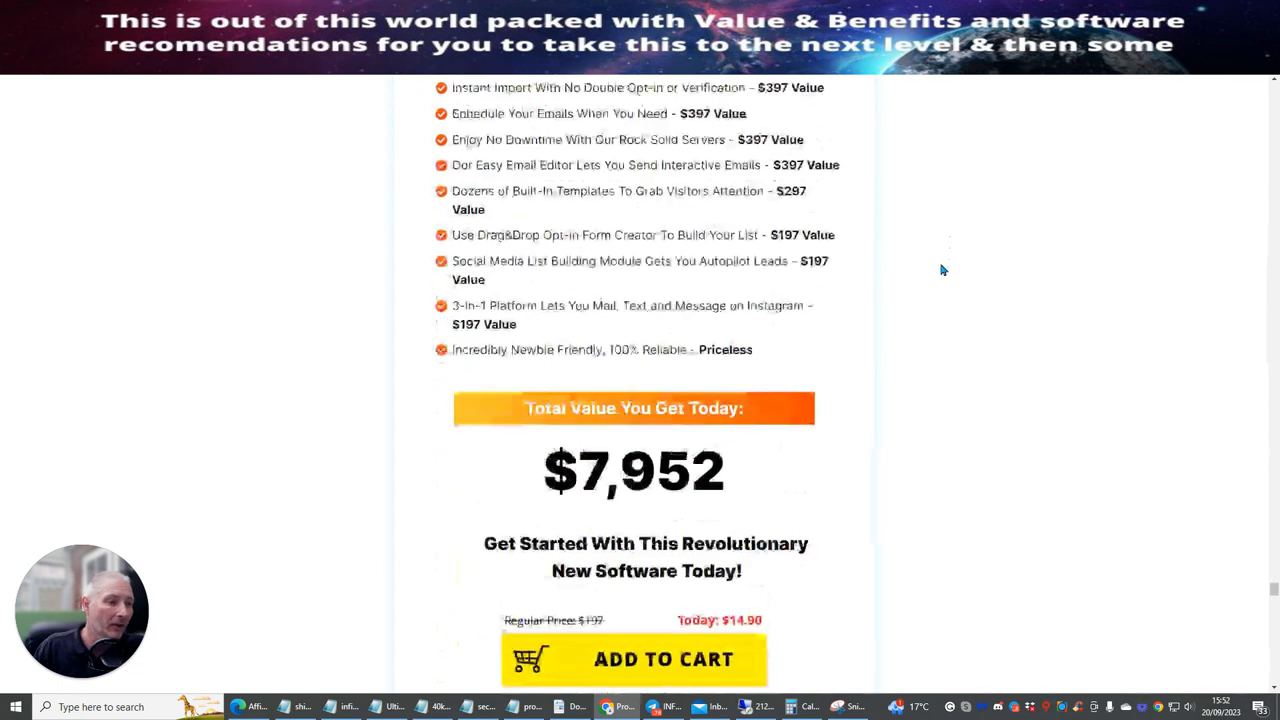
Claim the special discount from the Congratulations popup, opening the discounted sales page
scroll("down", 3)
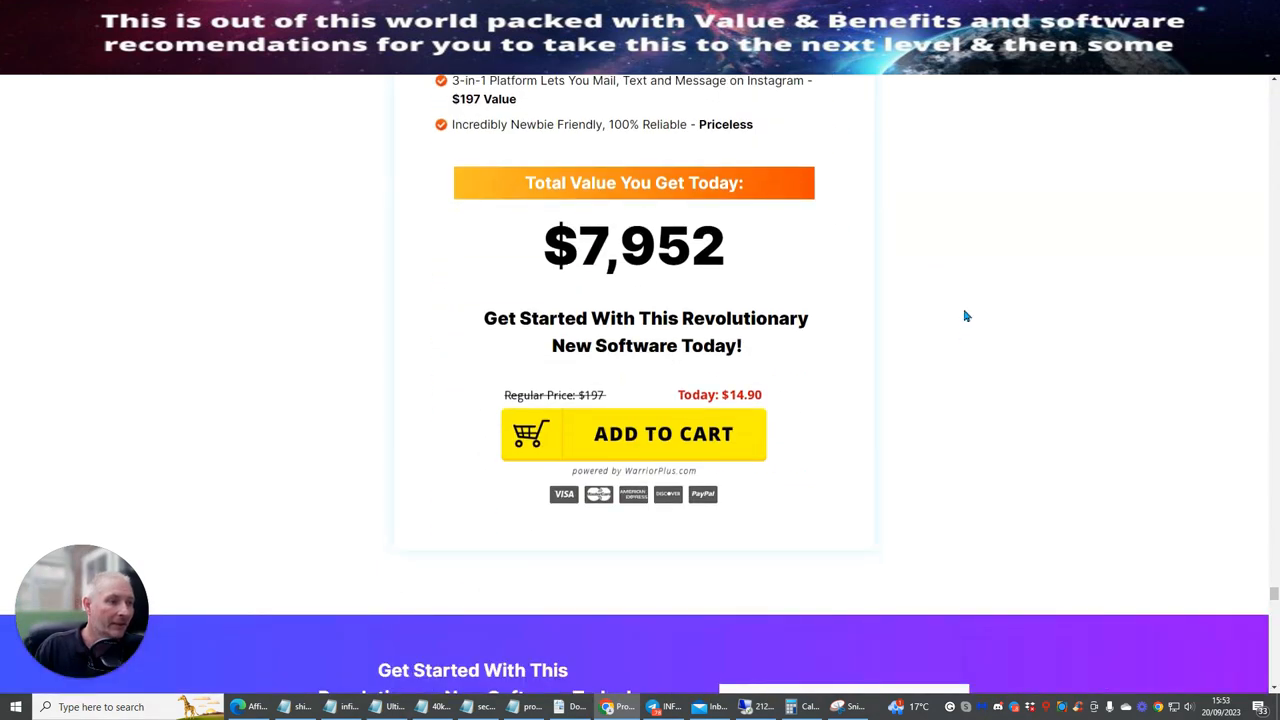
mouse_move(634, 190)
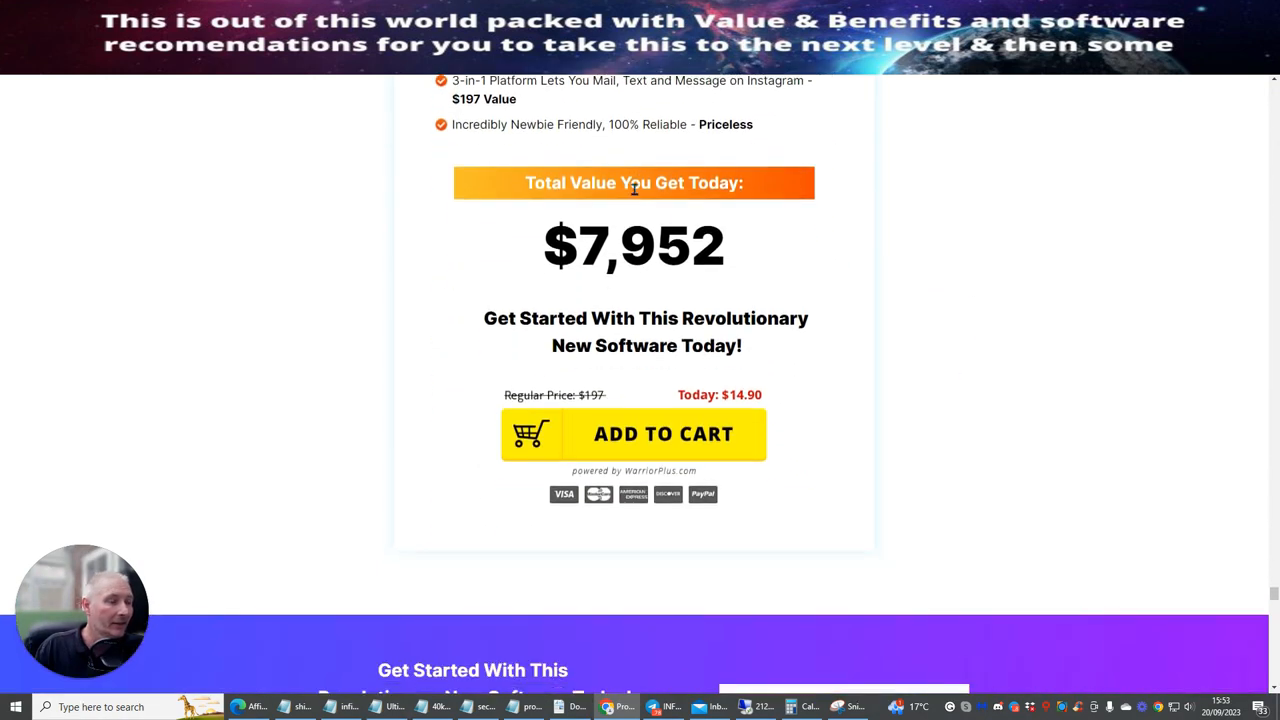
mouse_move(736, 408)
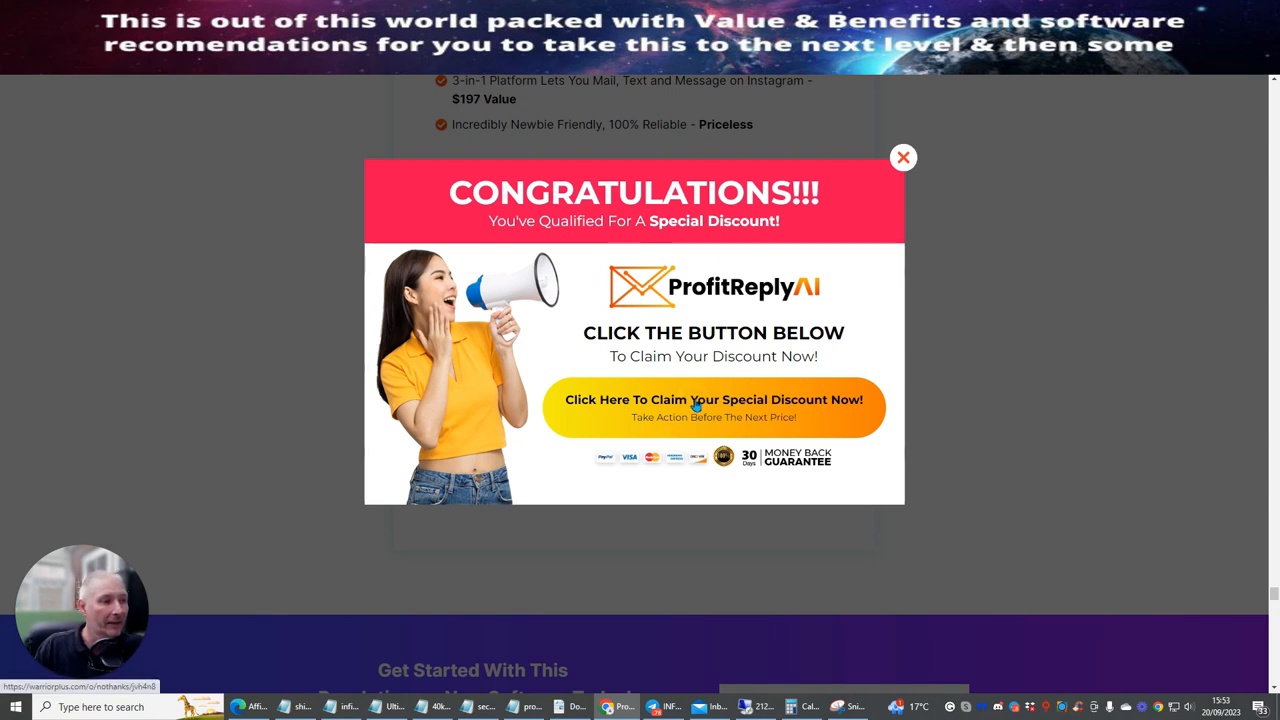
mouse_move(1068, 362)
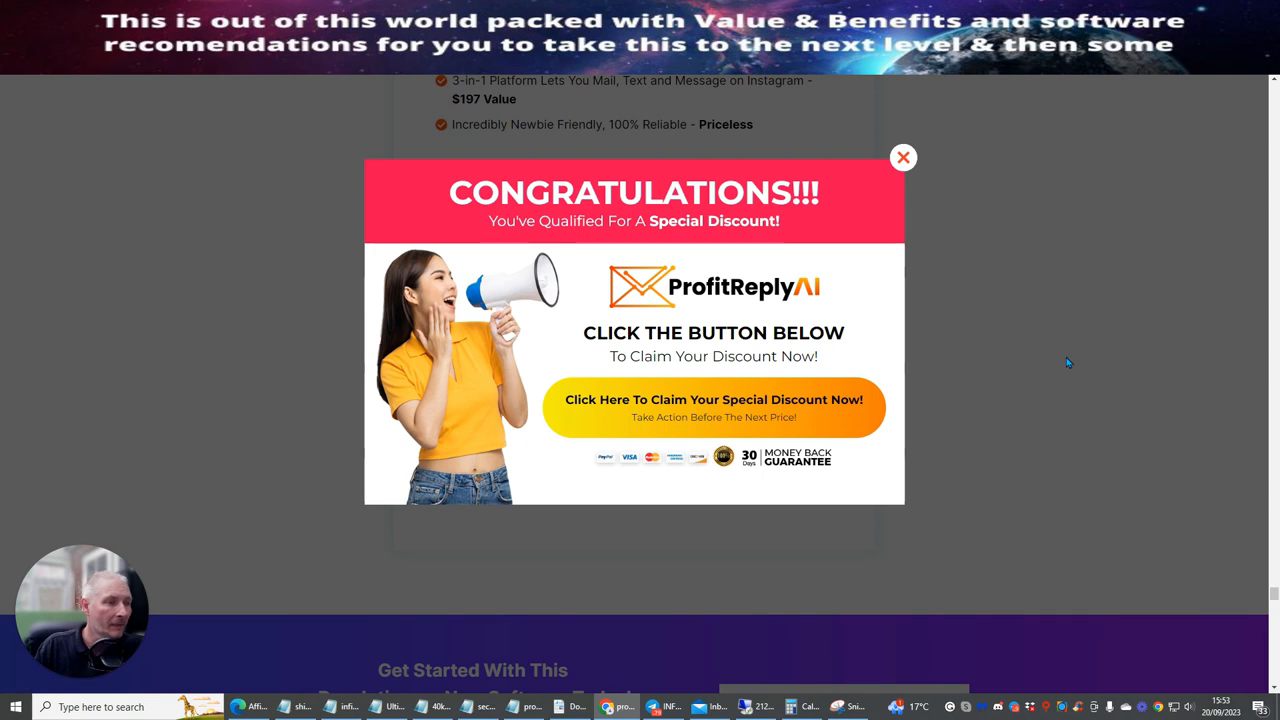
left_click(902, 156)
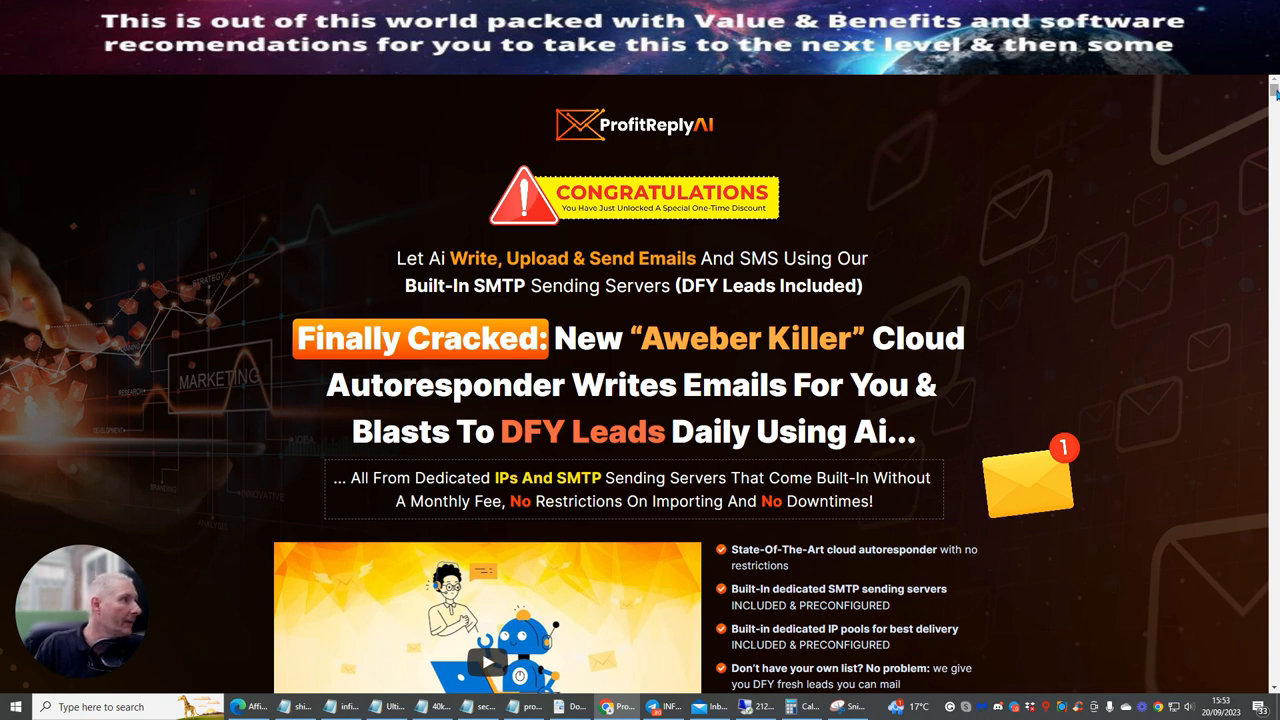
Scroll down the discount page to the $7,952 value stack with the $9.93 price box
scroll("down", 3)
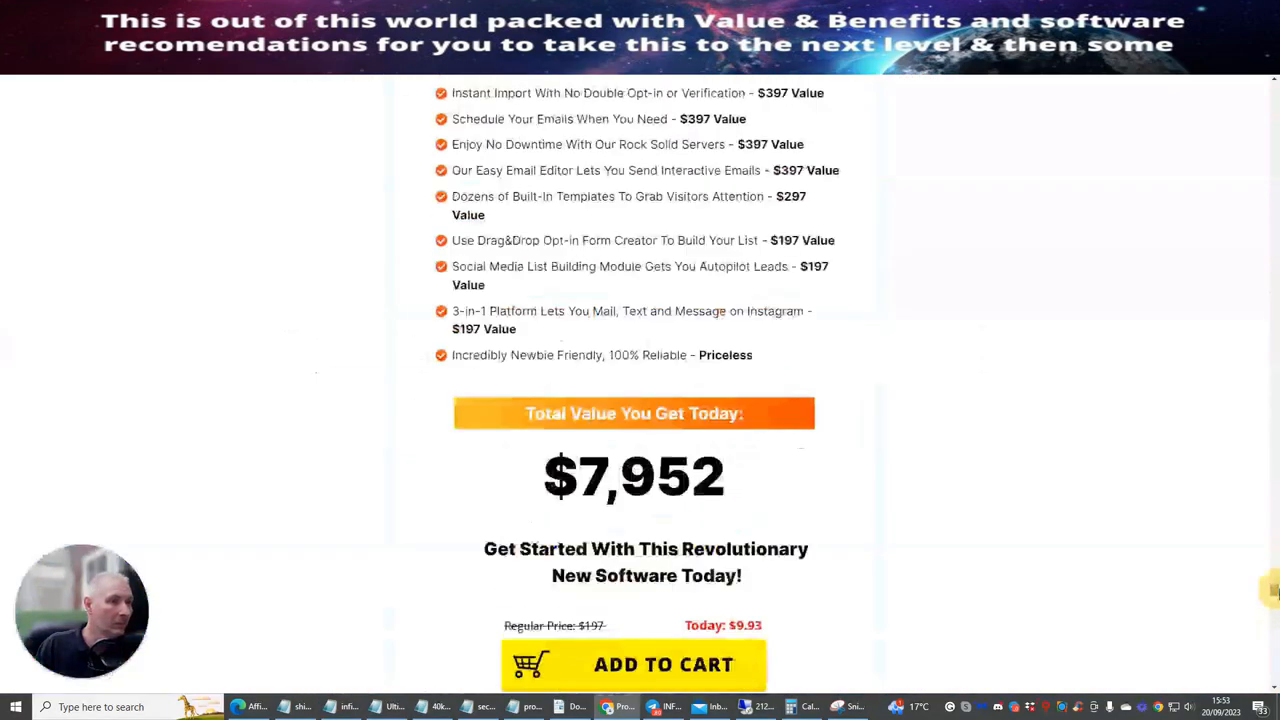
scroll("down", 3)
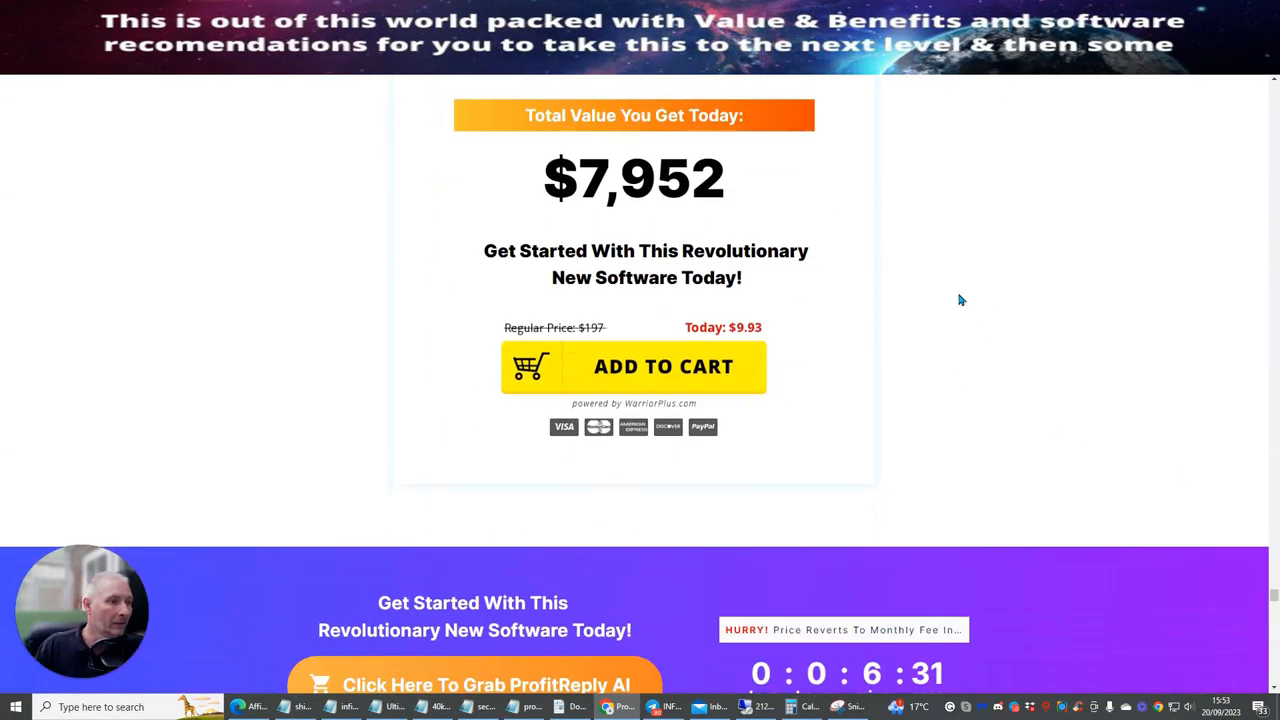
mouse_move(750, 340)
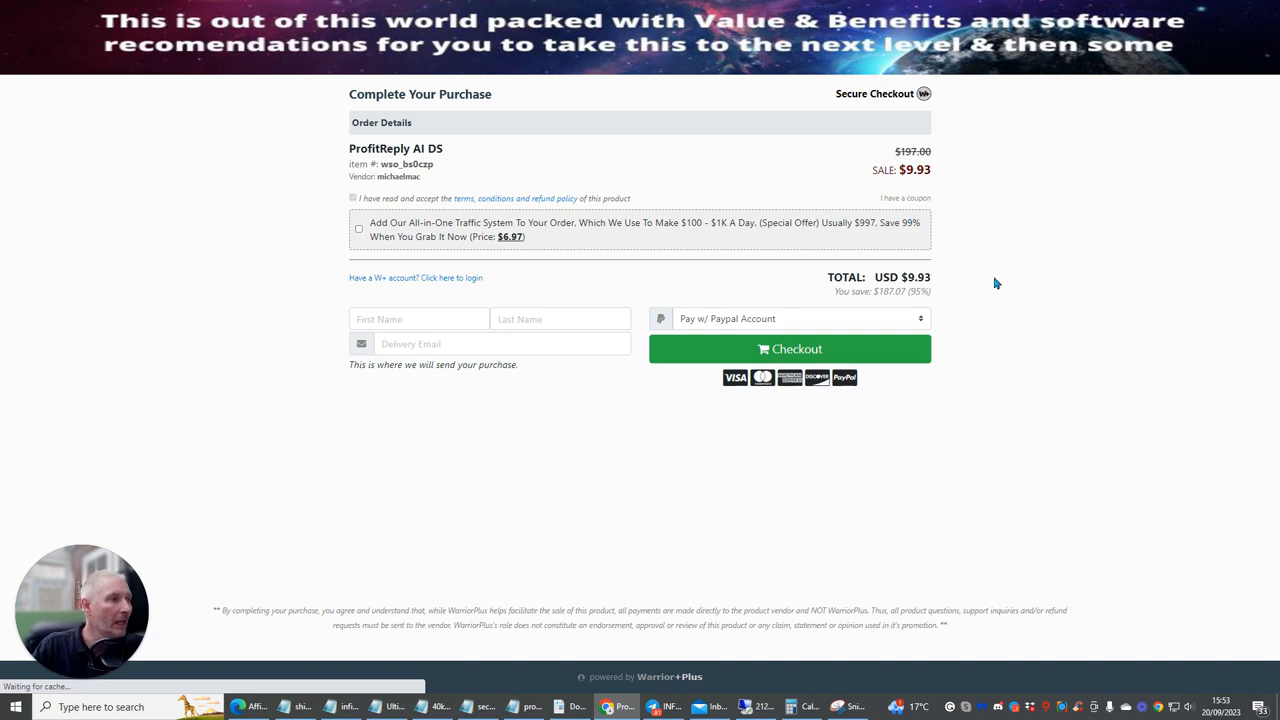
mouse_move(1034, 256)
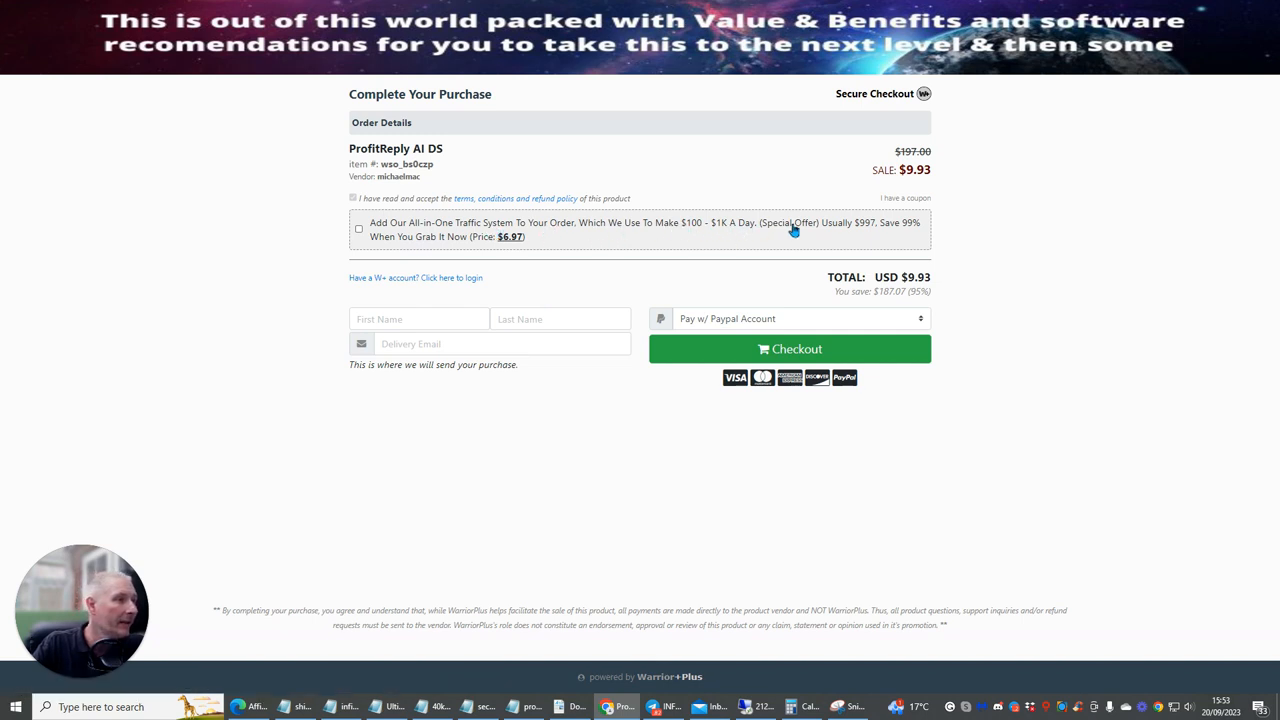
mouse_move(484, 264)
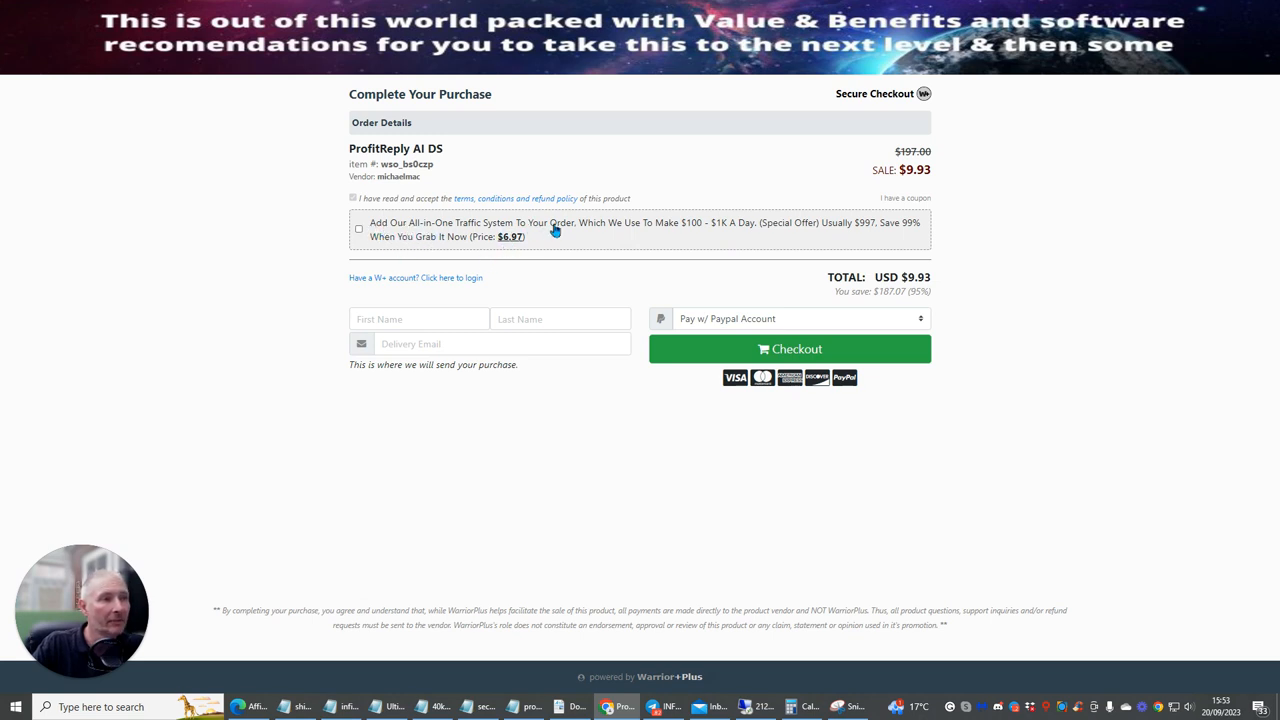
mouse_move(660, 236)
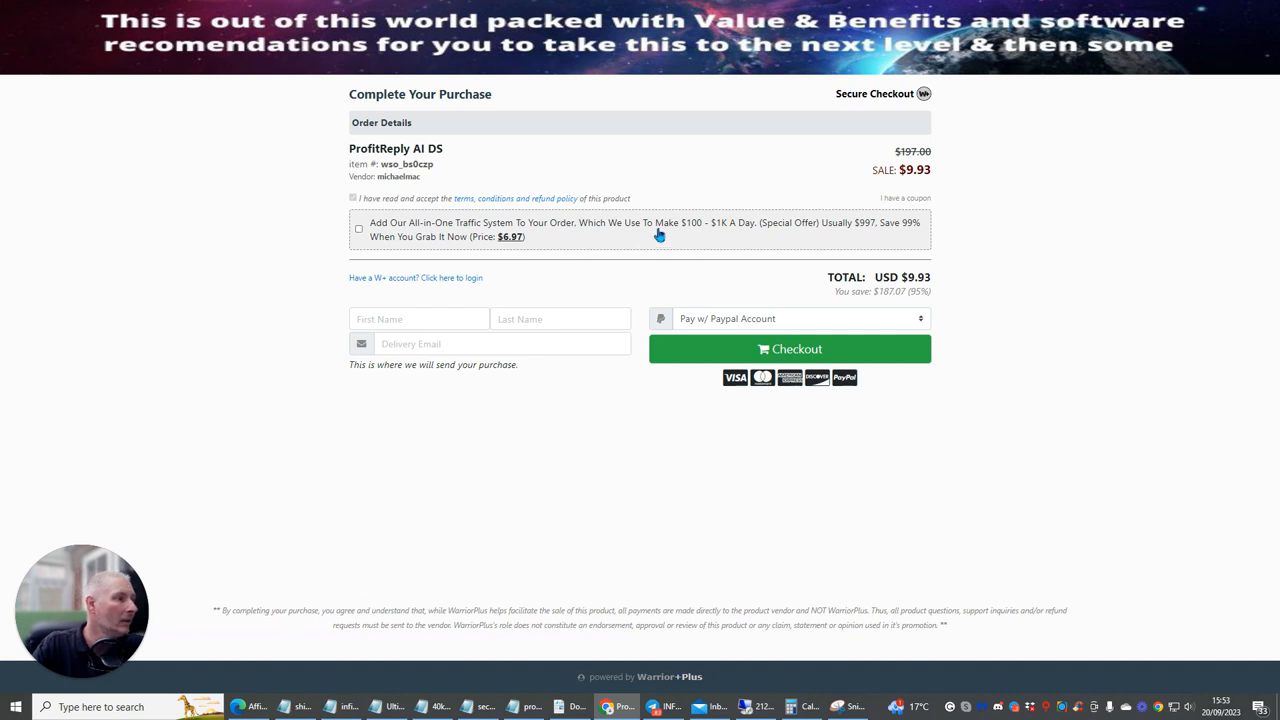
mouse_move(554, 246)
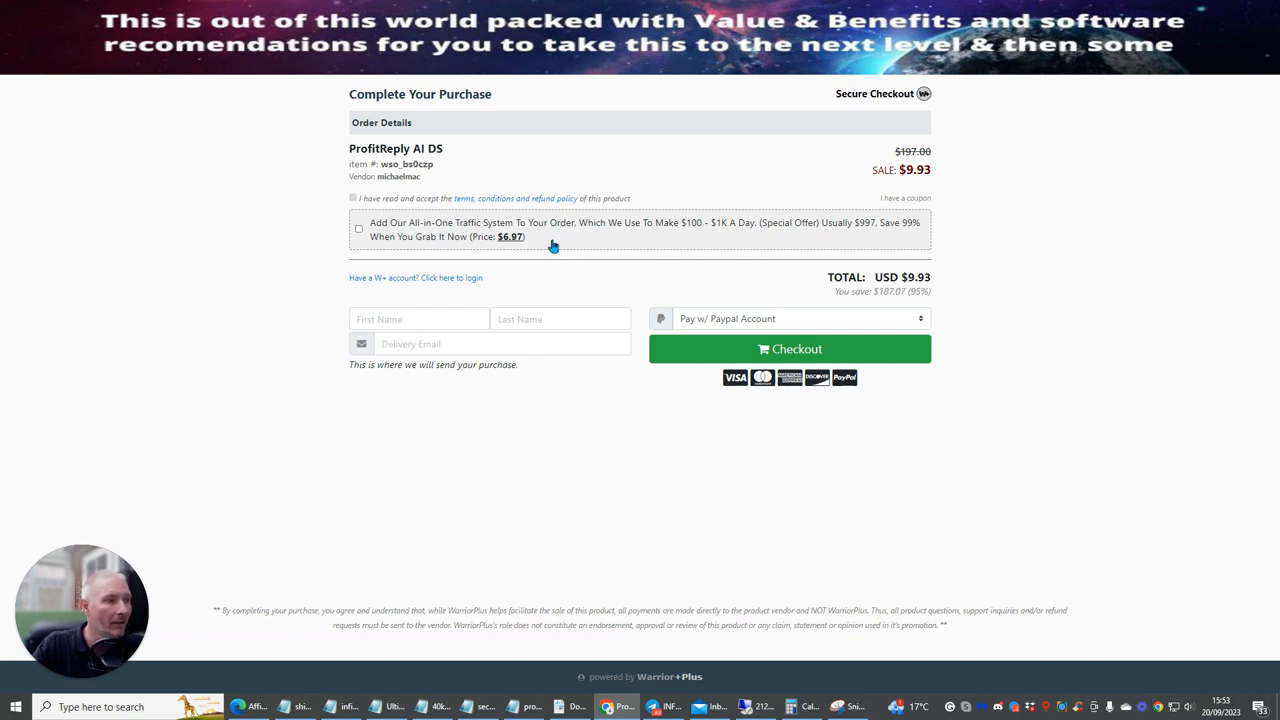
mouse_move(974, 296)
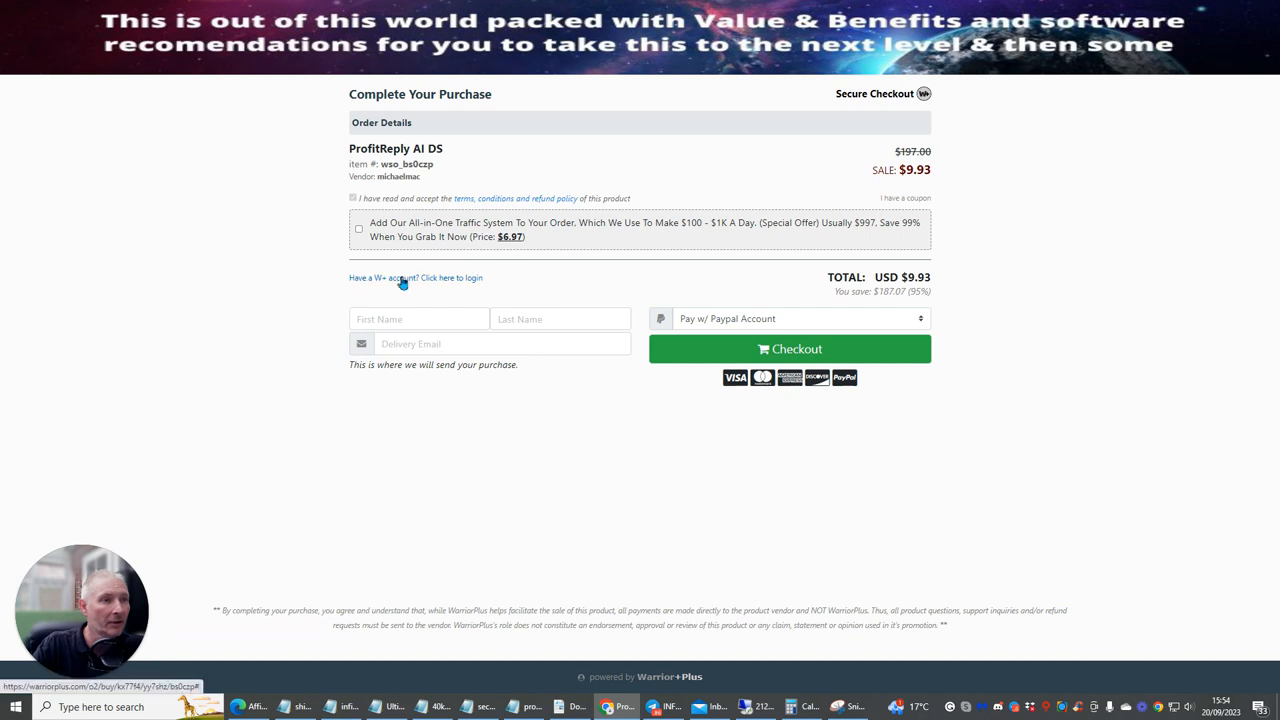
mouse_move(442, 282)
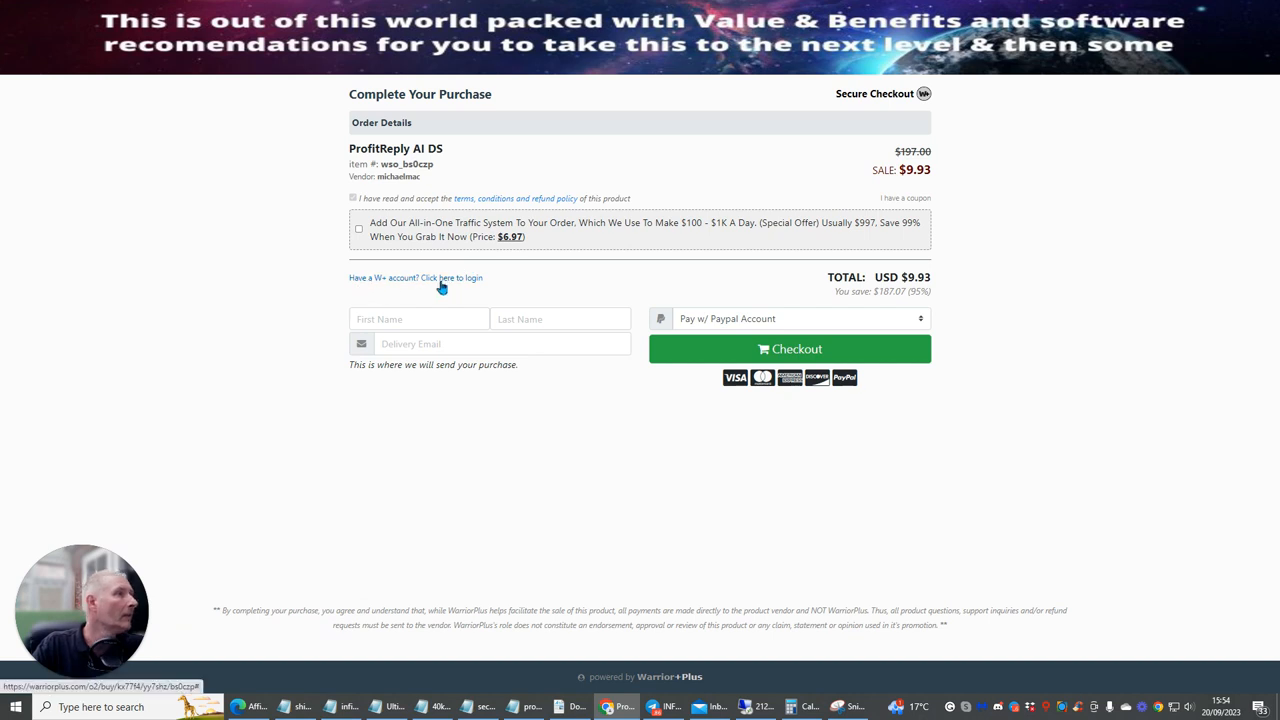
left_click(452, 276)
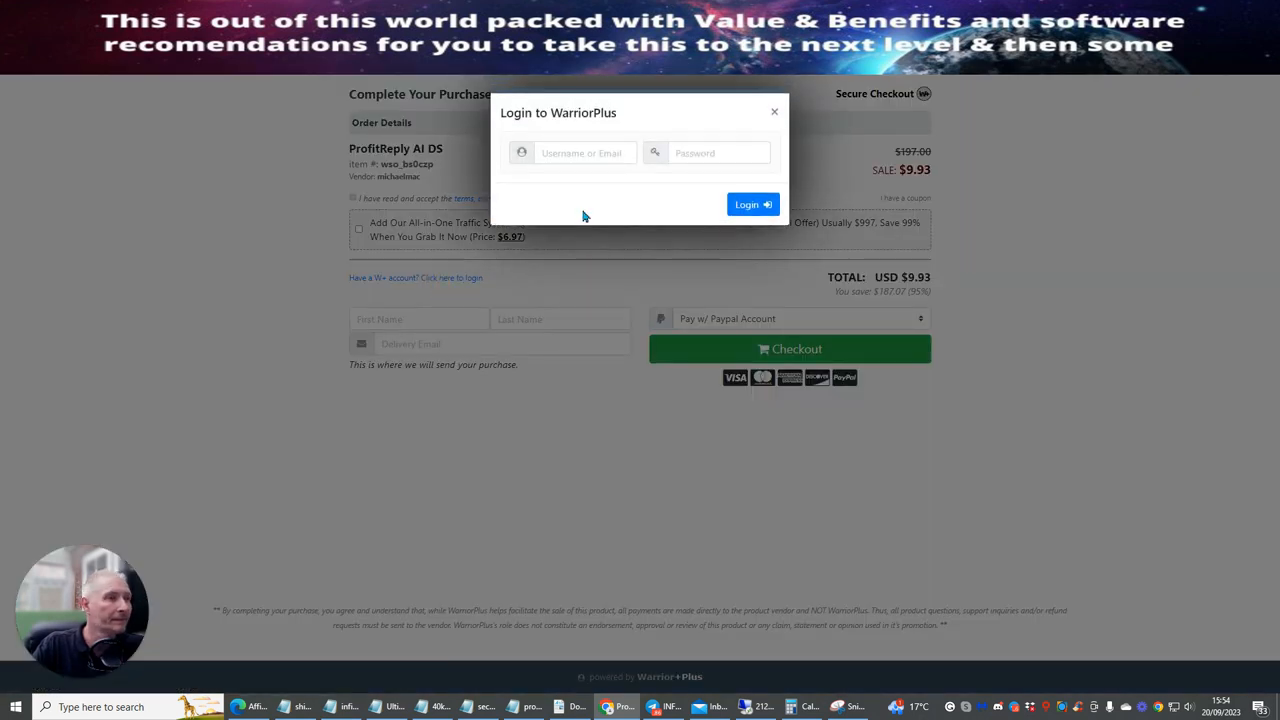
left_click(774, 112)
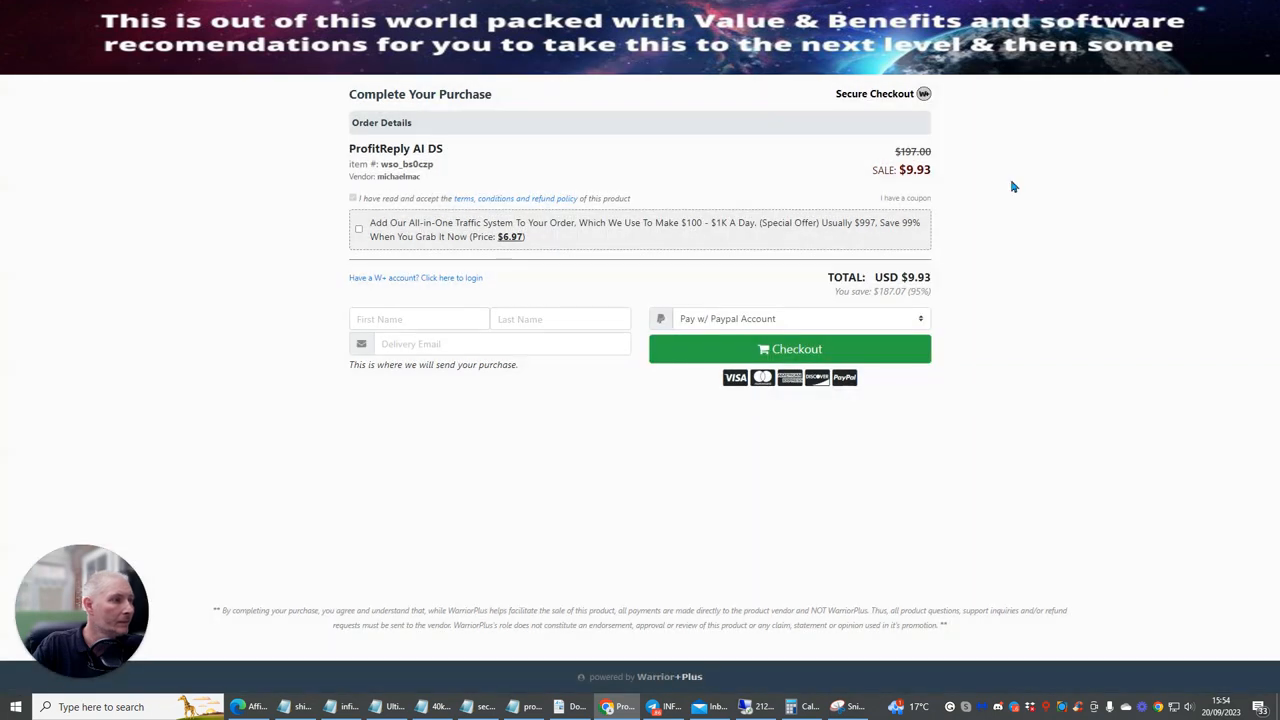
mouse_move(1062, 128)
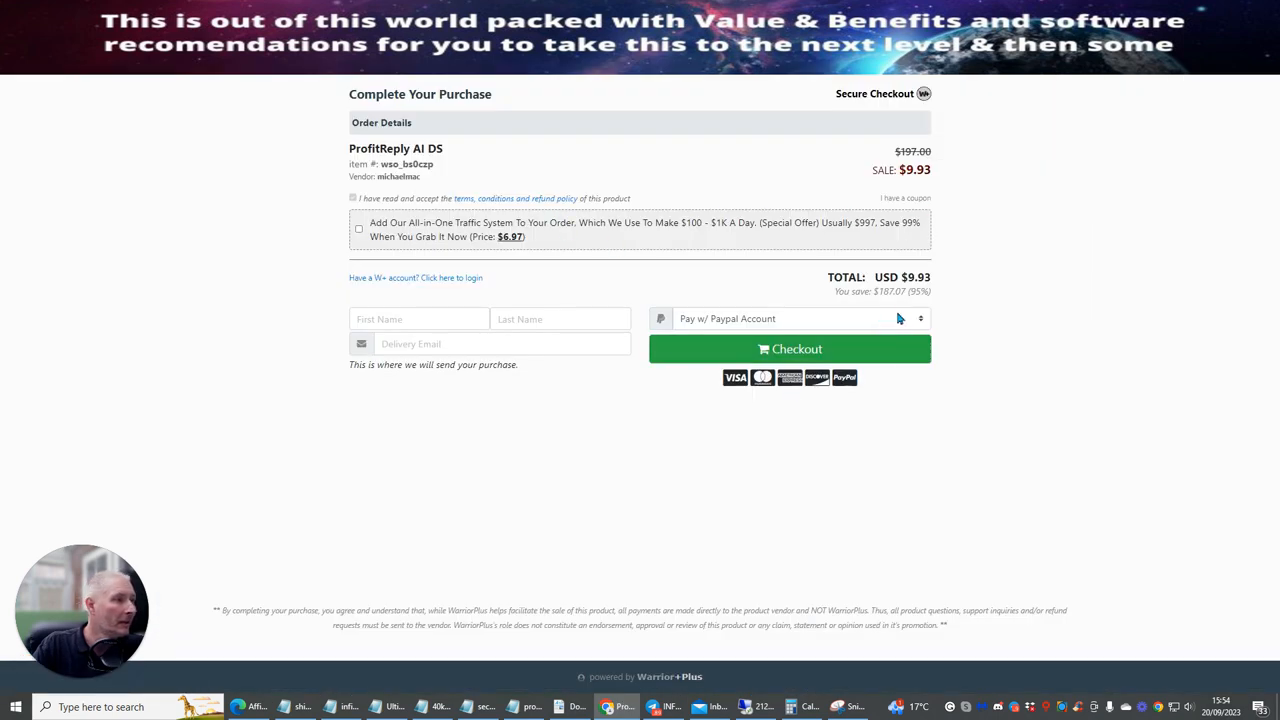
left_click(796, 318)
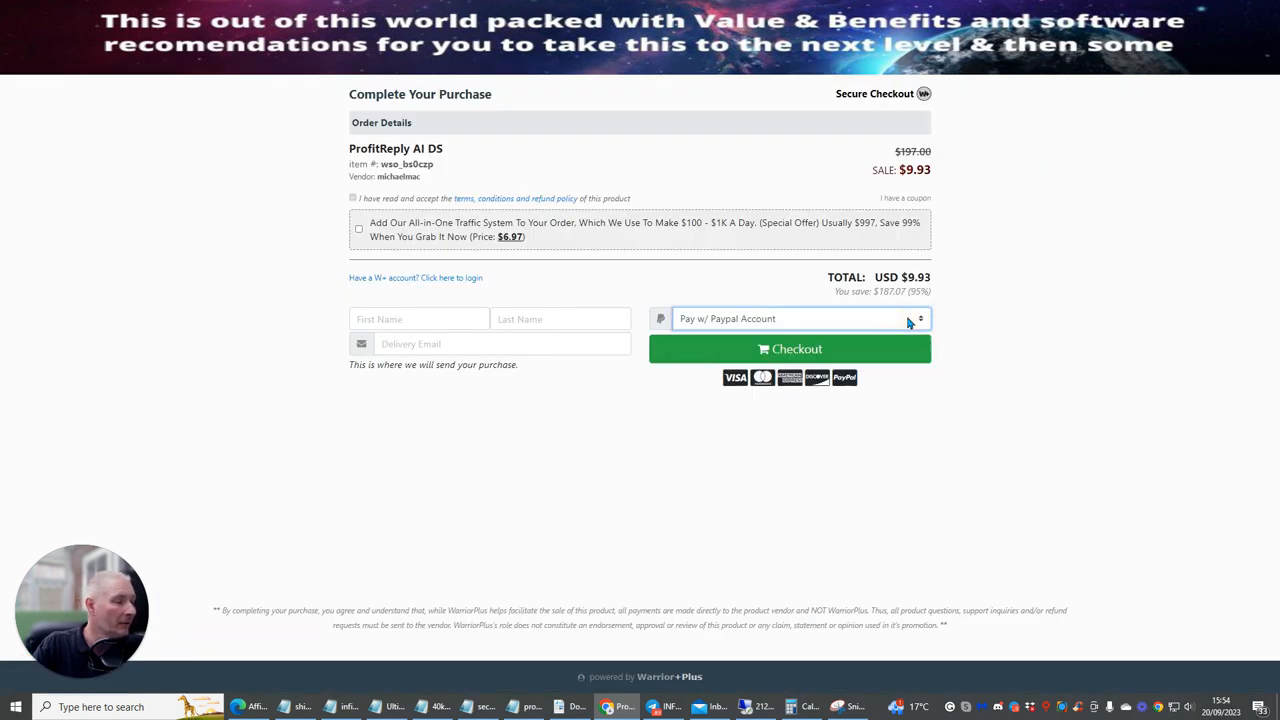
left_click(418, 318)
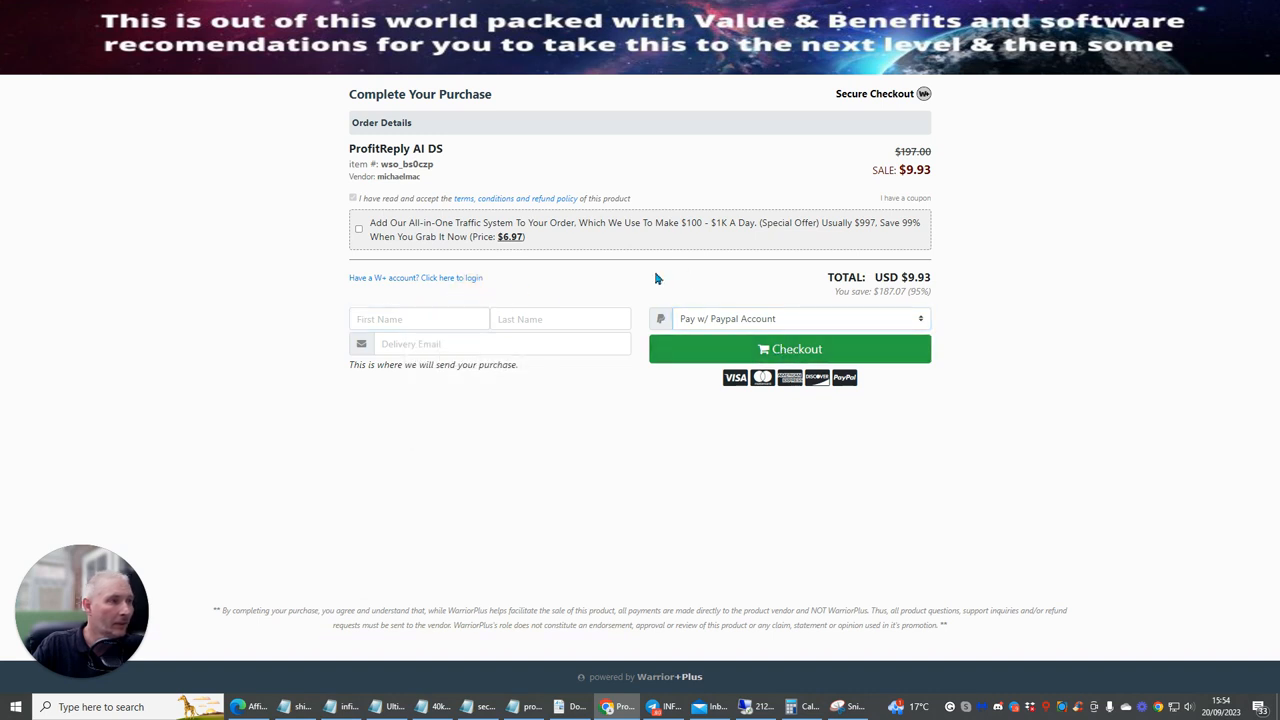
mouse_move(1088, 230)
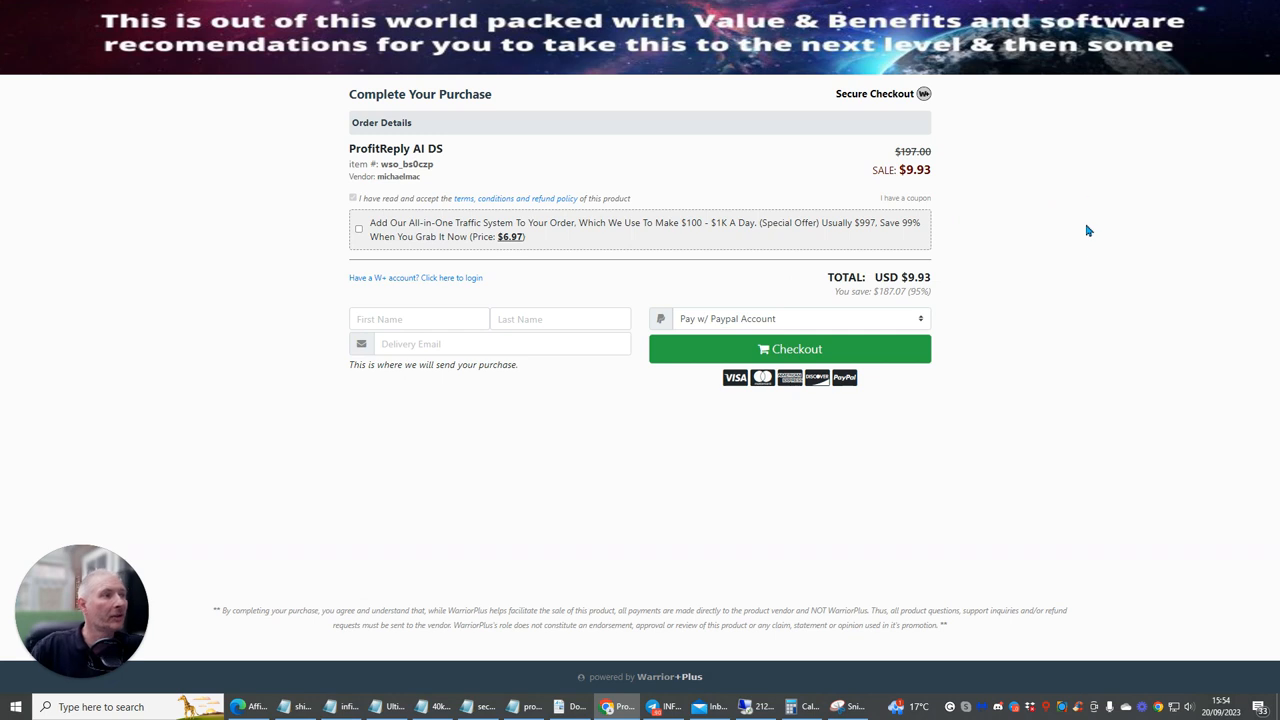
mouse_move(1008, 136)
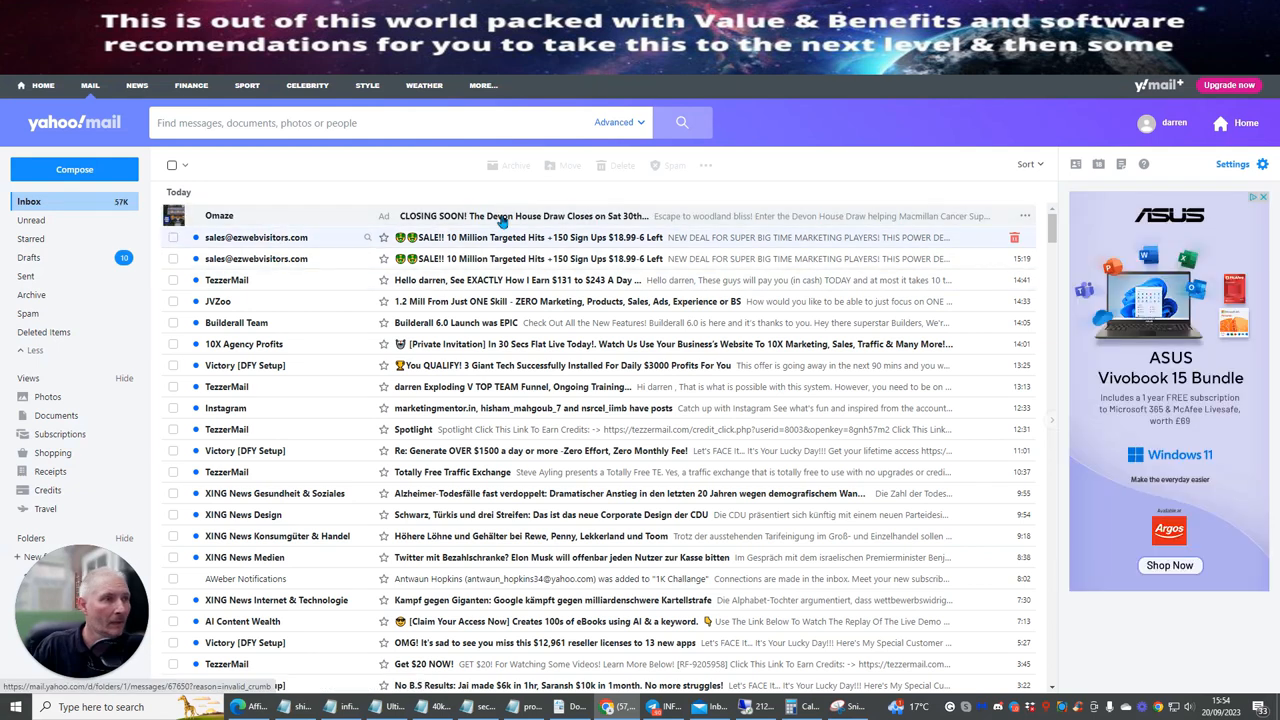
mouse_move(520, 216)
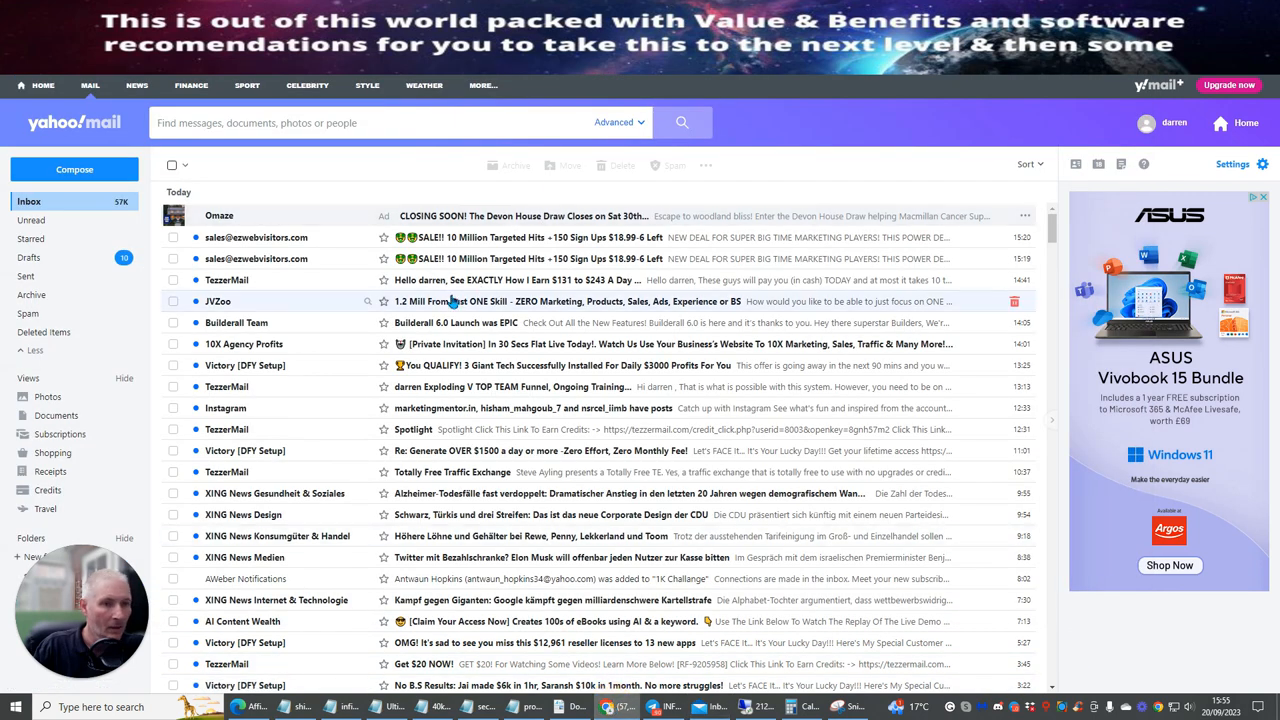
Search Yahoo Mail for 'profit replay ai'
left_click(330, 122)
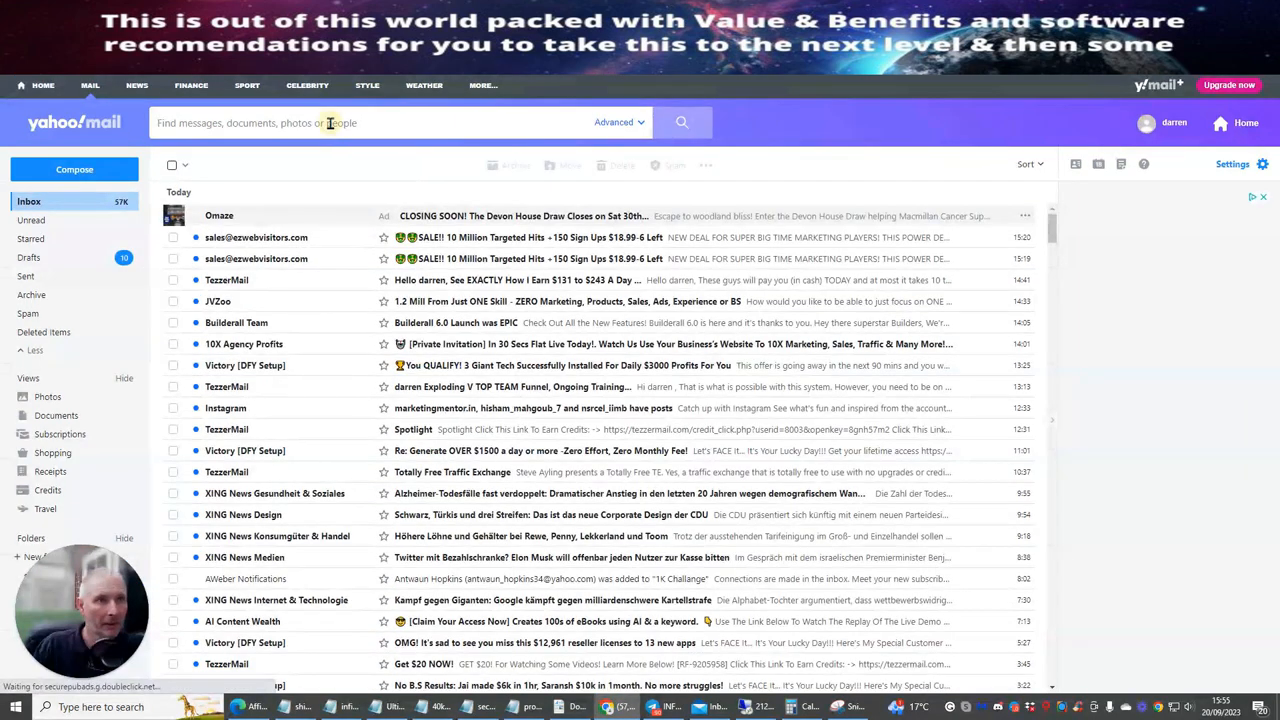
left_click(350, 122)
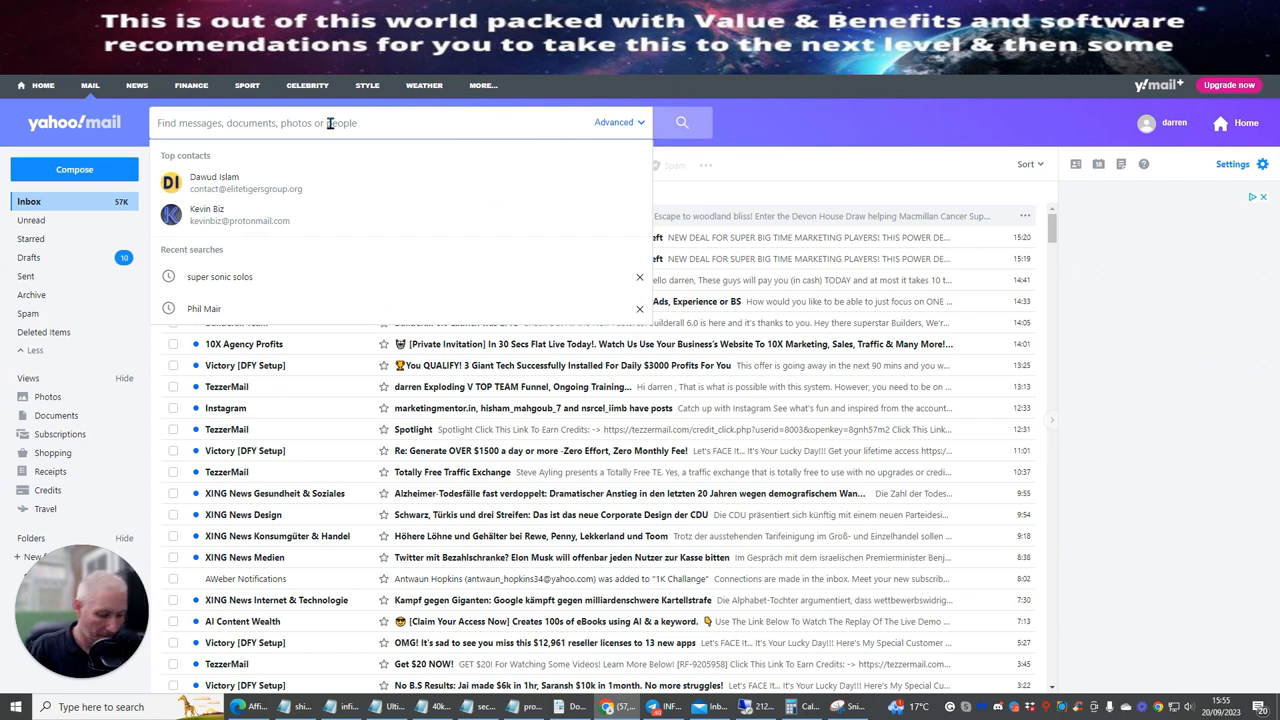
type("profit")
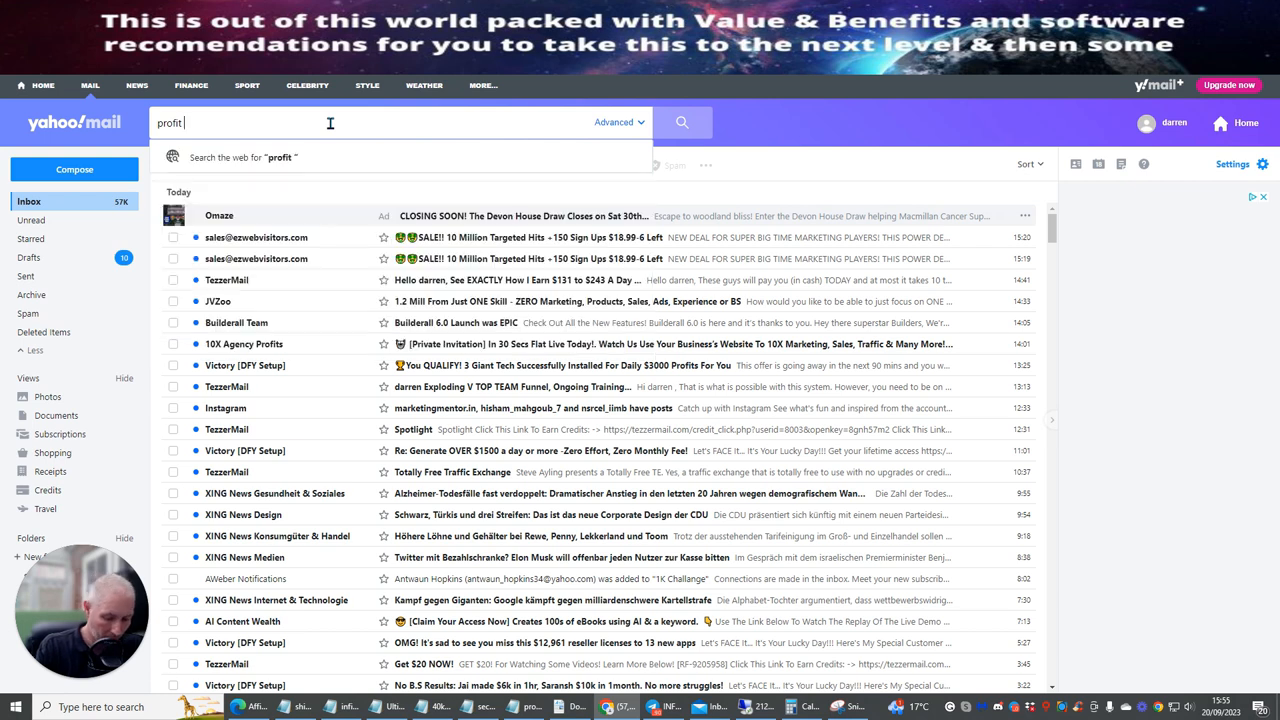
type("replay")
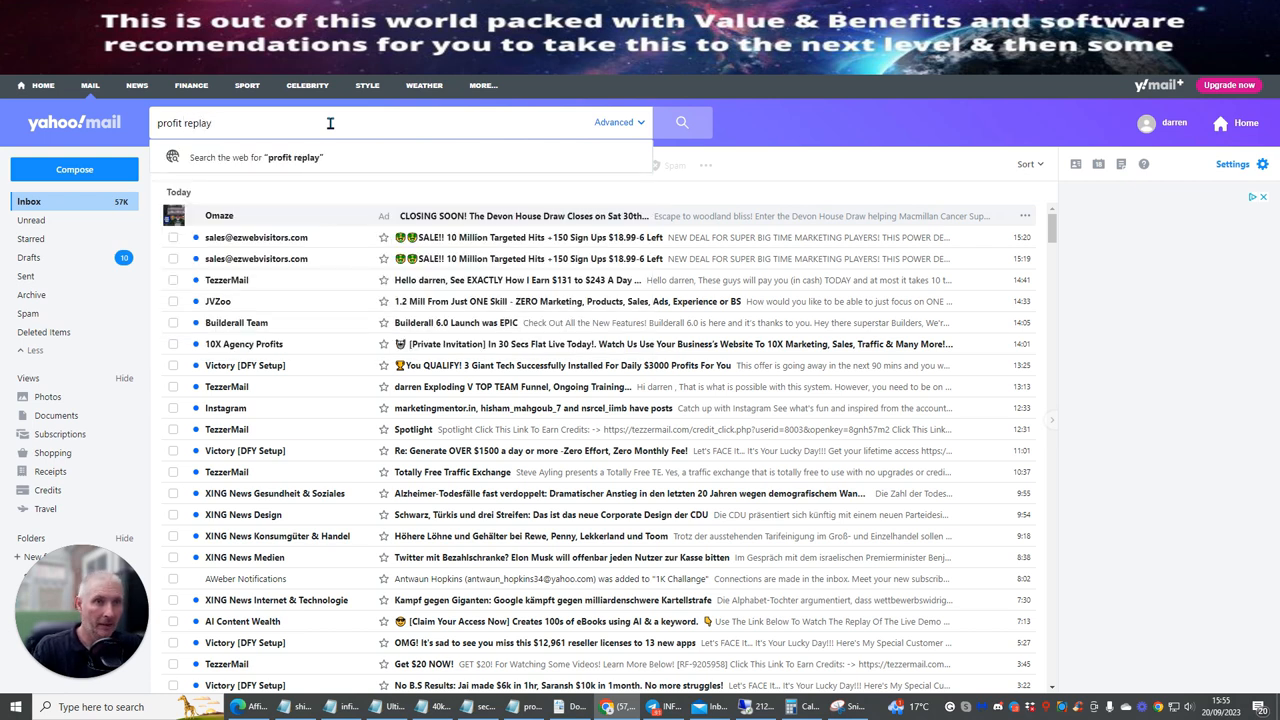
type("ai")
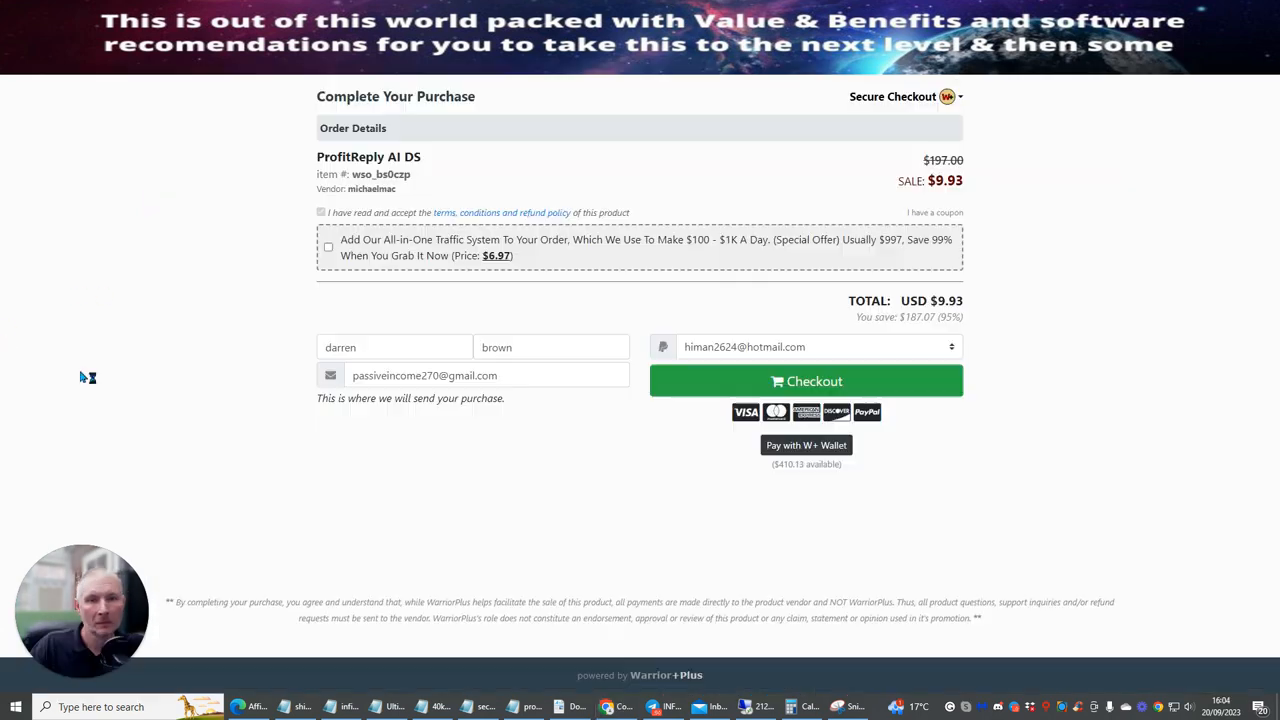
mouse_move(572, 468)
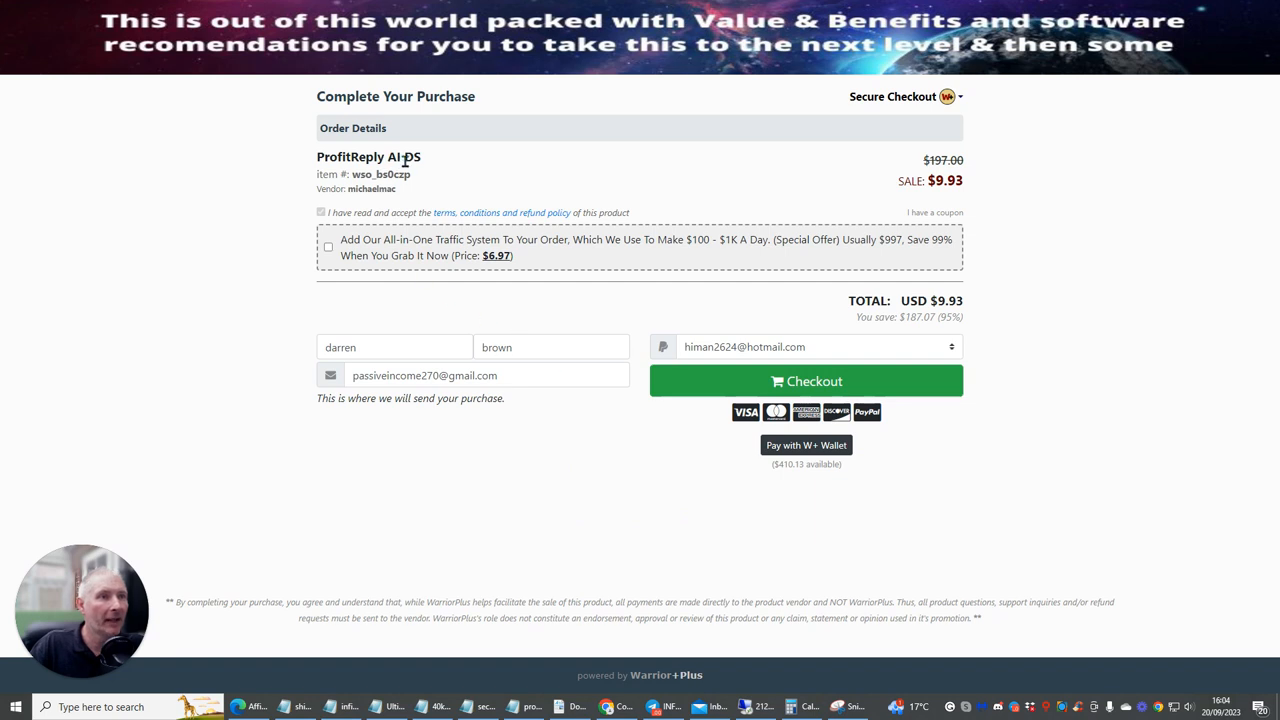
mouse_move(968, 184)
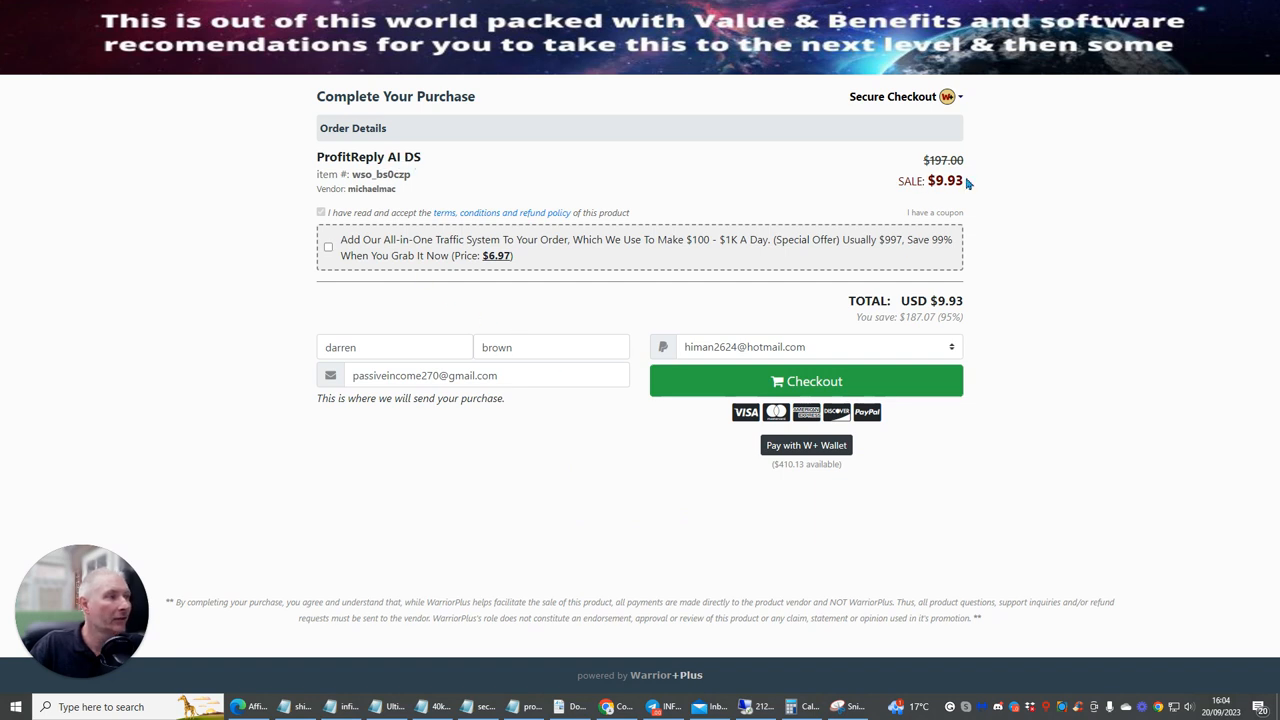
mouse_move(1036, 308)
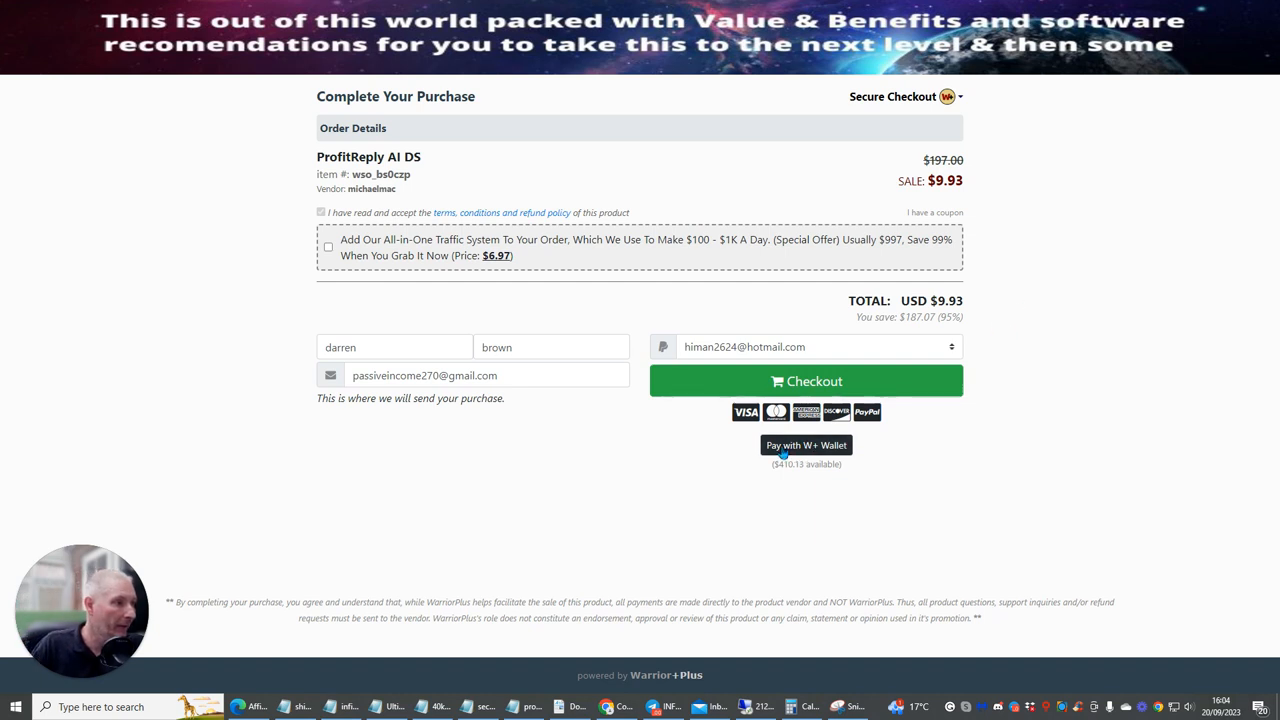
Pay the $9.93 ProfitReply AI DS order from the W+ Wallet and confirm the charge
left_click(806, 444)
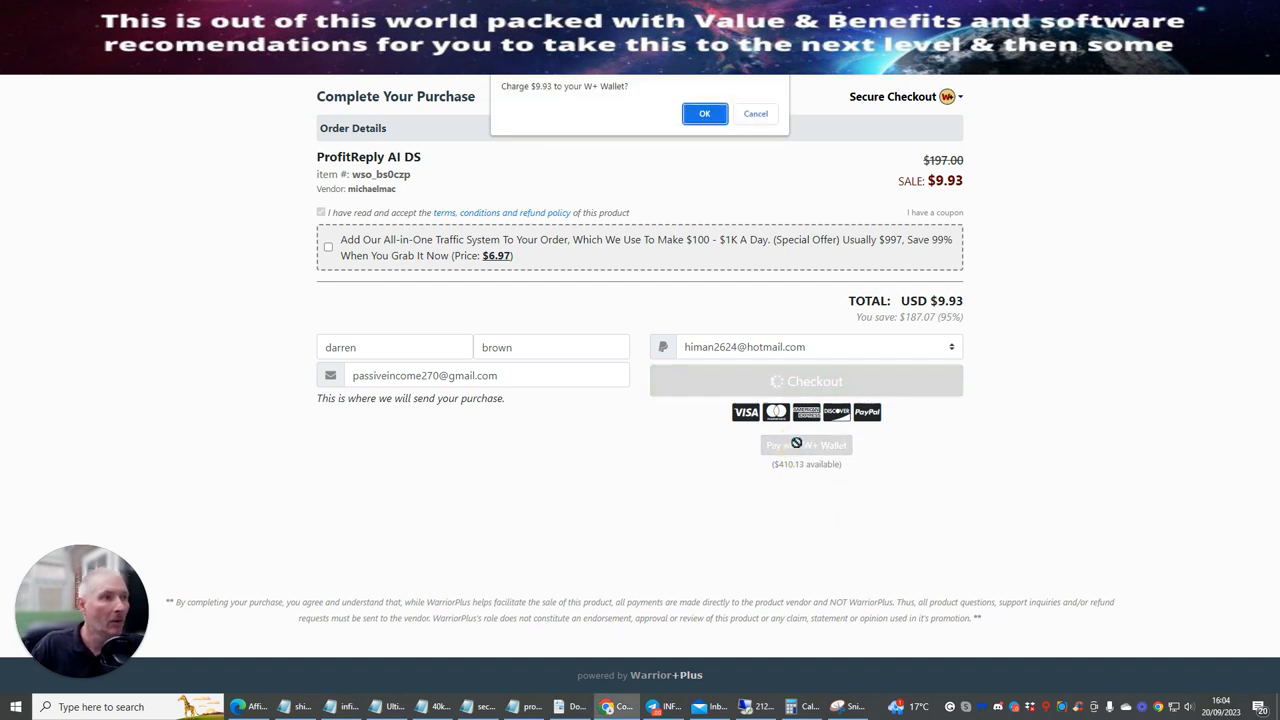
left_click(704, 112)
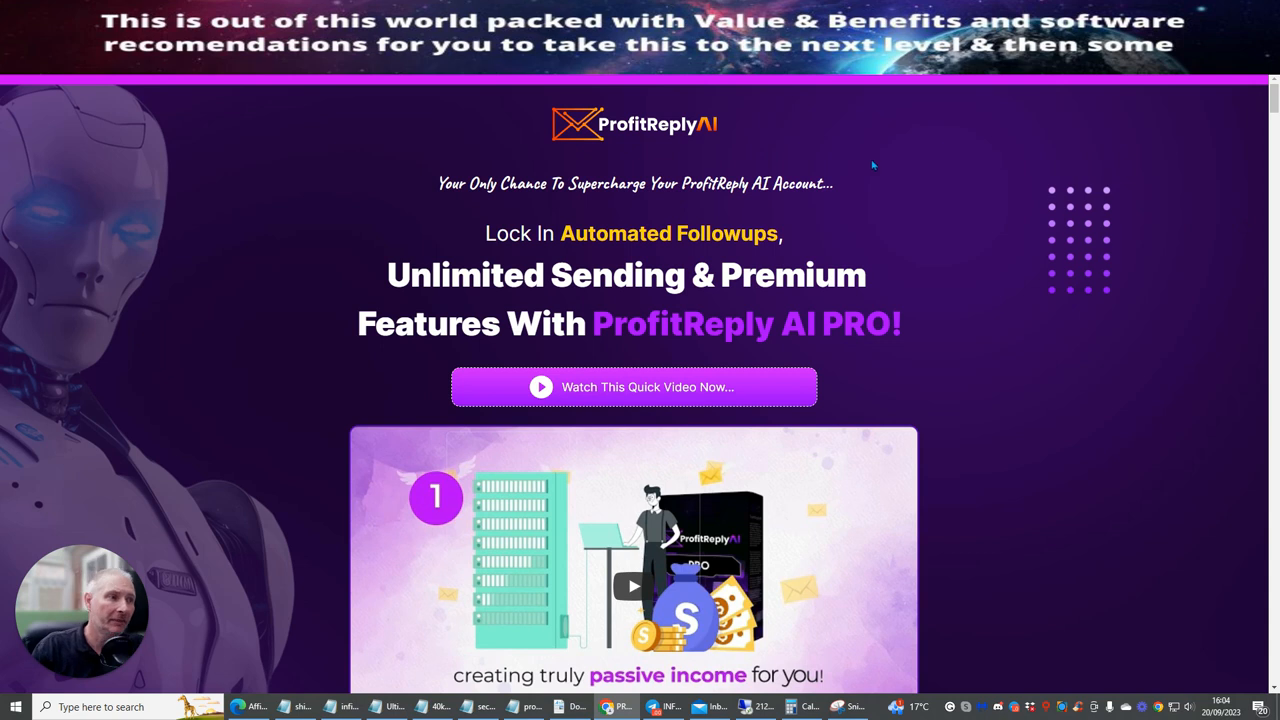
Scroll through the PRO upgrade's feature sections and value stack
scroll("down", 3)
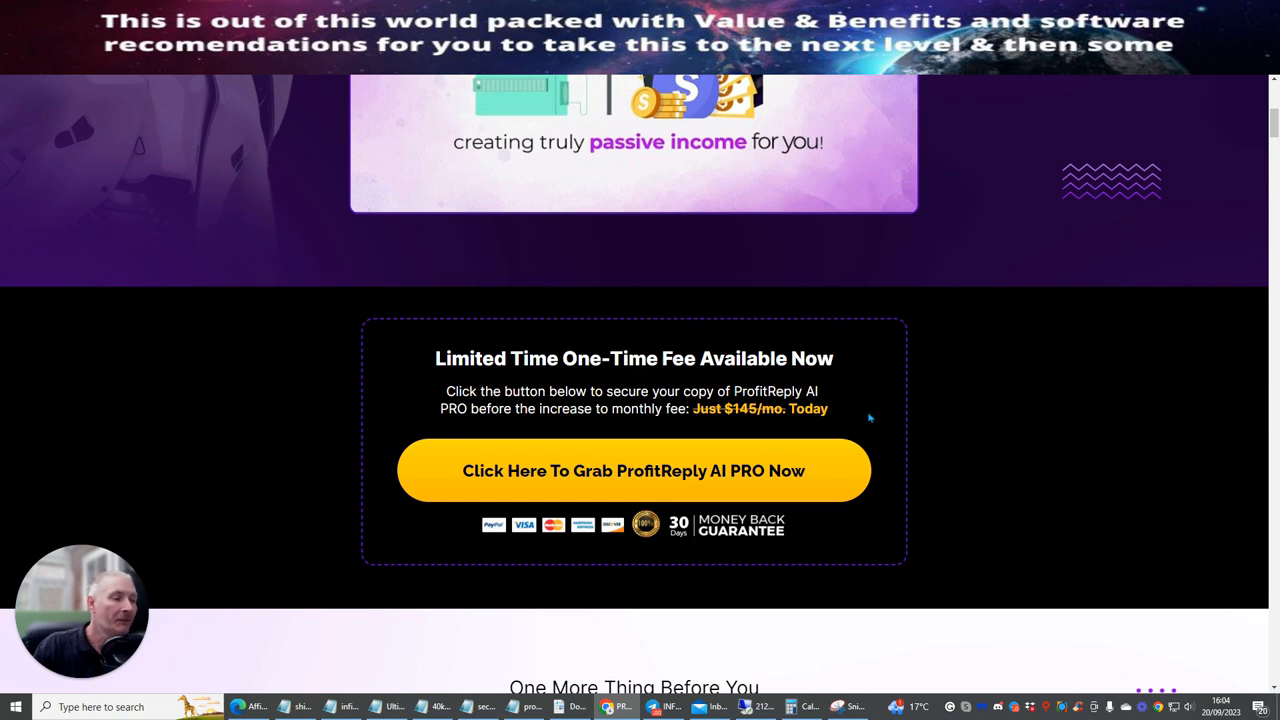
mouse_move(844, 396)
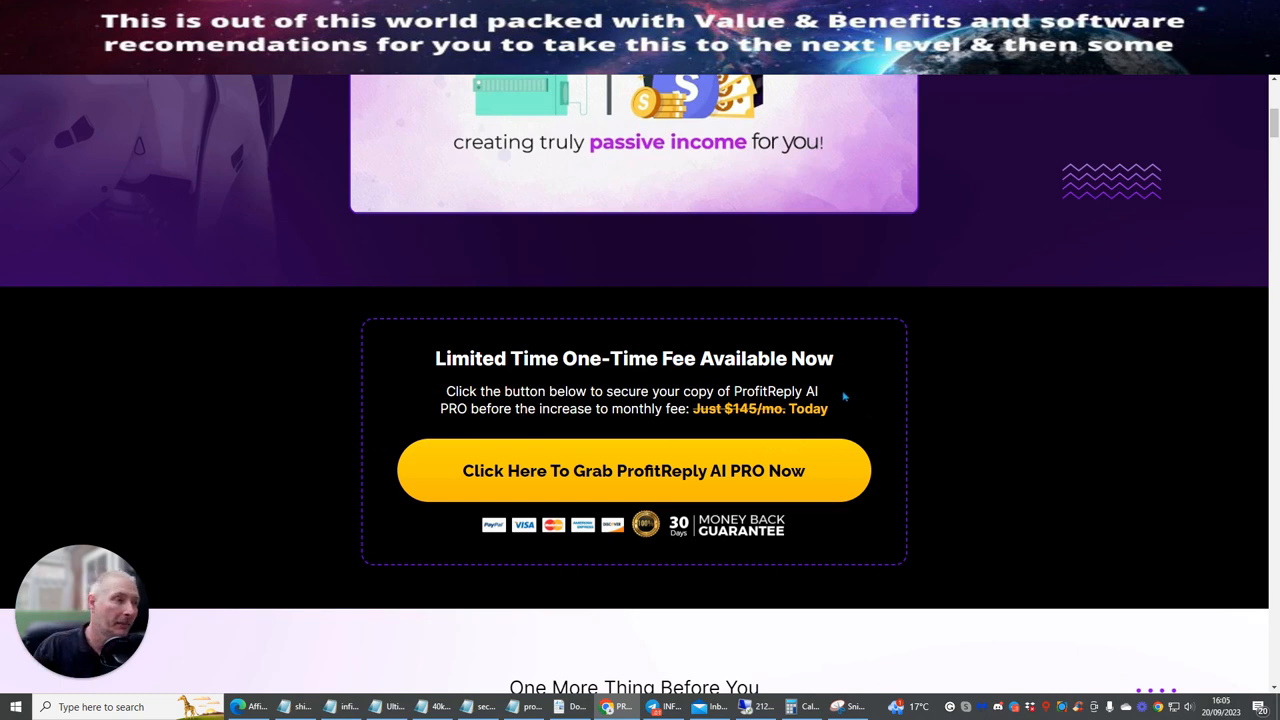
scroll("down", 3)
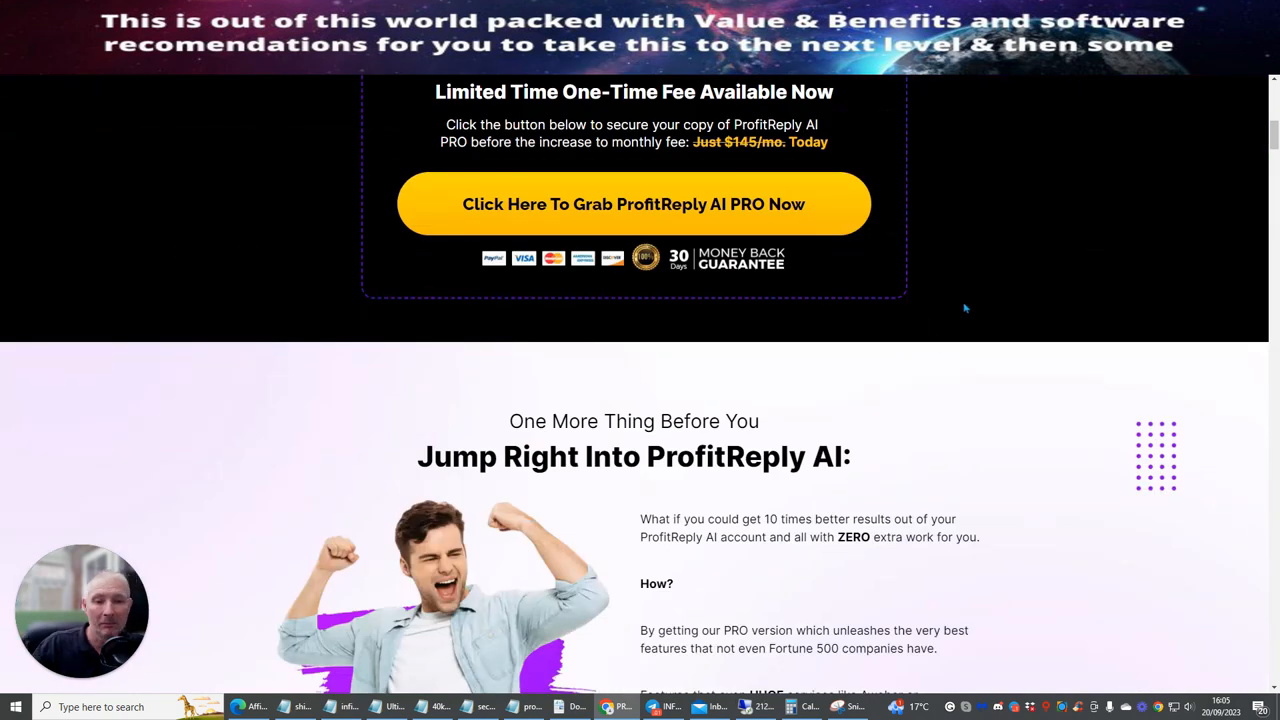
scroll("down", 3)
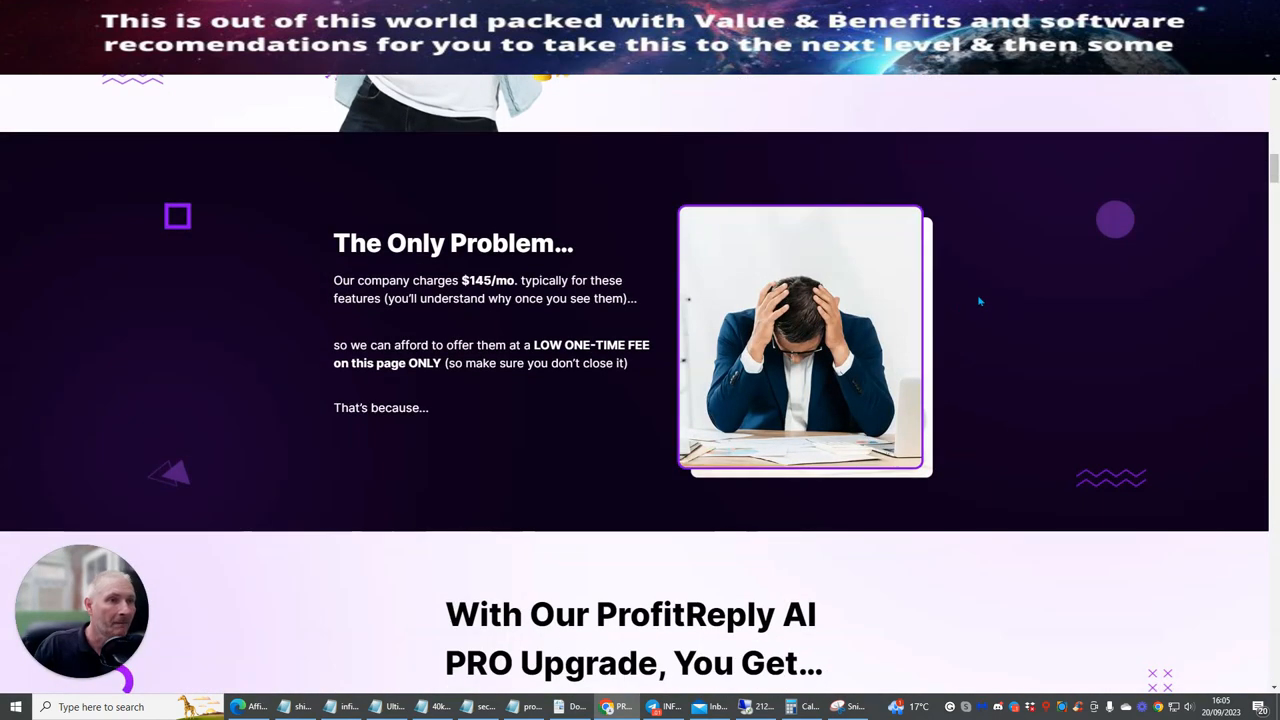
scroll("down", 3)
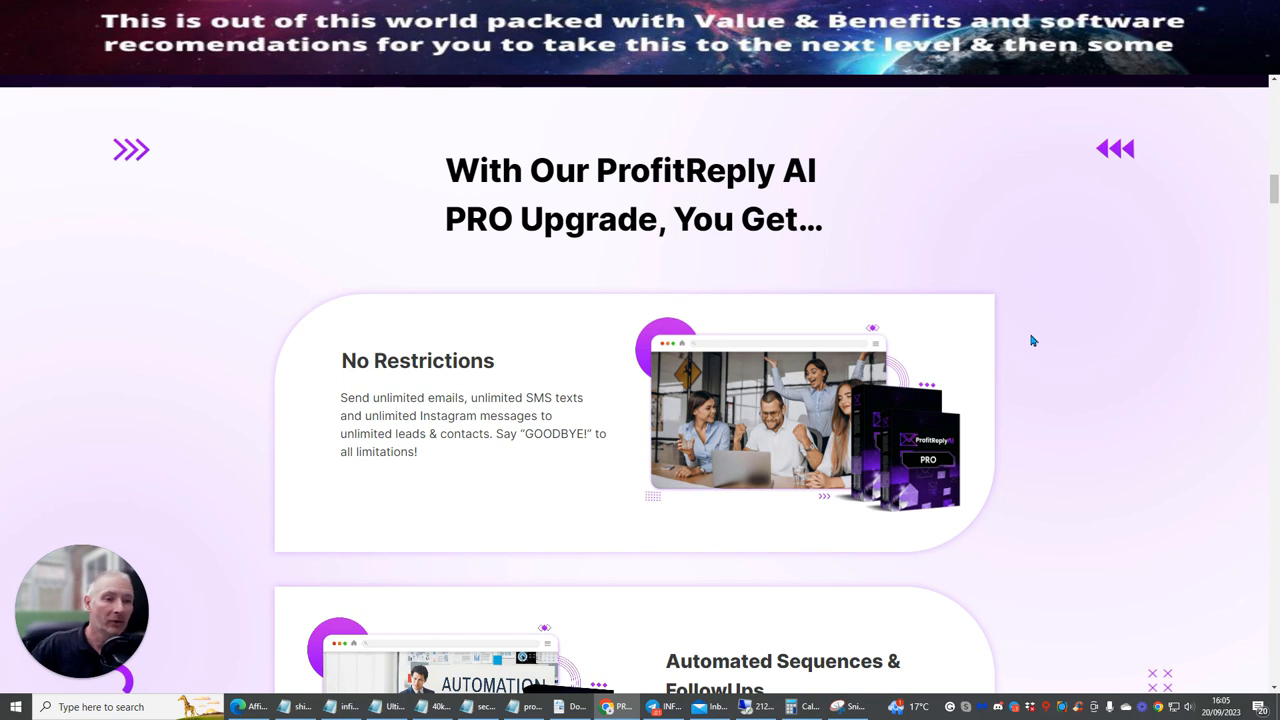
mouse_move(1046, 344)
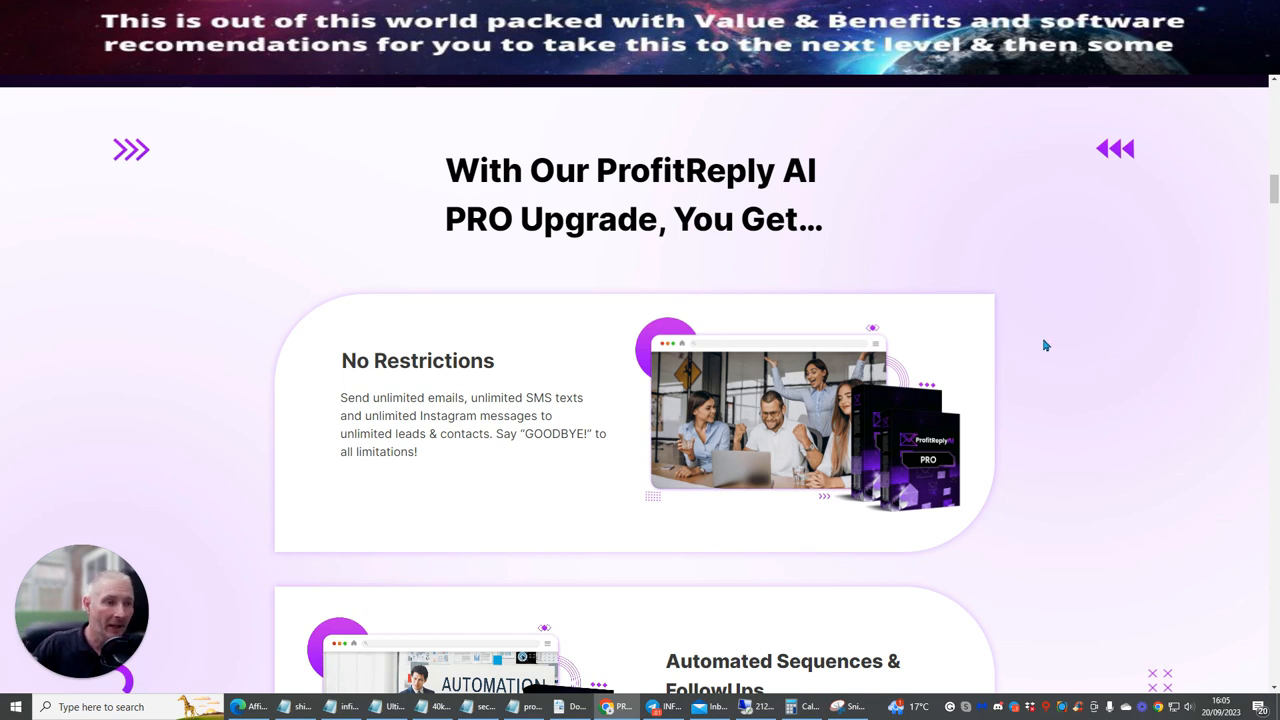
scroll("down", 3)
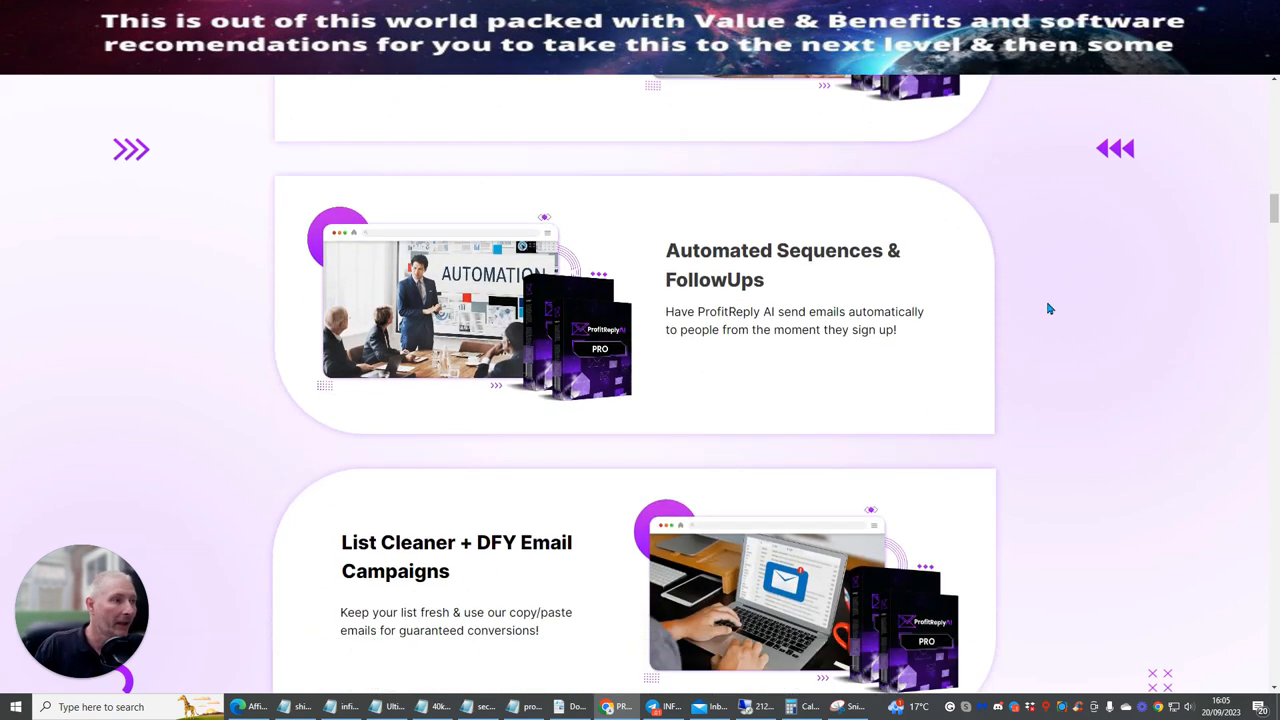
scroll("down", 3)
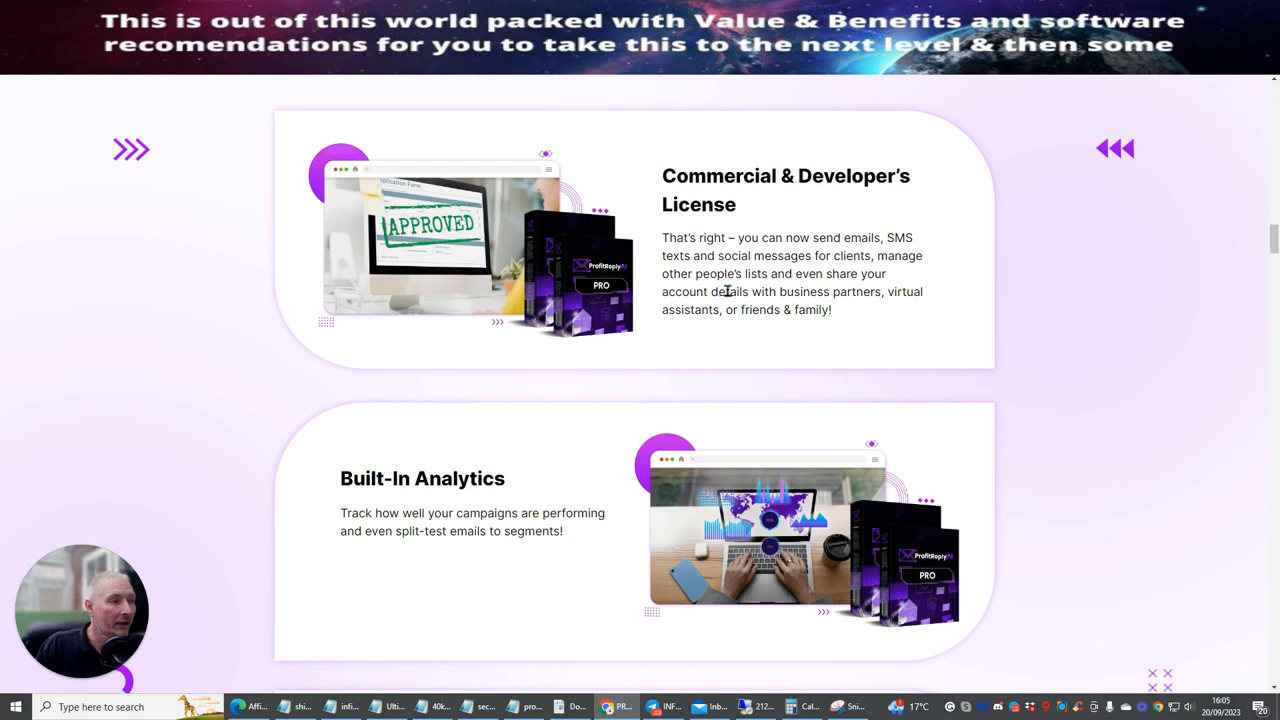
mouse_move(720, 304)
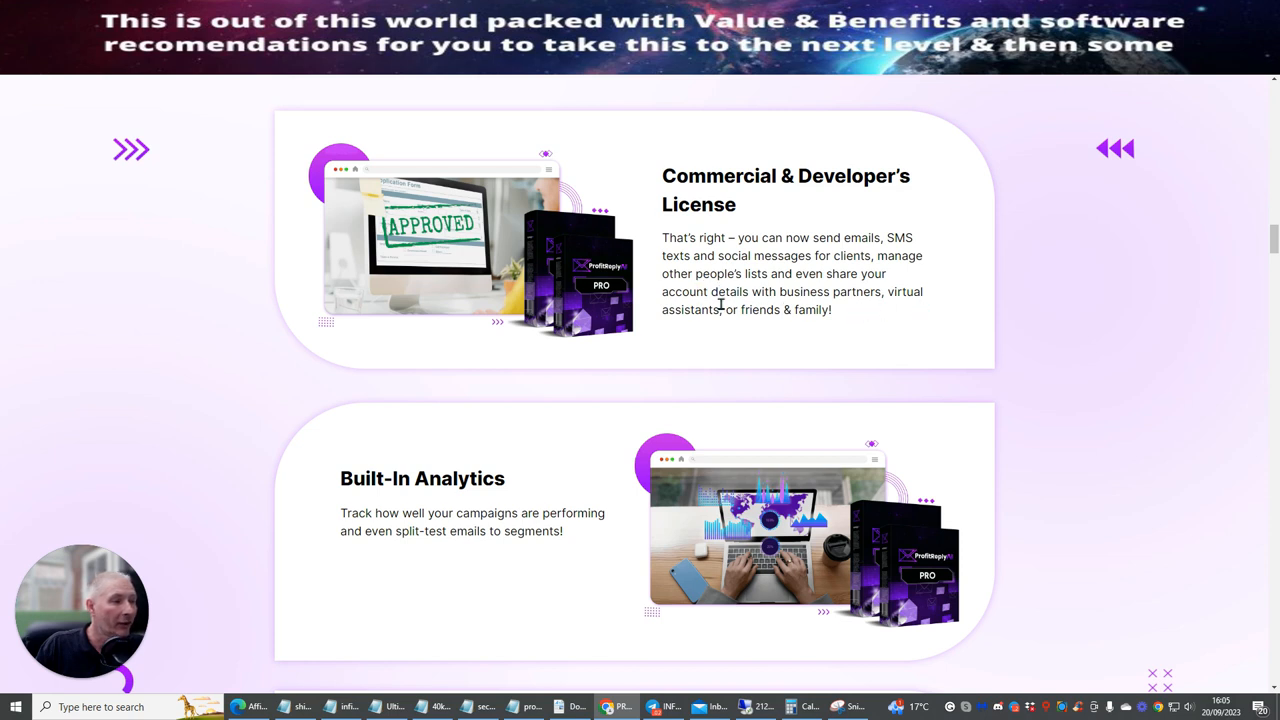
scroll("down", 3)
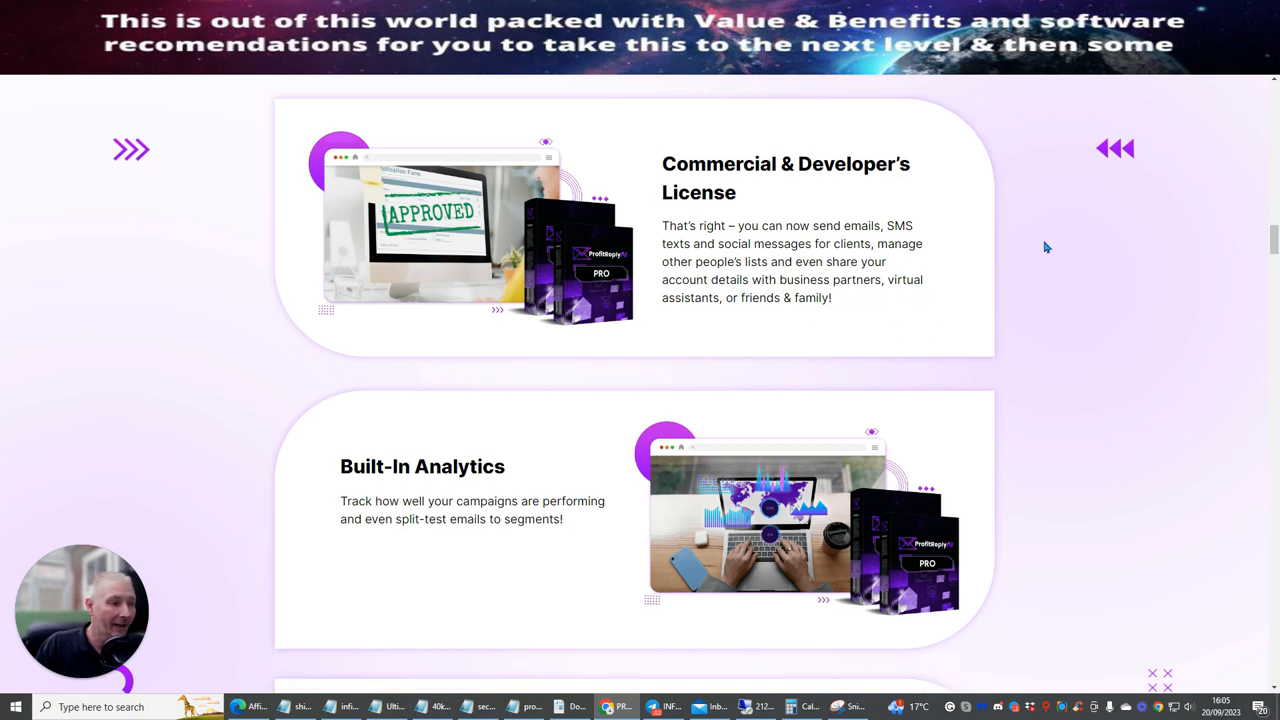
scroll("down", 3)
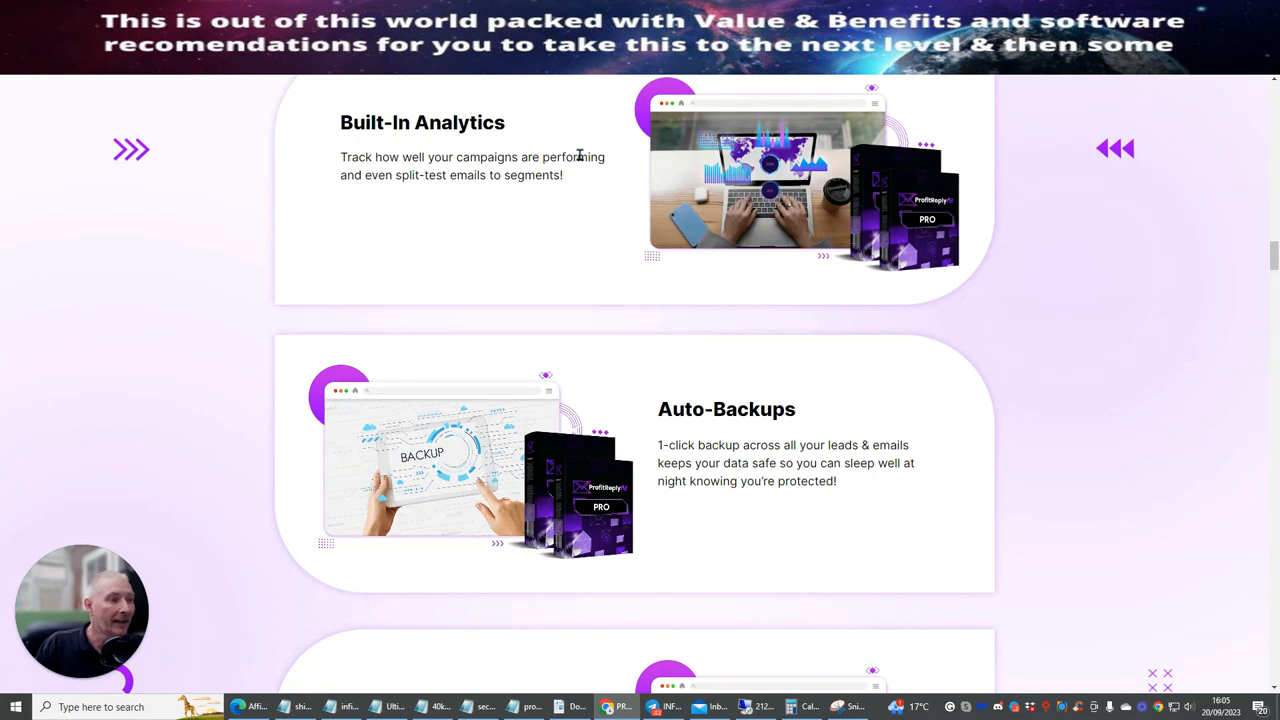
scroll("down", 3)
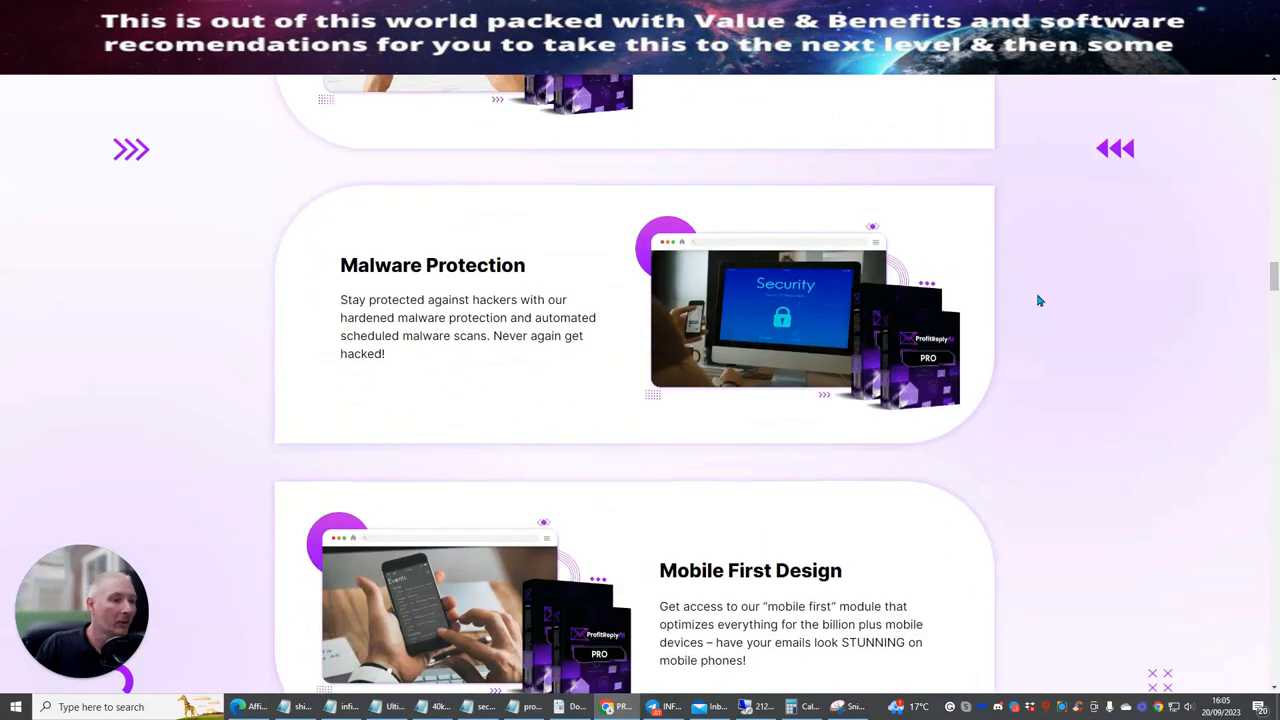
scroll("down", 3)
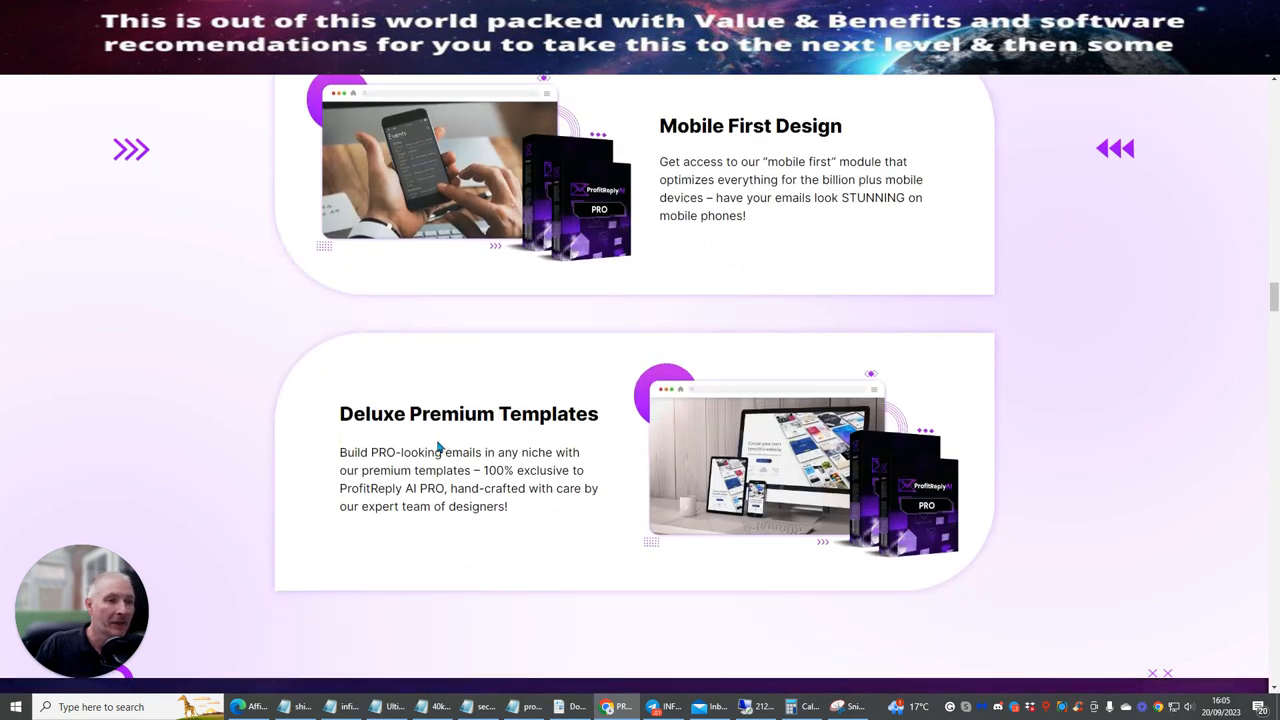
mouse_move(378, 464)
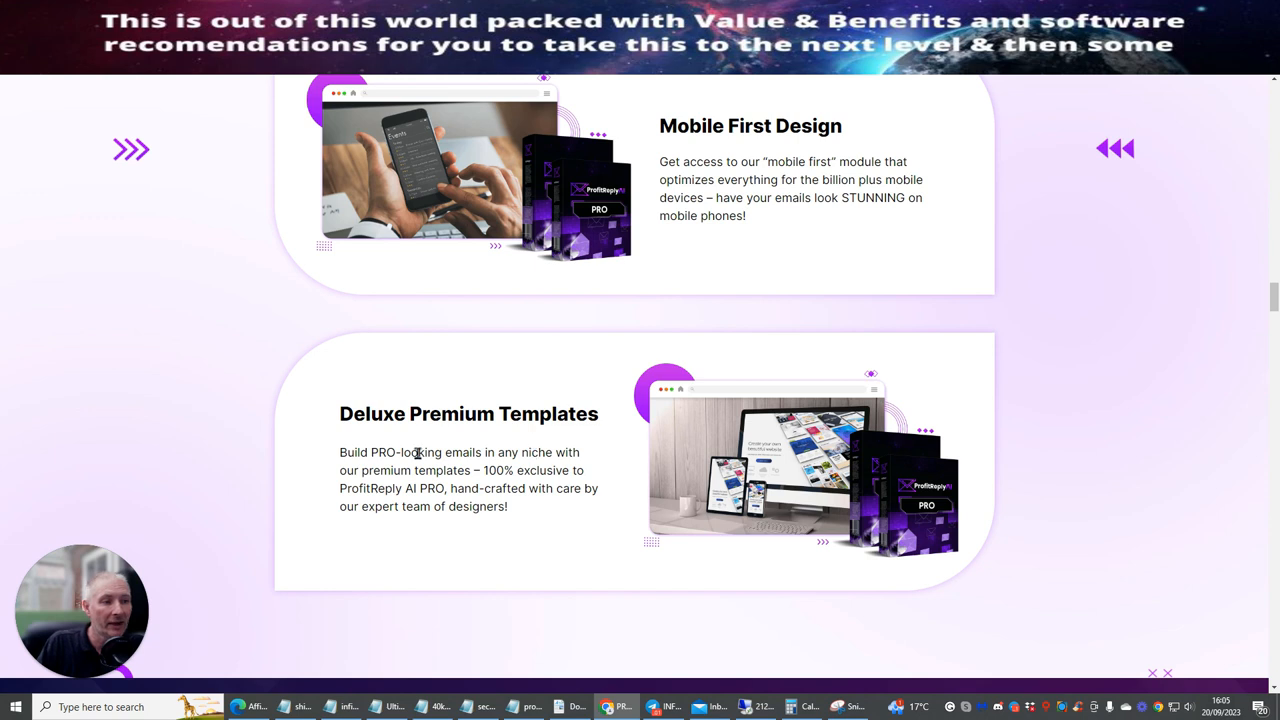
Continue down to the 'Limited Time One-Time Fee' $42.93 Add to Cart box
scroll("down", 3)
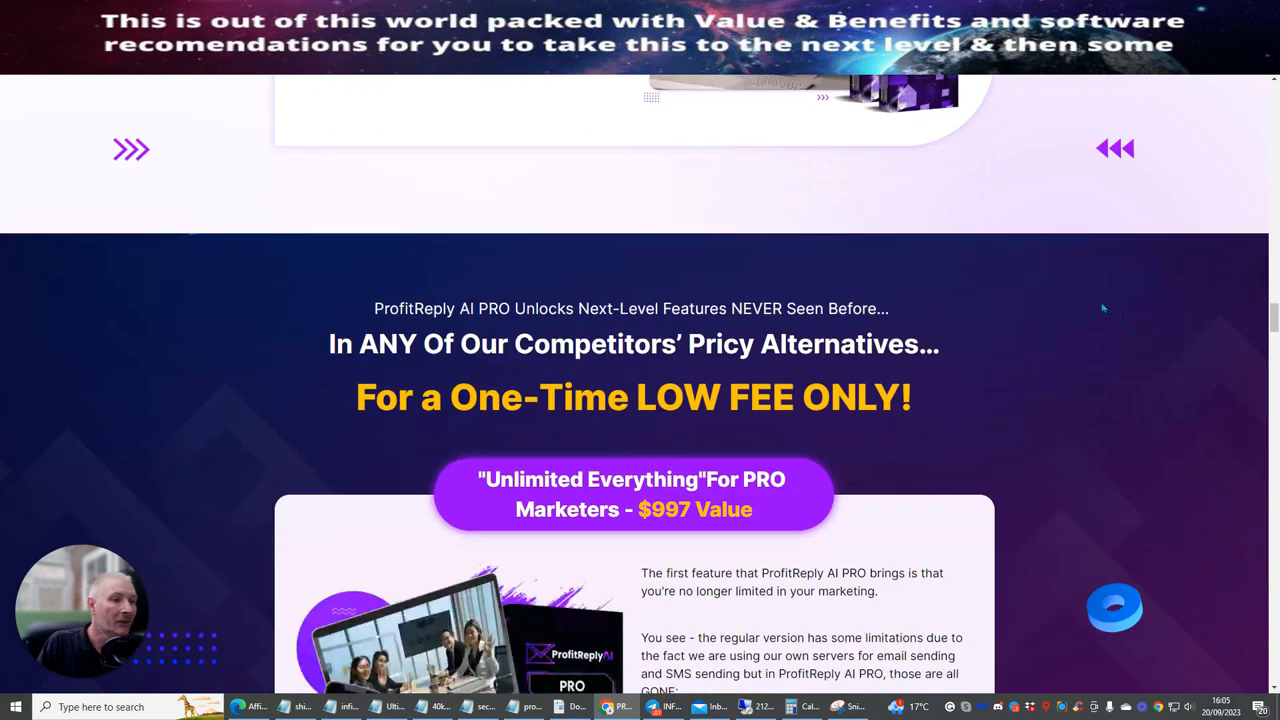
scroll("down", 3)
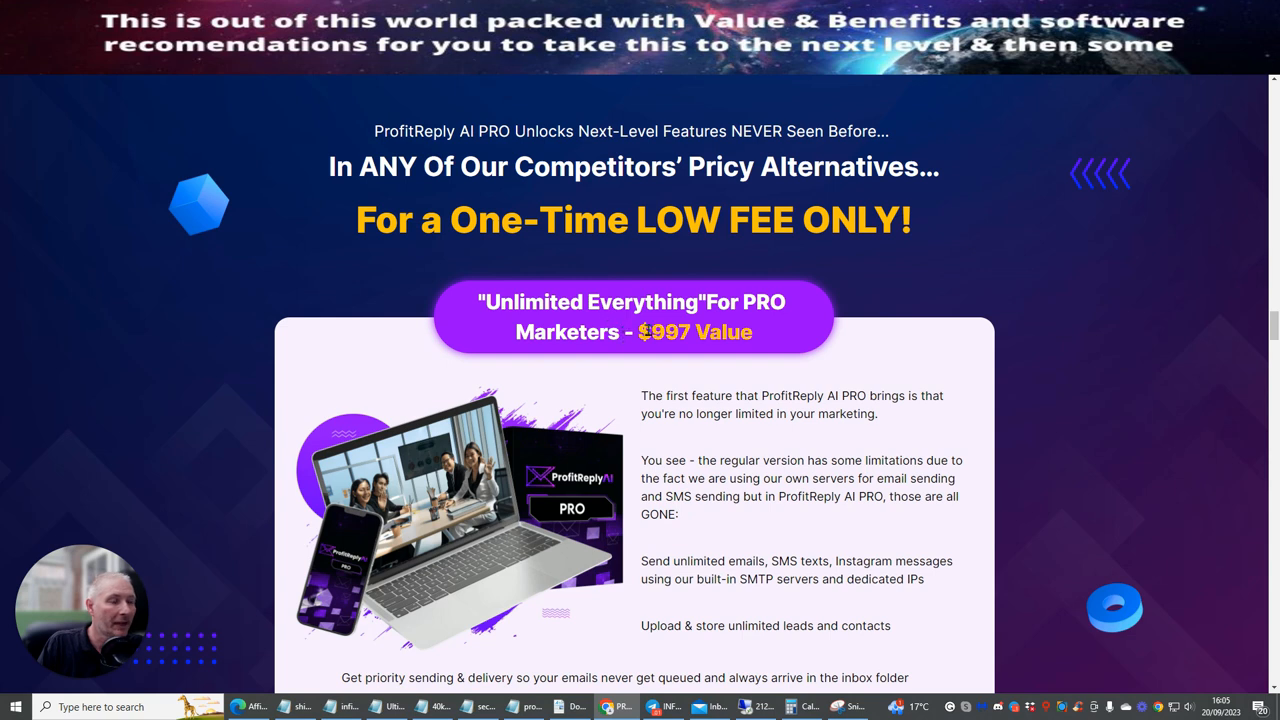
mouse_move(1184, 318)
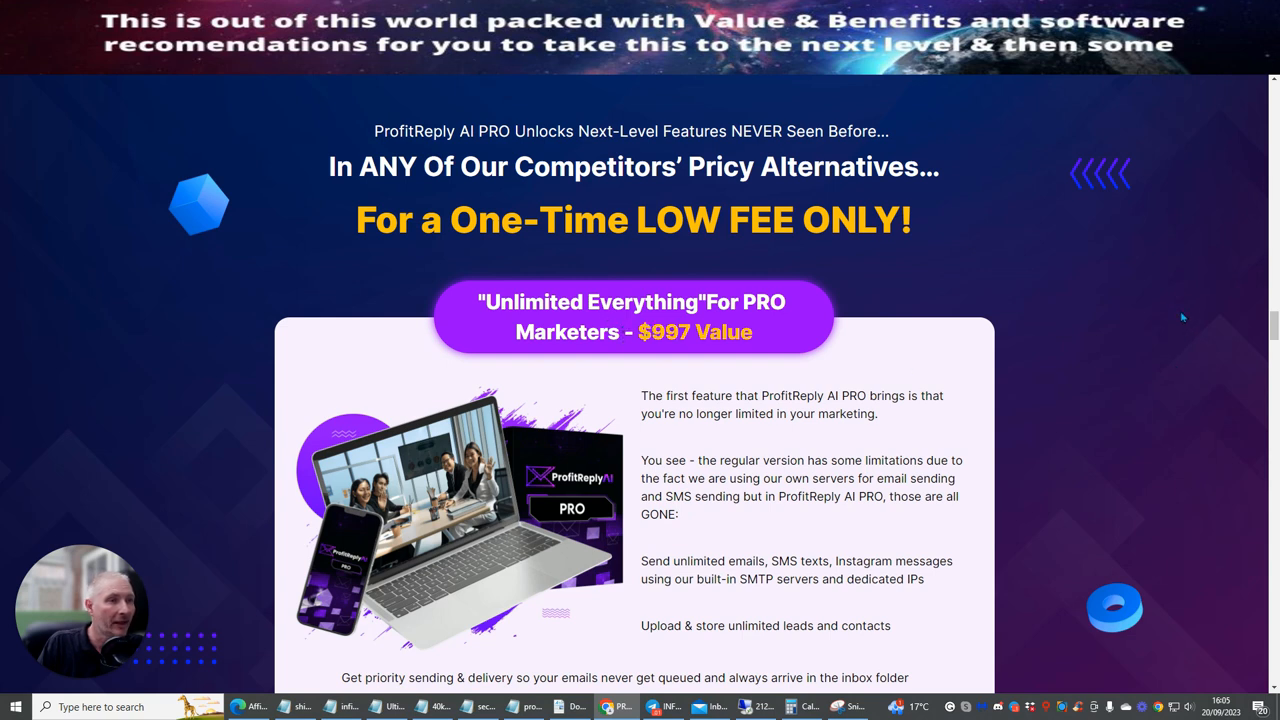
scroll("down", 3)
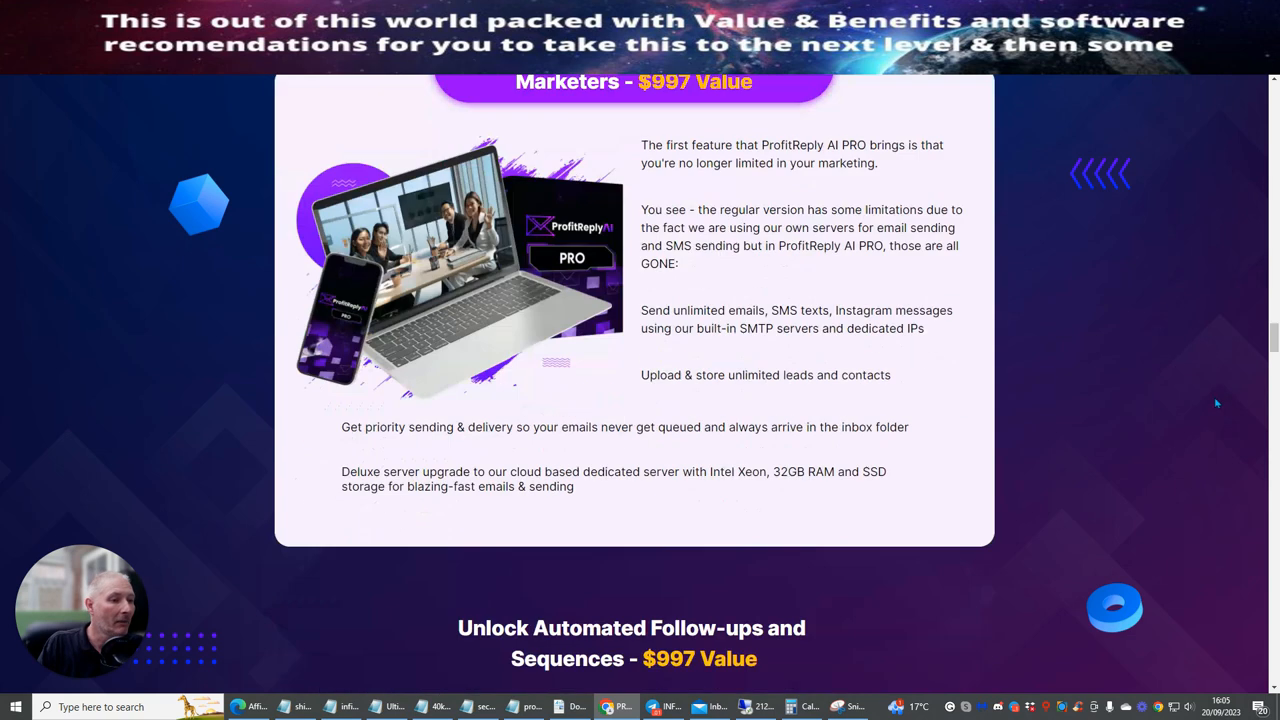
scroll("down", 3)
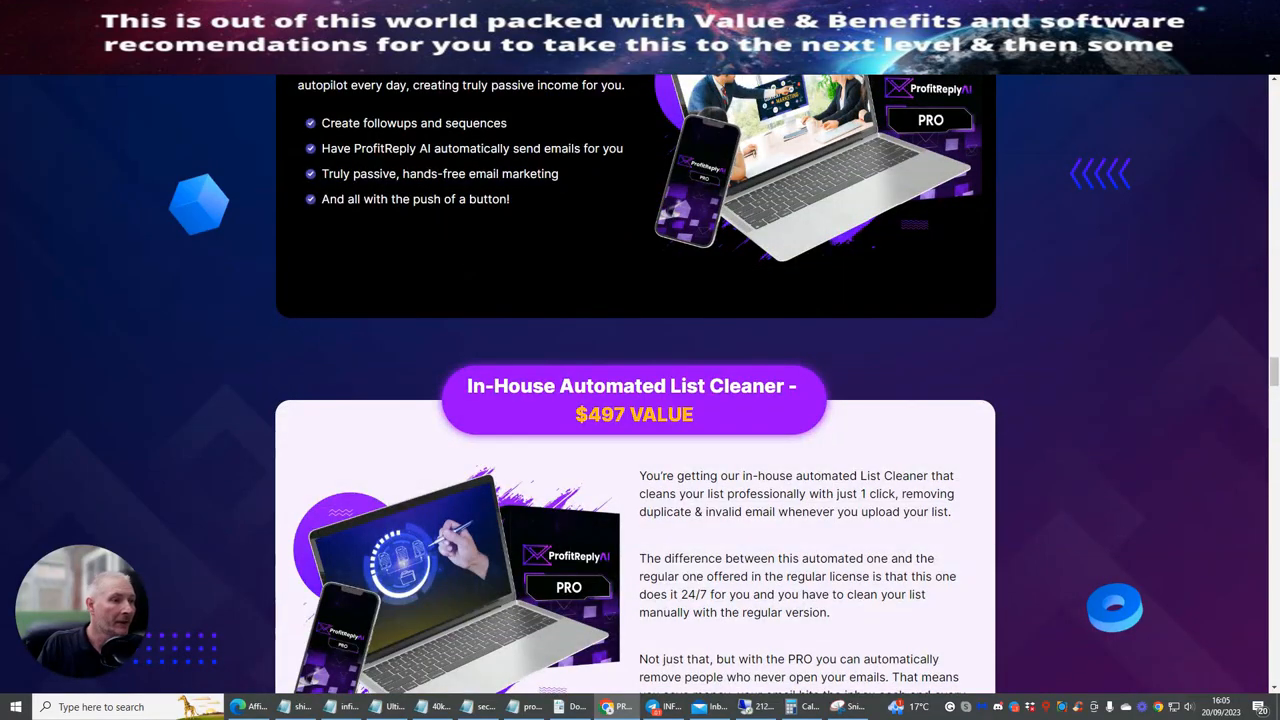
scroll("down", 3)
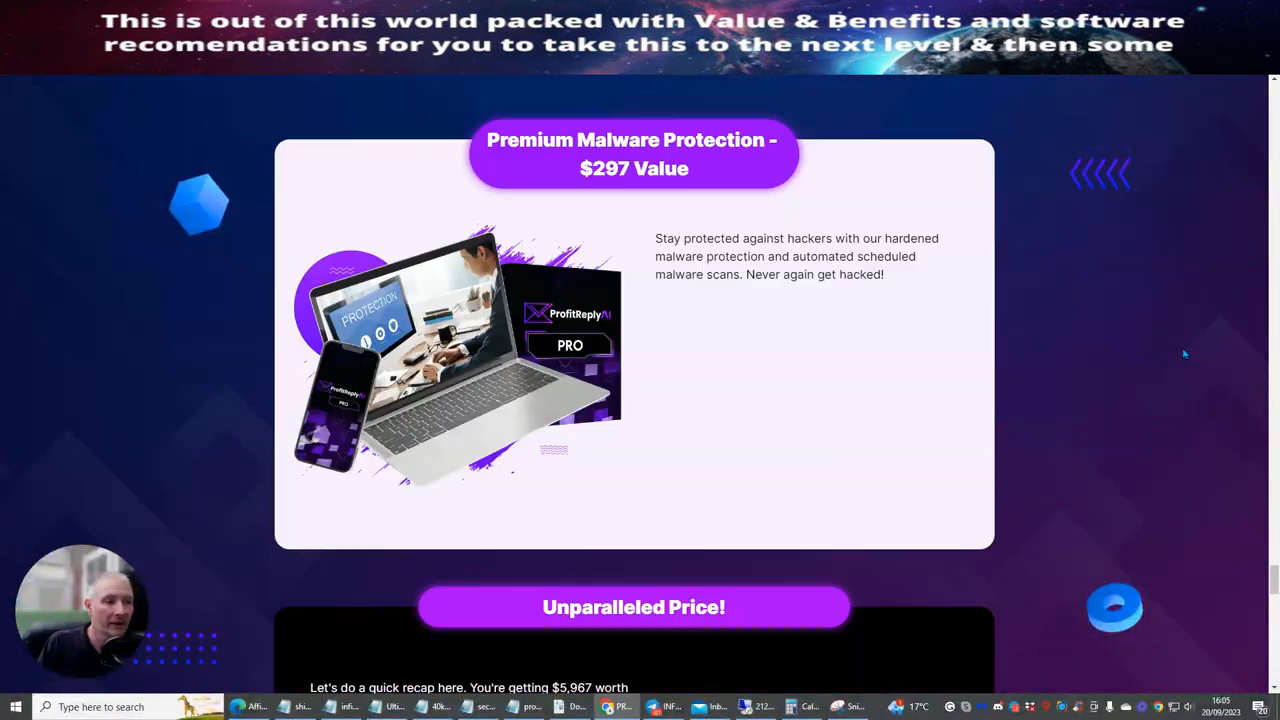
scroll("down", 3)
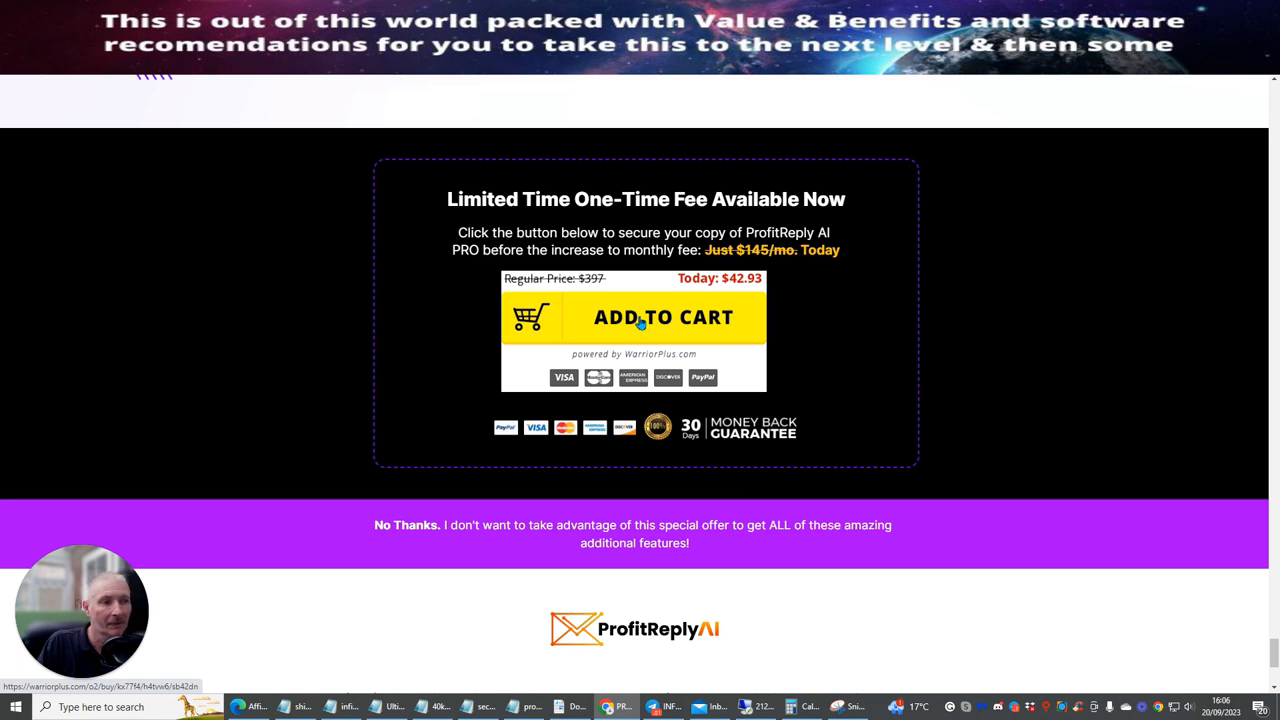
Add ProfitReply AI PRO to cart and pay the $32.93 checkout from the W+ Wallet
left_click(664, 316)
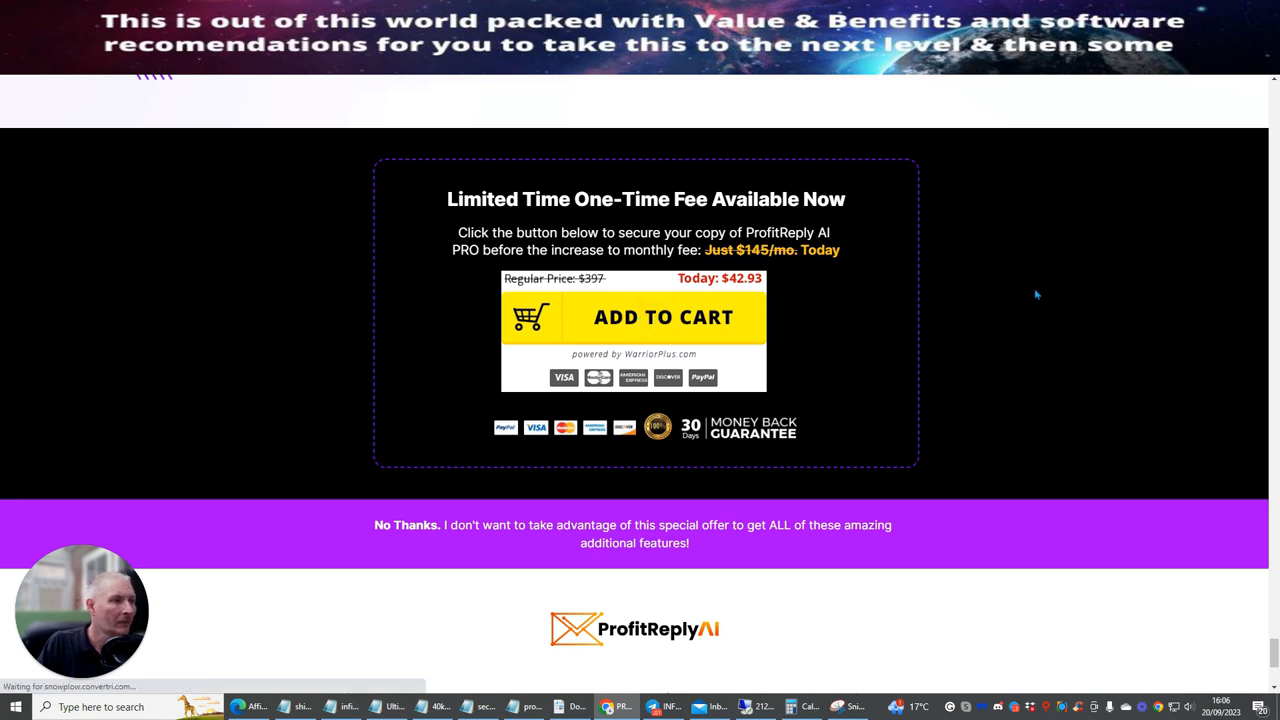
left_click(664, 316)
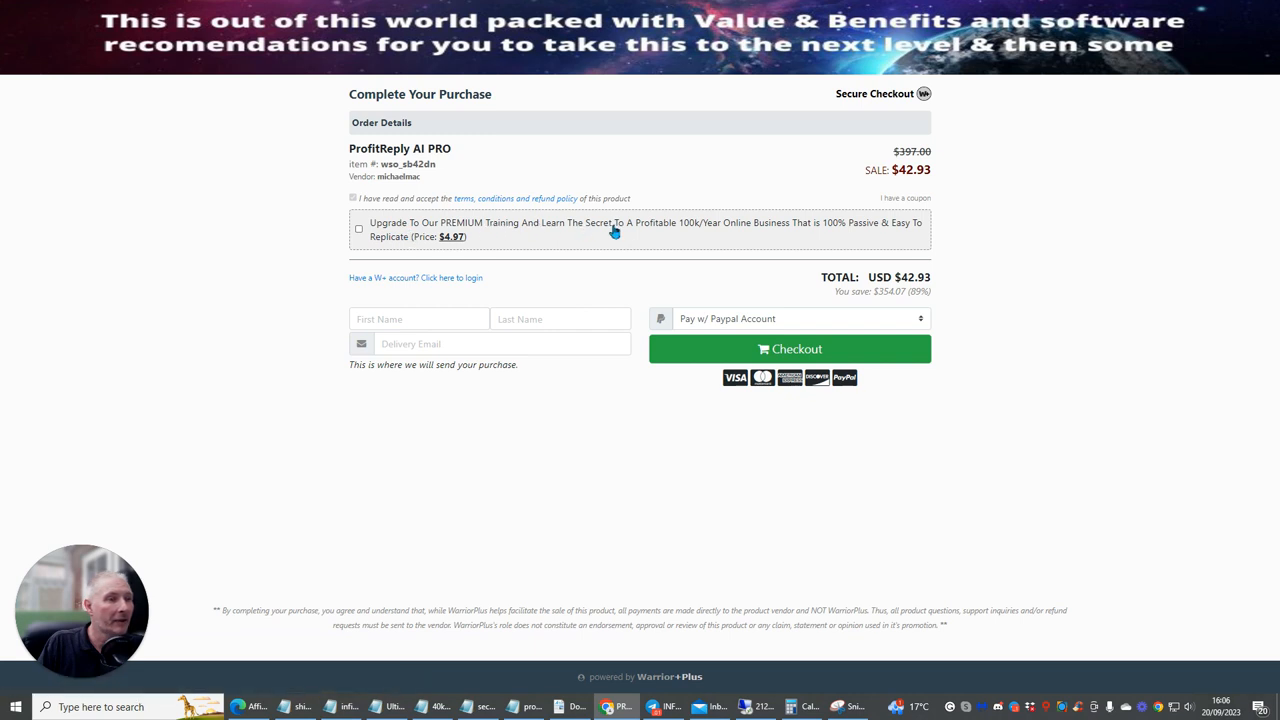
mouse_move(544, 212)
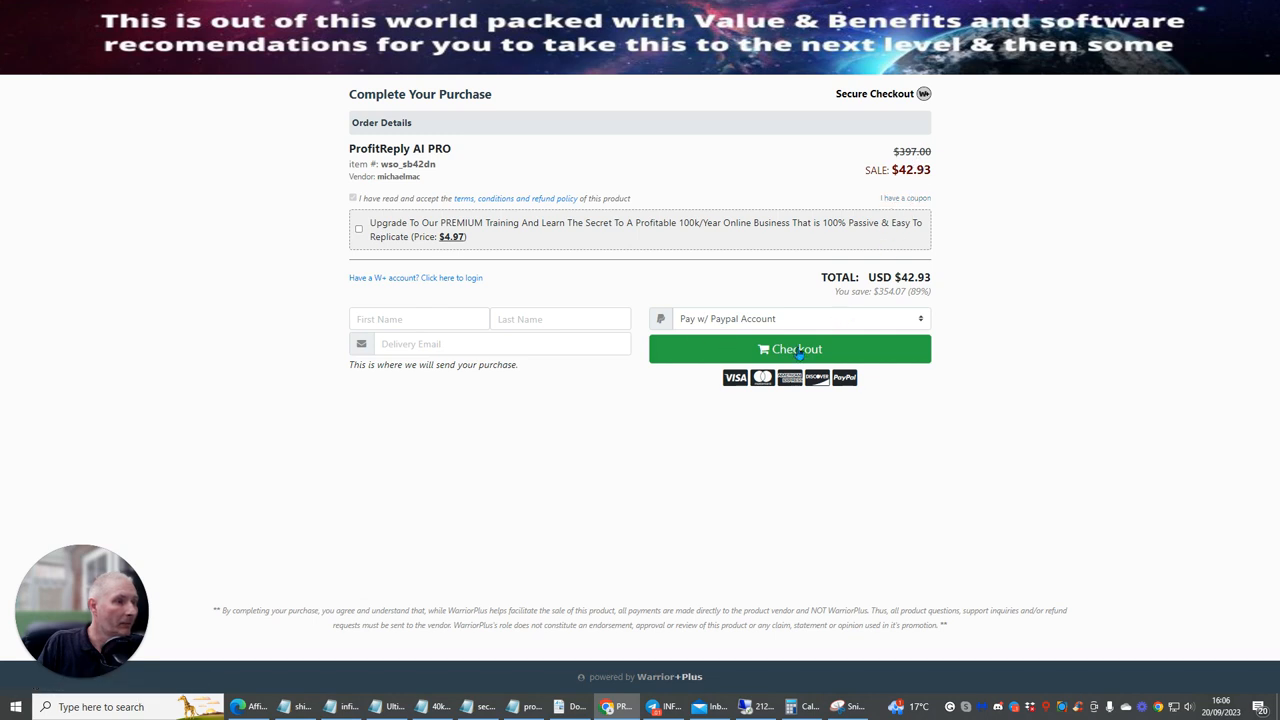
mouse_move(998, 138)
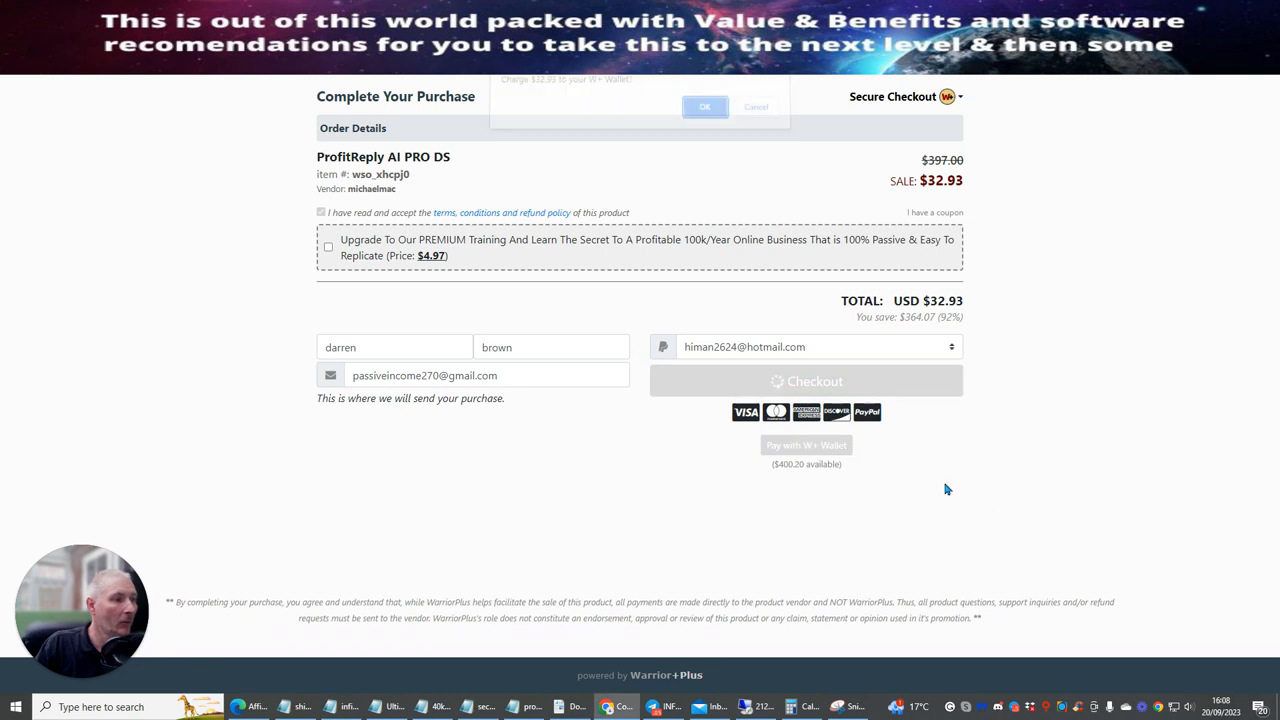
left_click(704, 108)
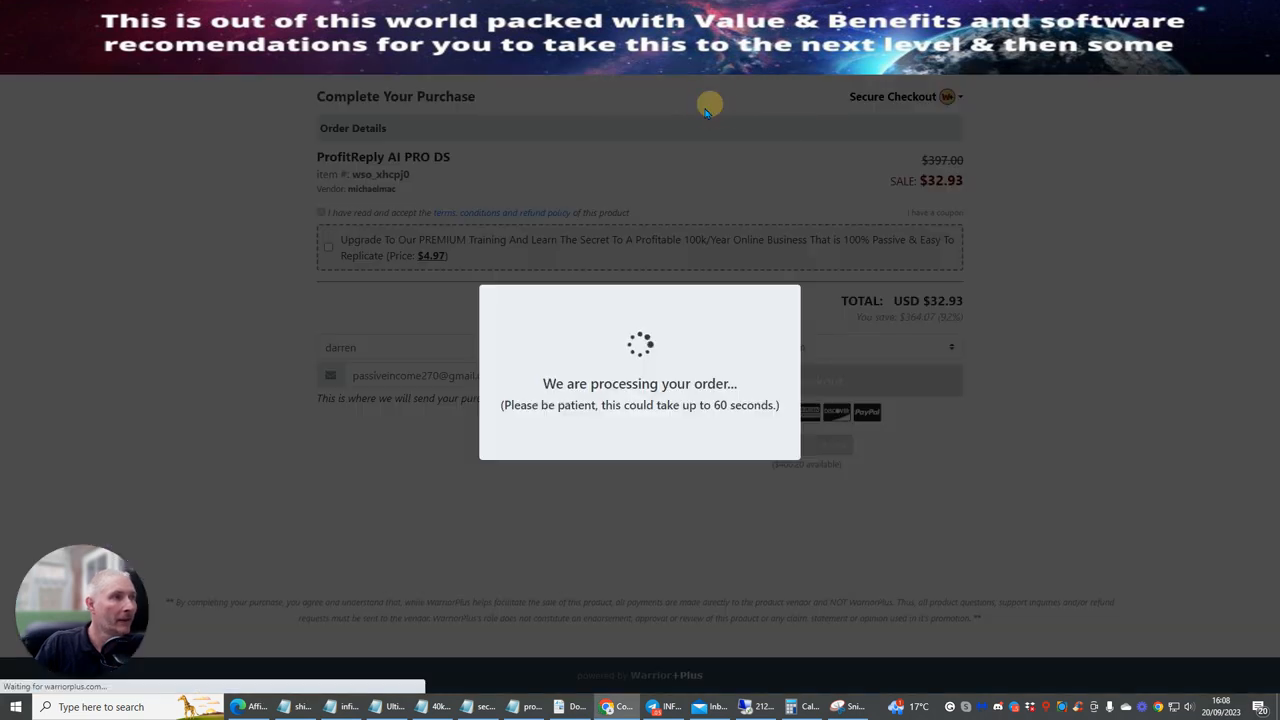
mouse_move(1096, 280)
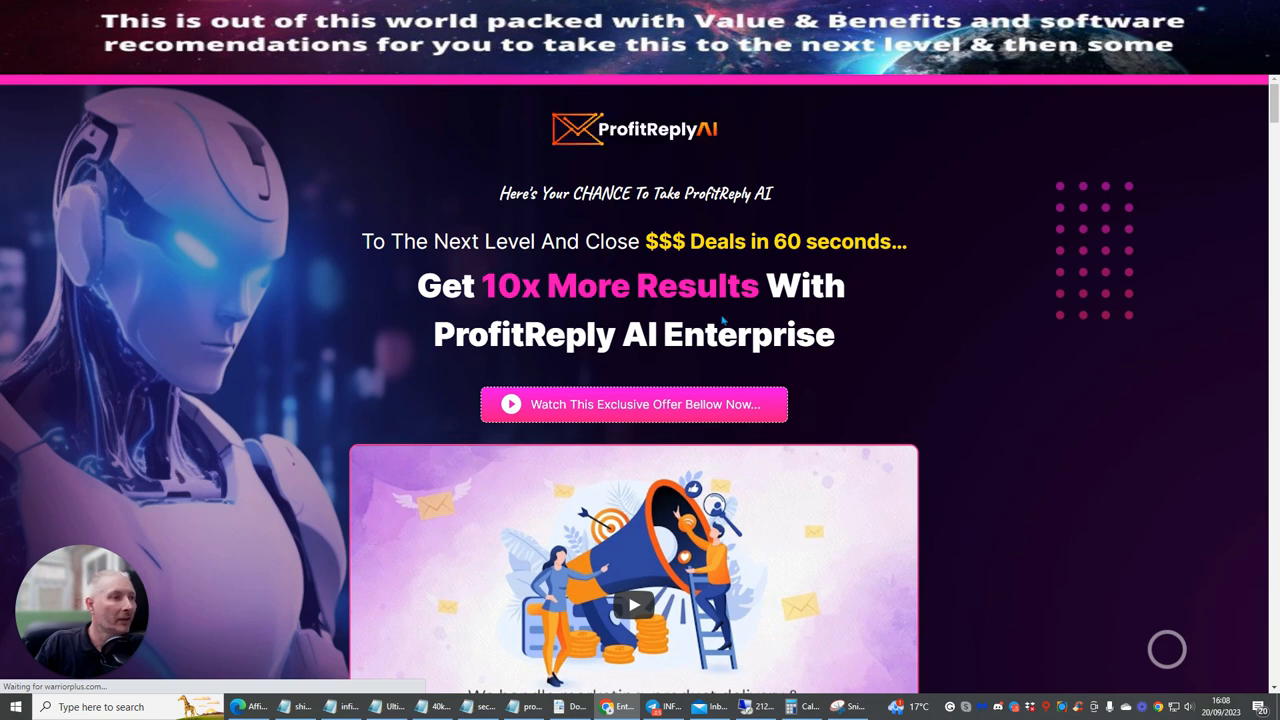
mouse_move(804, 336)
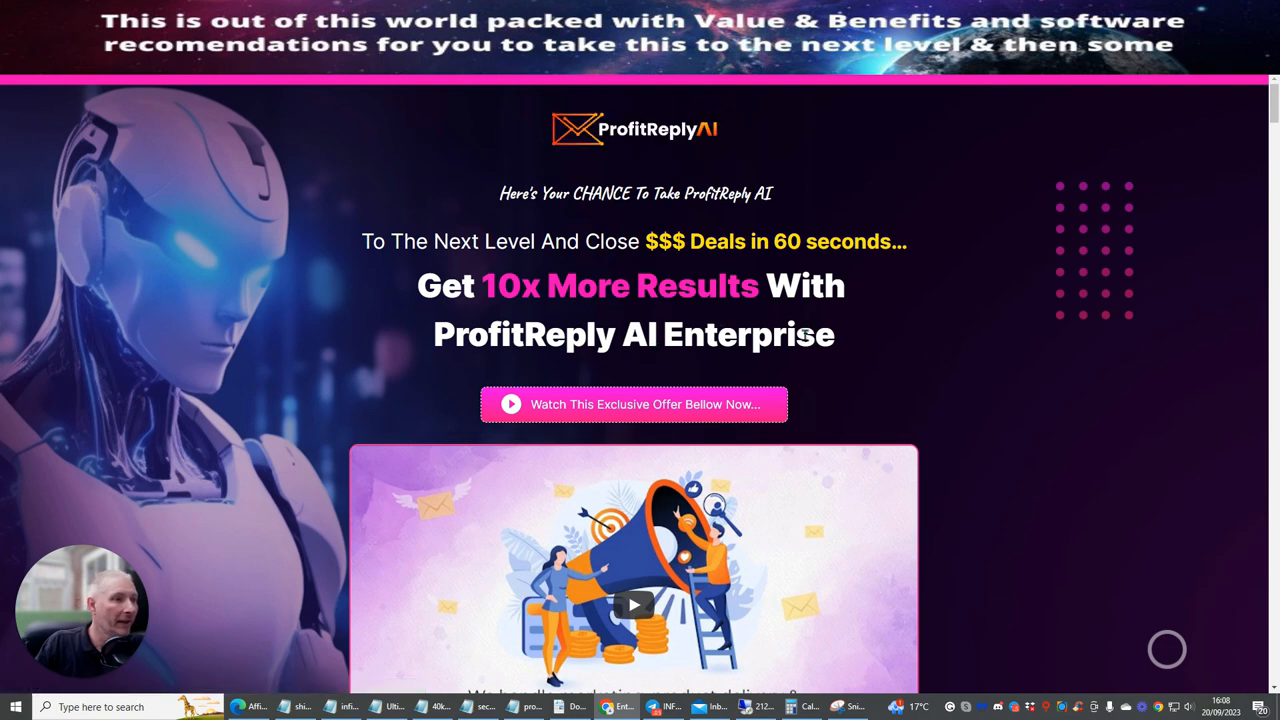
mouse_move(1082, 336)
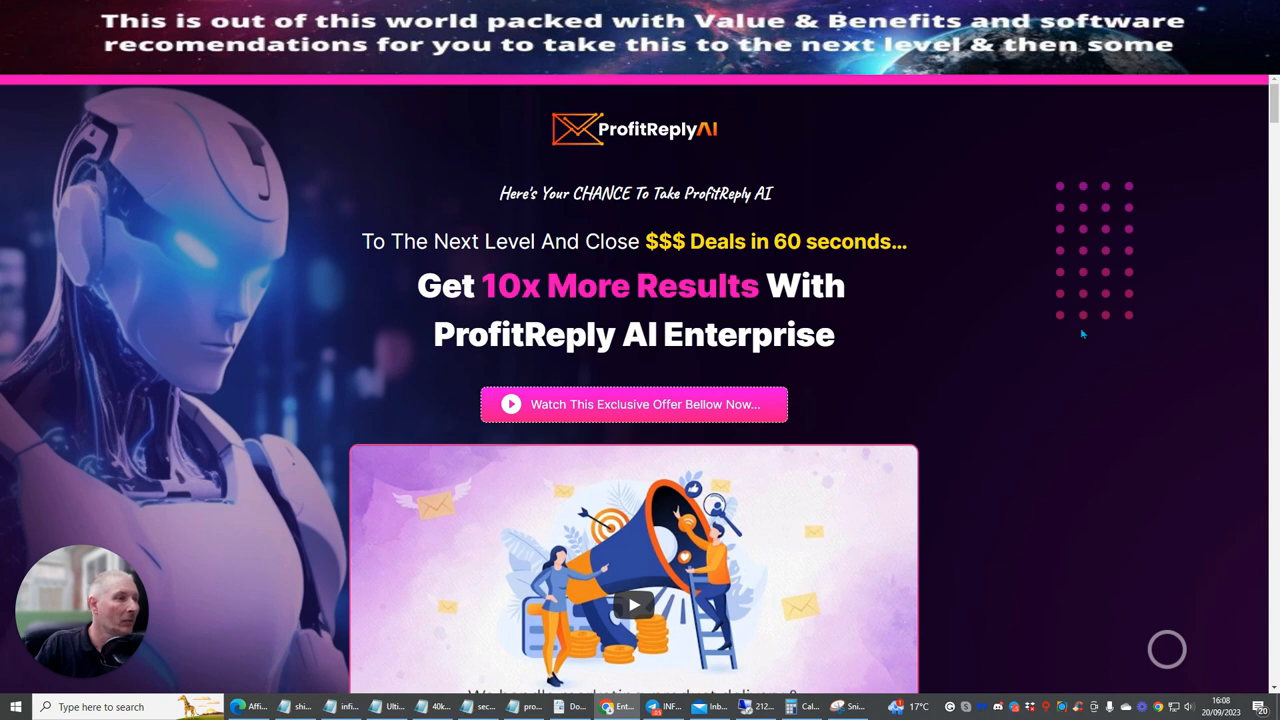
Scroll through the Enterprise upgrade's bonus feature sections
scroll("down", 3)
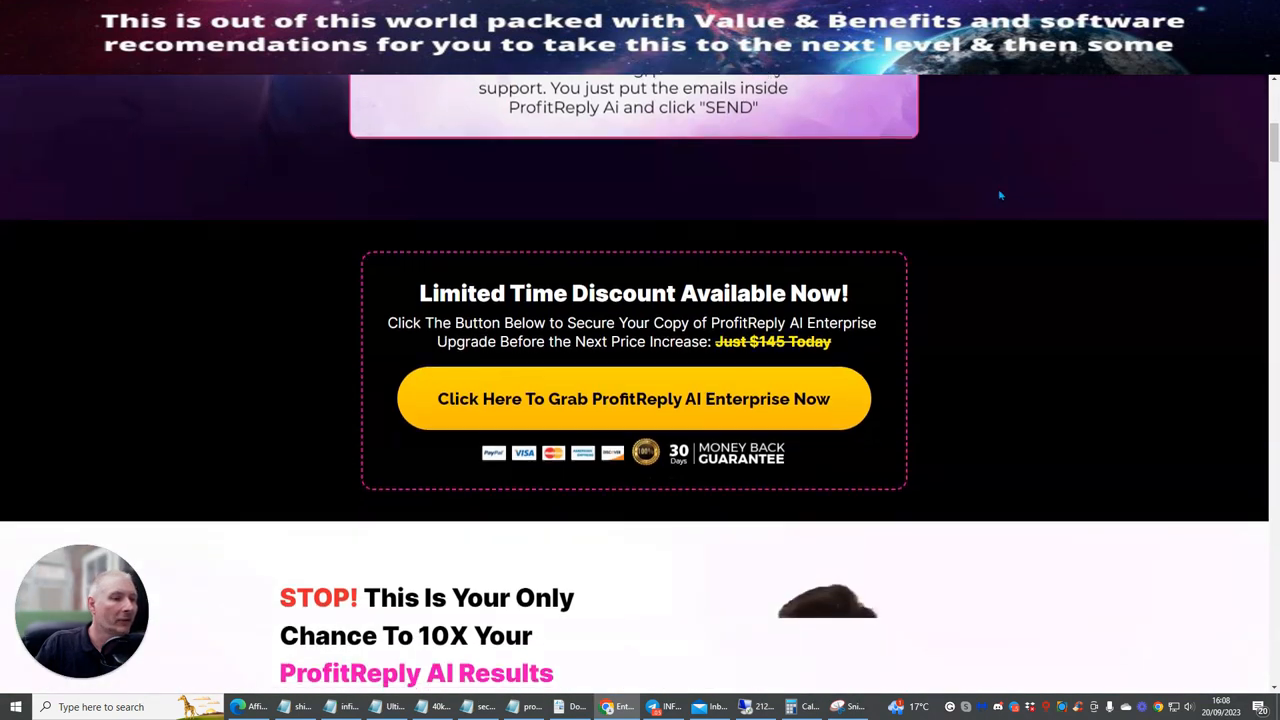
scroll("down", 3)
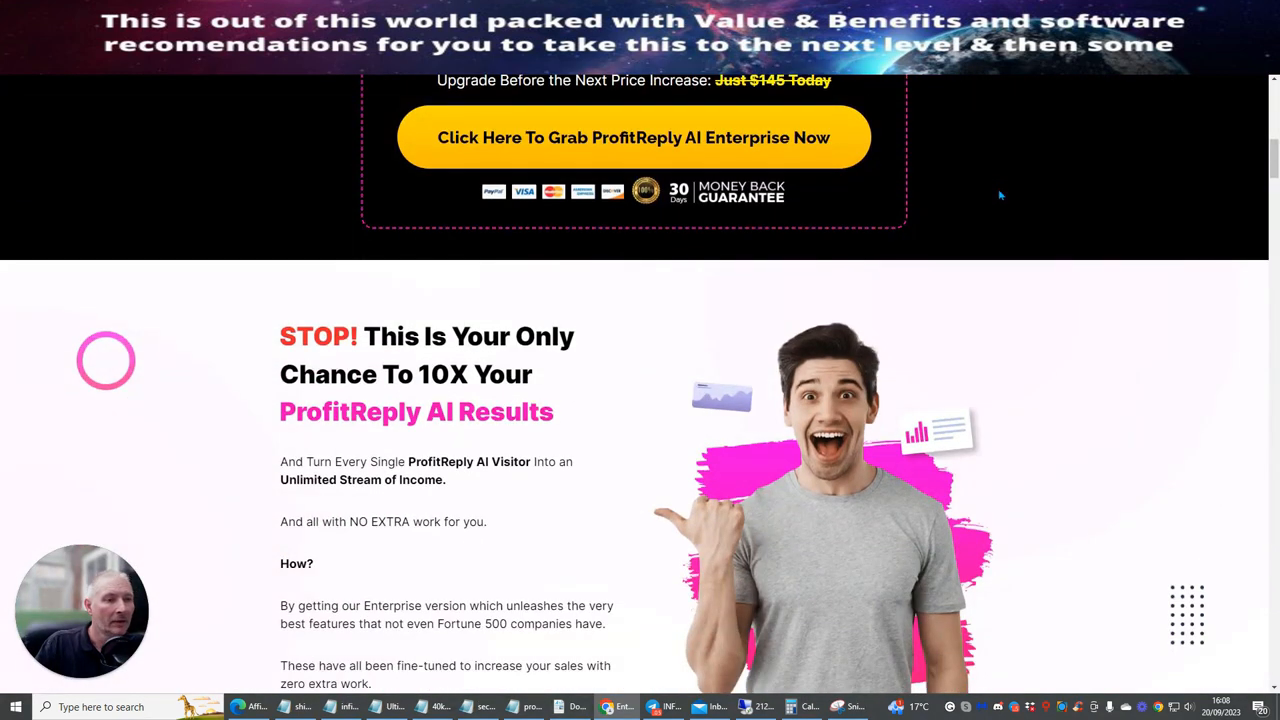
scroll("down", 3)
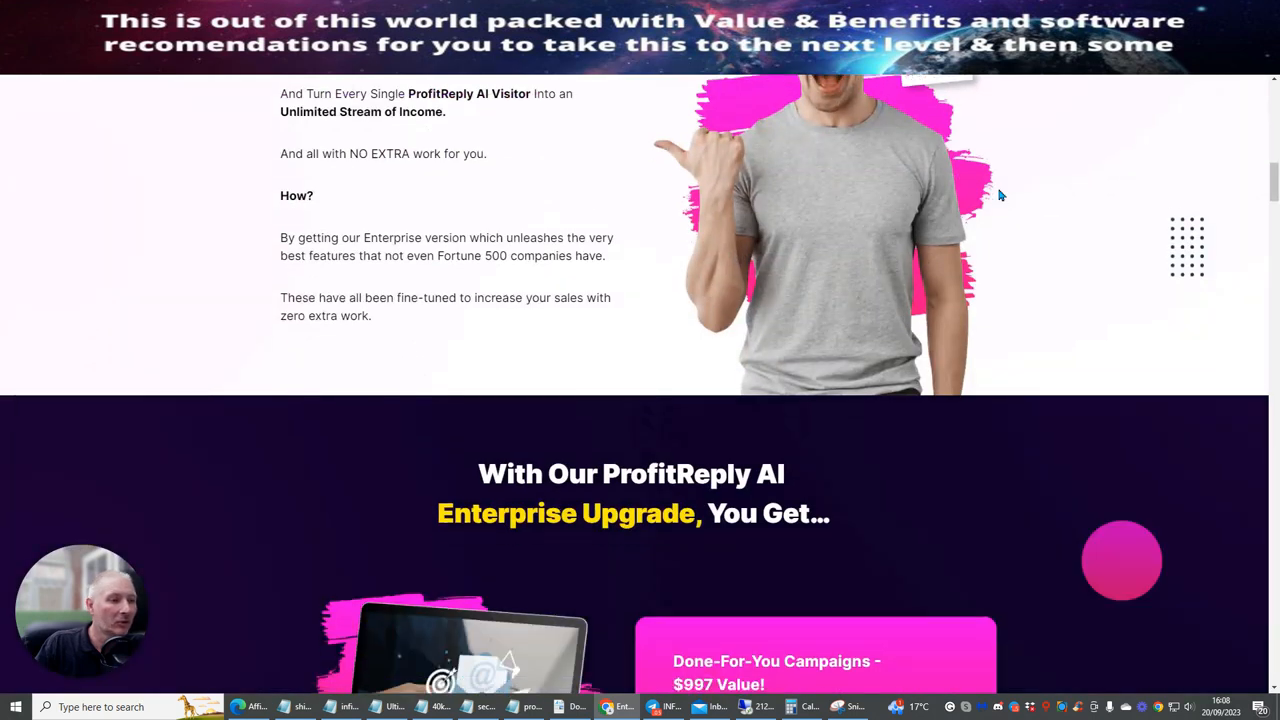
scroll("down", 3)
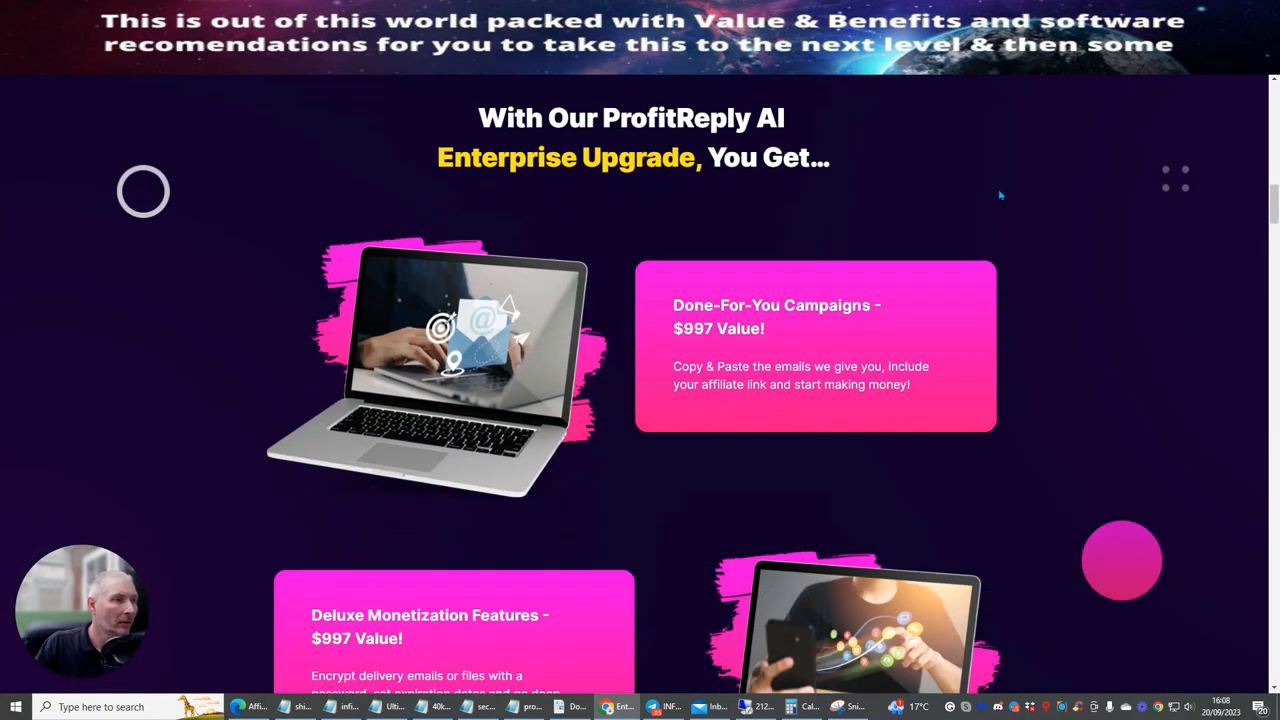
scroll("down", 3)
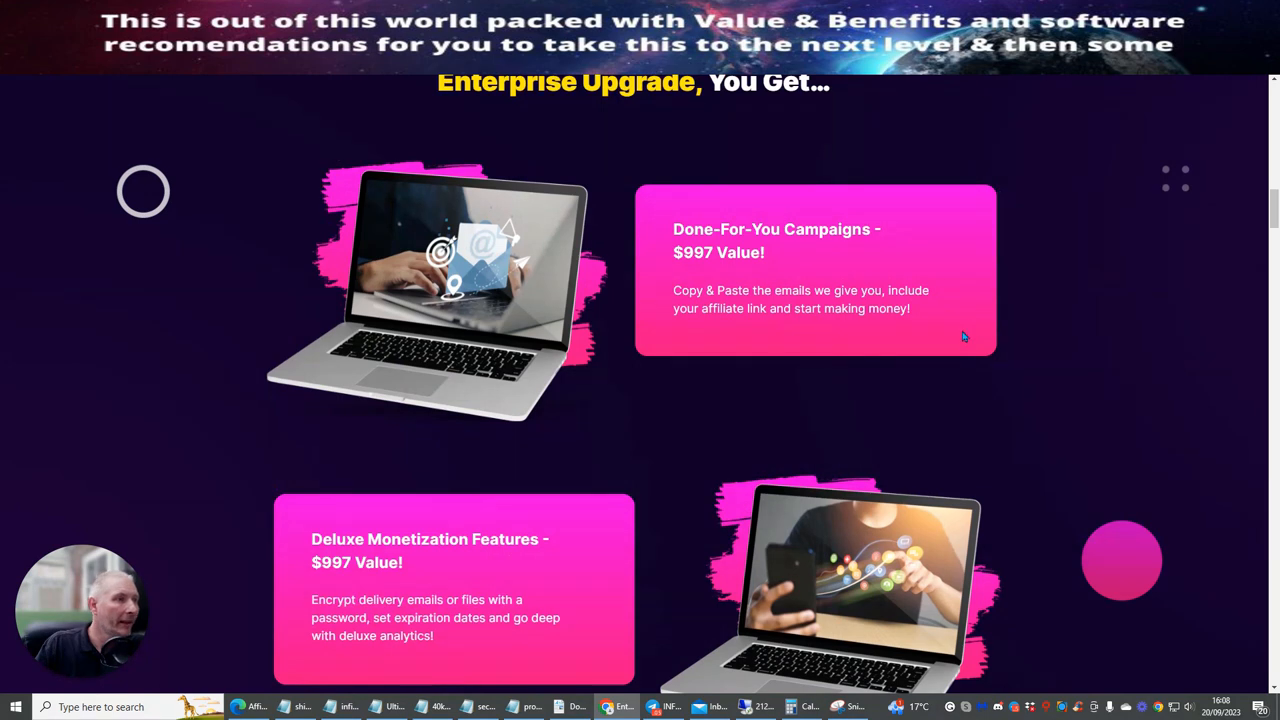
mouse_move(732, 308)
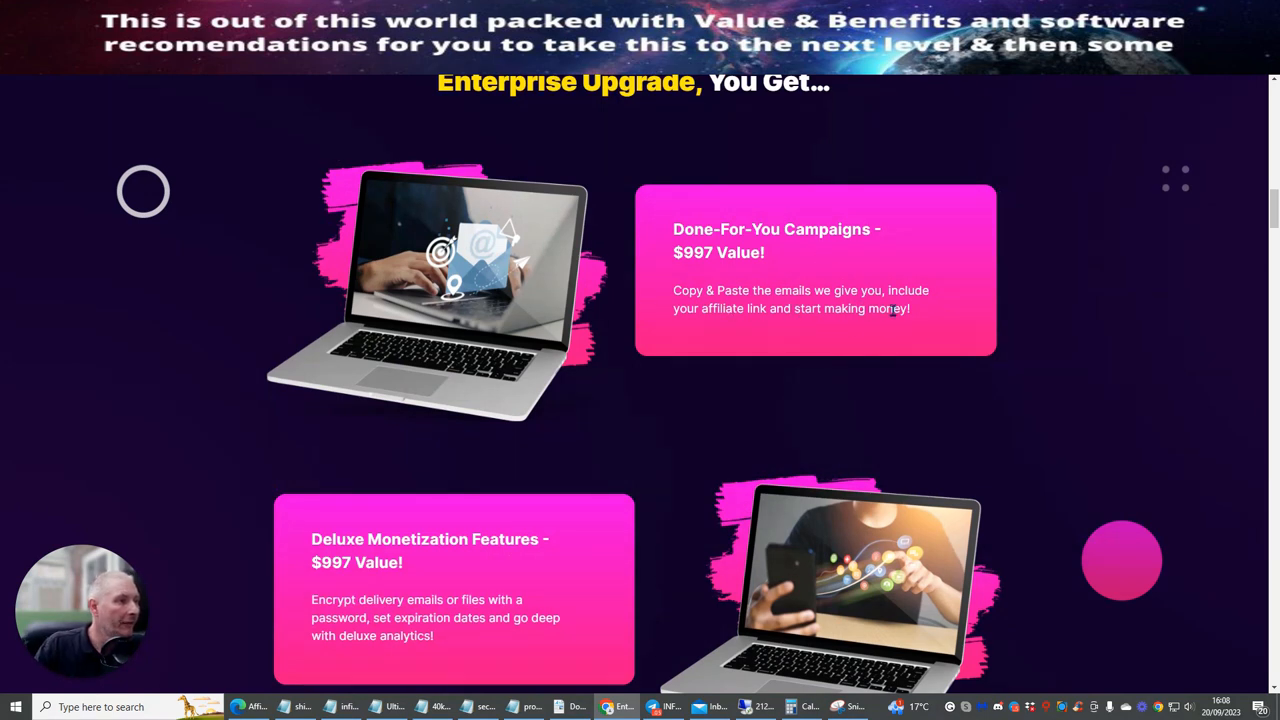
mouse_move(1074, 204)
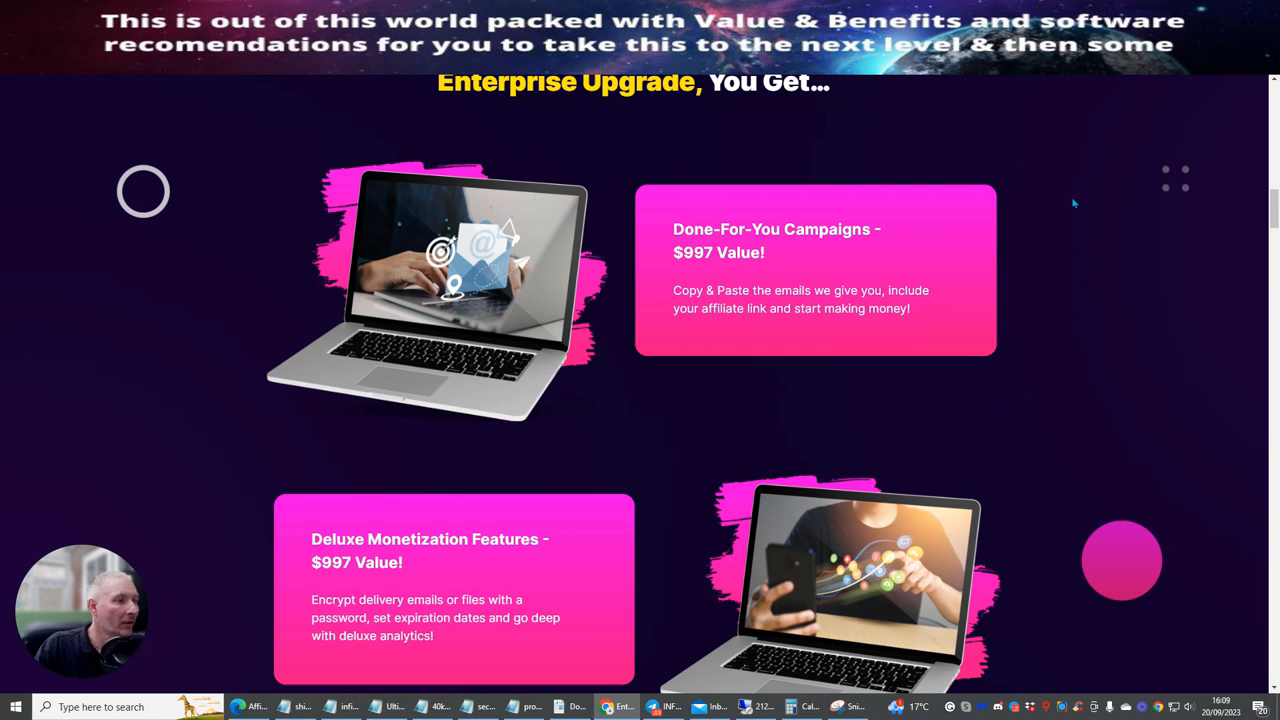
scroll("down", 3)
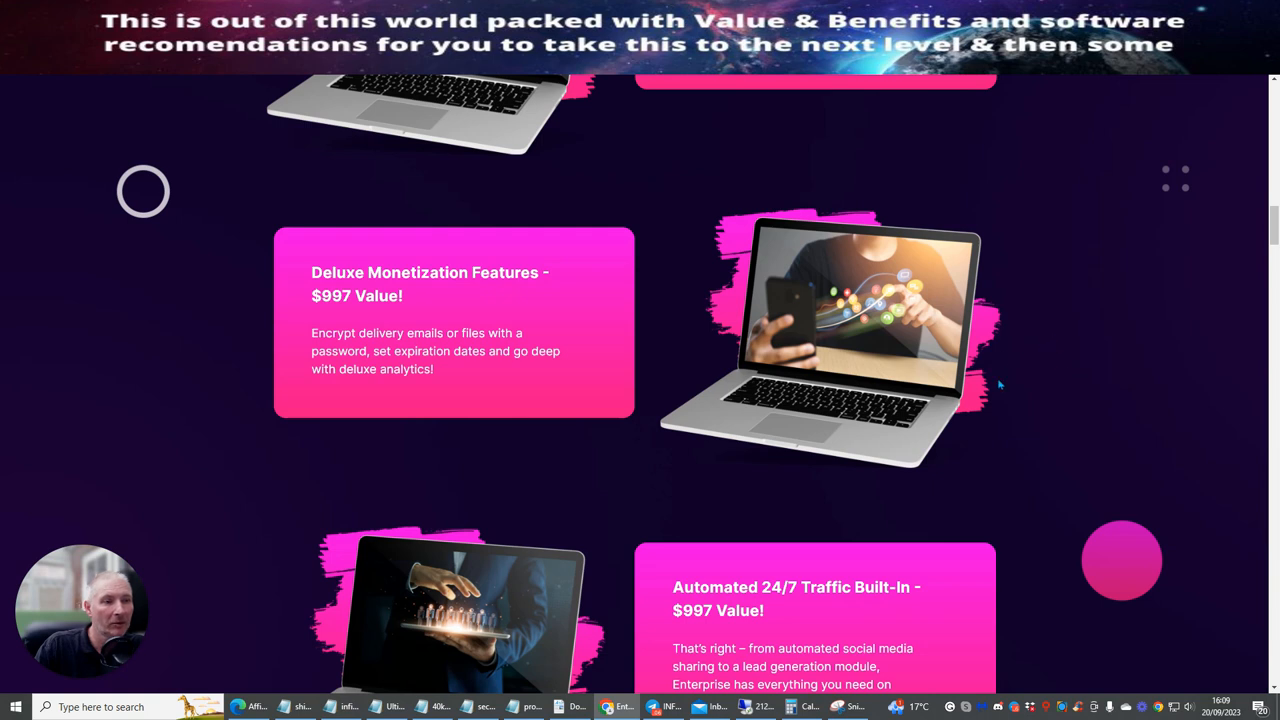
mouse_move(996, 406)
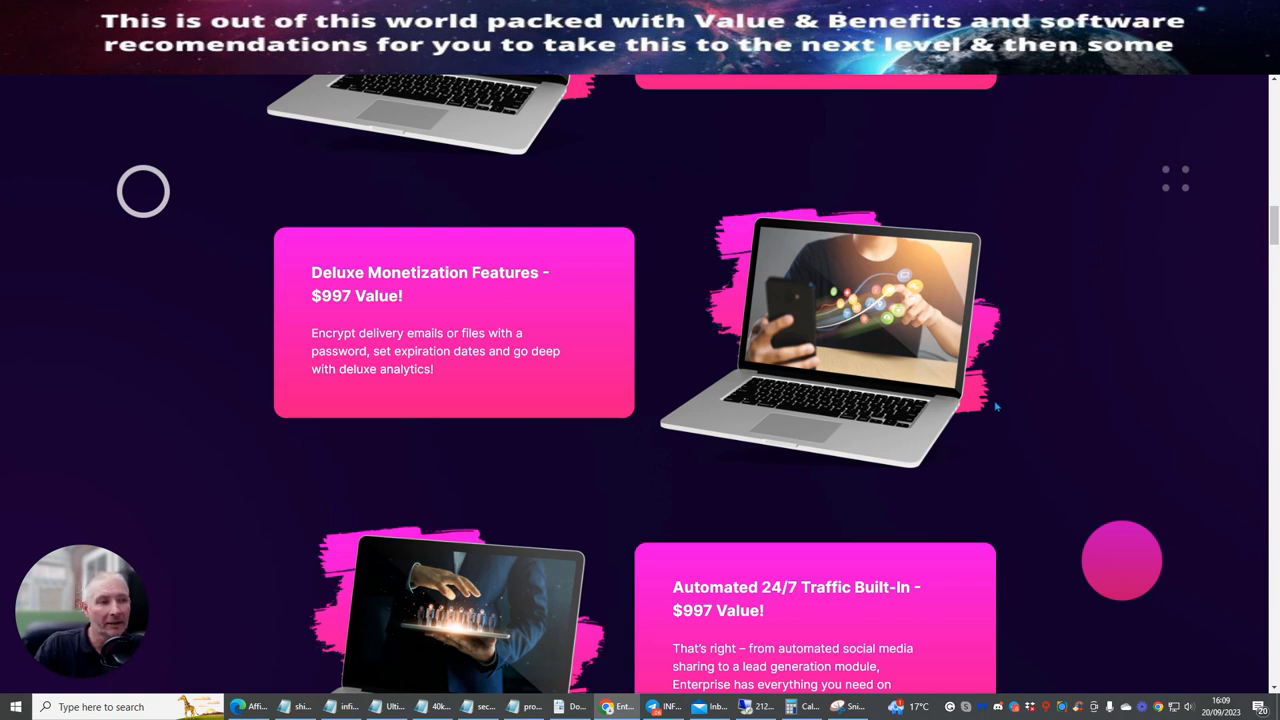
scroll("down", 3)
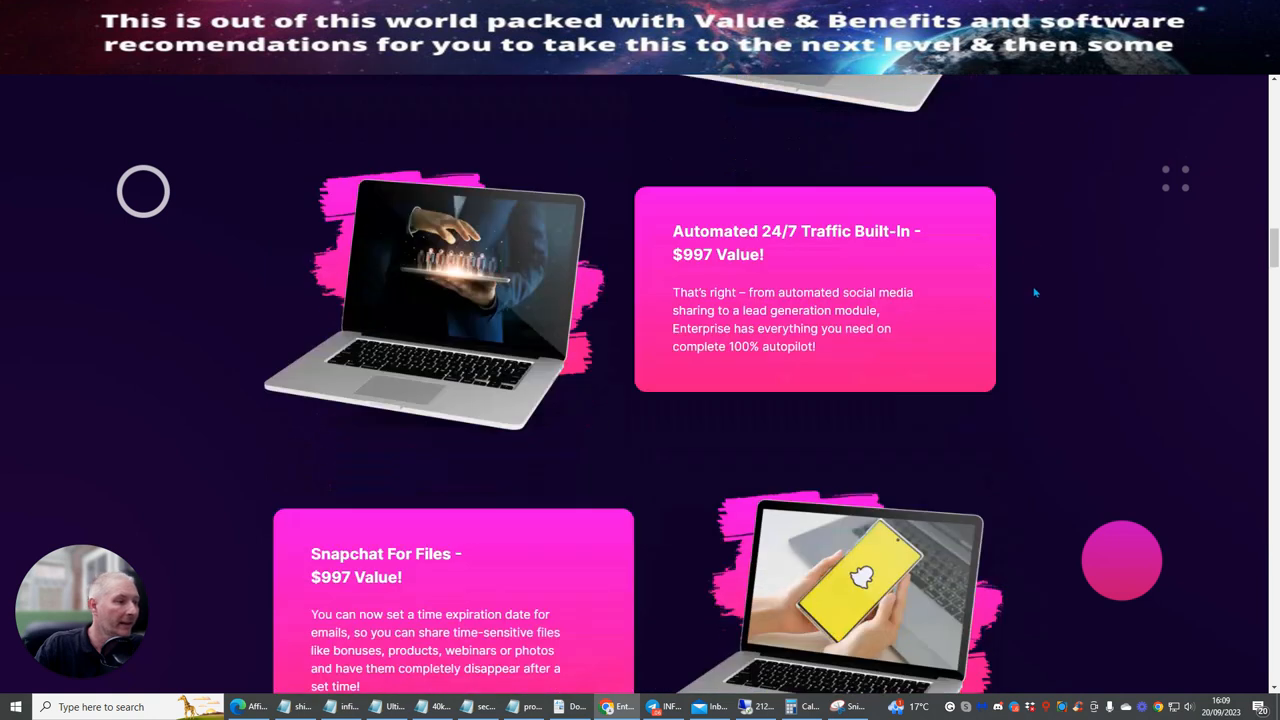
mouse_move(812, 228)
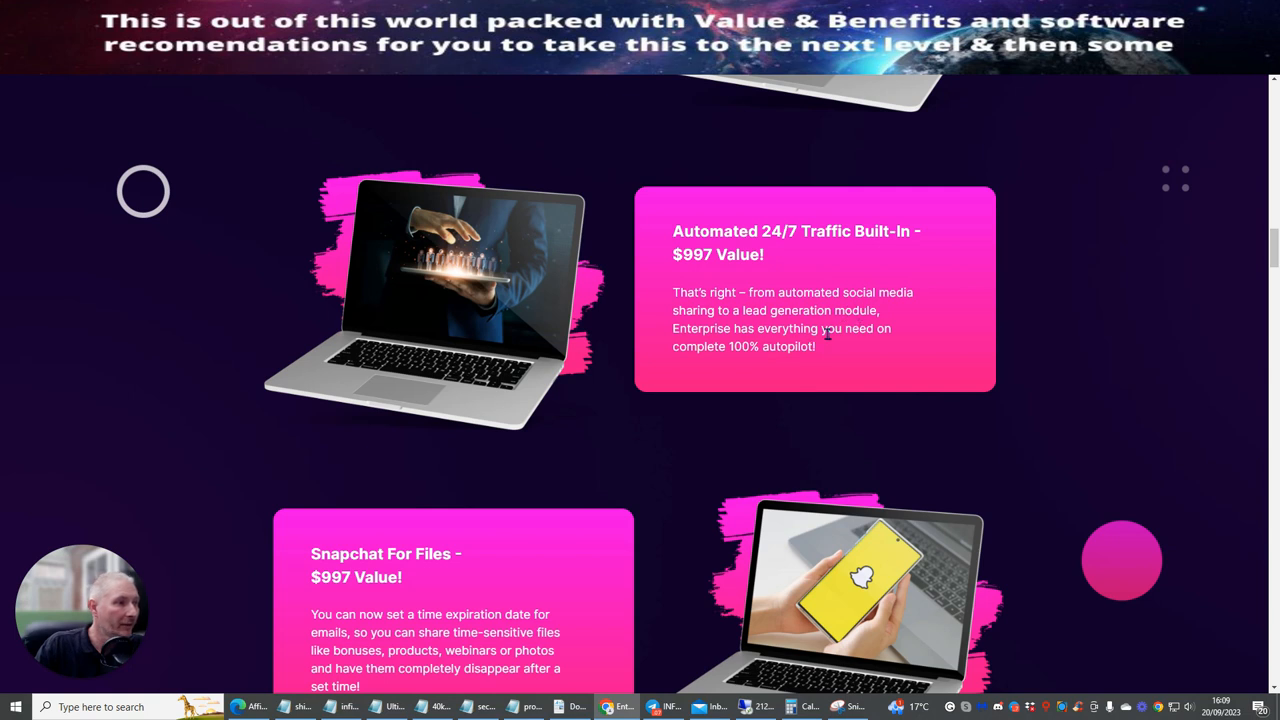
scroll("down", 3)
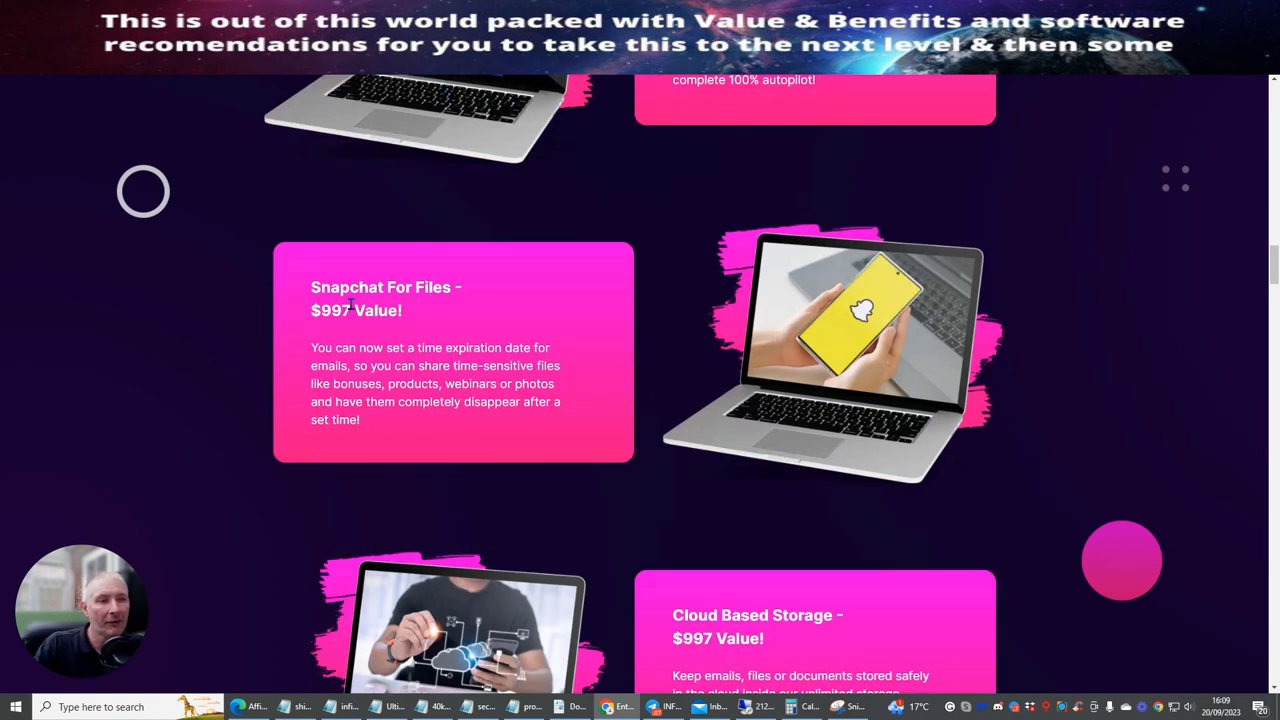
scroll("down", 3)
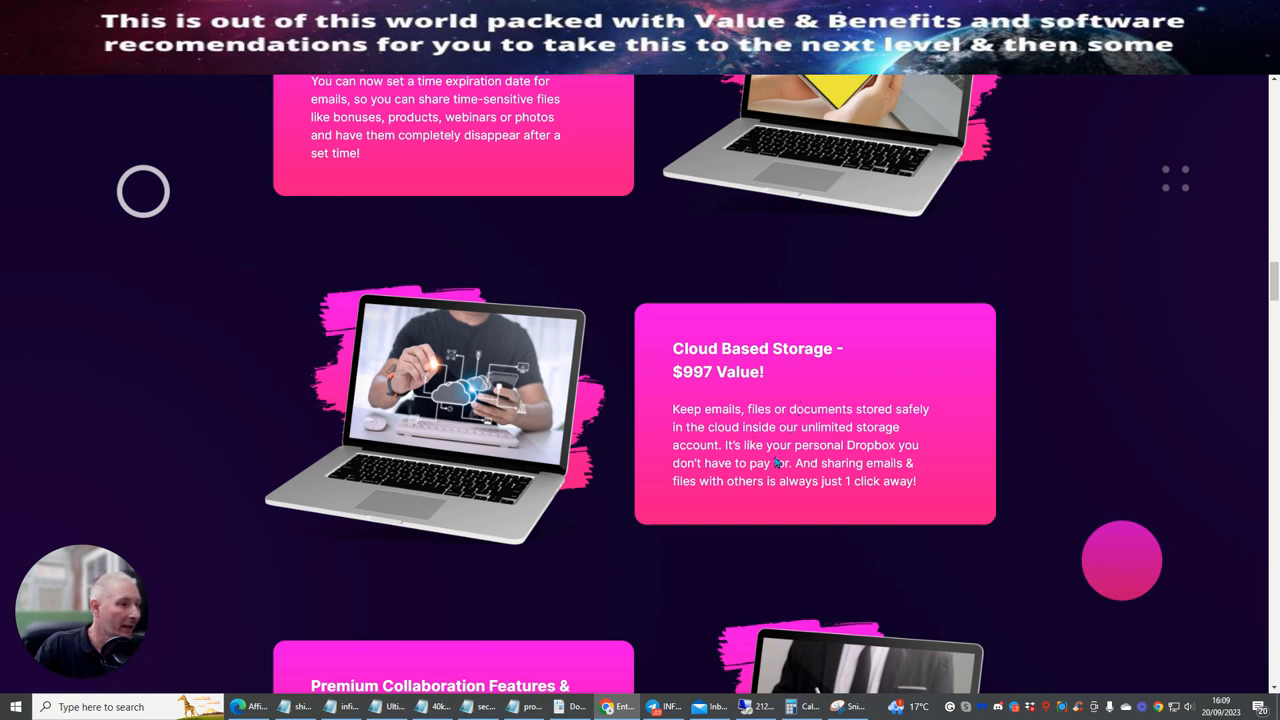
scroll("down", 3)
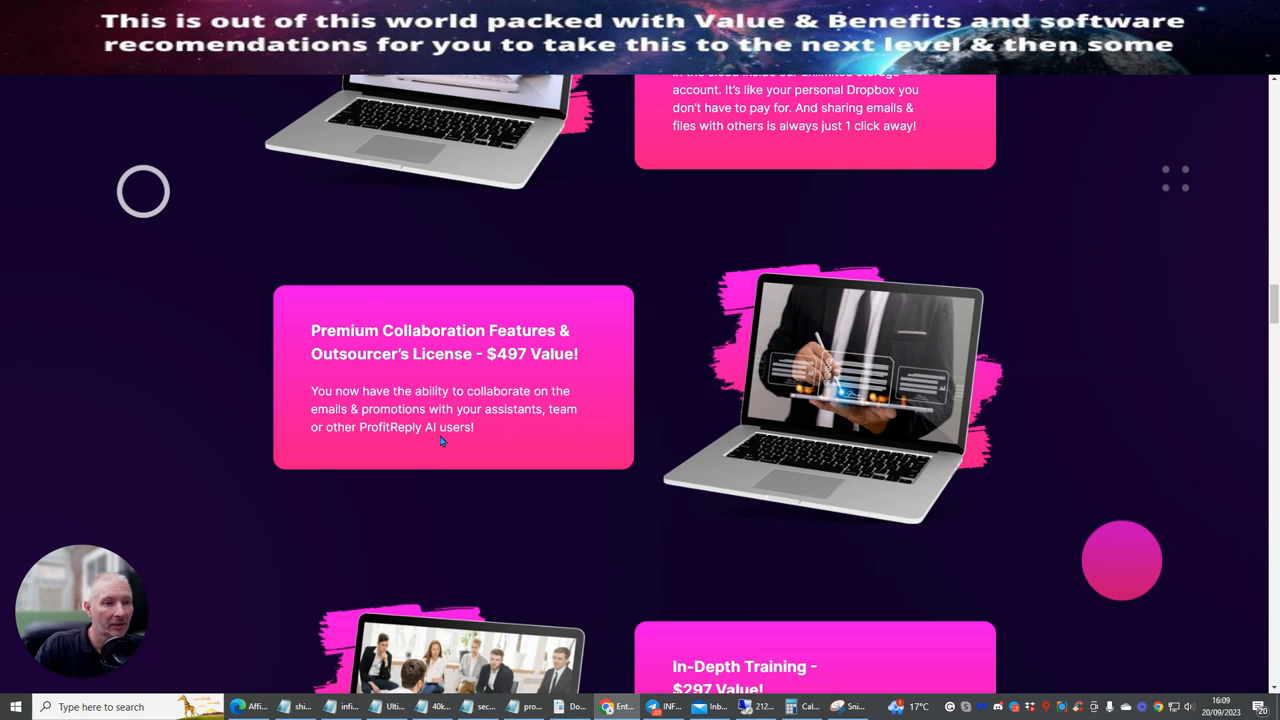
Continue past the $62.93 Add to Cart box down to the footer and decline-offer link
scroll("down", 3)
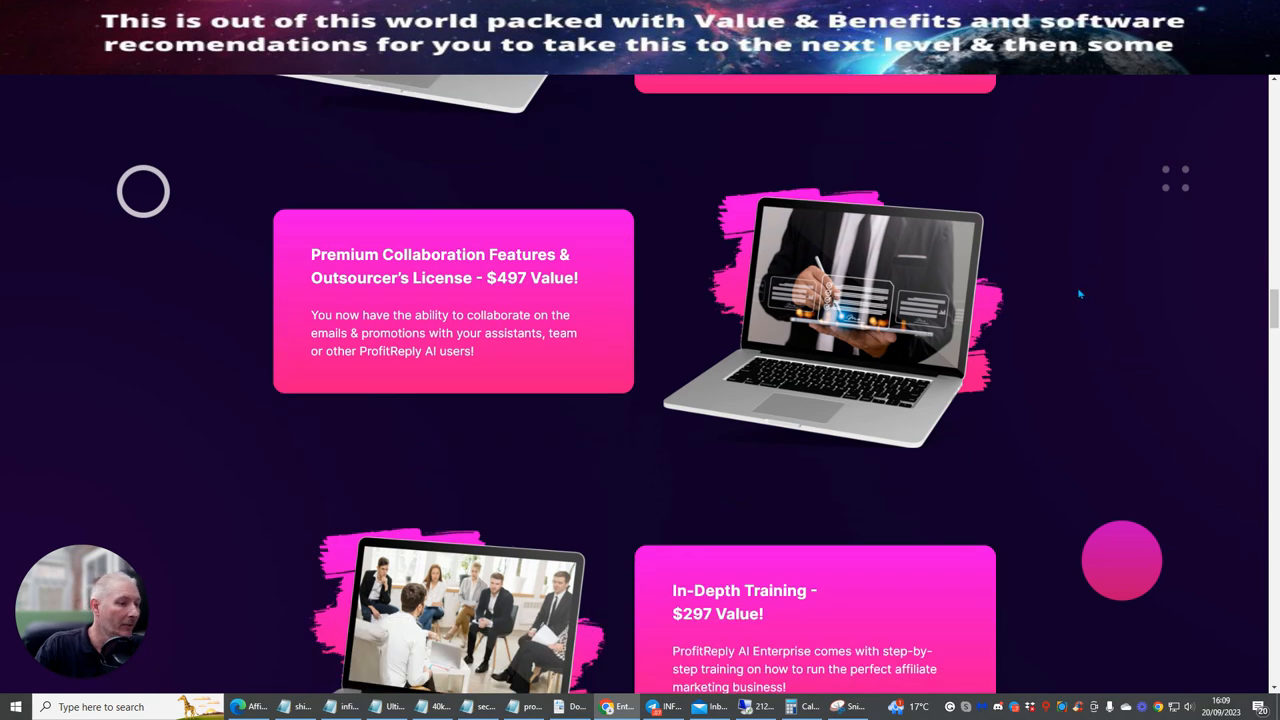
scroll("down", 3)
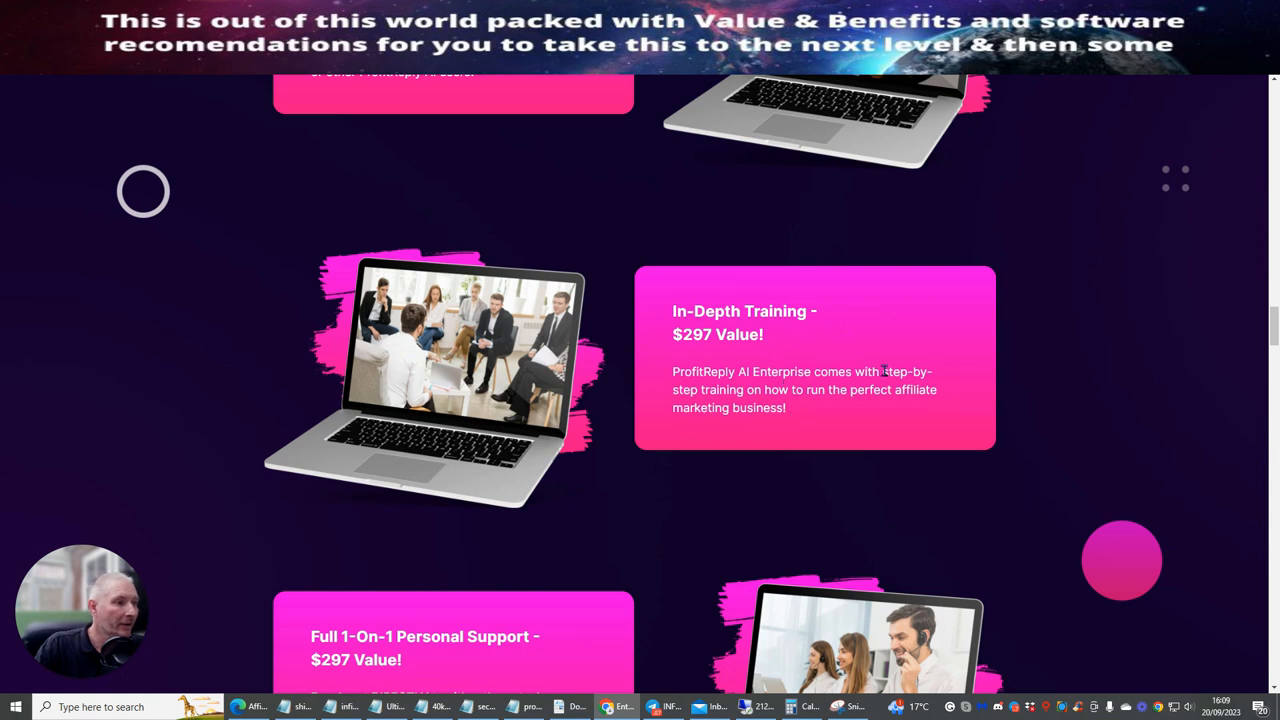
mouse_move(904, 404)
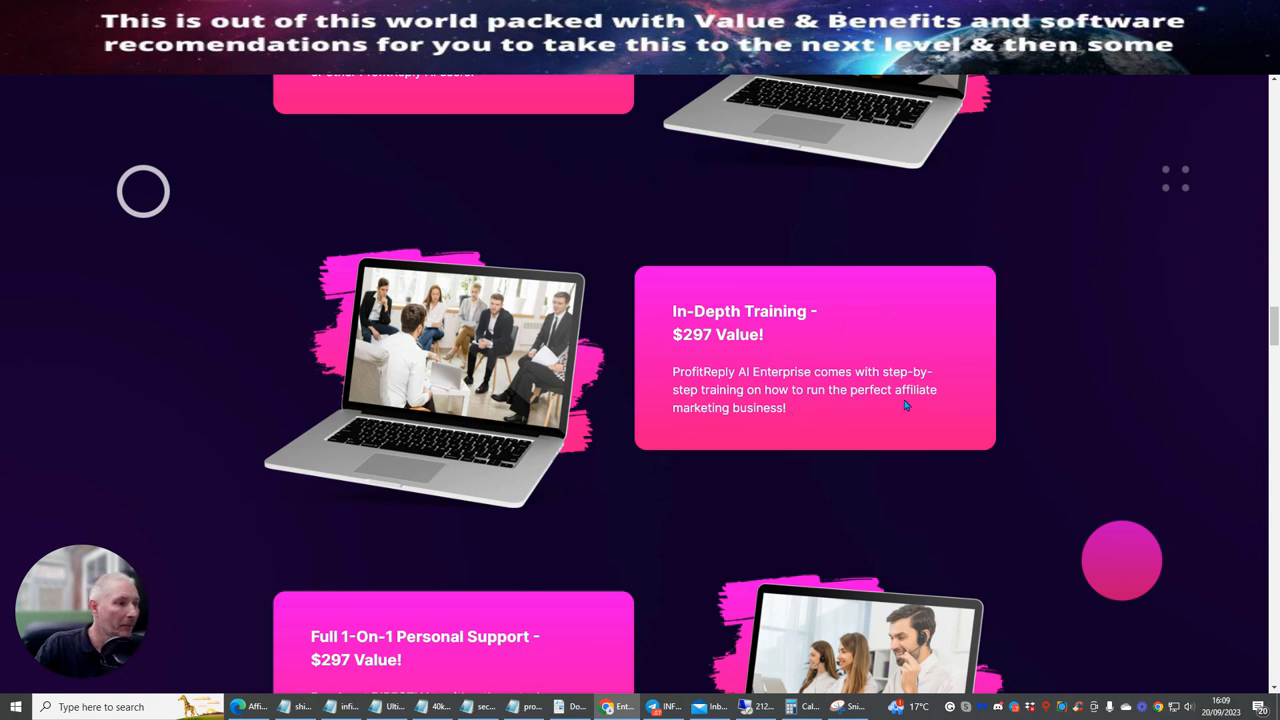
scroll("down", 3)
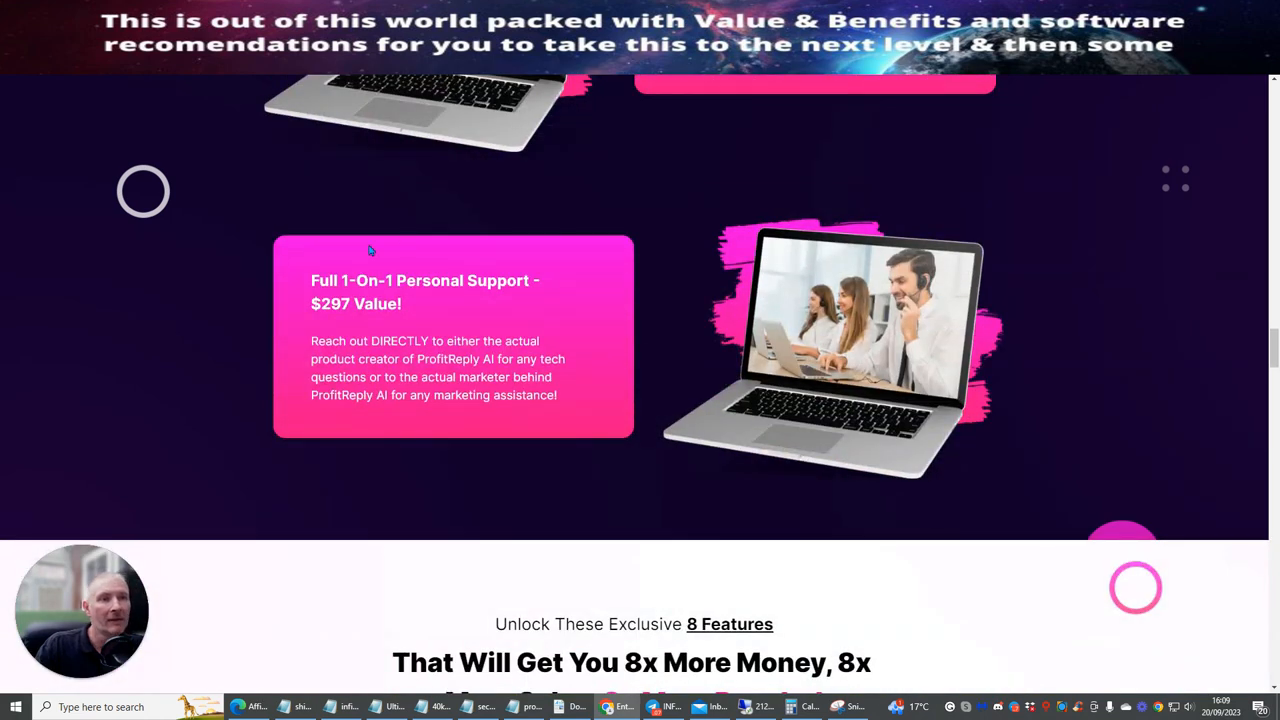
mouse_move(400, 388)
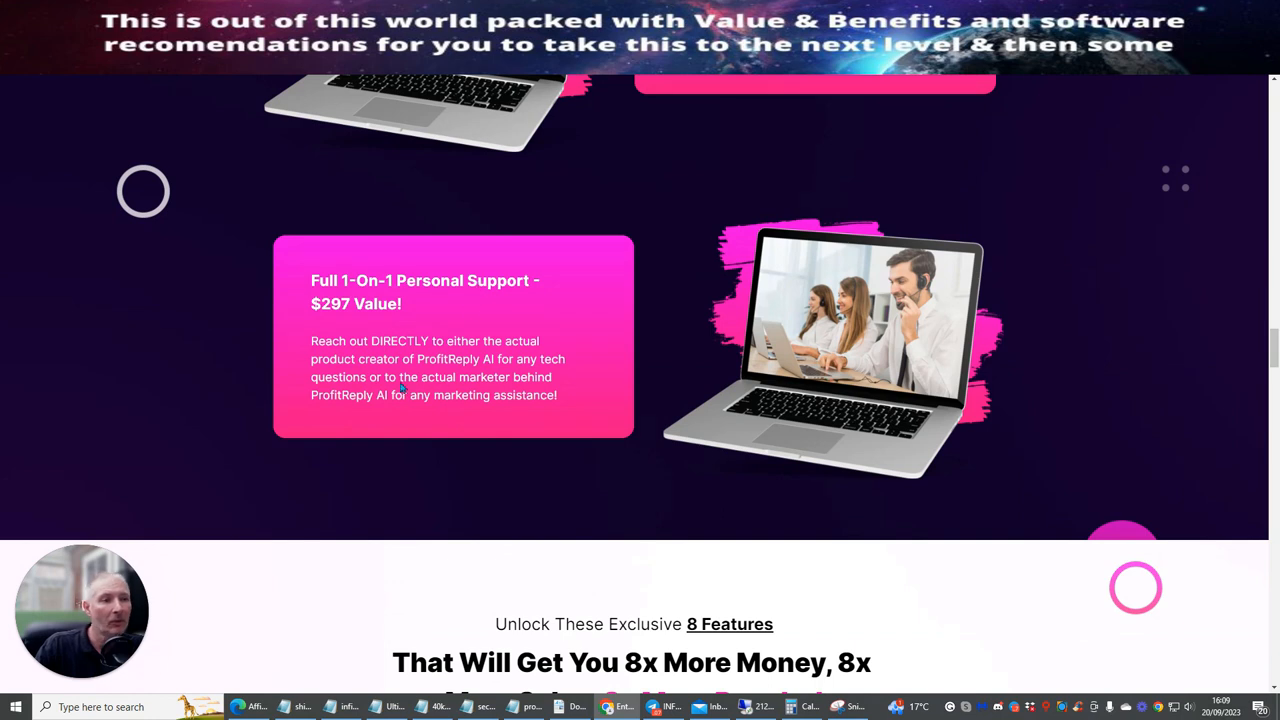
scroll("down", 3)
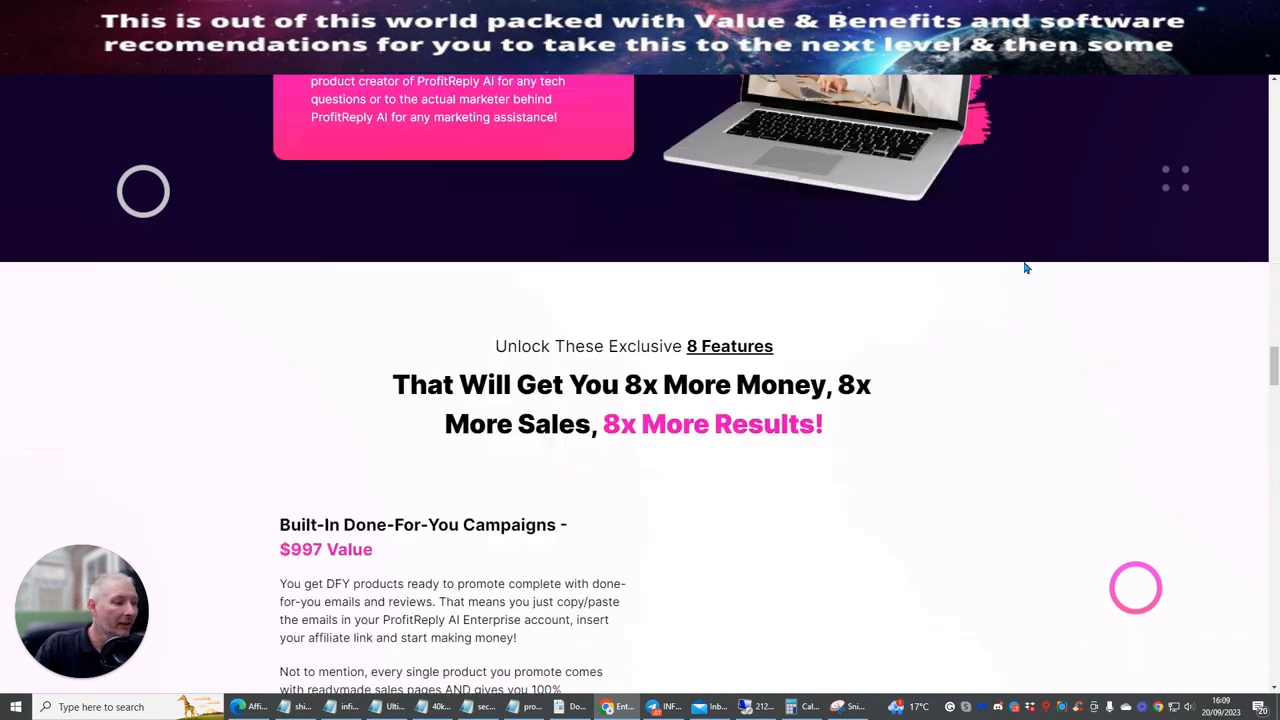
scroll("down", 3)
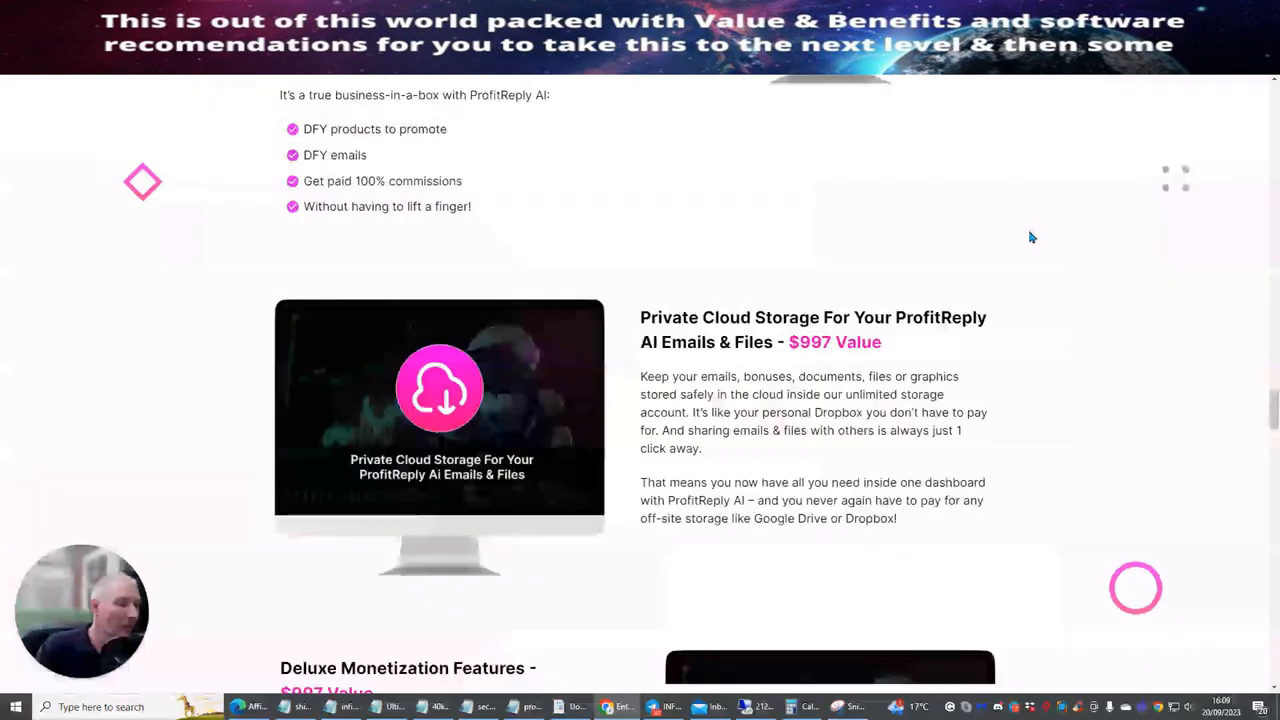
scroll("down", 3)
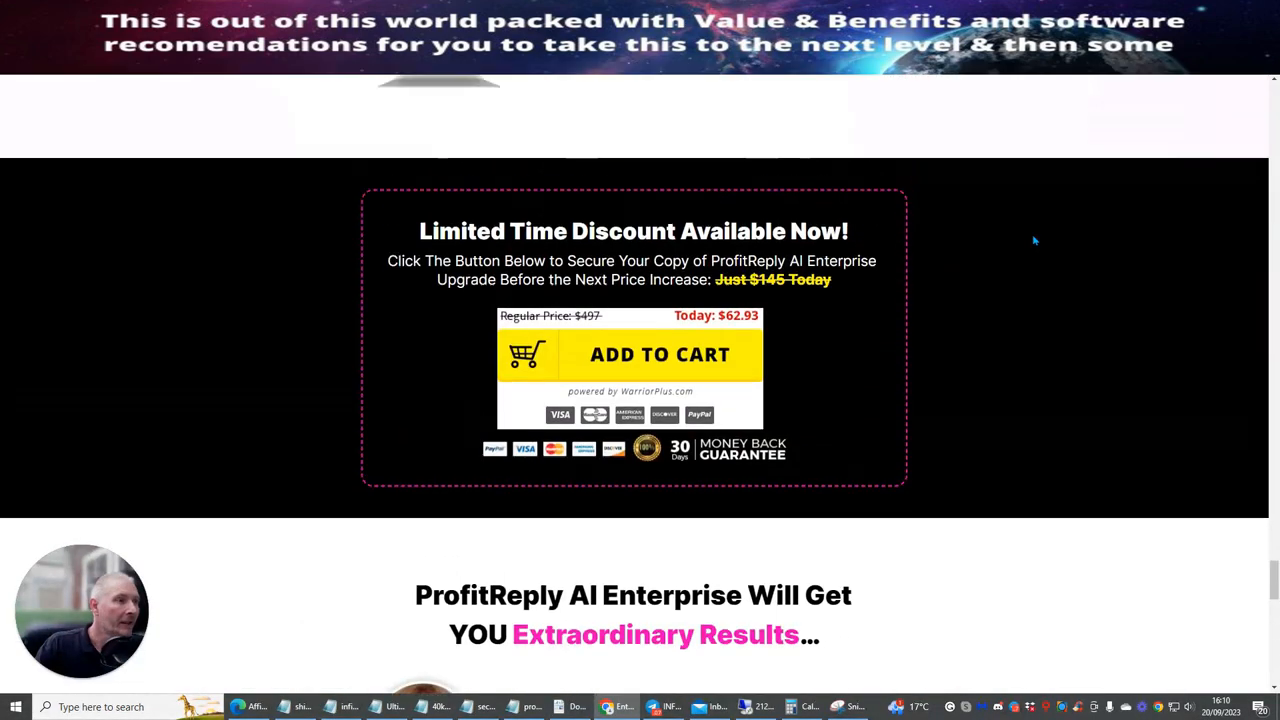
scroll("down", 3)
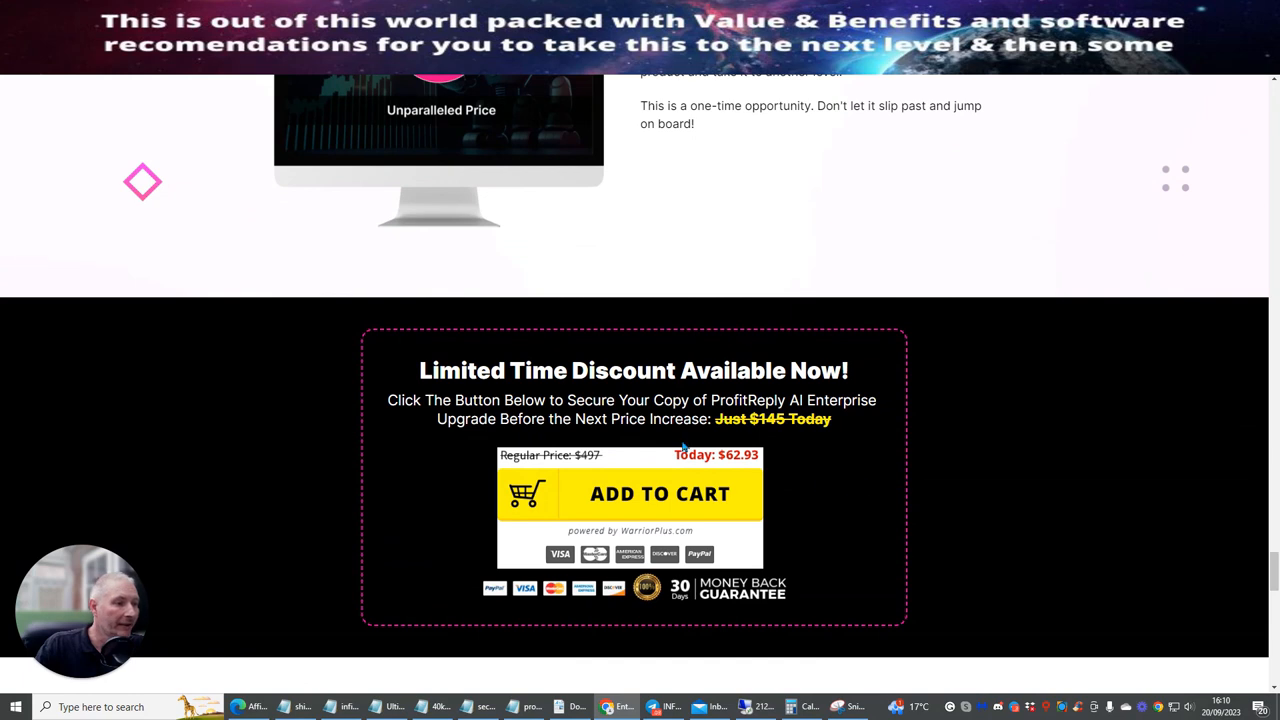
scroll("down", 3)
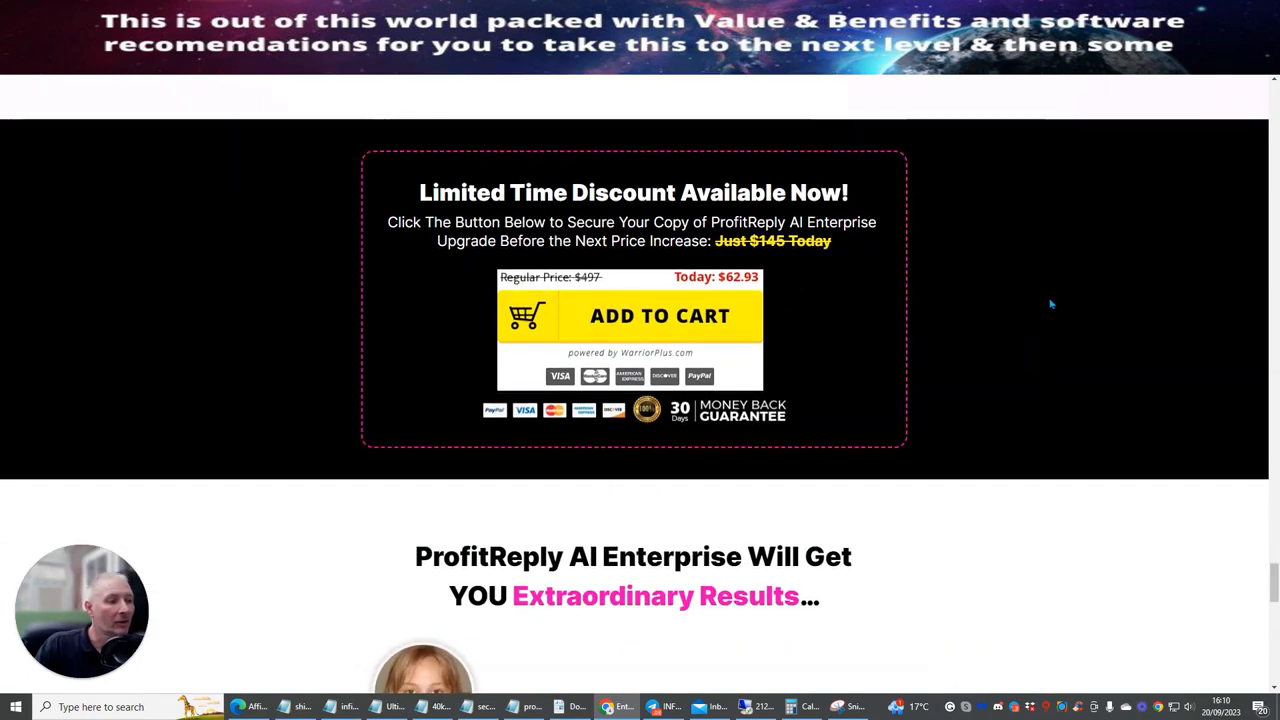
mouse_move(1020, 322)
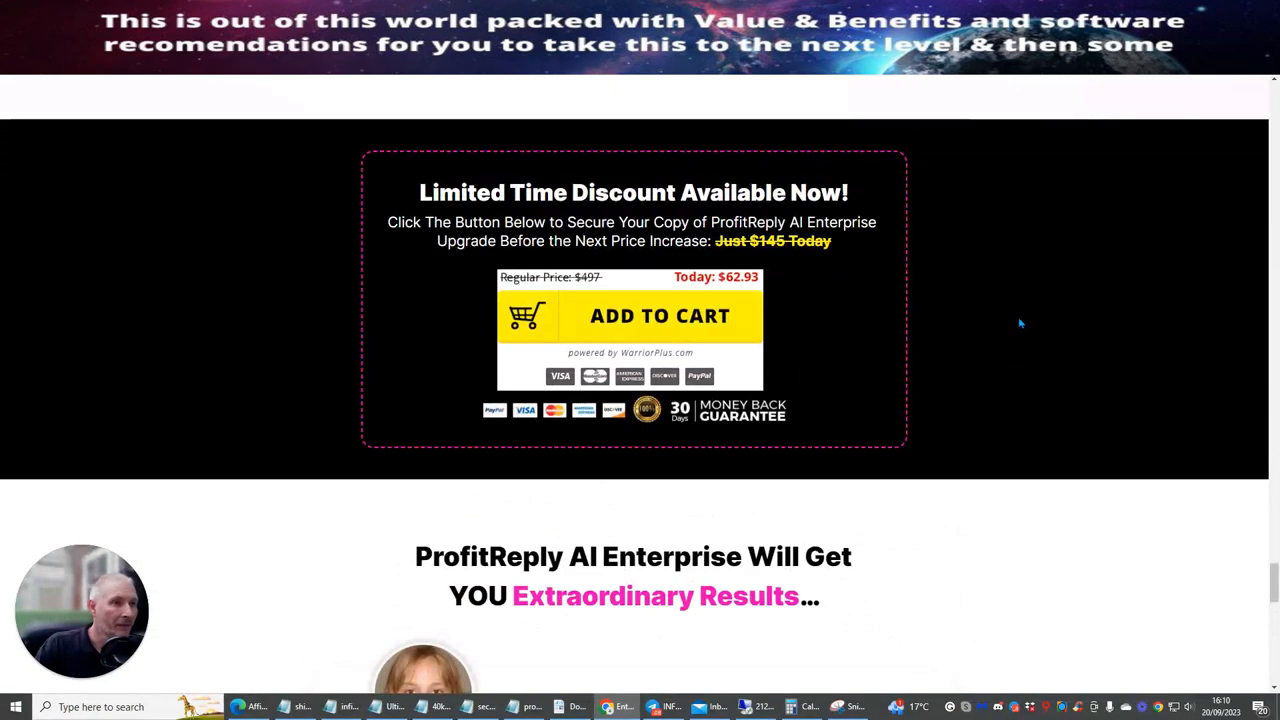
scroll("down", 3)
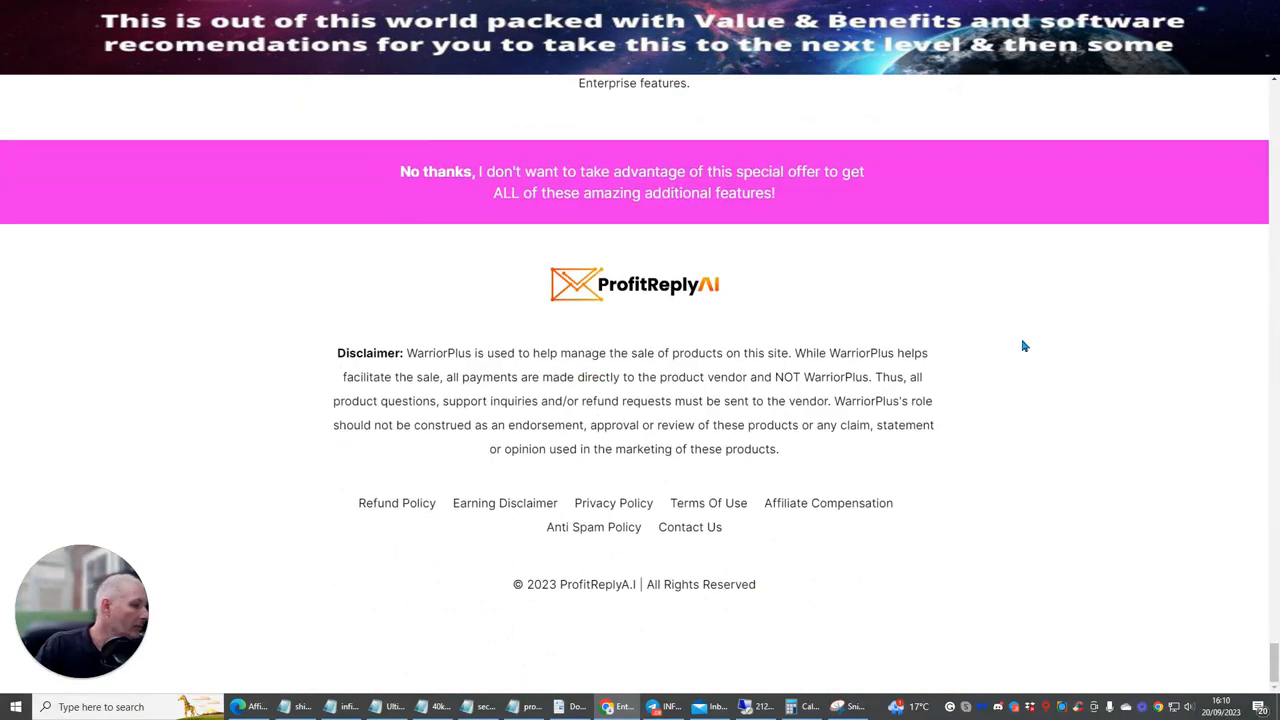
left_click(544, 182)
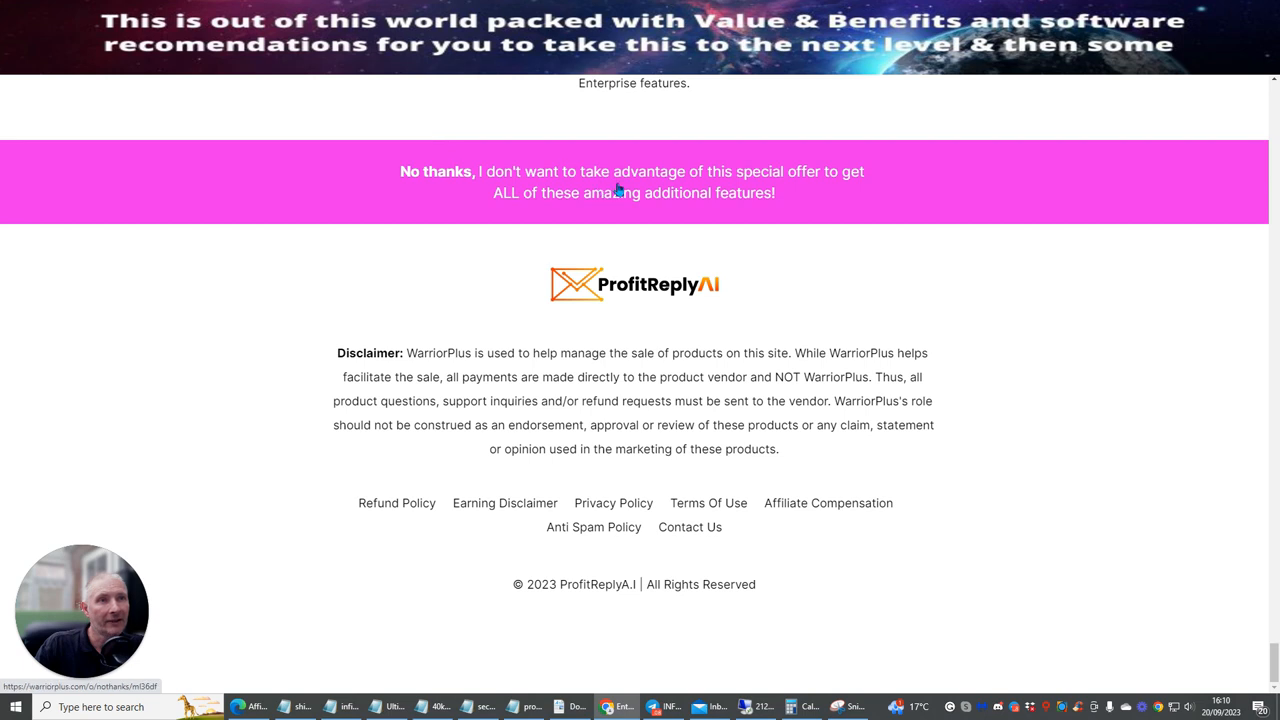
Decline the Enterprise offer via 'No thanks', then add the discounted $42.93 Enterprise version to cart
left_click(632, 172)
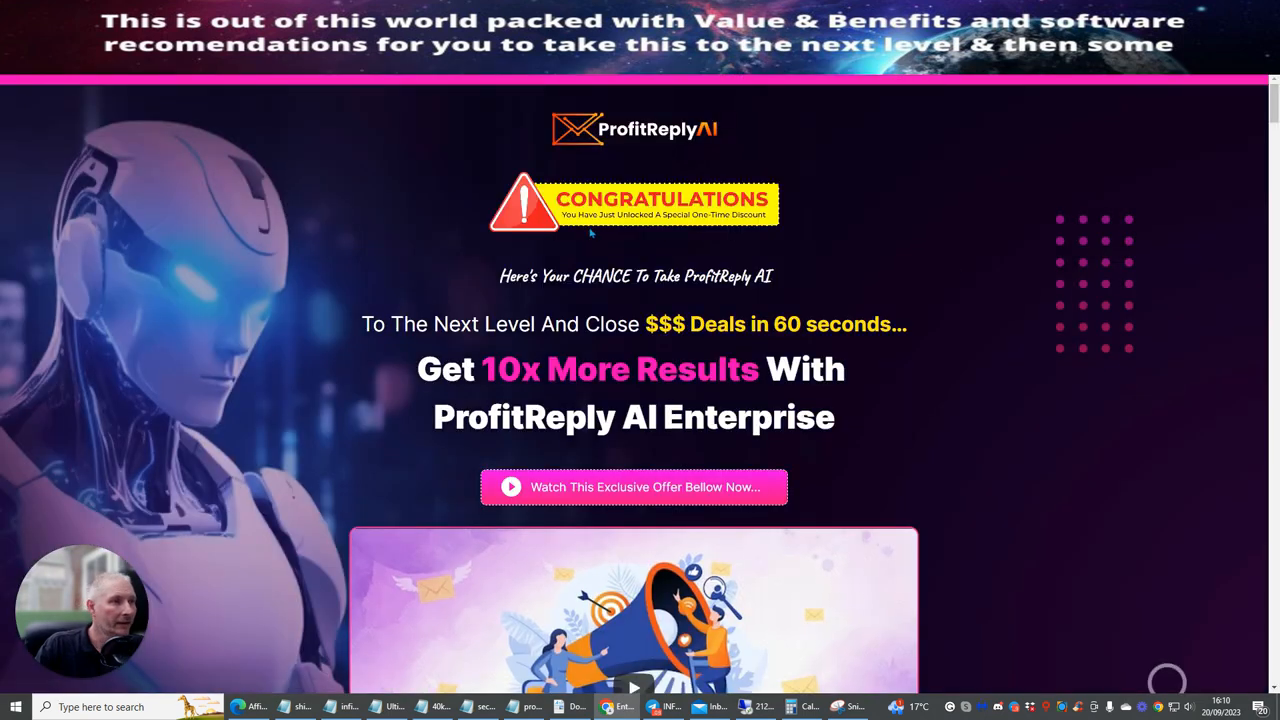
mouse_move(1248, 128)
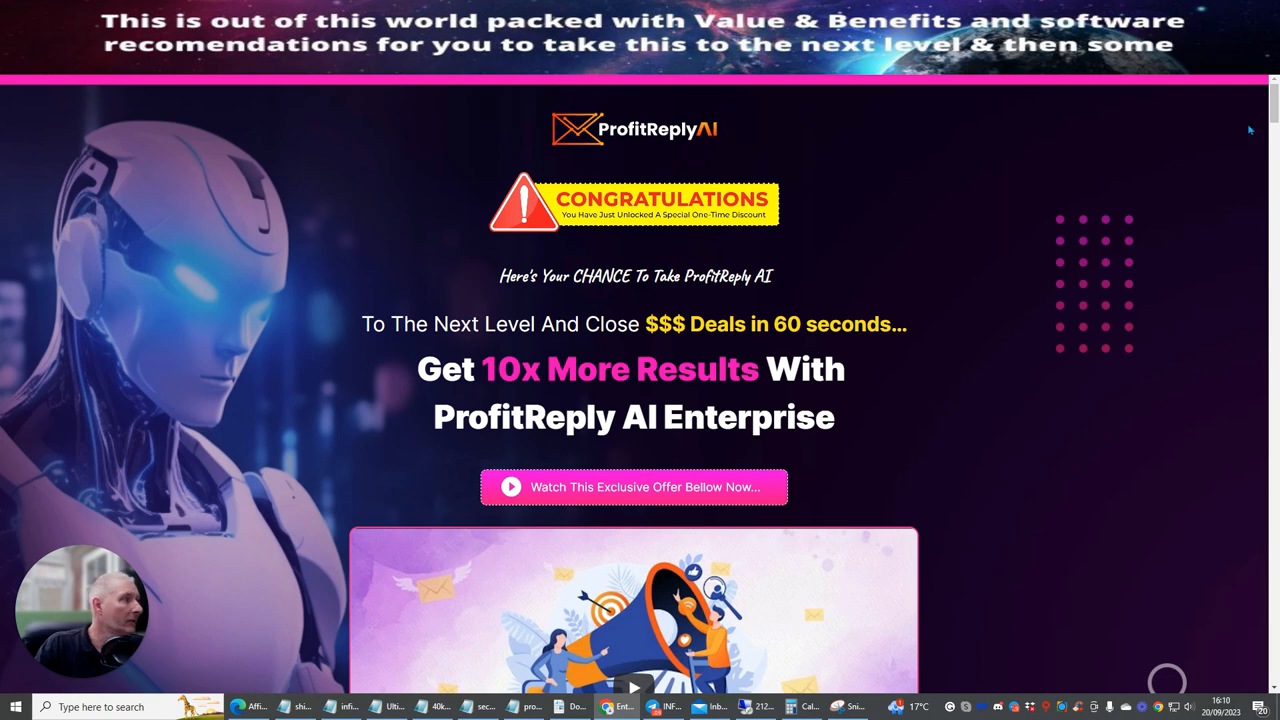
scroll("down", 3)
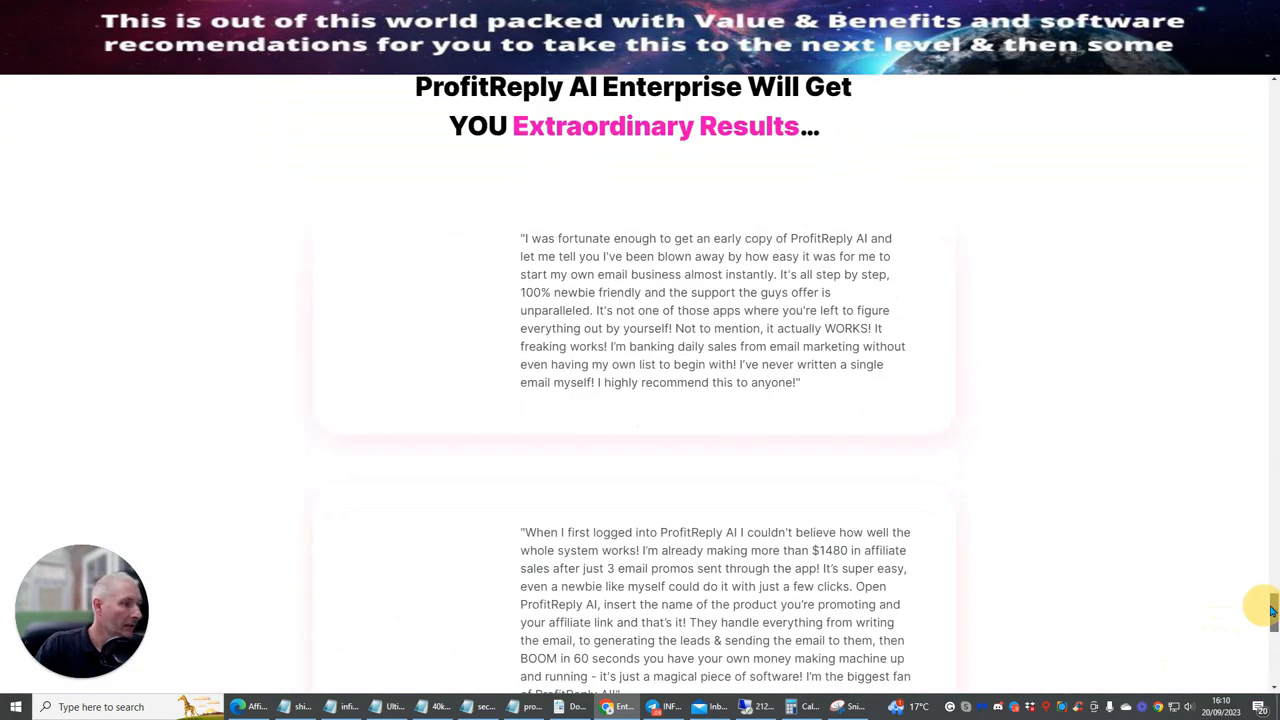
scroll("down", 3)
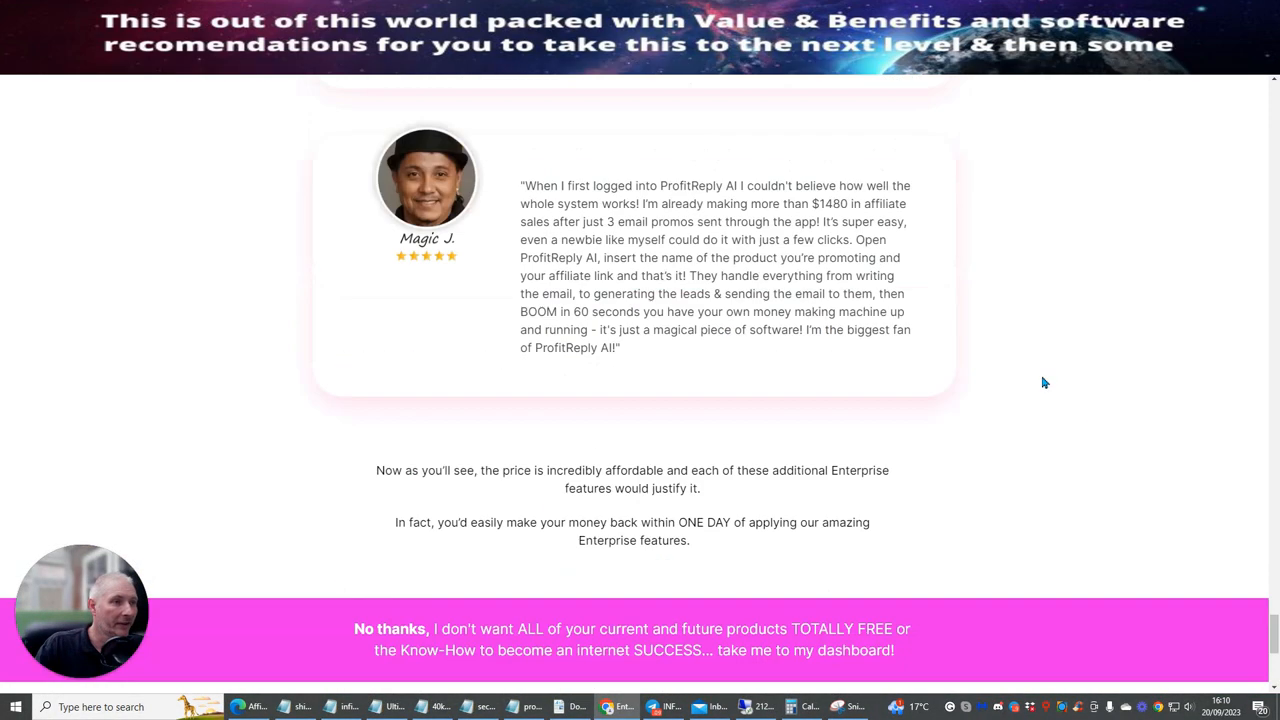
scroll("down", 3)
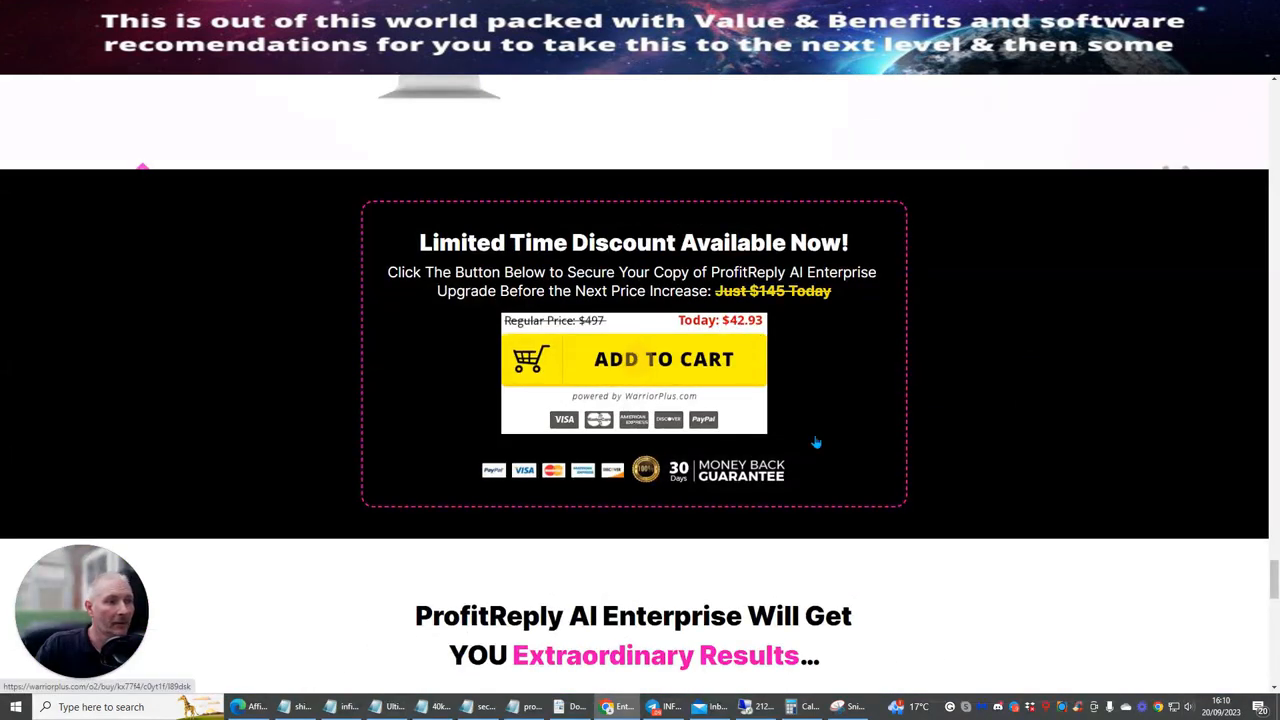
left_click(664, 360)
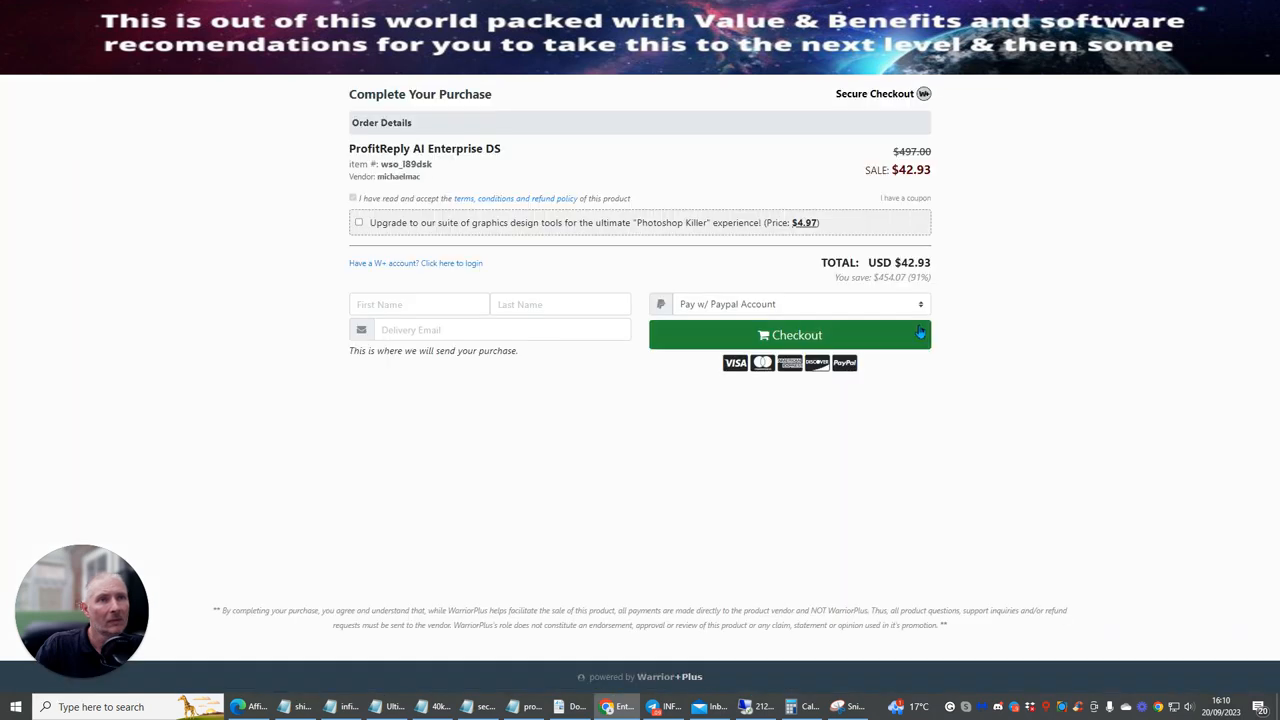
mouse_move(44, 264)
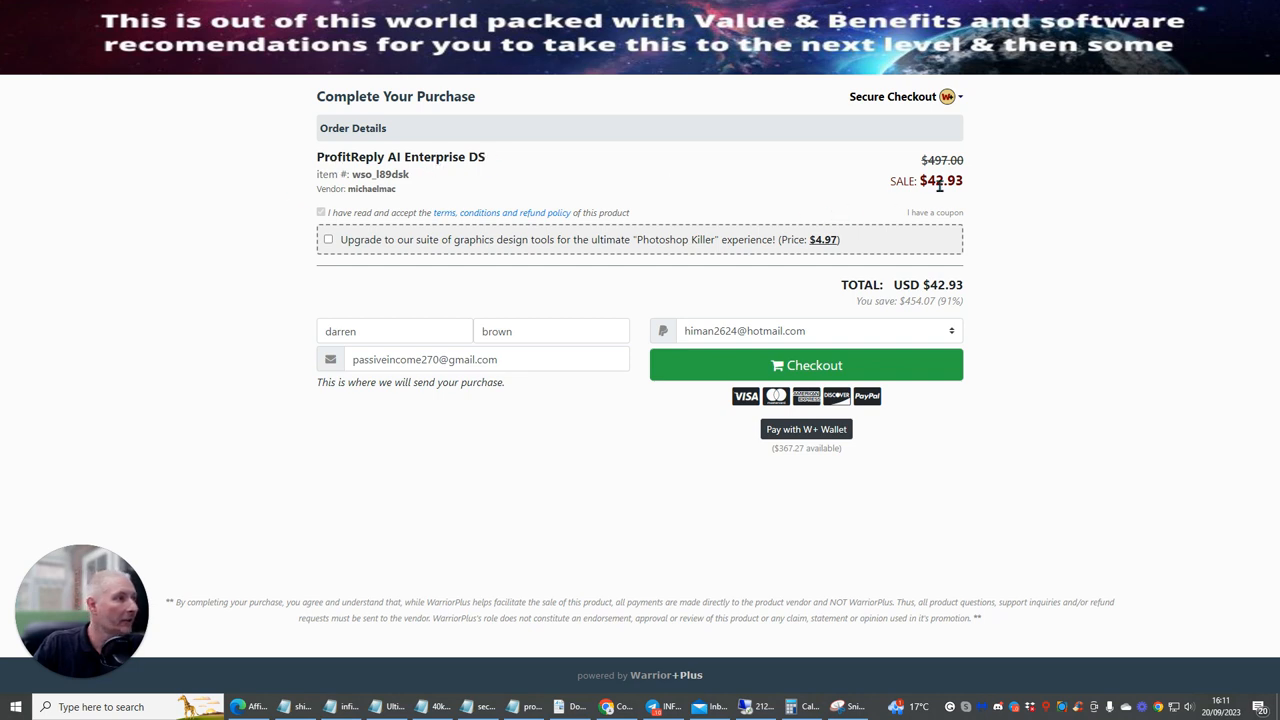
Pay the $42.93 Enterprise DS order from the W+ Wallet and confirm the charge
left_click(806, 364)
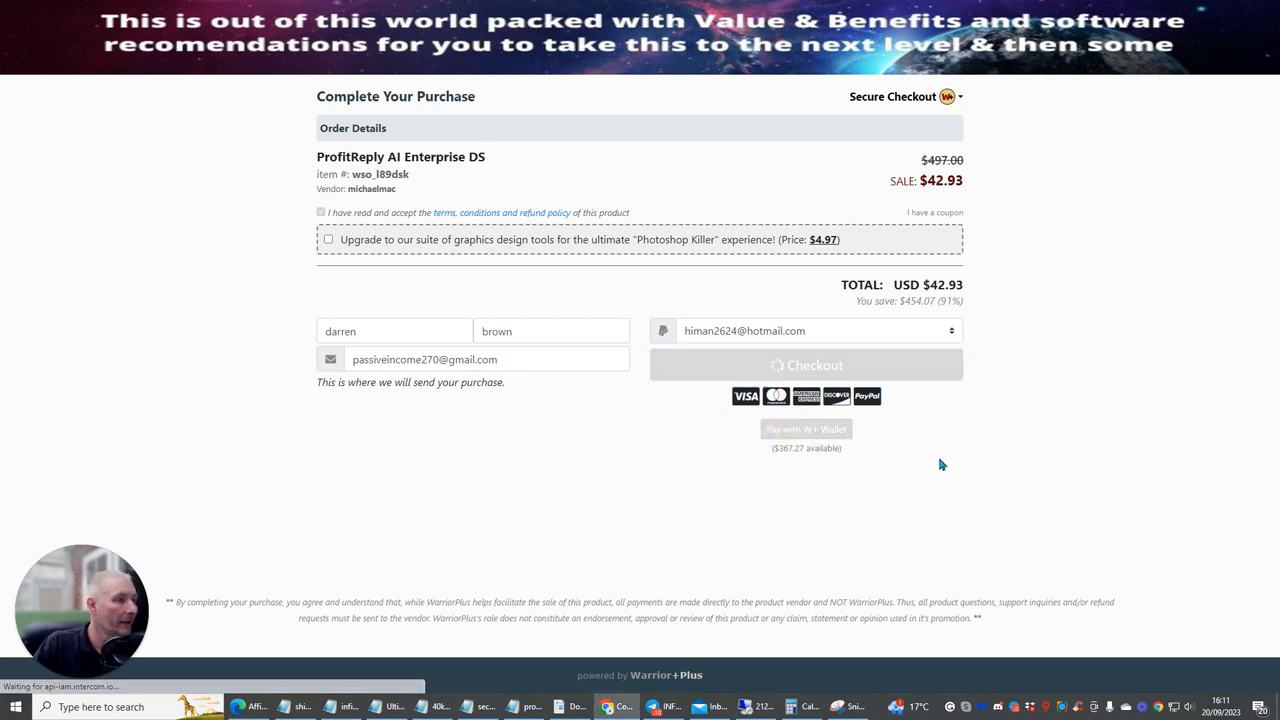
left_click(806, 428)
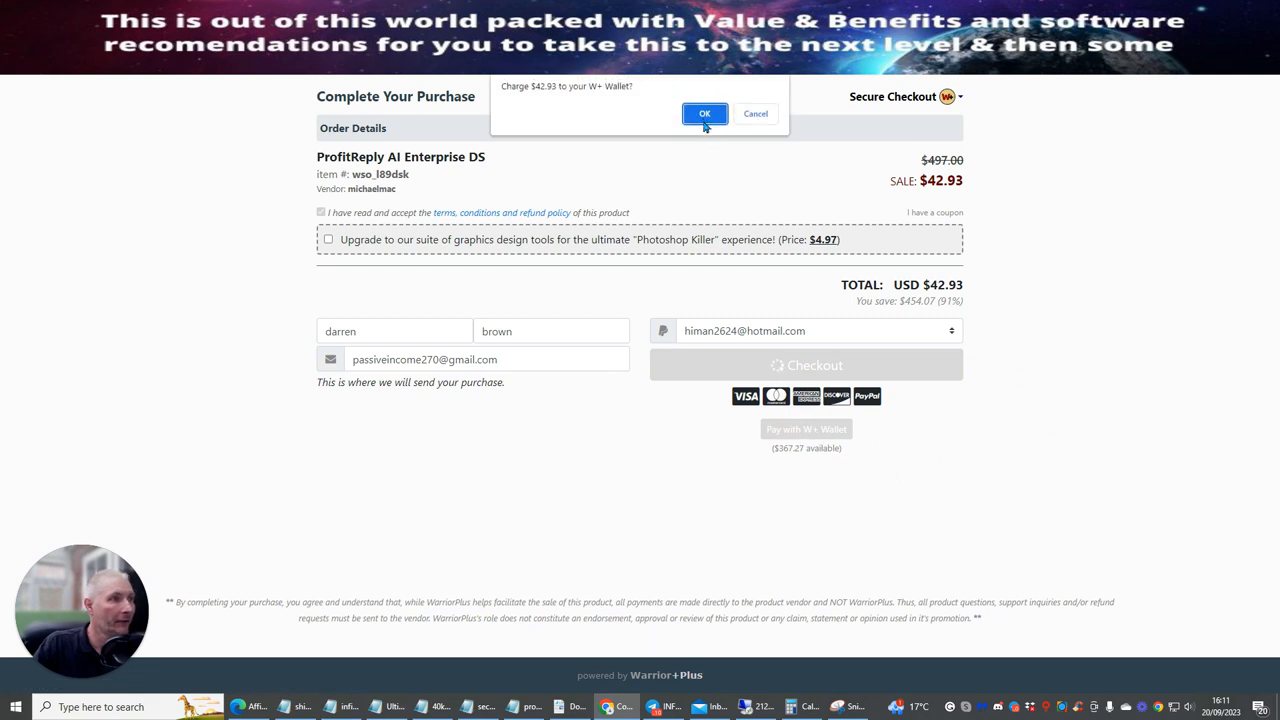
left_click(704, 112)
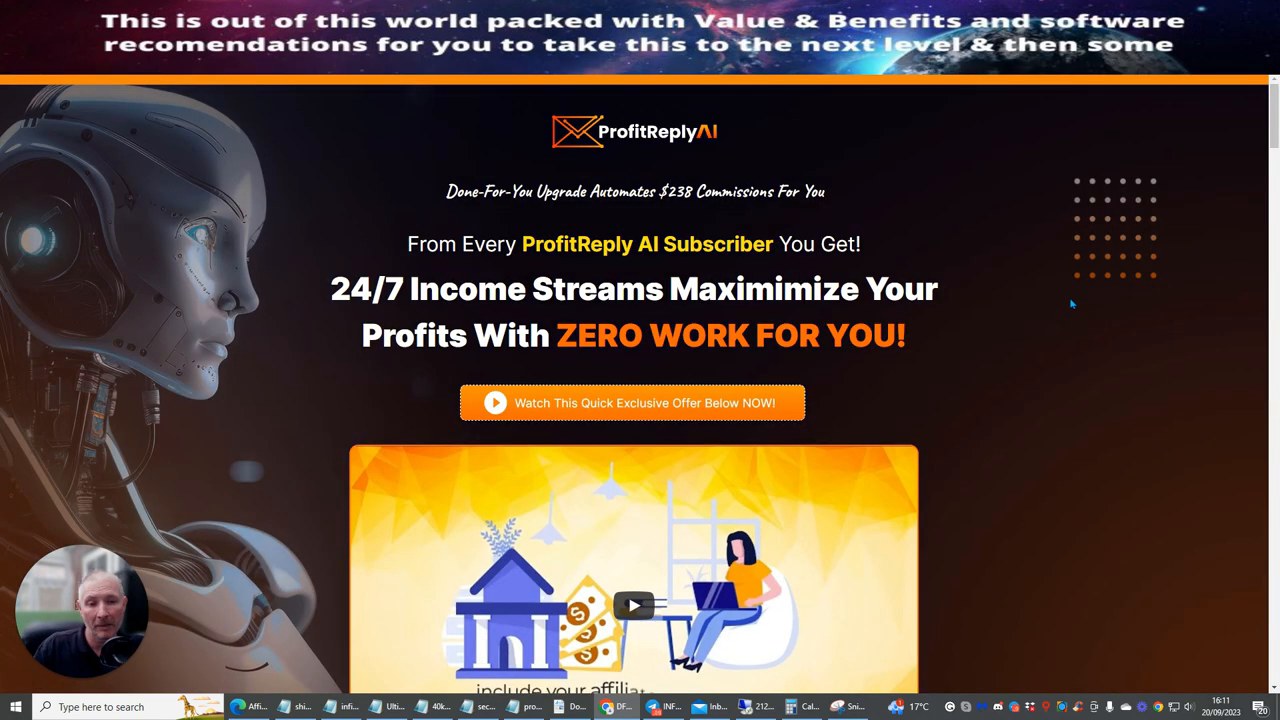
mouse_move(1076, 348)
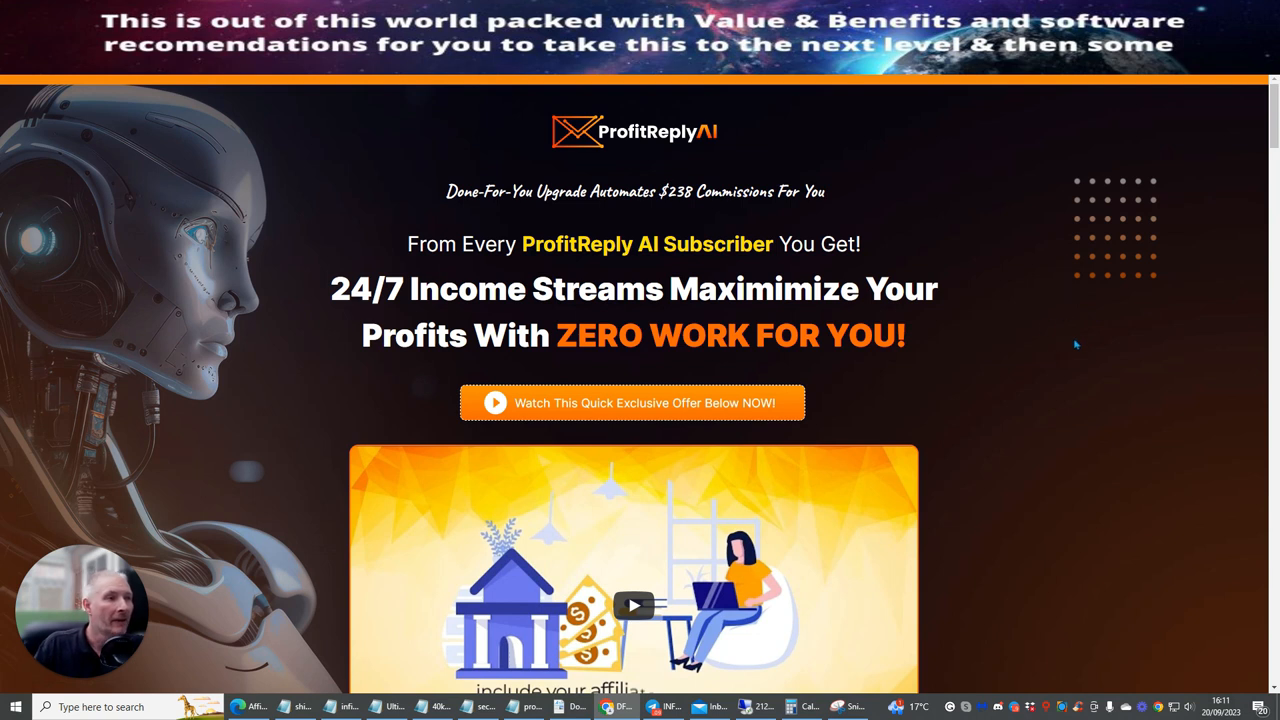
mouse_move(1008, 314)
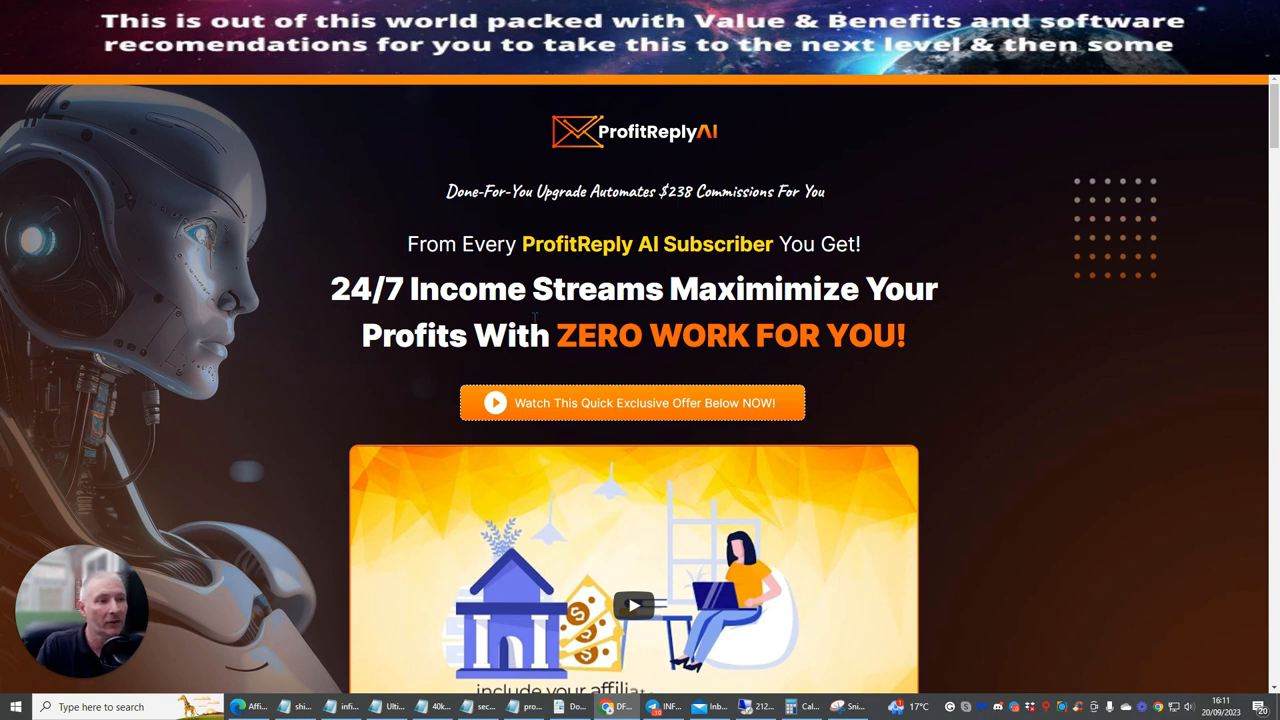
mouse_move(996, 354)
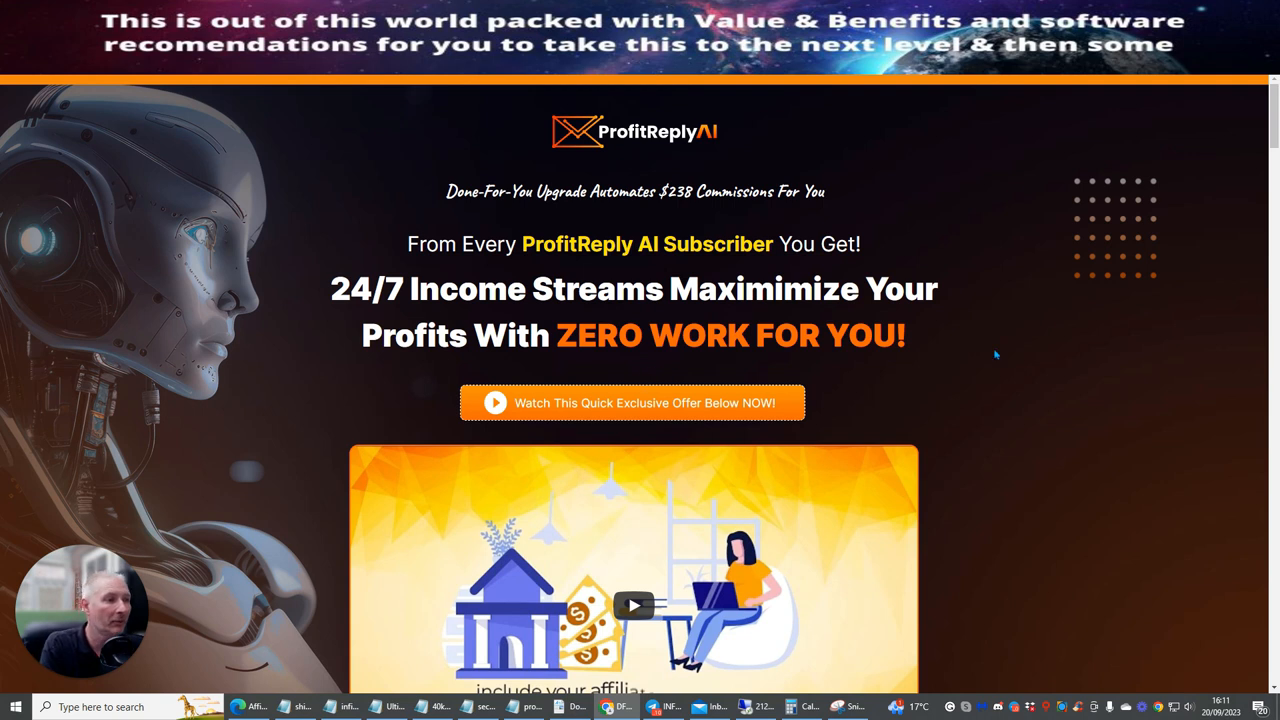
Scroll down the DFY upsell page to its $39 'Get Started Now' Add to Cart box
scroll("down", 3)
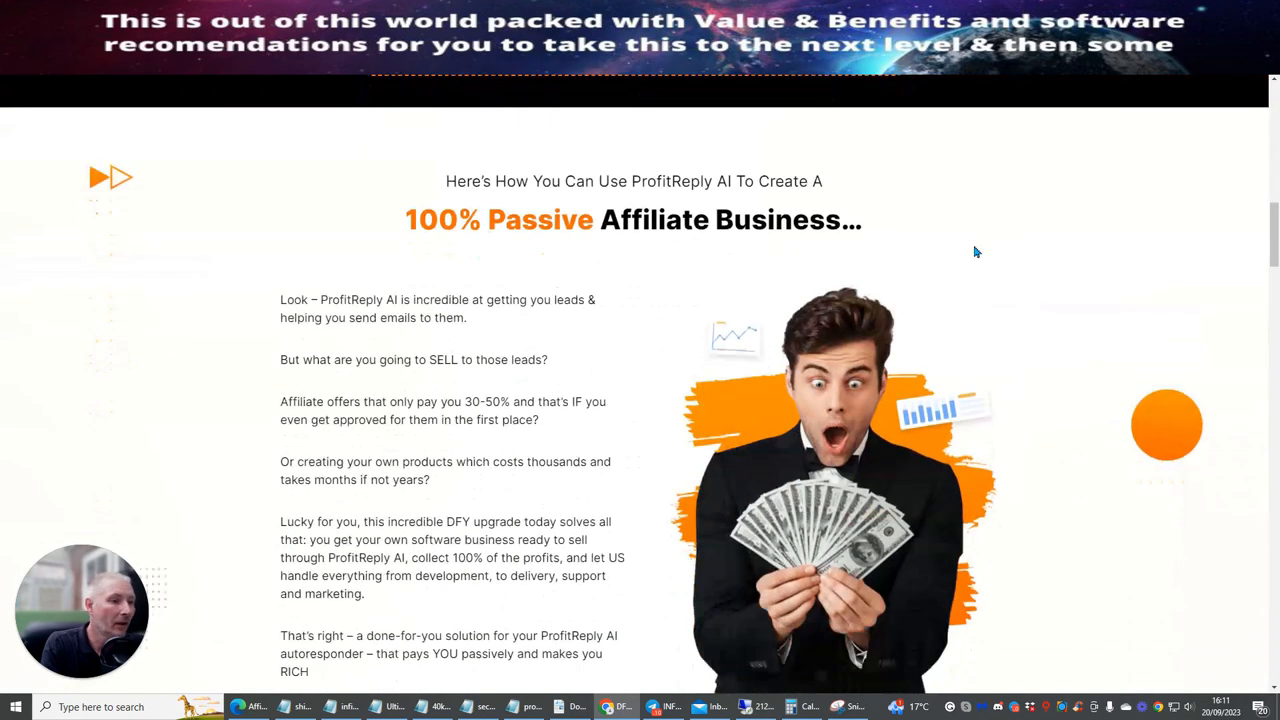
scroll("down", 3)
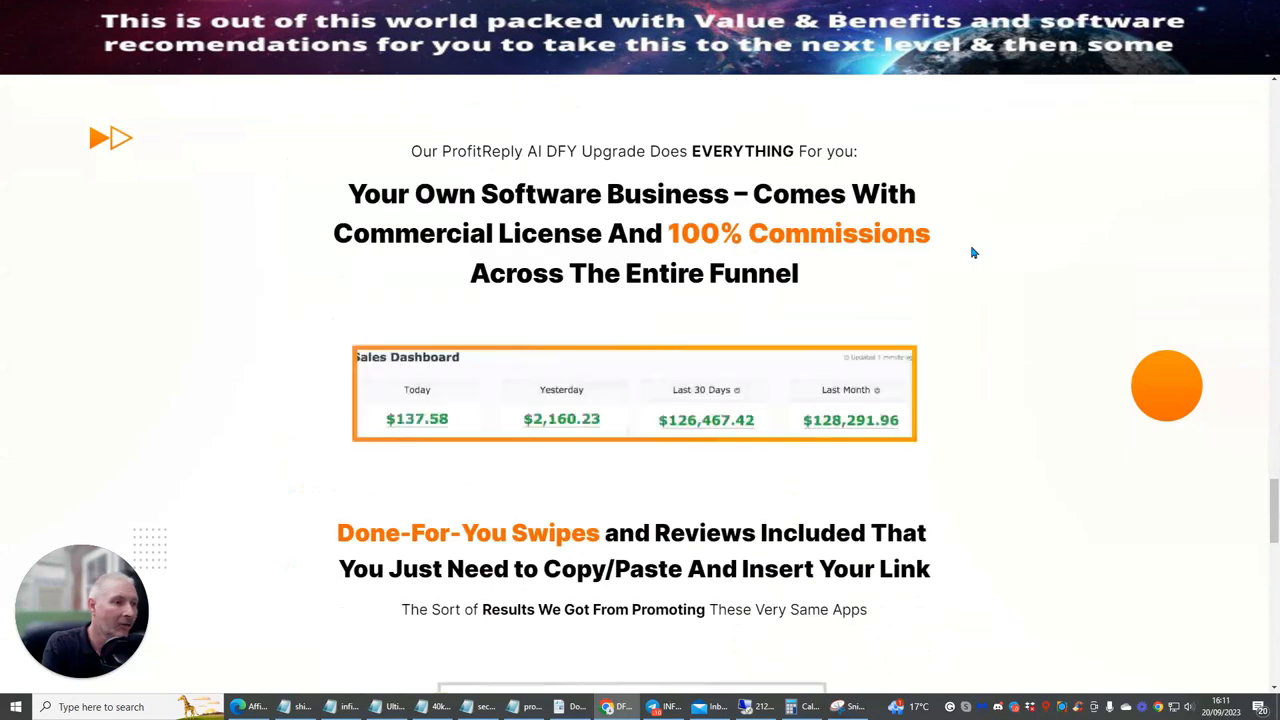
scroll("down", 3)
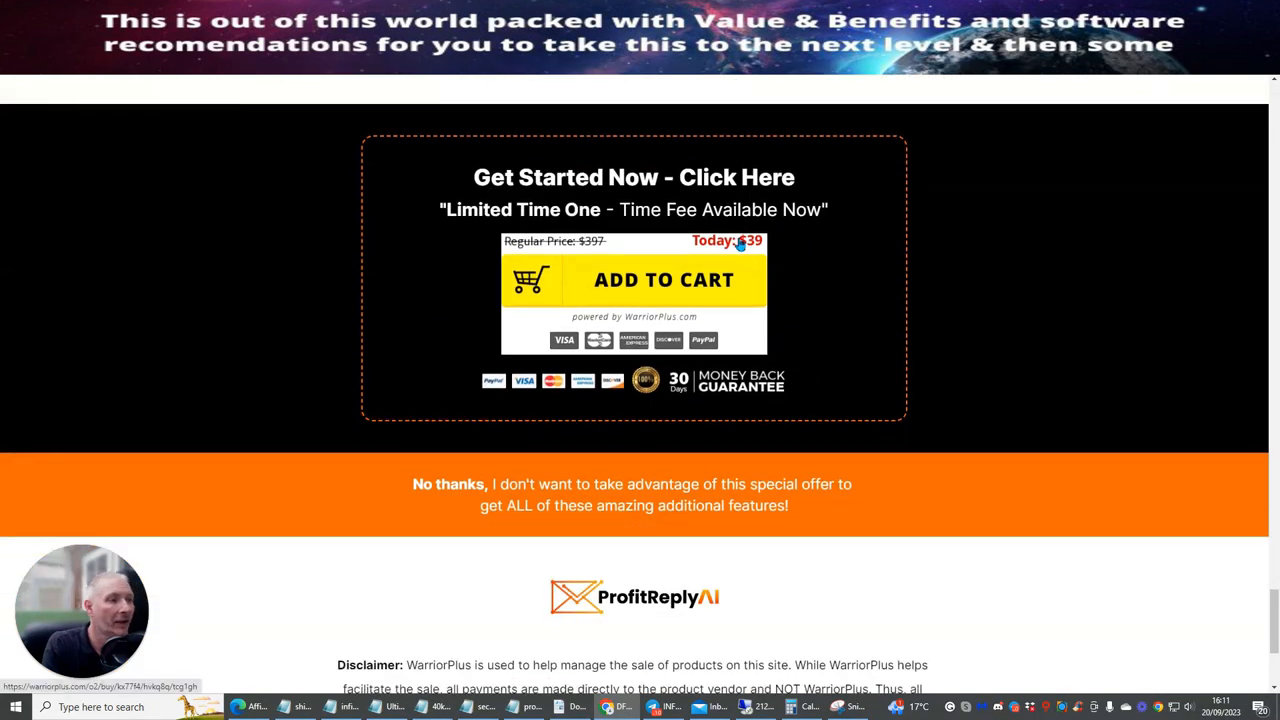
scroll("down", 3)
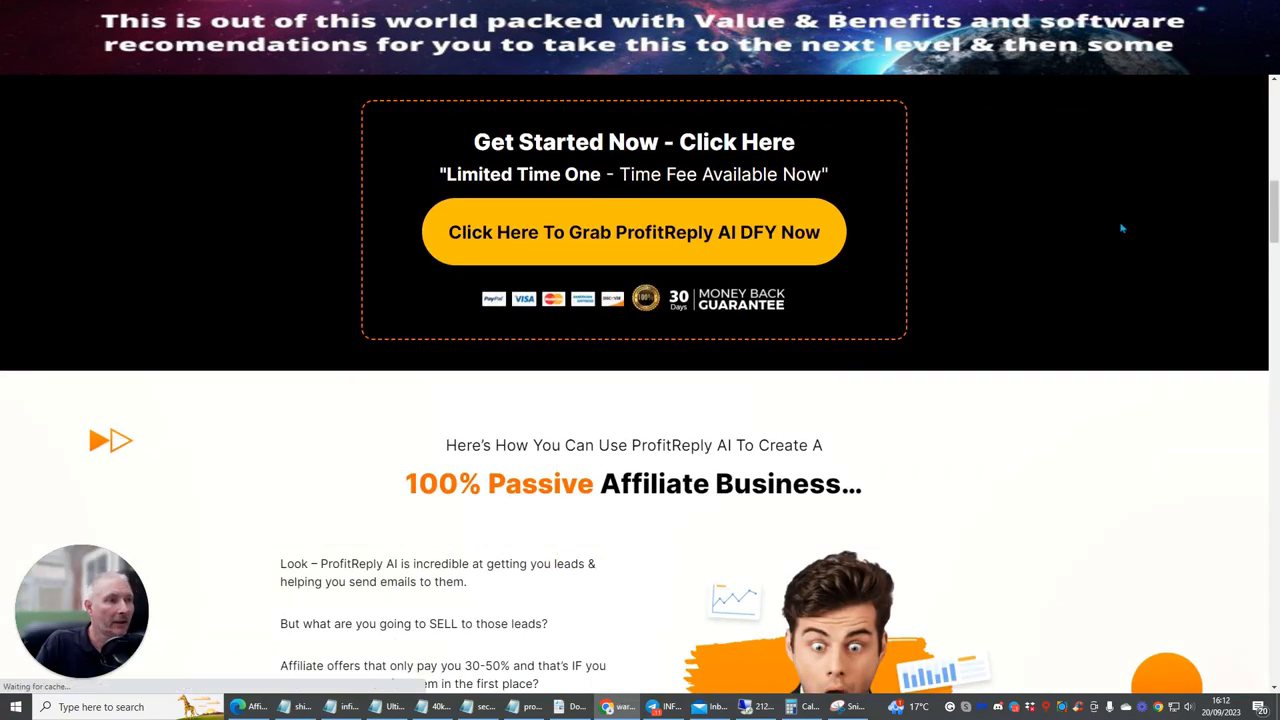
Grab the ProfitReply AI DFY upgrade, reaching its $19.00 WarriorPlus checkout
left_click(634, 232)
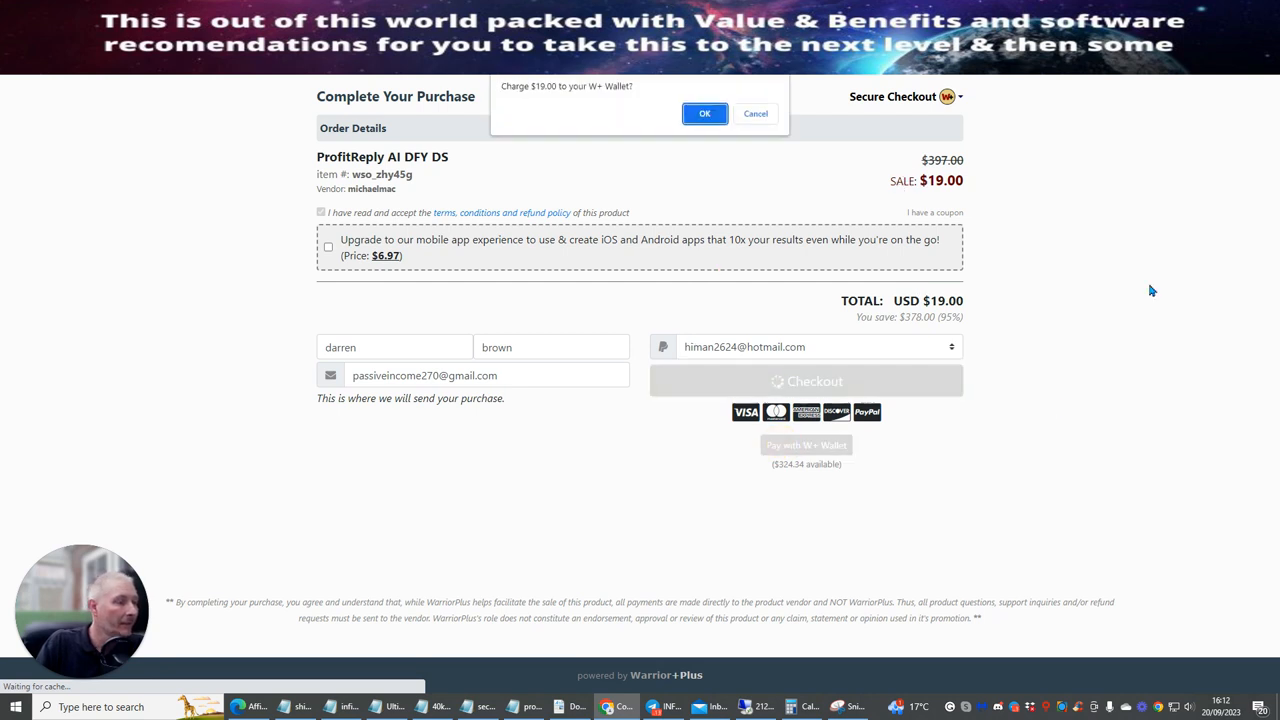
Confirm the $19.00 W+ Wallet charge for ProfitReply AI DFY DS
left_click(704, 112)
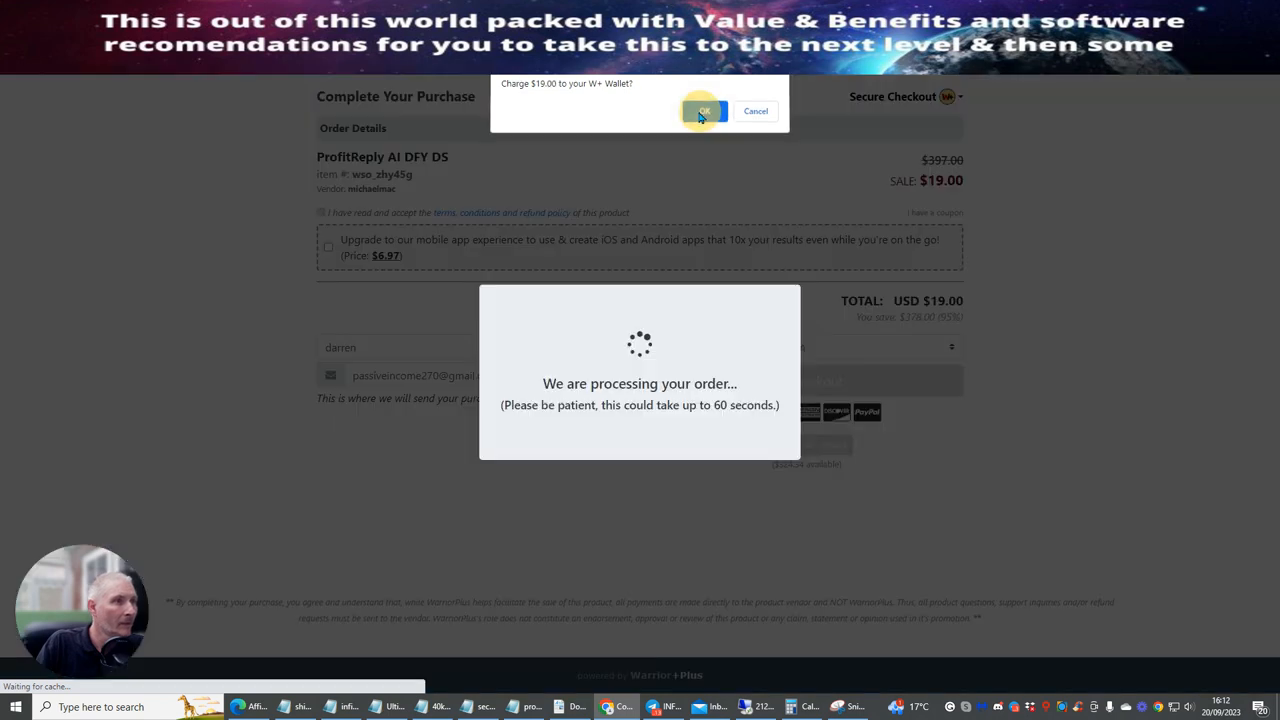
left_click(702, 110)
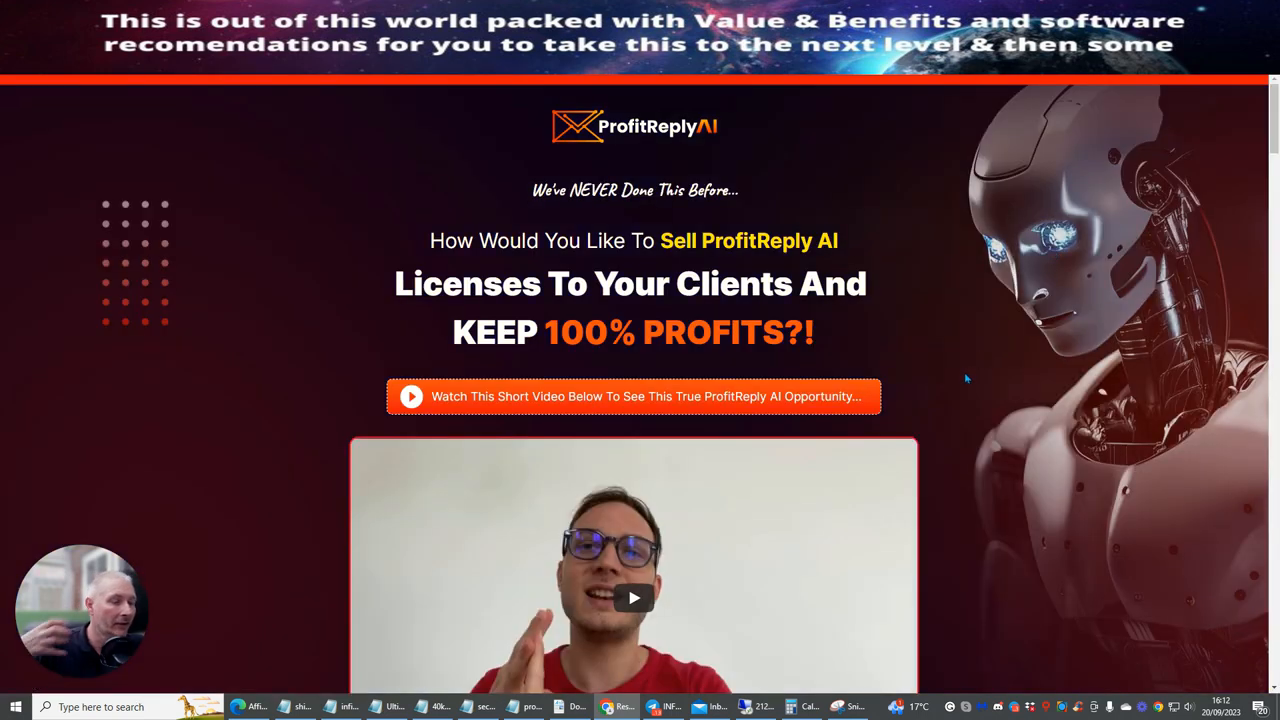
mouse_move(950, 356)
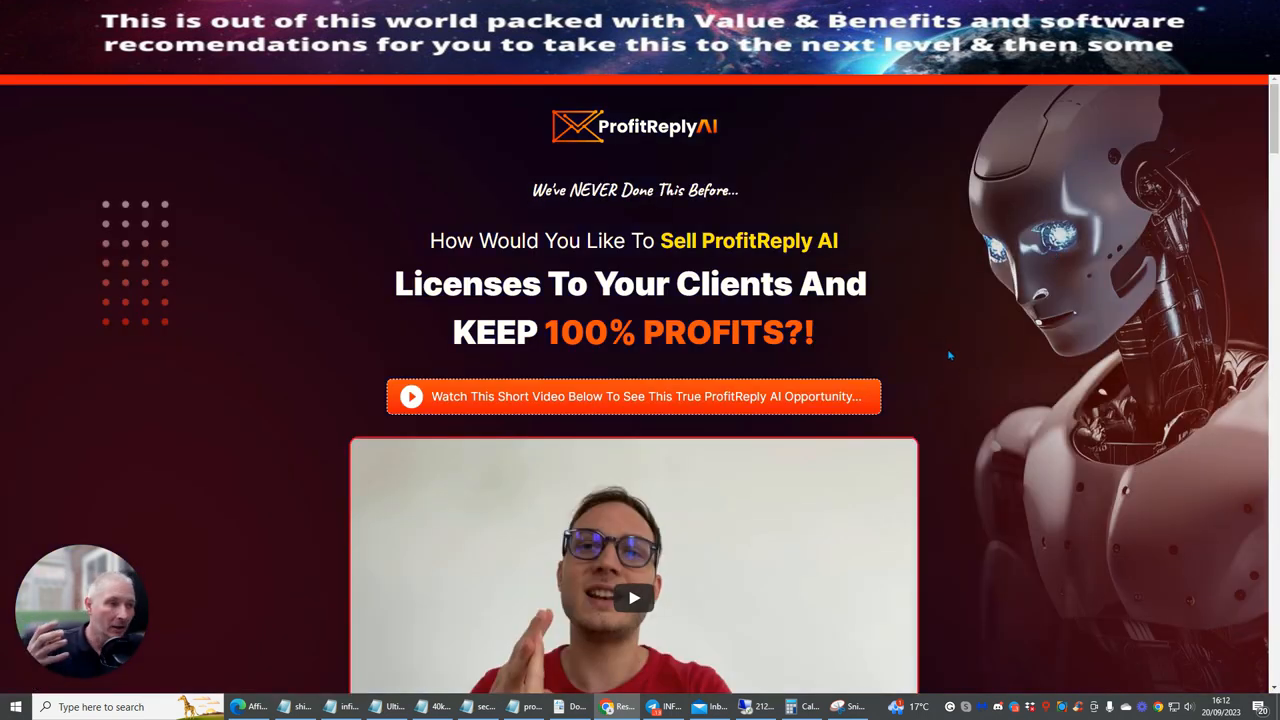
mouse_move(960, 344)
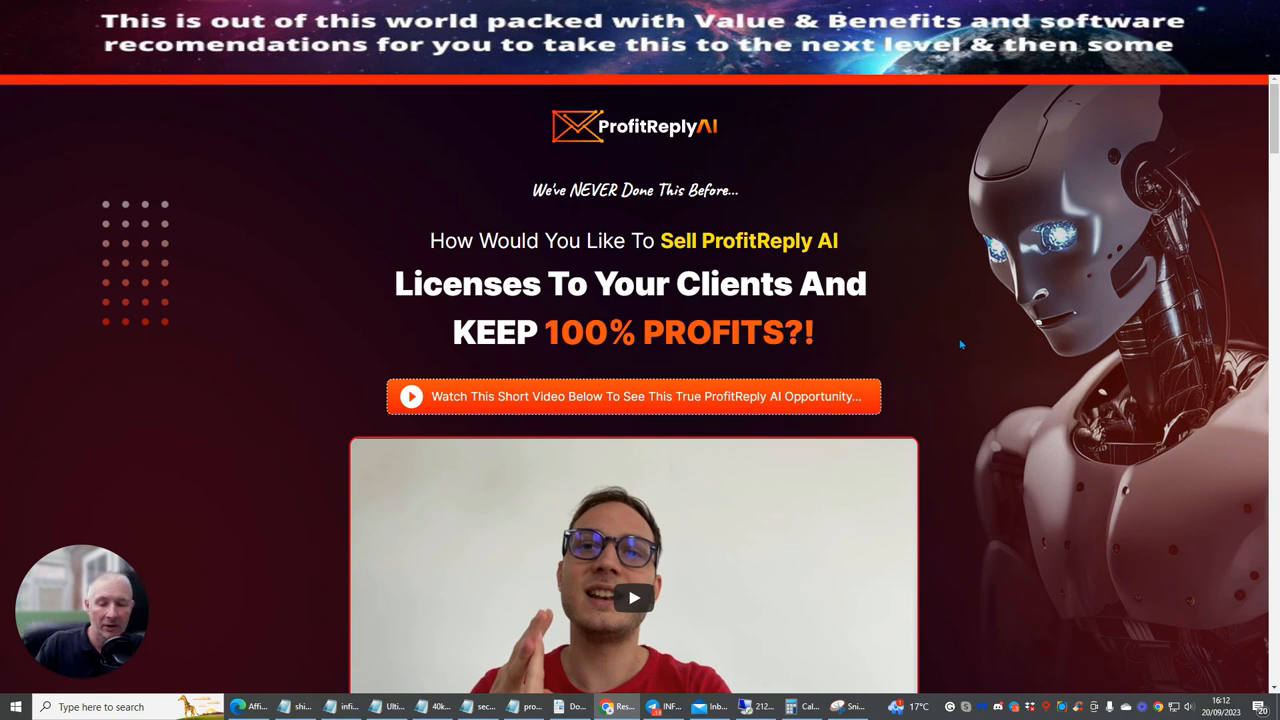
mouse_move(988, 340)
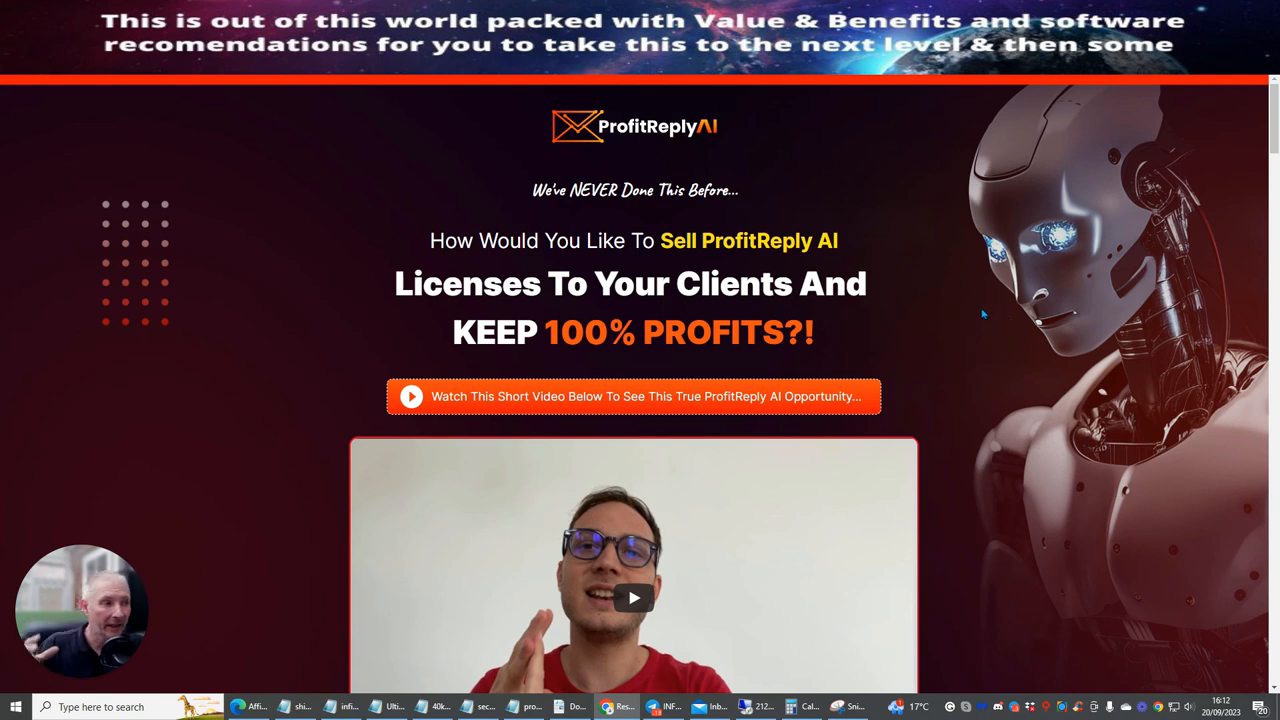
mouse_move(968, 302)
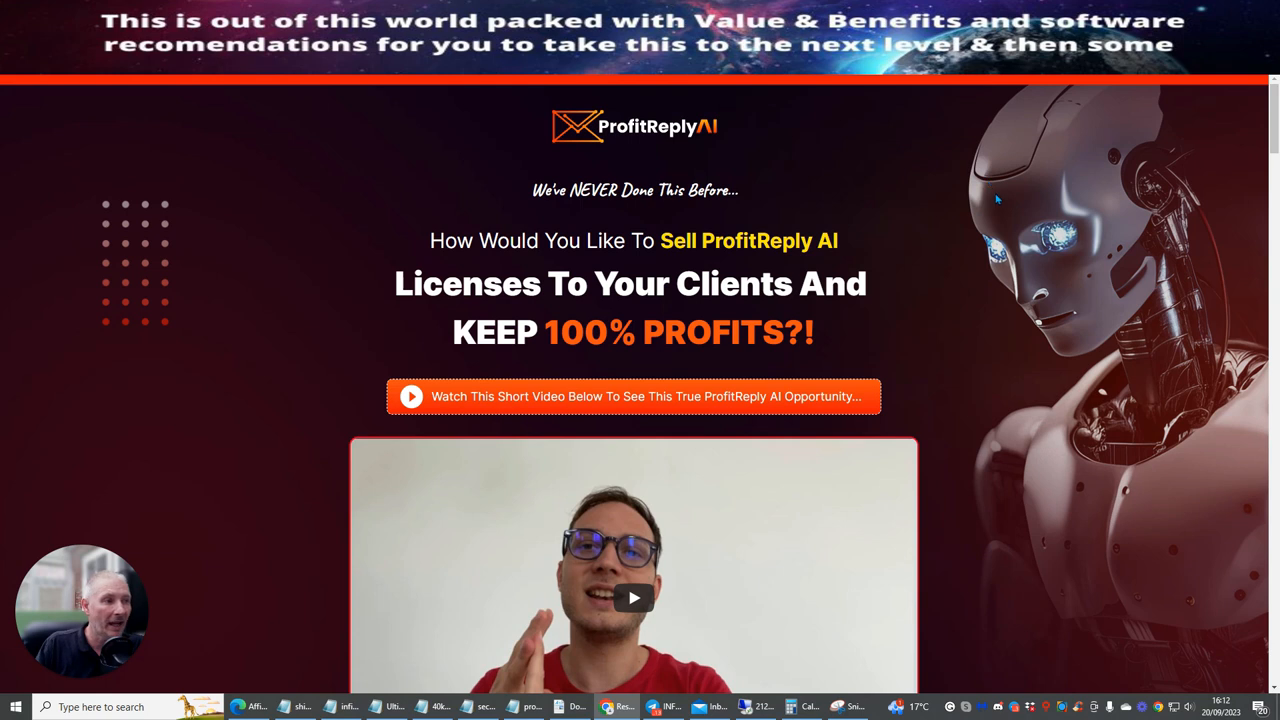
mouse_move(938, 260)
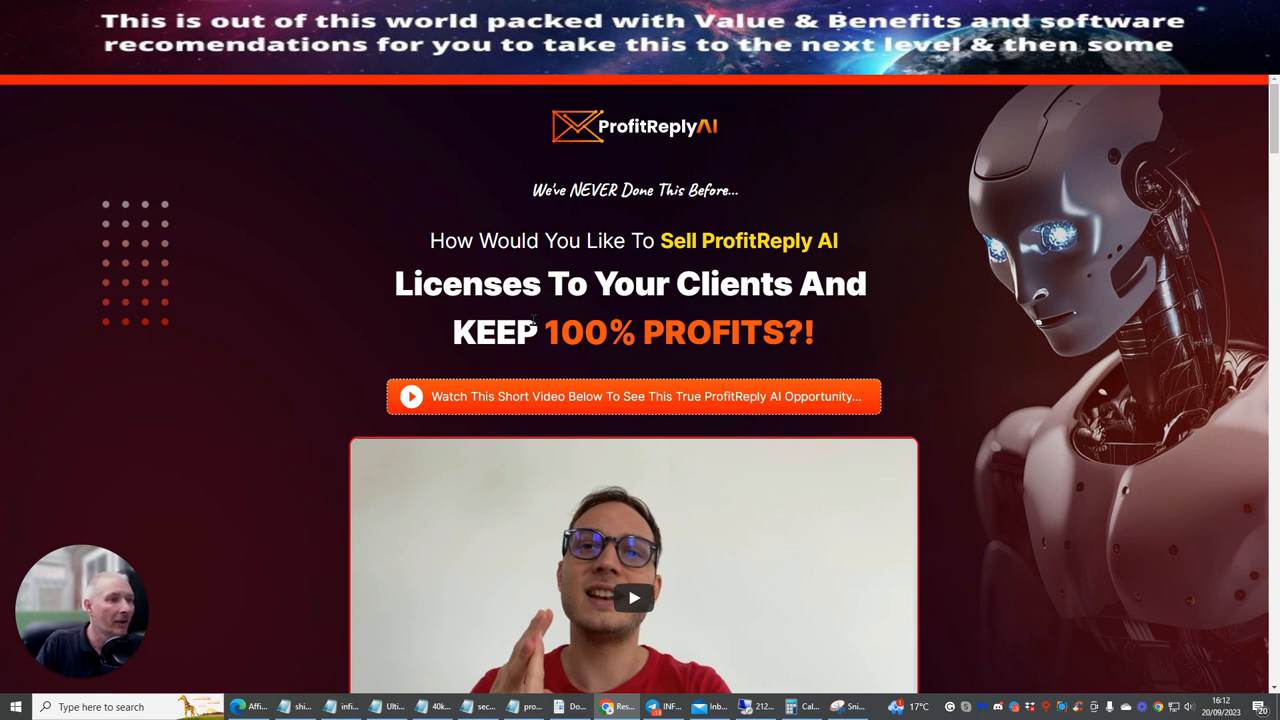
Scroll the reseller upsell page past the $197 Add to Cart box to the No thanks link
scroll("down", 3)
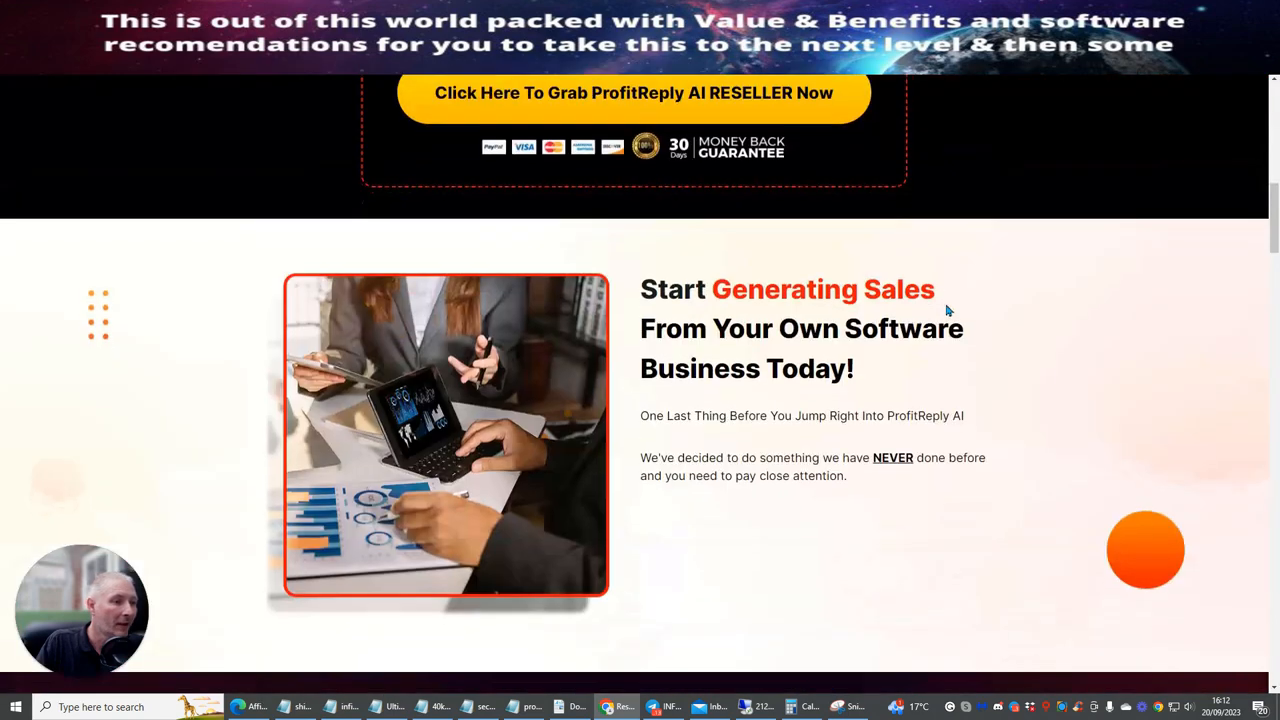
scroll("down", 3)
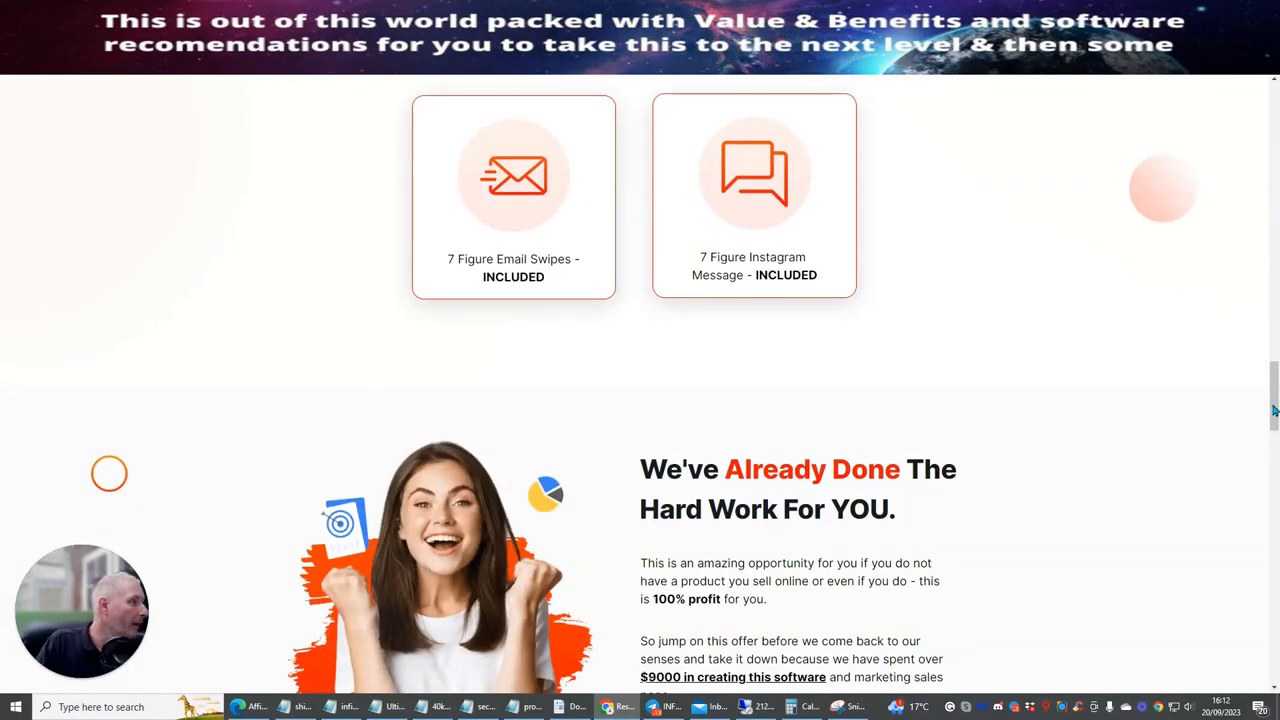
scroll("down", 3)
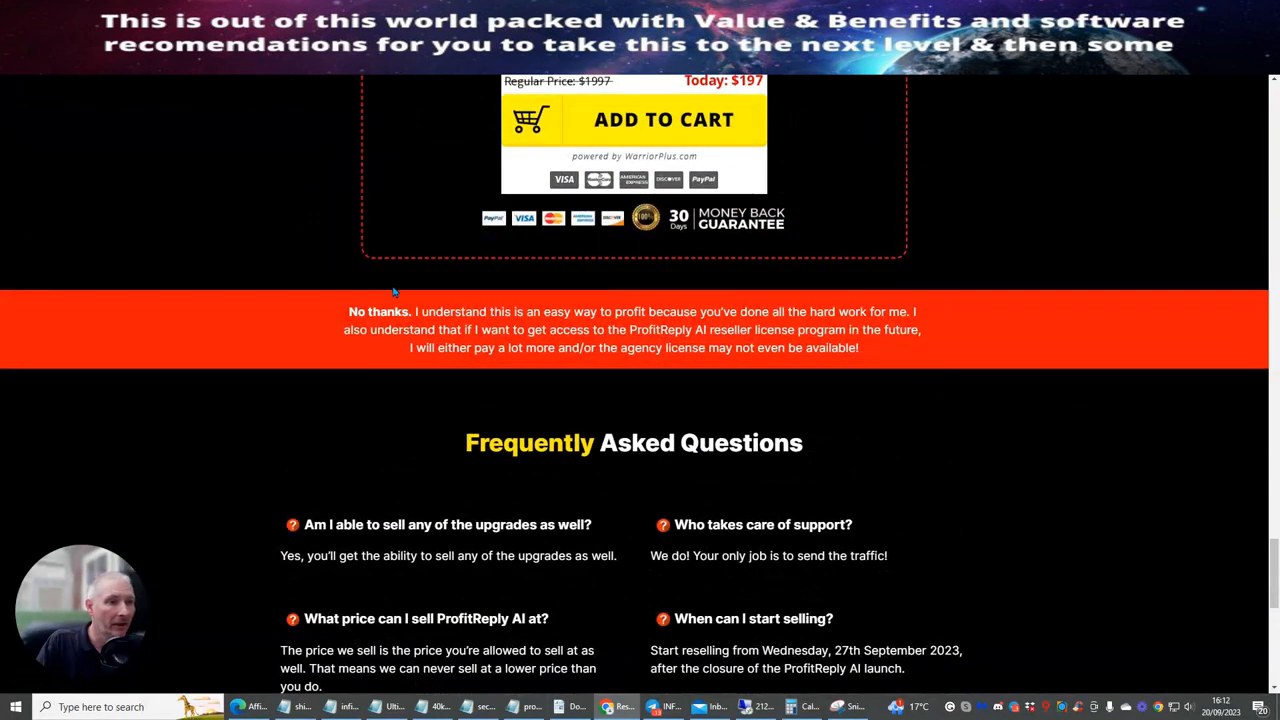
mouse_move(1120, 232)
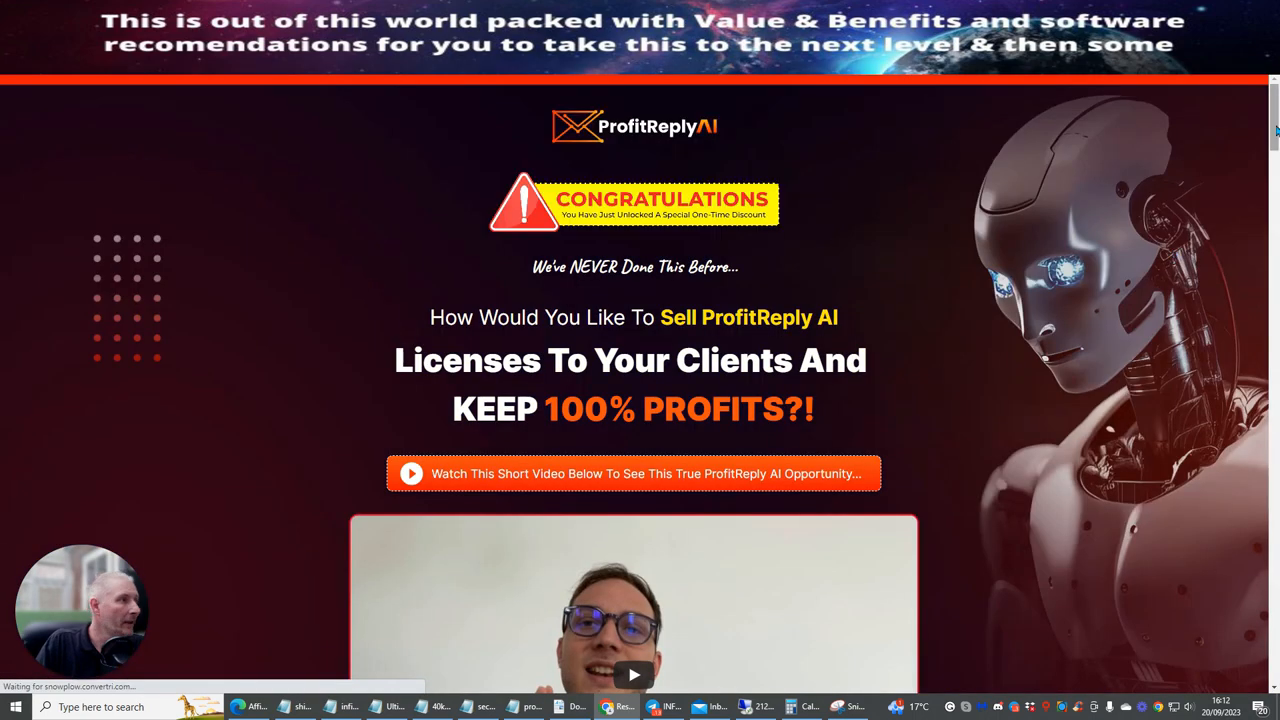
Scroll past the $67 reseller add-to-cart offer down to the FAQ
scroll("down", 3)
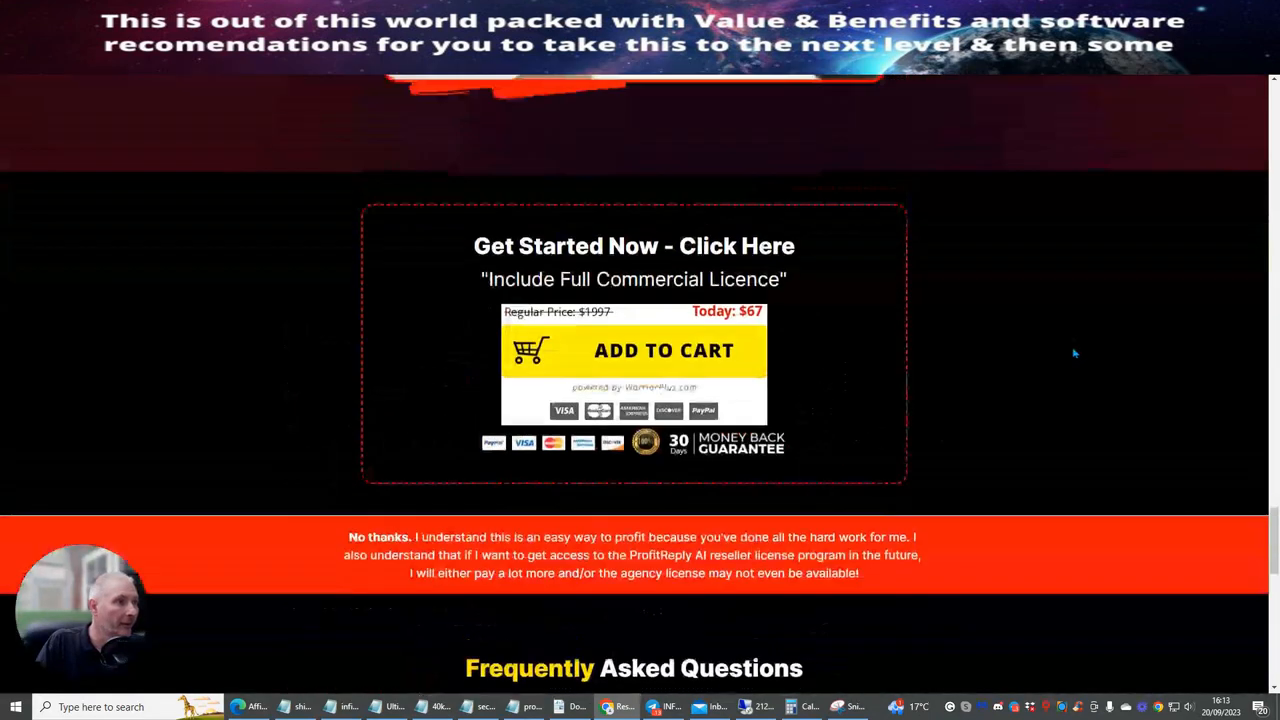
scroll("down", 3)
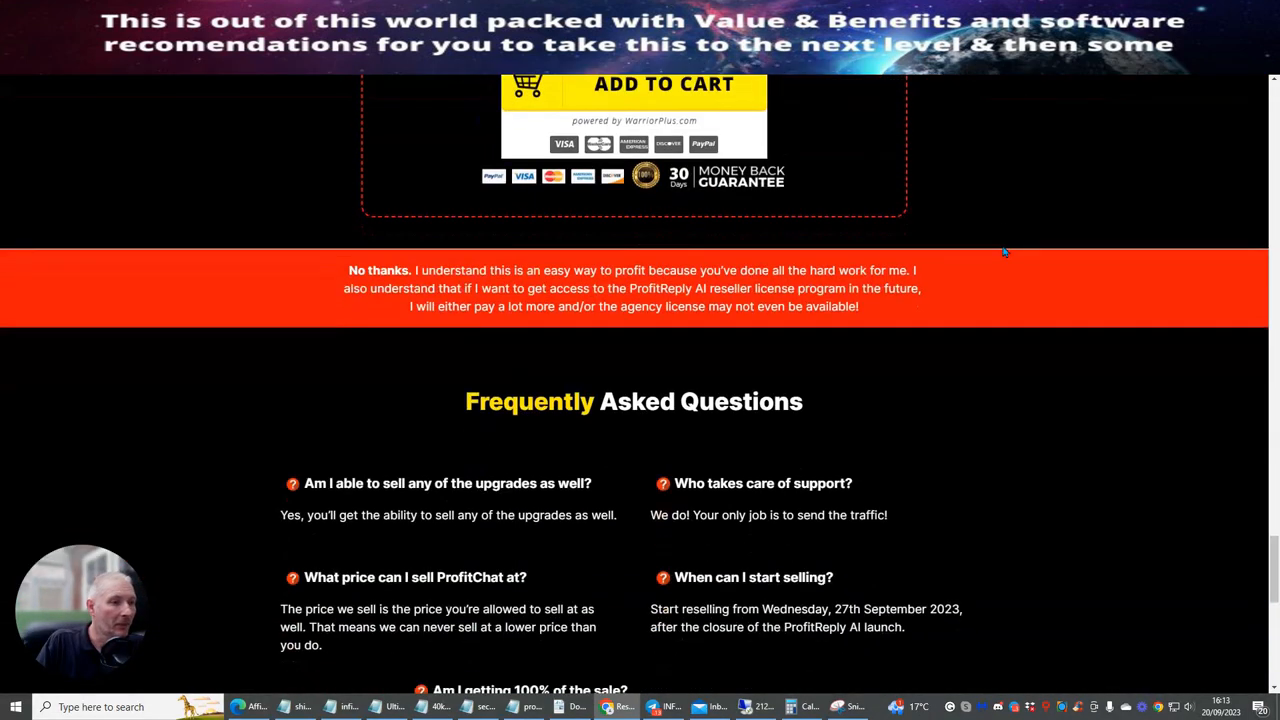
scroll("down", 3)
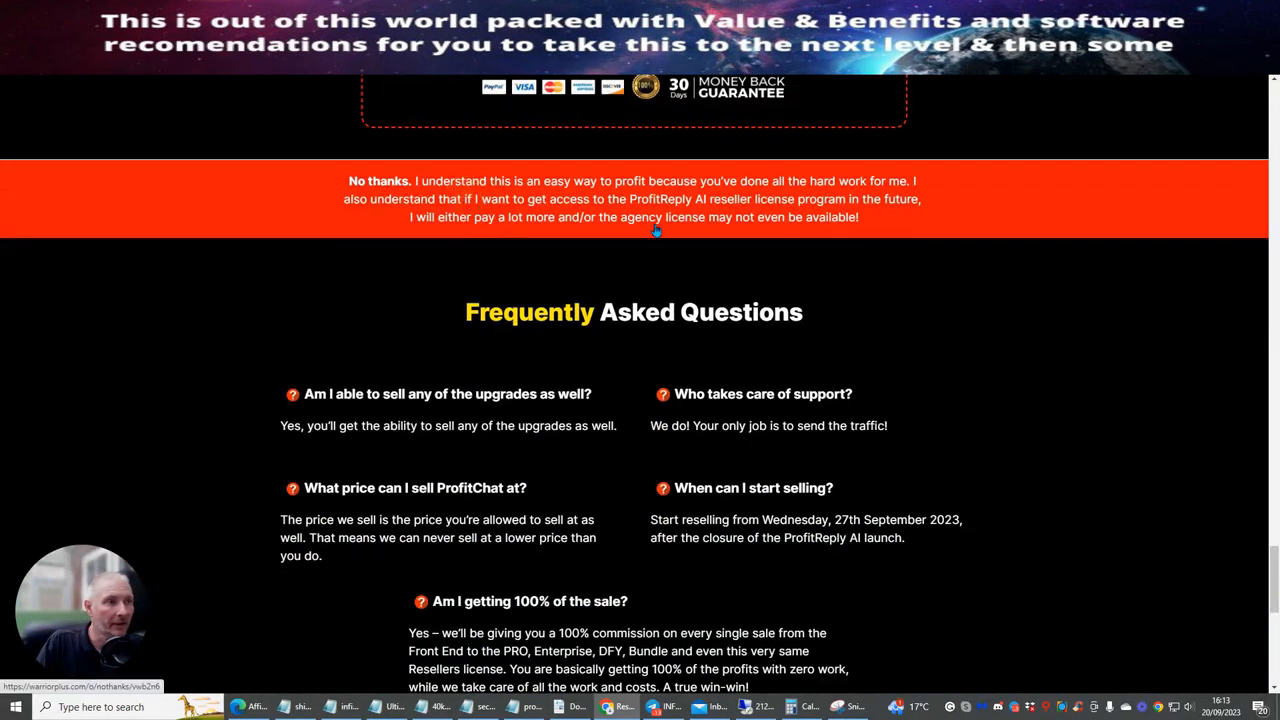
mouse_move(1072, 392)
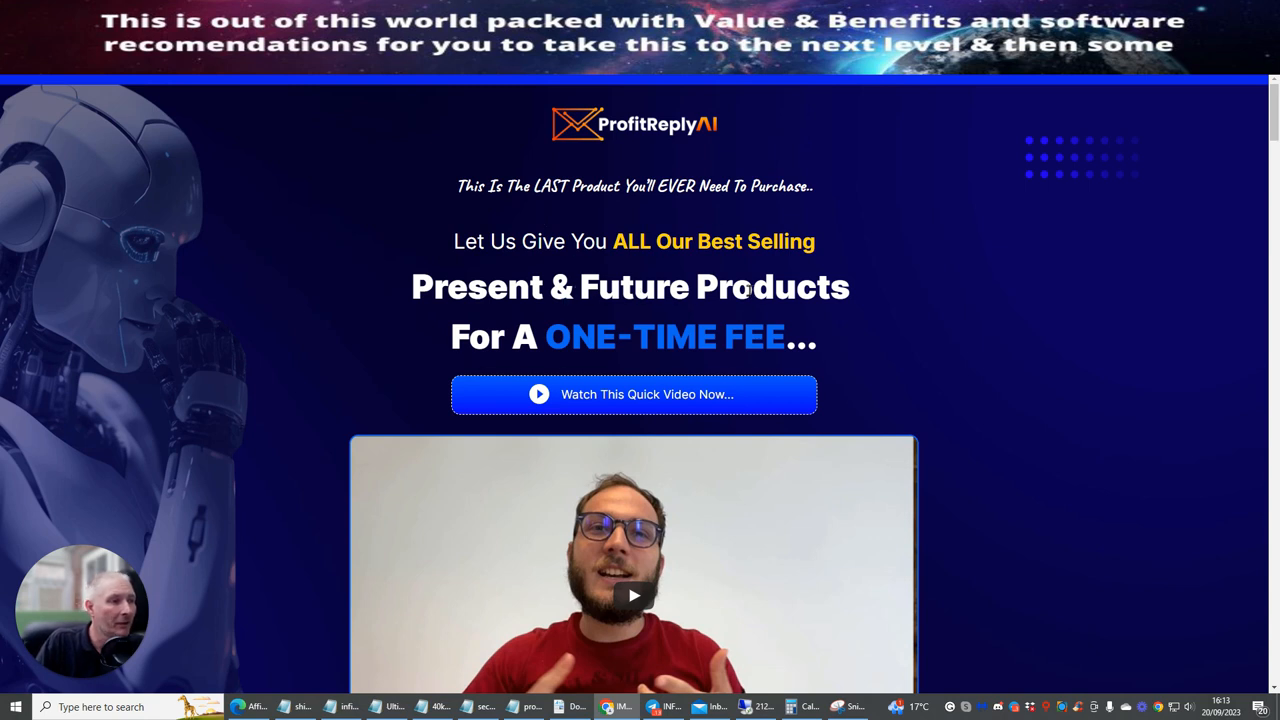
Scroll through the $97 IMX bundle page toward its bottom No thanks link
scroll("down", 3)
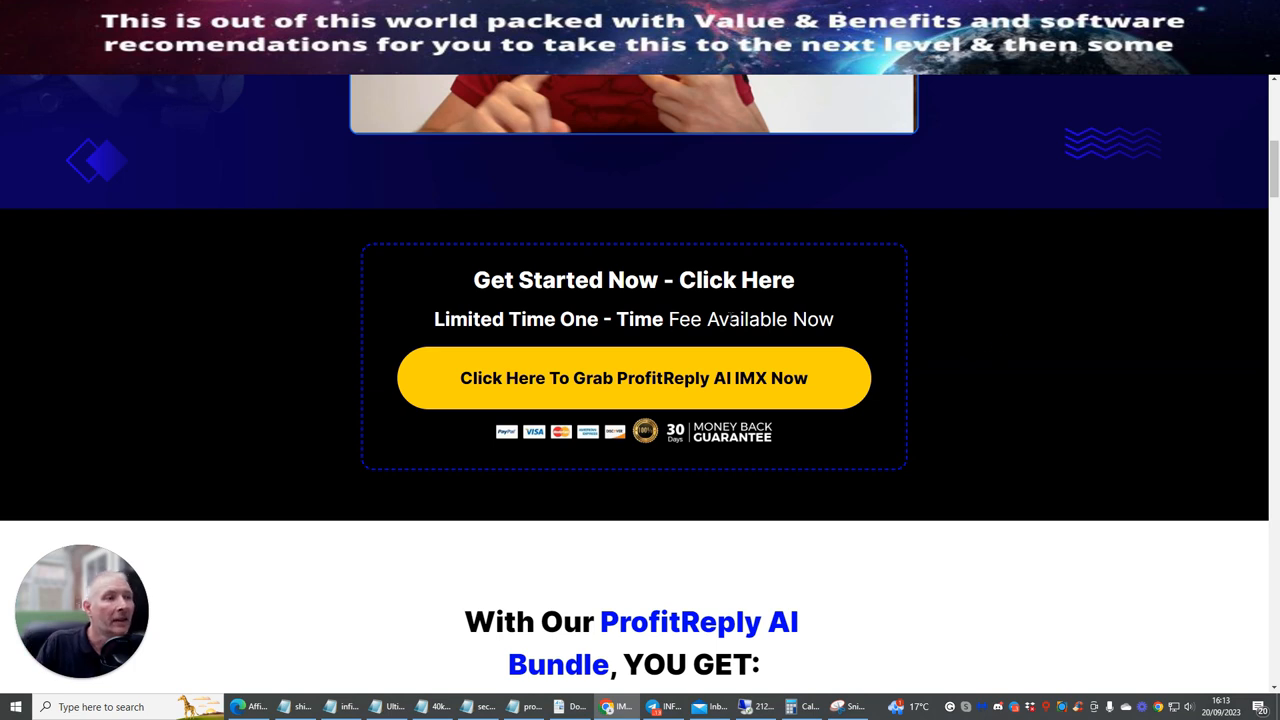
mouse_move(628, 330)
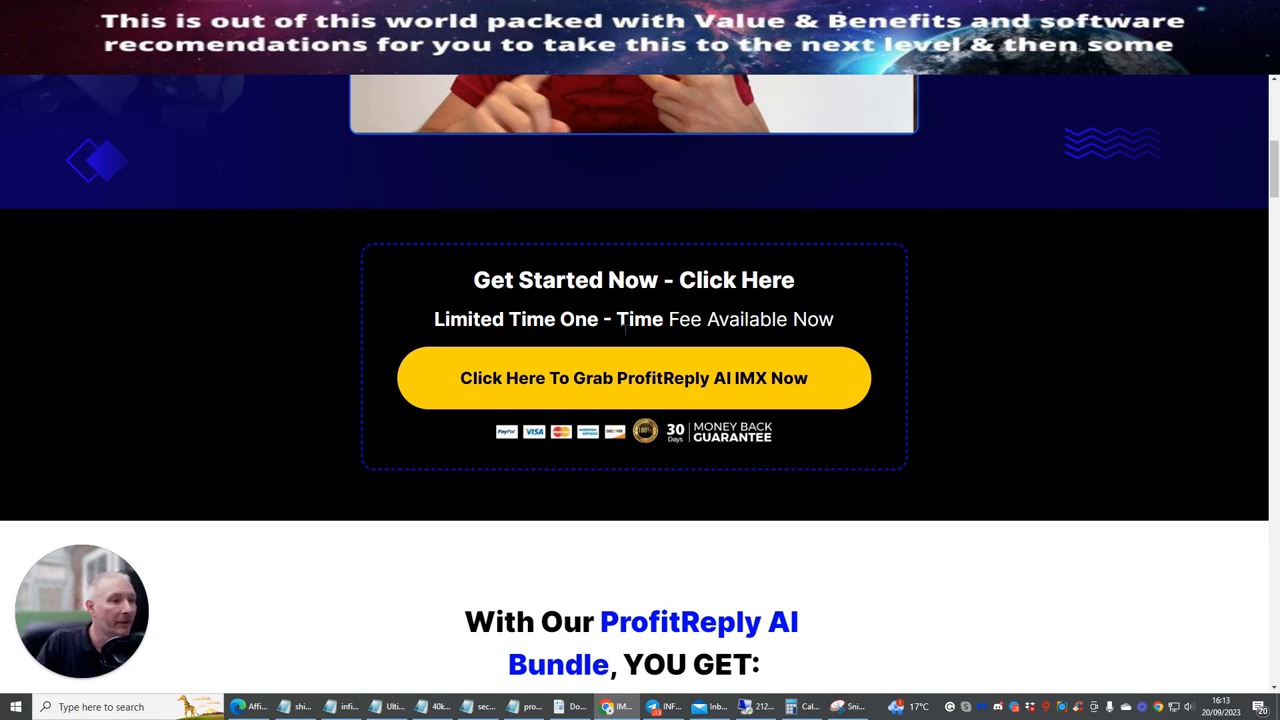
scroll("down", 3)
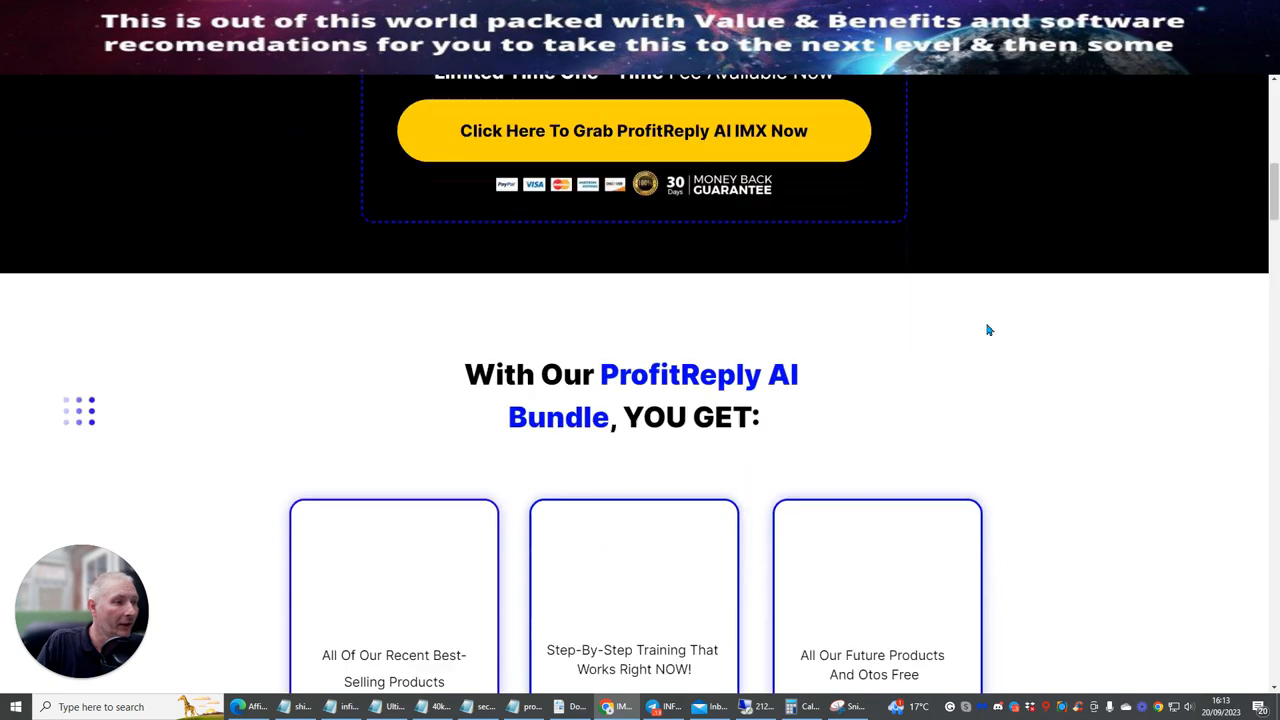
scroll("down", 3)
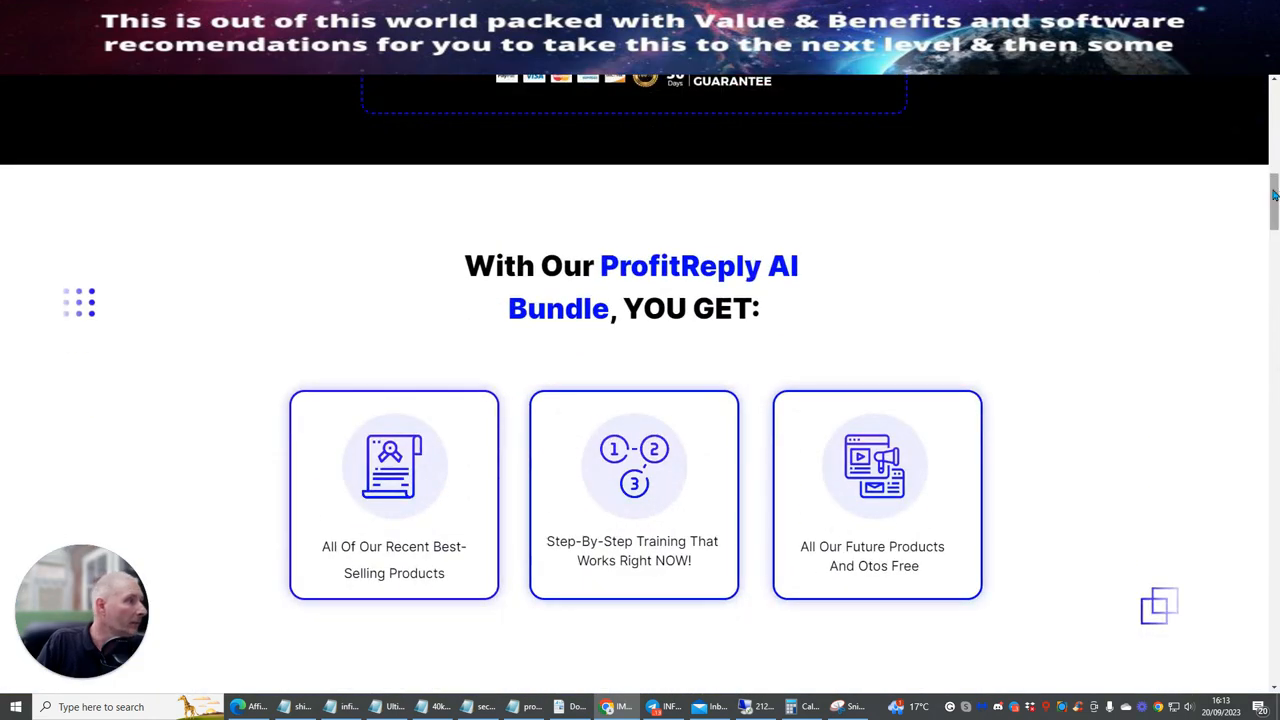
scroll("down", 3)
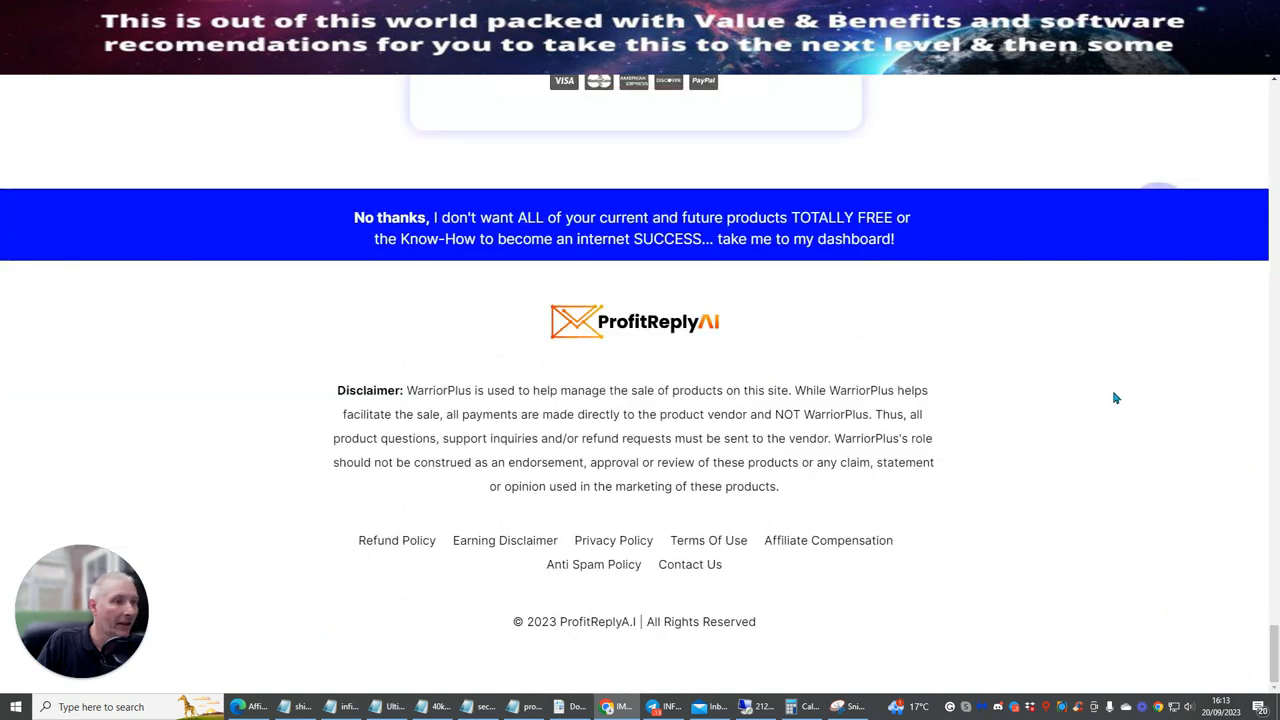
scroll("up", 3)
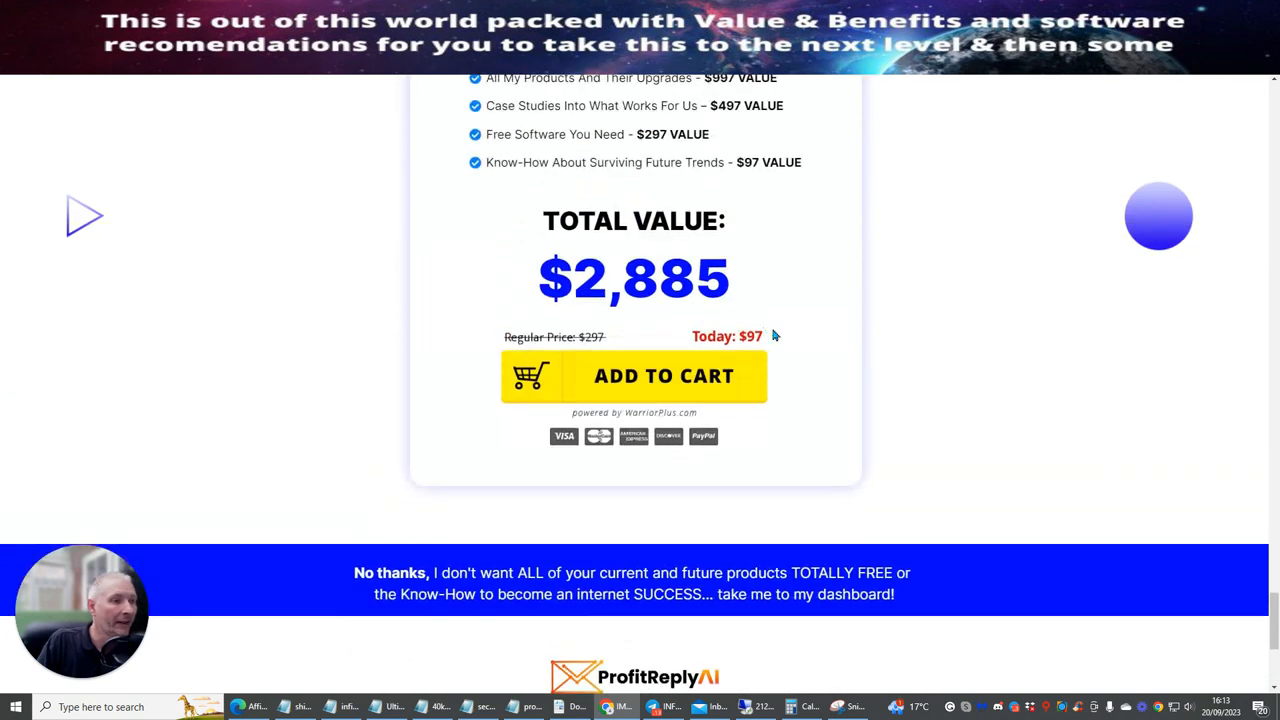
scroll("down", 3)
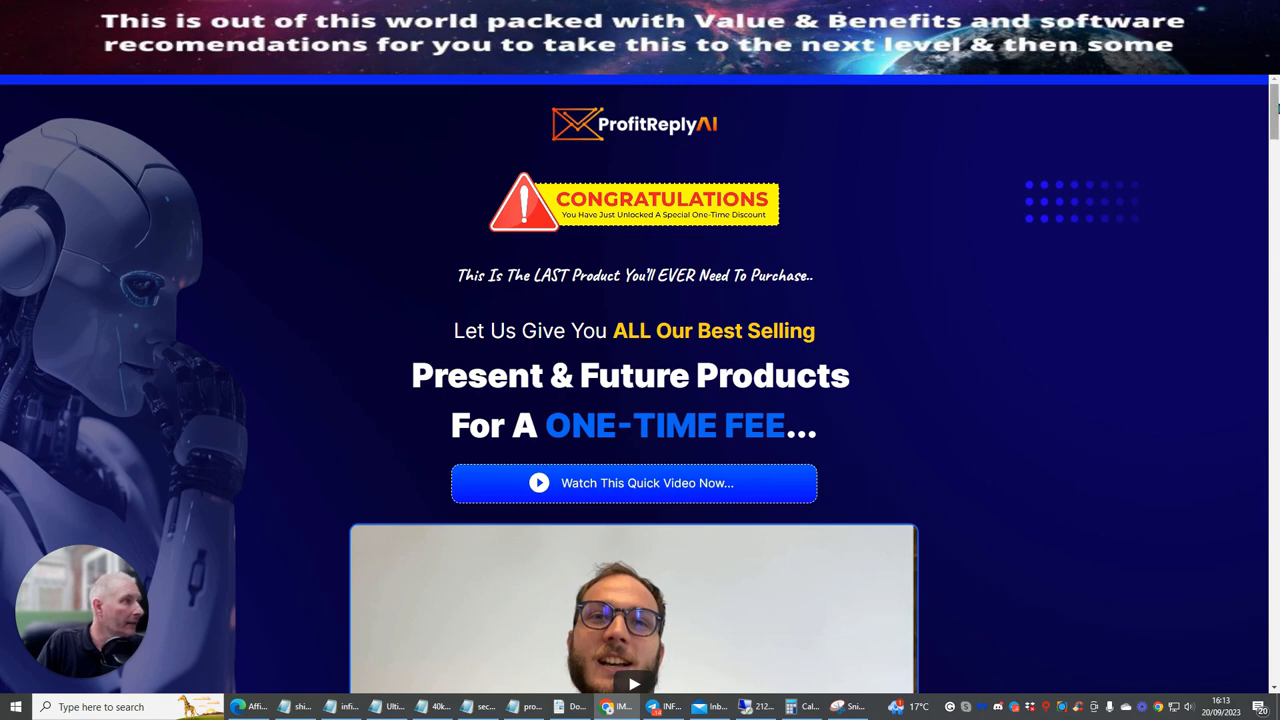
Add the discounted $47 IMX bundle to the cart, bringing up its WarriorPlus checkout
scroll("down", 3)
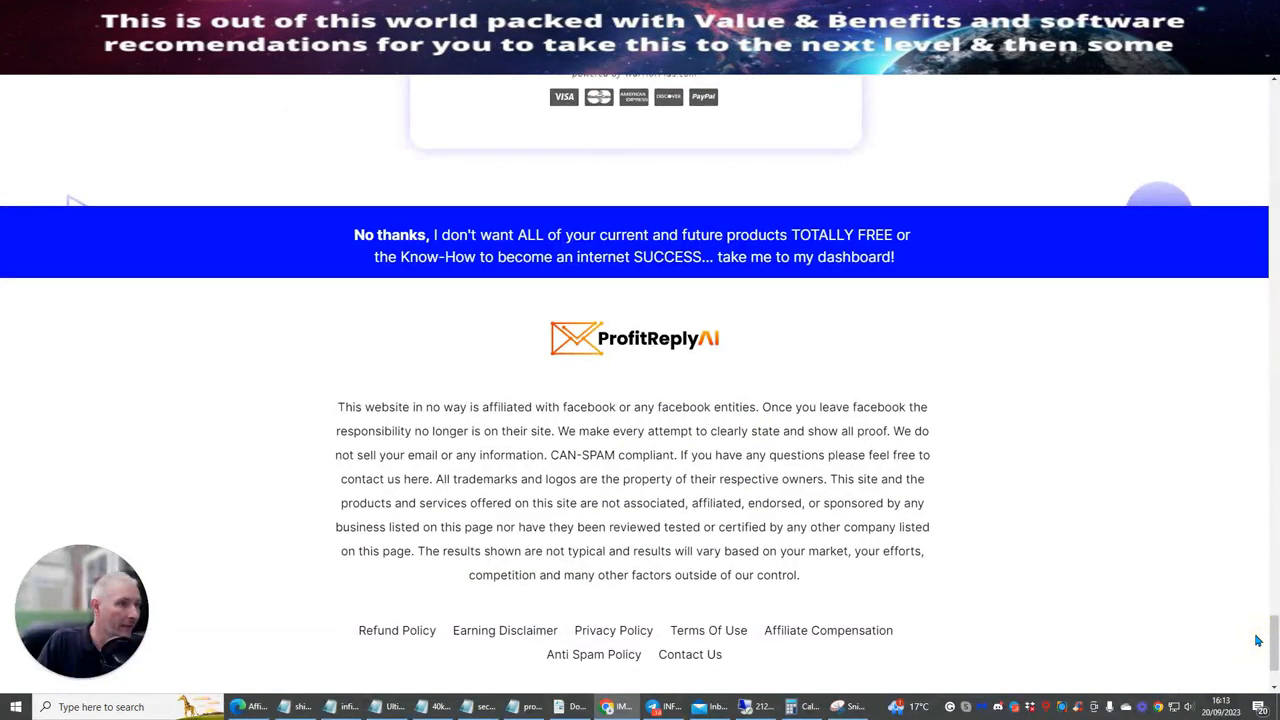
scroll("up", 3)
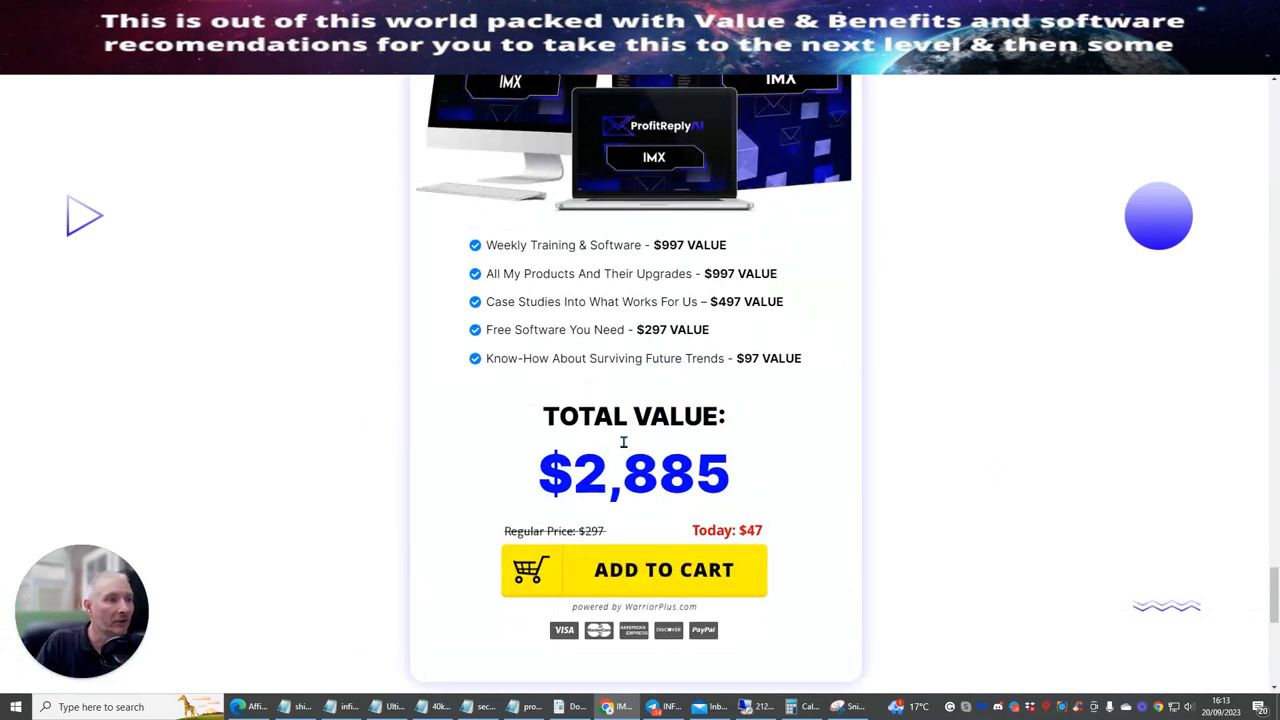
mouse_move(564, 288)
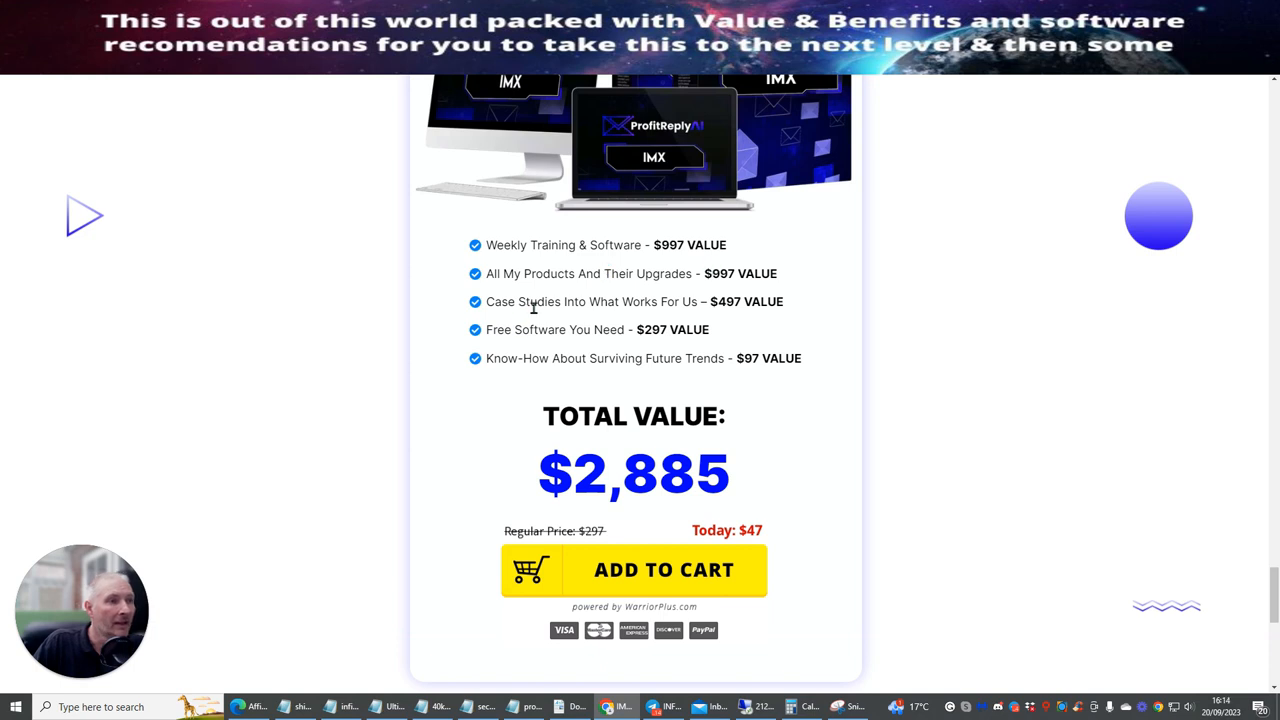
mouse_move(588, 328)
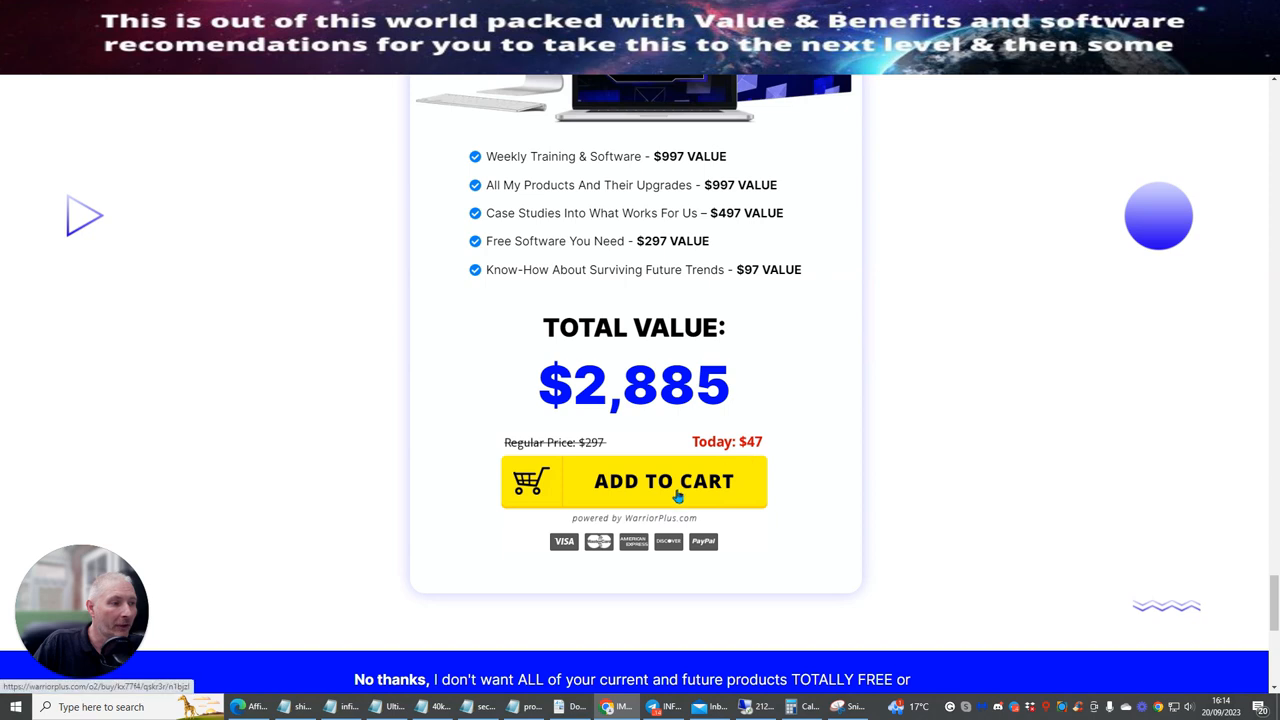
mouse_move(940, 404)
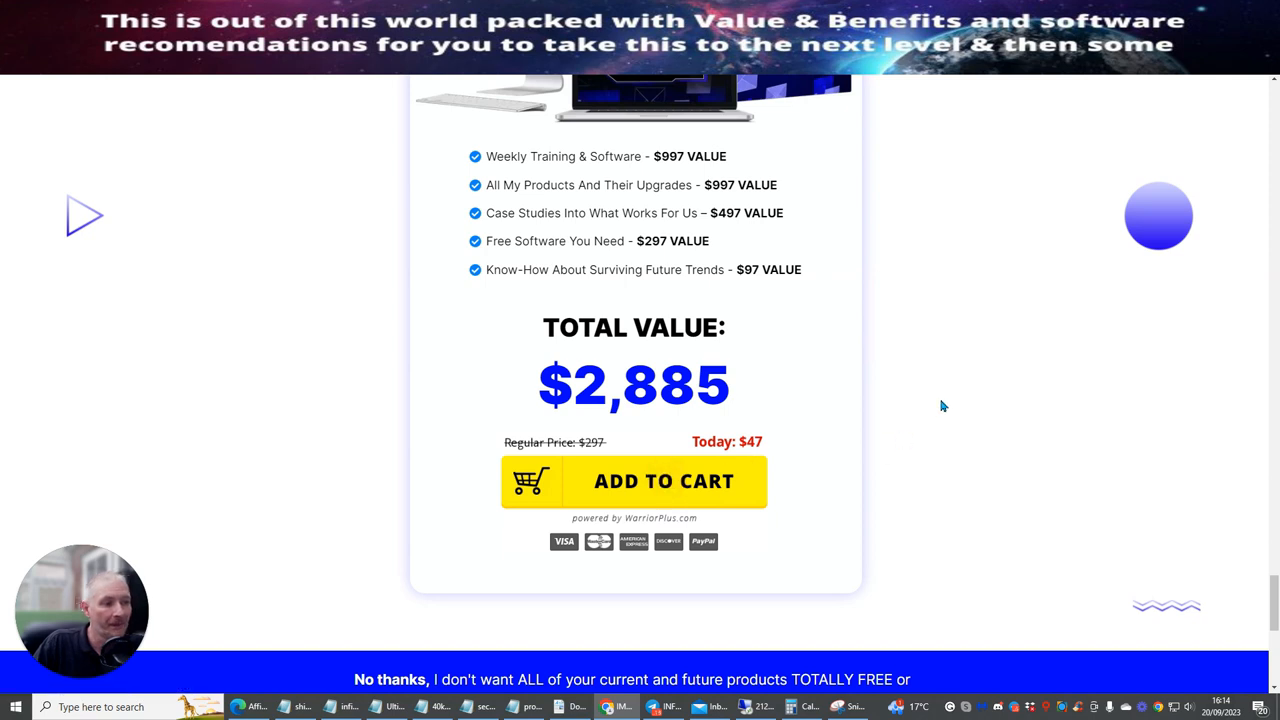
left_click(634, 480)
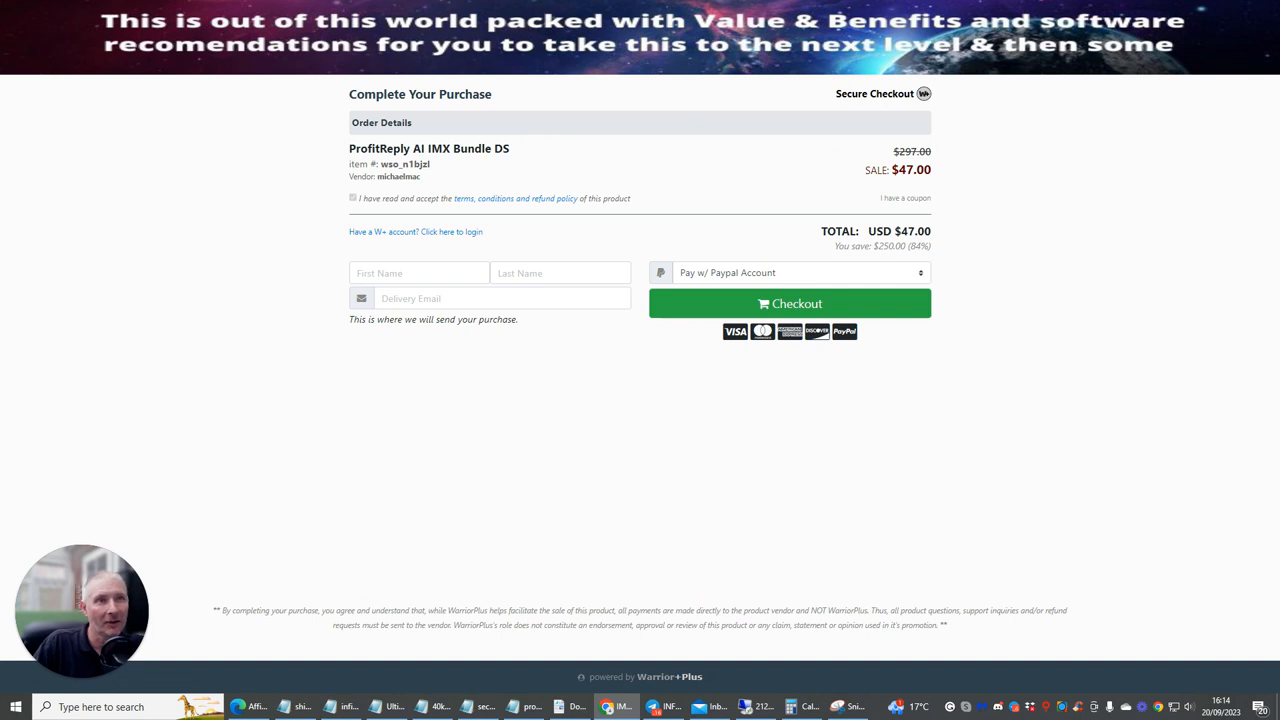
Fill buyer details via the W+ account for the $47 IMX Bundle DS checkout
right_click(330, 76)
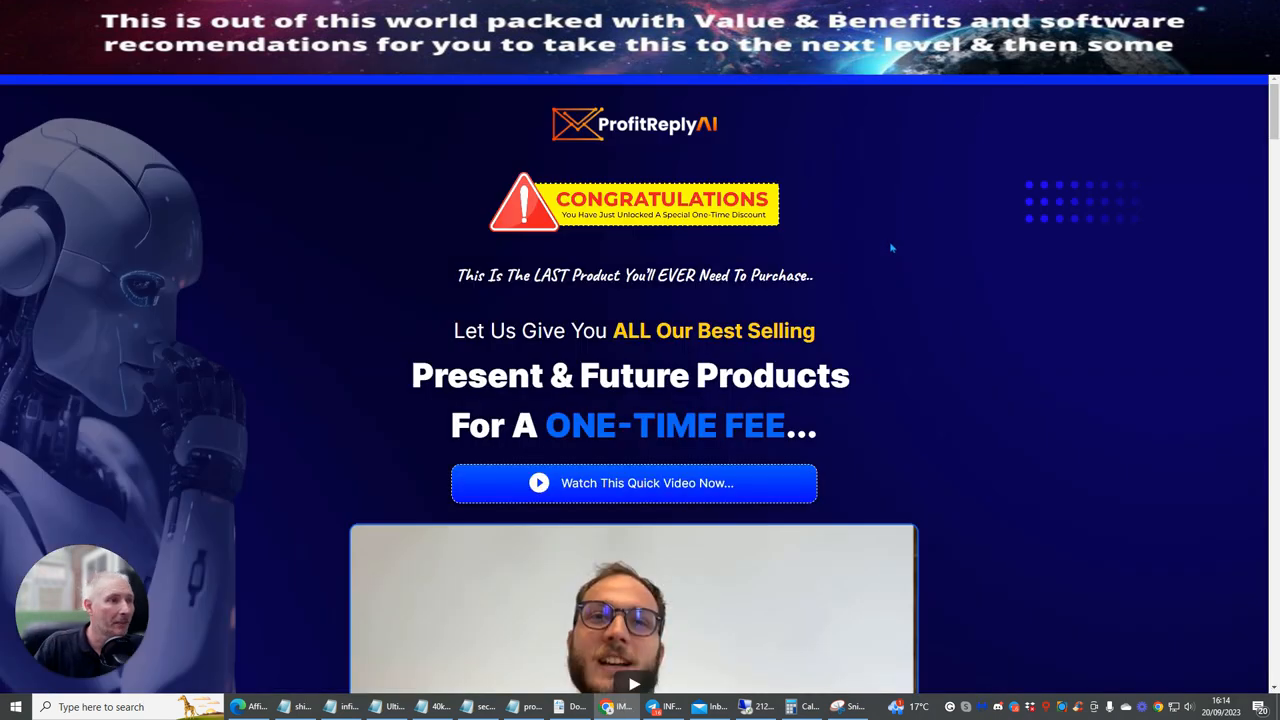
scroll("down", 3)
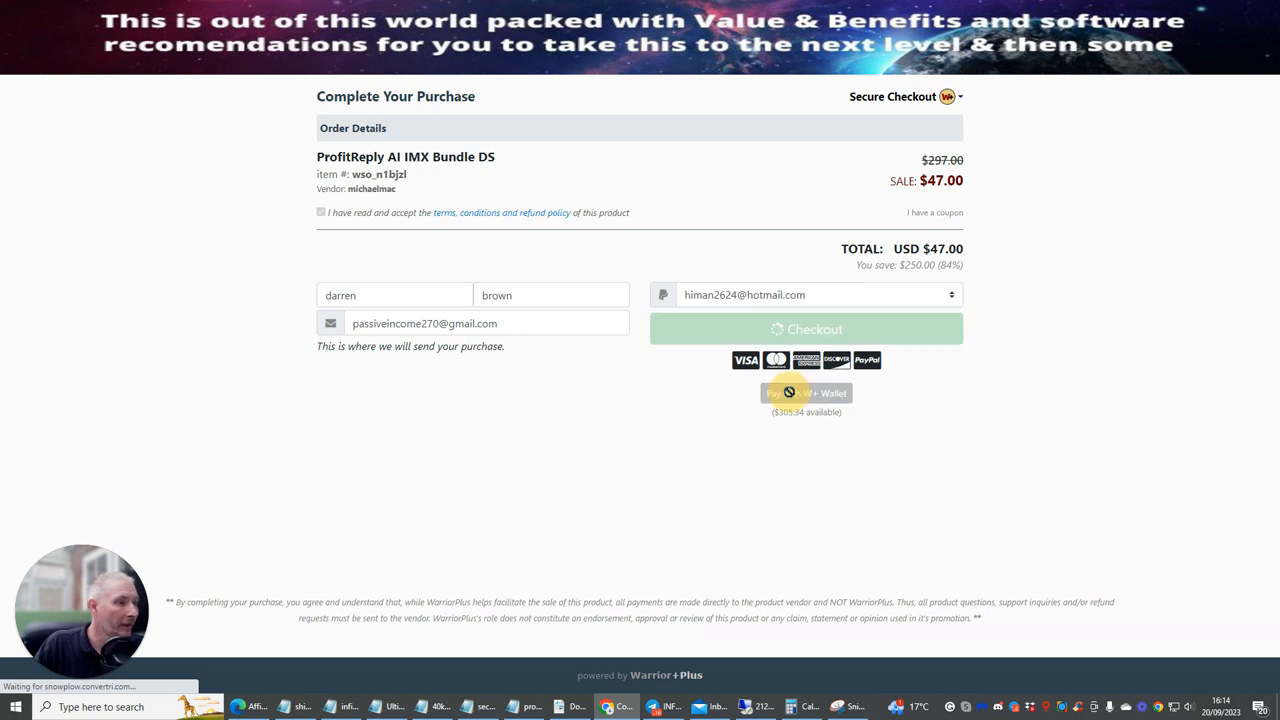
Charge the $47 IMX Bundle DS to the W+ wallet and submit the order
left_click(806, 392)
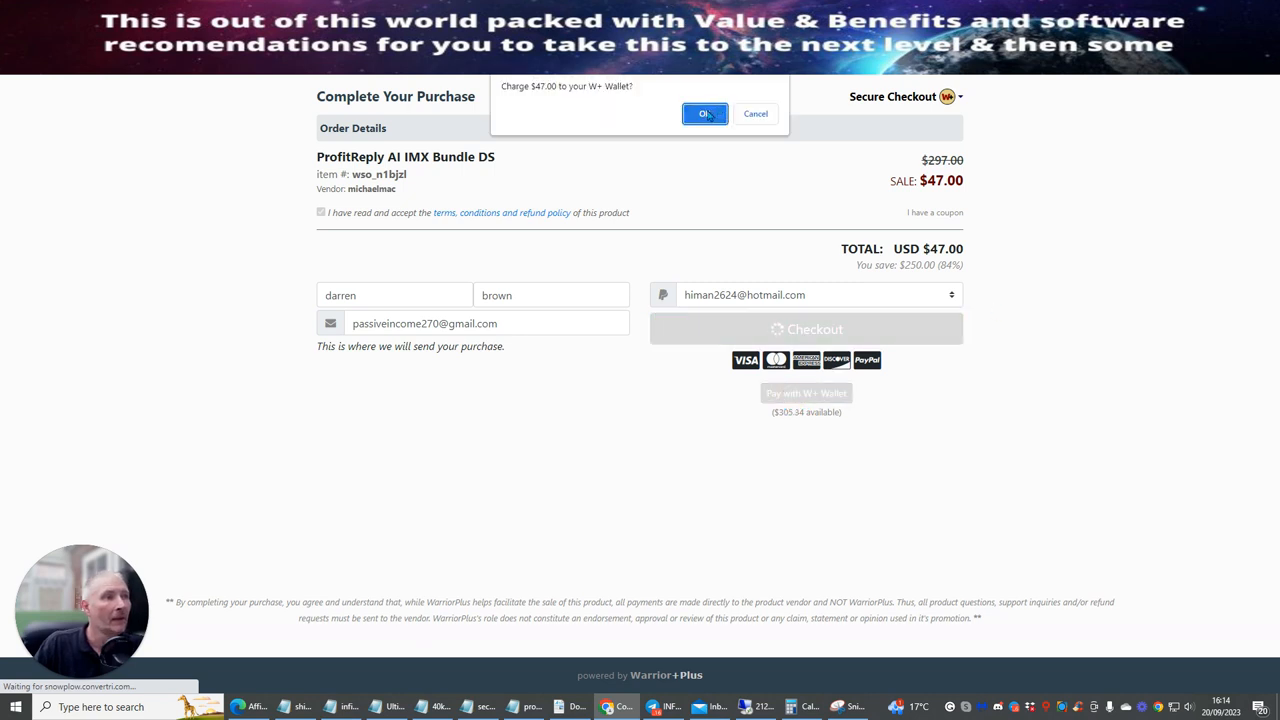
left_click(704, 112)
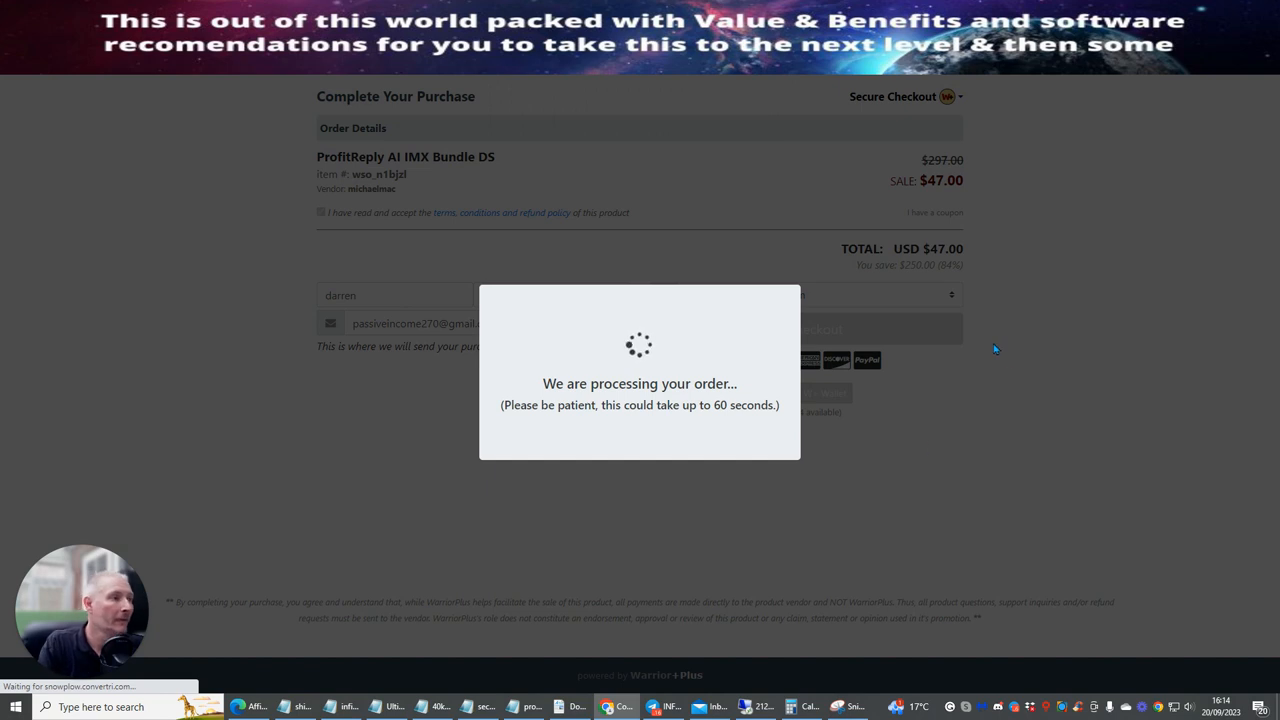
mouse_move(1076, 346)
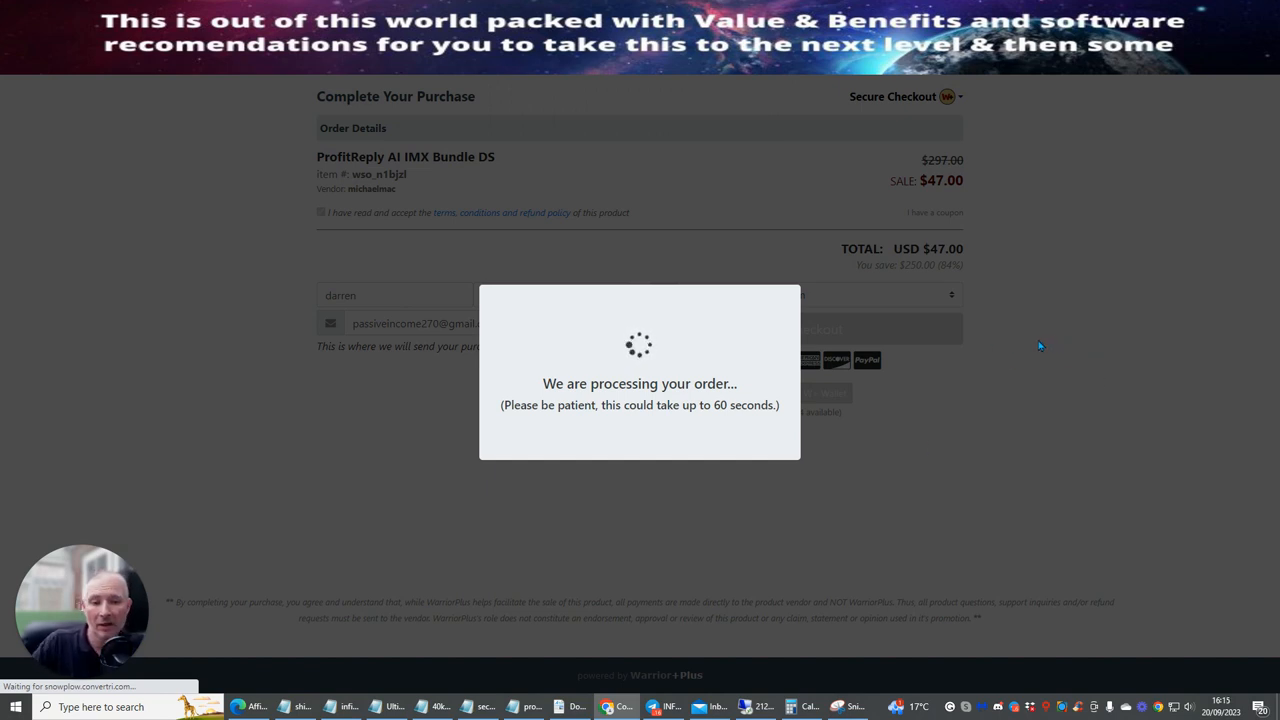
mouse_move(1088, 262)
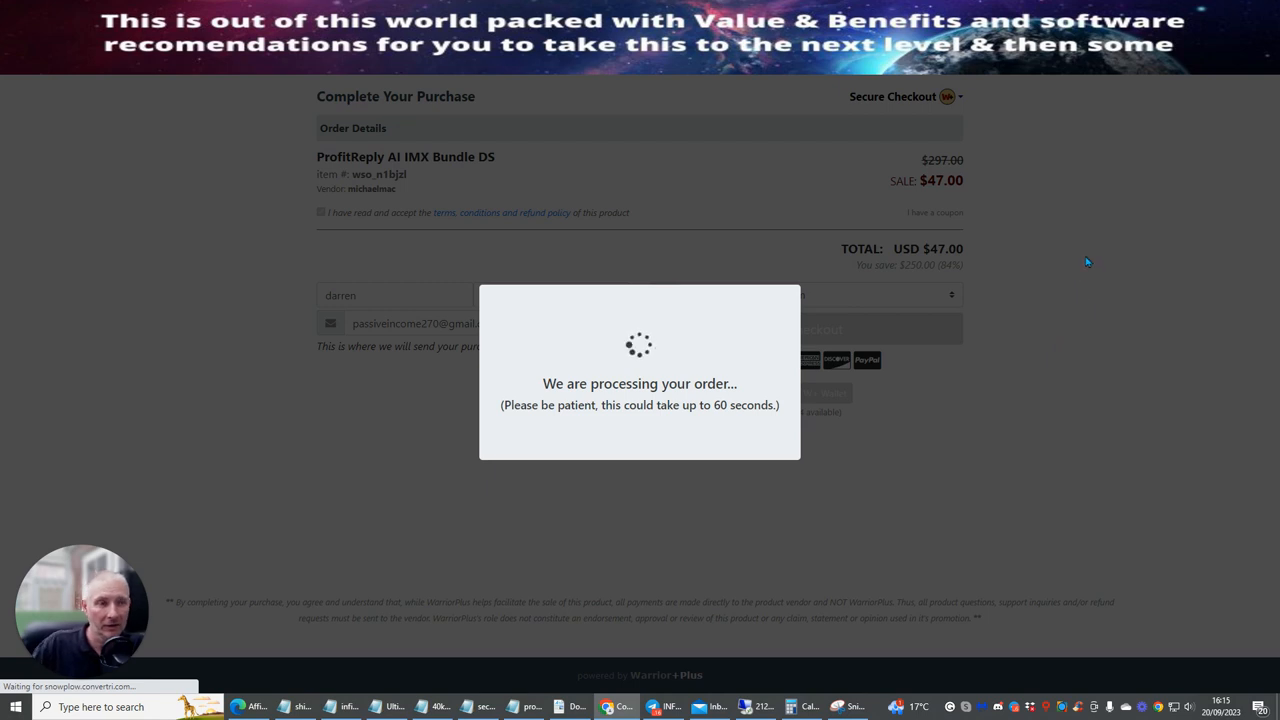
mouse_move(1060, 294)
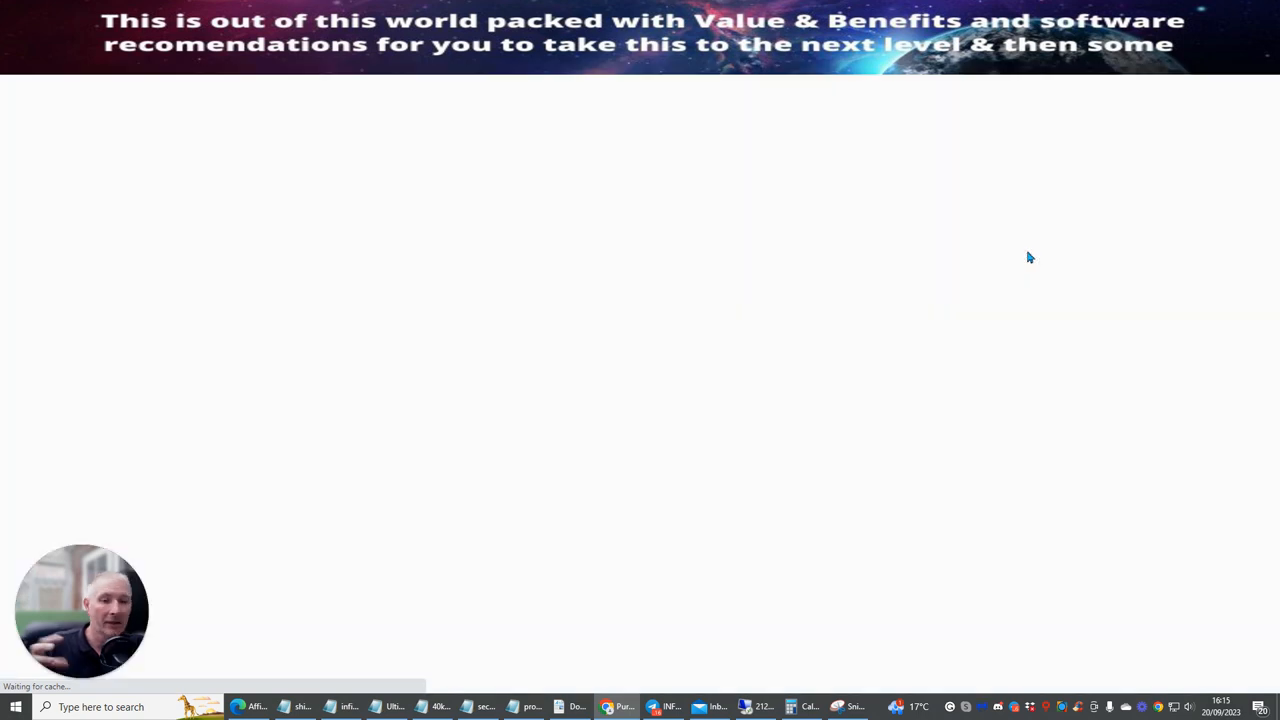
mouse_move(984, 296)
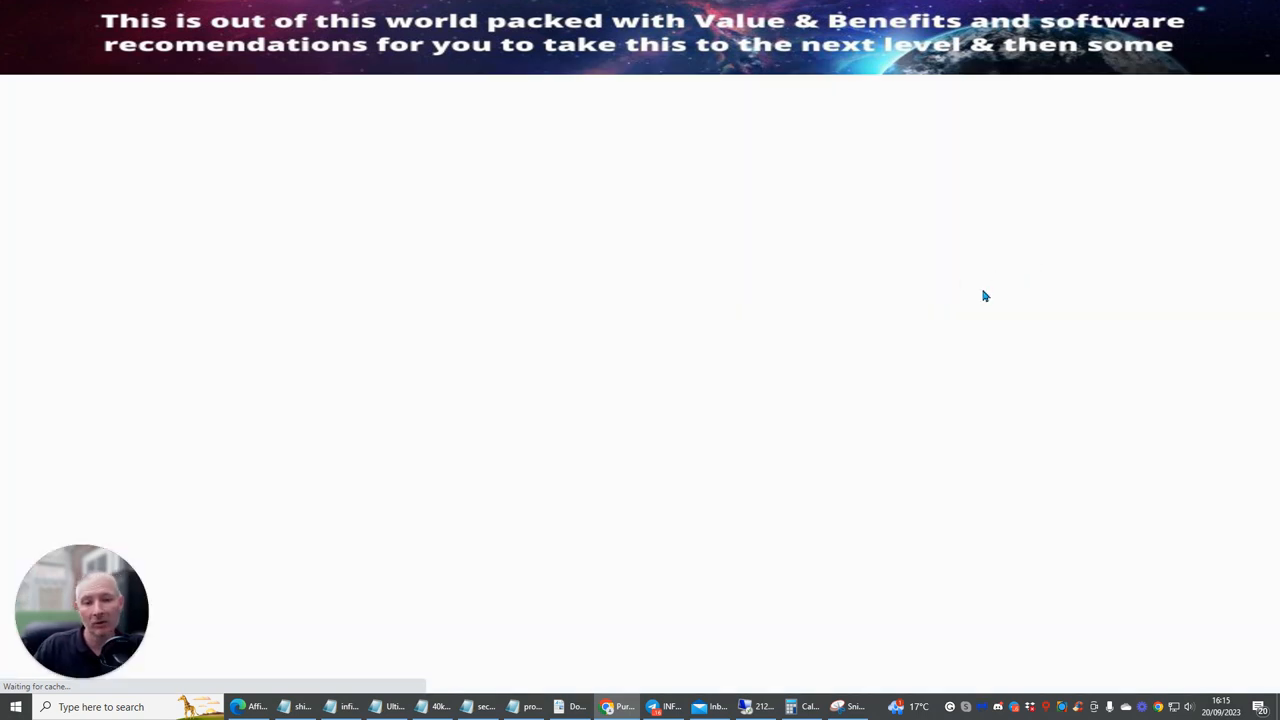
mouse_move(1016, 228)
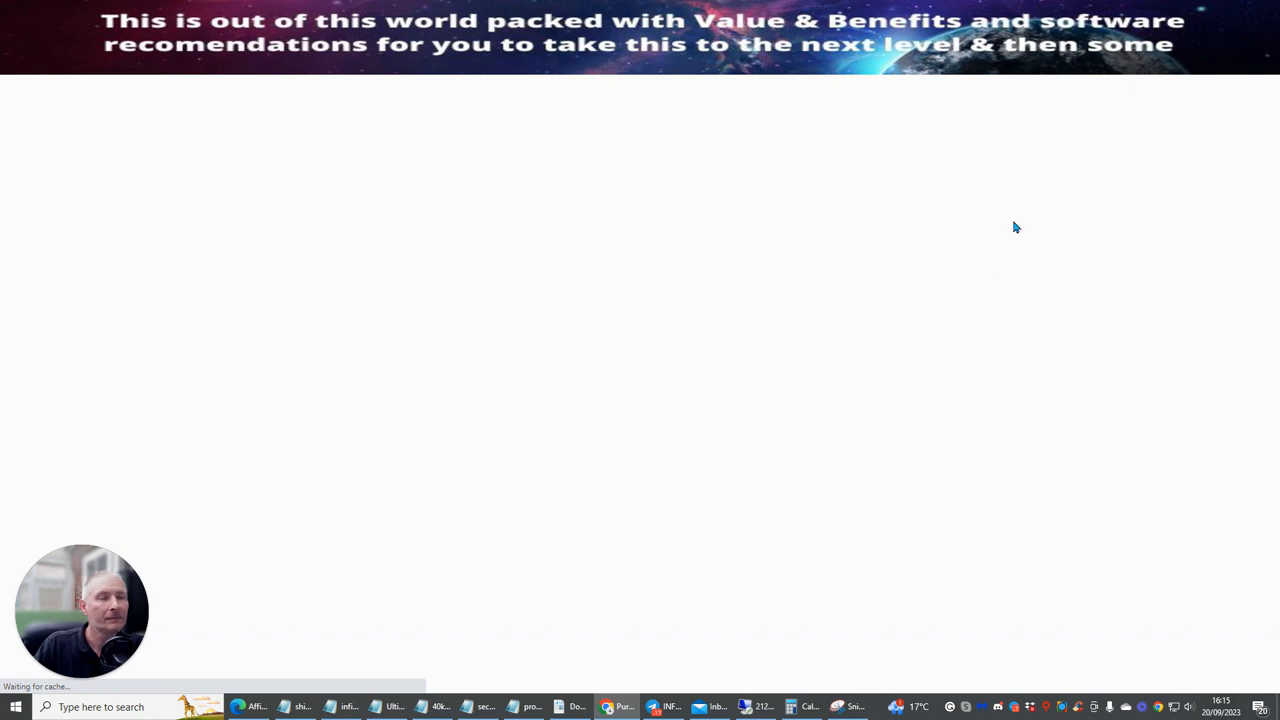
mouse_move(960, 266)
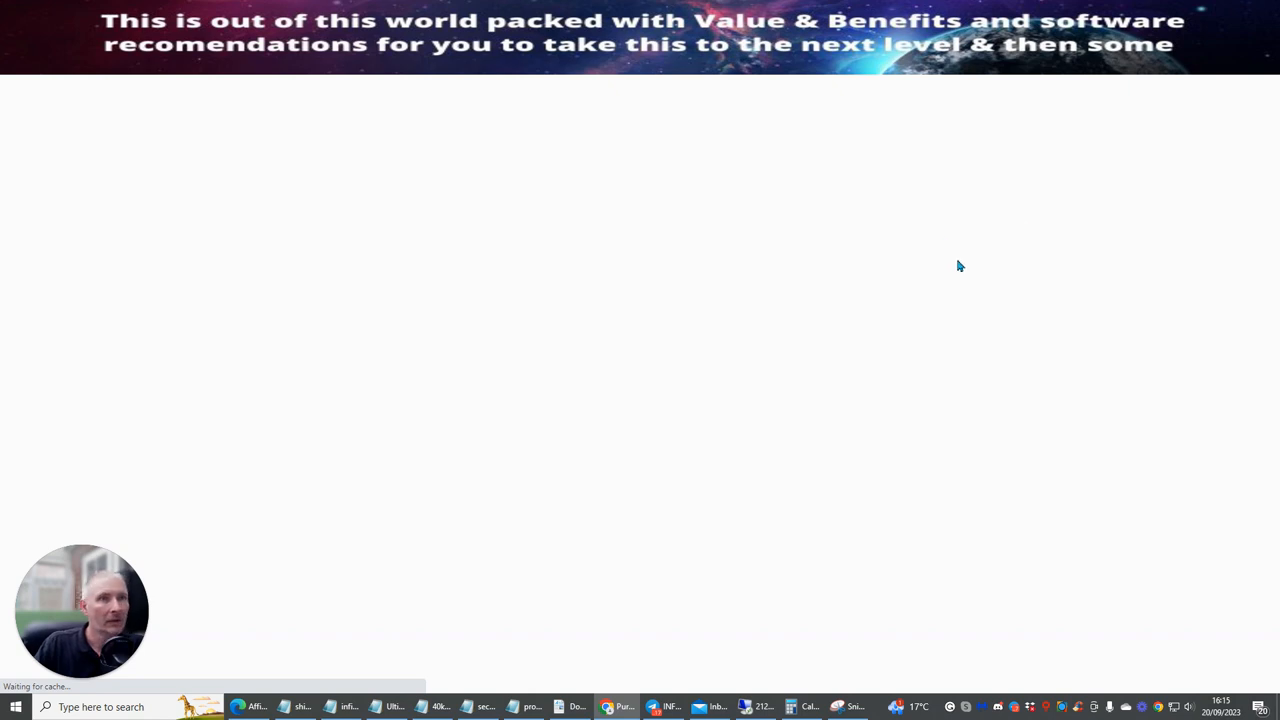
mouse_move(460, 348)
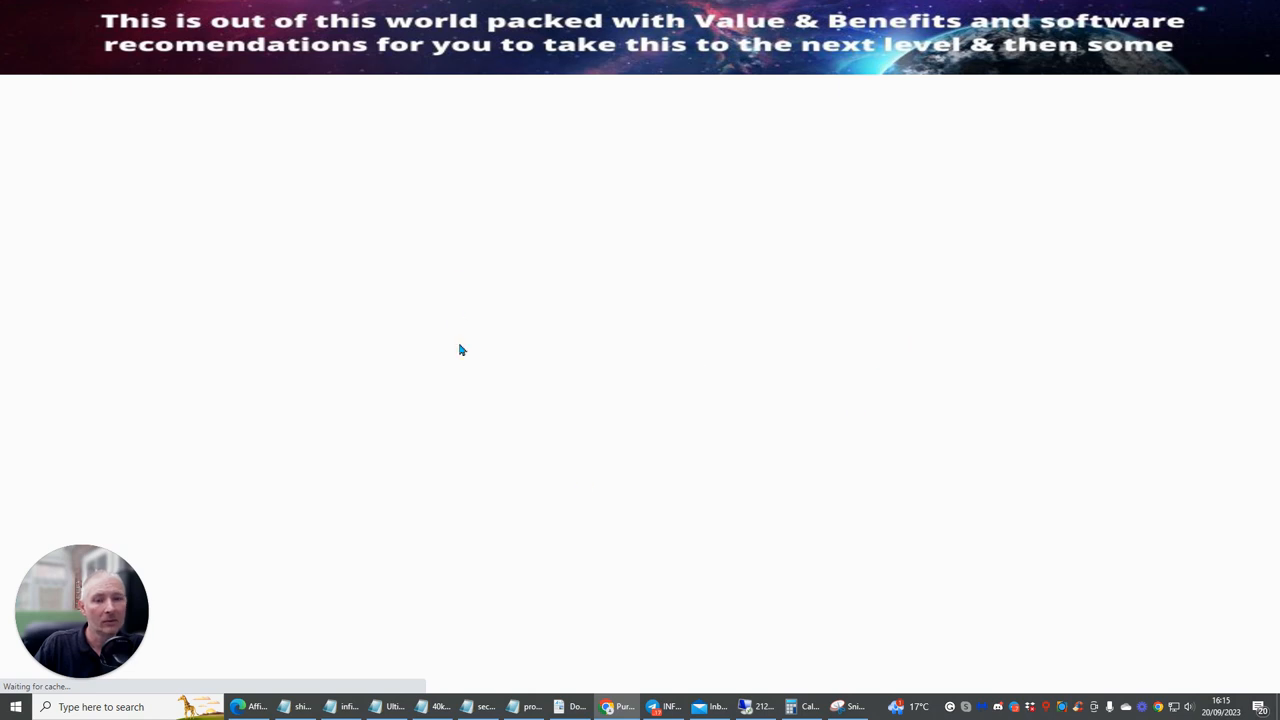
mouse_move(842, 374)
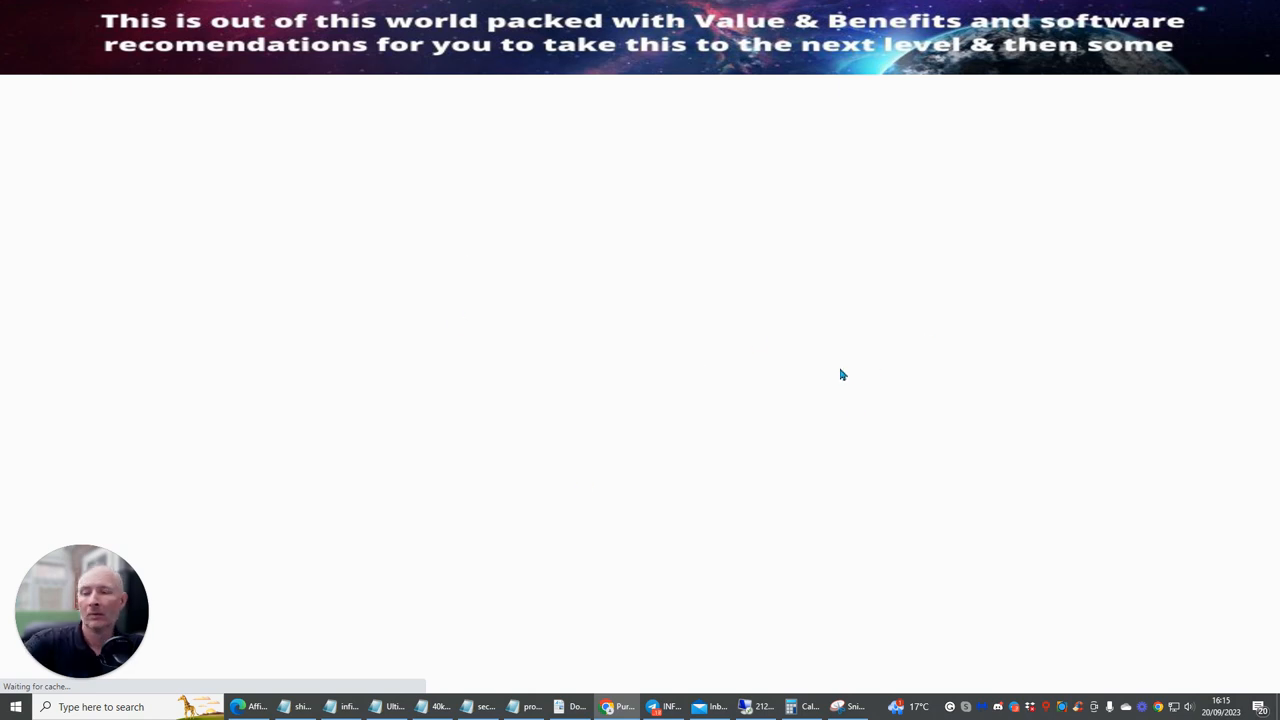
mouse_move(844, 312)
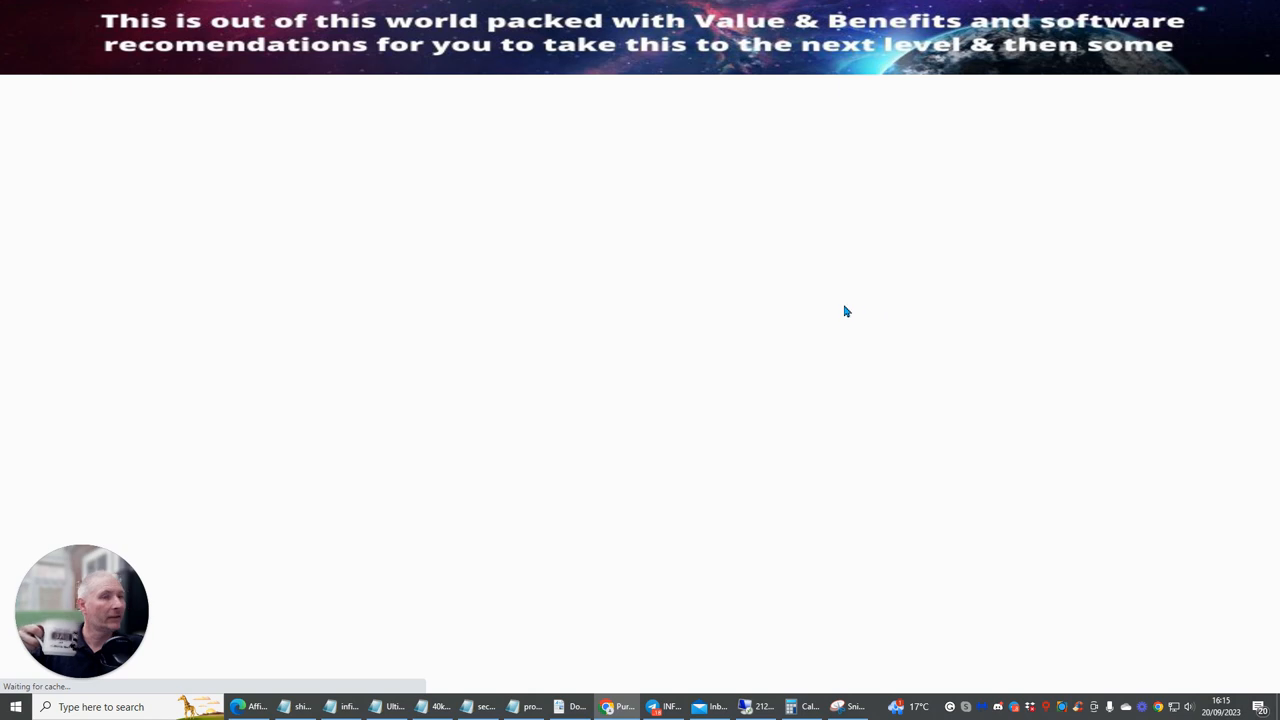
mouse_move(480, 308)
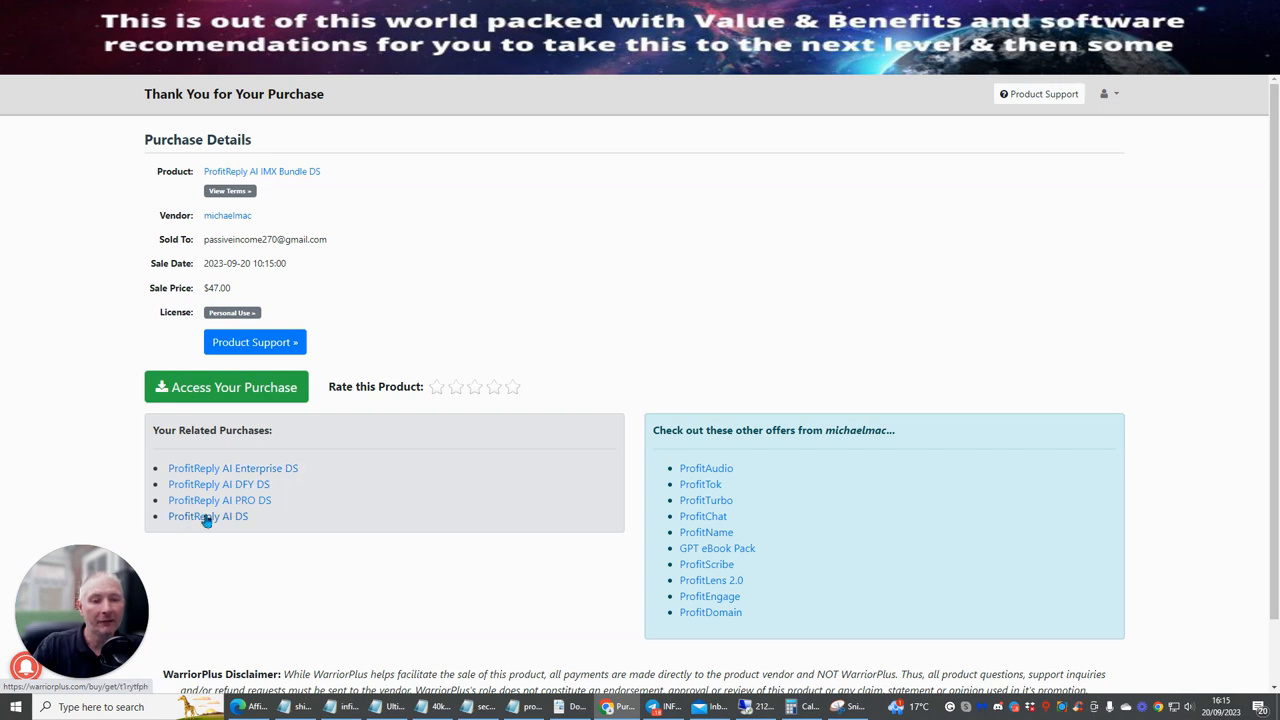
mouse_move(200, 528)
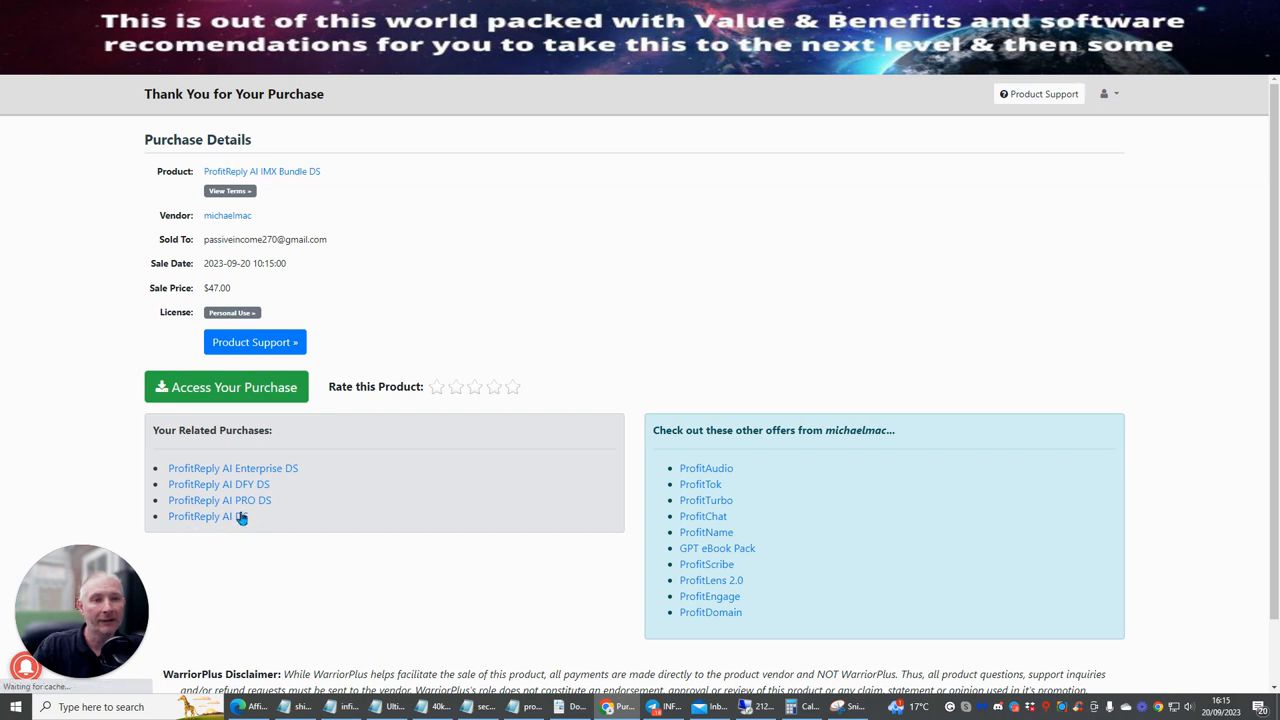
mouse_move(528, 342)
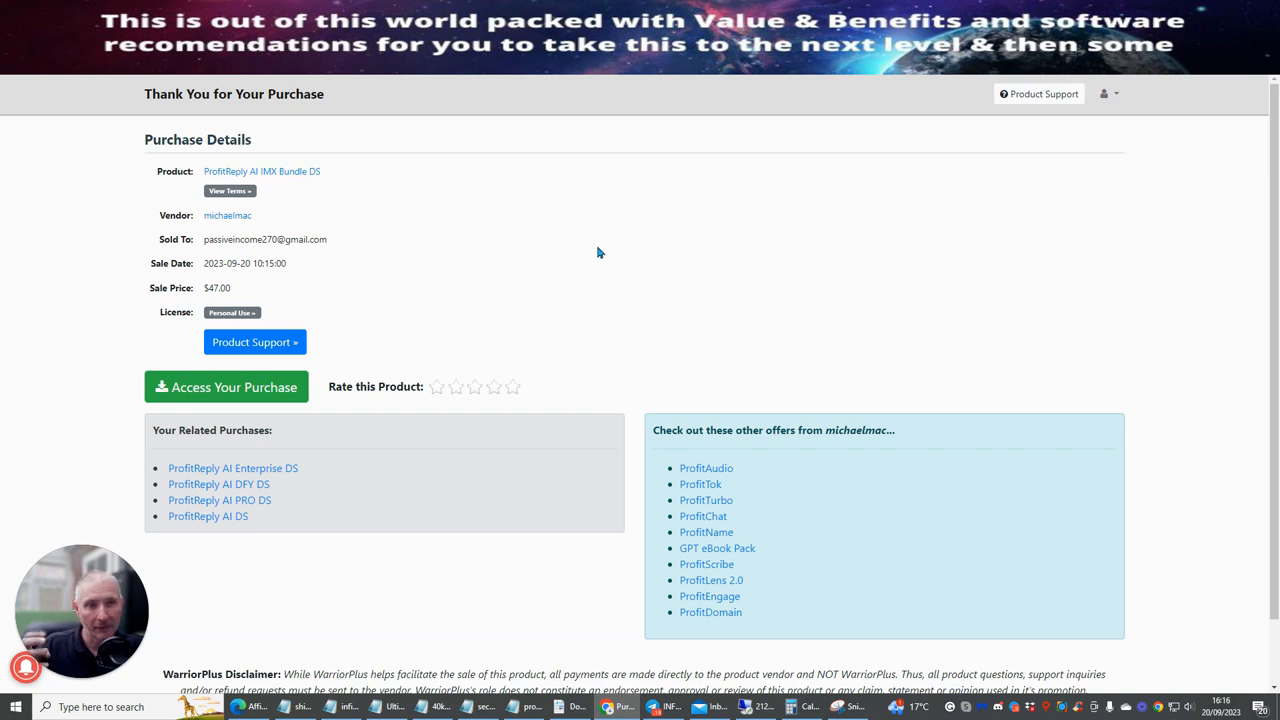
mouse_move(572, 264)
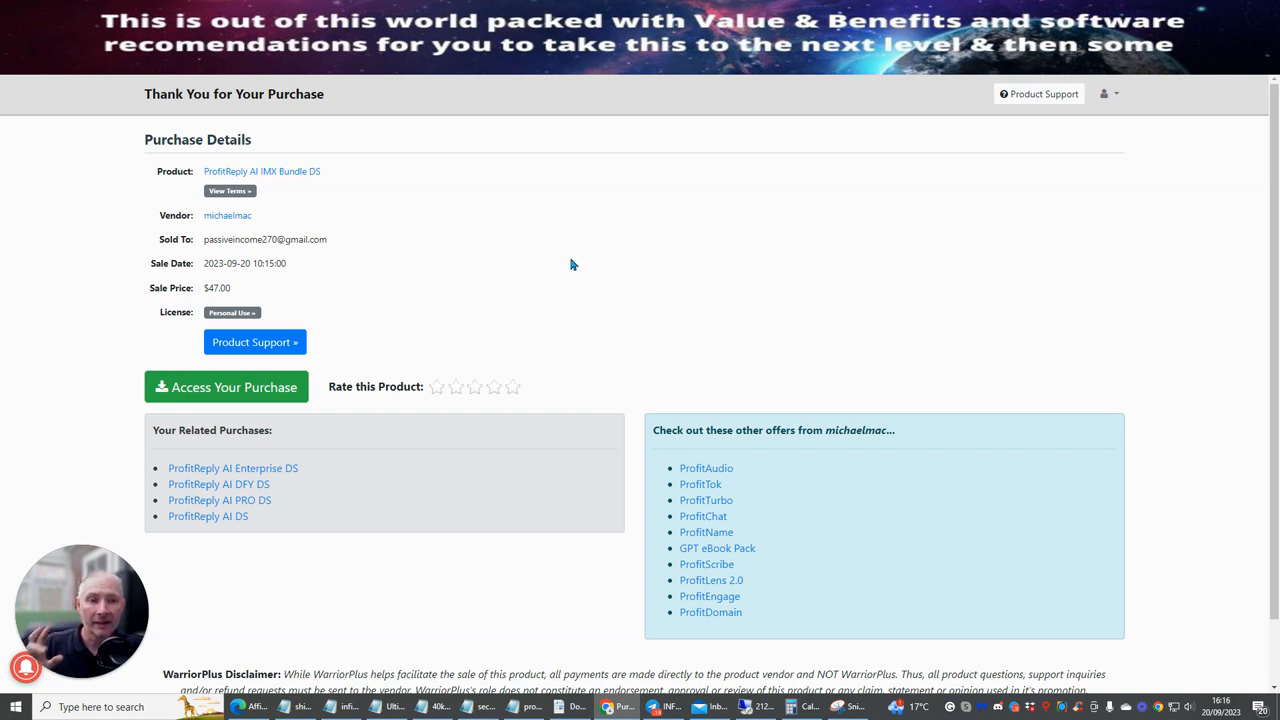
mouse_move(414, 246)
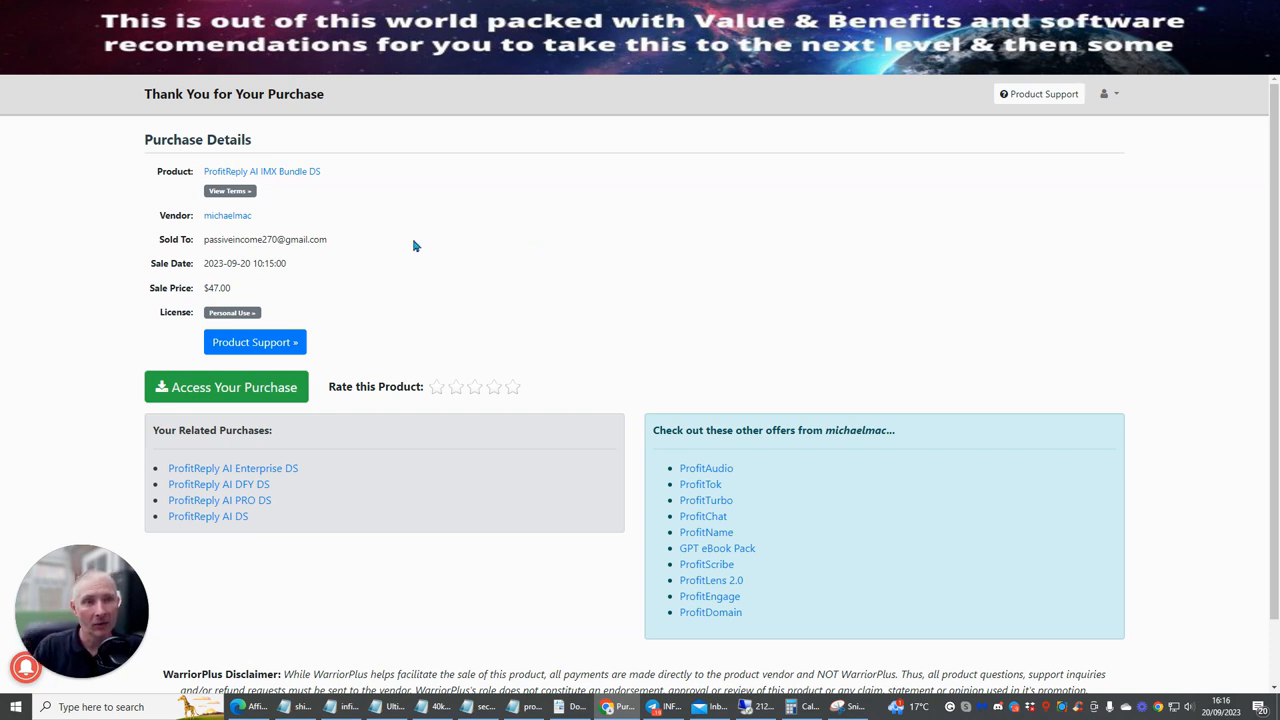
mouse_move(262, 172)
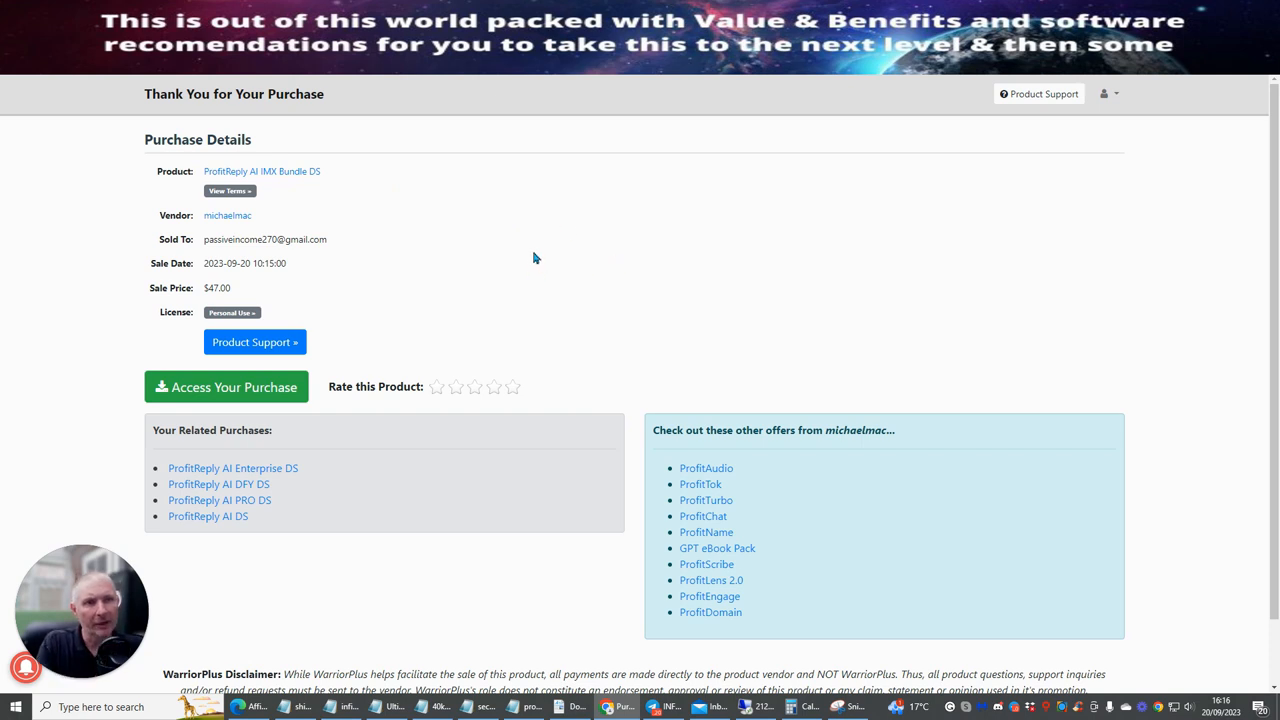
mouse_move(576, 236)
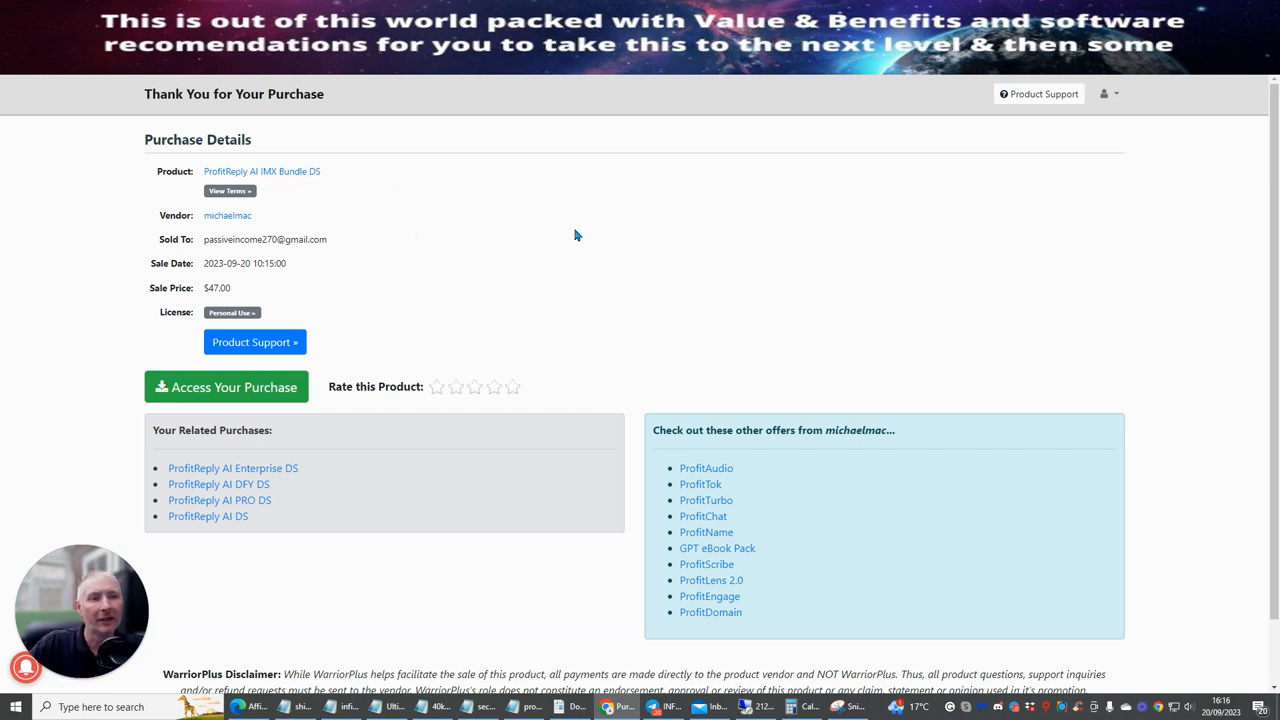
mouse_move(628, 240)
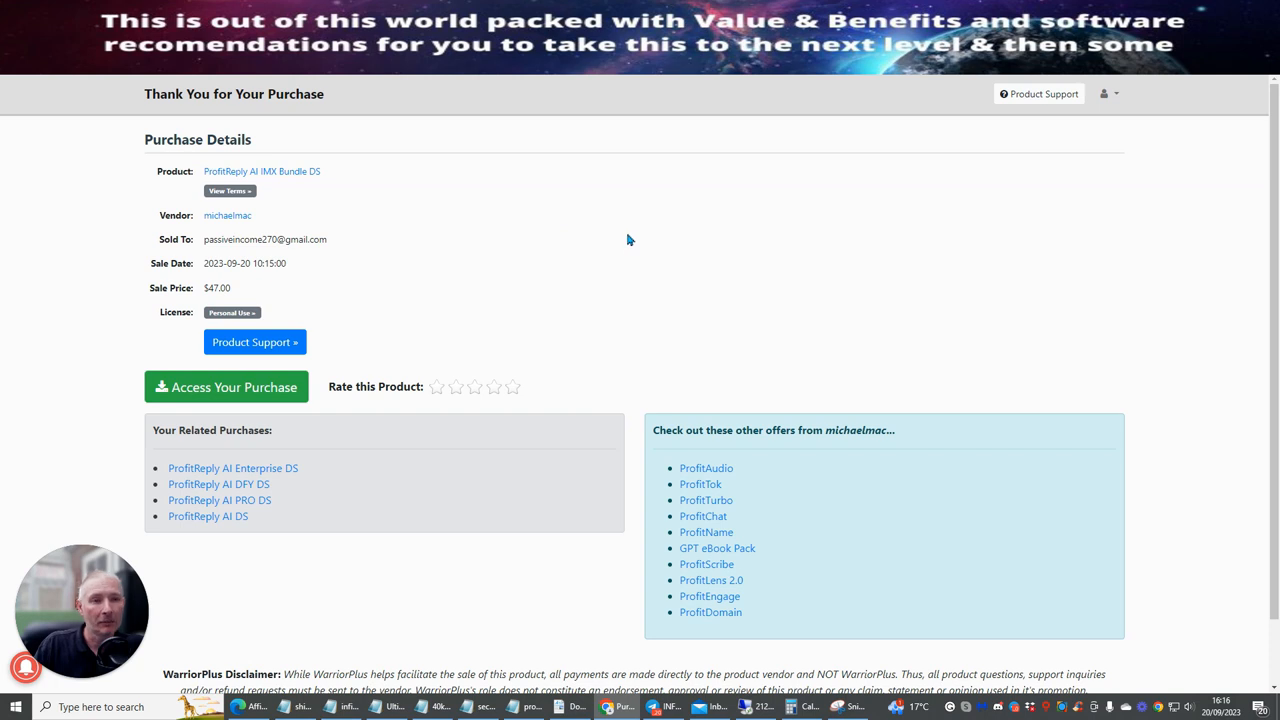
mouse_move(612, 246)
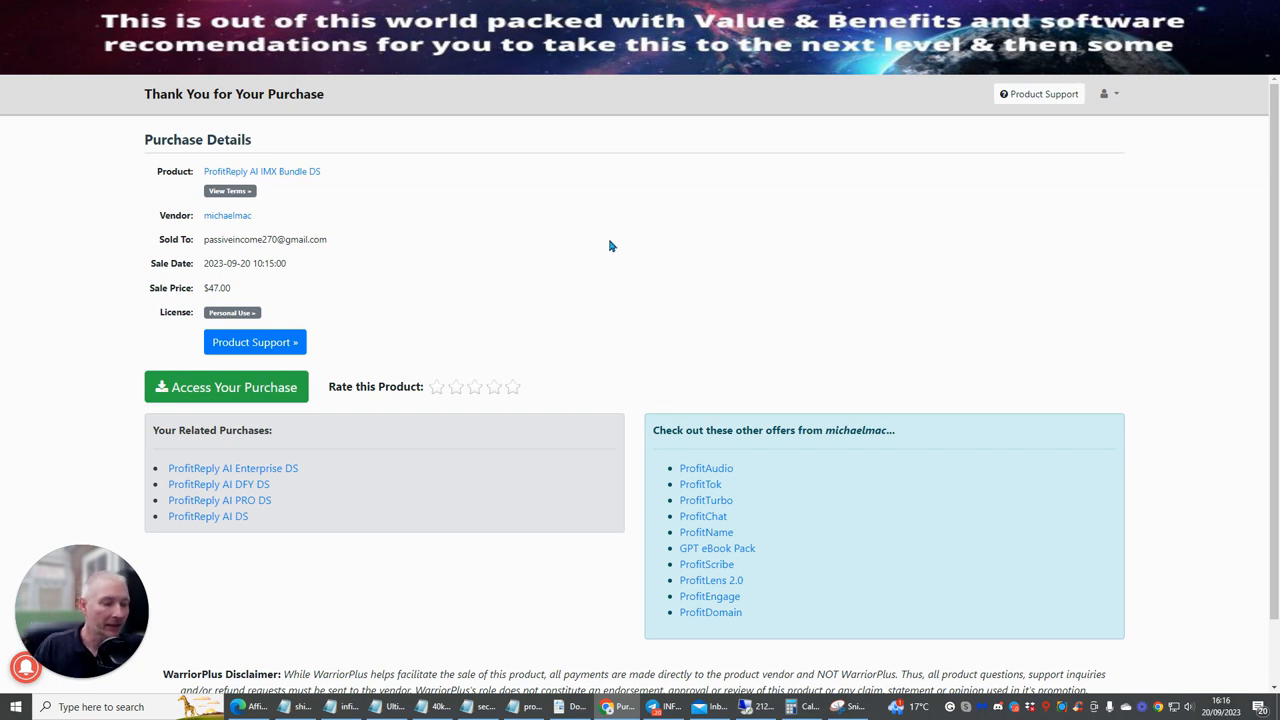
mouse_move(590, 248)
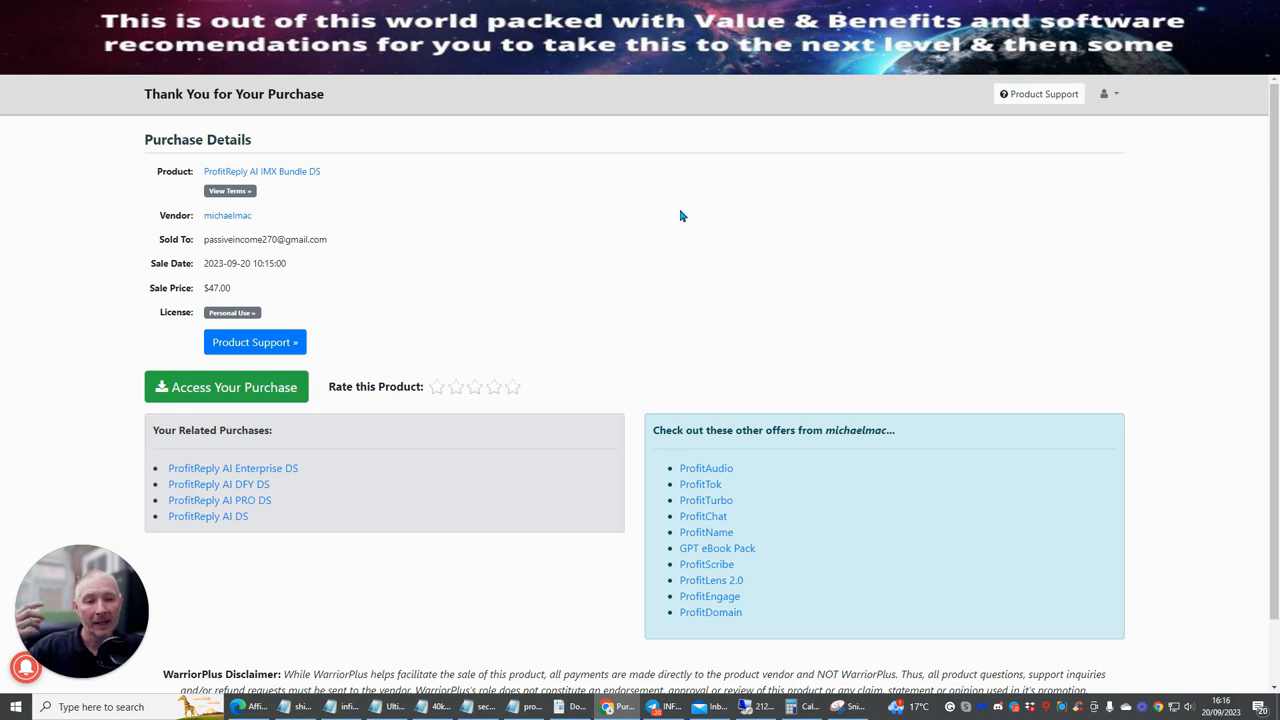
mouse_move(684, 250)
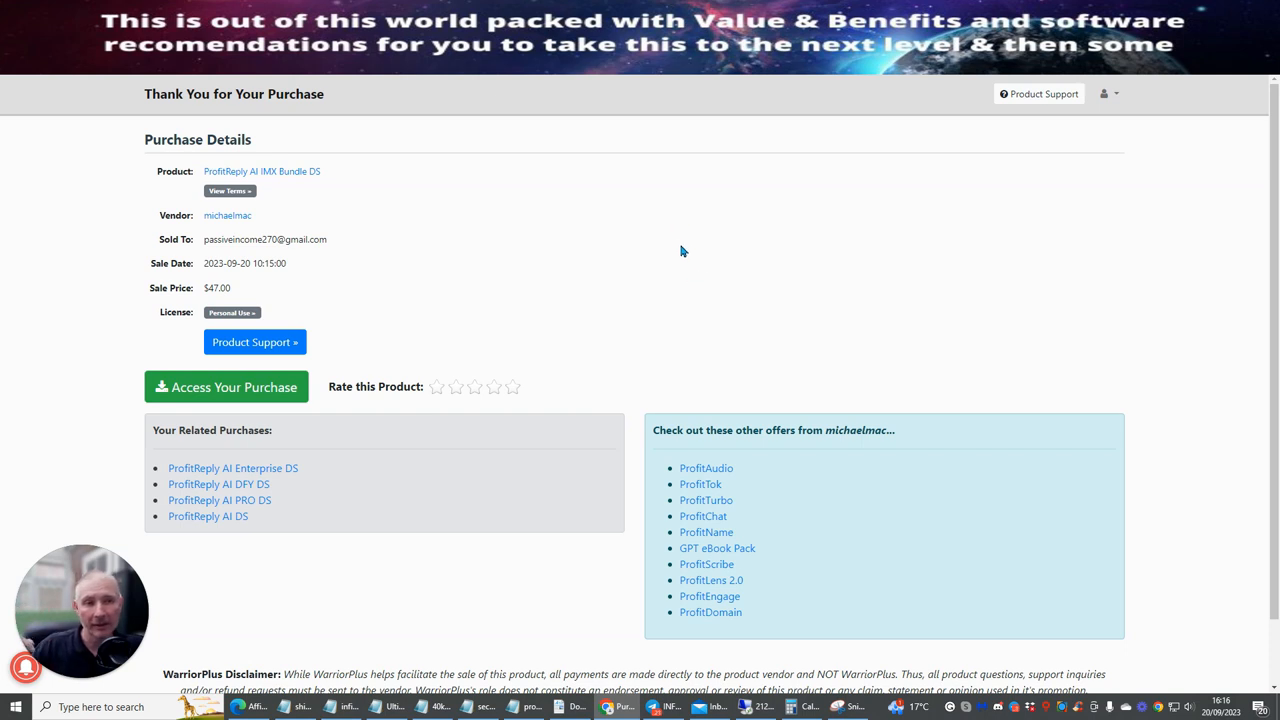
mouse_move(688, 268)
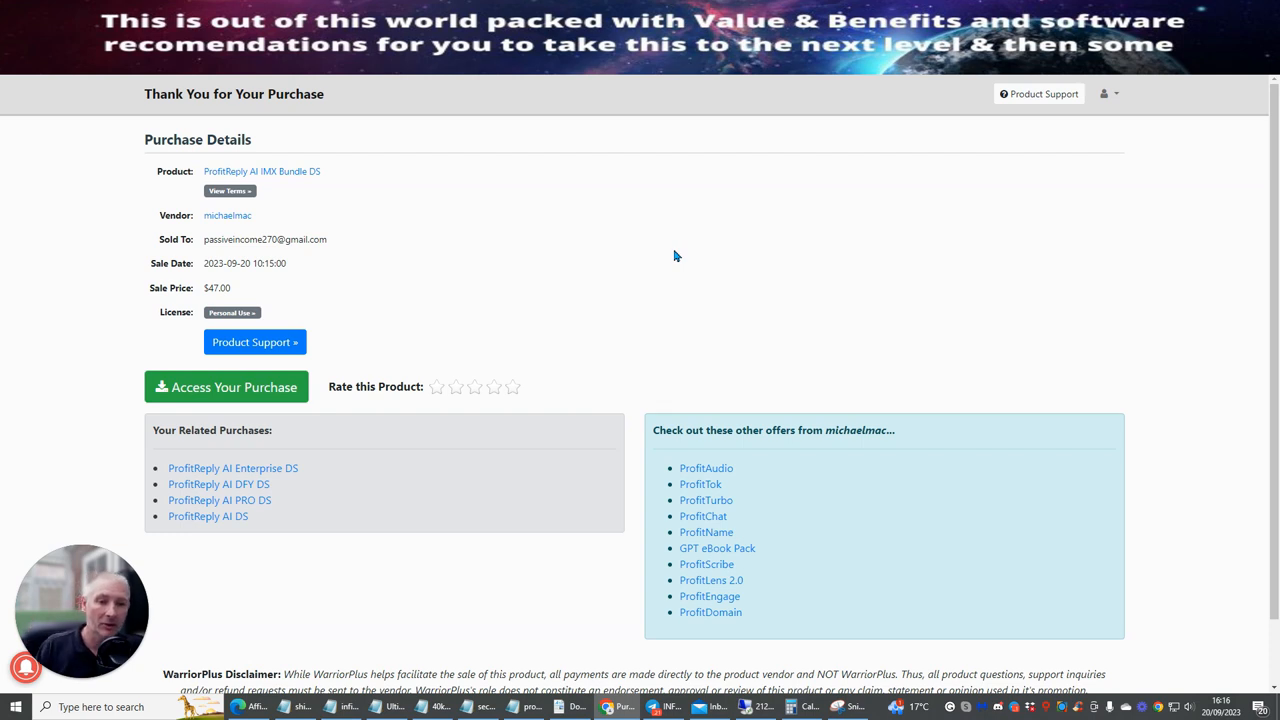
mouse_move(668, 254)
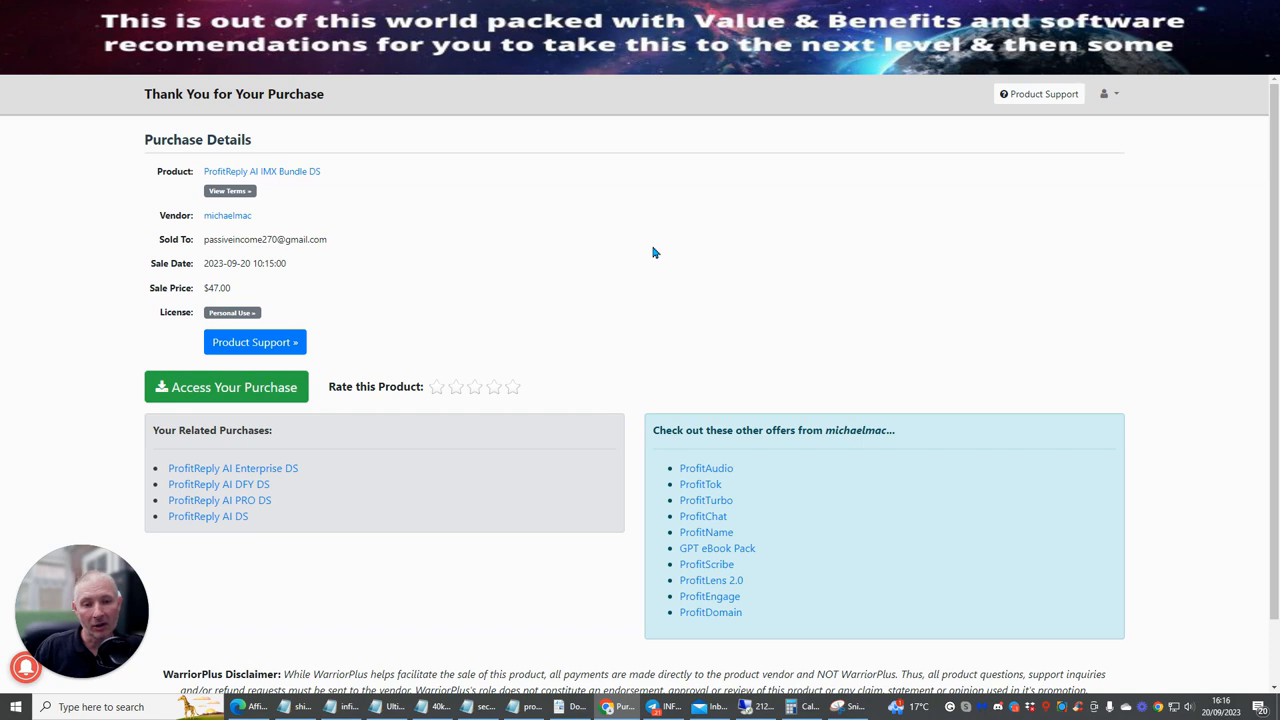
mouse_move(646, 258)
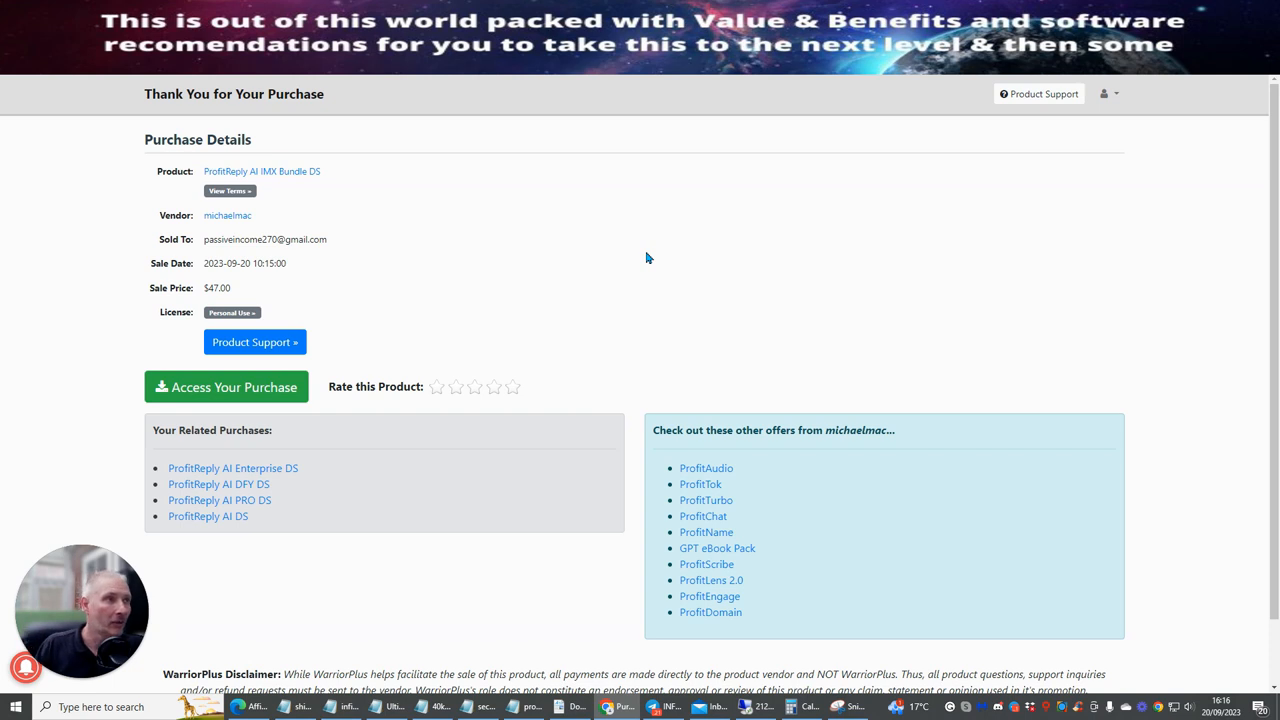
mouse_move(644, 256)
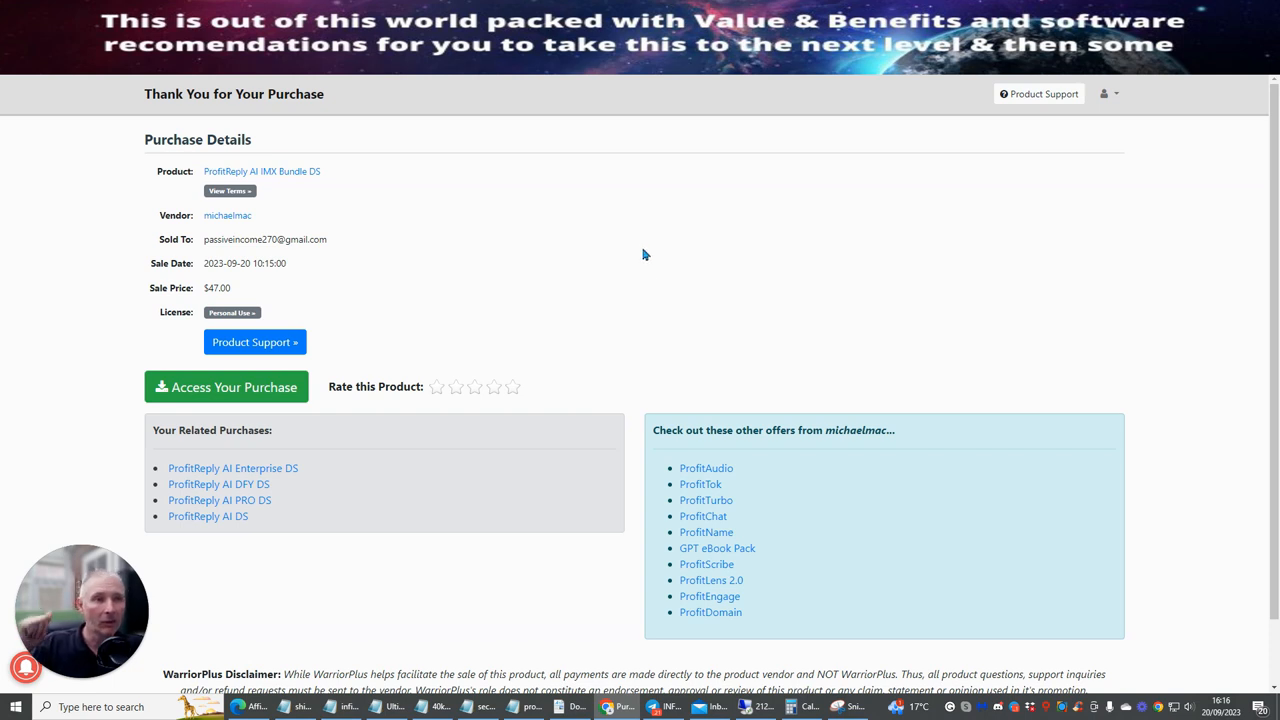